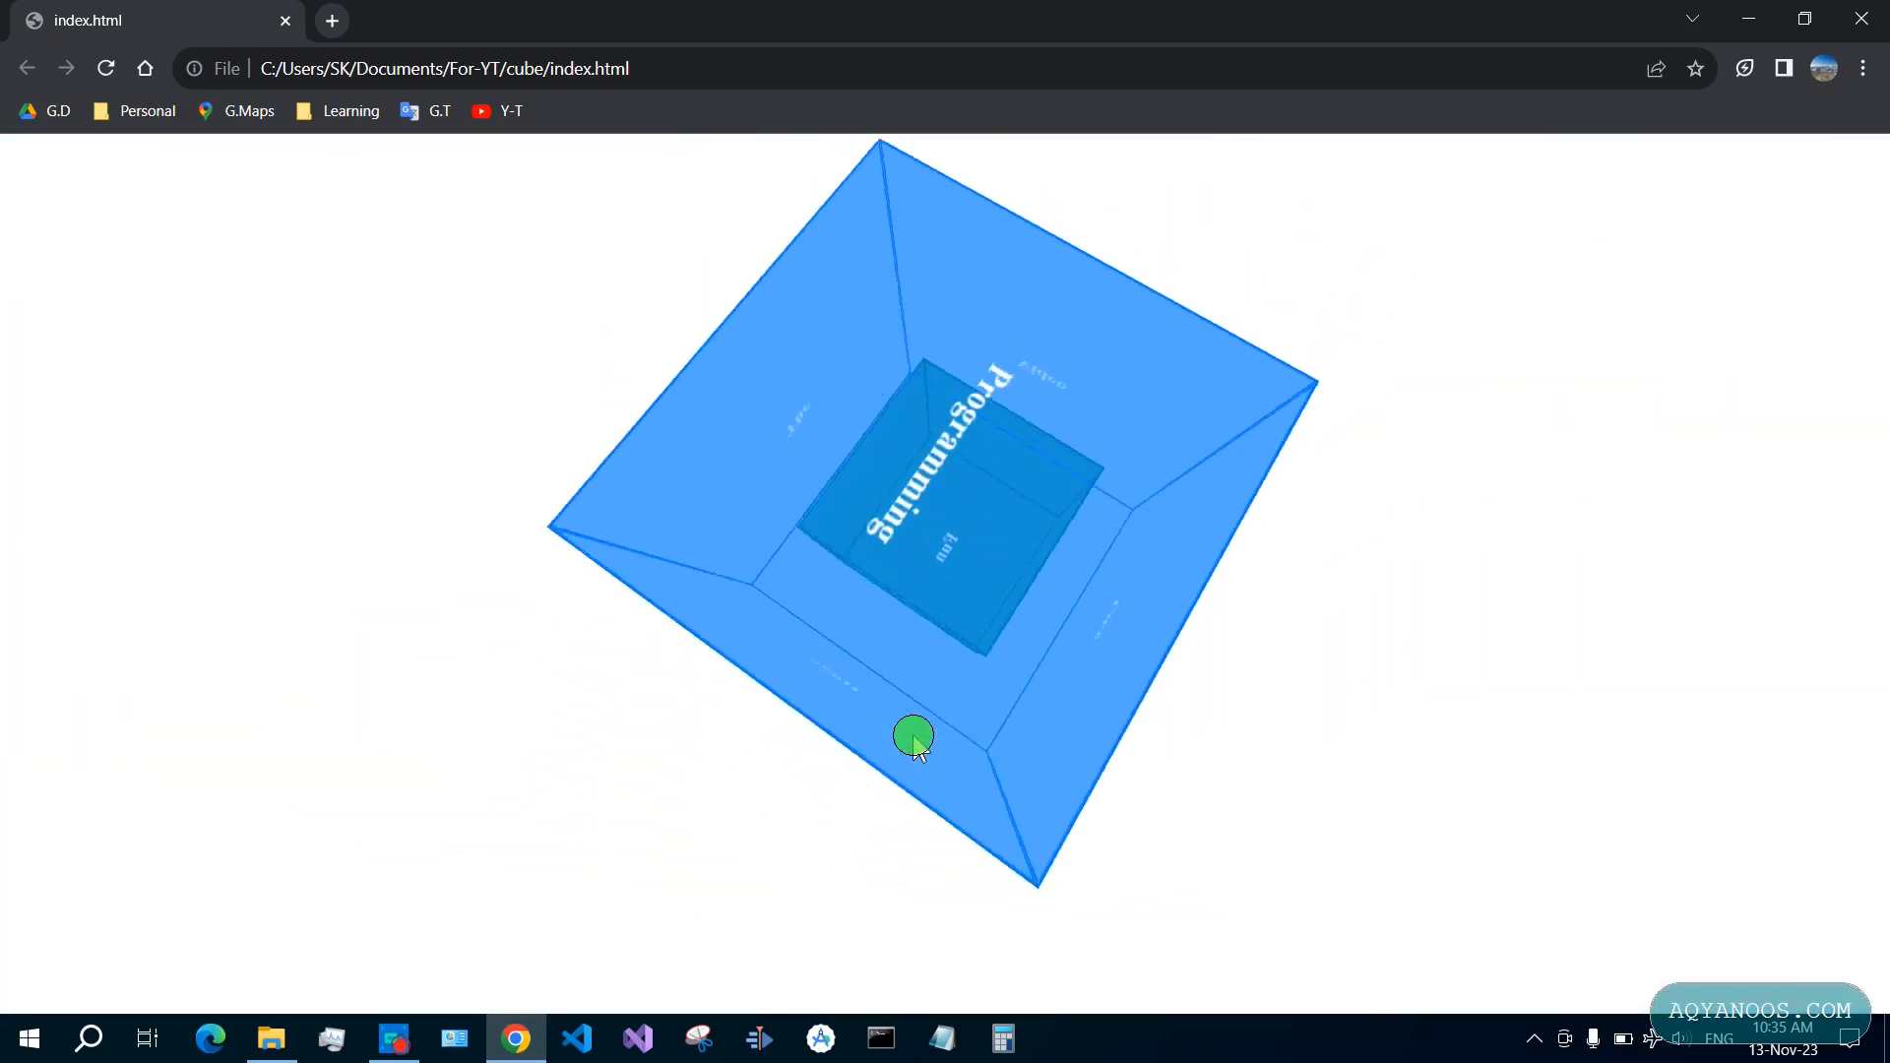
Create a cube-inside-another-cube-js folder in Tutorials and open its context menu
left_click_drag(912, 737, 956, 748)
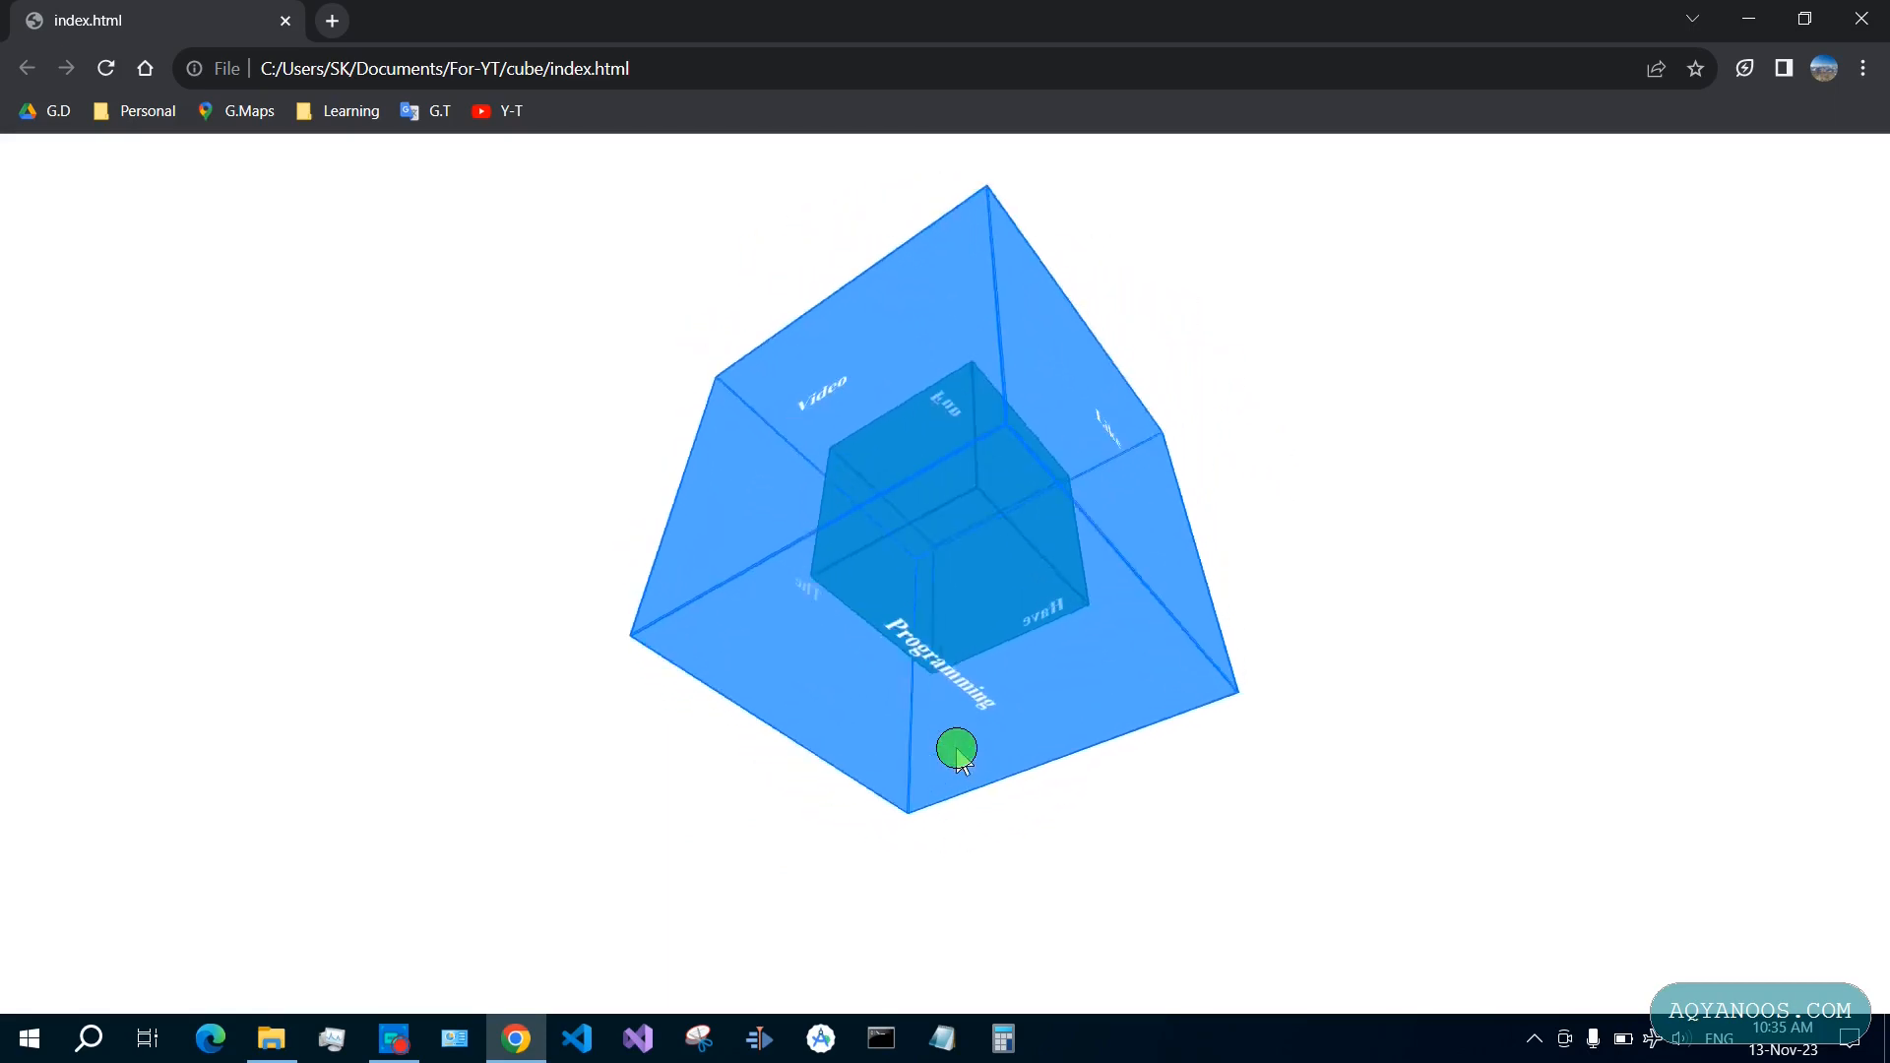
left_click(272, 1038)
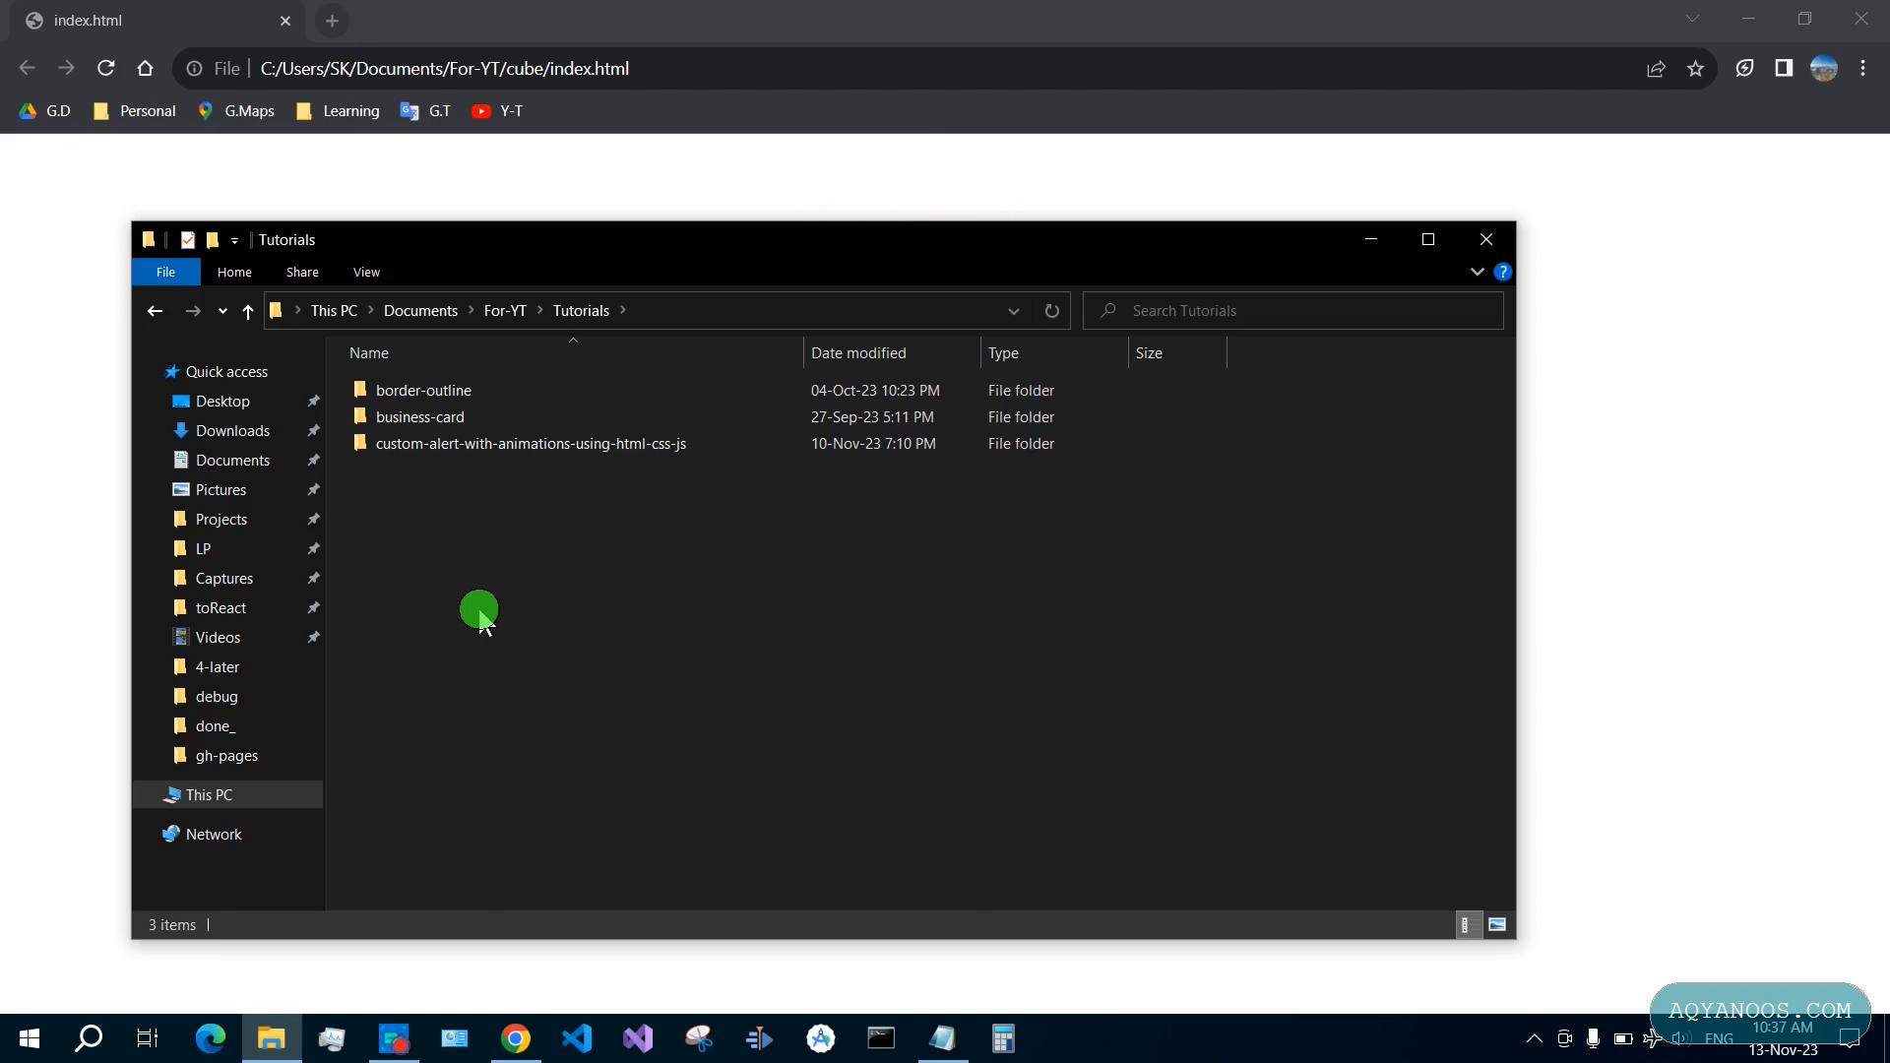
type("cube-inside-another-cube-js")
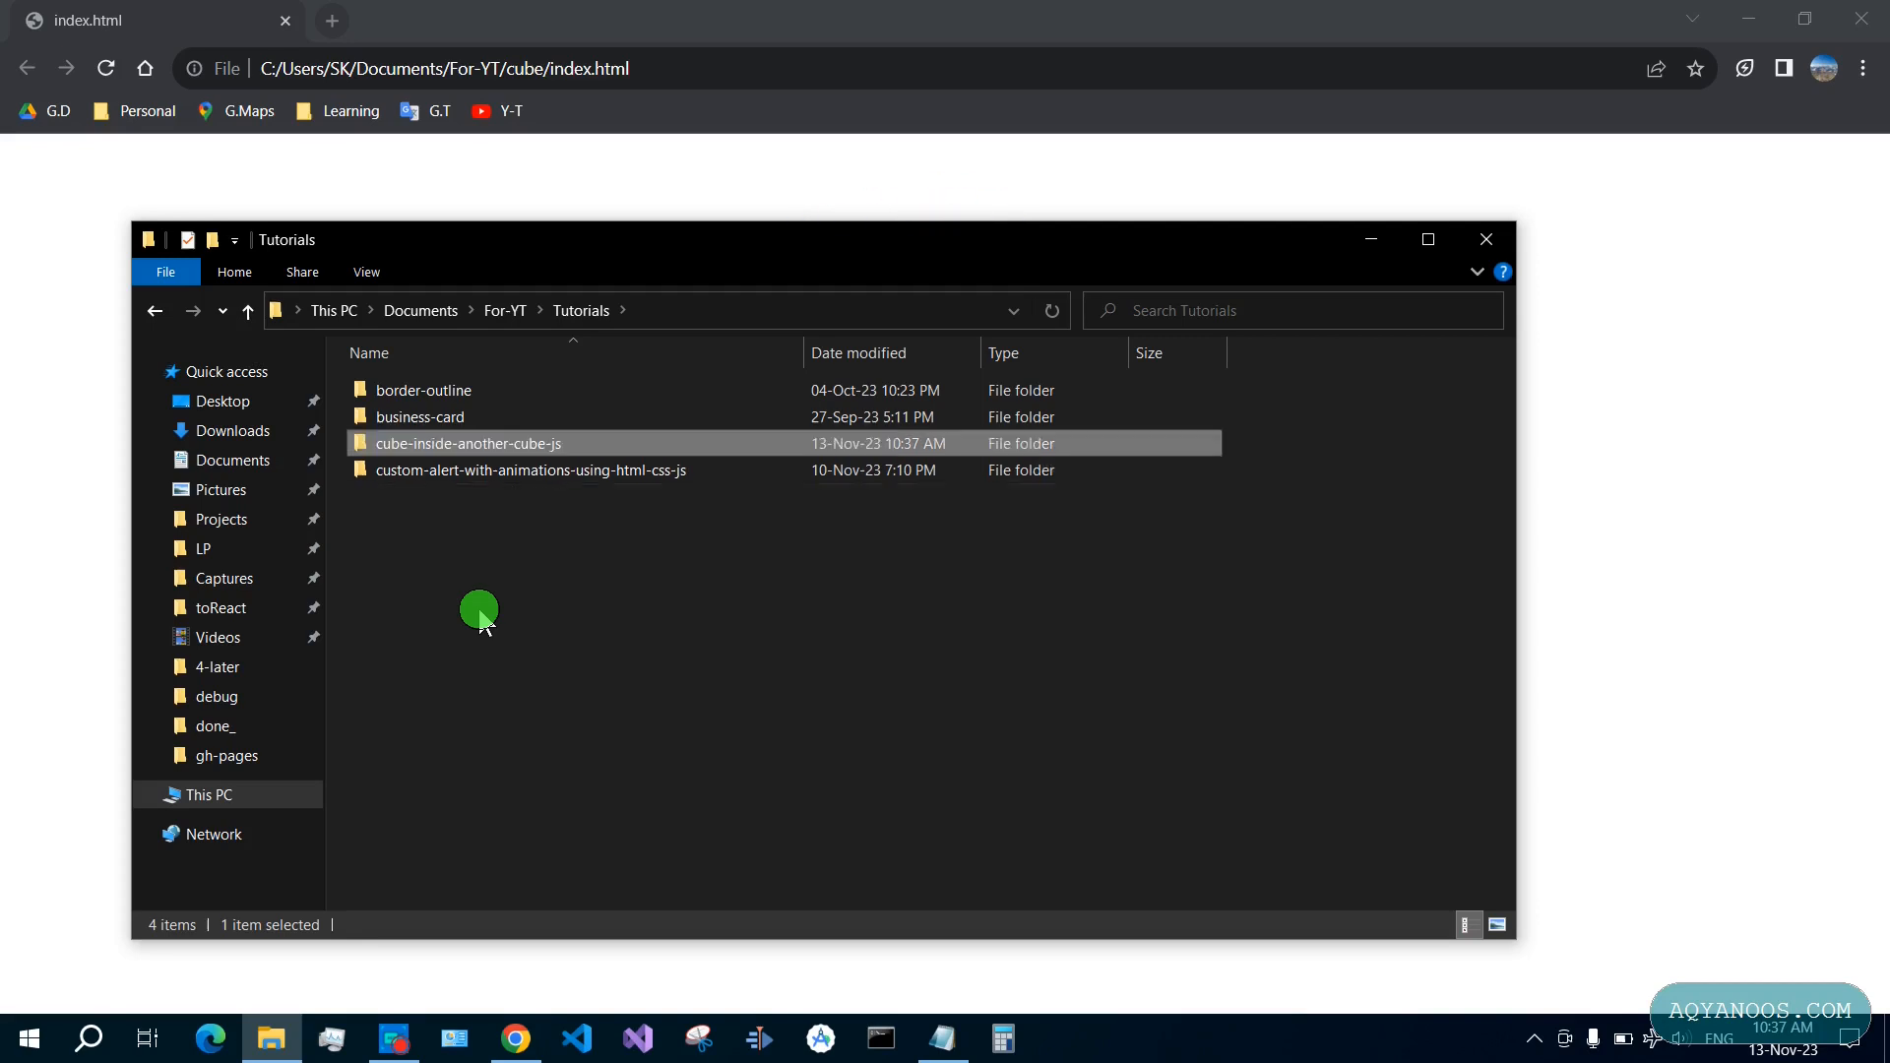
right_click(468, 443)
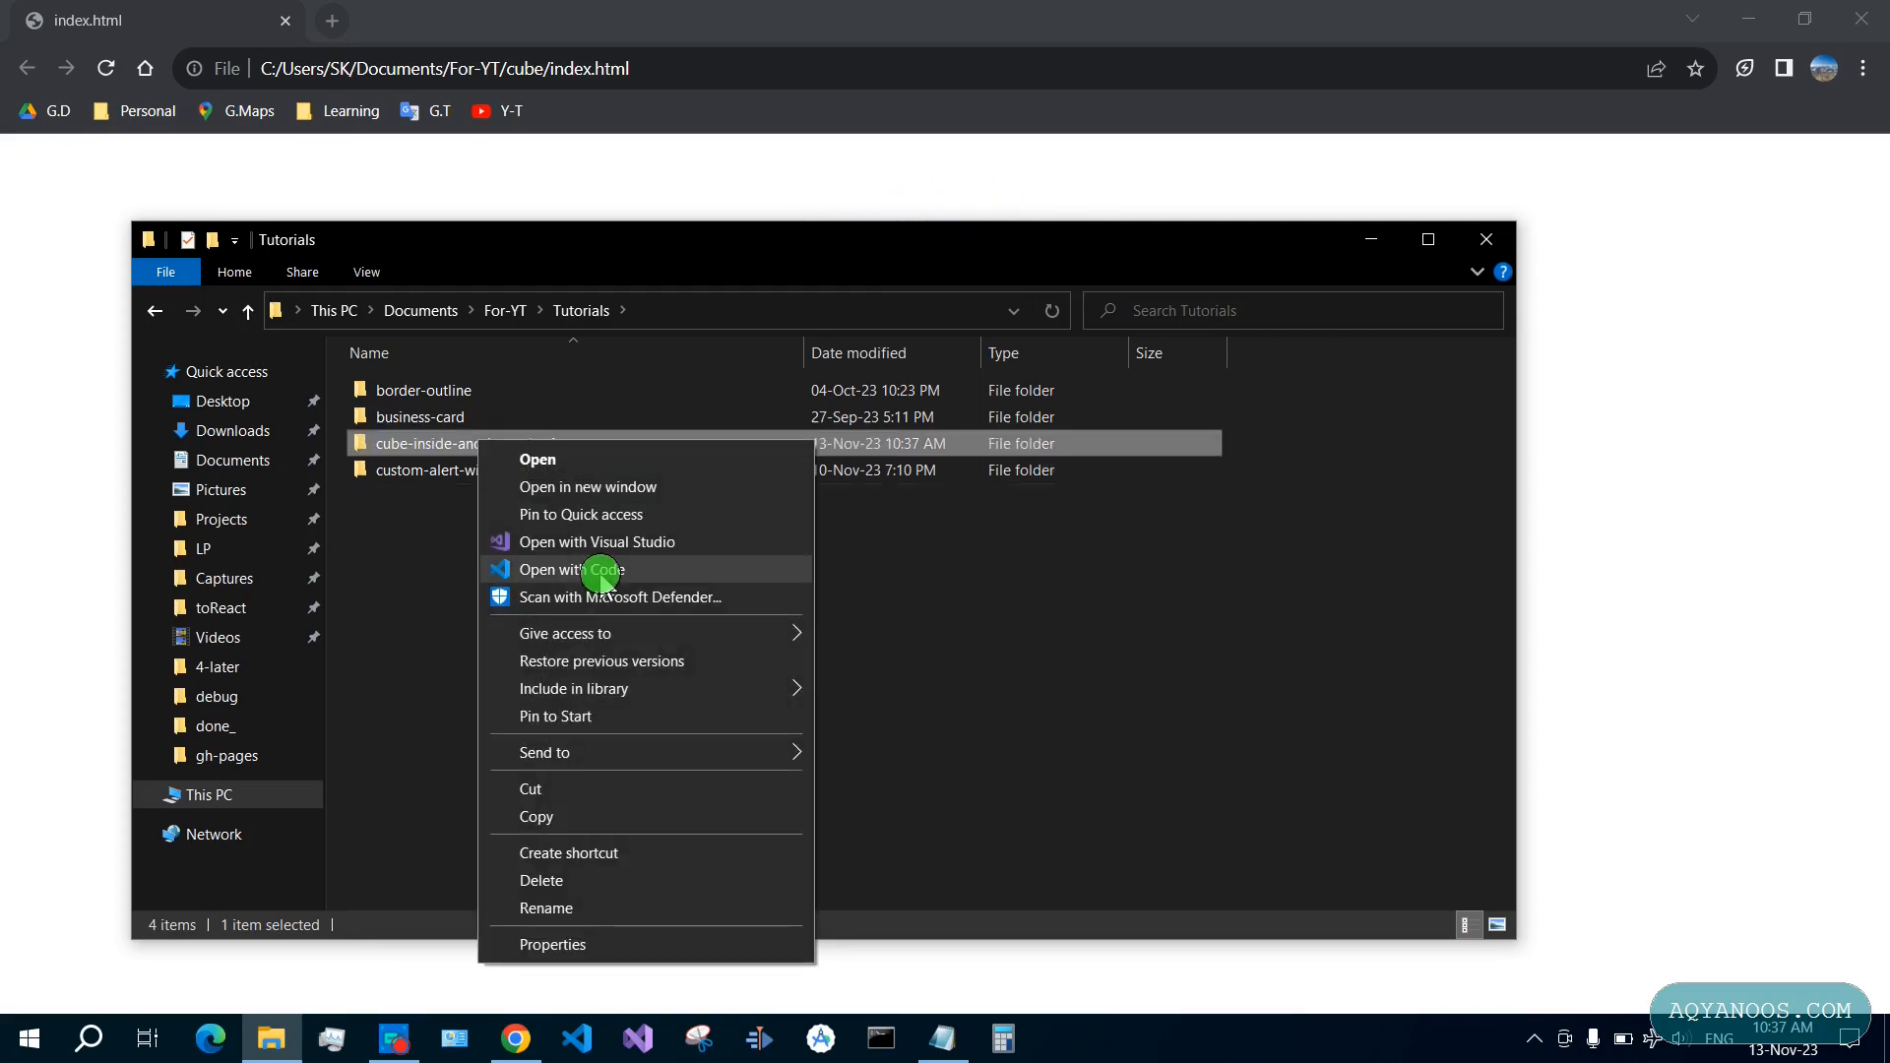
Open the folder in VS Code and create index.html and style.css
left_click(585, 569)
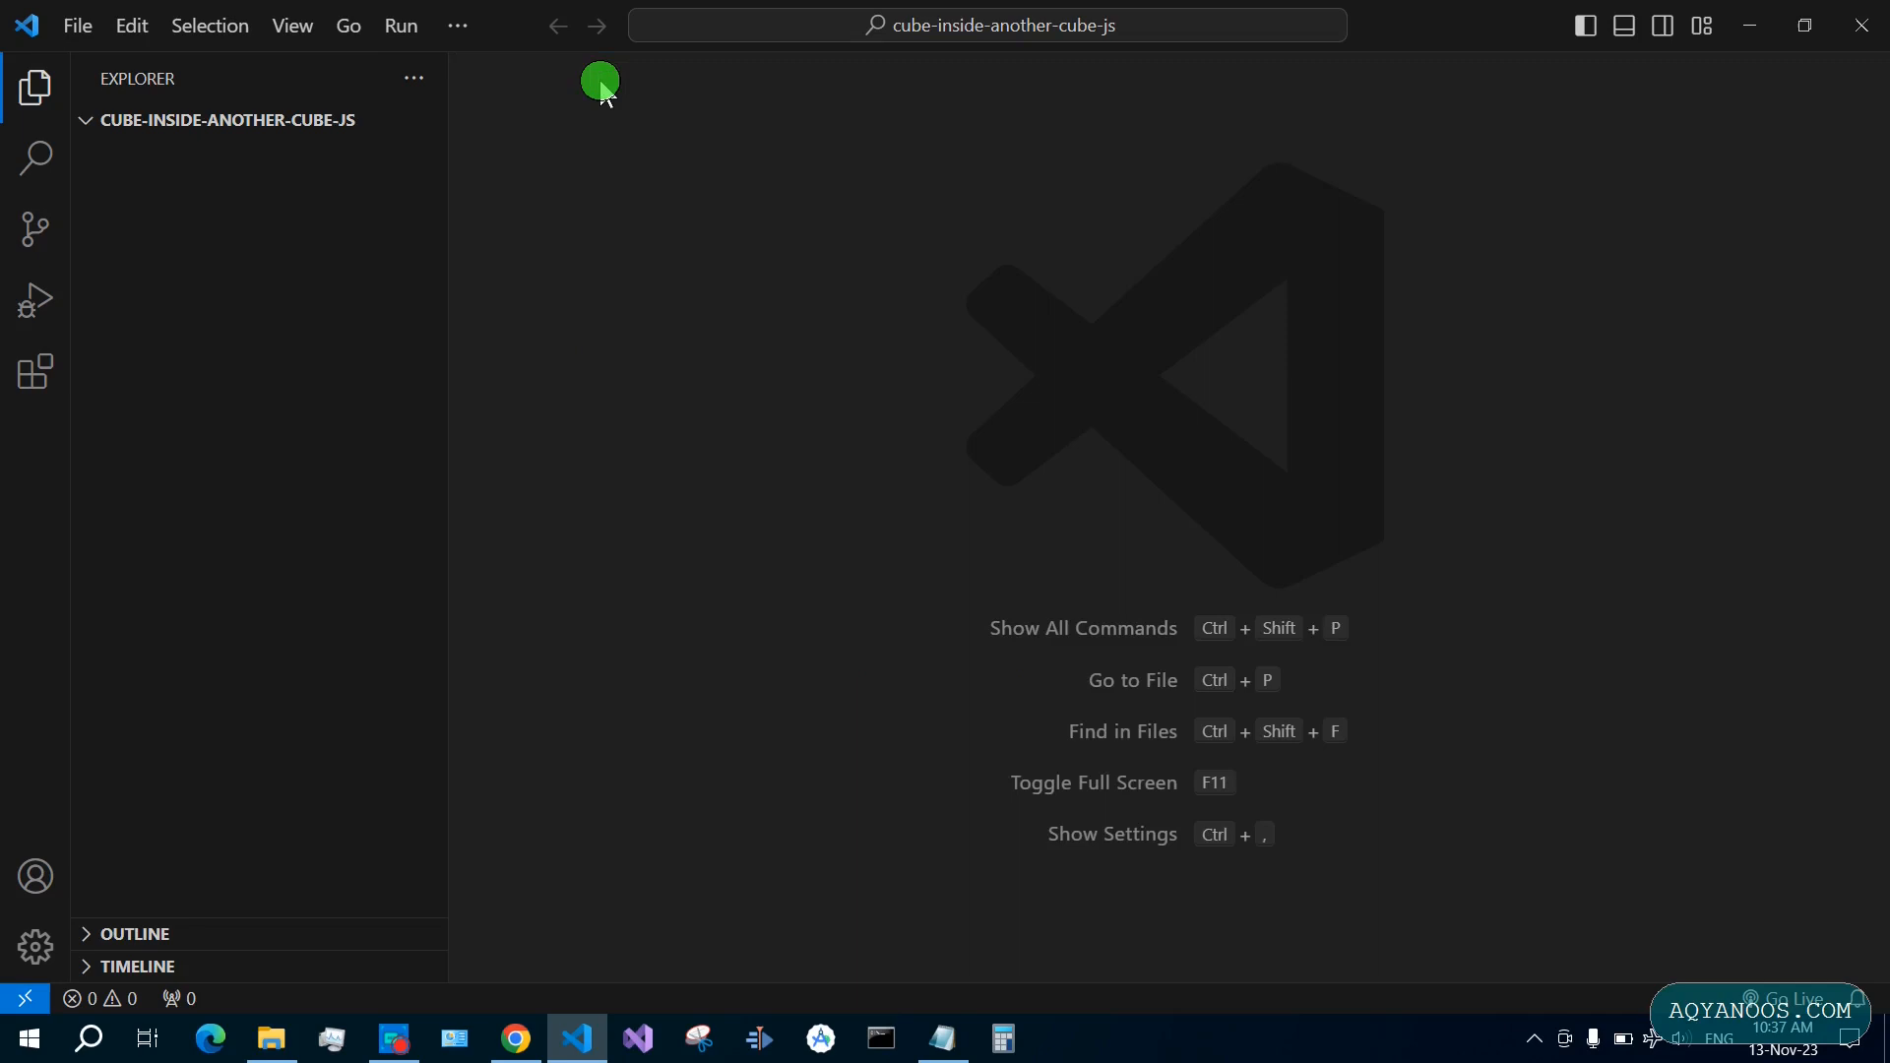
left_click(322, 118)
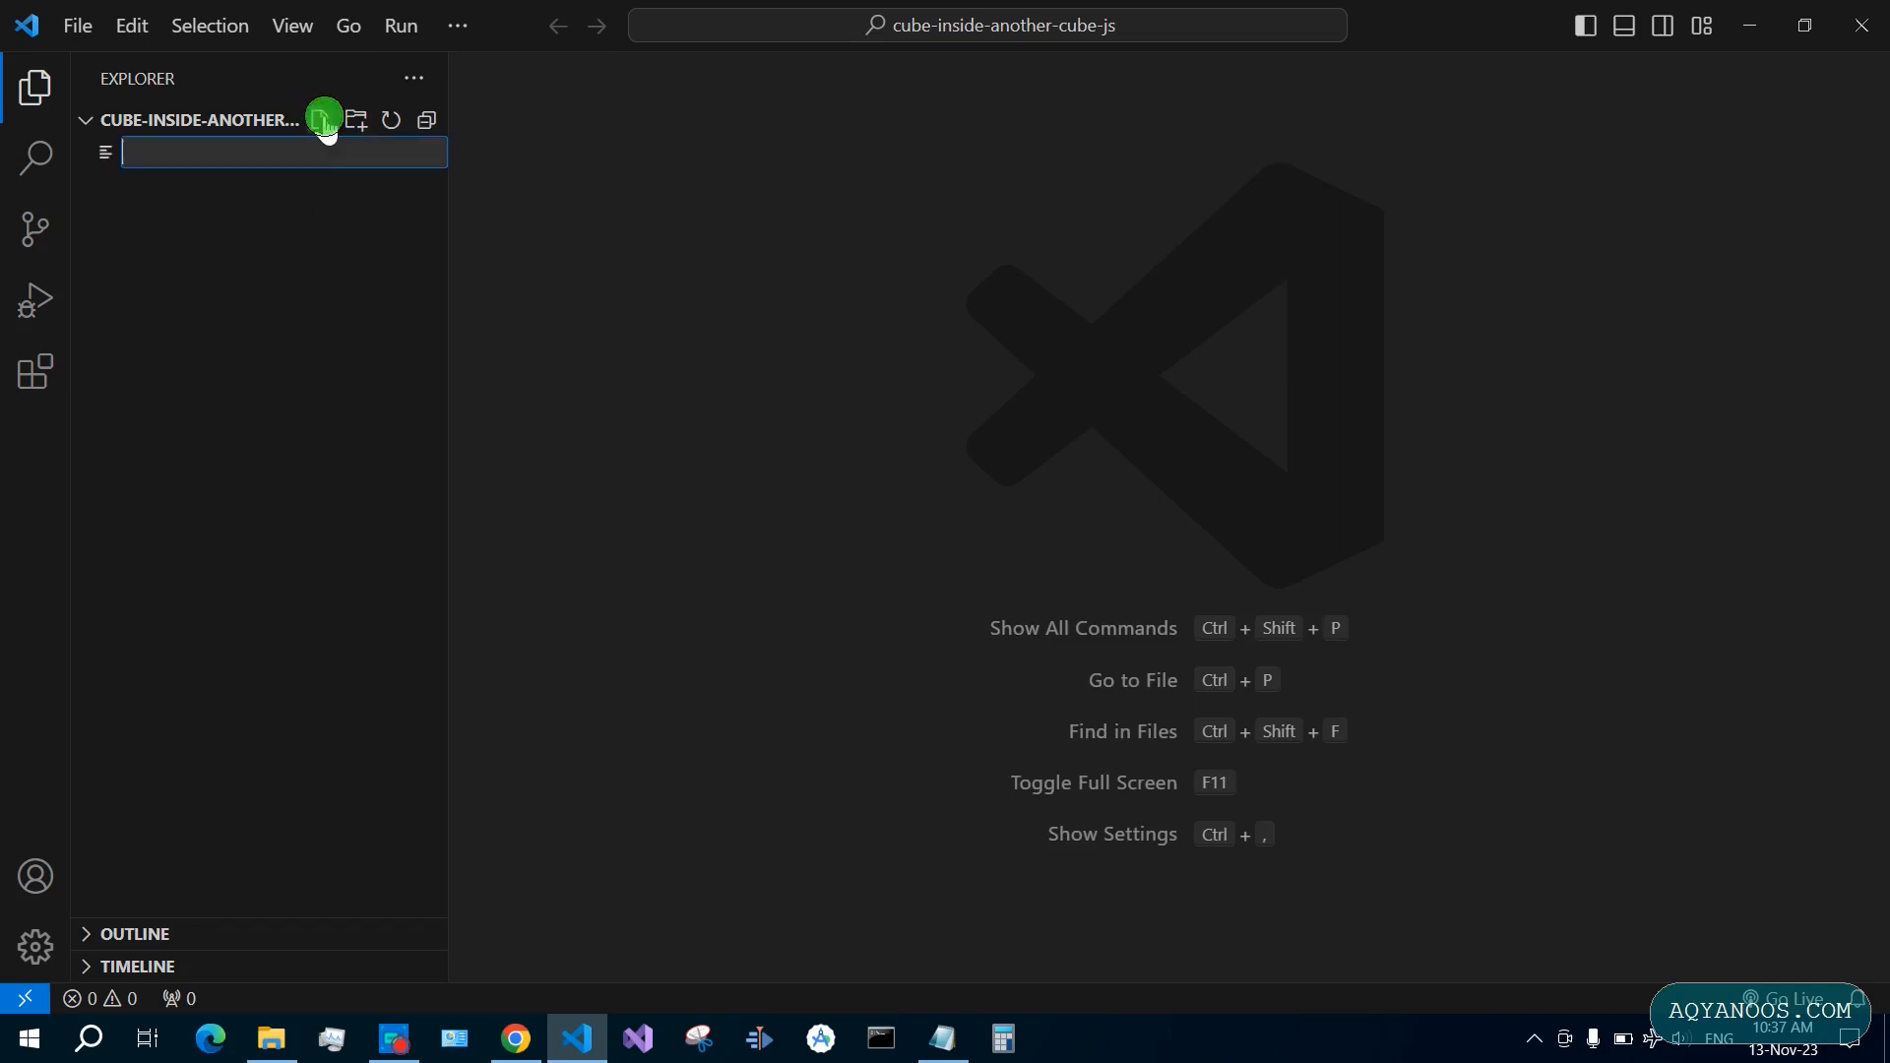
type("in")
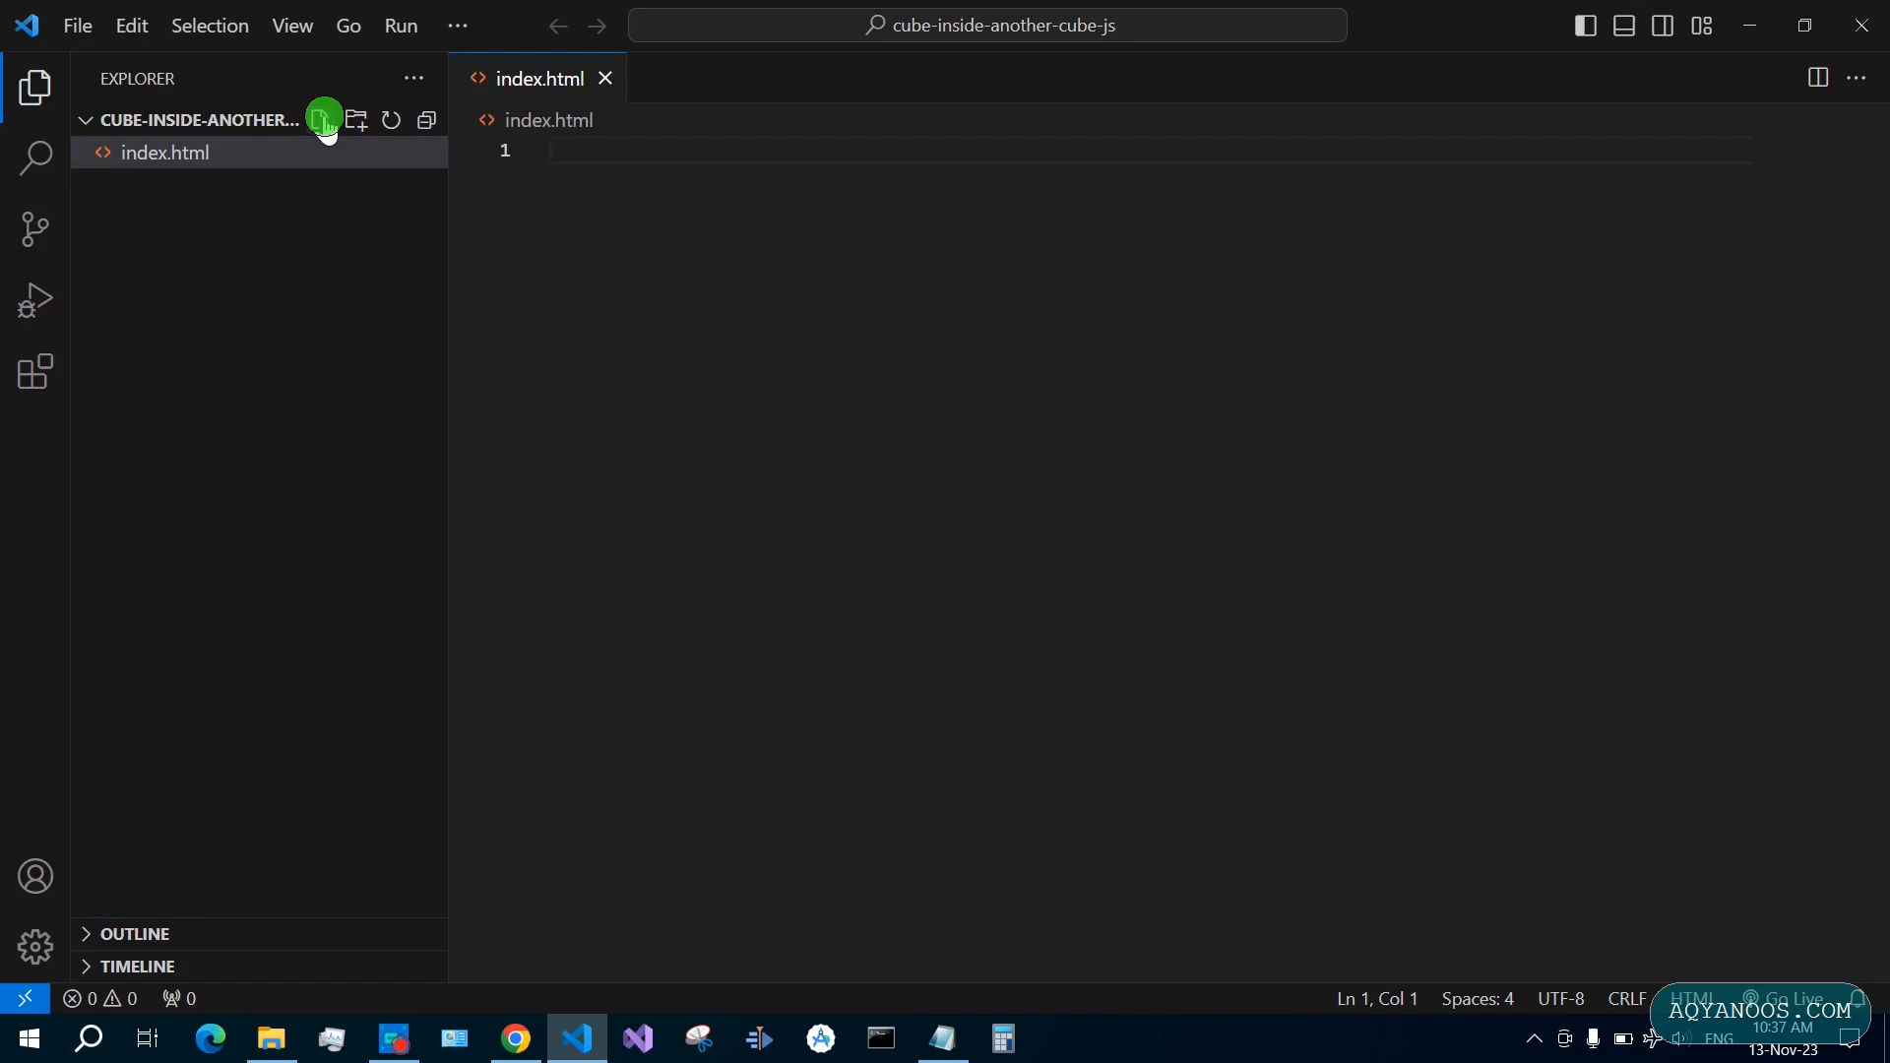
left_click(324, 118)
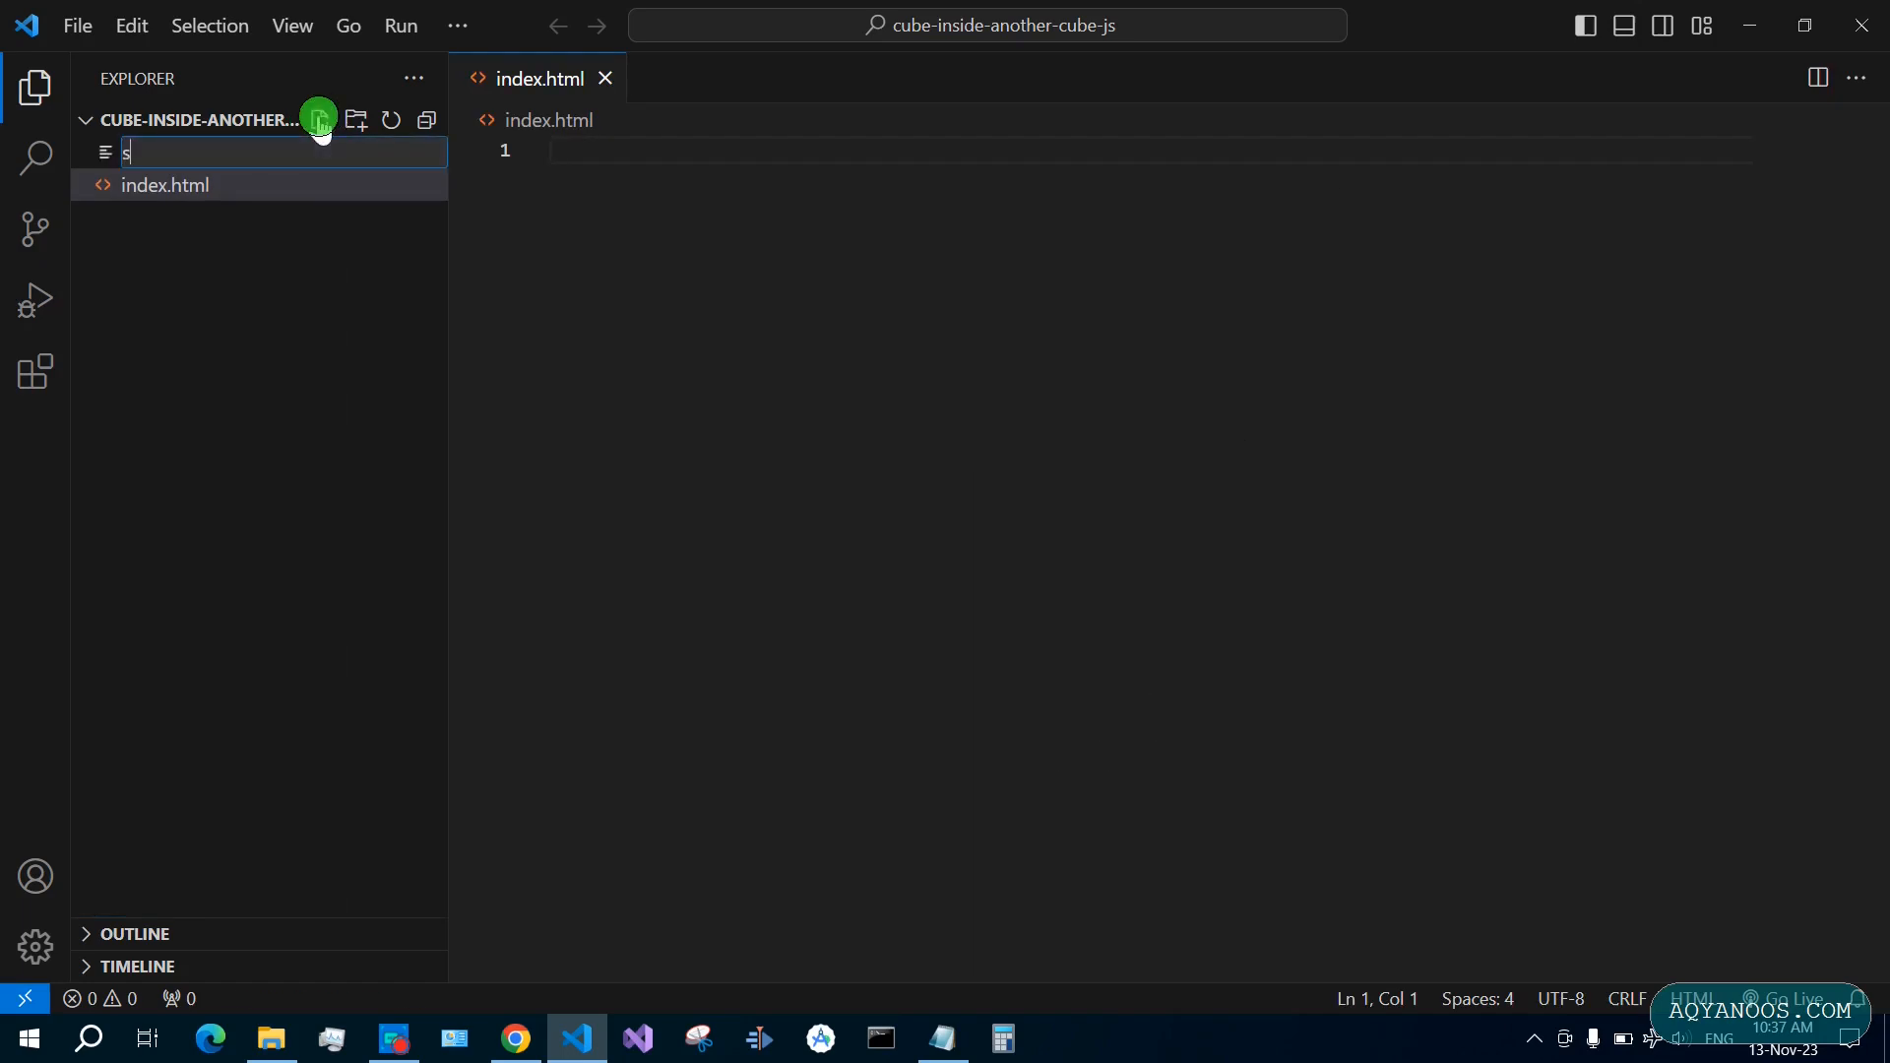
type("ty")
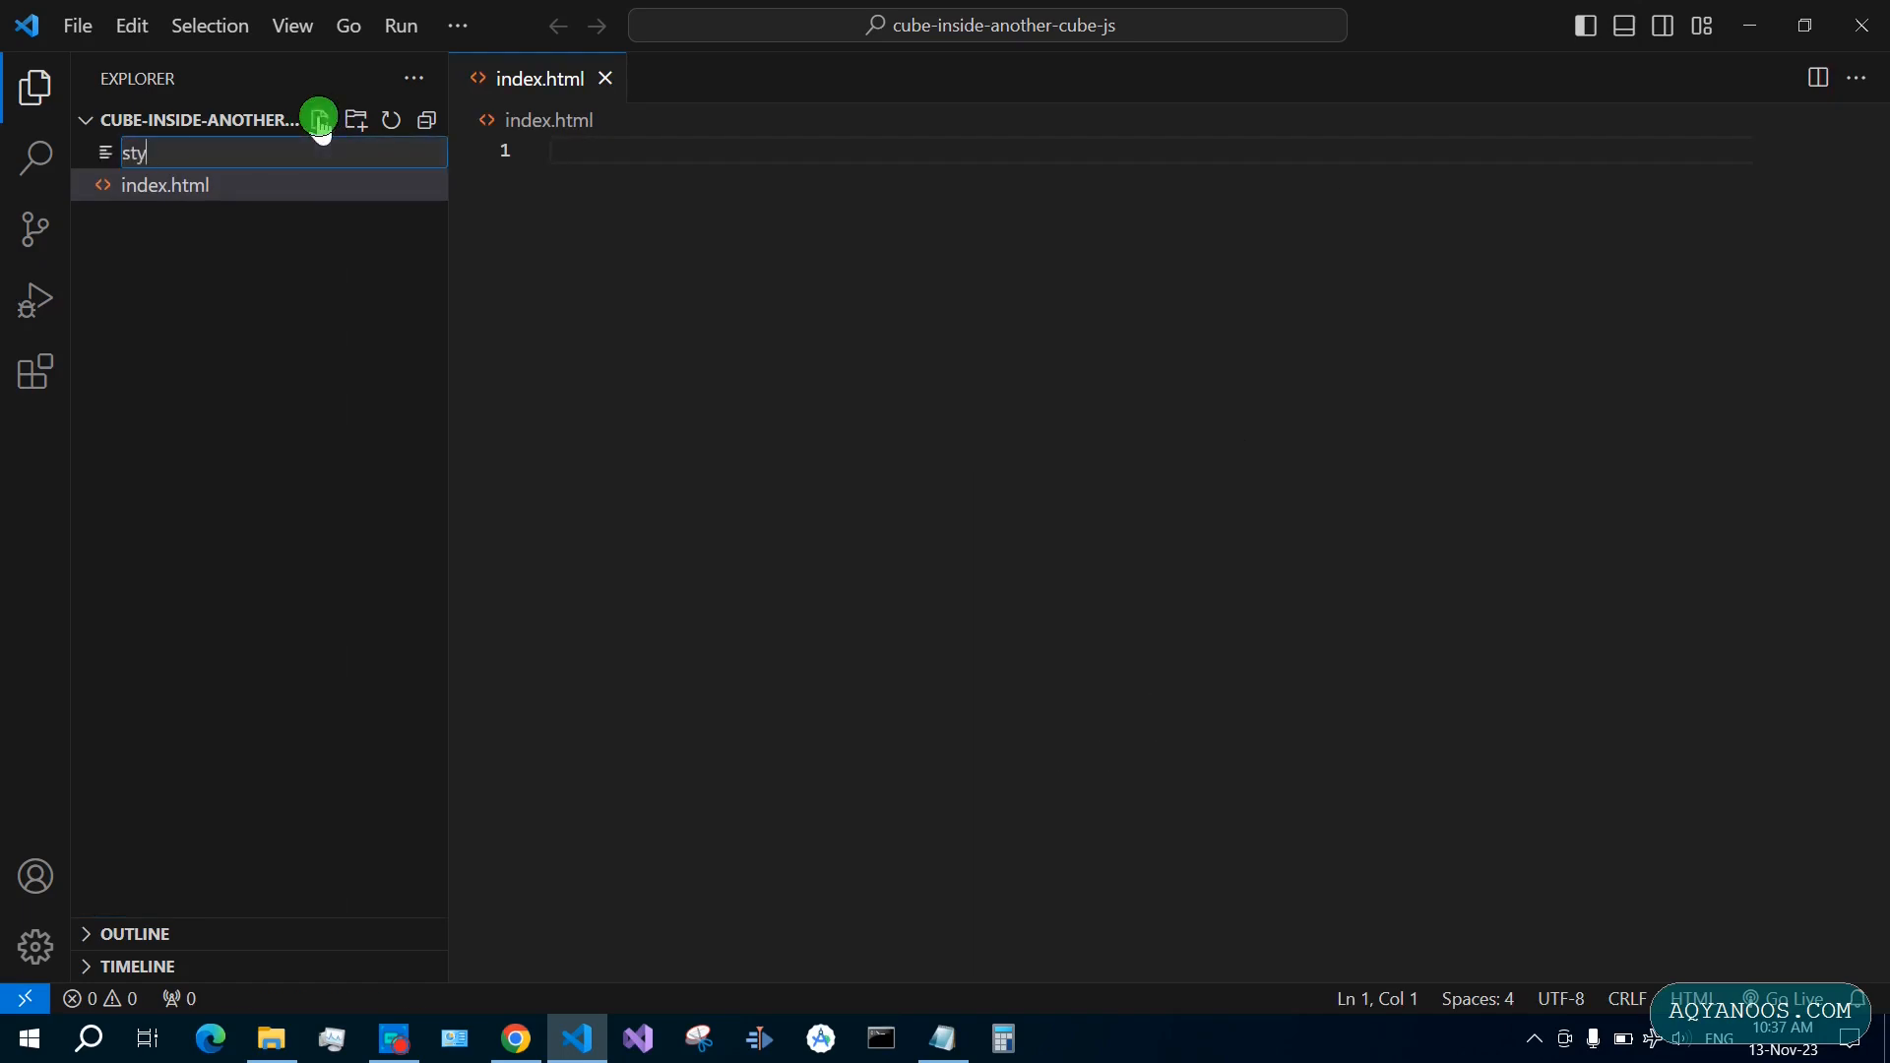
key("Enter")
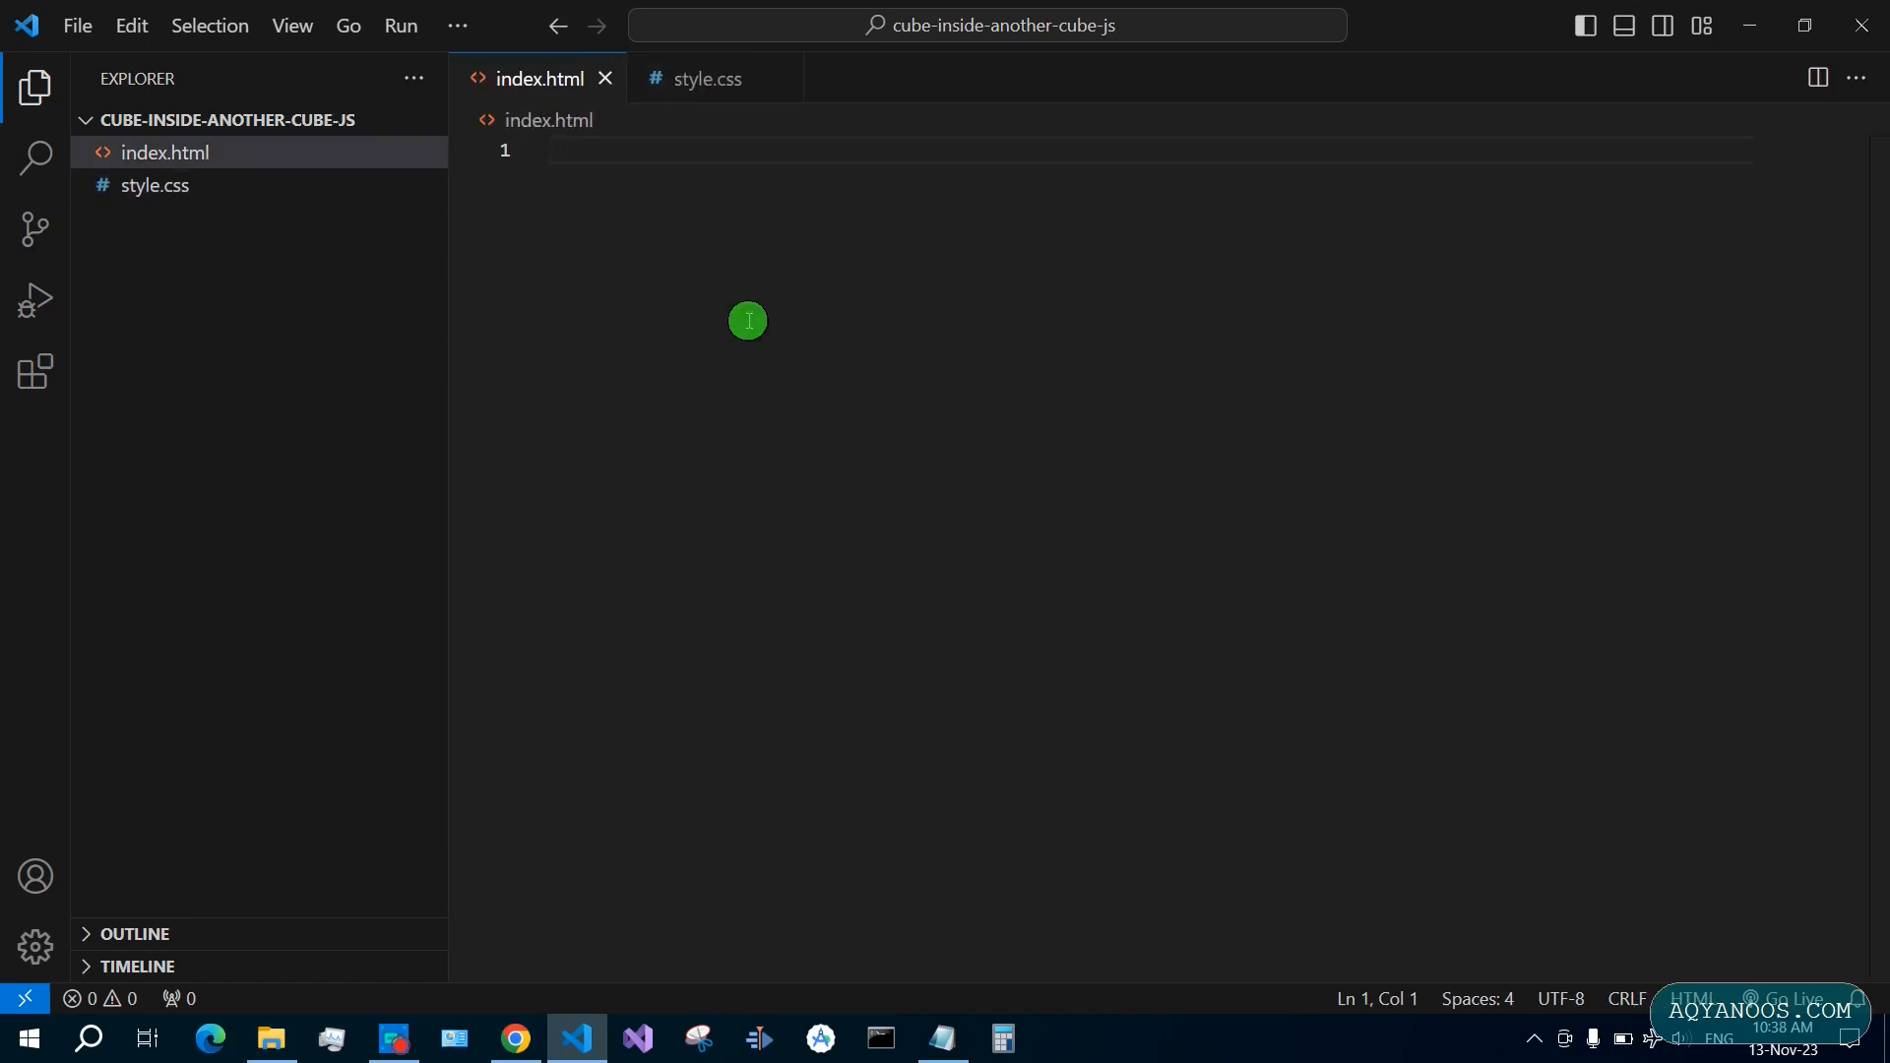
Generate the HTML boilerplate in index.html titled 'Cube inside another cube in JS'
type("!")
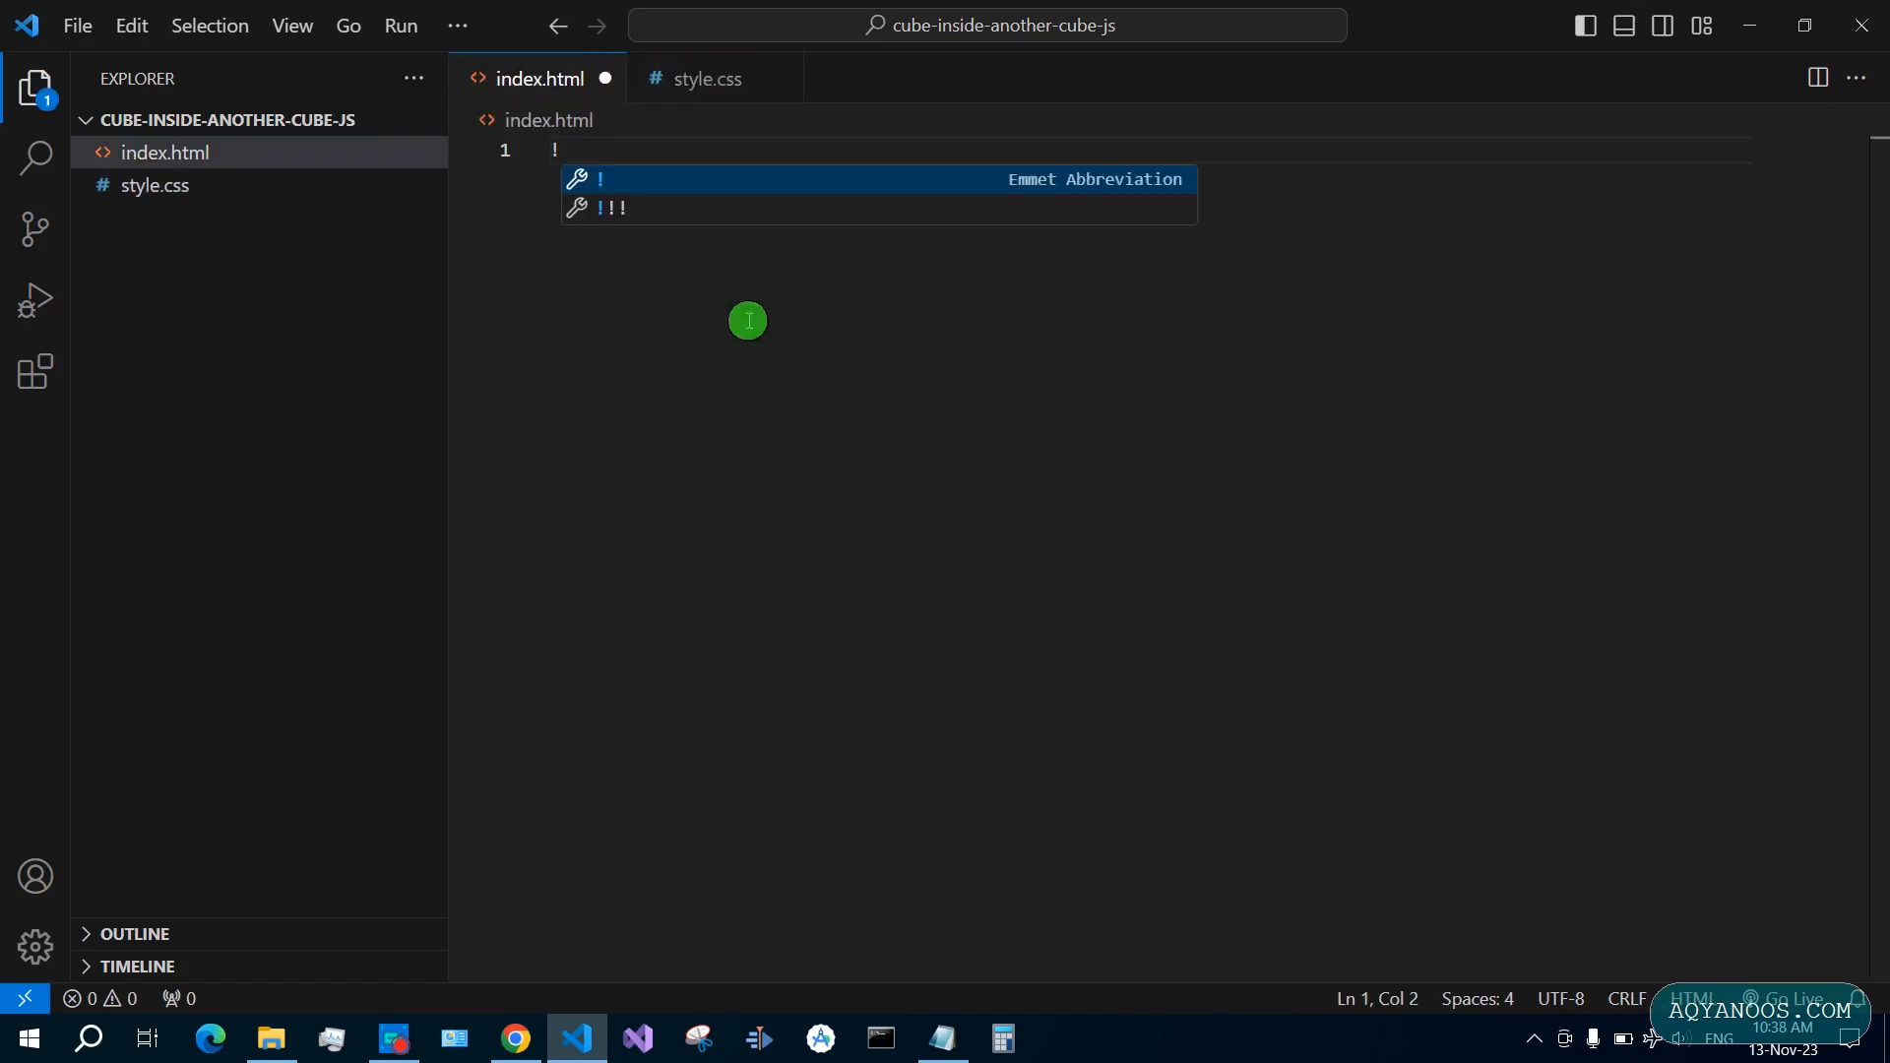
key("Tab")
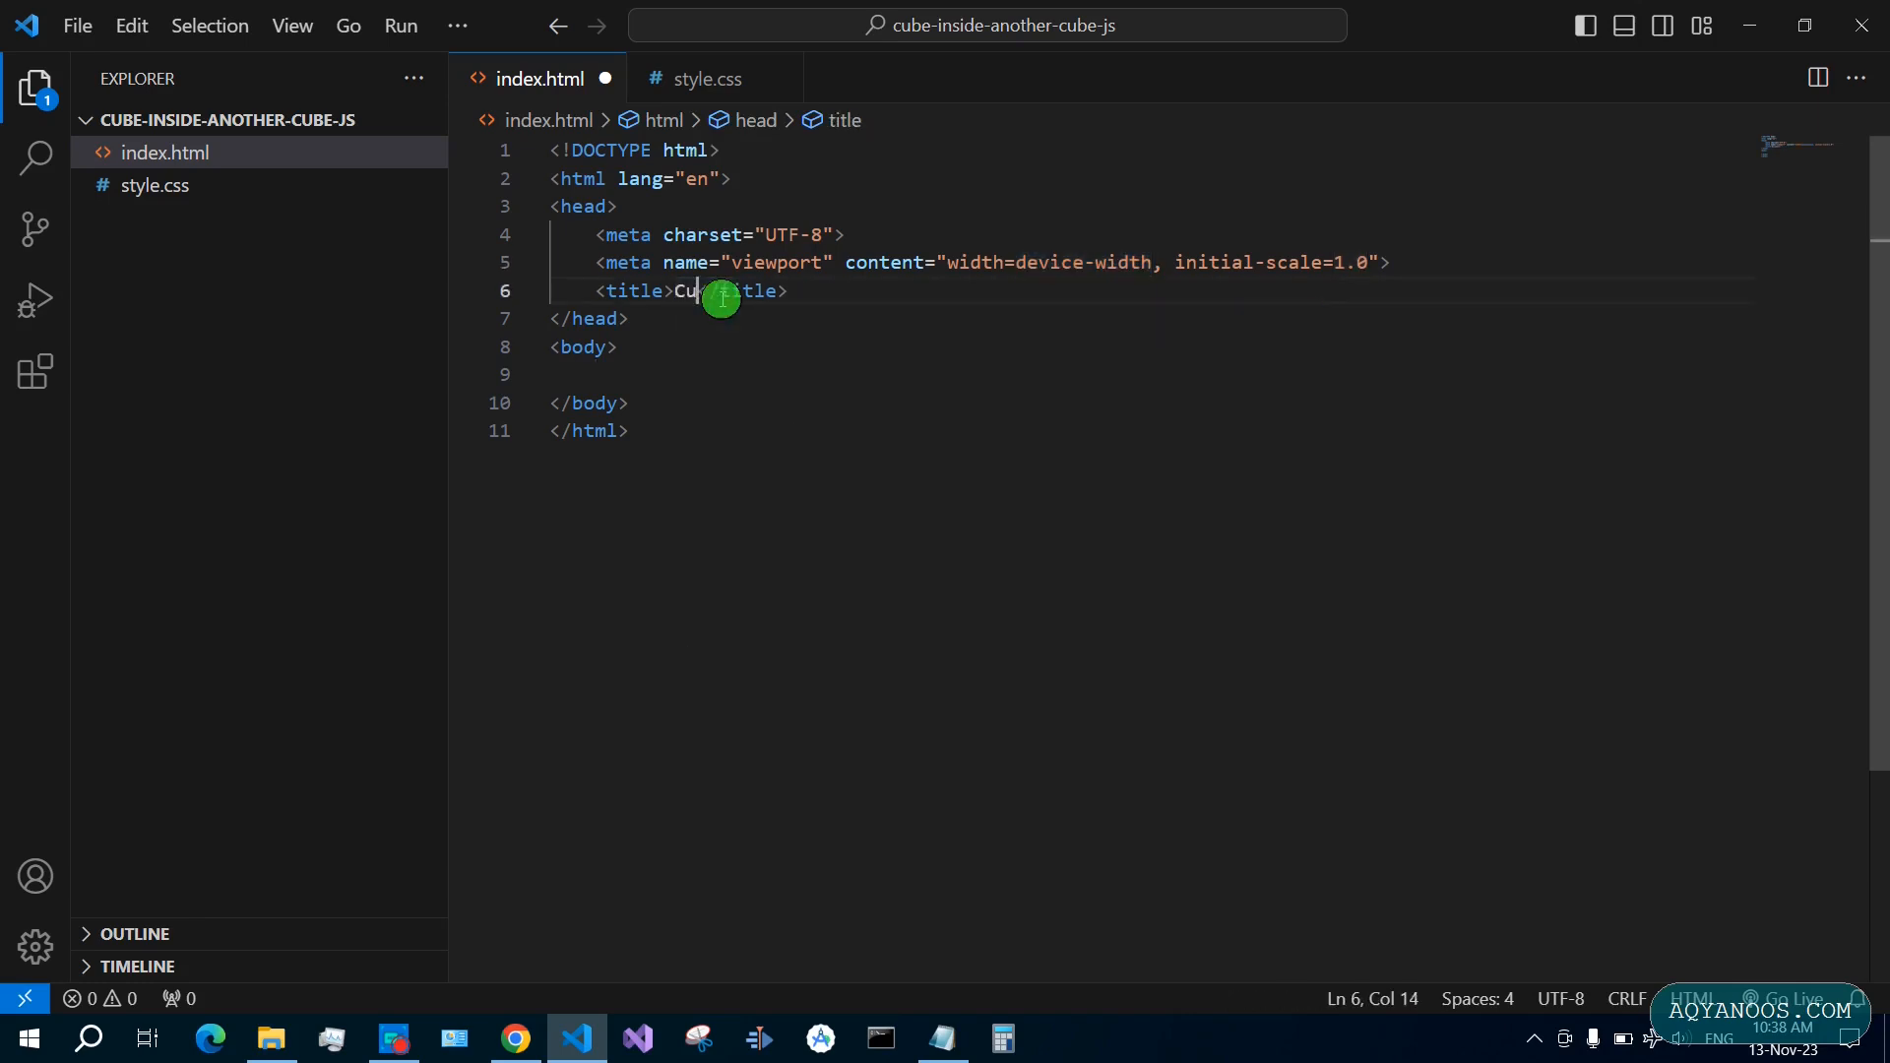
type("be inside another cube in JS")
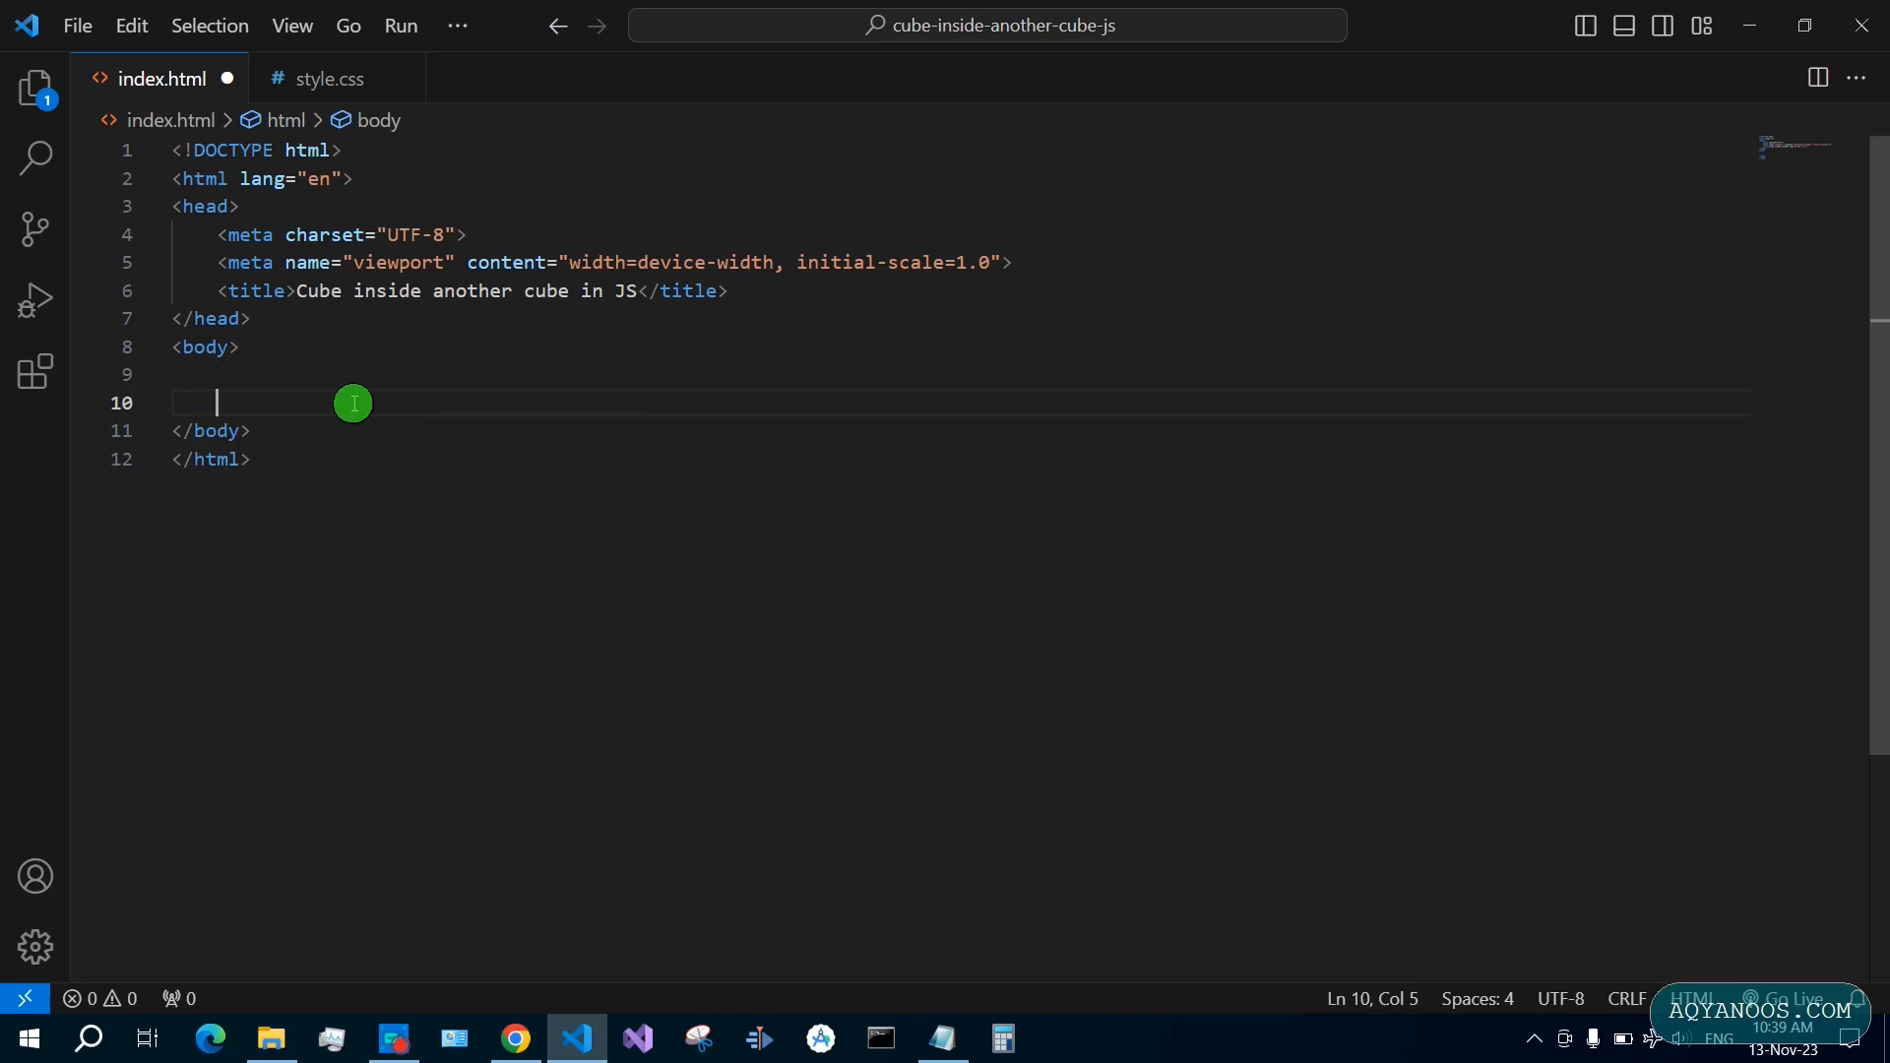
Nest external-cube (six div.side) and internal-cube sections inside a section.wrapper
type("sect")
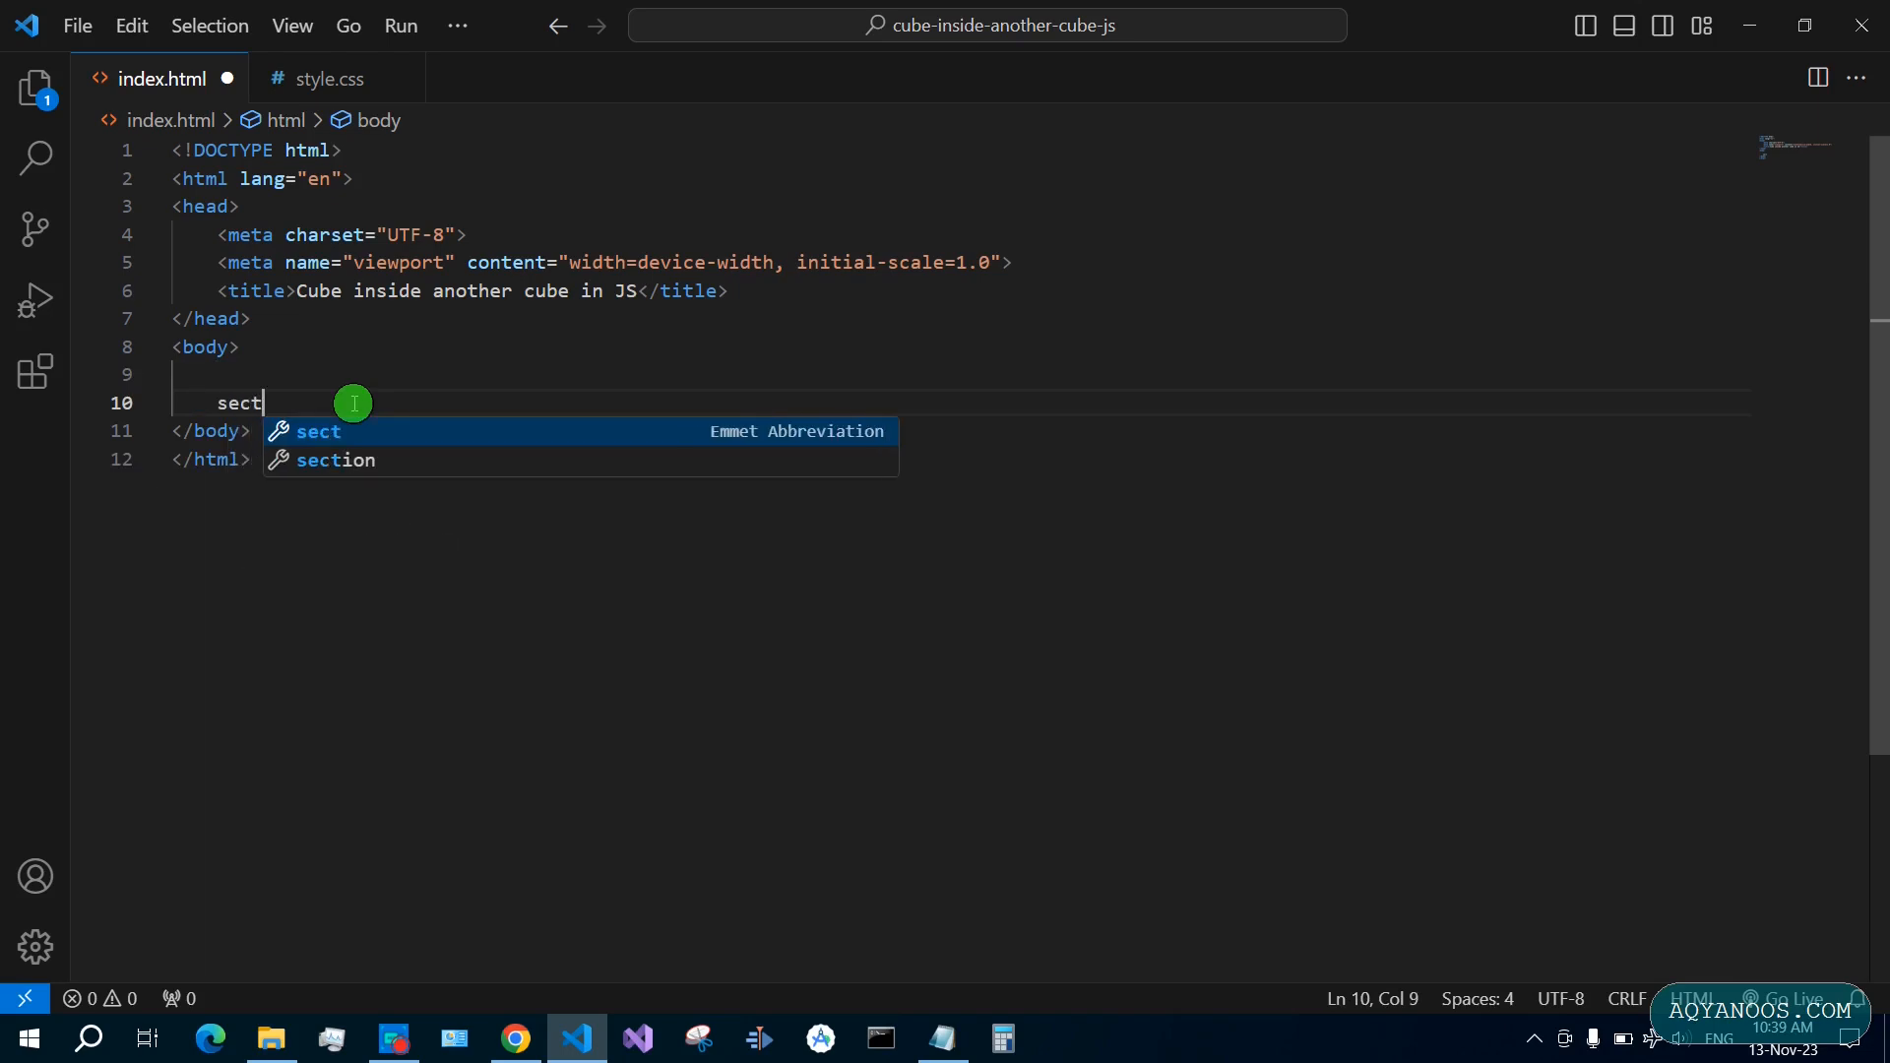
key("Tab")
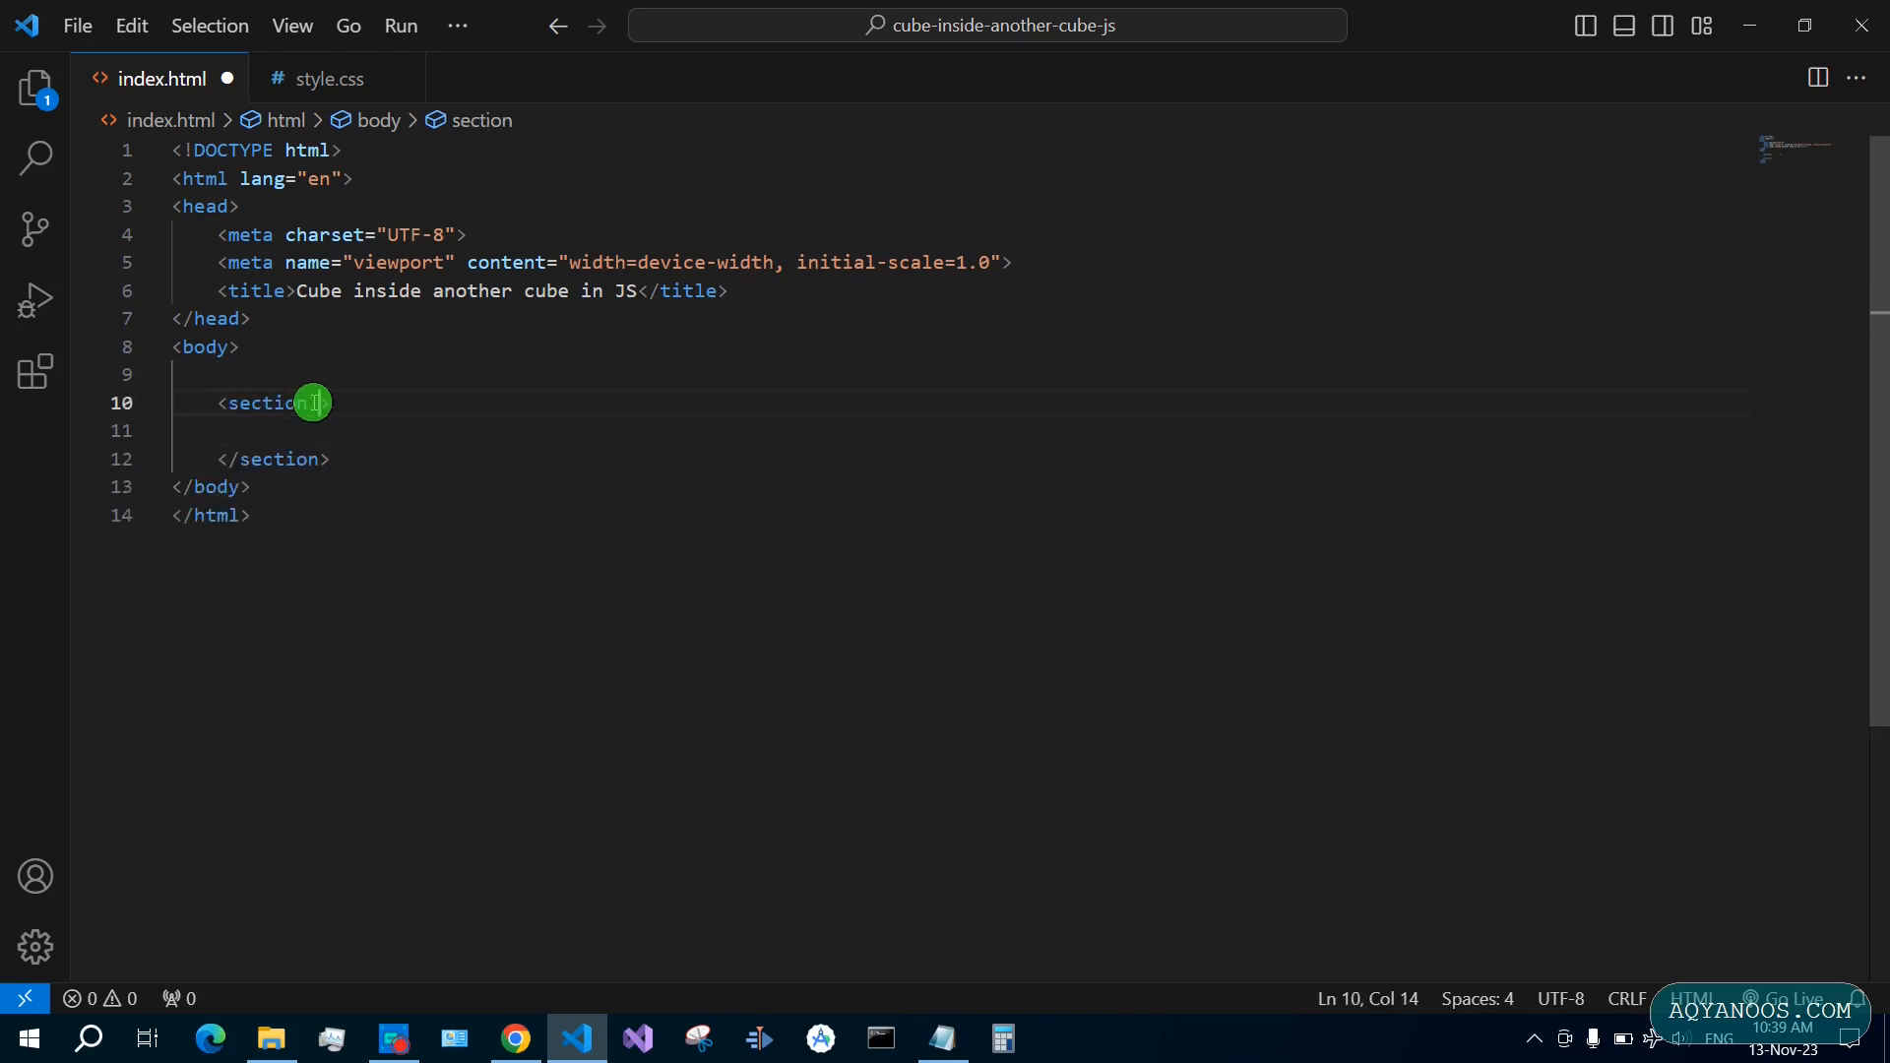
type("class=\"wrapper\"")
type("<section>")
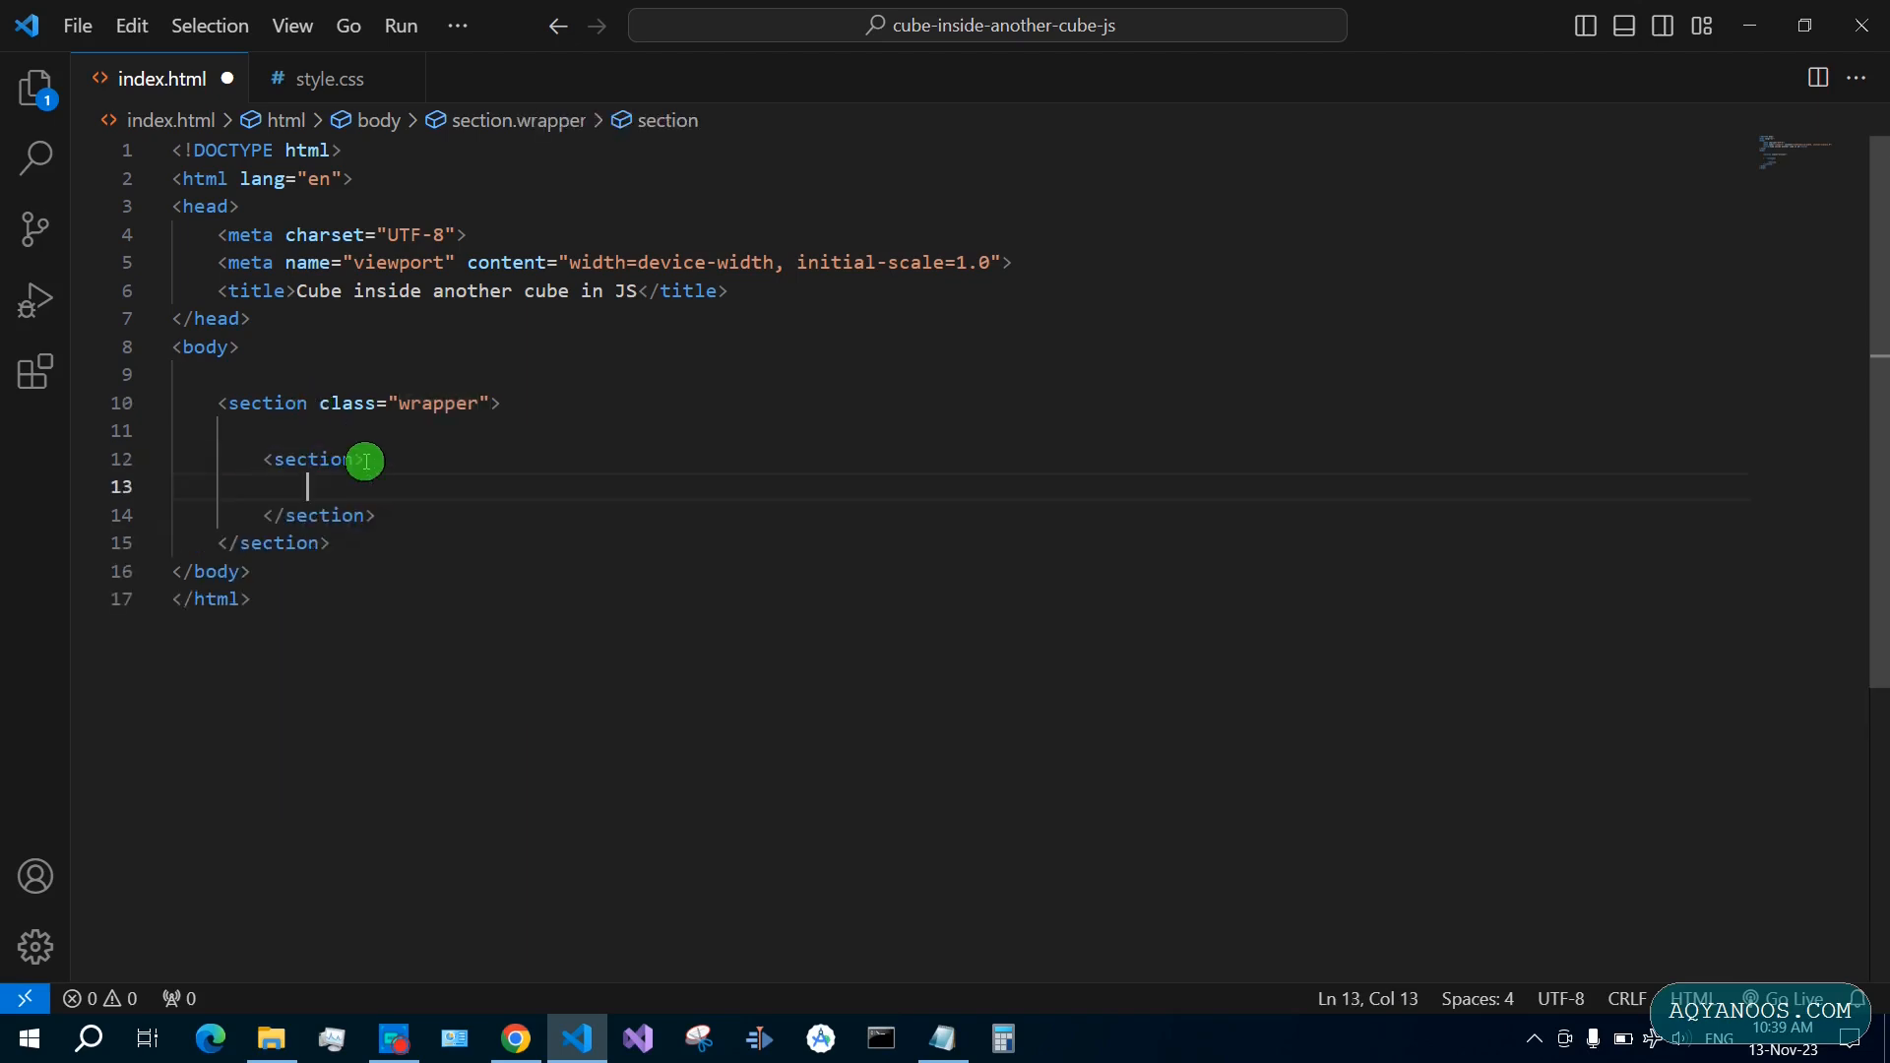
type("class=\"out\"")
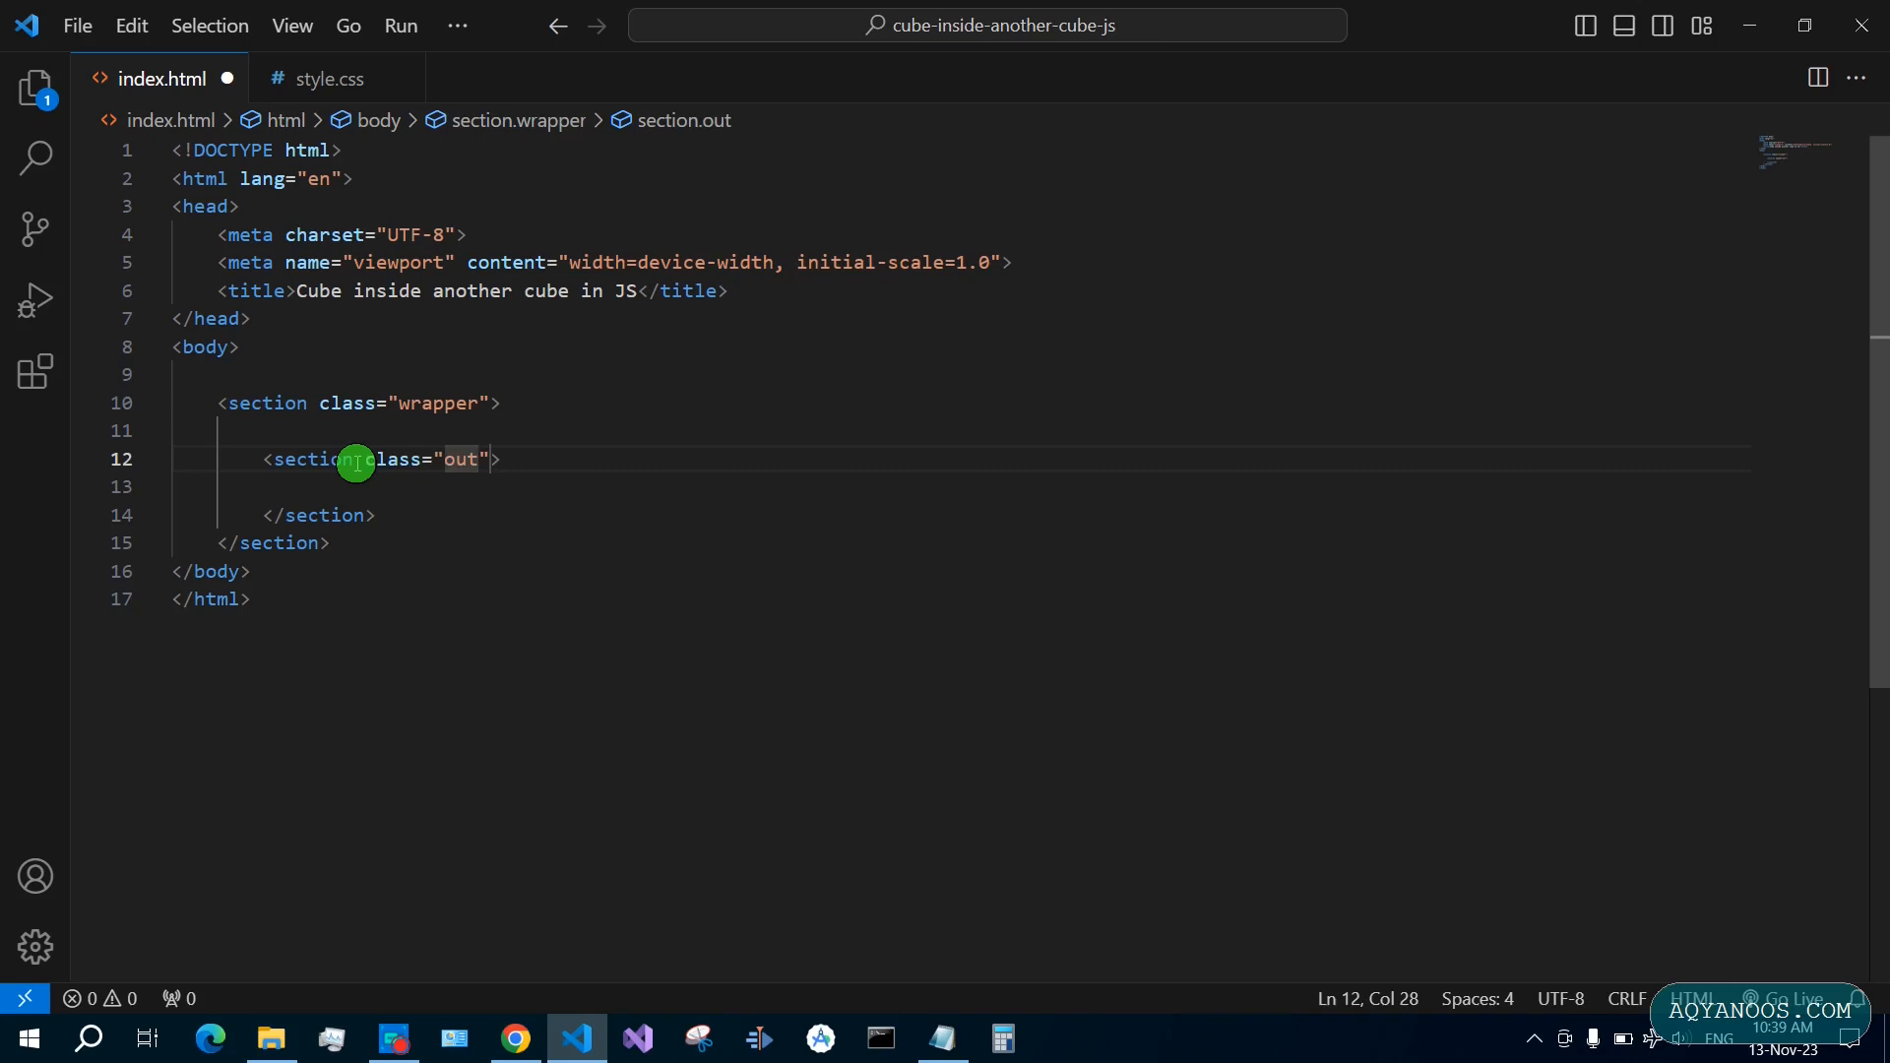
type("external-cube")
left_click(961, 486)
type("<div></div>")
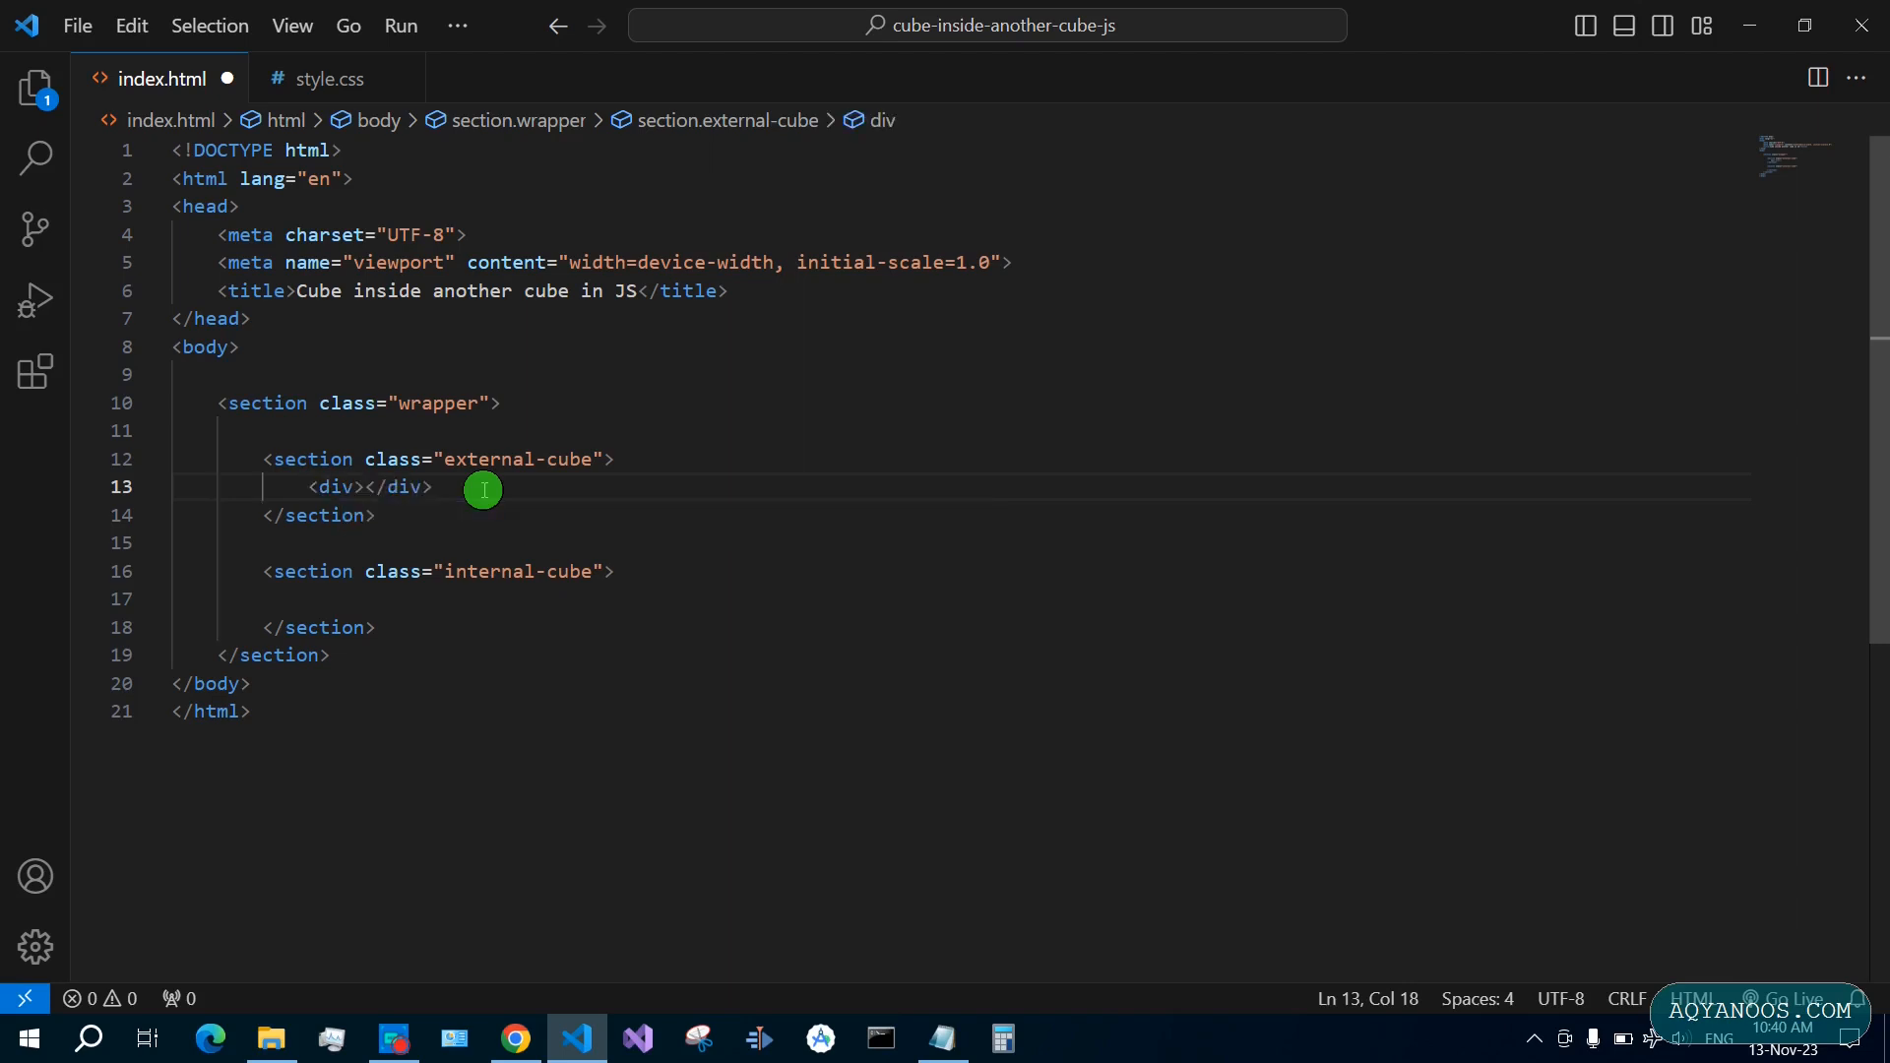
type("\" \"")
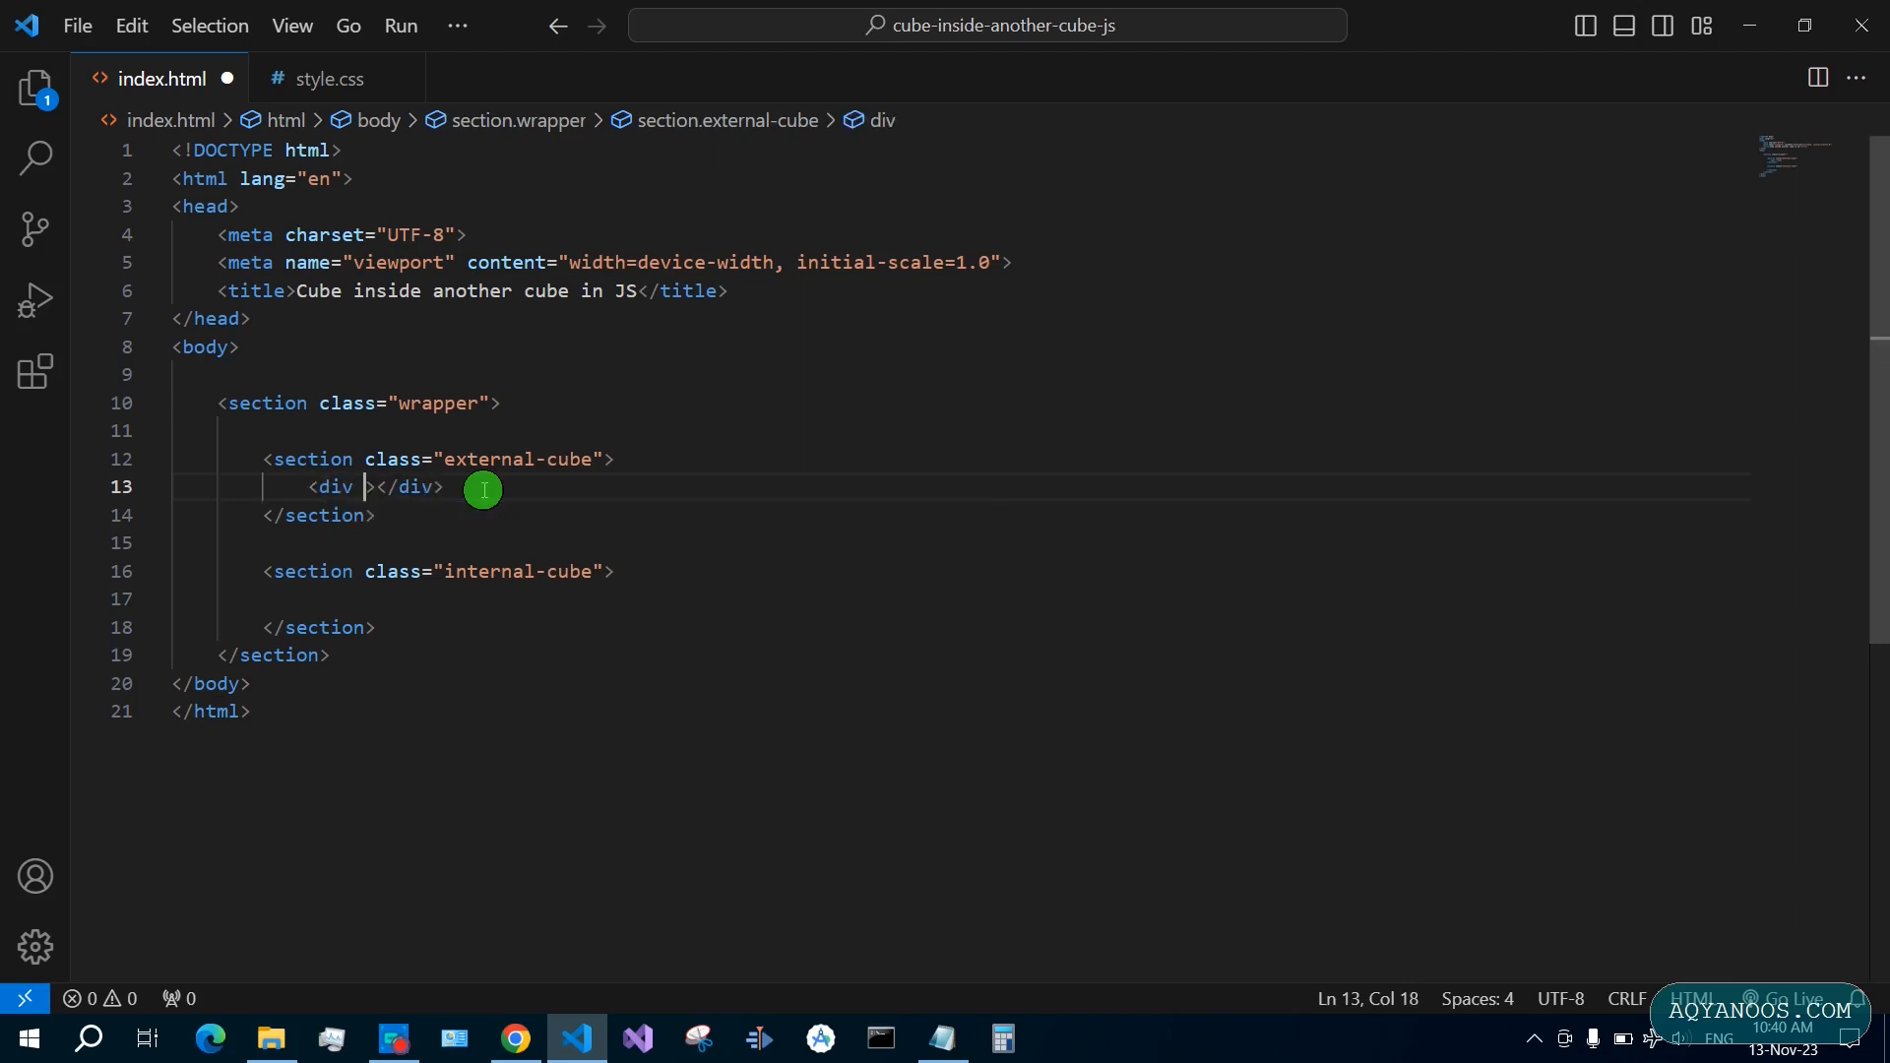
type("class=\"si")
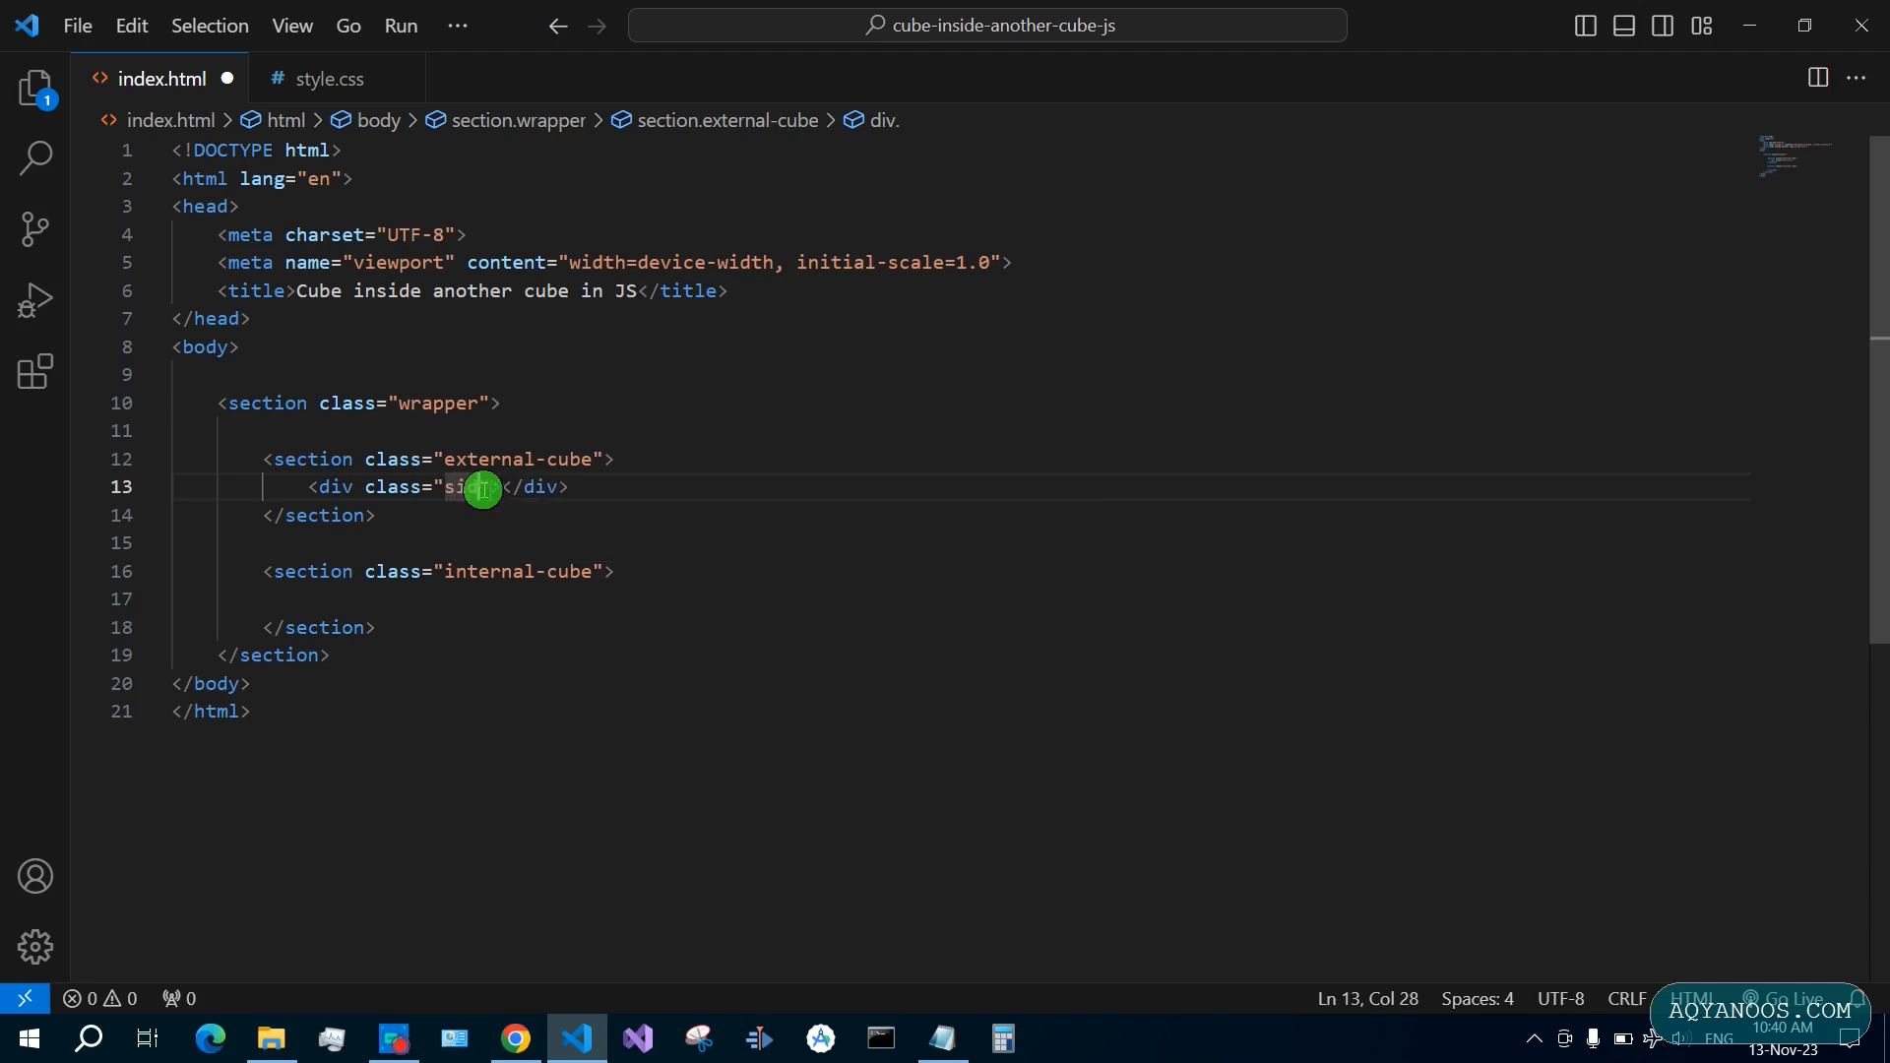
type("de")
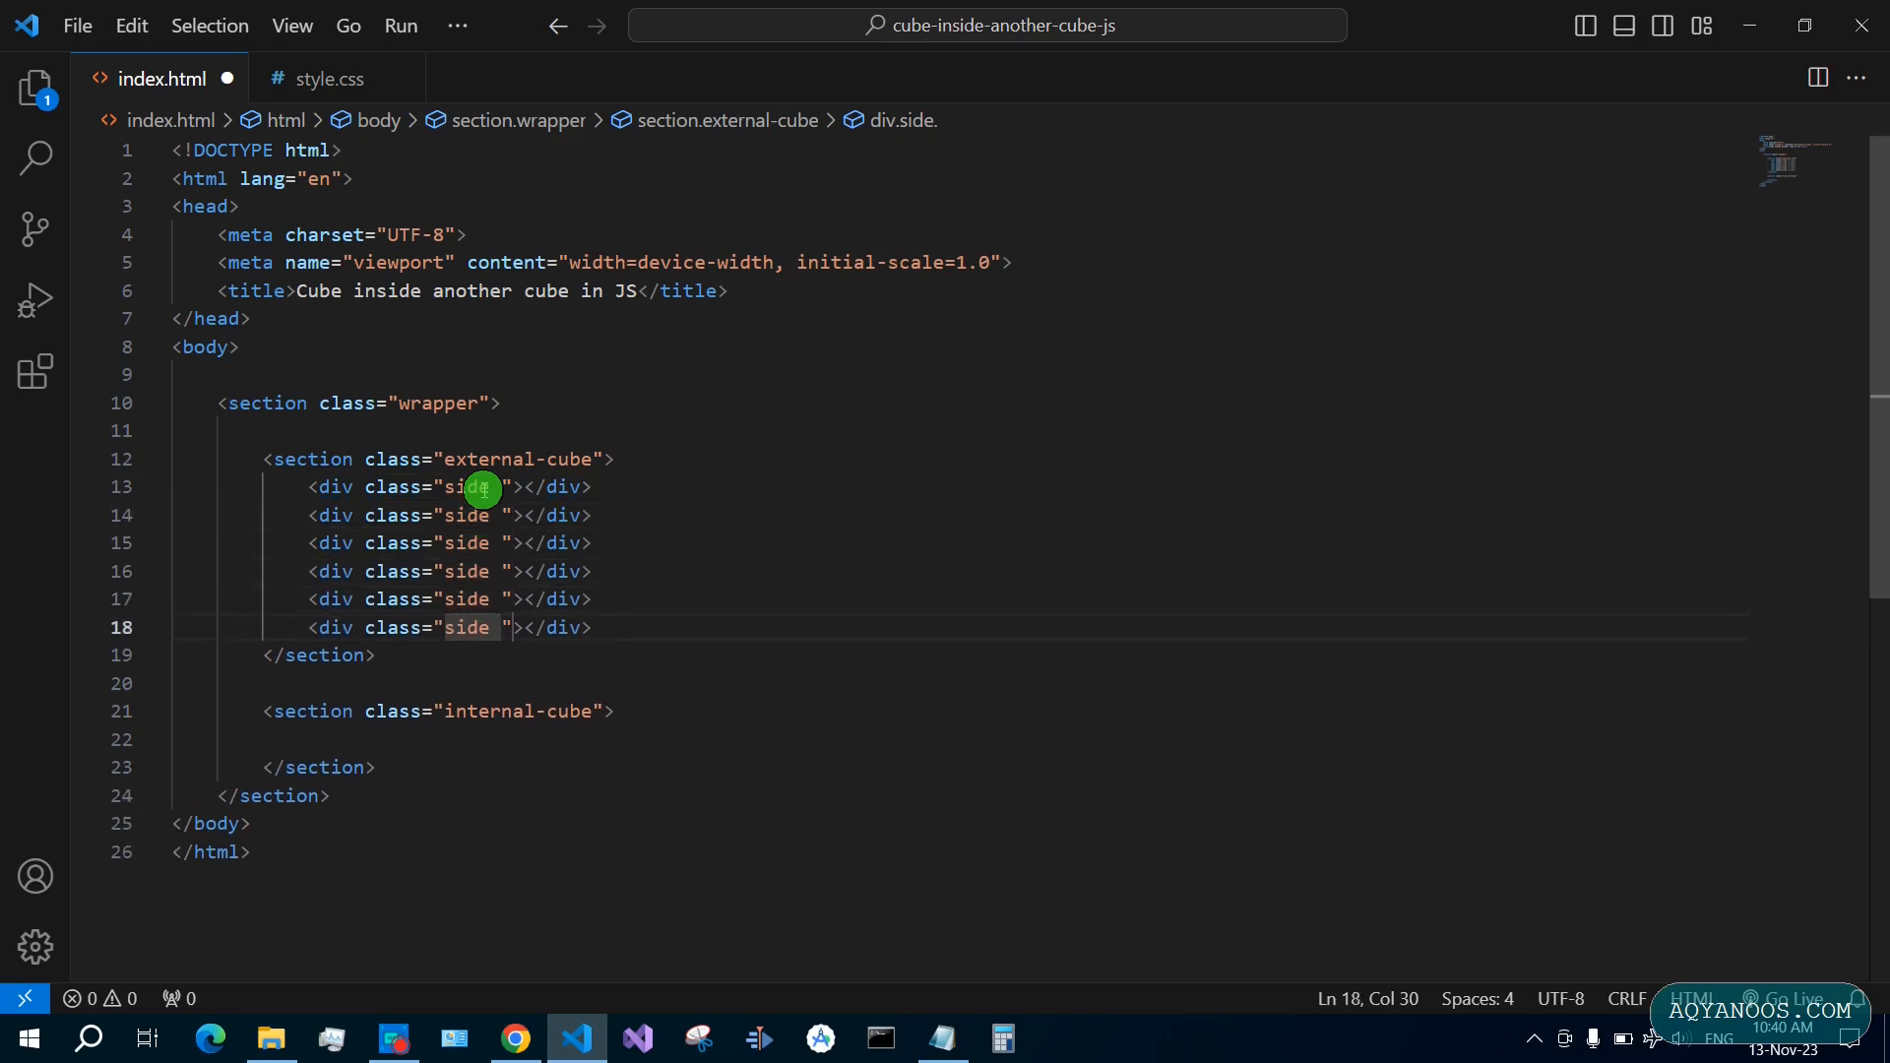
Give side divs front, back, left, right, top, bottom classes and labels Like…Learning
type("front")
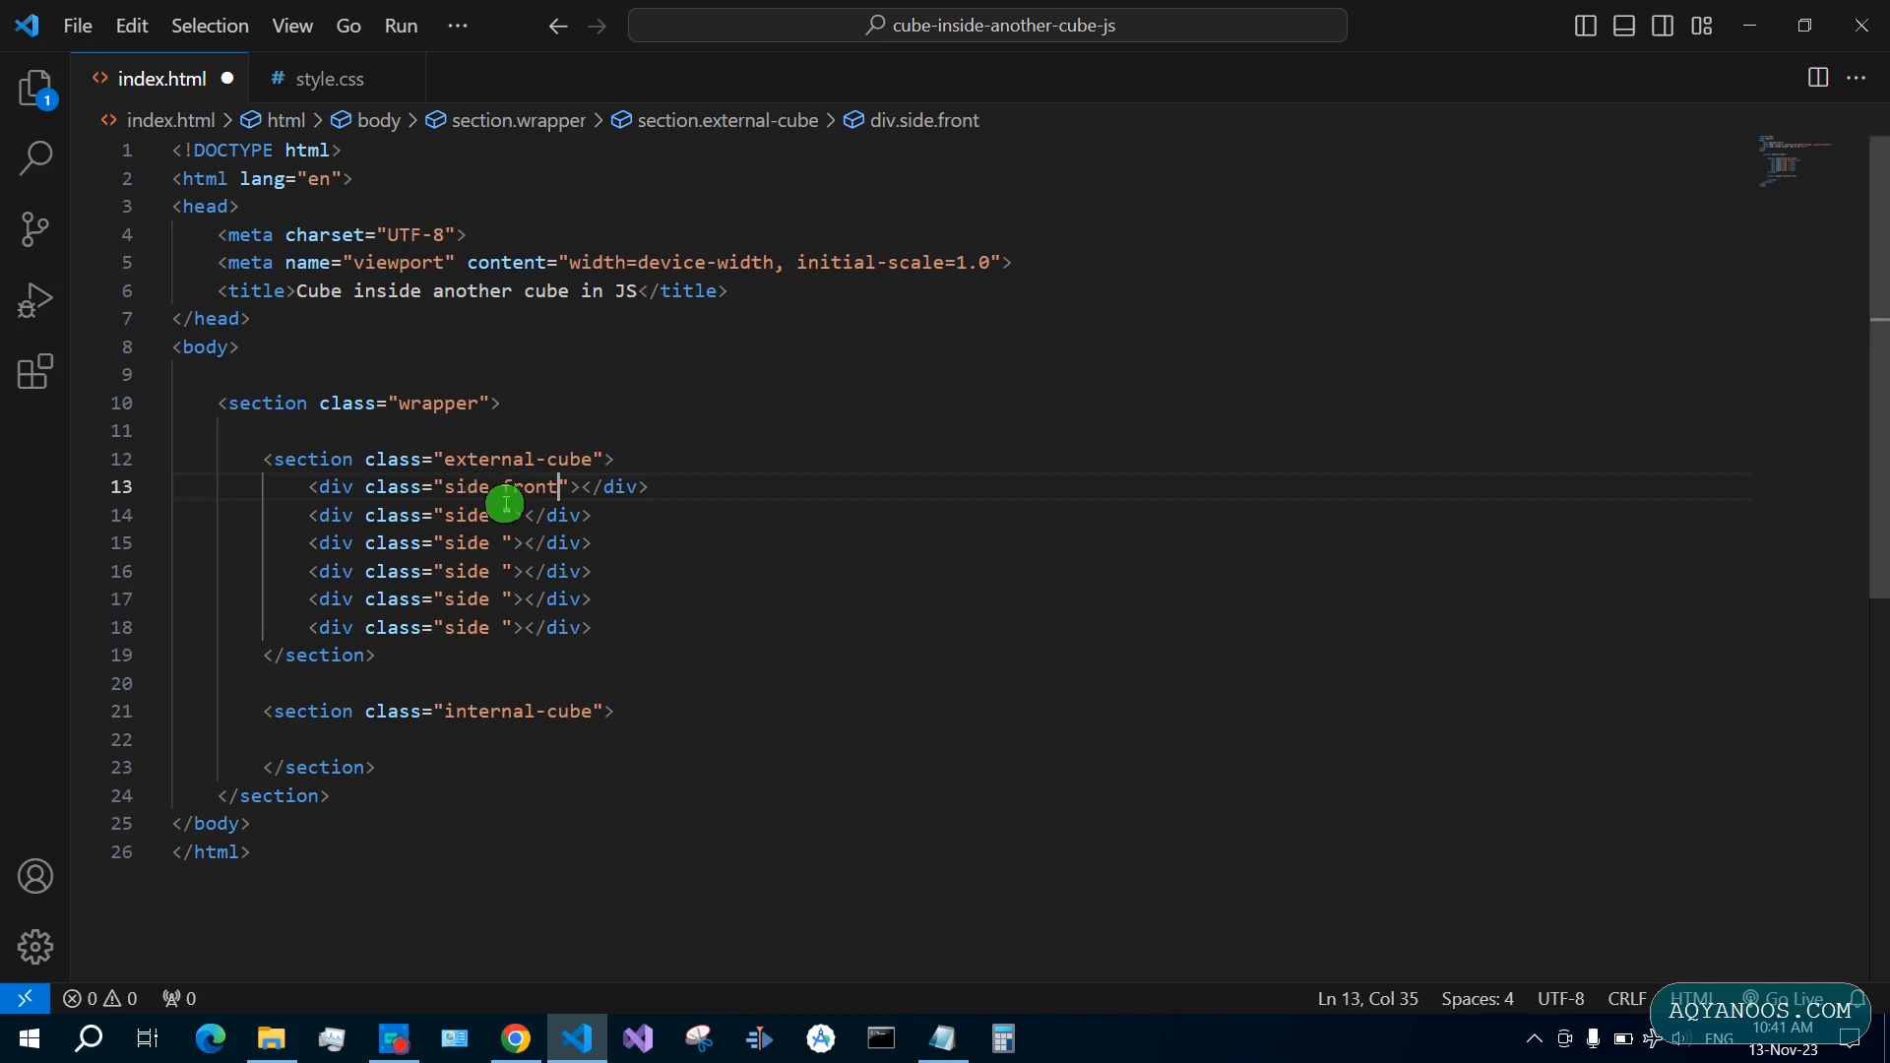
type("back")
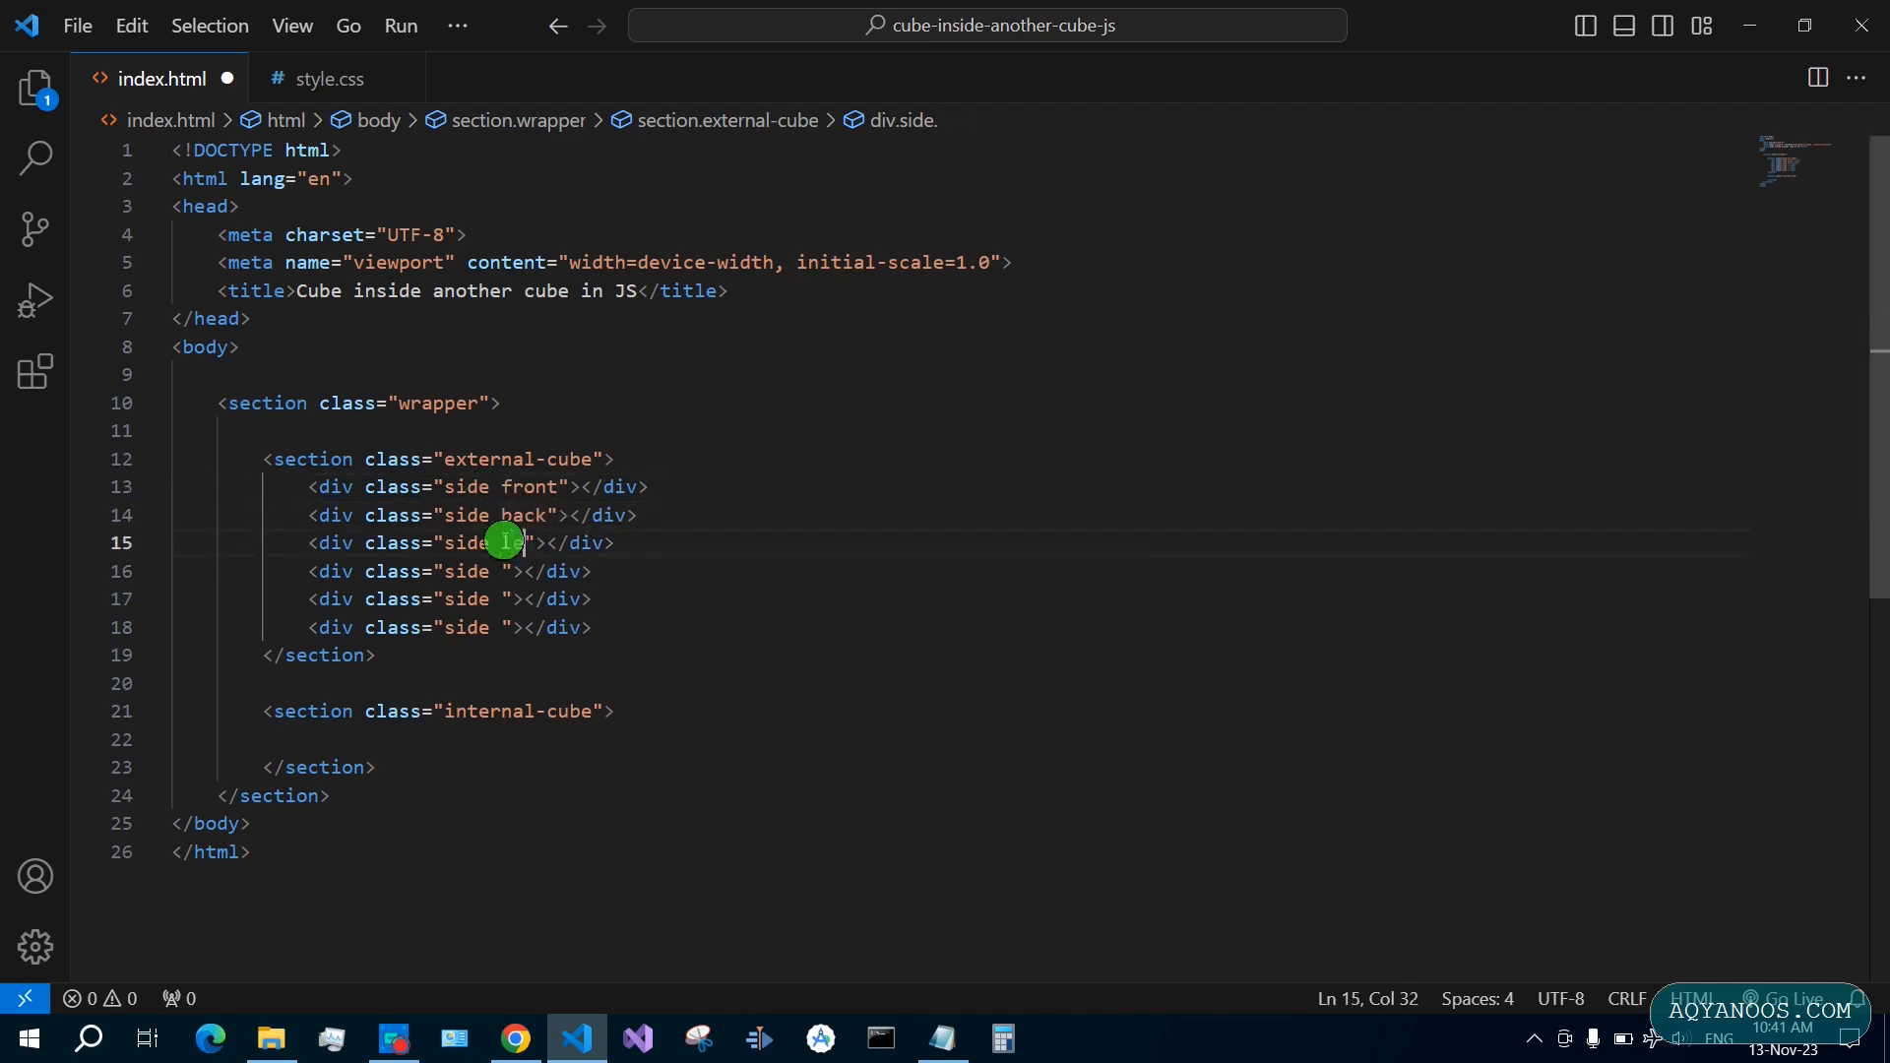
type("right")
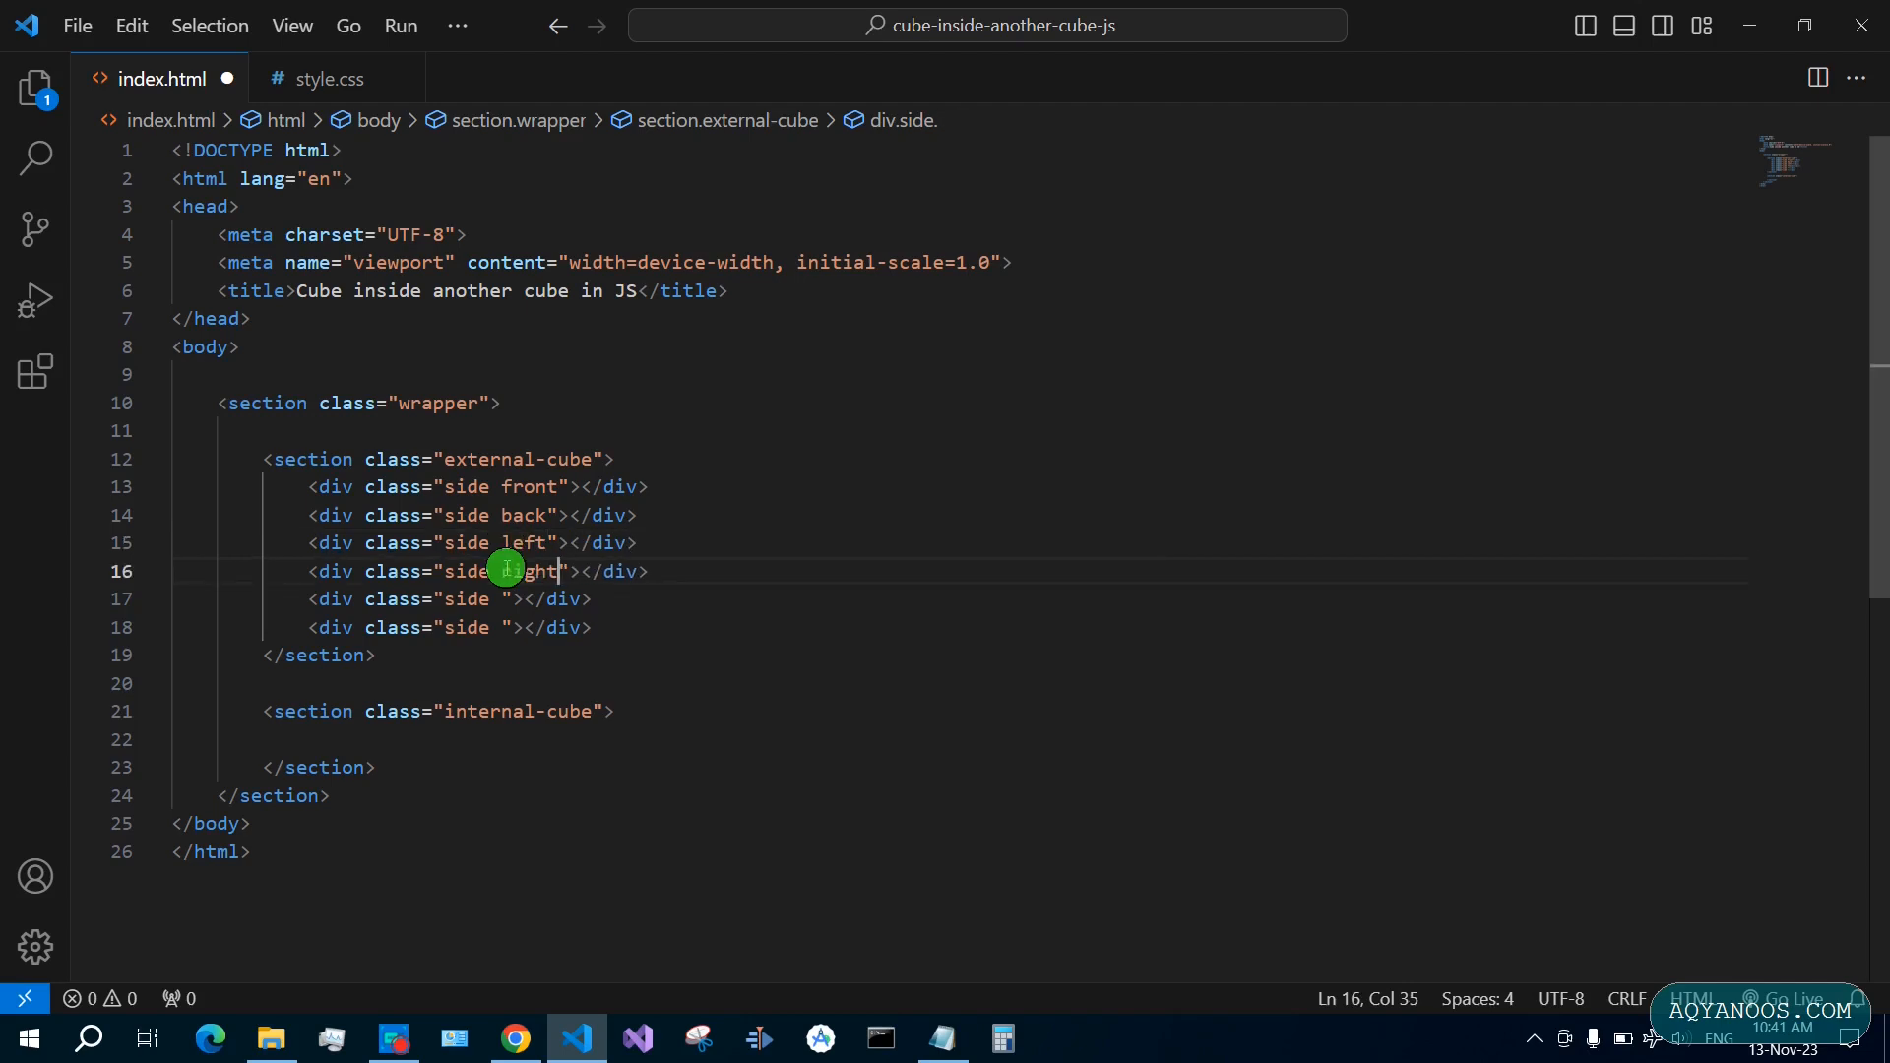
type("top")
left_click(450, 627)
type("bottom")
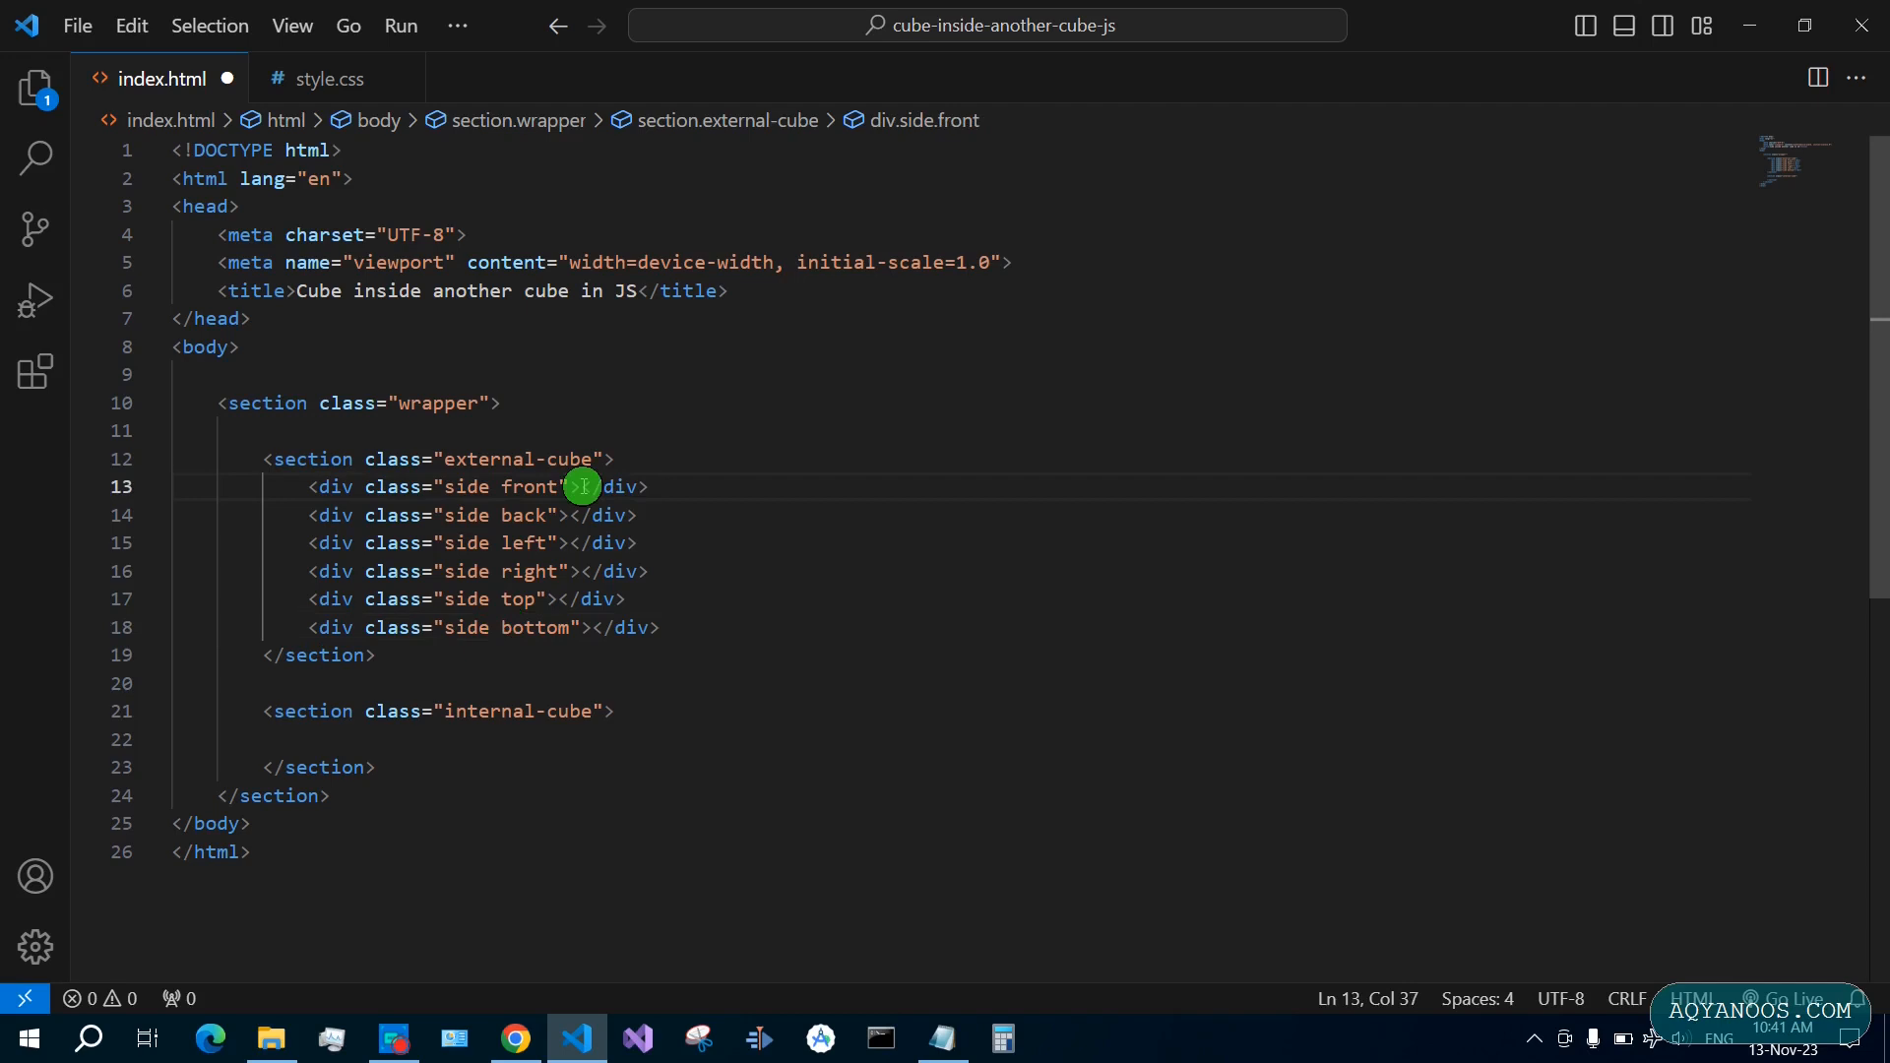
type("l")
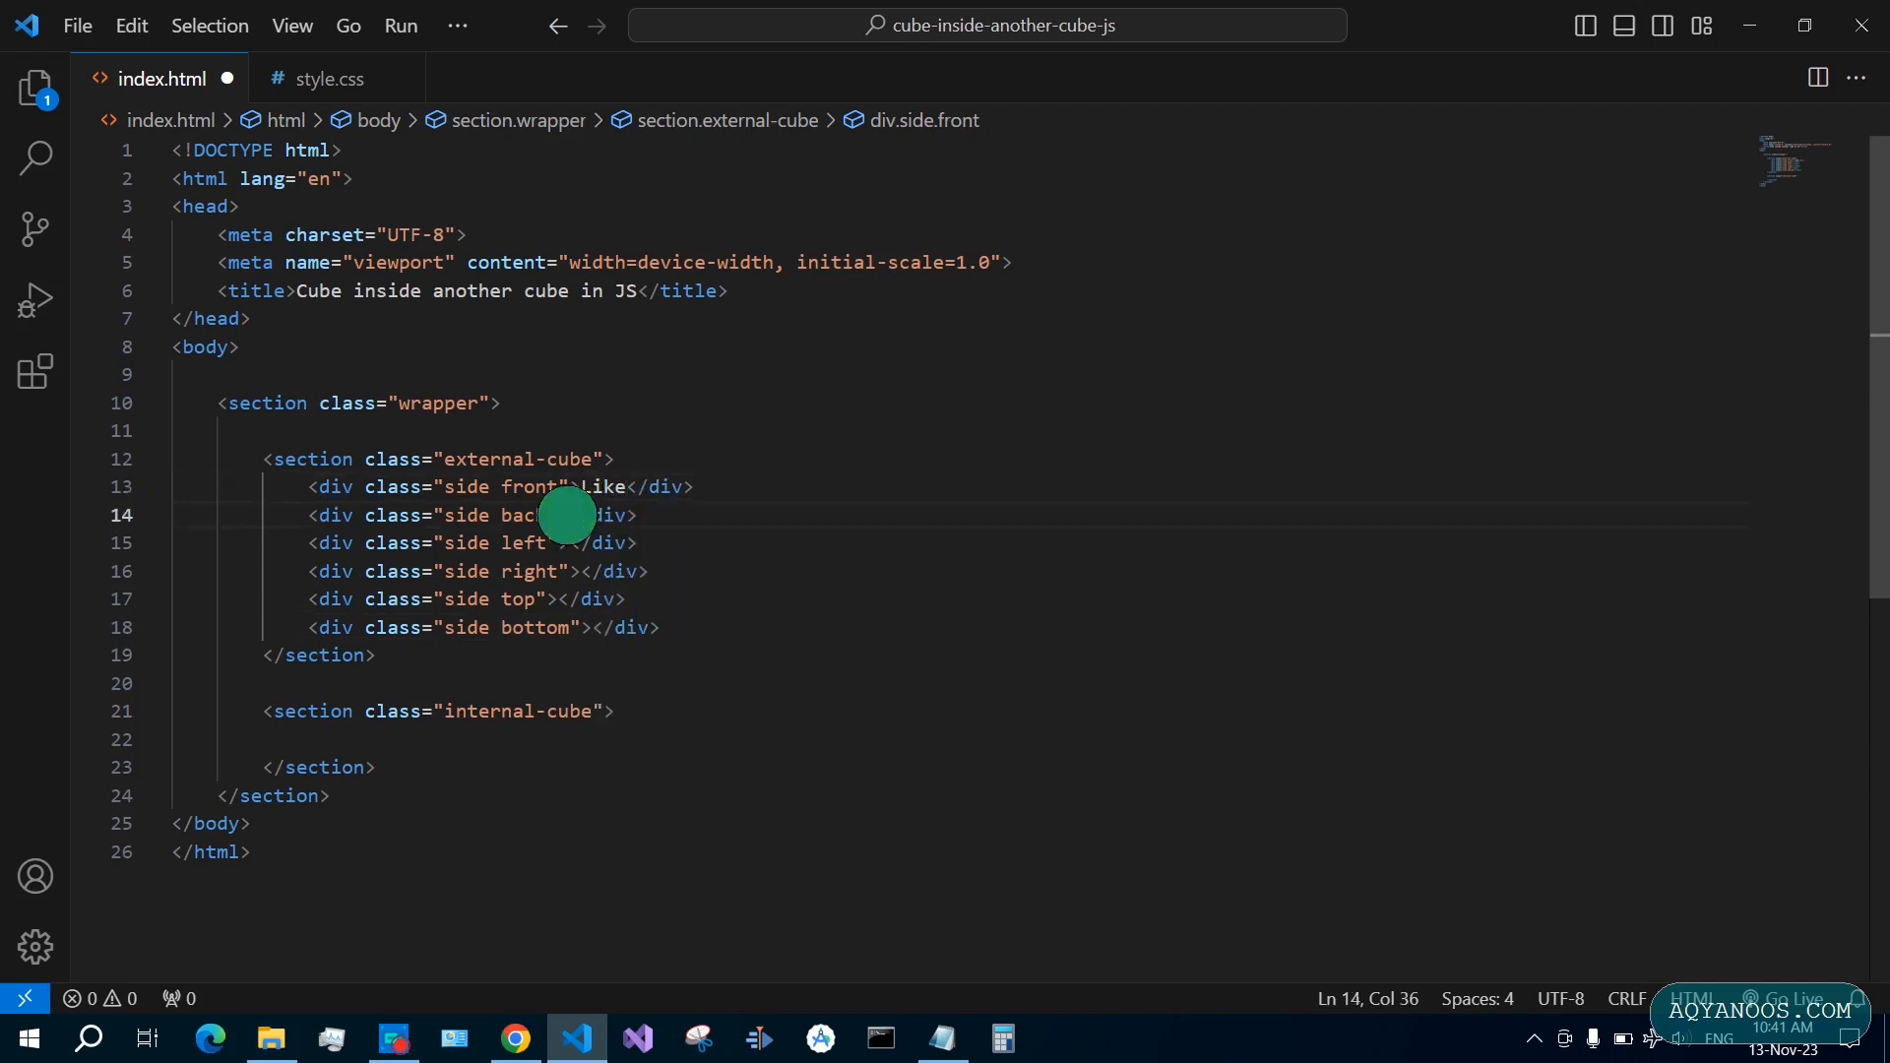
type("The")
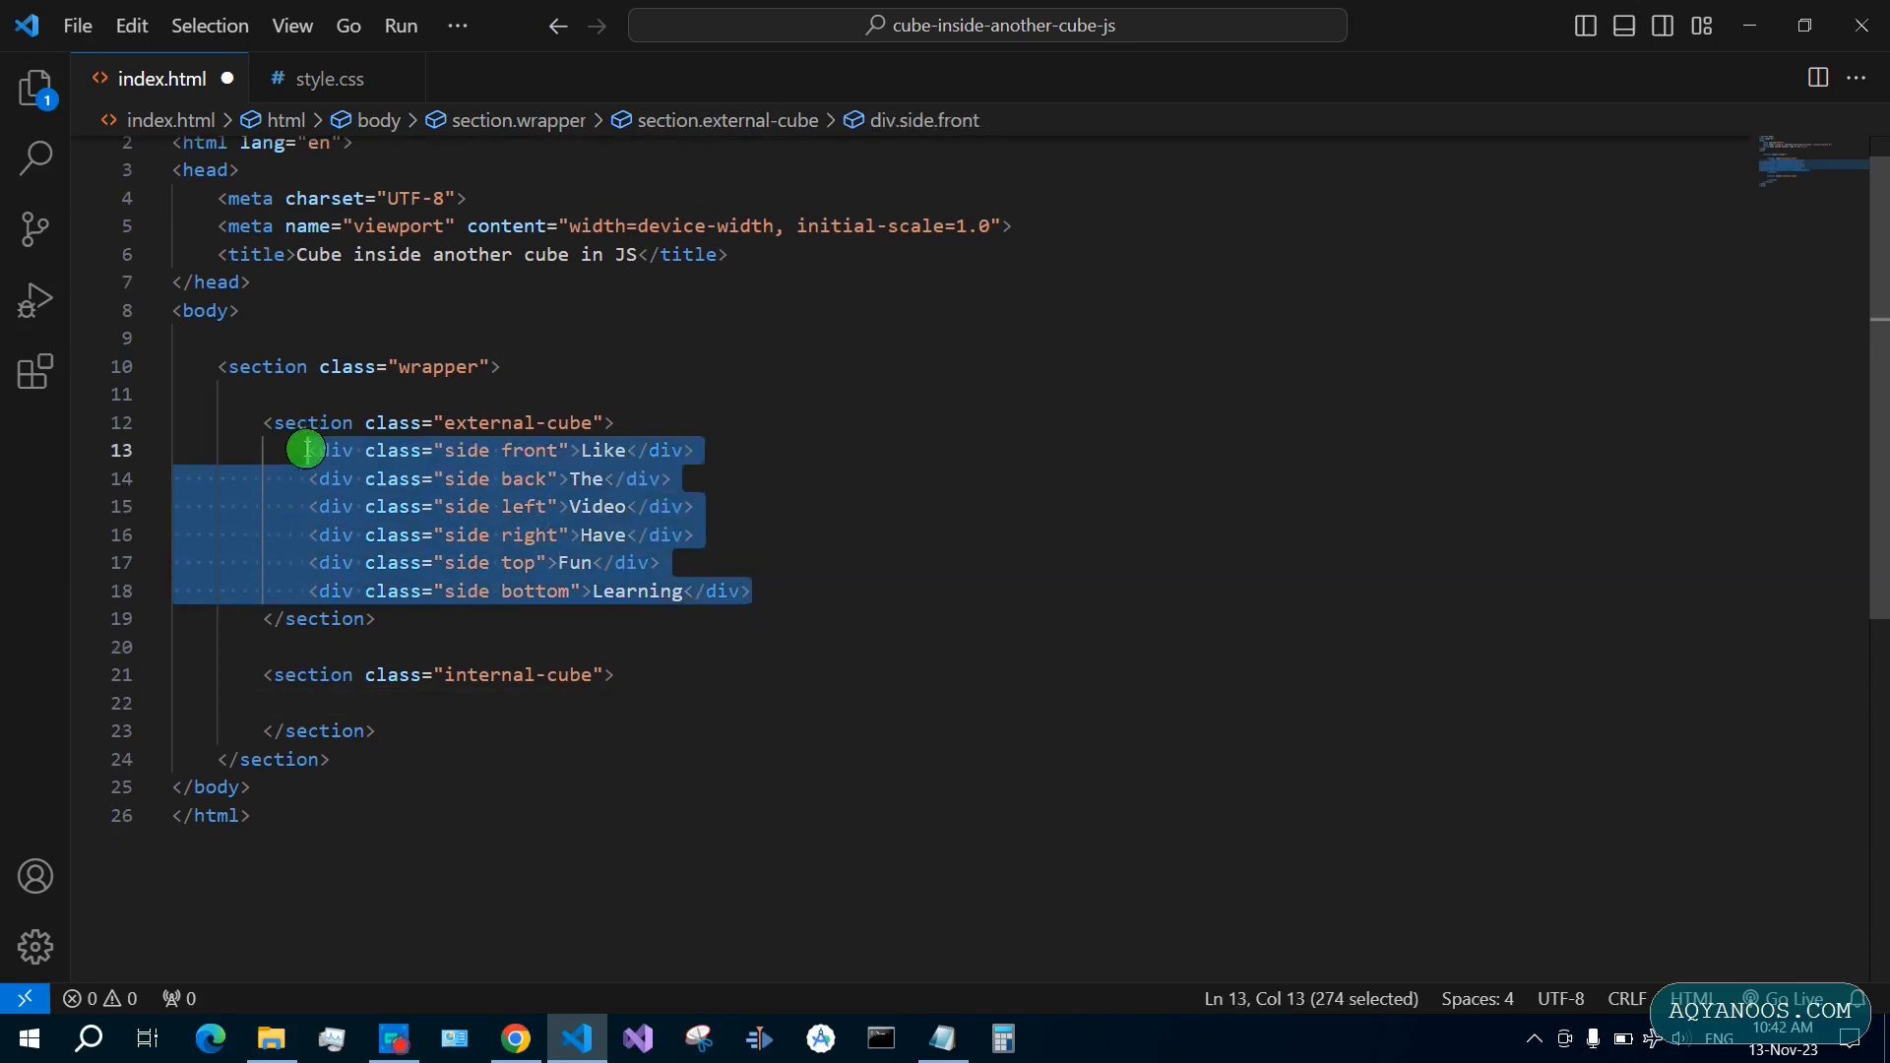
Remove the face words from the internal-cube side divs and save index.html
left_click(451, 703)
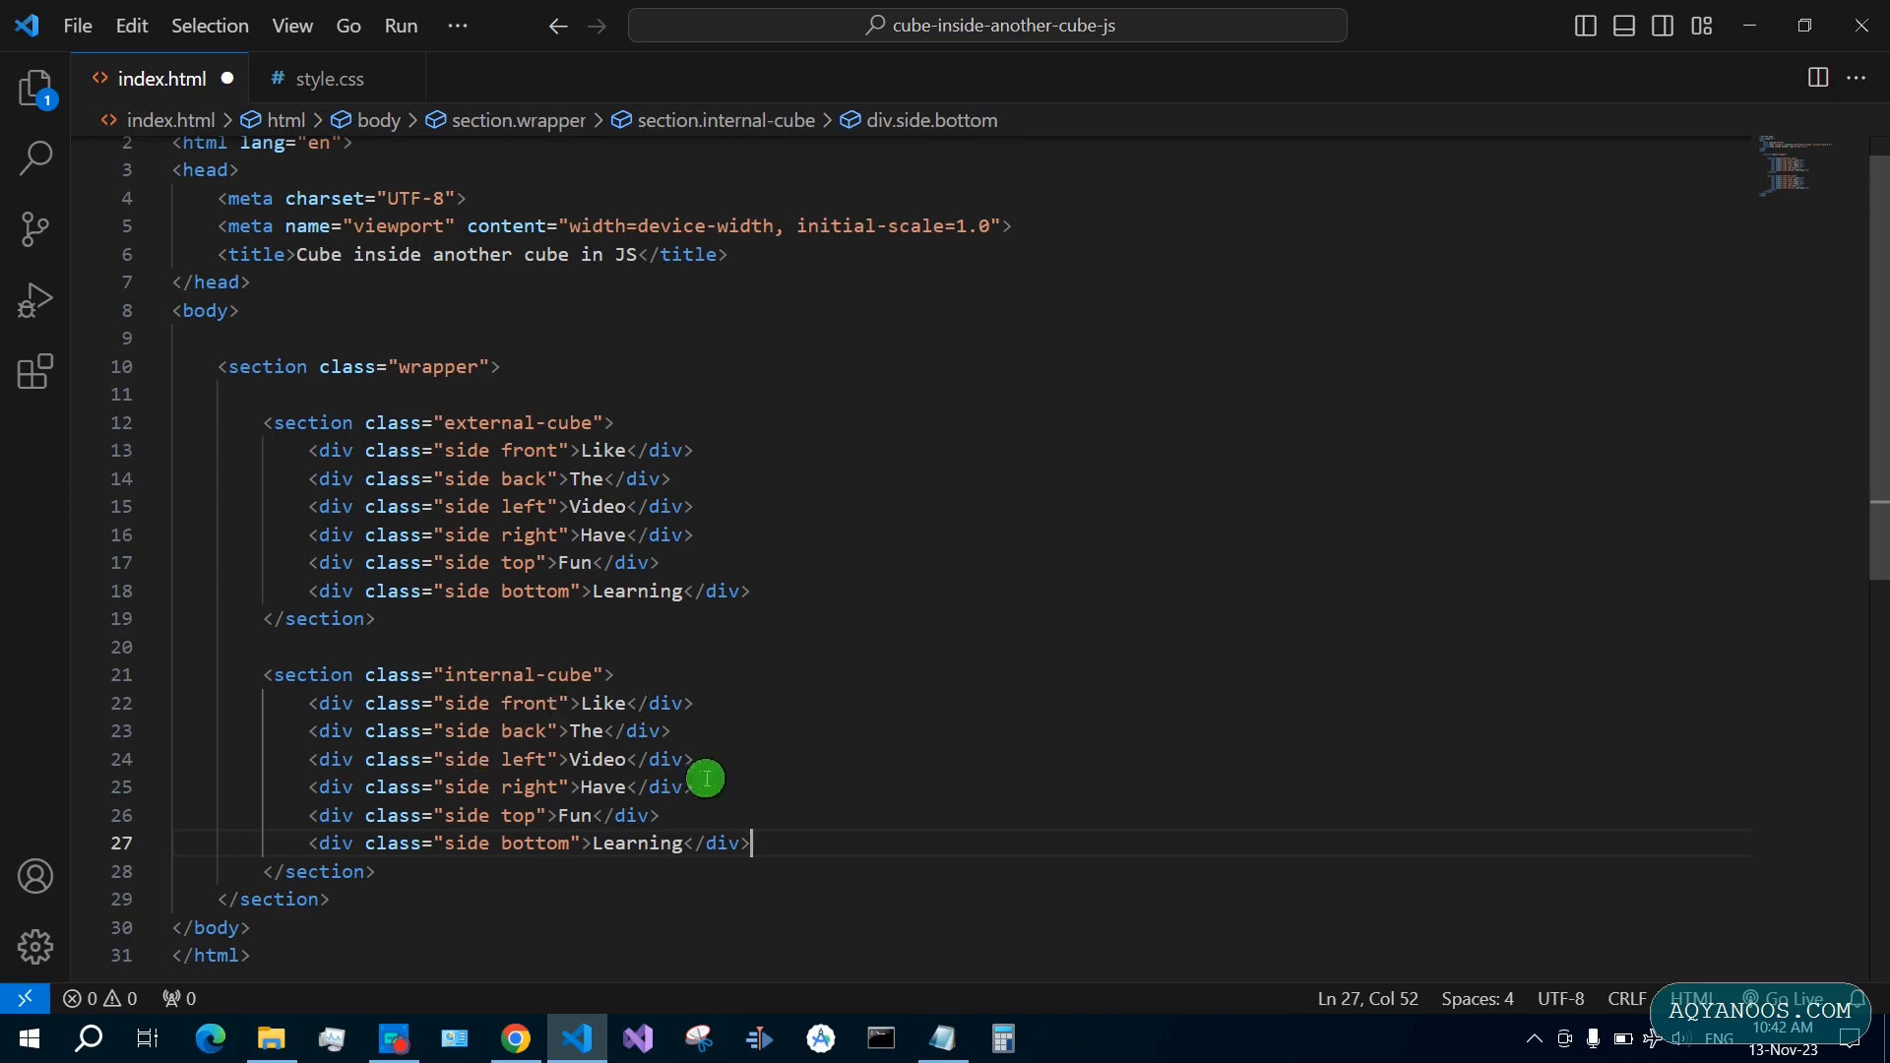
double_click(603, 703)
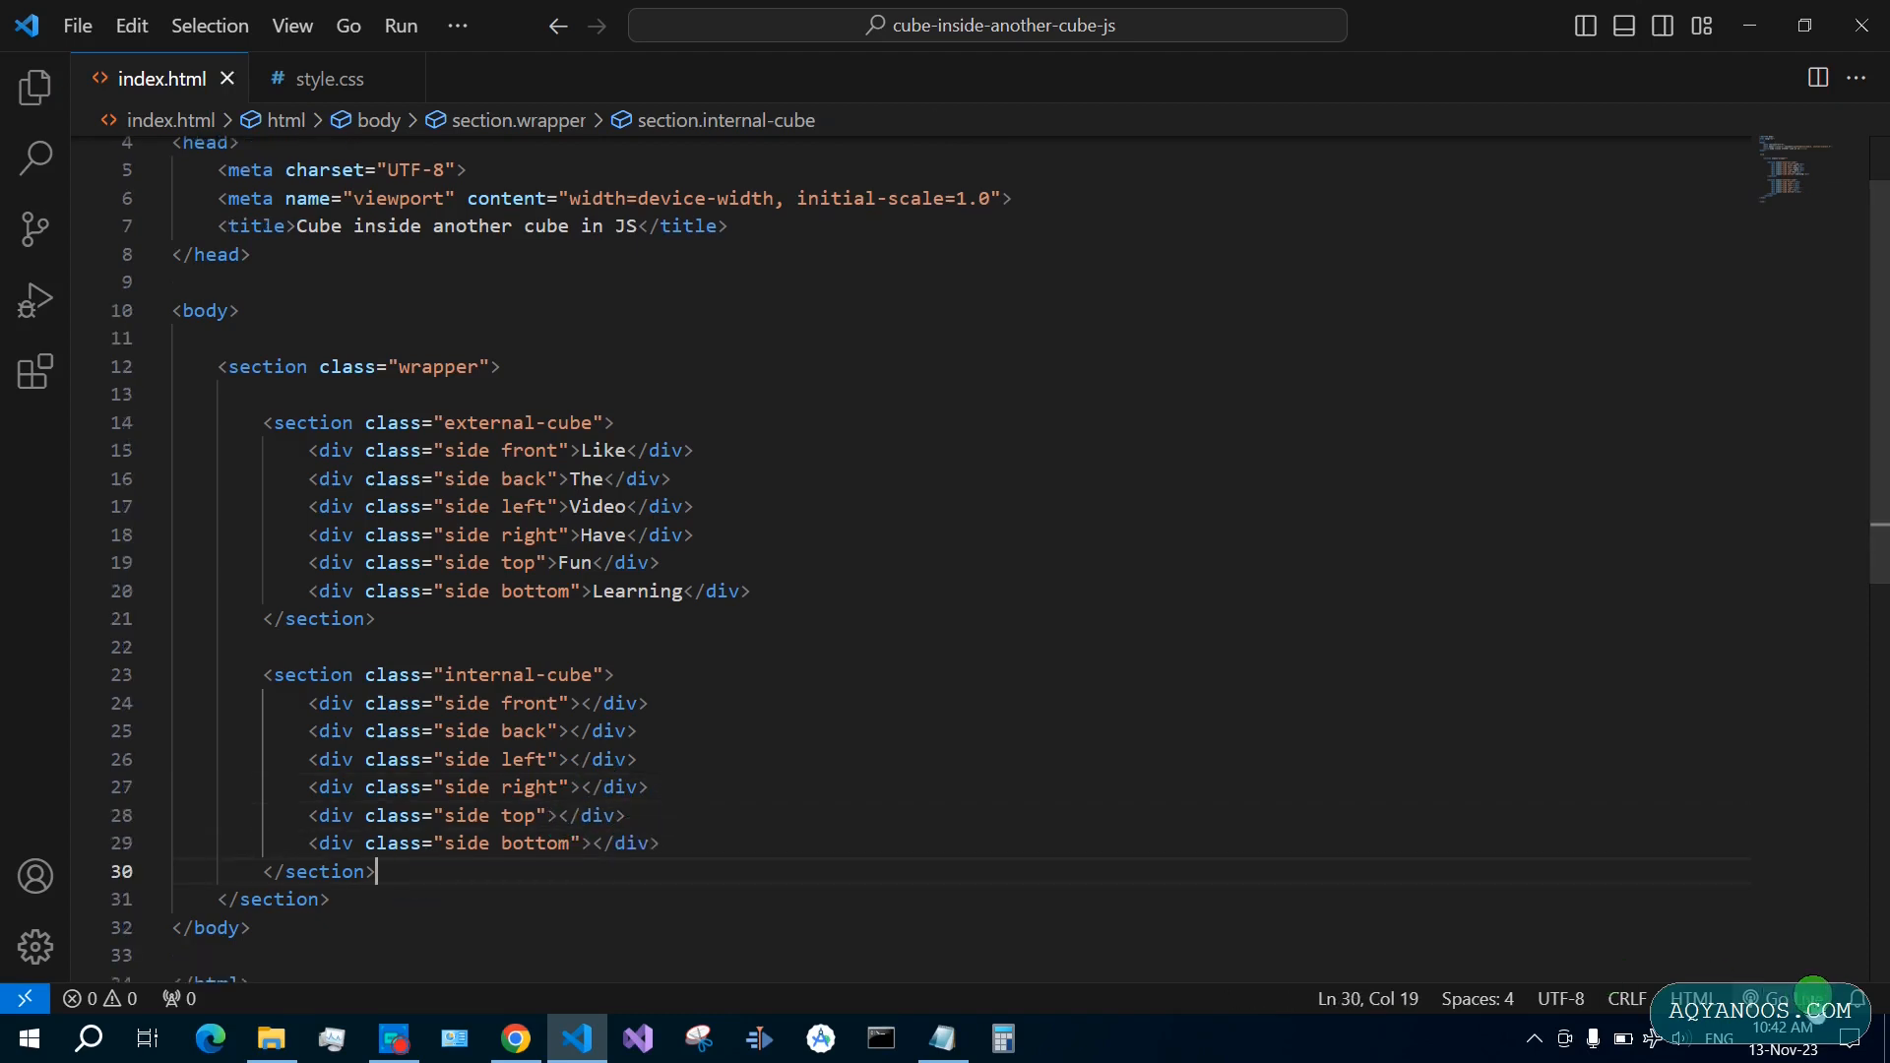
mouse_move(818, 473)
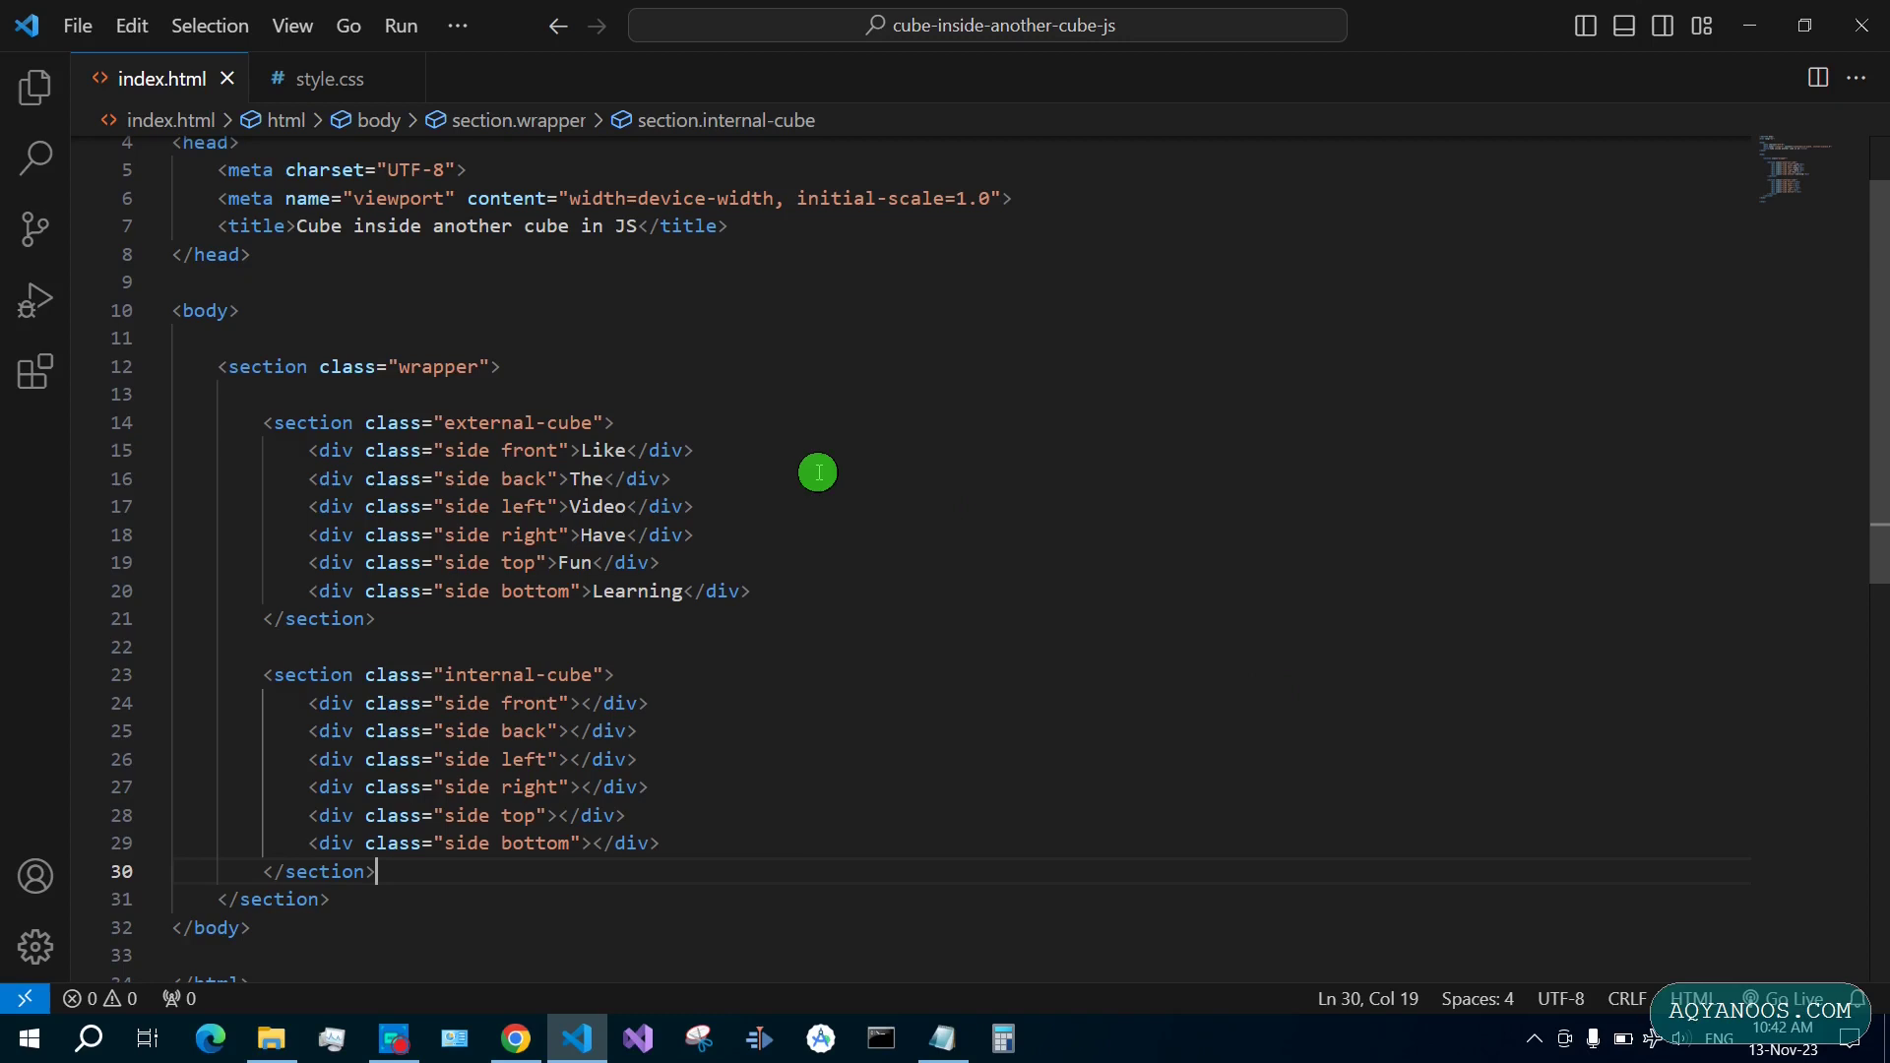
mouse_move(278, 357)
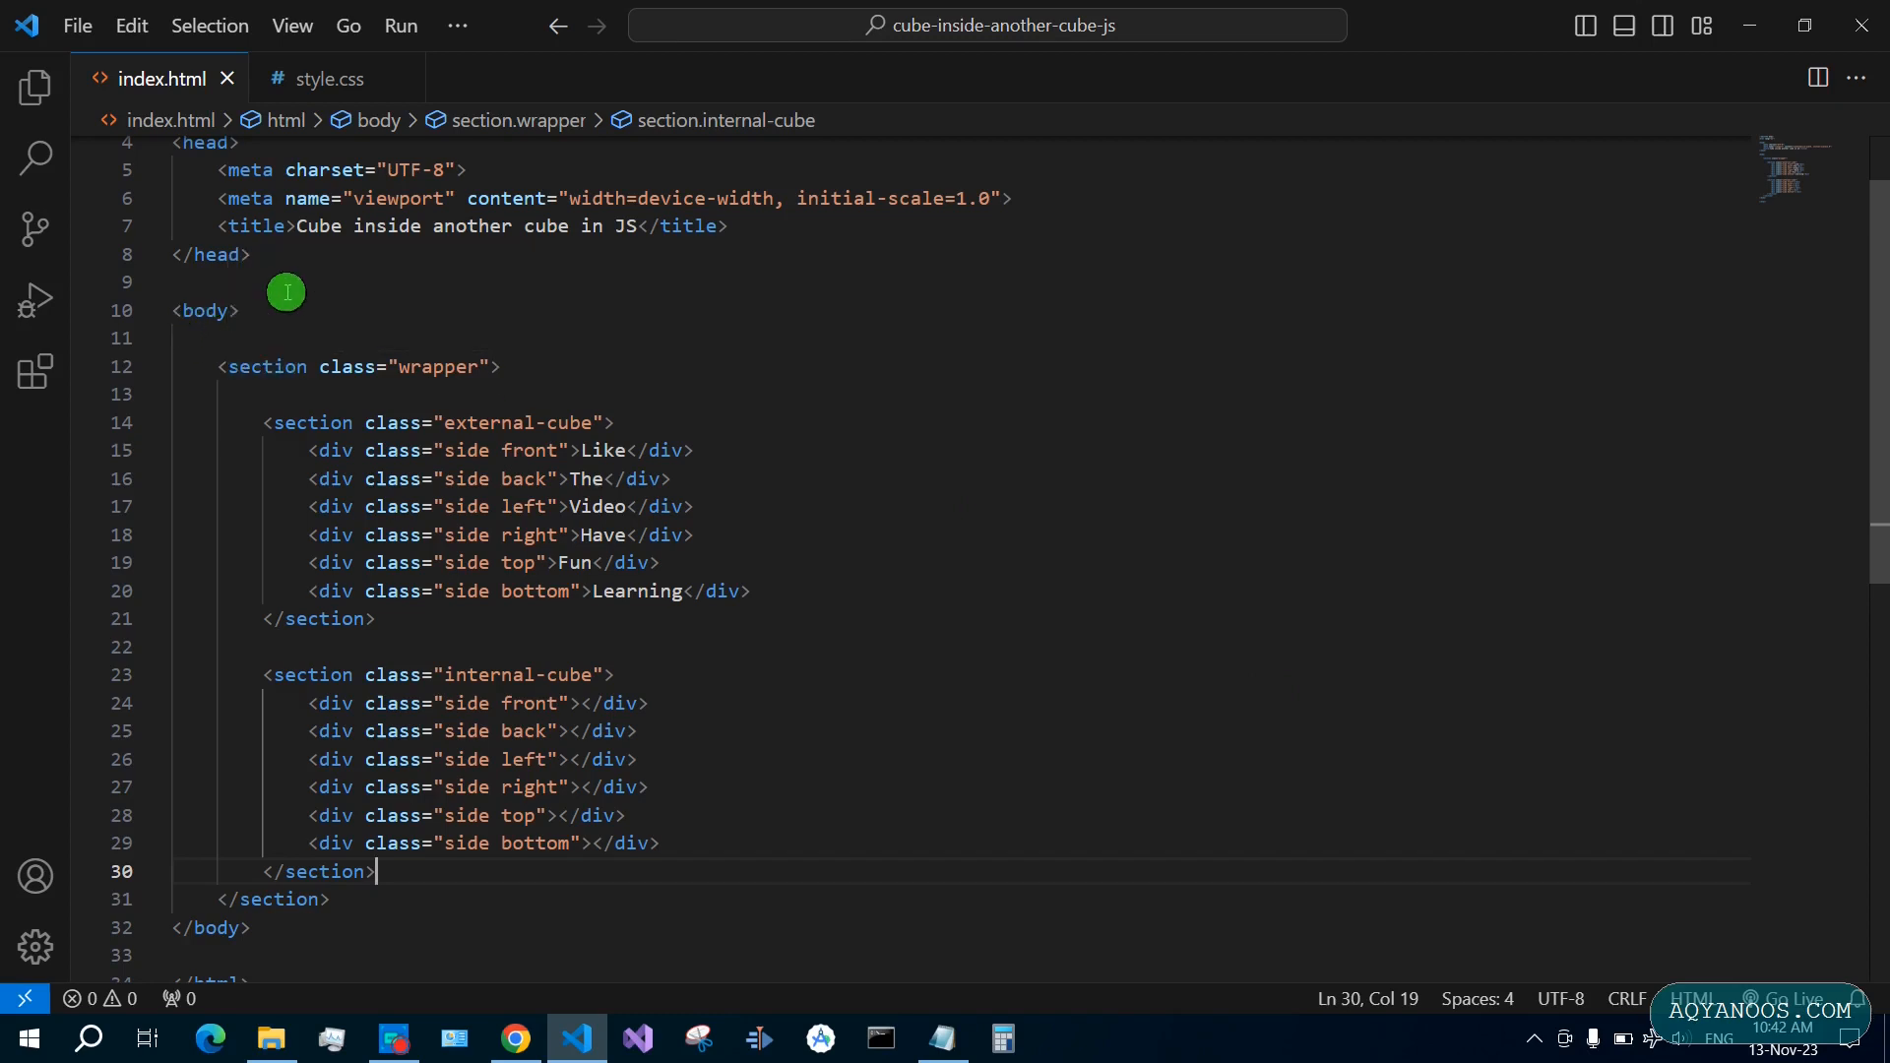
mouse_move(238, 296)
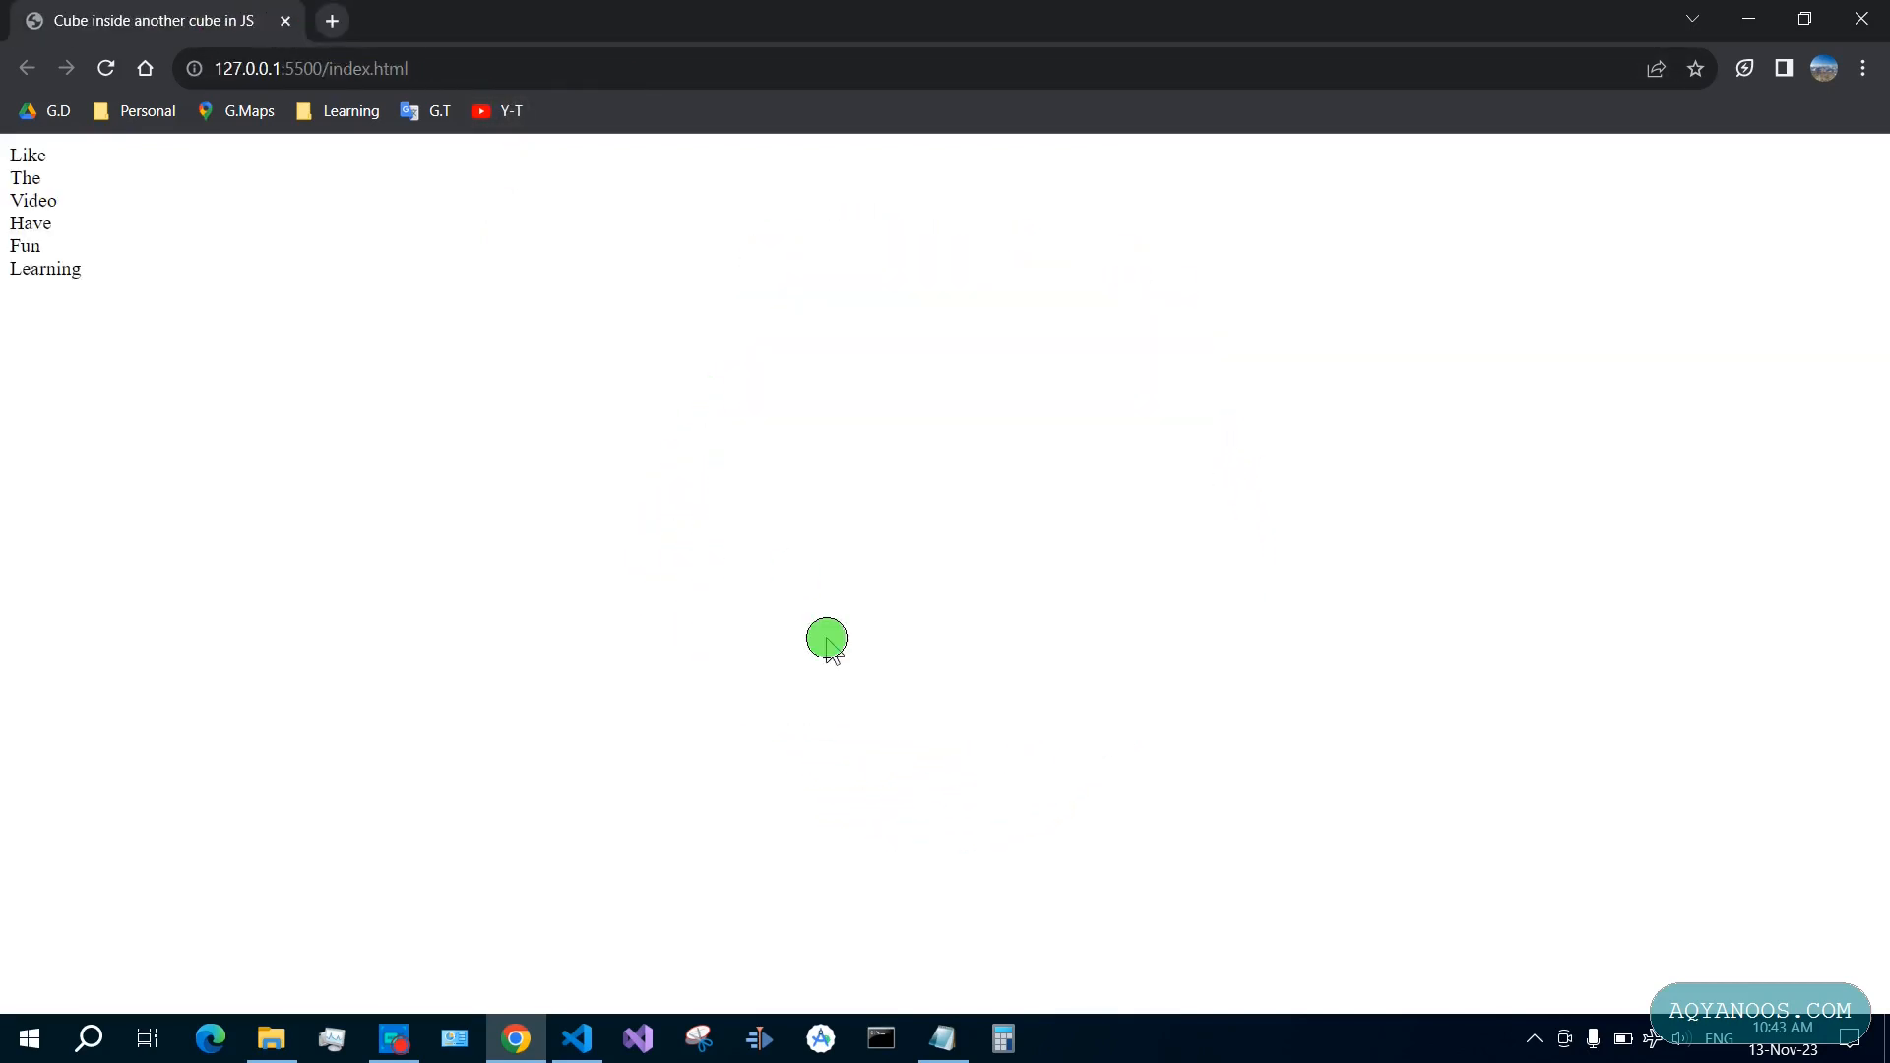
Leave the unstyled Chrome preview and return to the code editor
left_click(576, 1039)
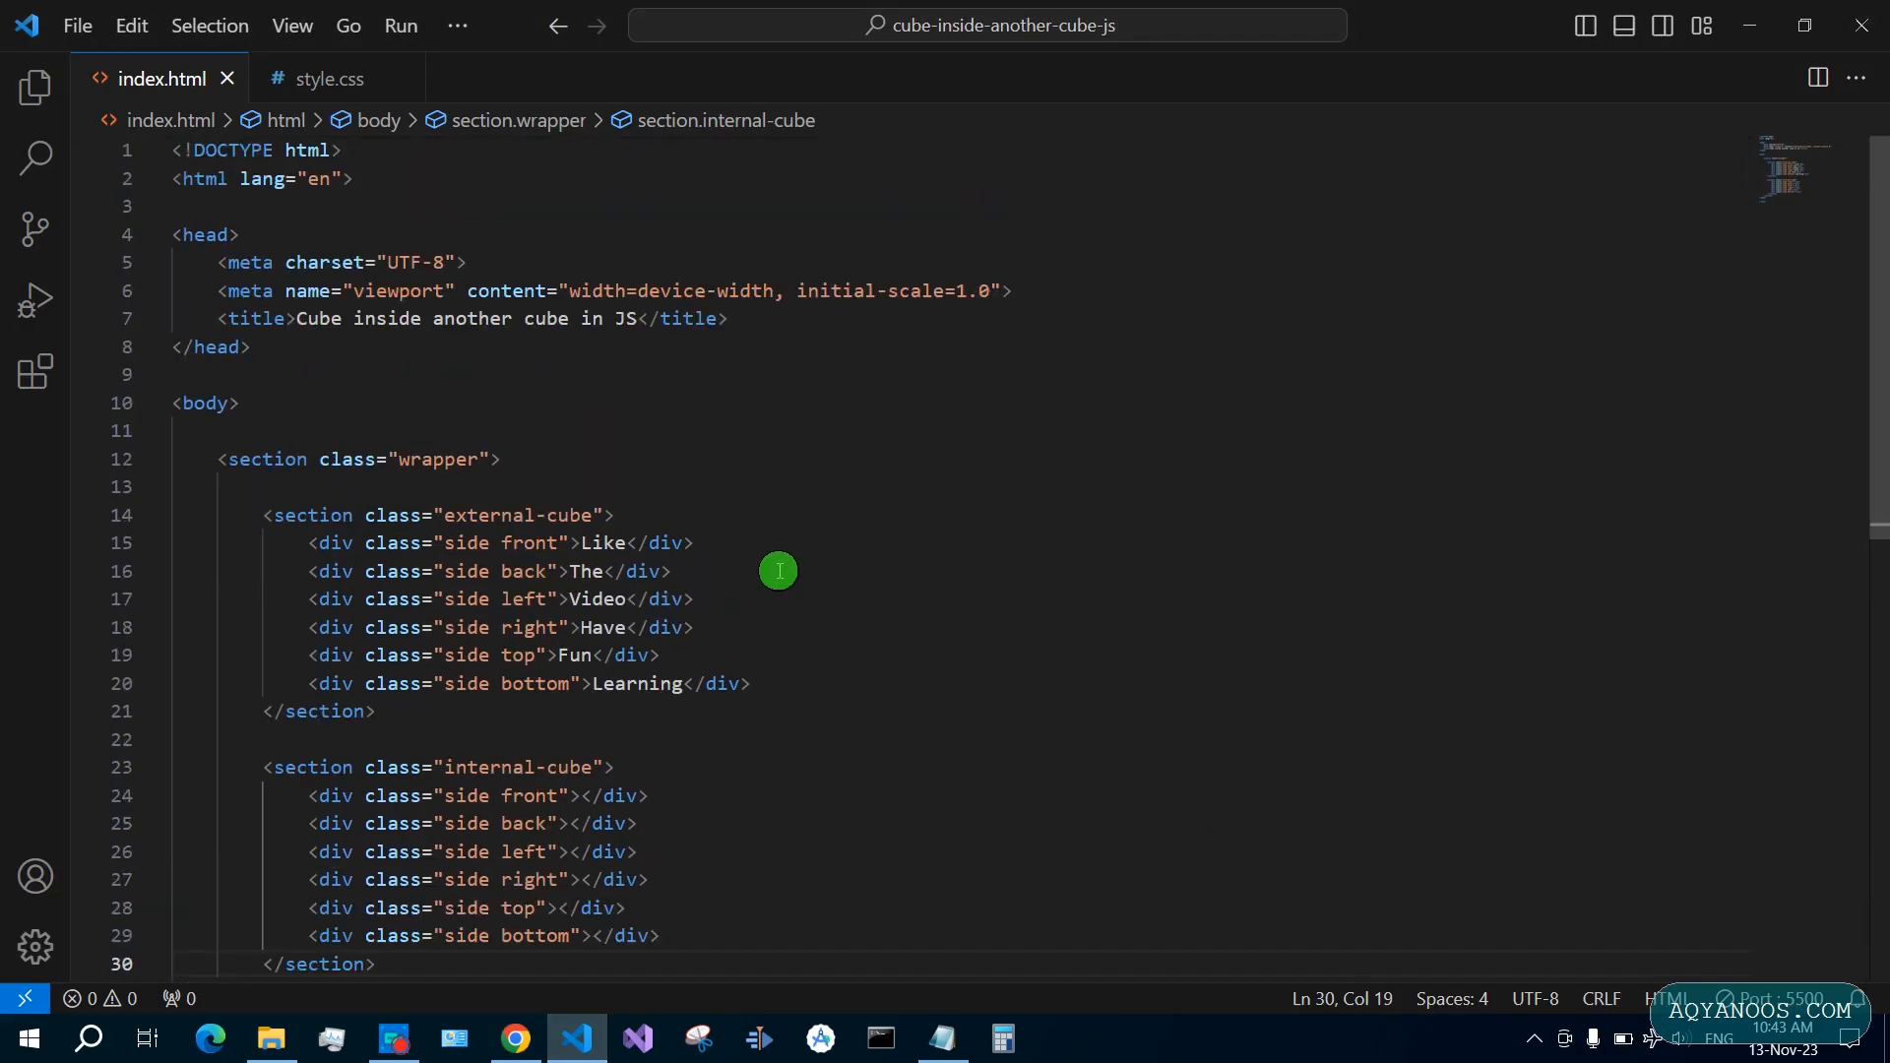
mouse_move(1030, 314)
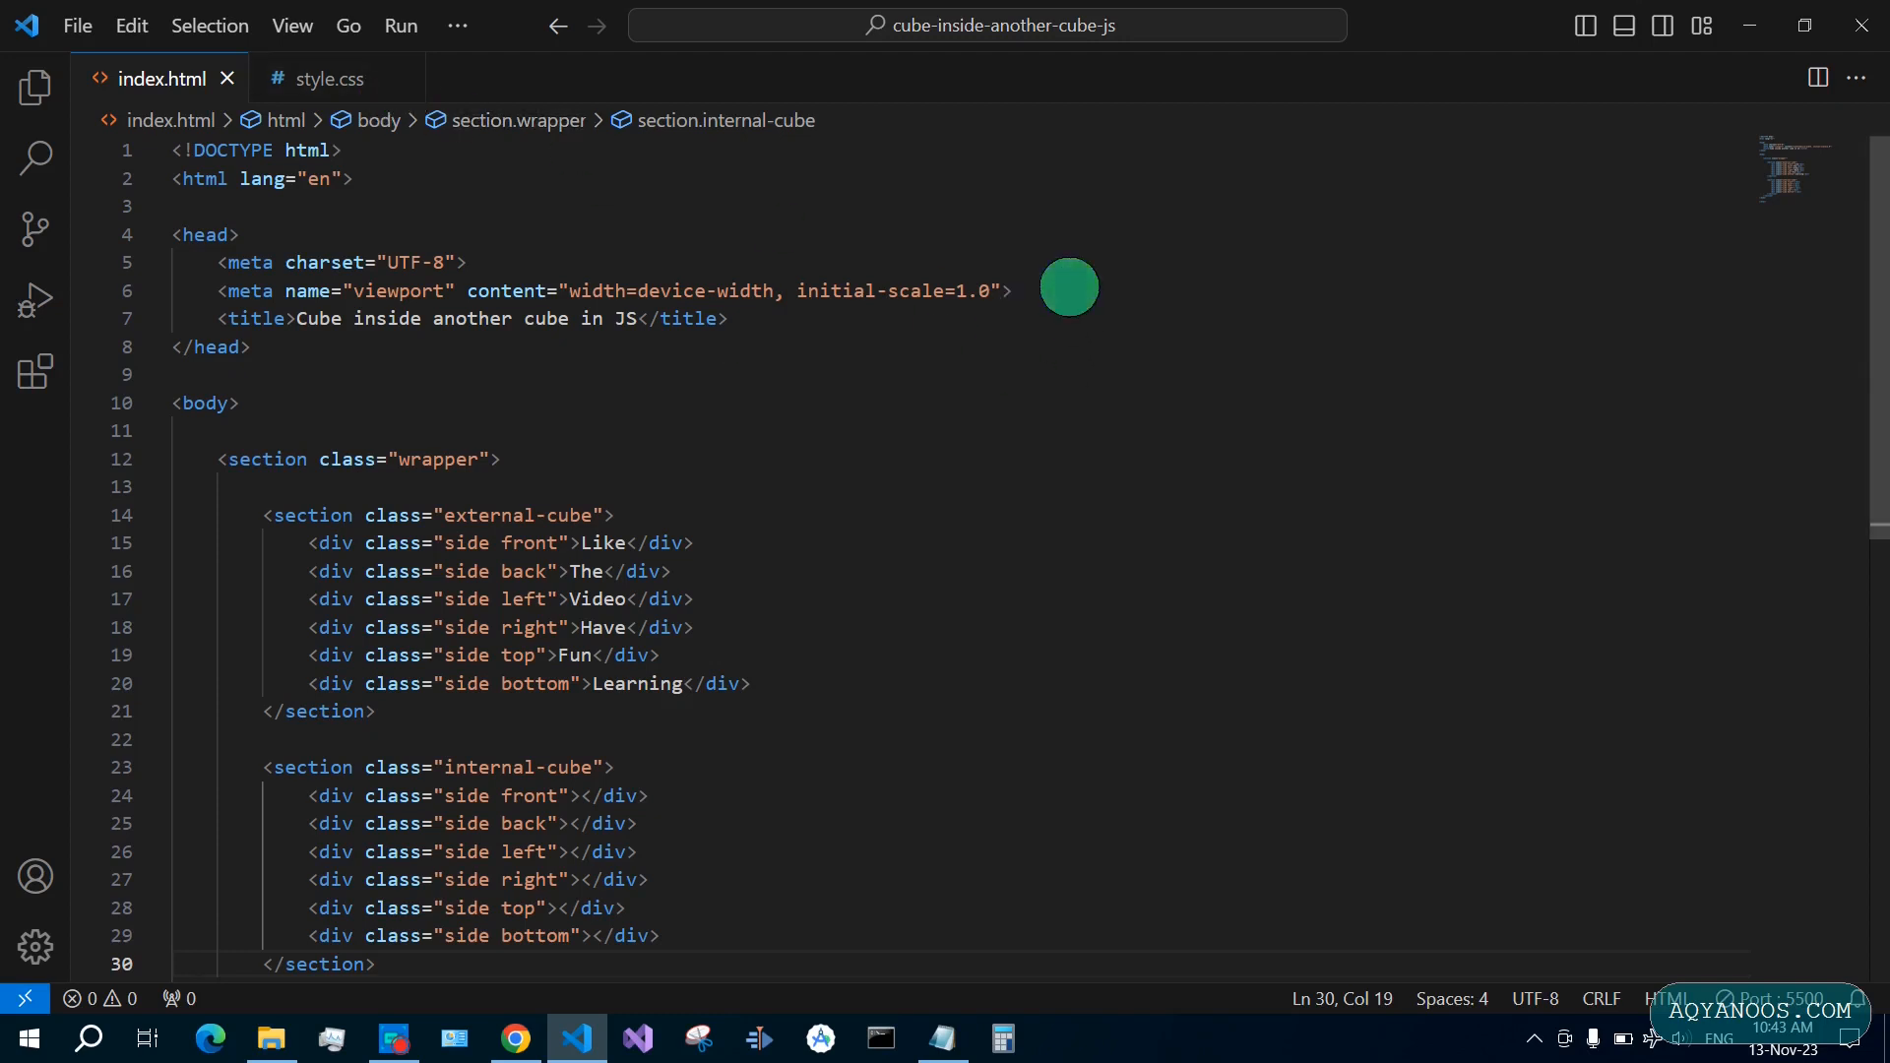
Link style.css from the head of index.html
key("Enter")
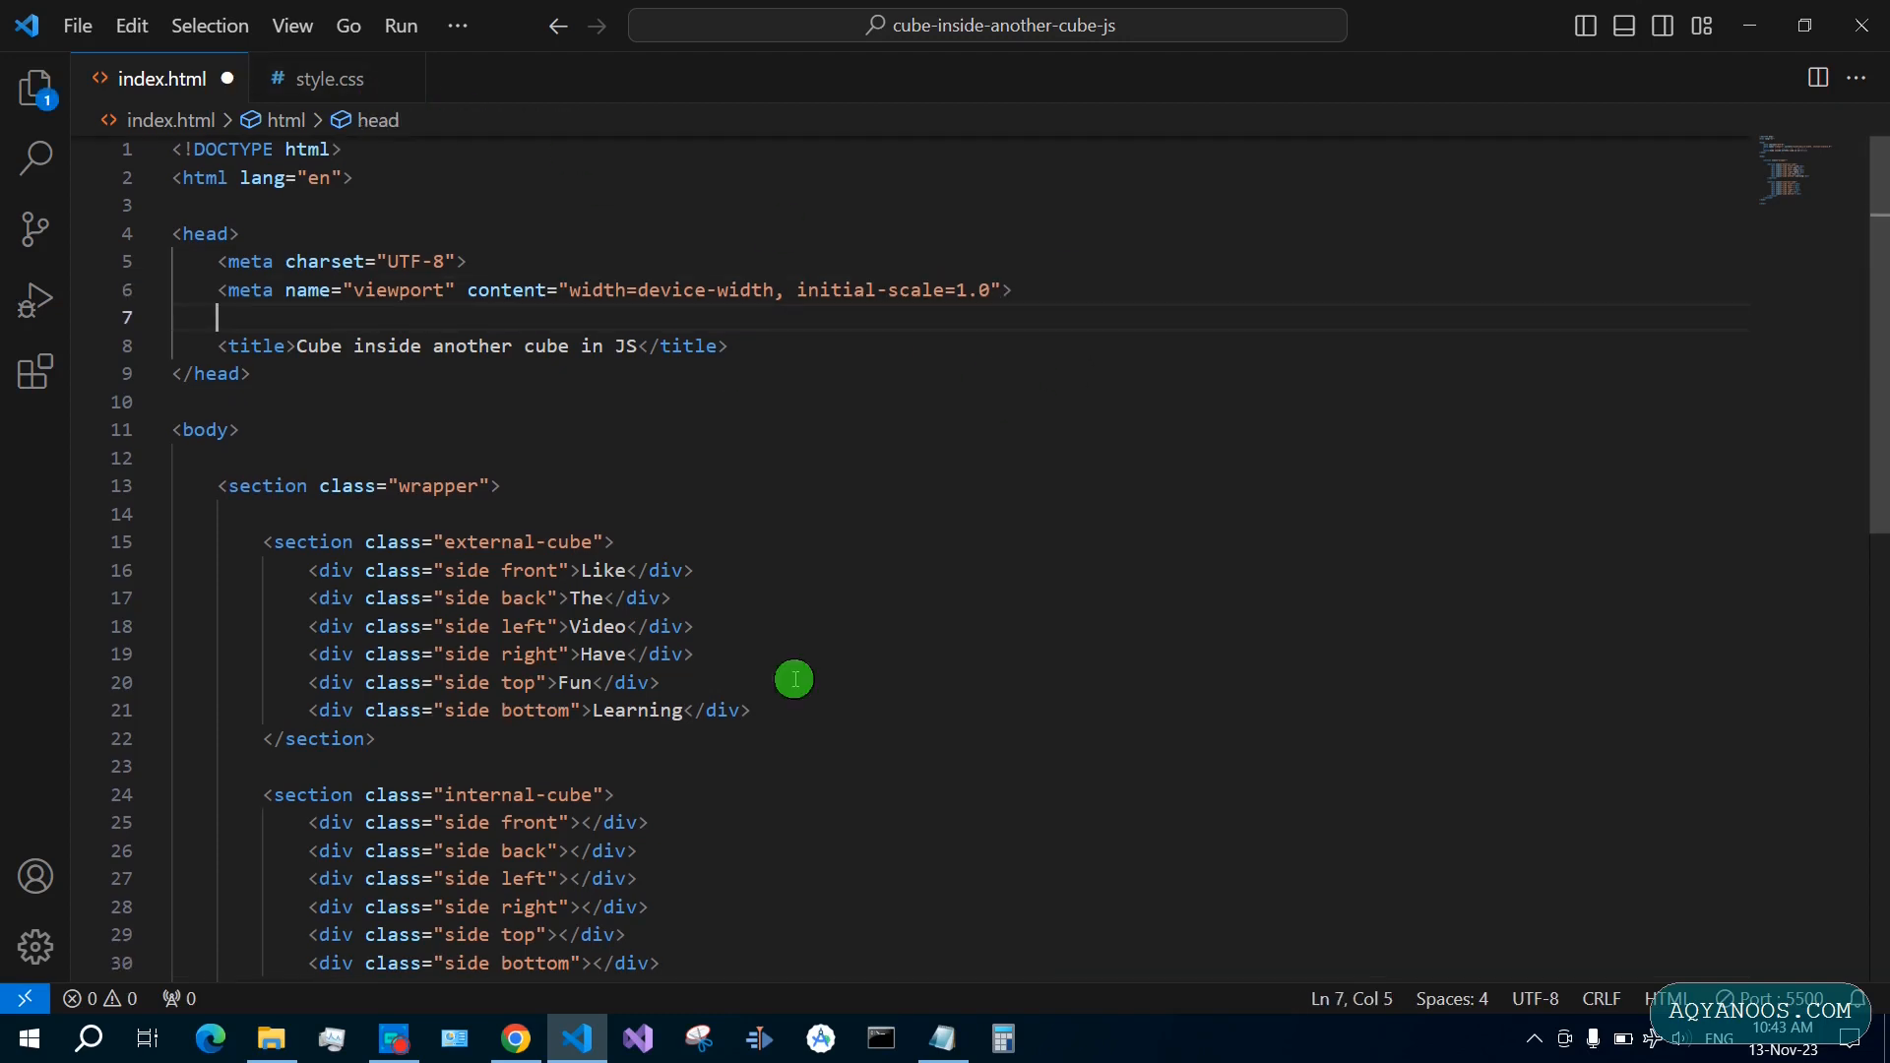
type("link rel=\"stylesheet\" href=\"st\">")
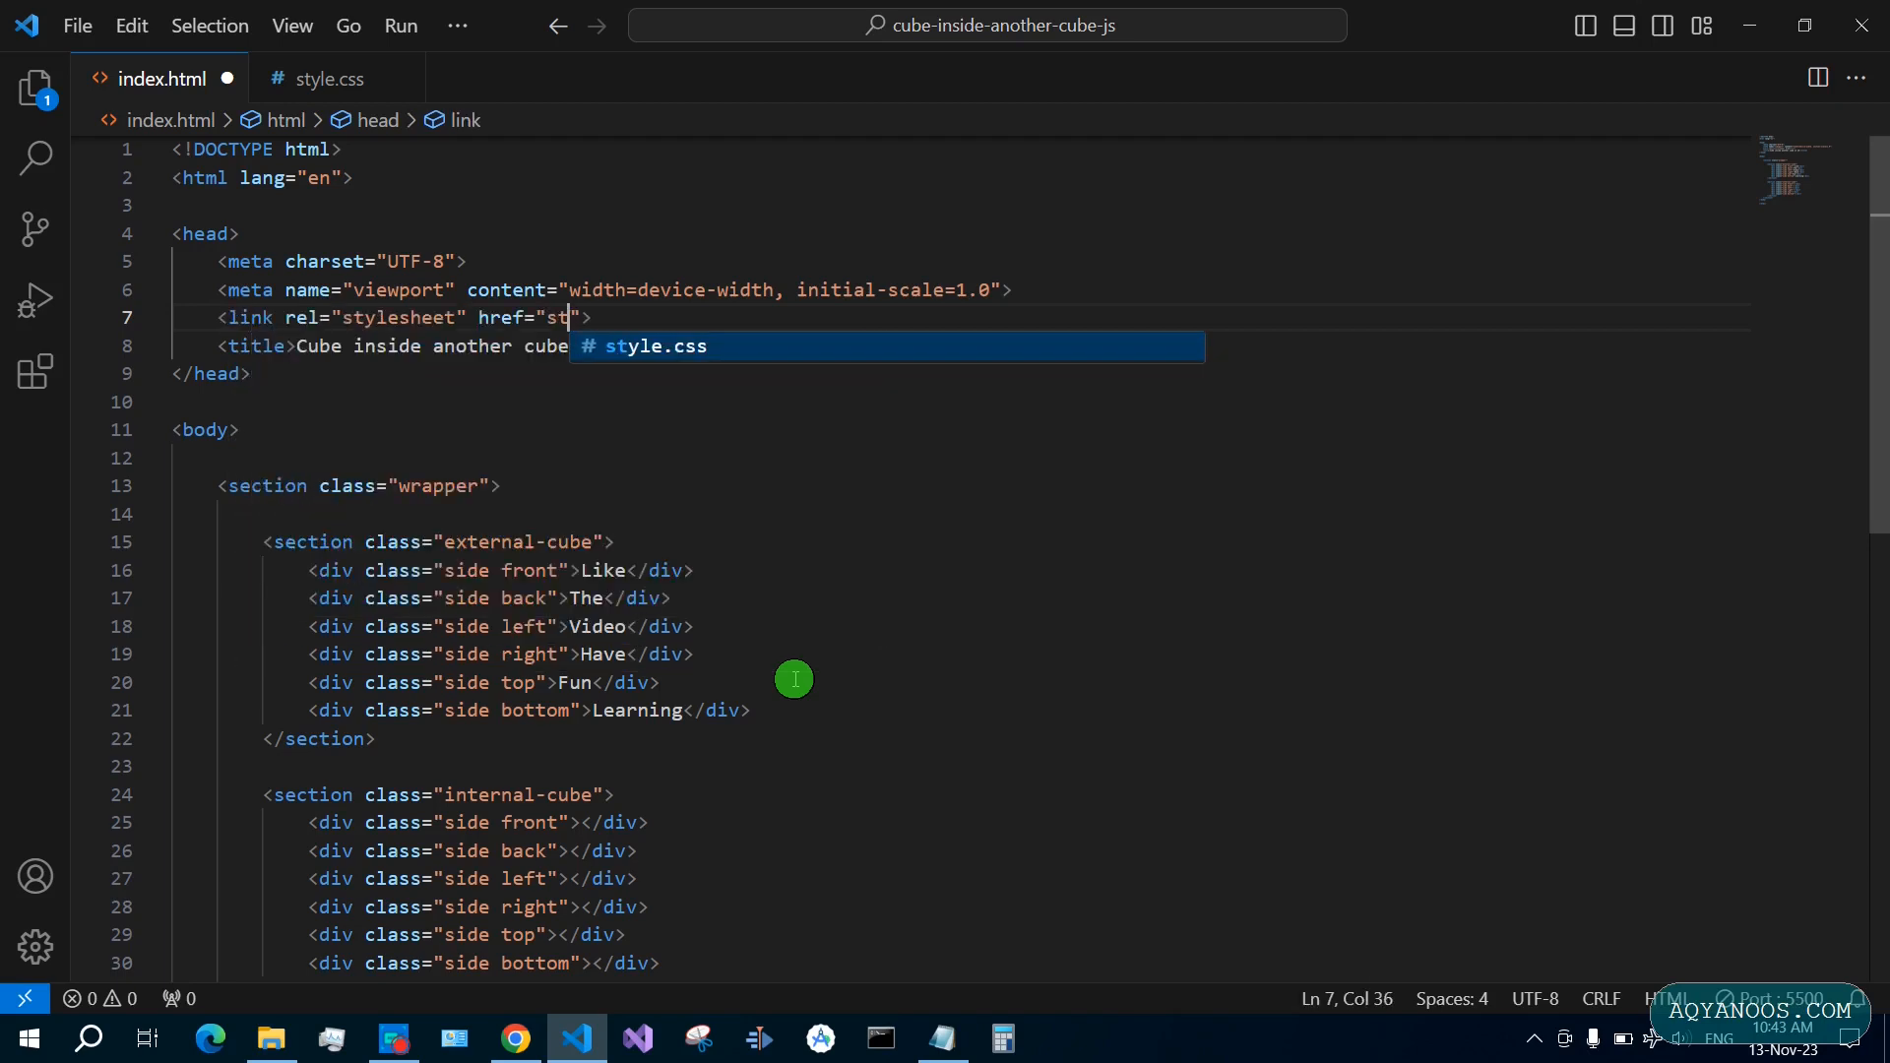
key("Tab")
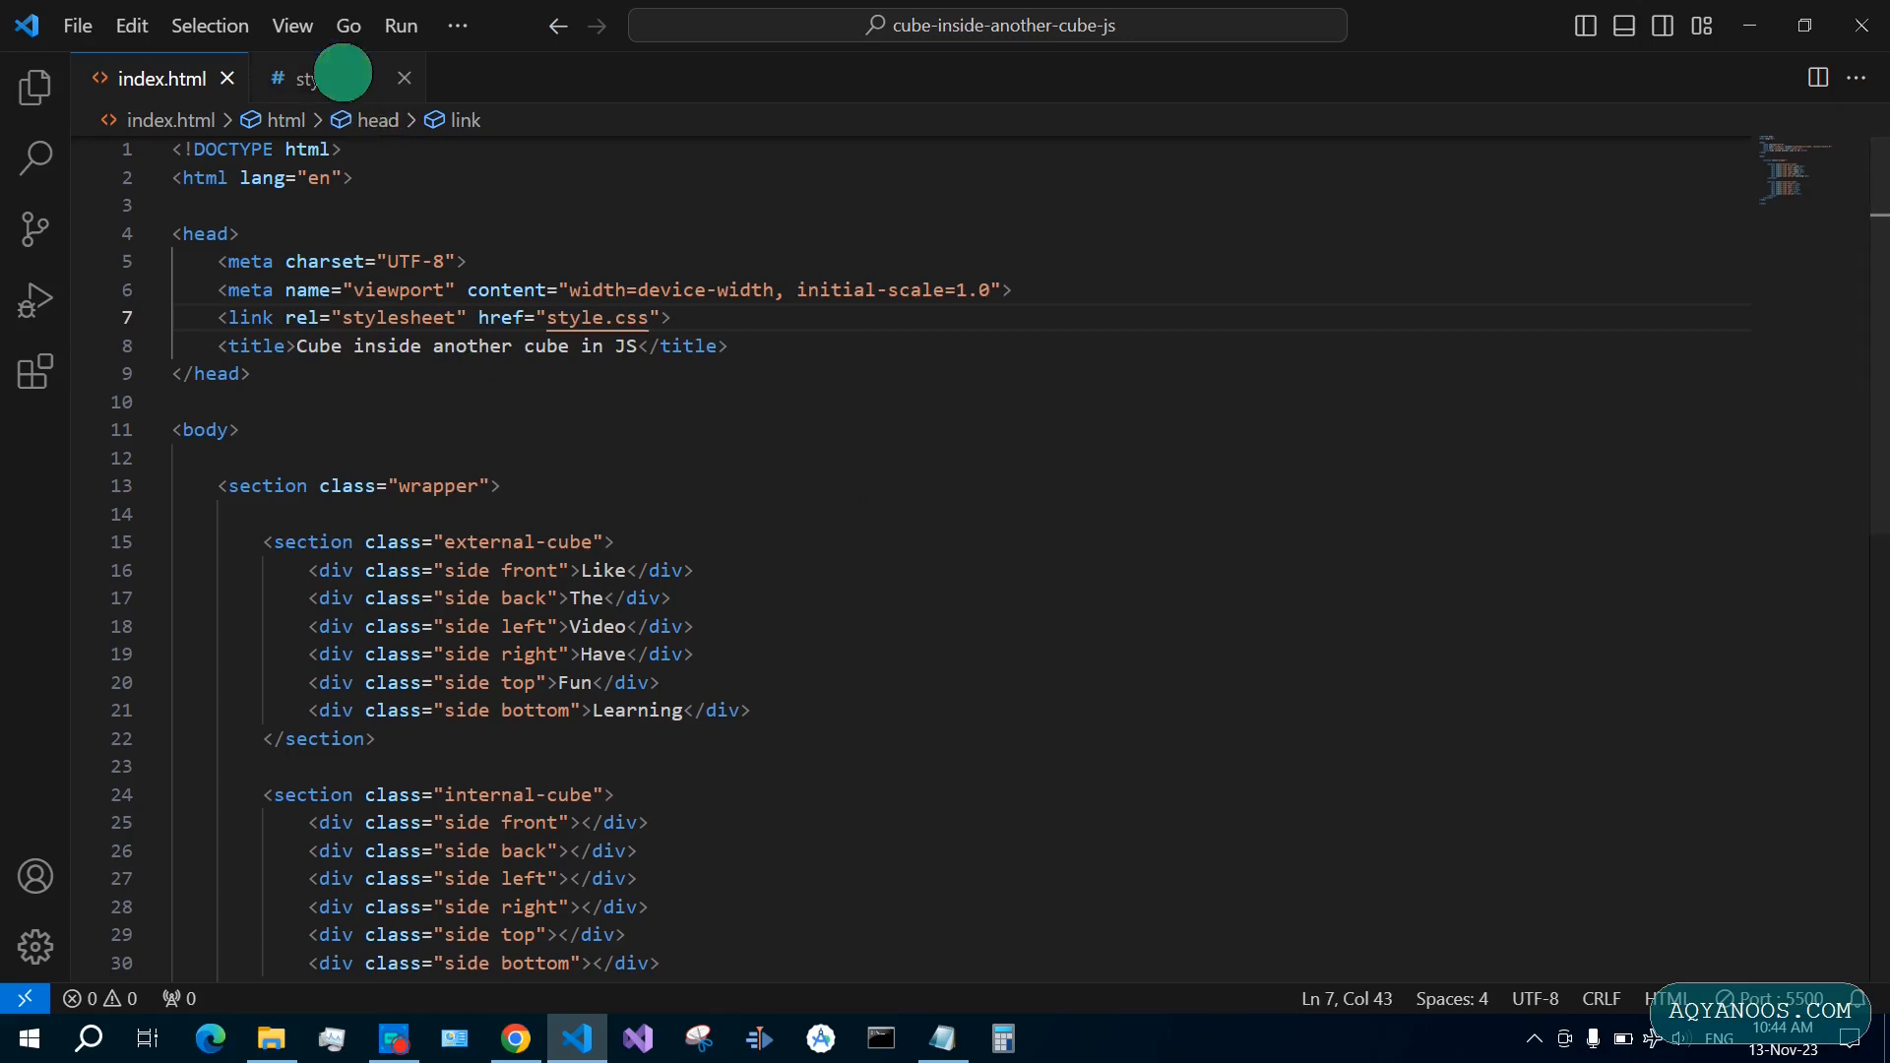
In style.css, hide body overflow and give .wrapper 800px perspective, origin 50%
left_click(315, 78)
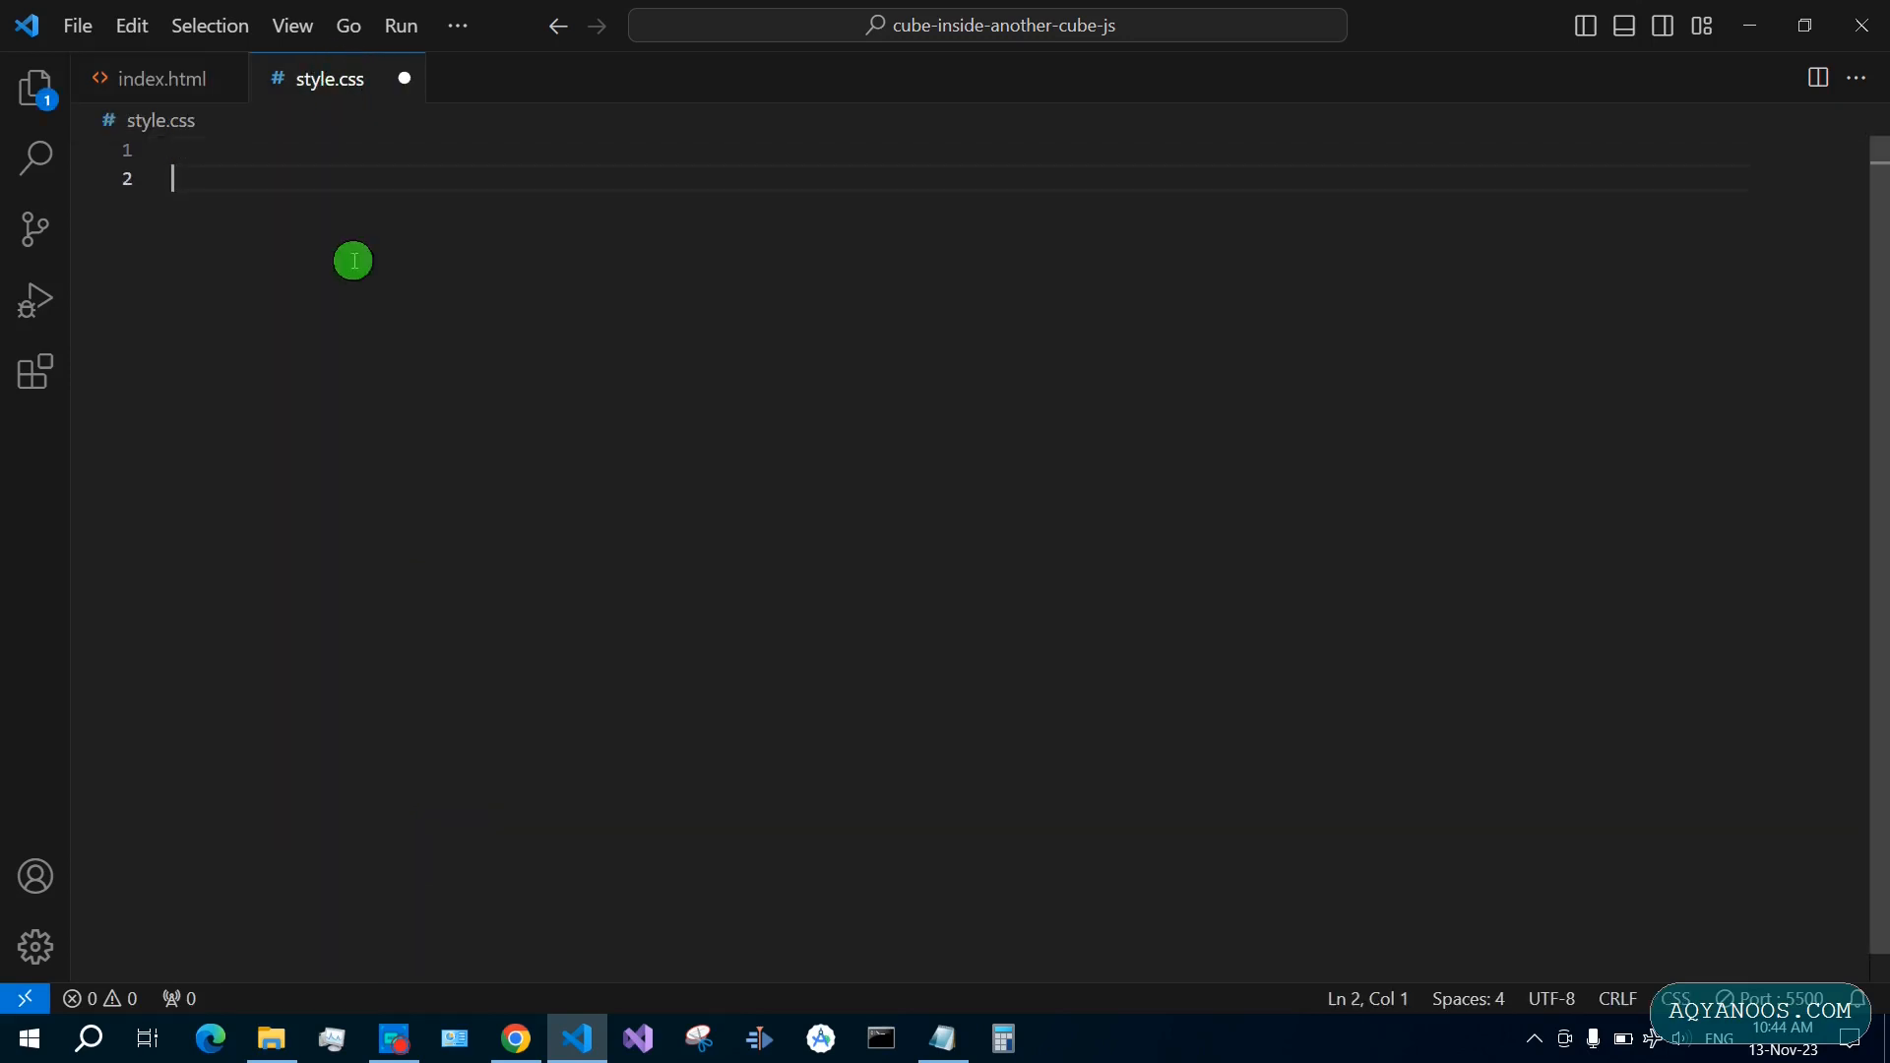
type("body {")
type("overflow: hidden;")
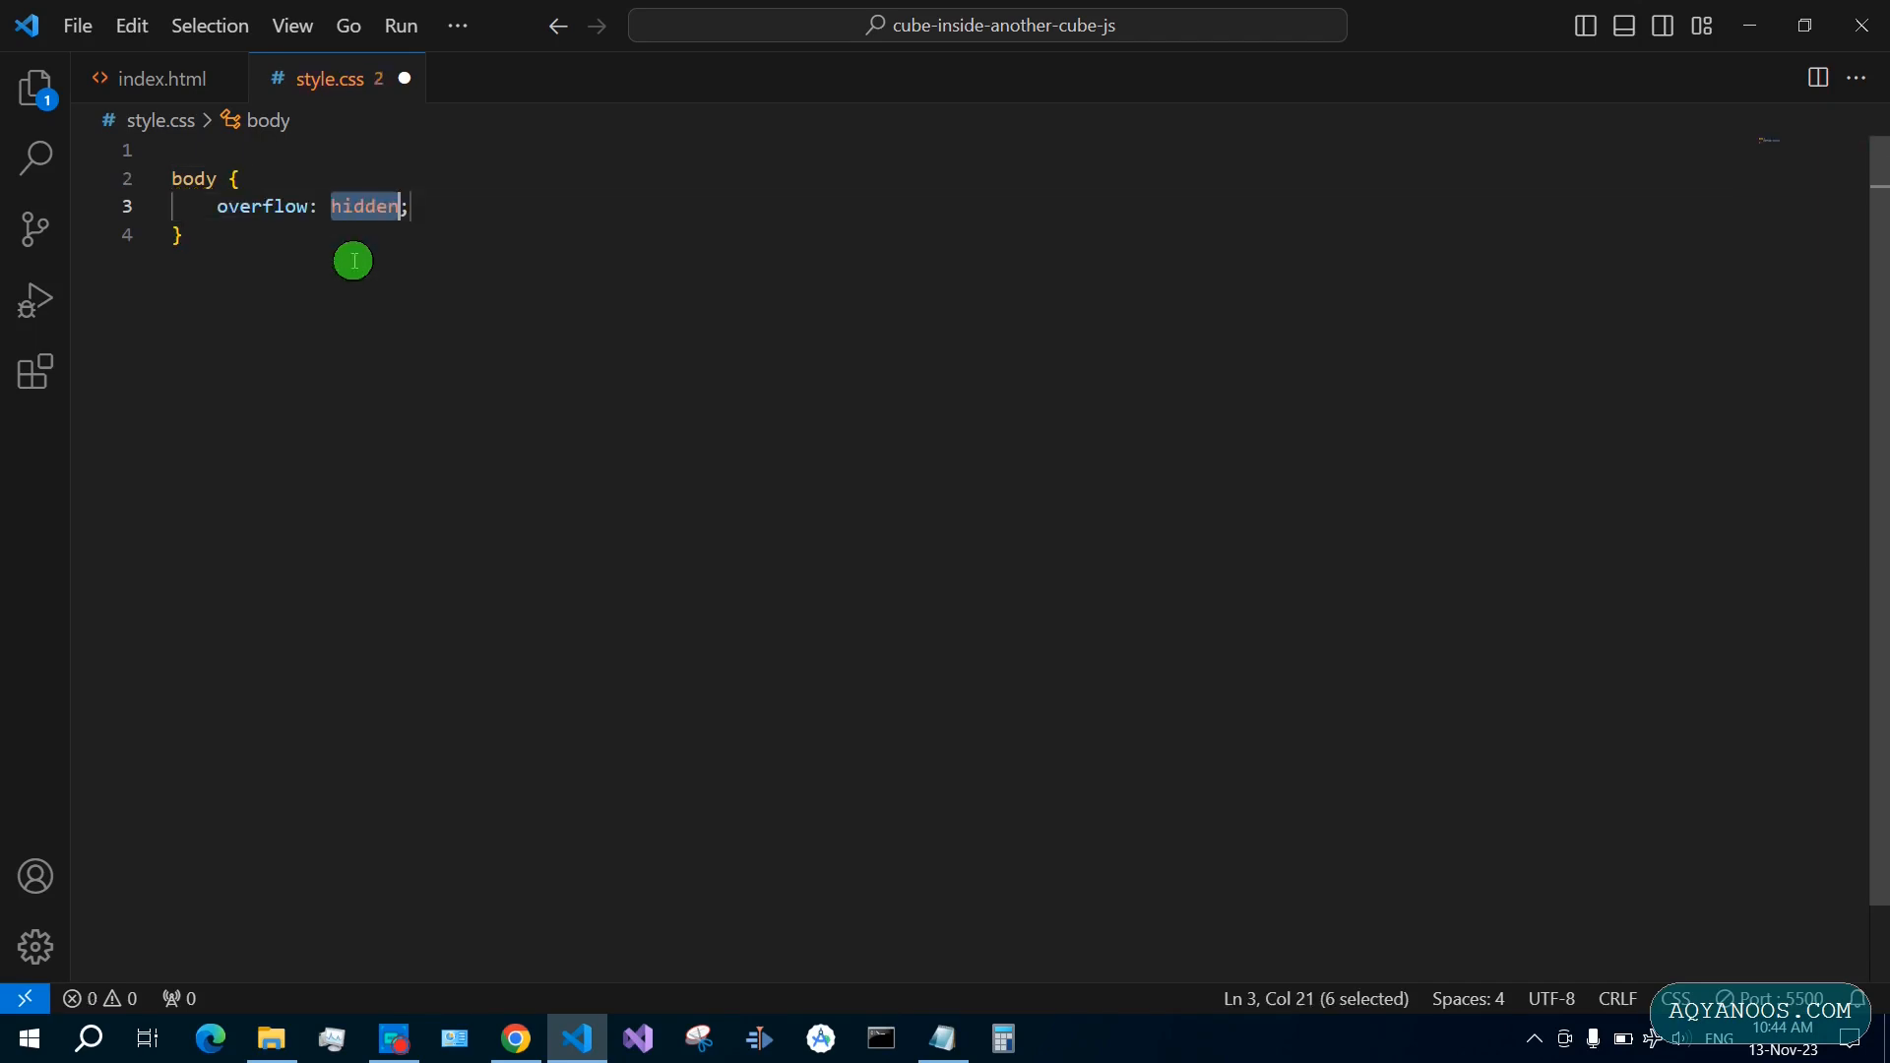
type(".")
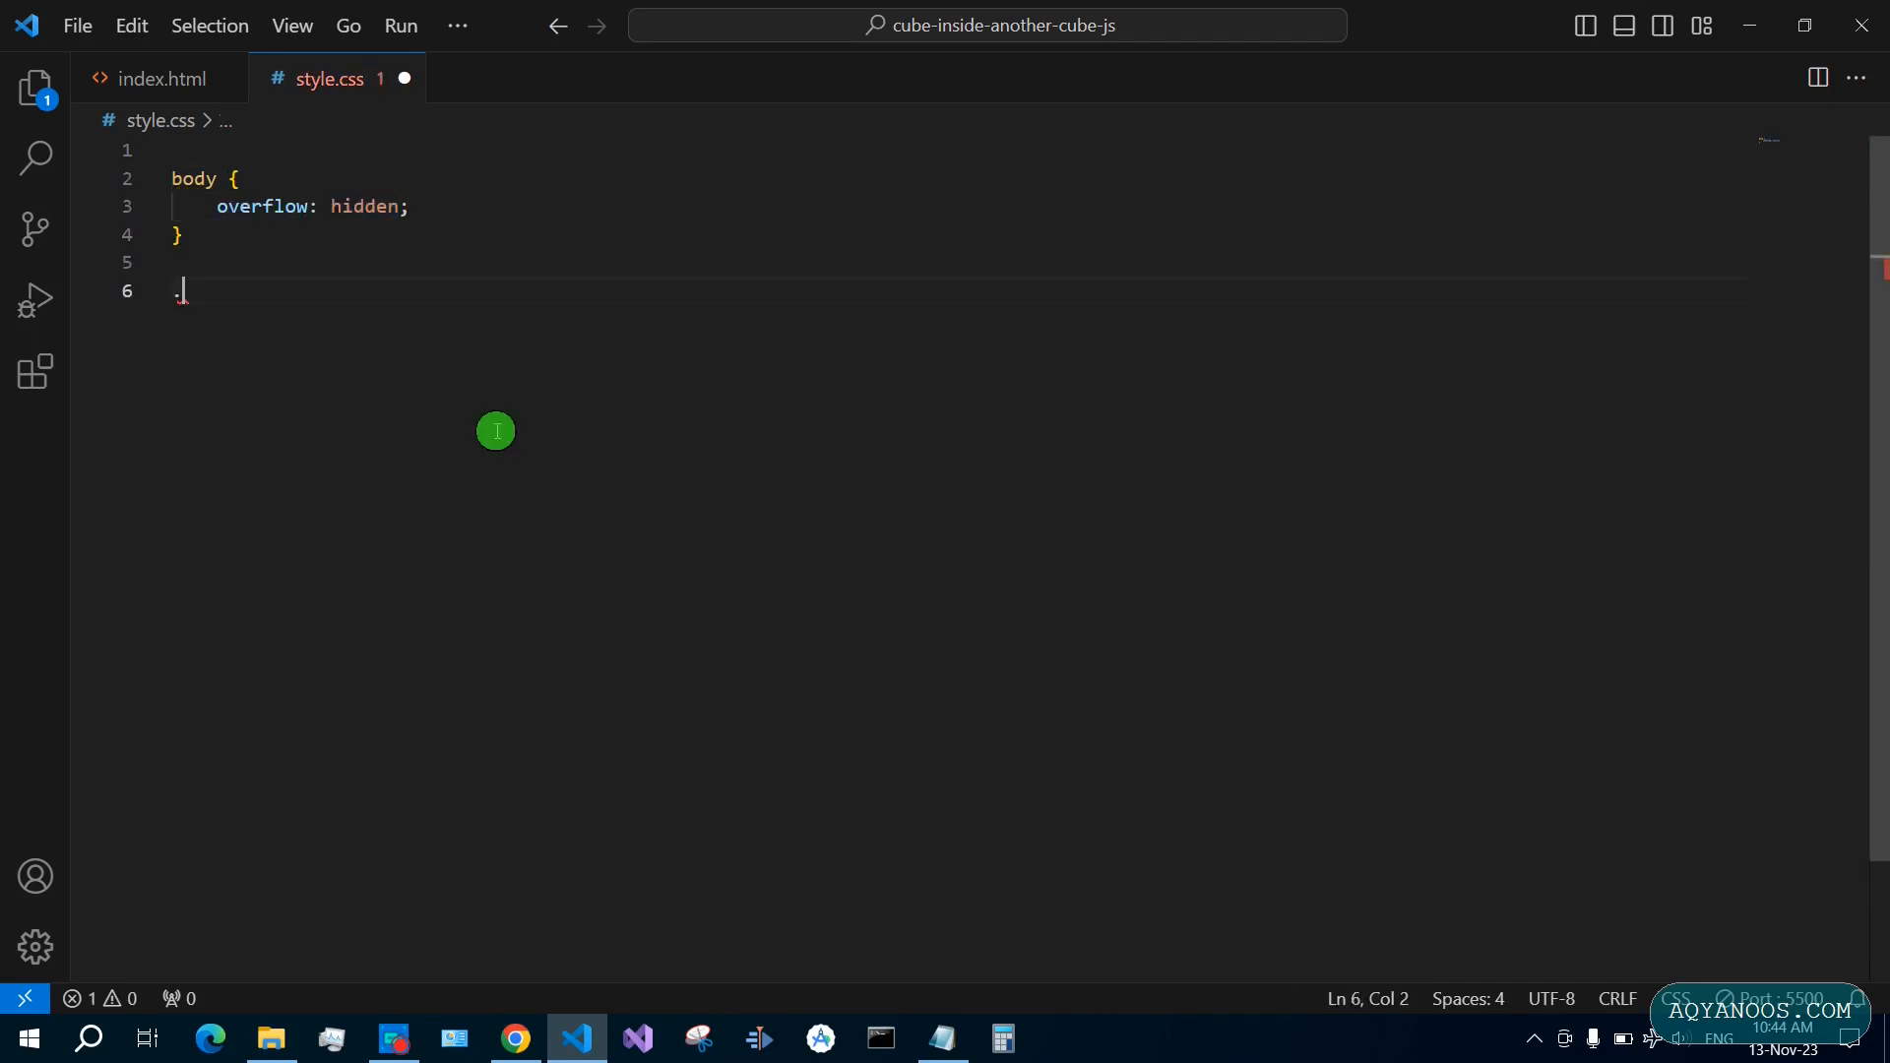
type("wrap")
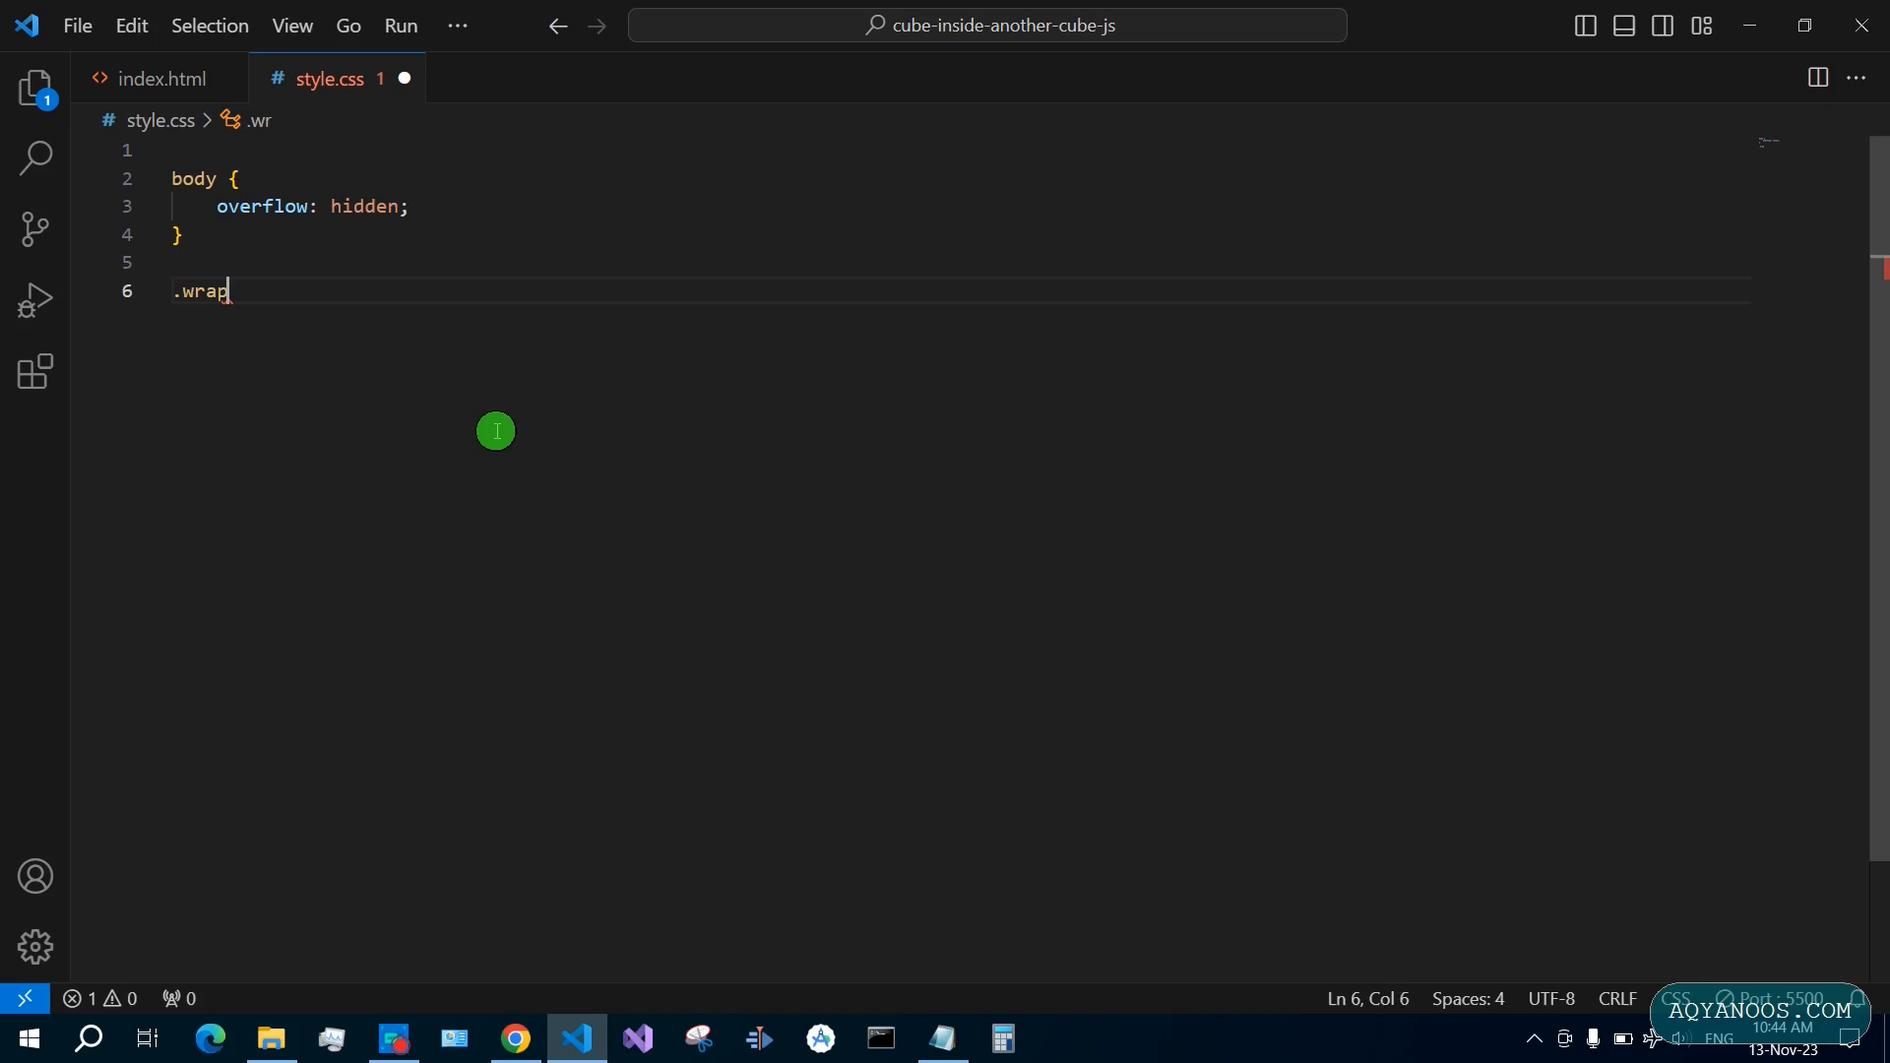
type("per {}")
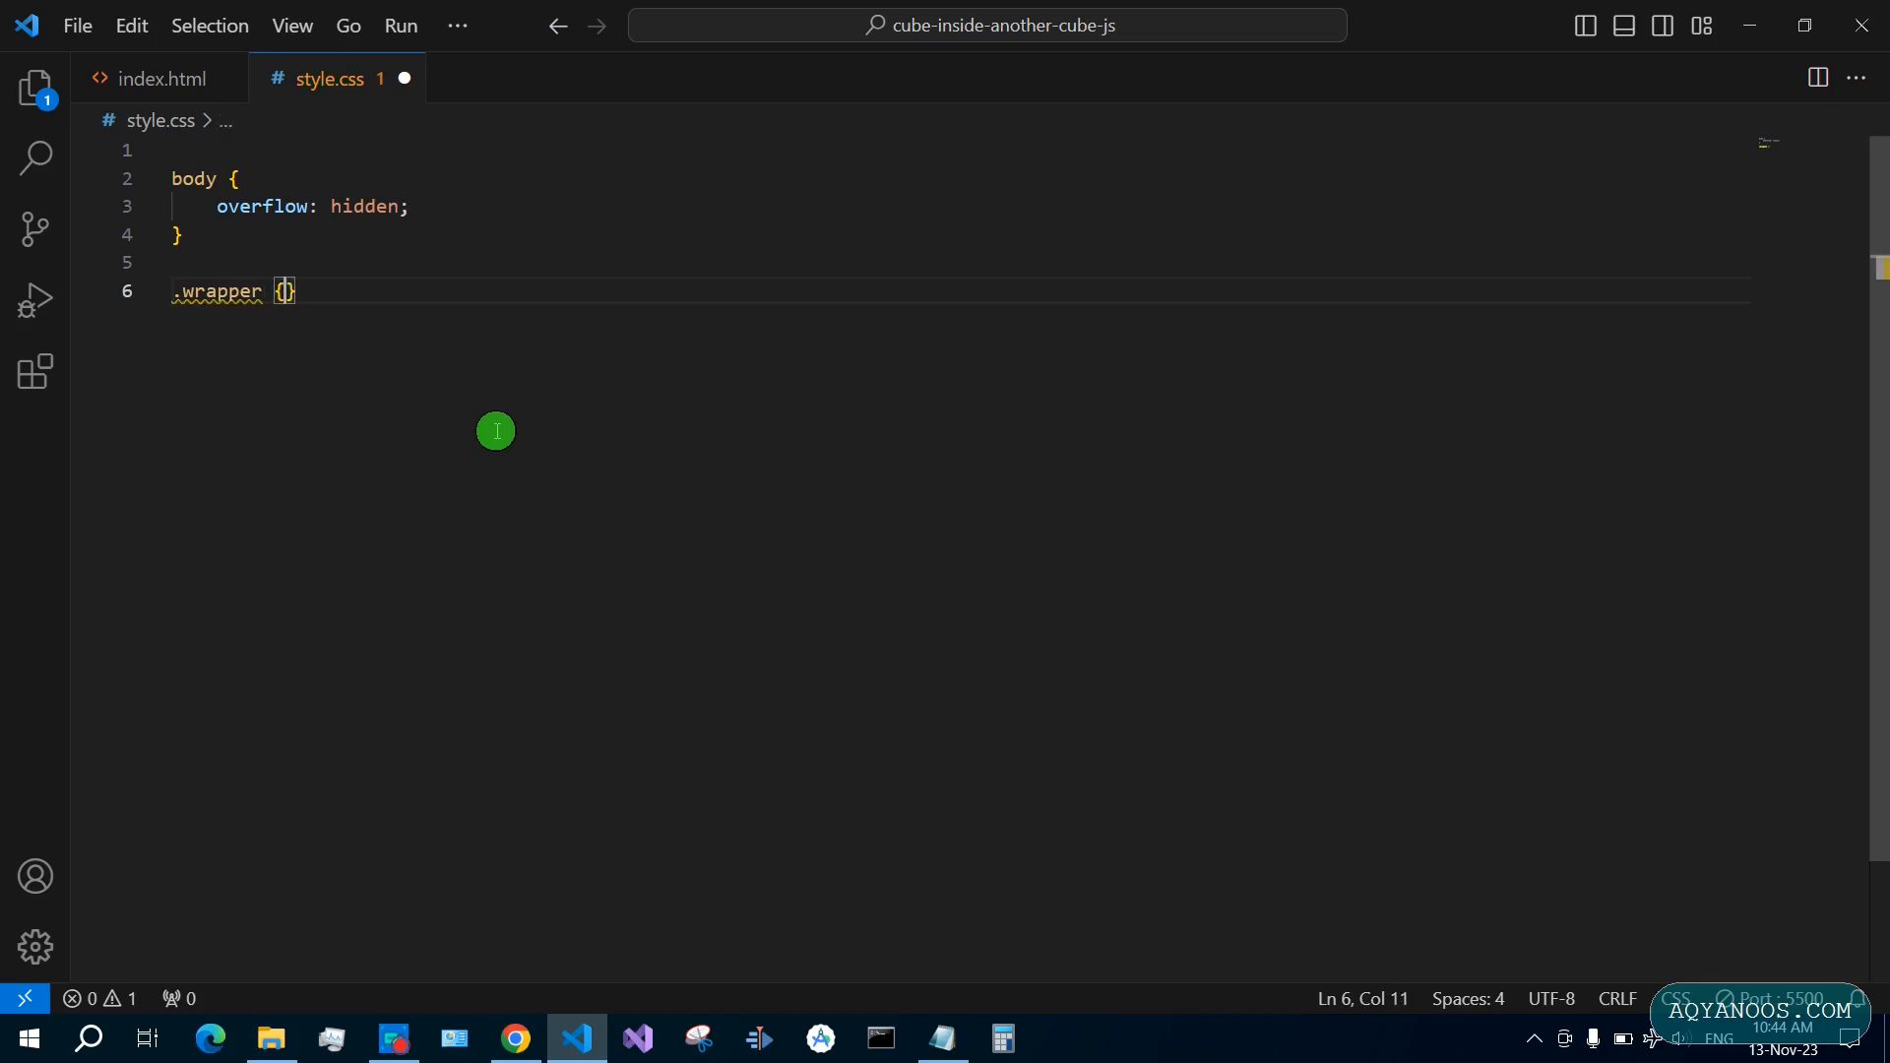
type("perspective: 8;")
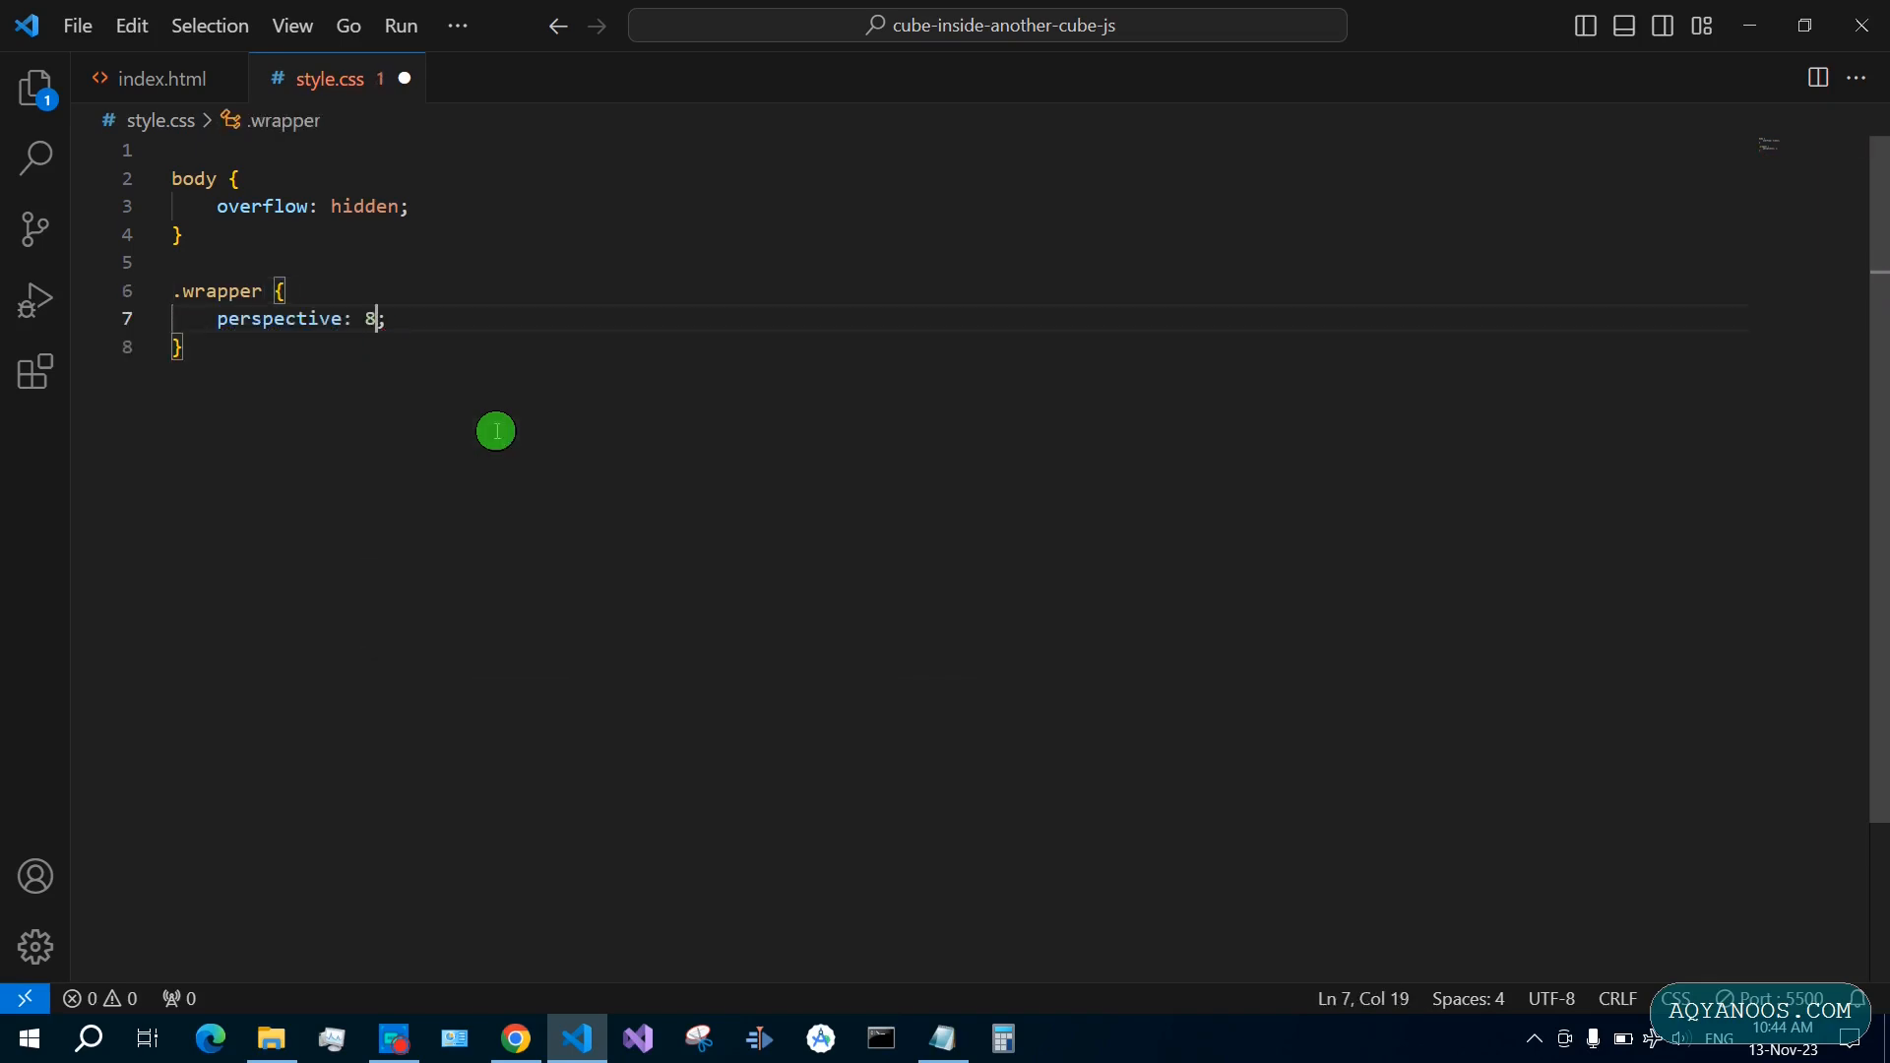
type("00px")
type("per")
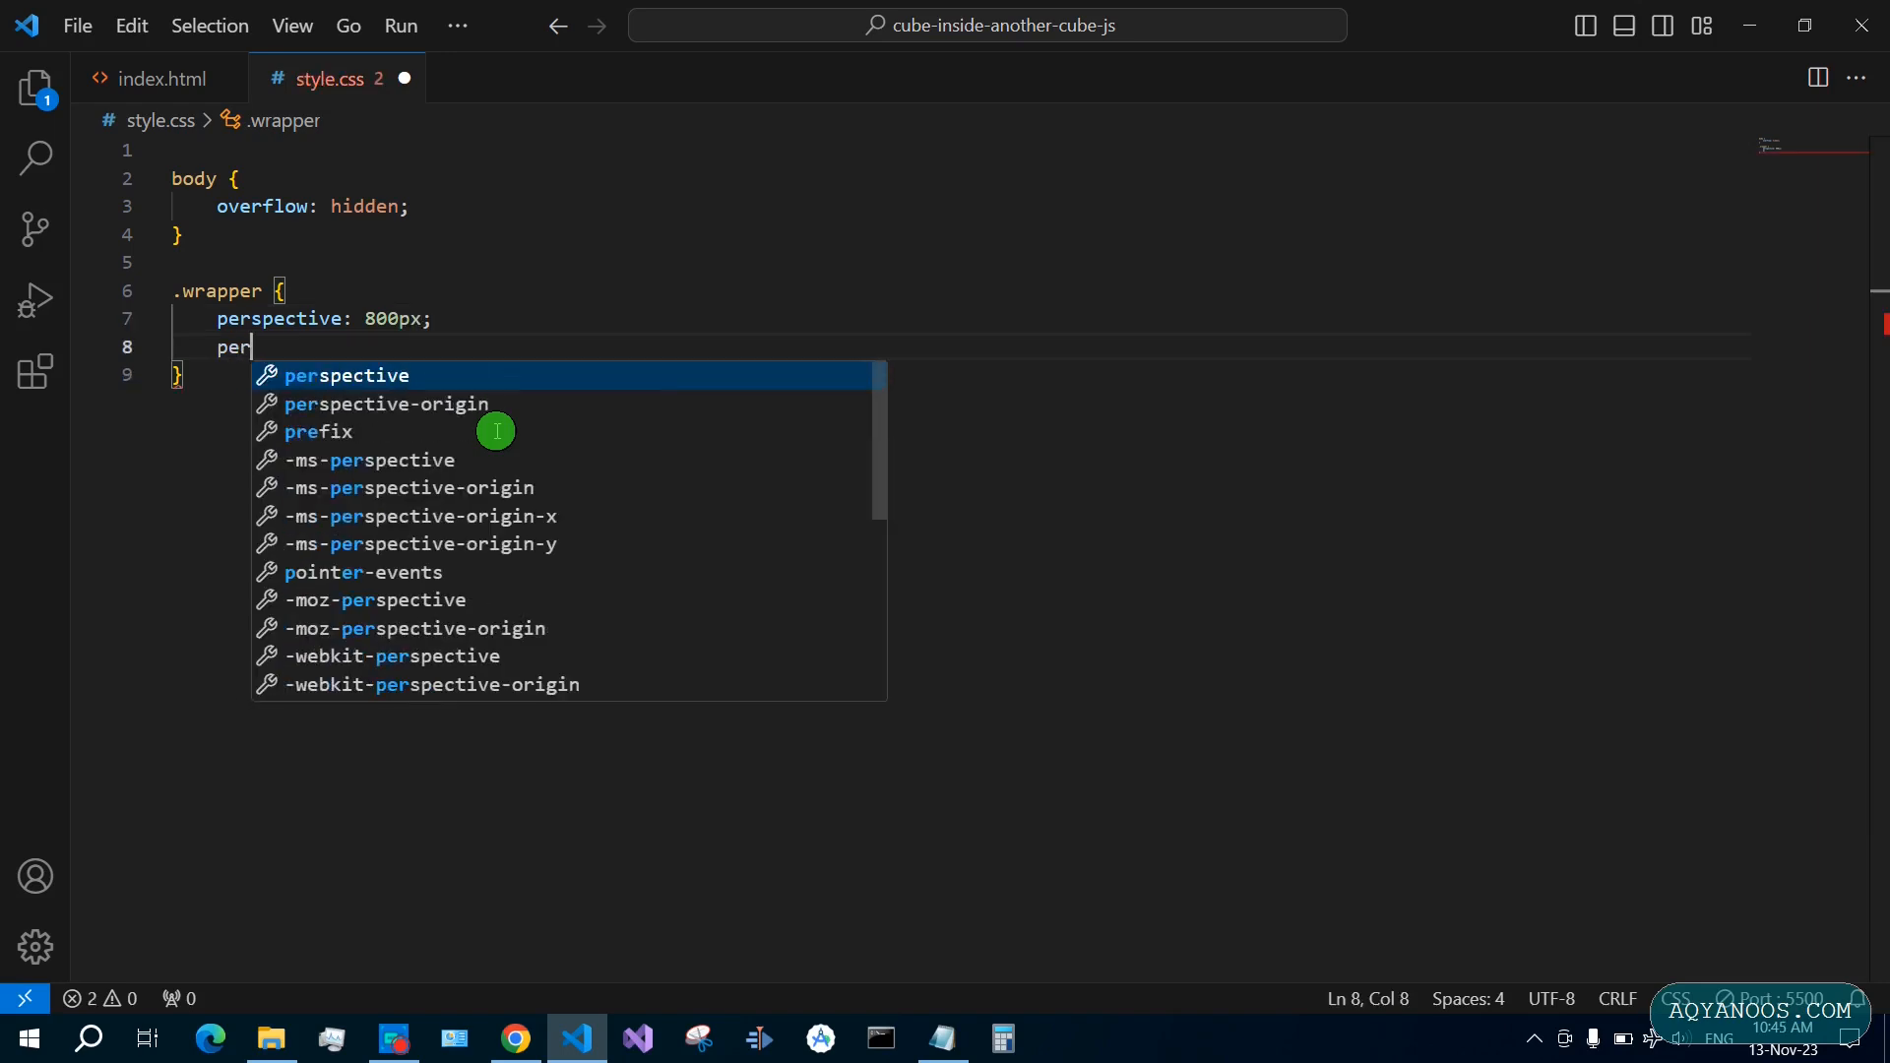
left_click(379, 403)
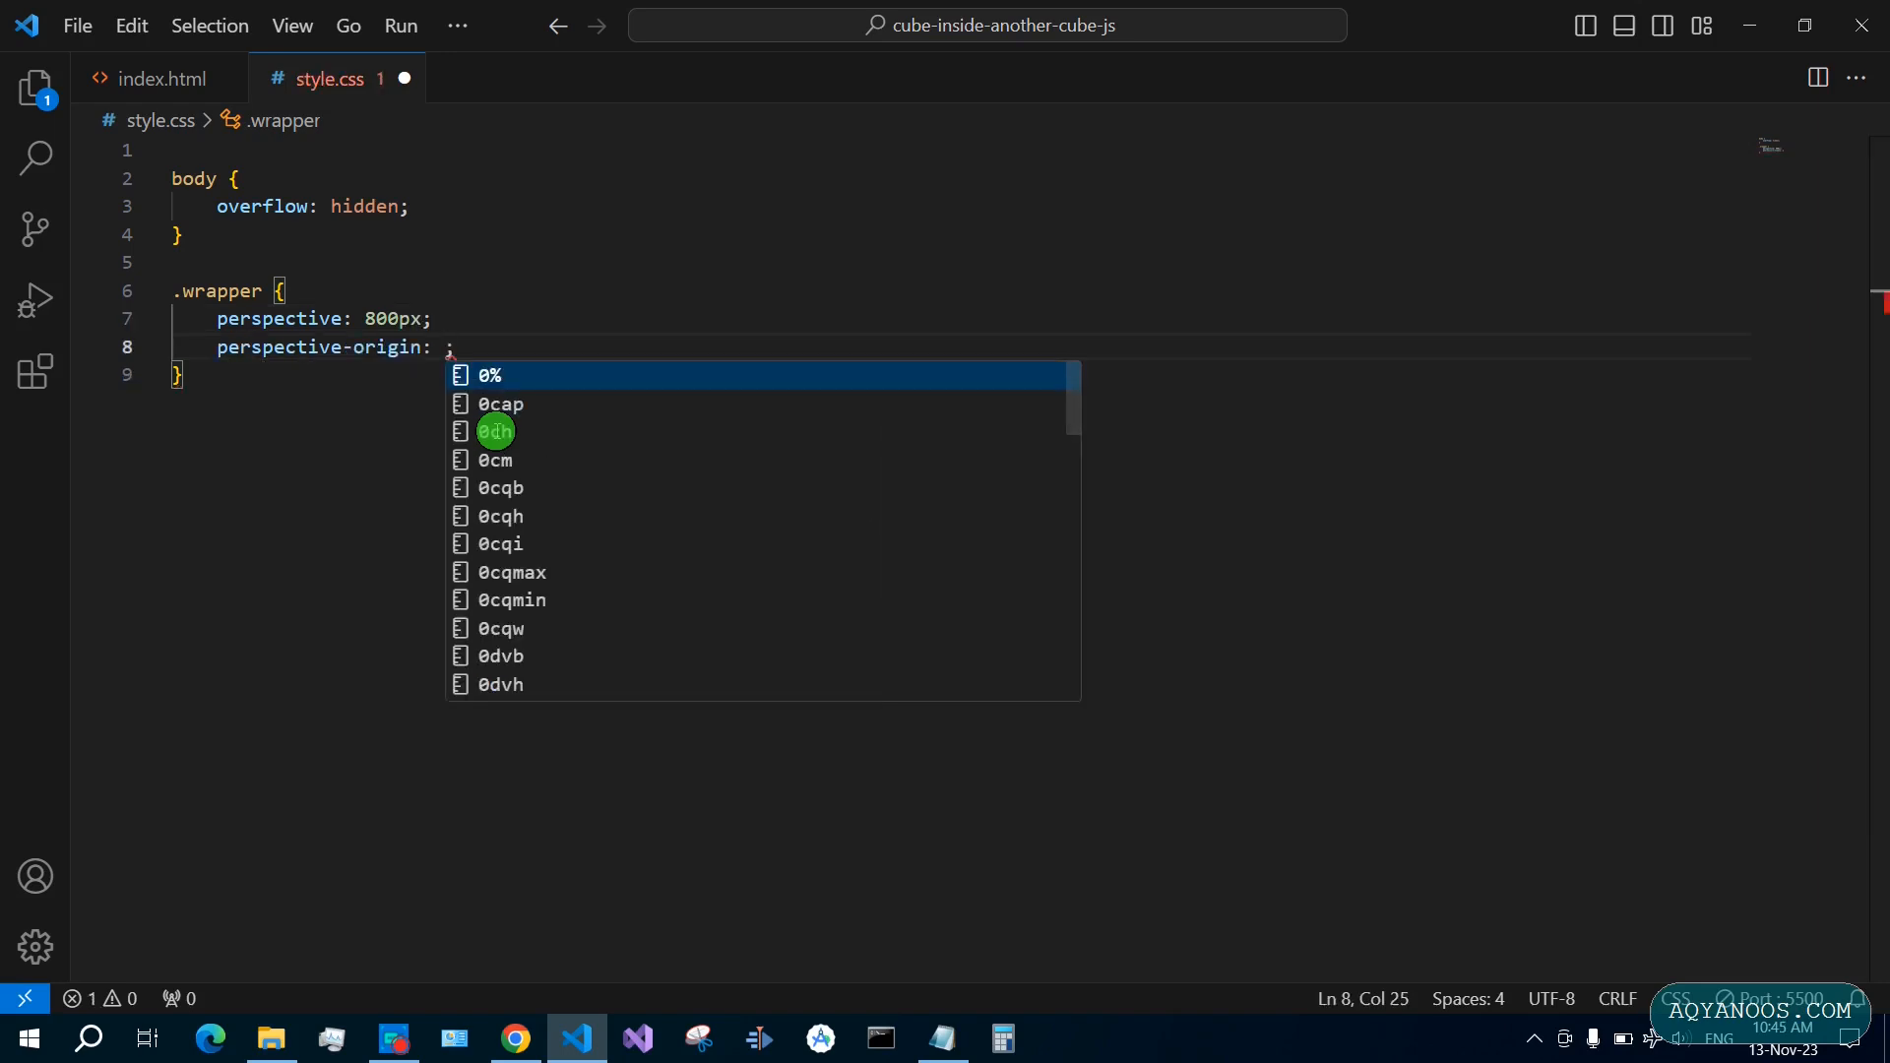
type("50% 50%")
type("width: 300px;")
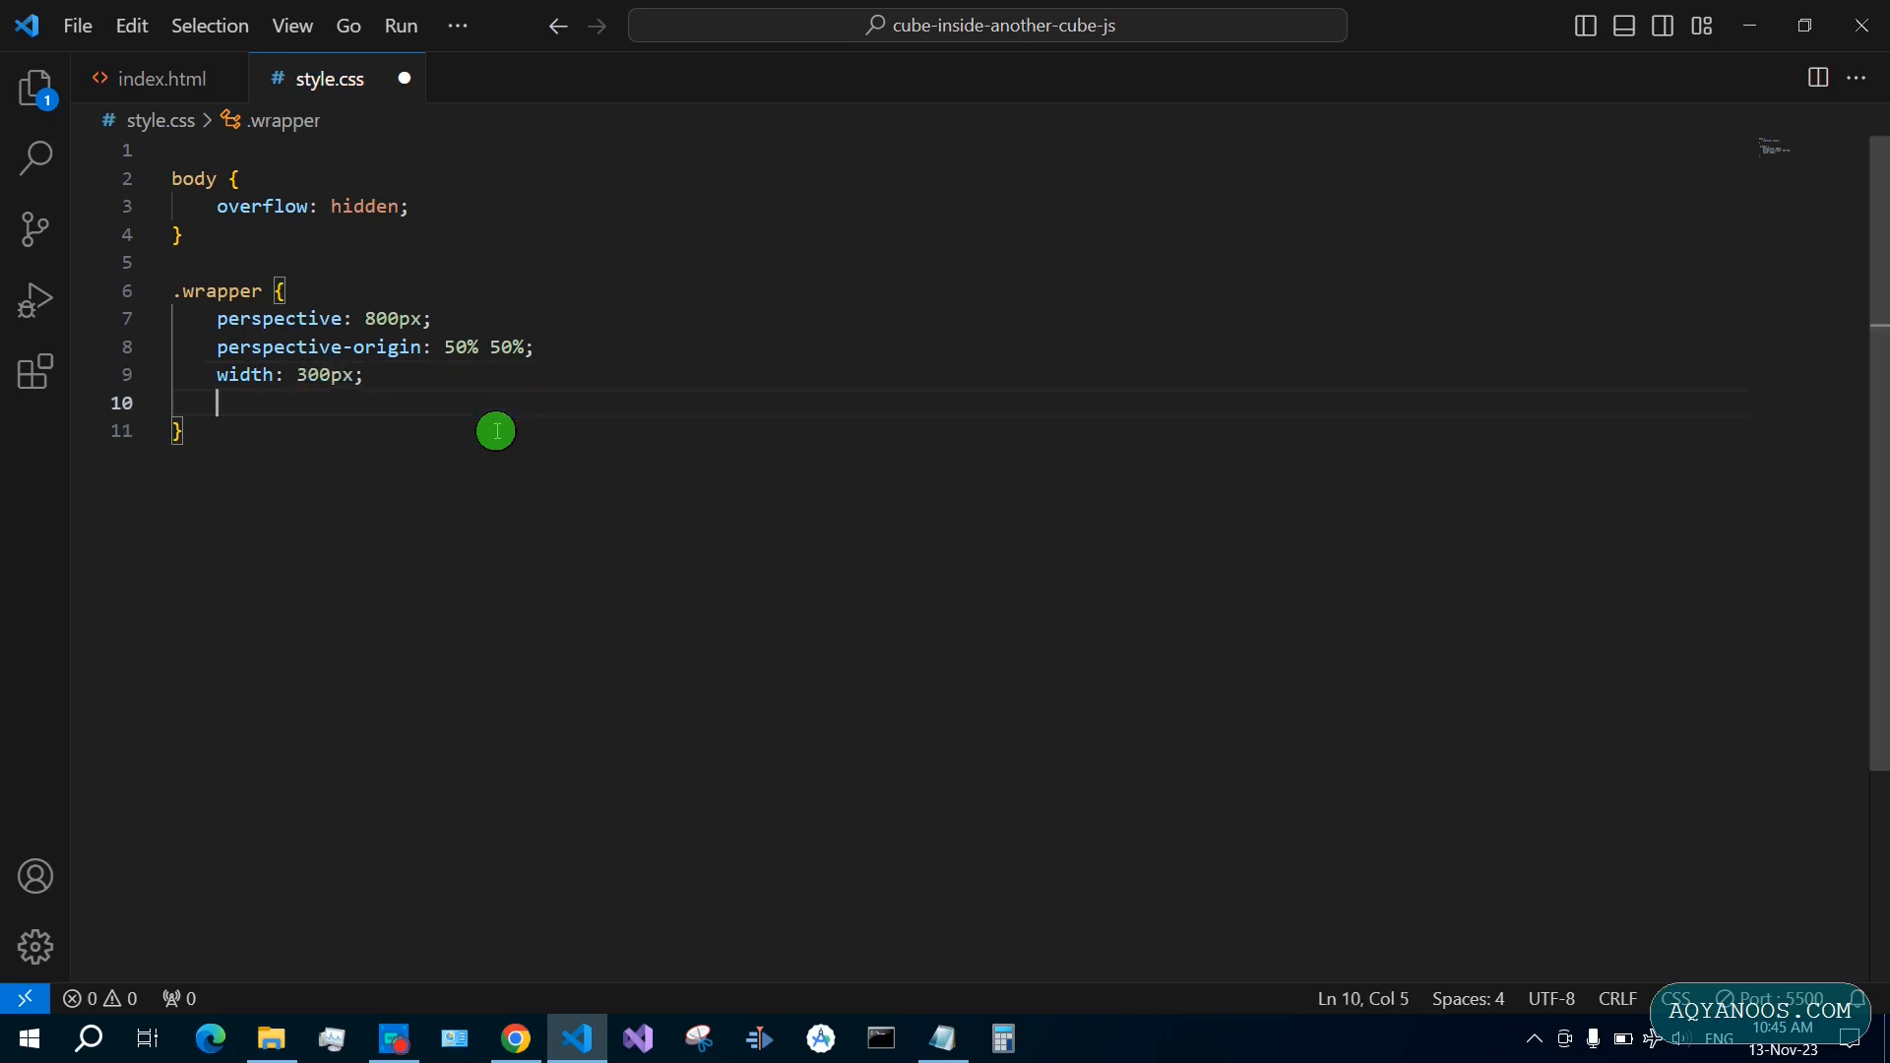
Size .wrapper to 300px and set its margin to 160px auto
type("height: 300;")
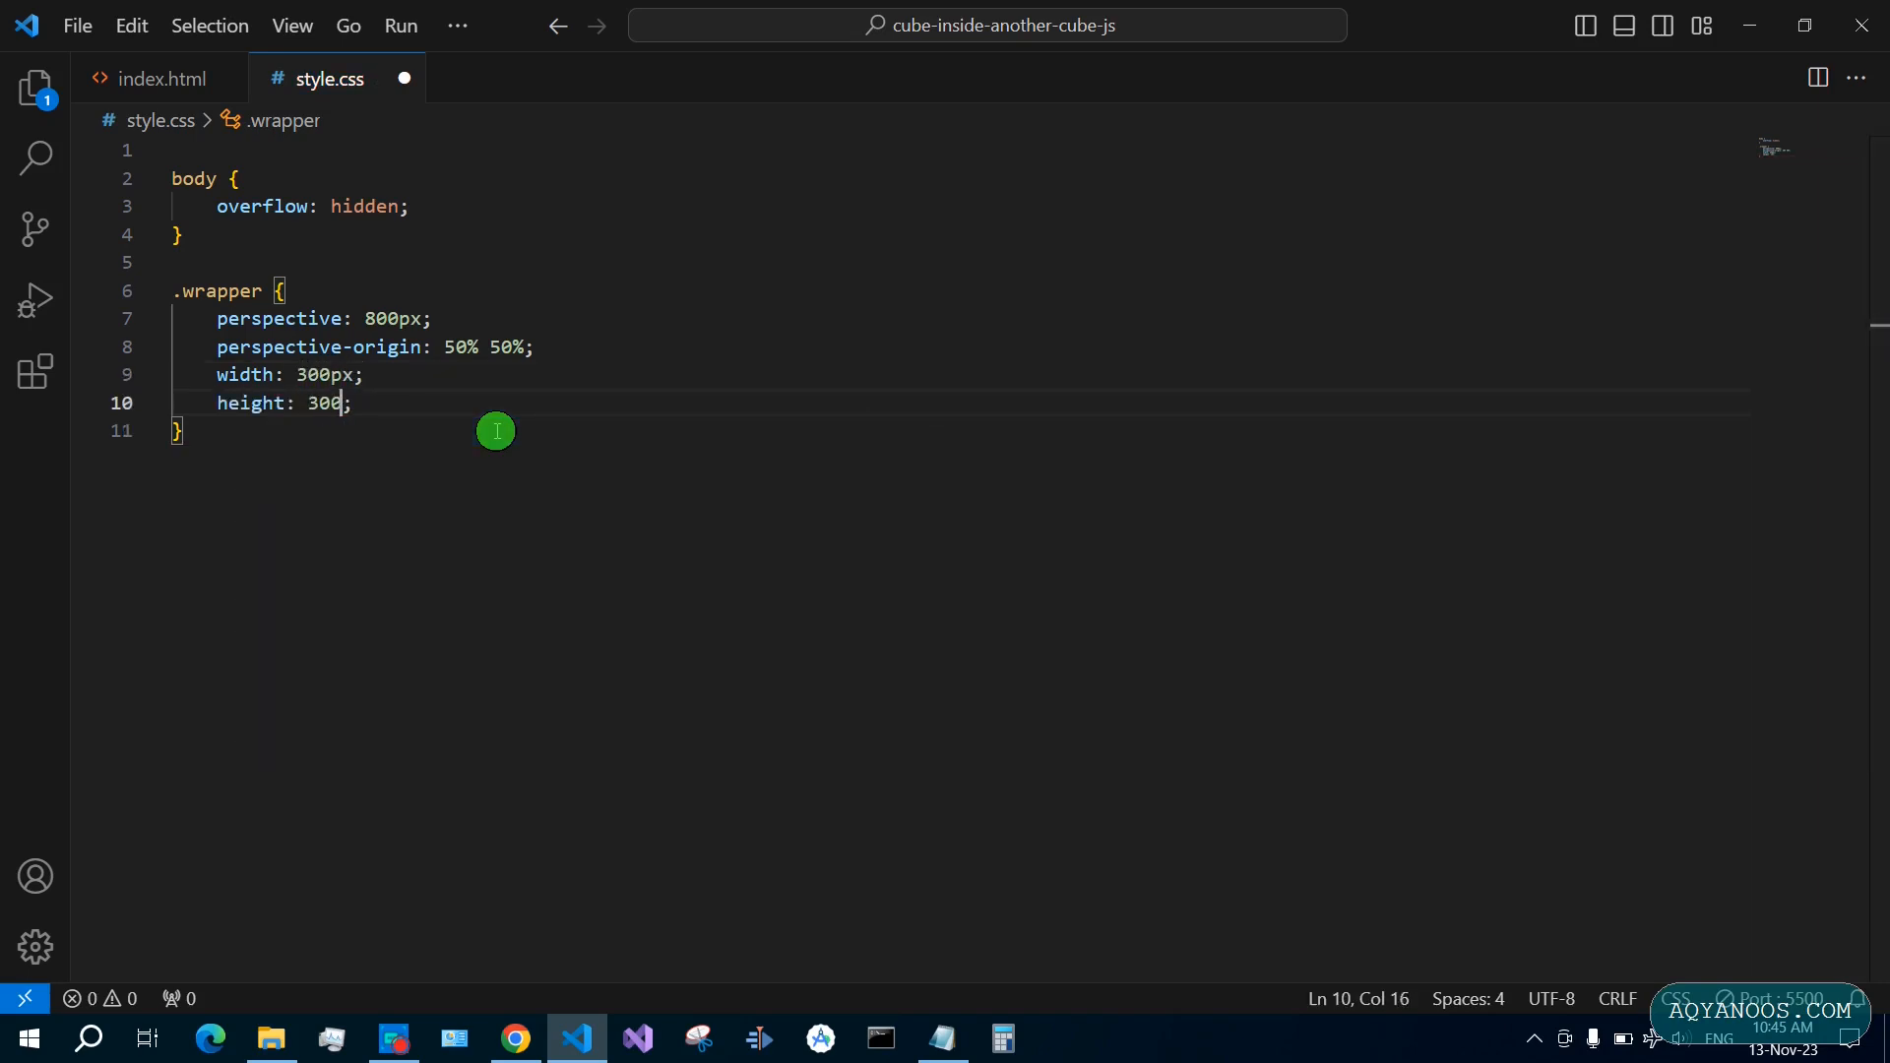
type("px")
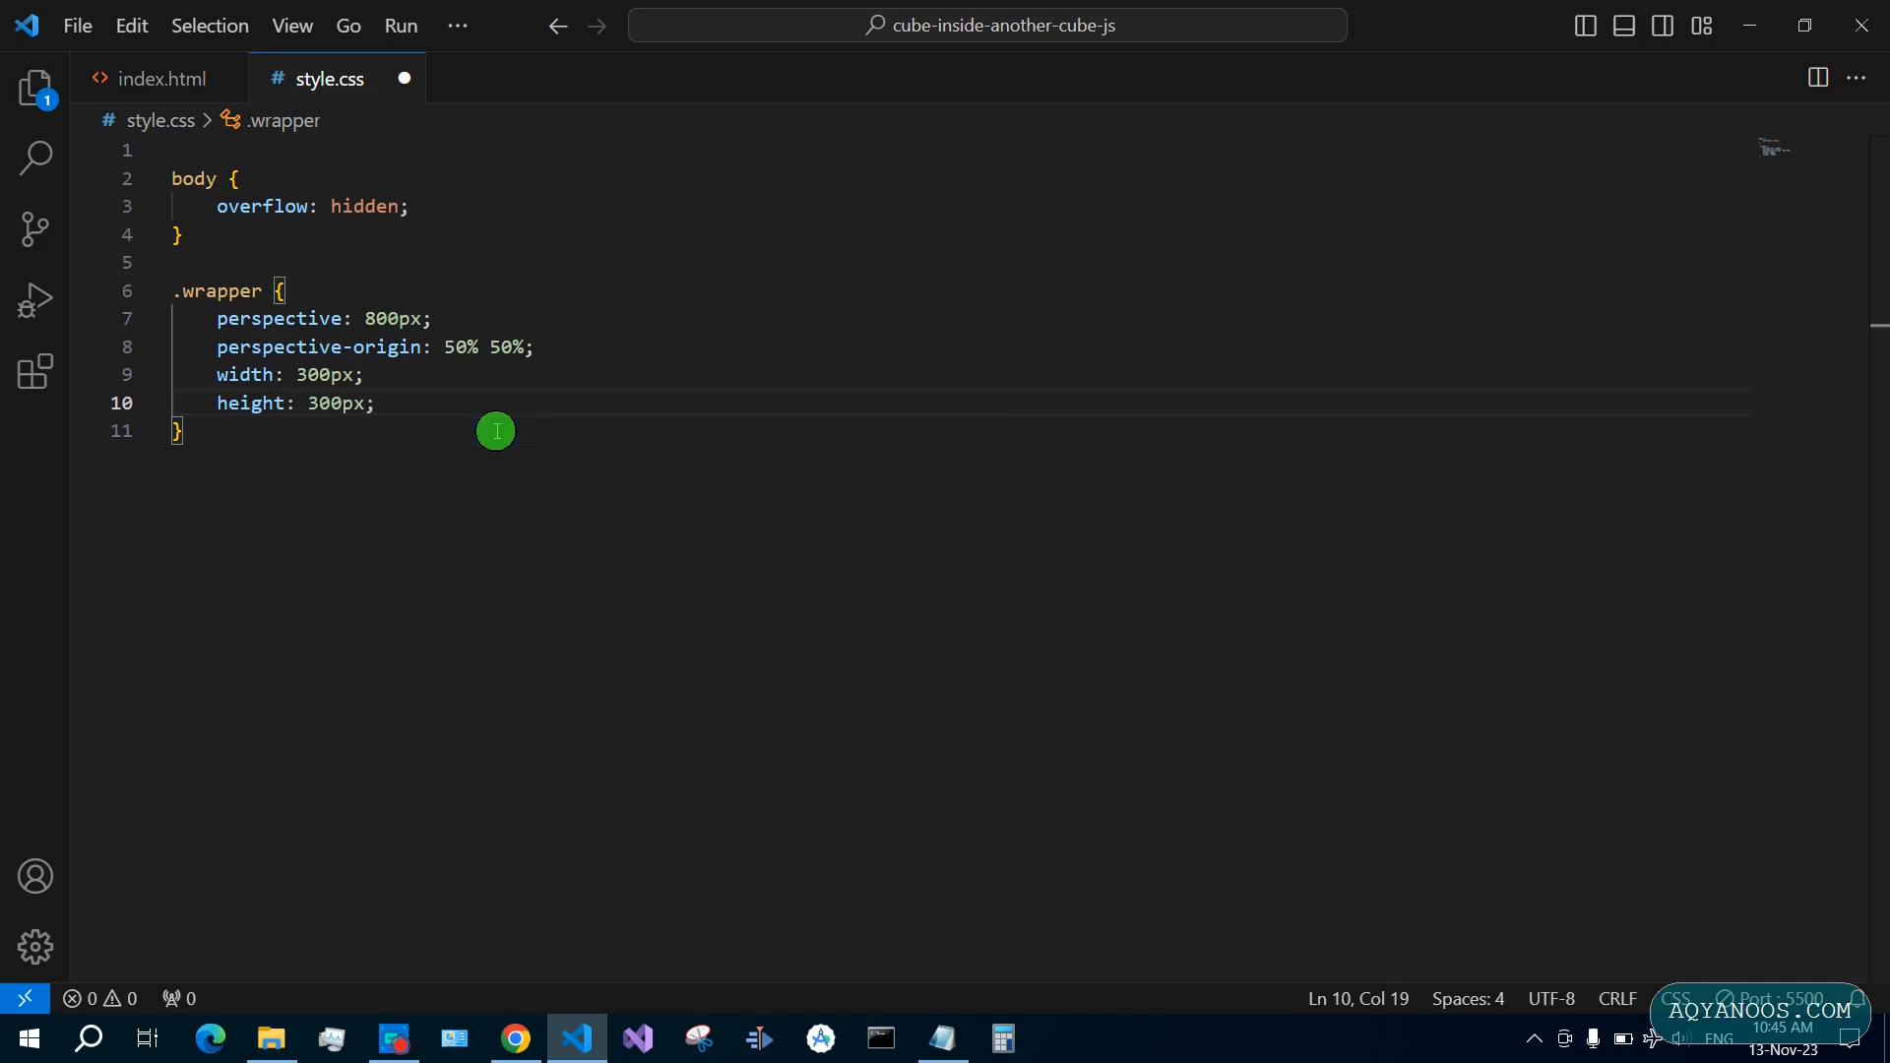
key("Enter")
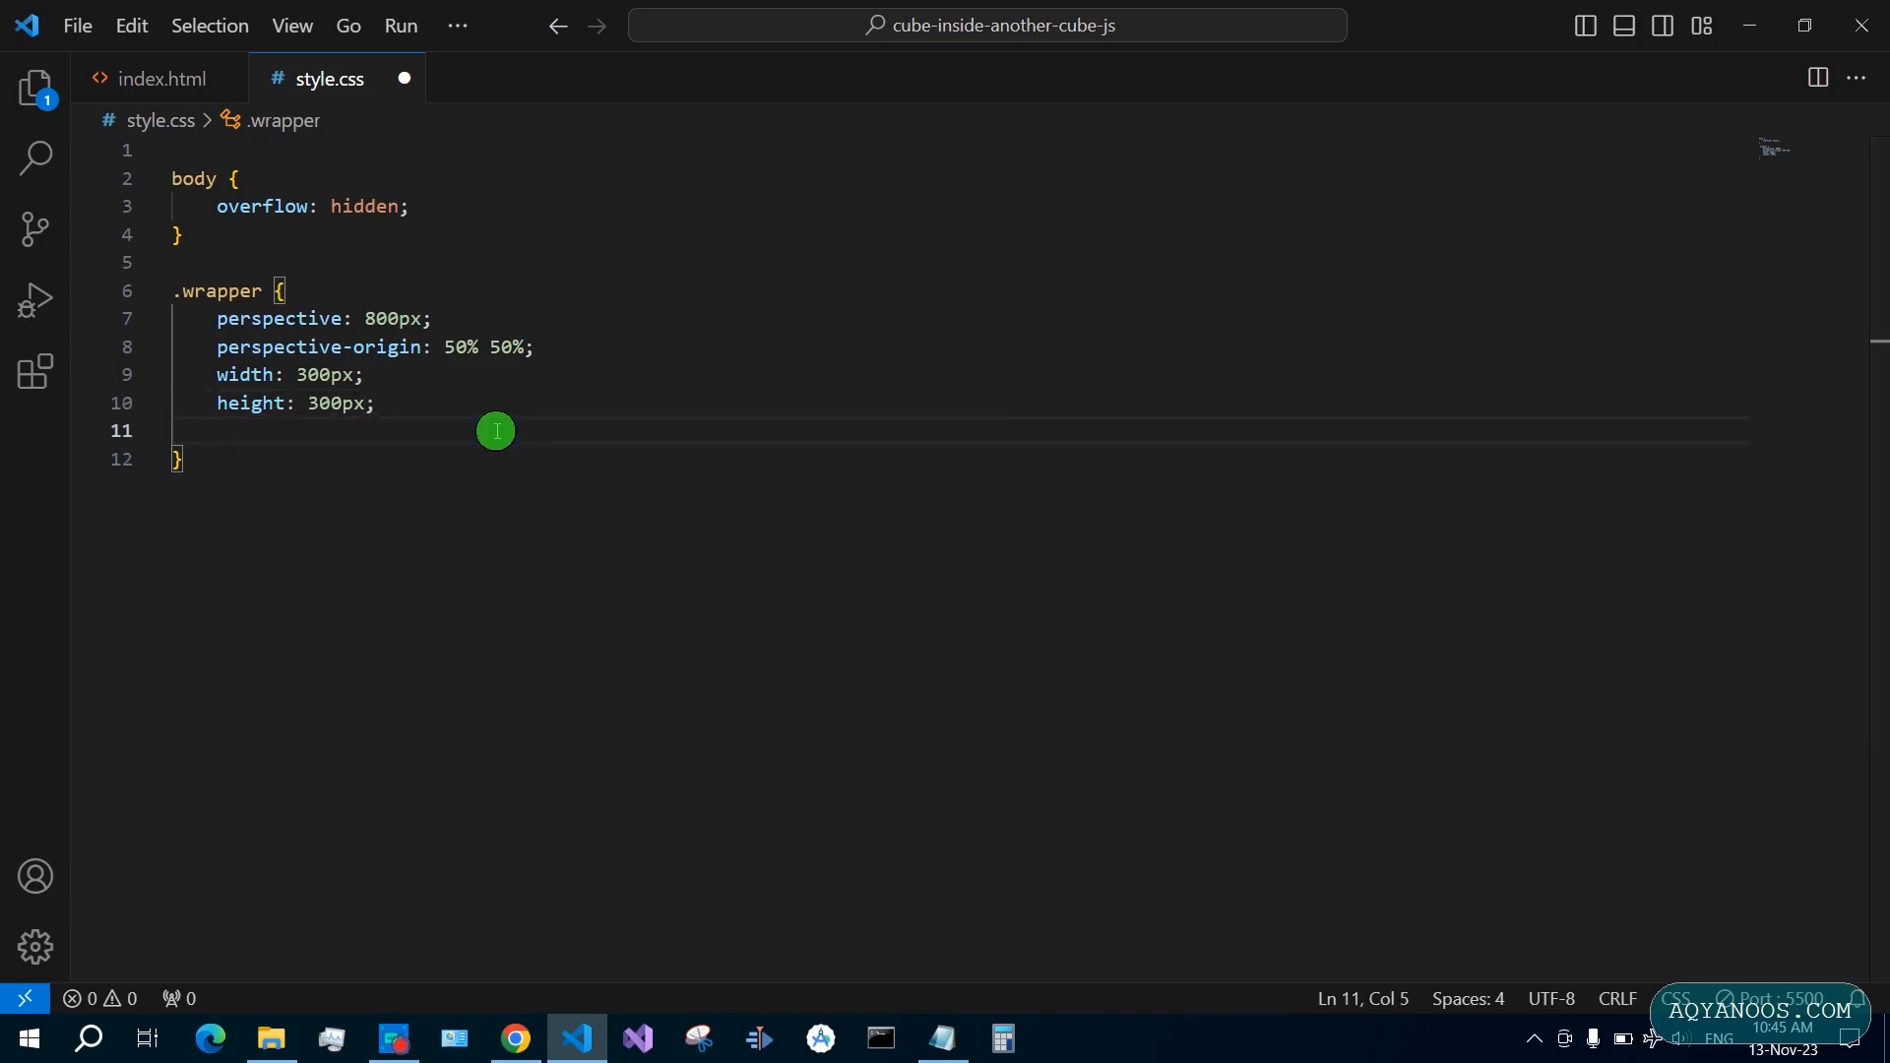
type("margin: 1;")
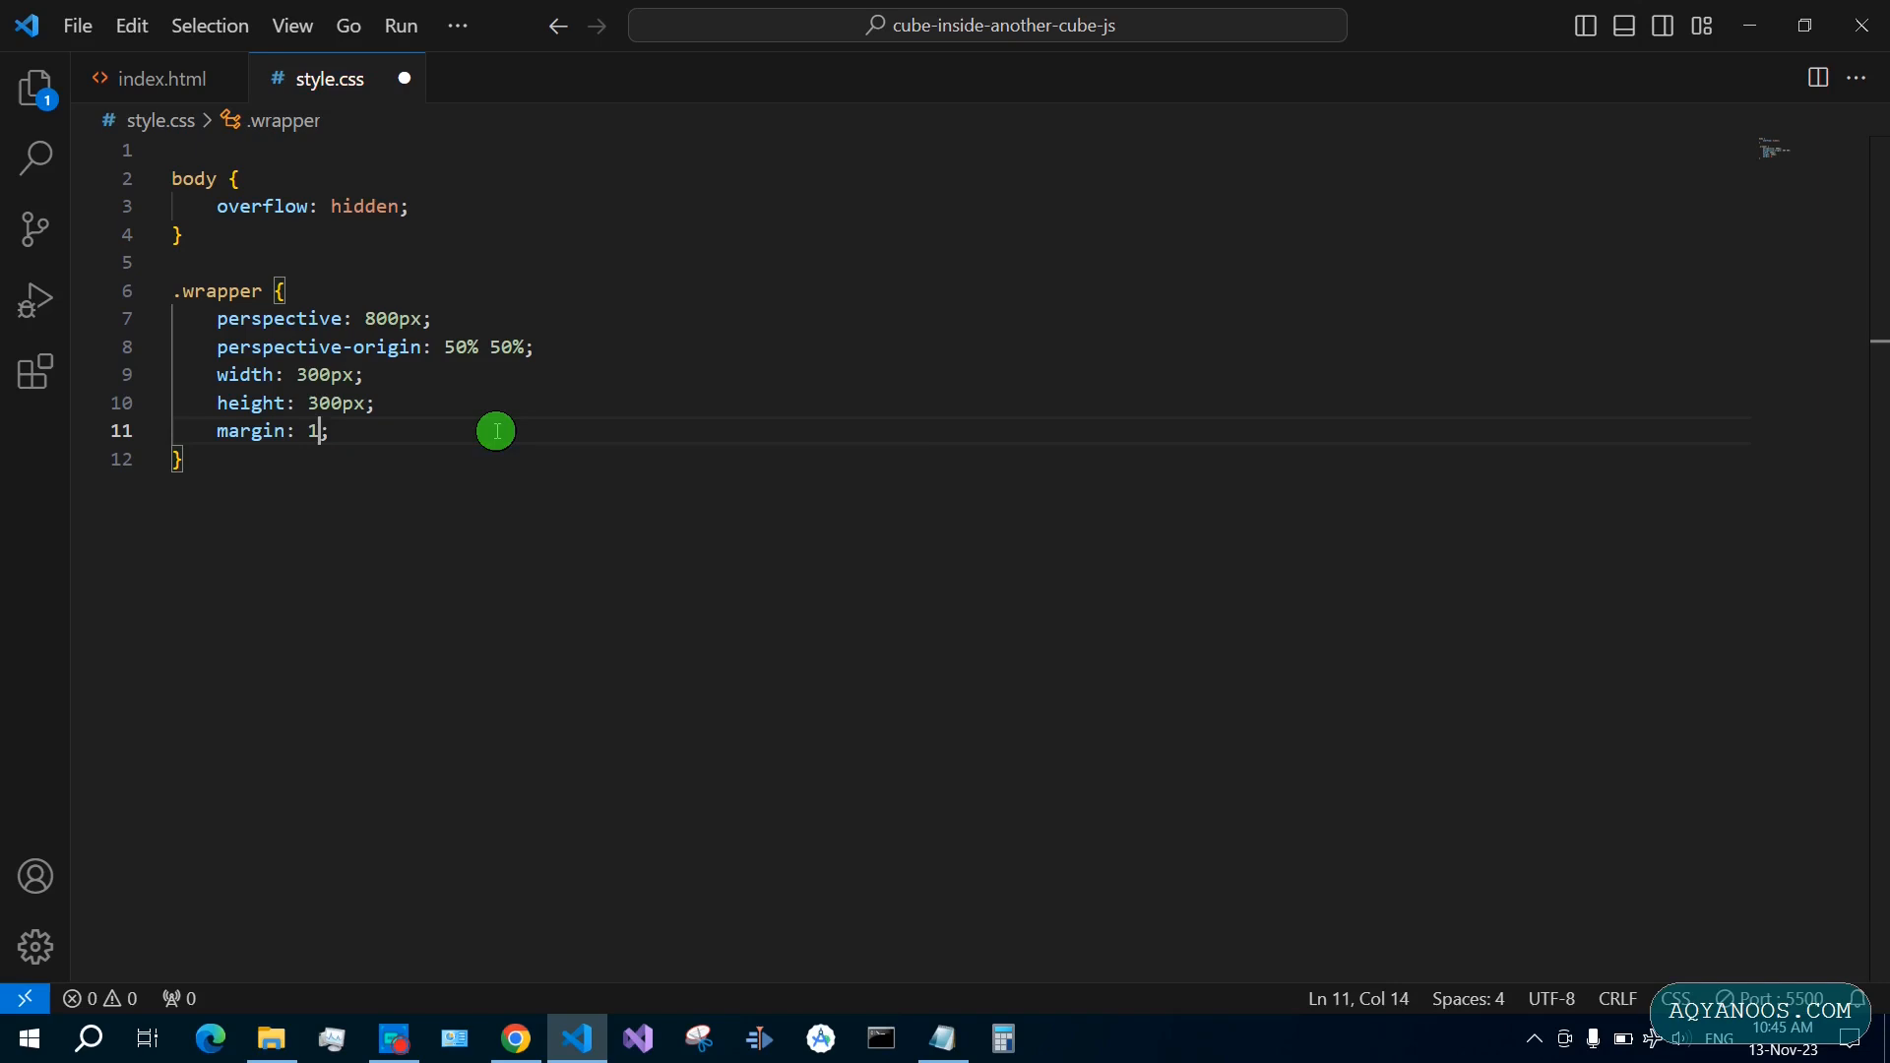
type("60px")
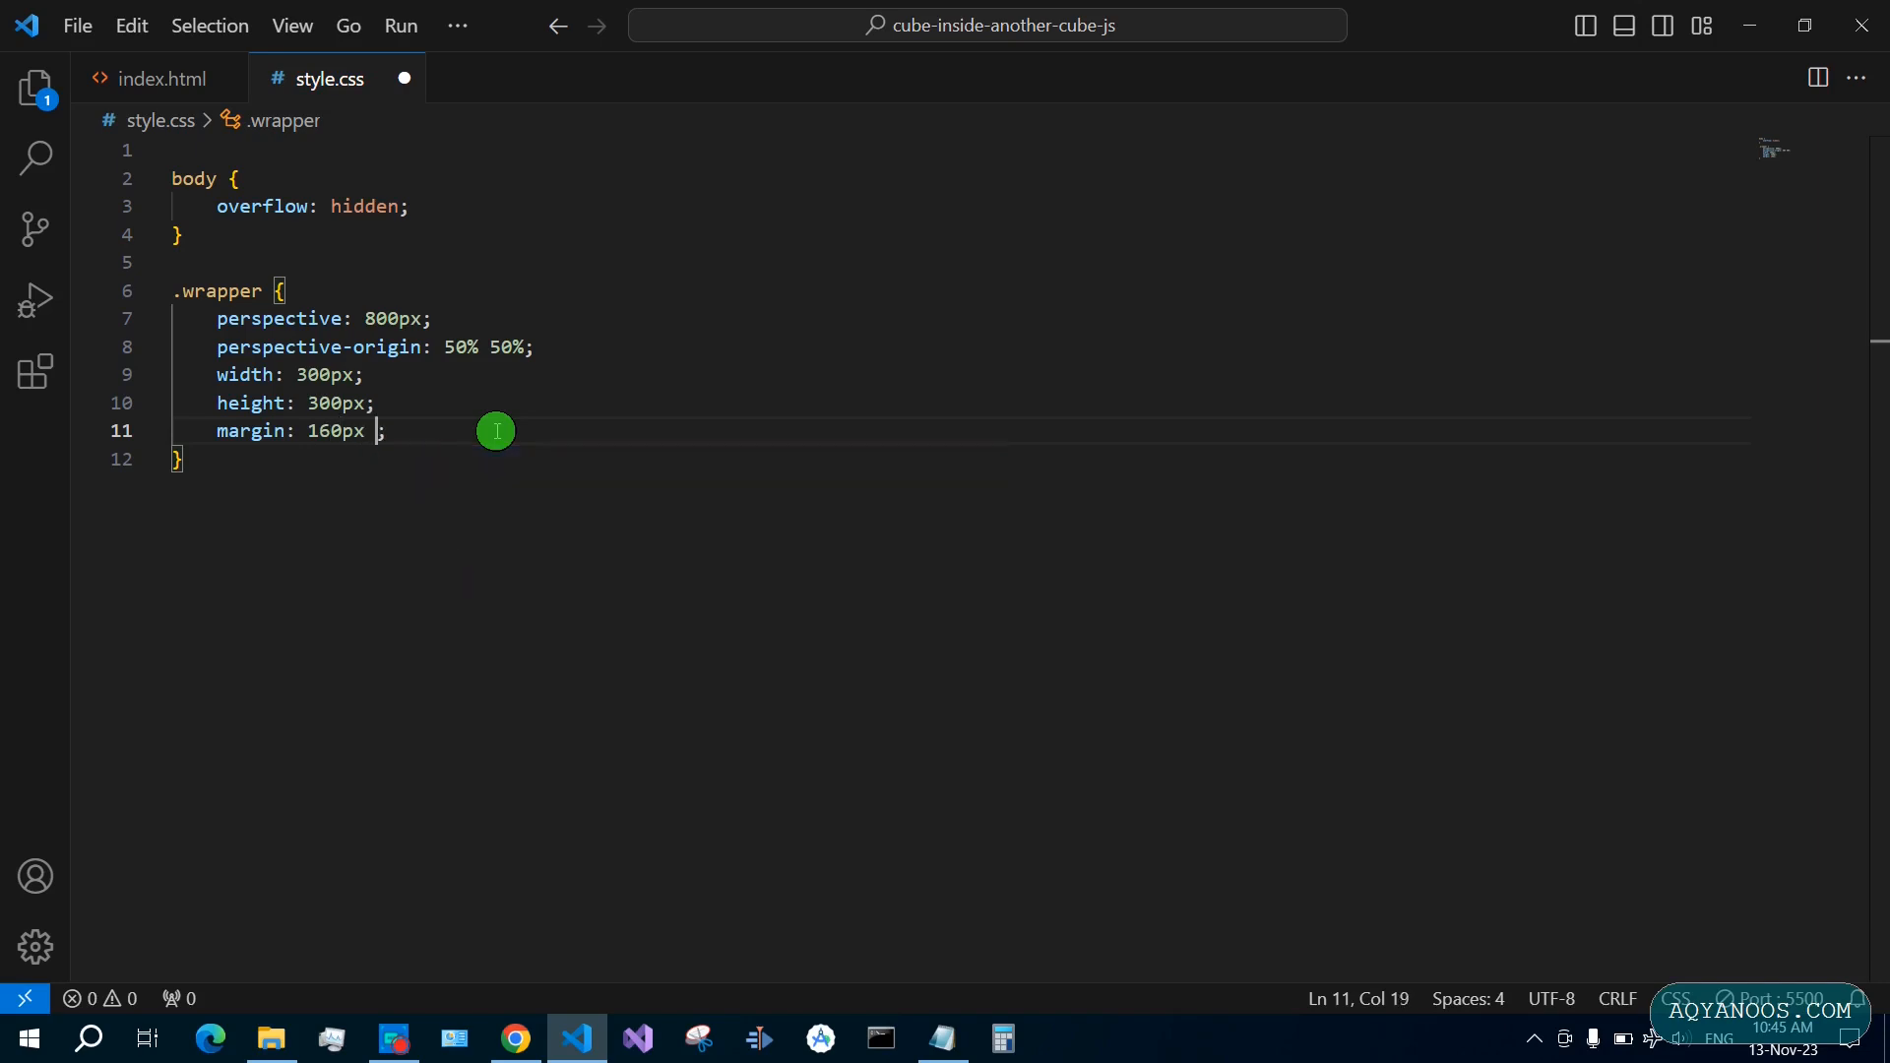
type("auto")
type(".")
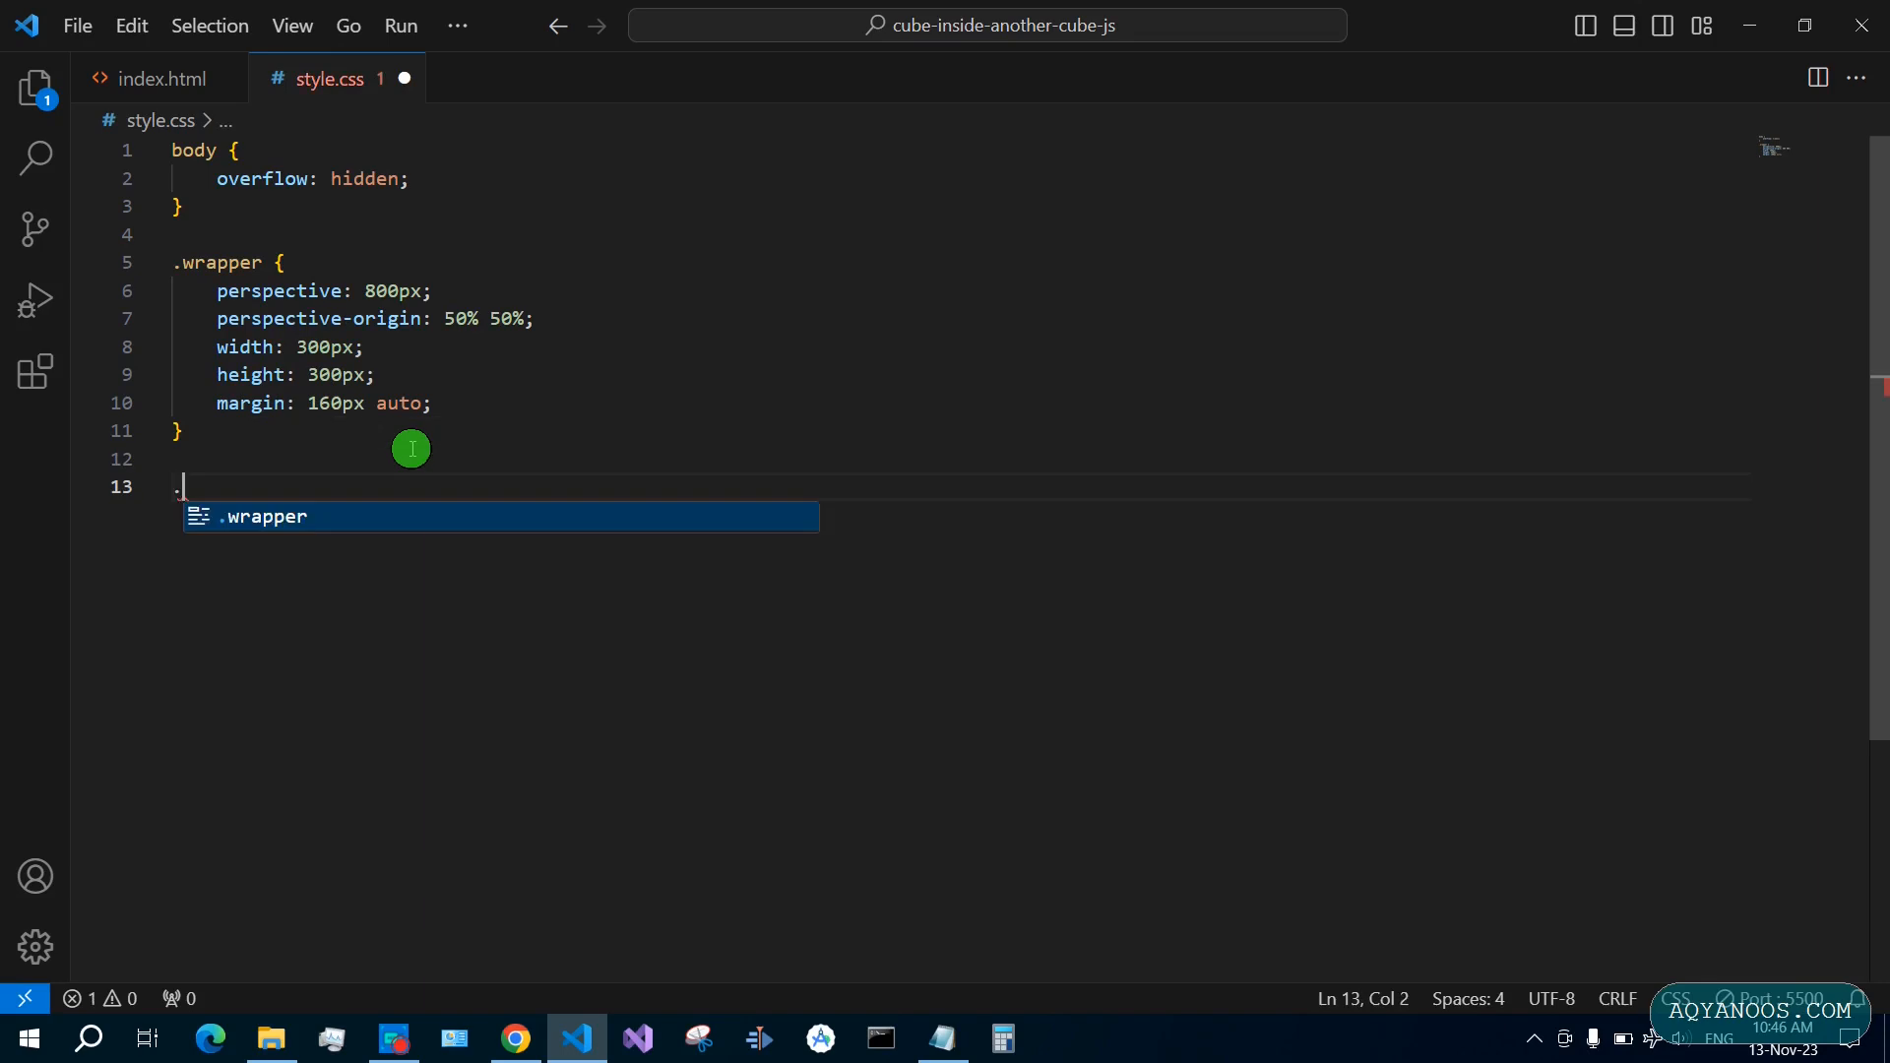
Make .external-cube and .internal-cube position absolute with transform-style preserve-3d
type("external-cube,")
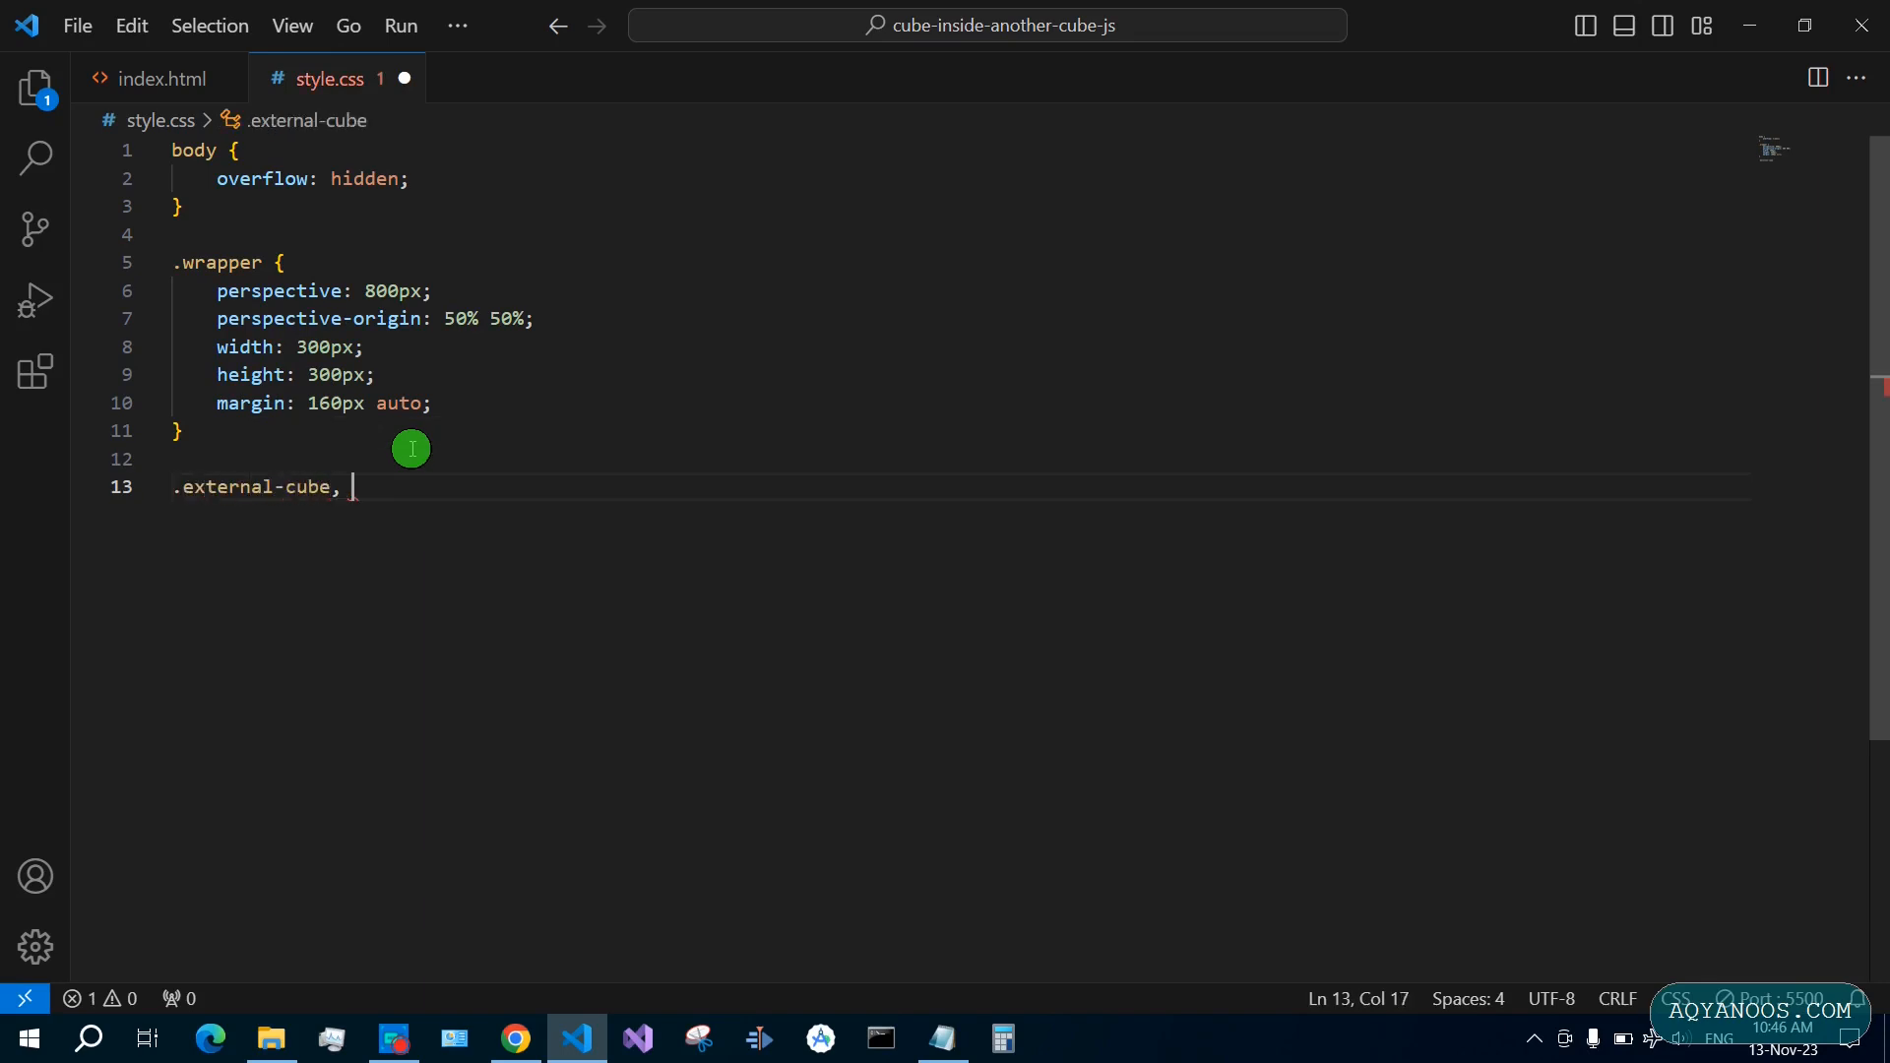
type(".internal")
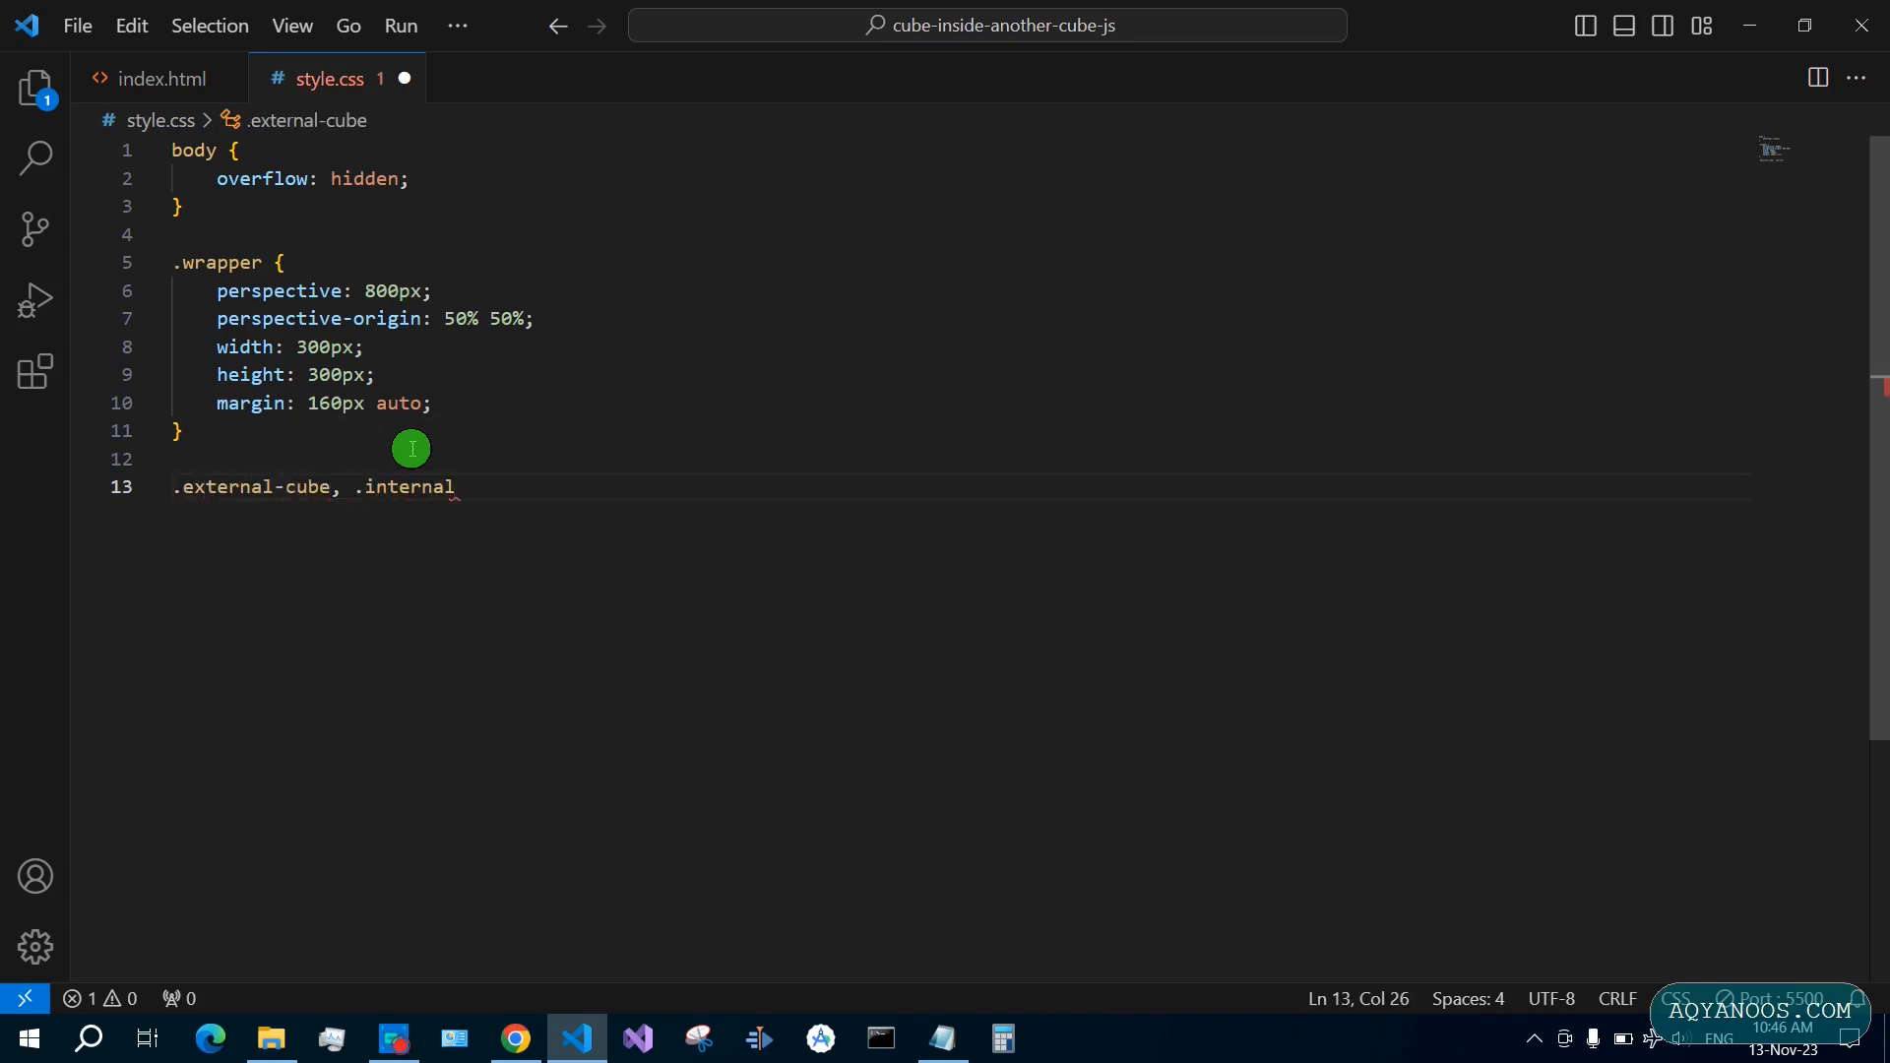
type("-cube {")
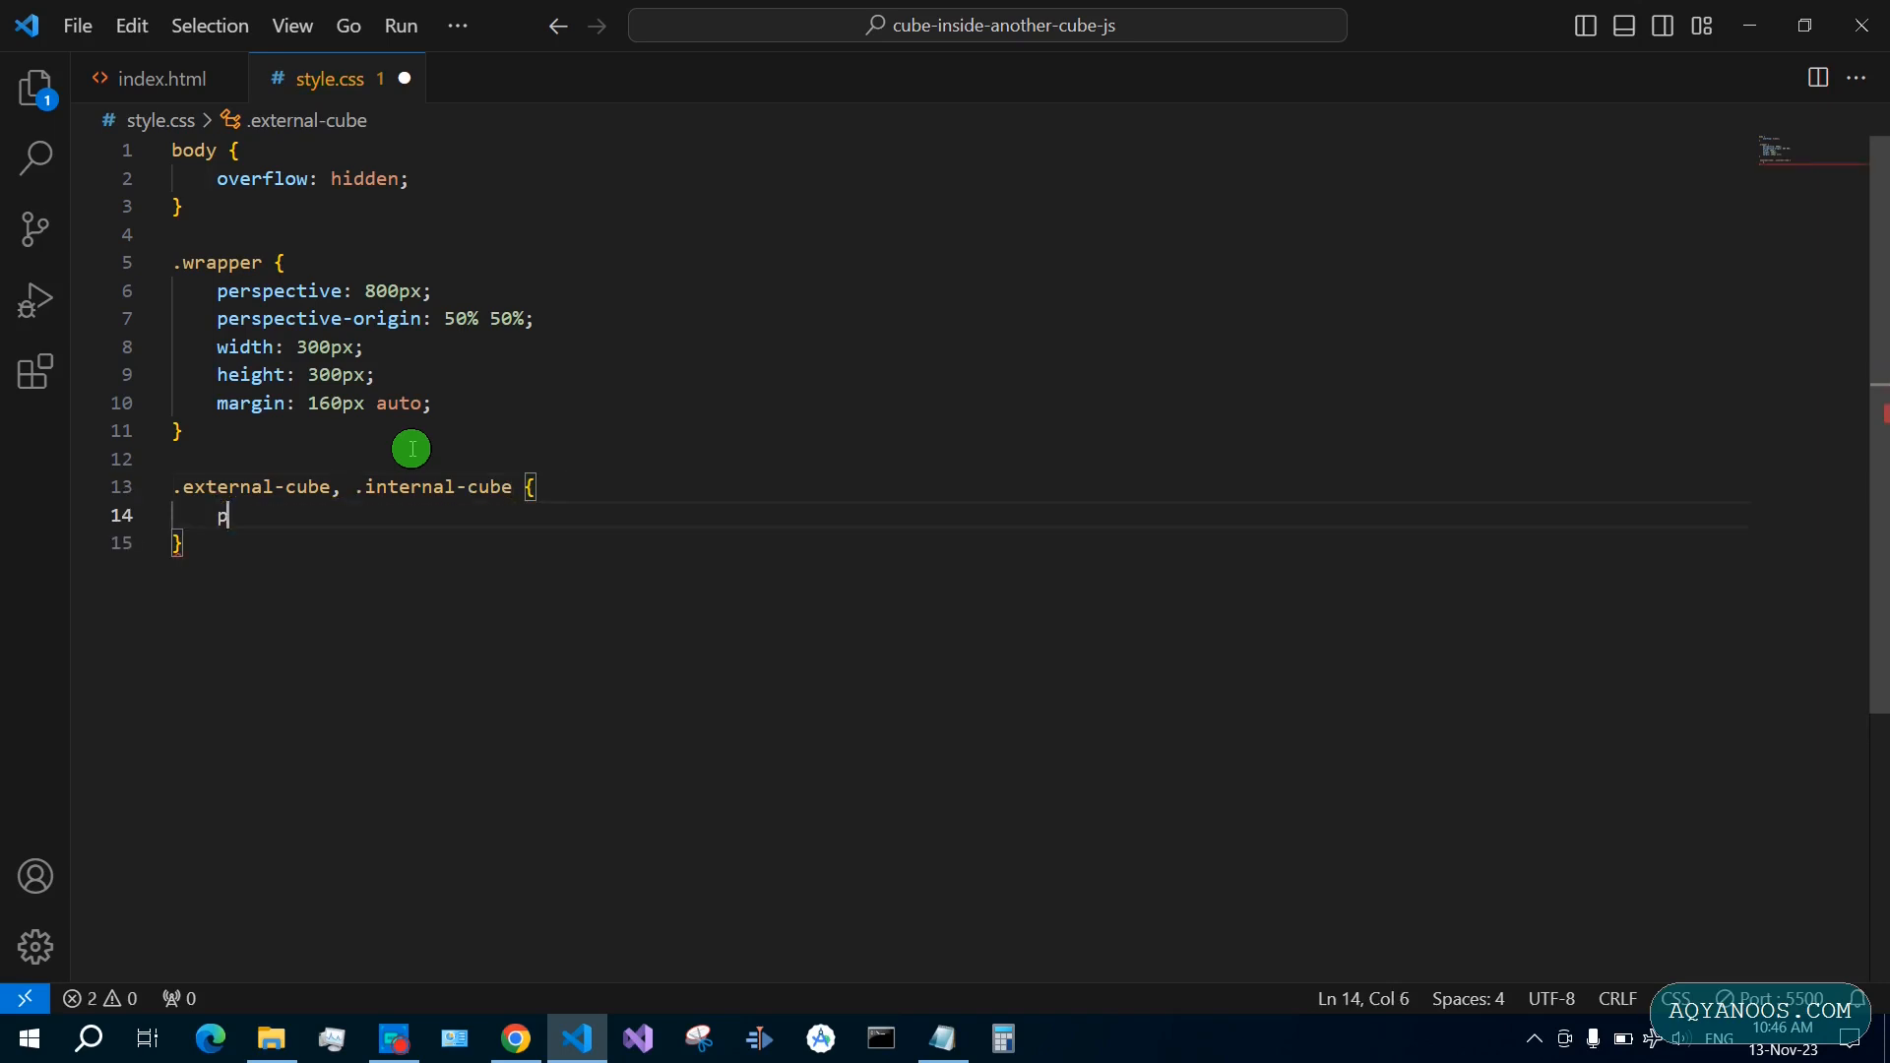
type("osition: a;")
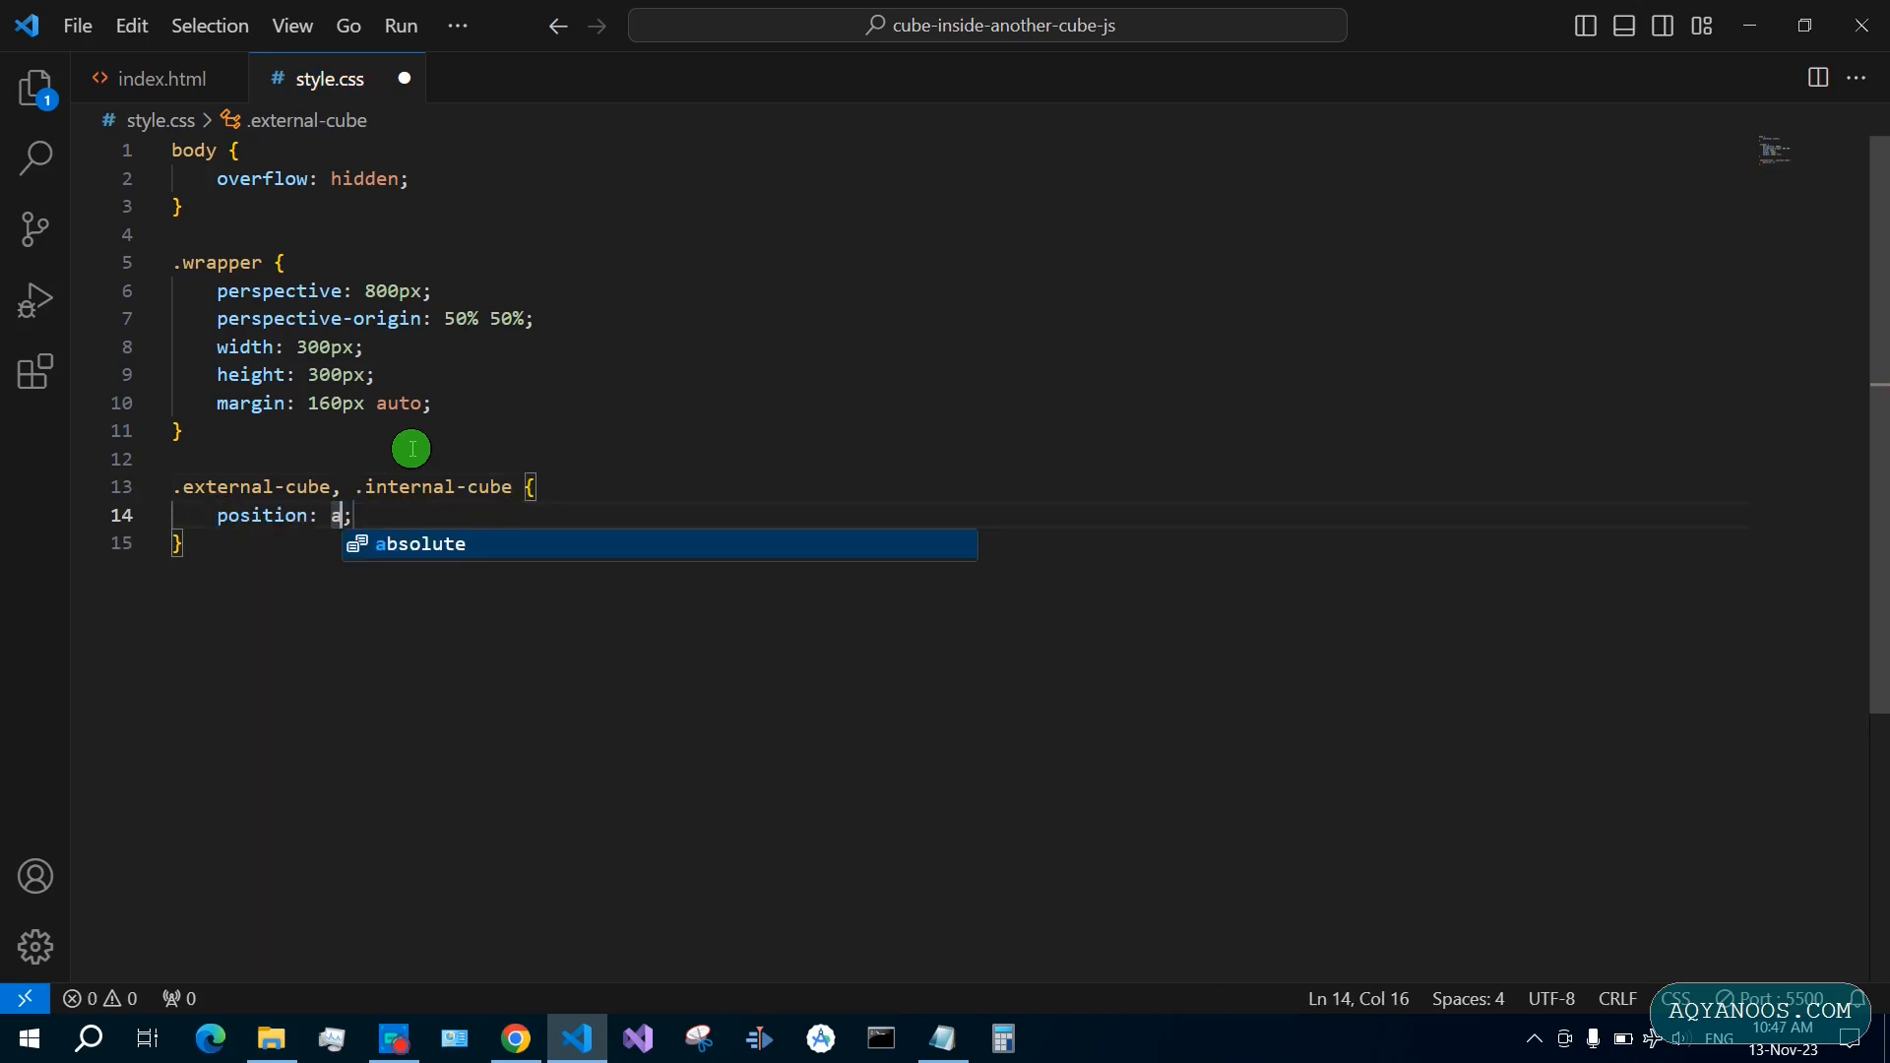
key("Tab")
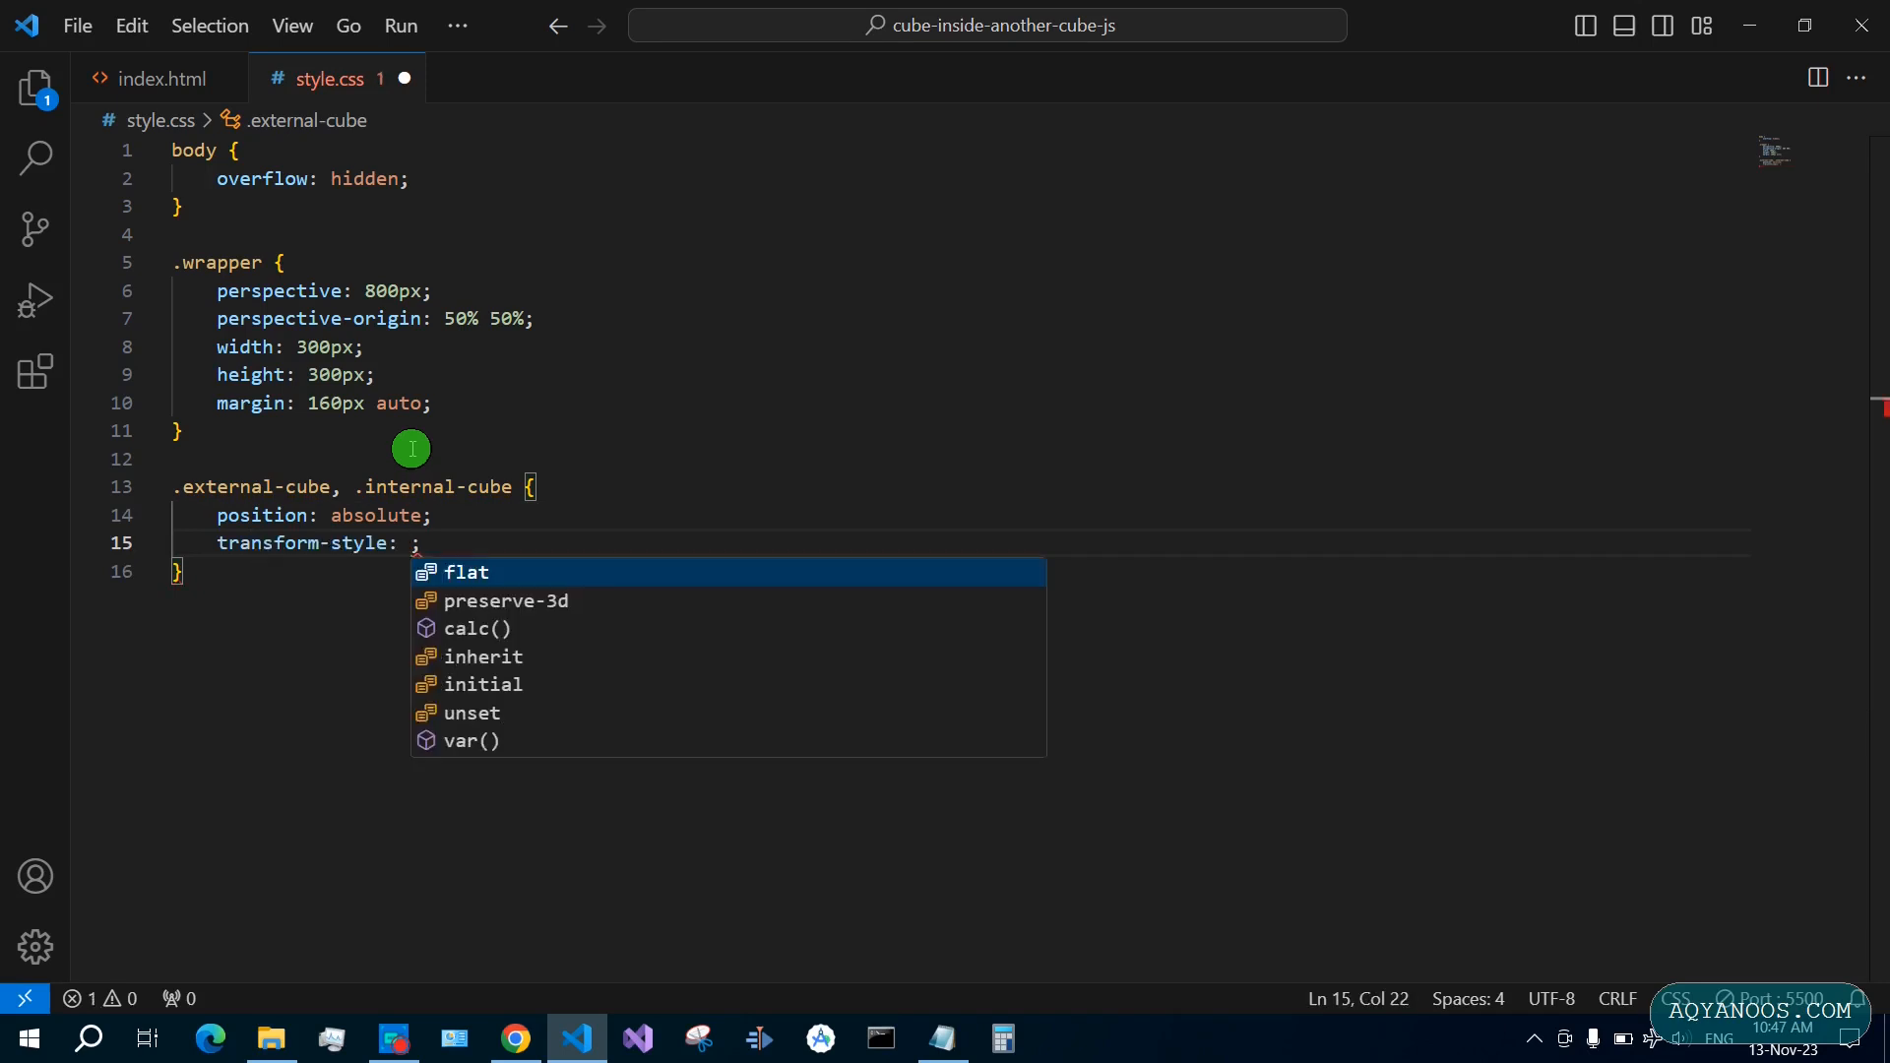
key("Down")
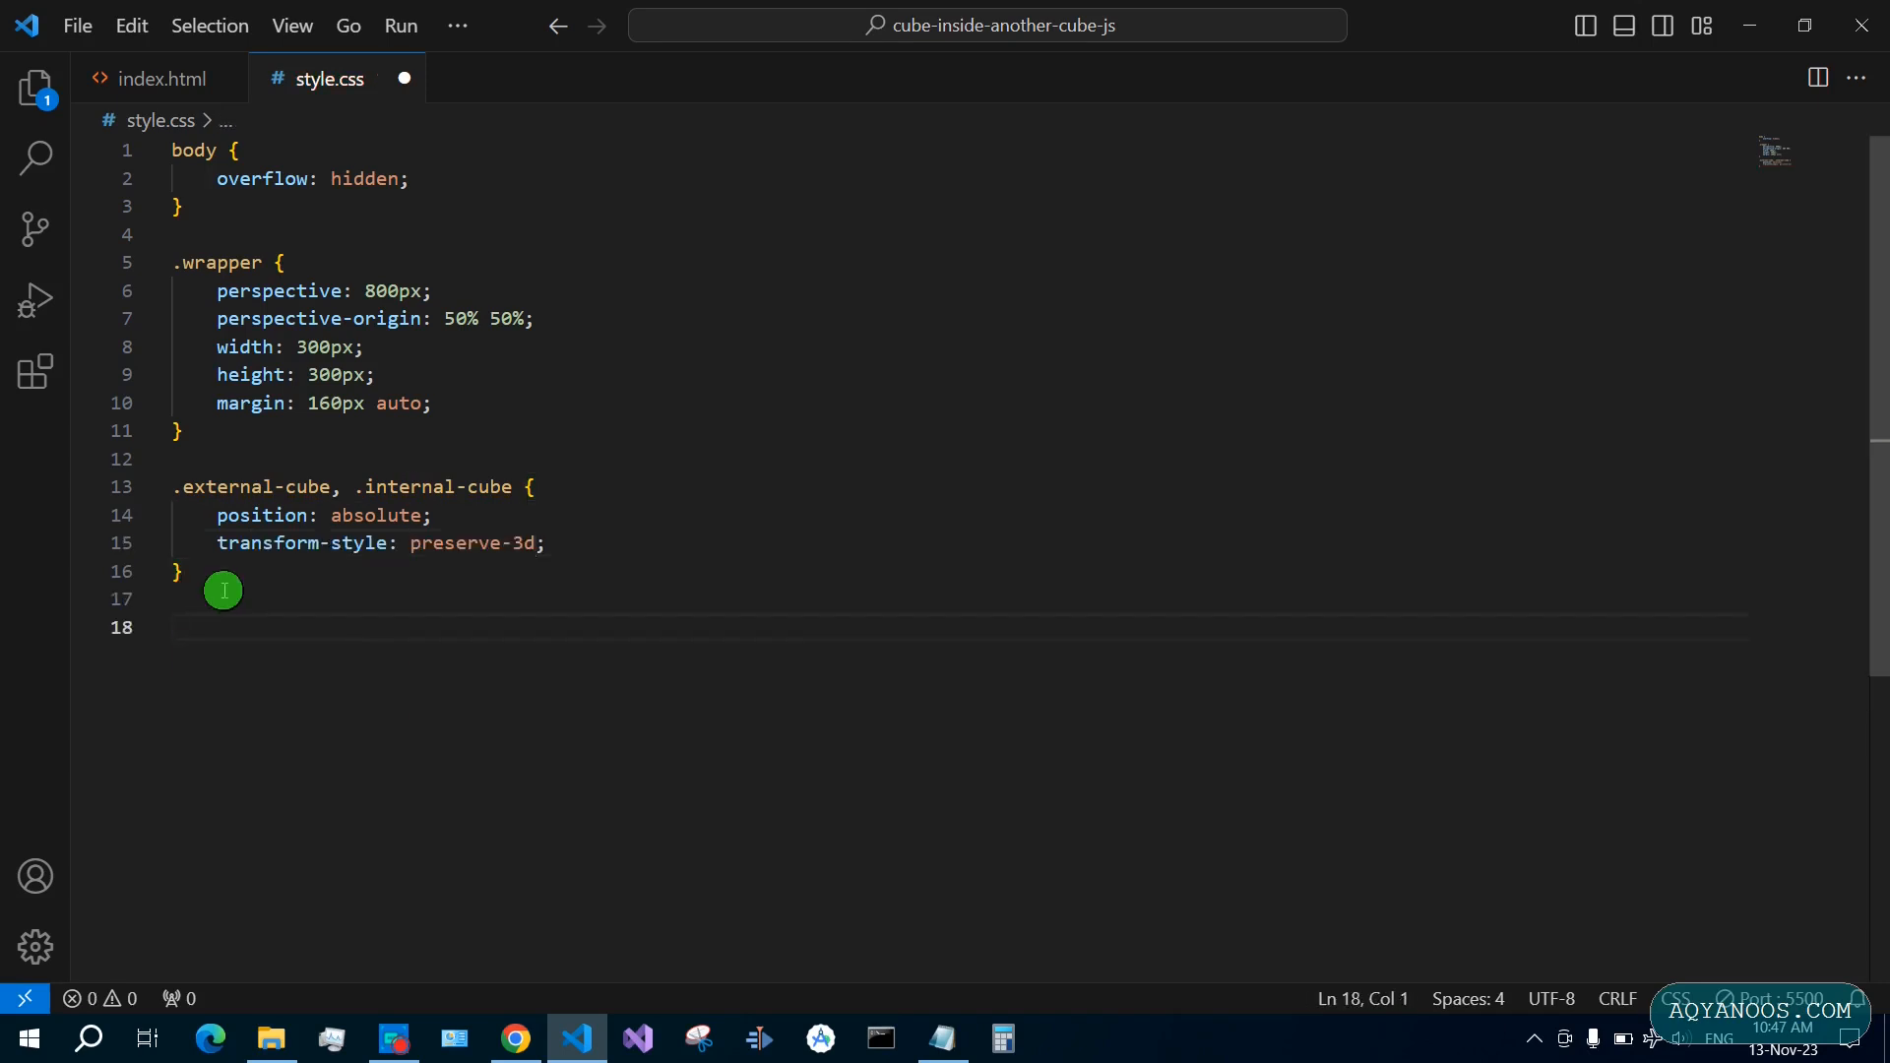
Add .external-cube with 100% width and height, z-index 1, and 55deg rotation
type(".external-cube {")
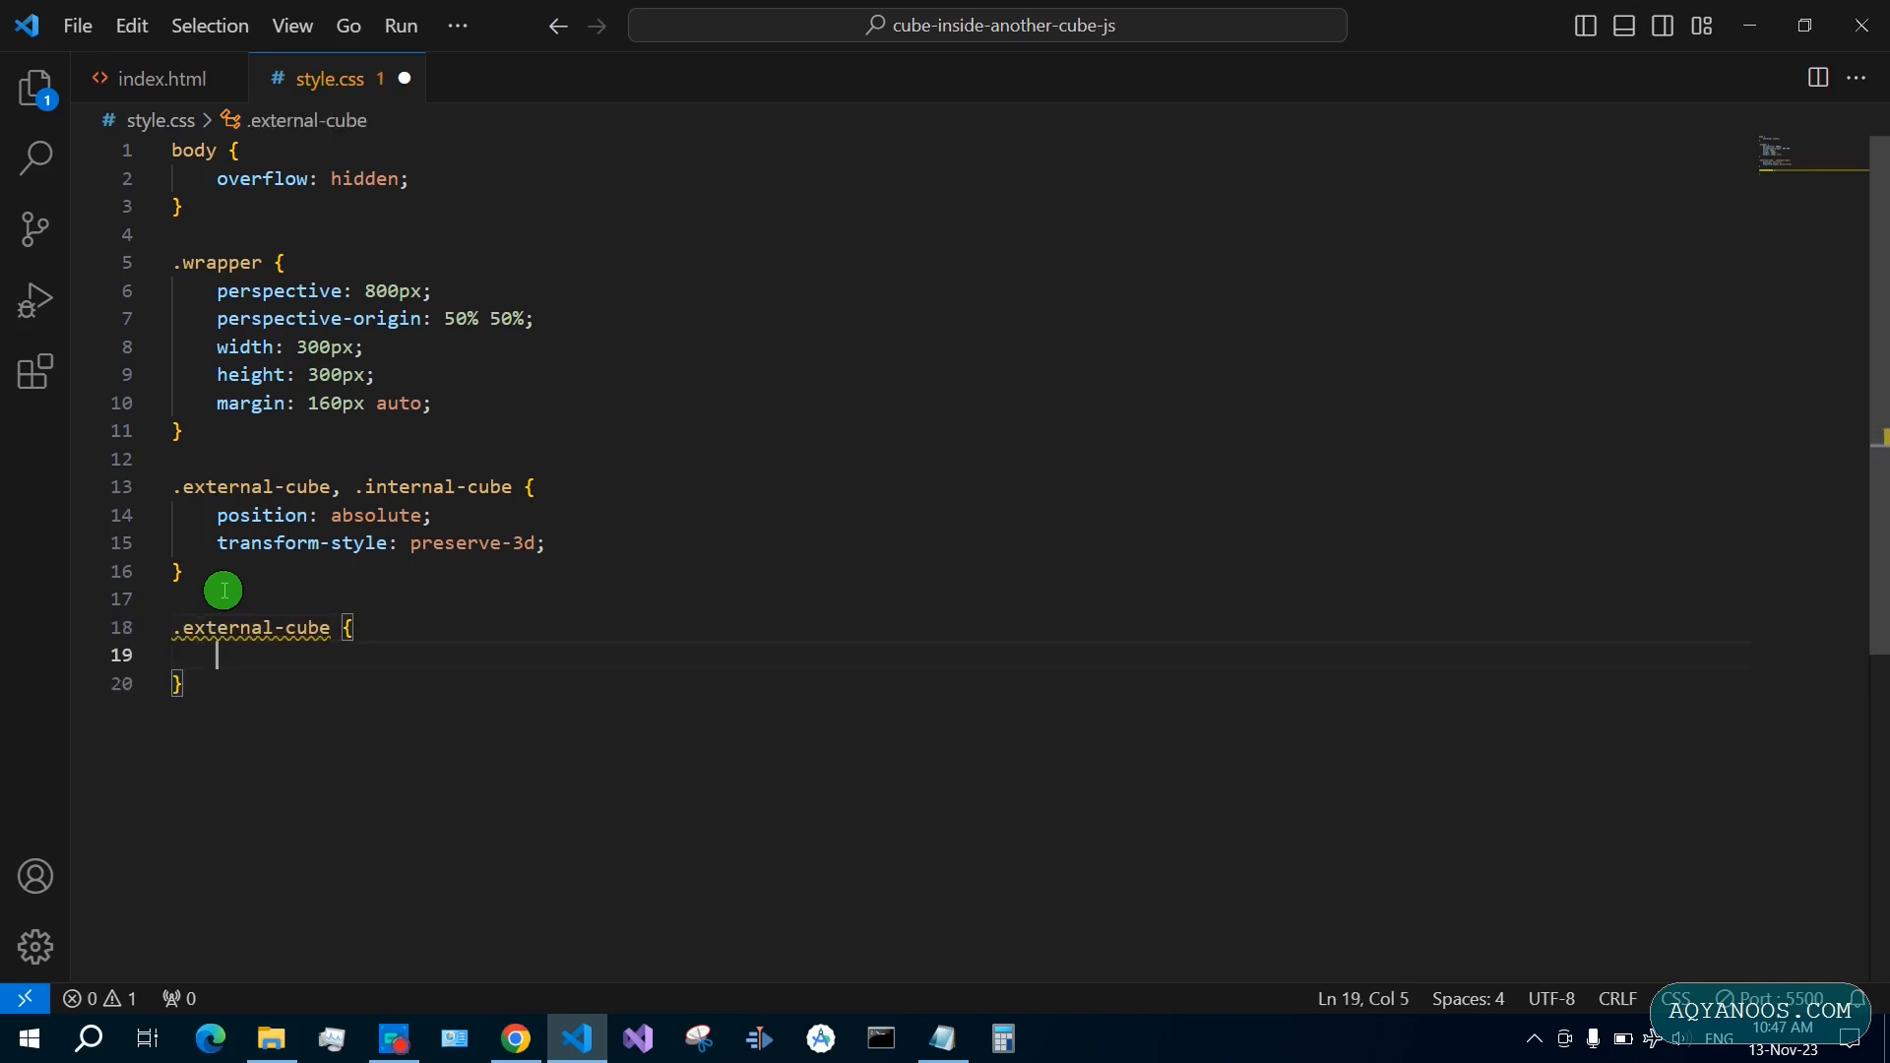
type("width: 100;")
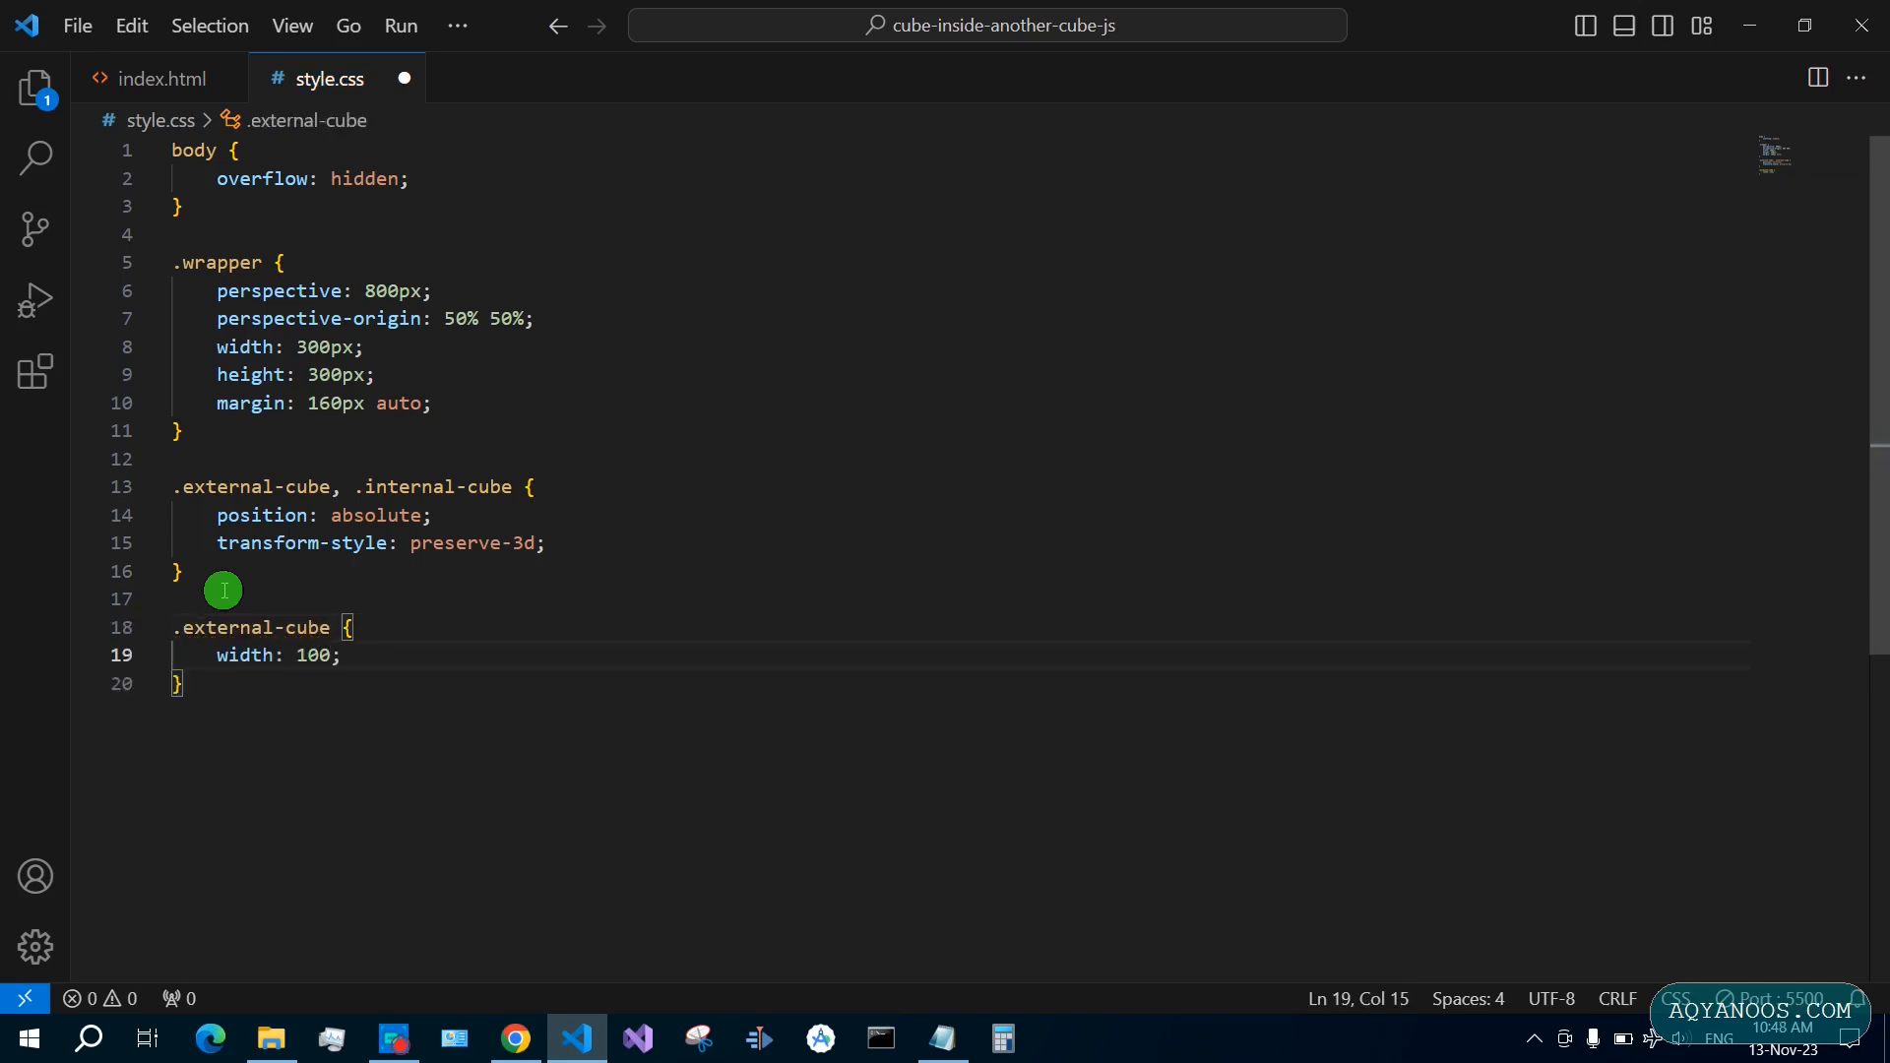
type("height: 100;")
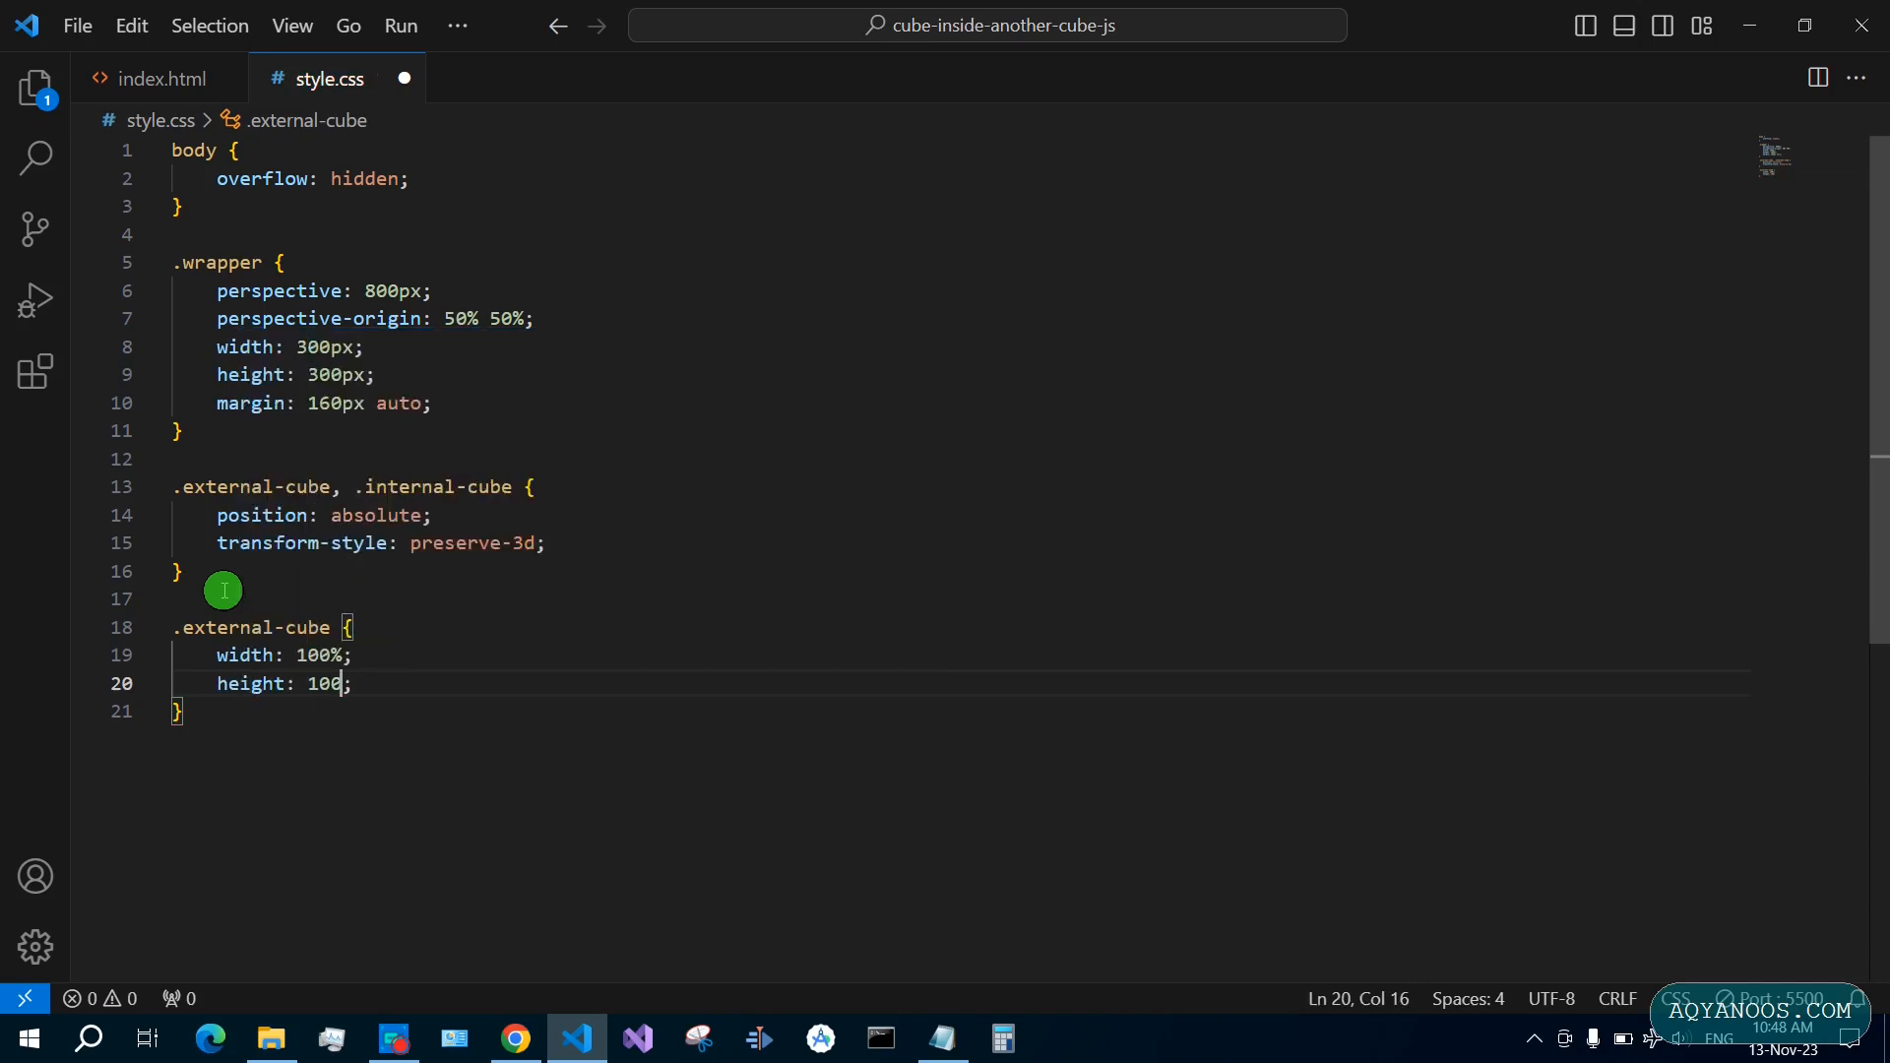
type("z")
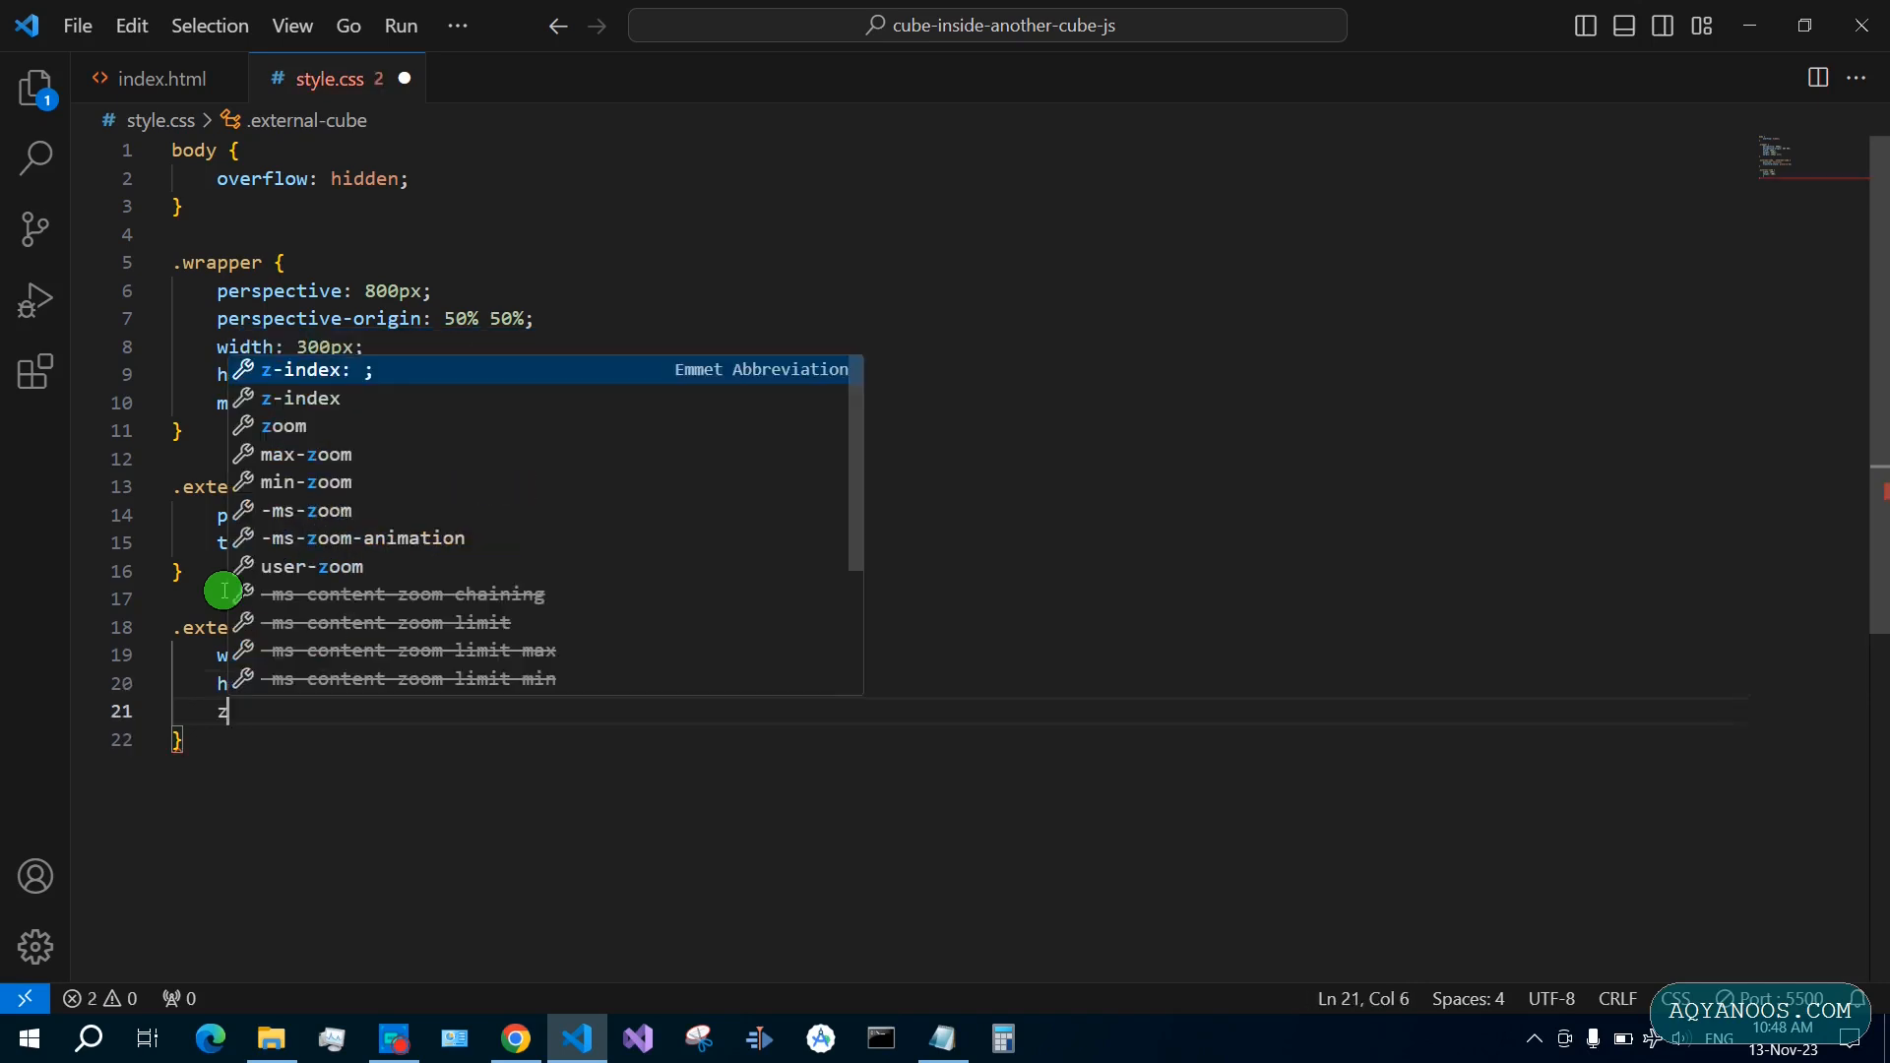
type("-index: 1;")
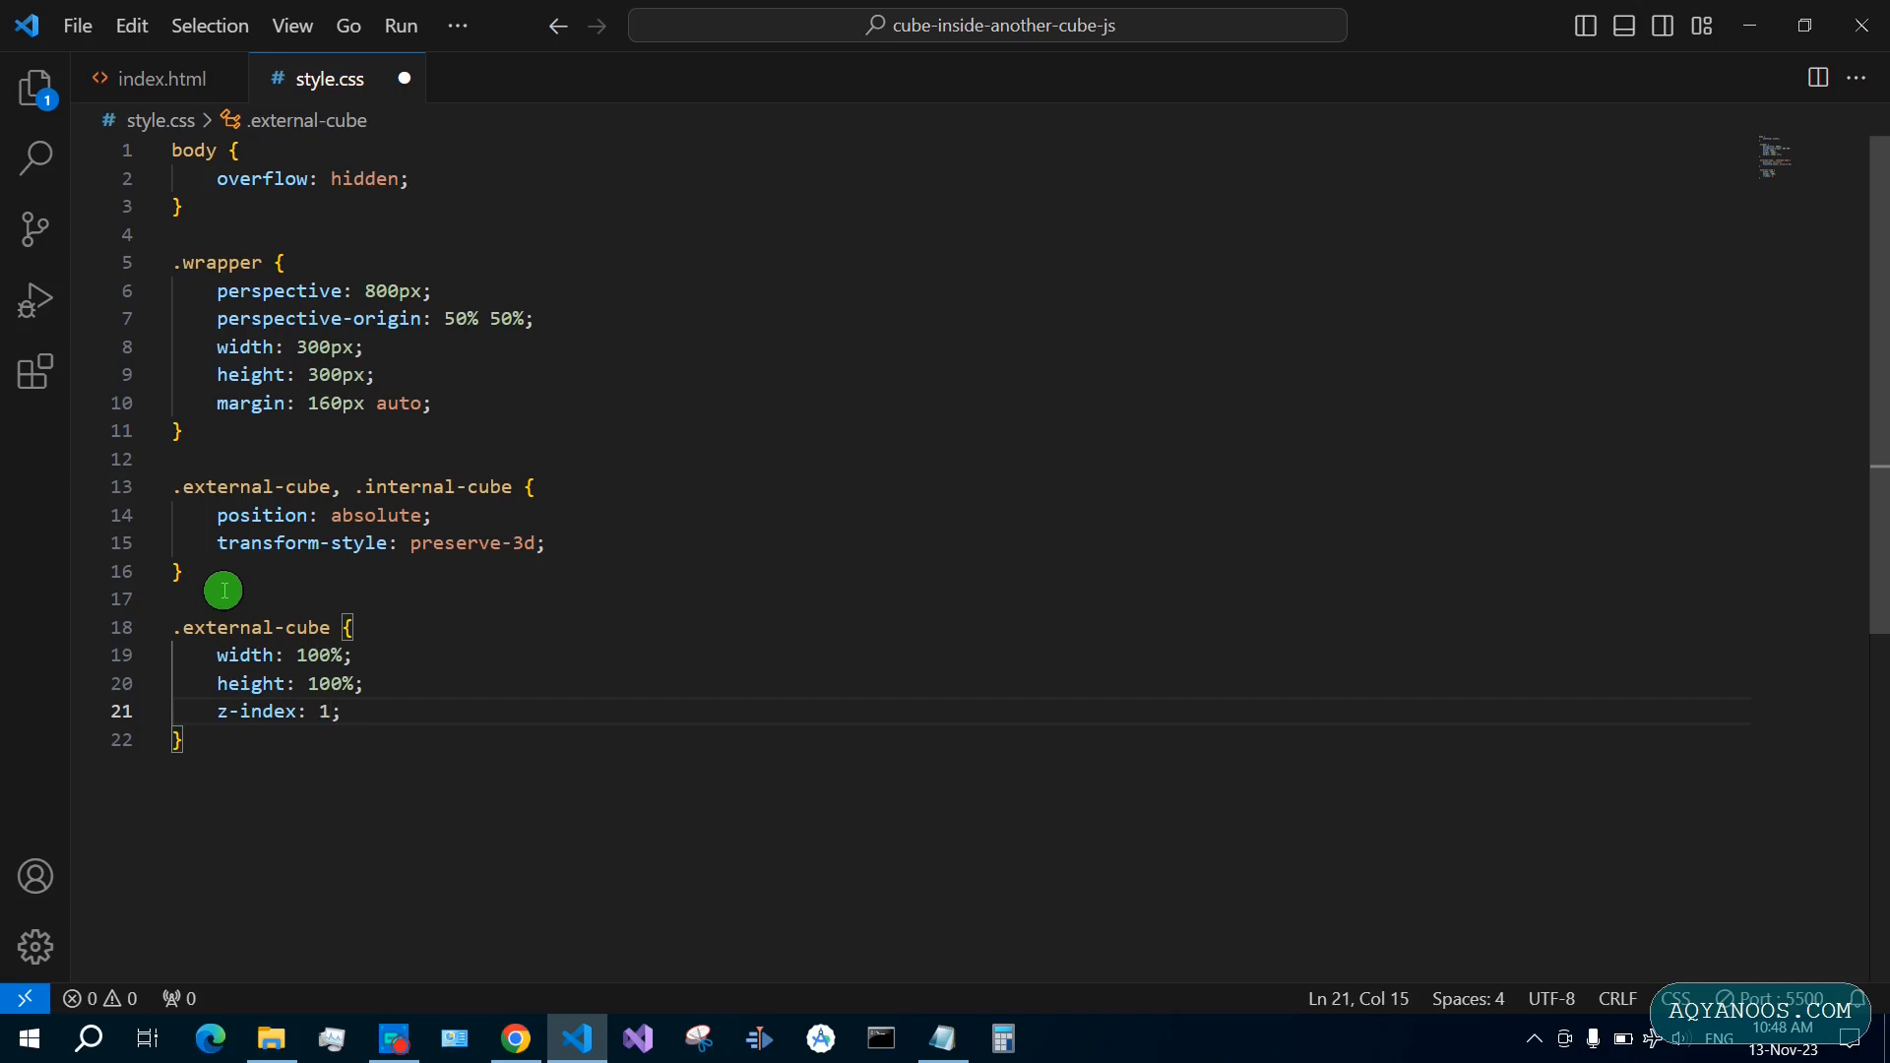
type("transform: r")
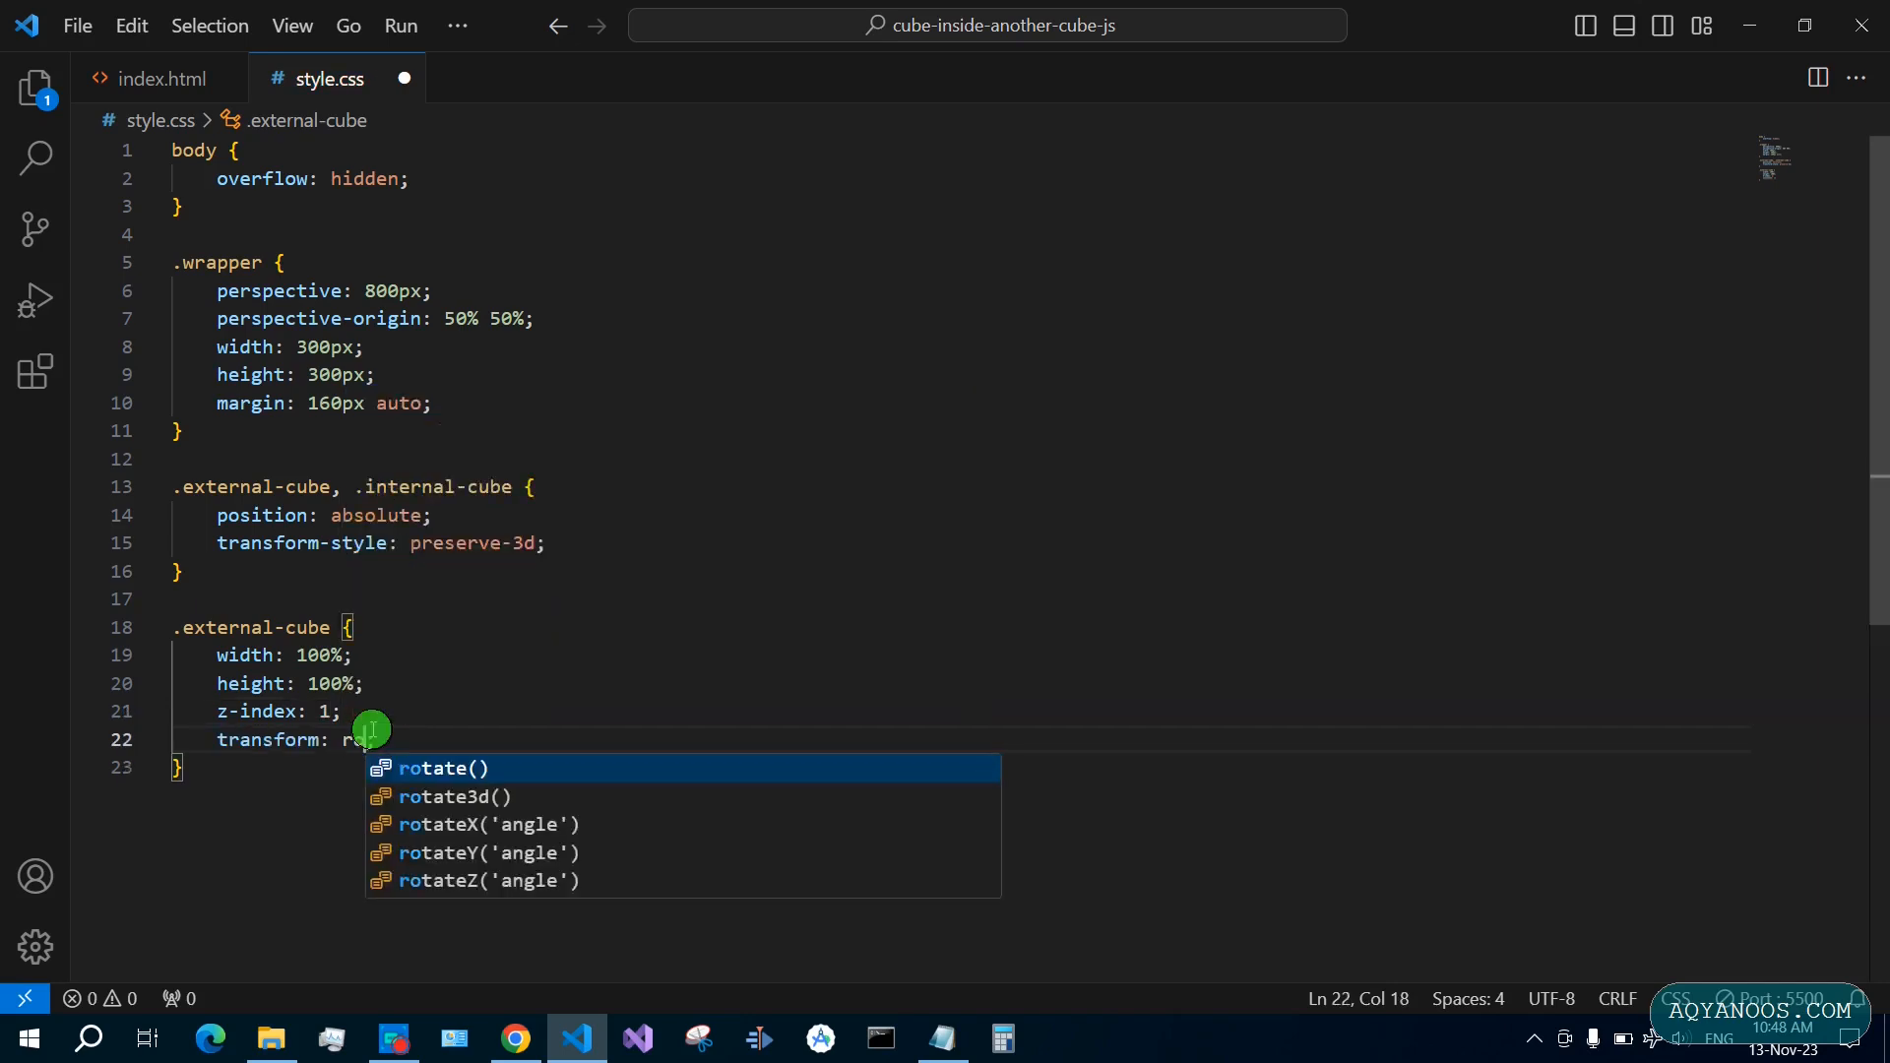
key("Down")
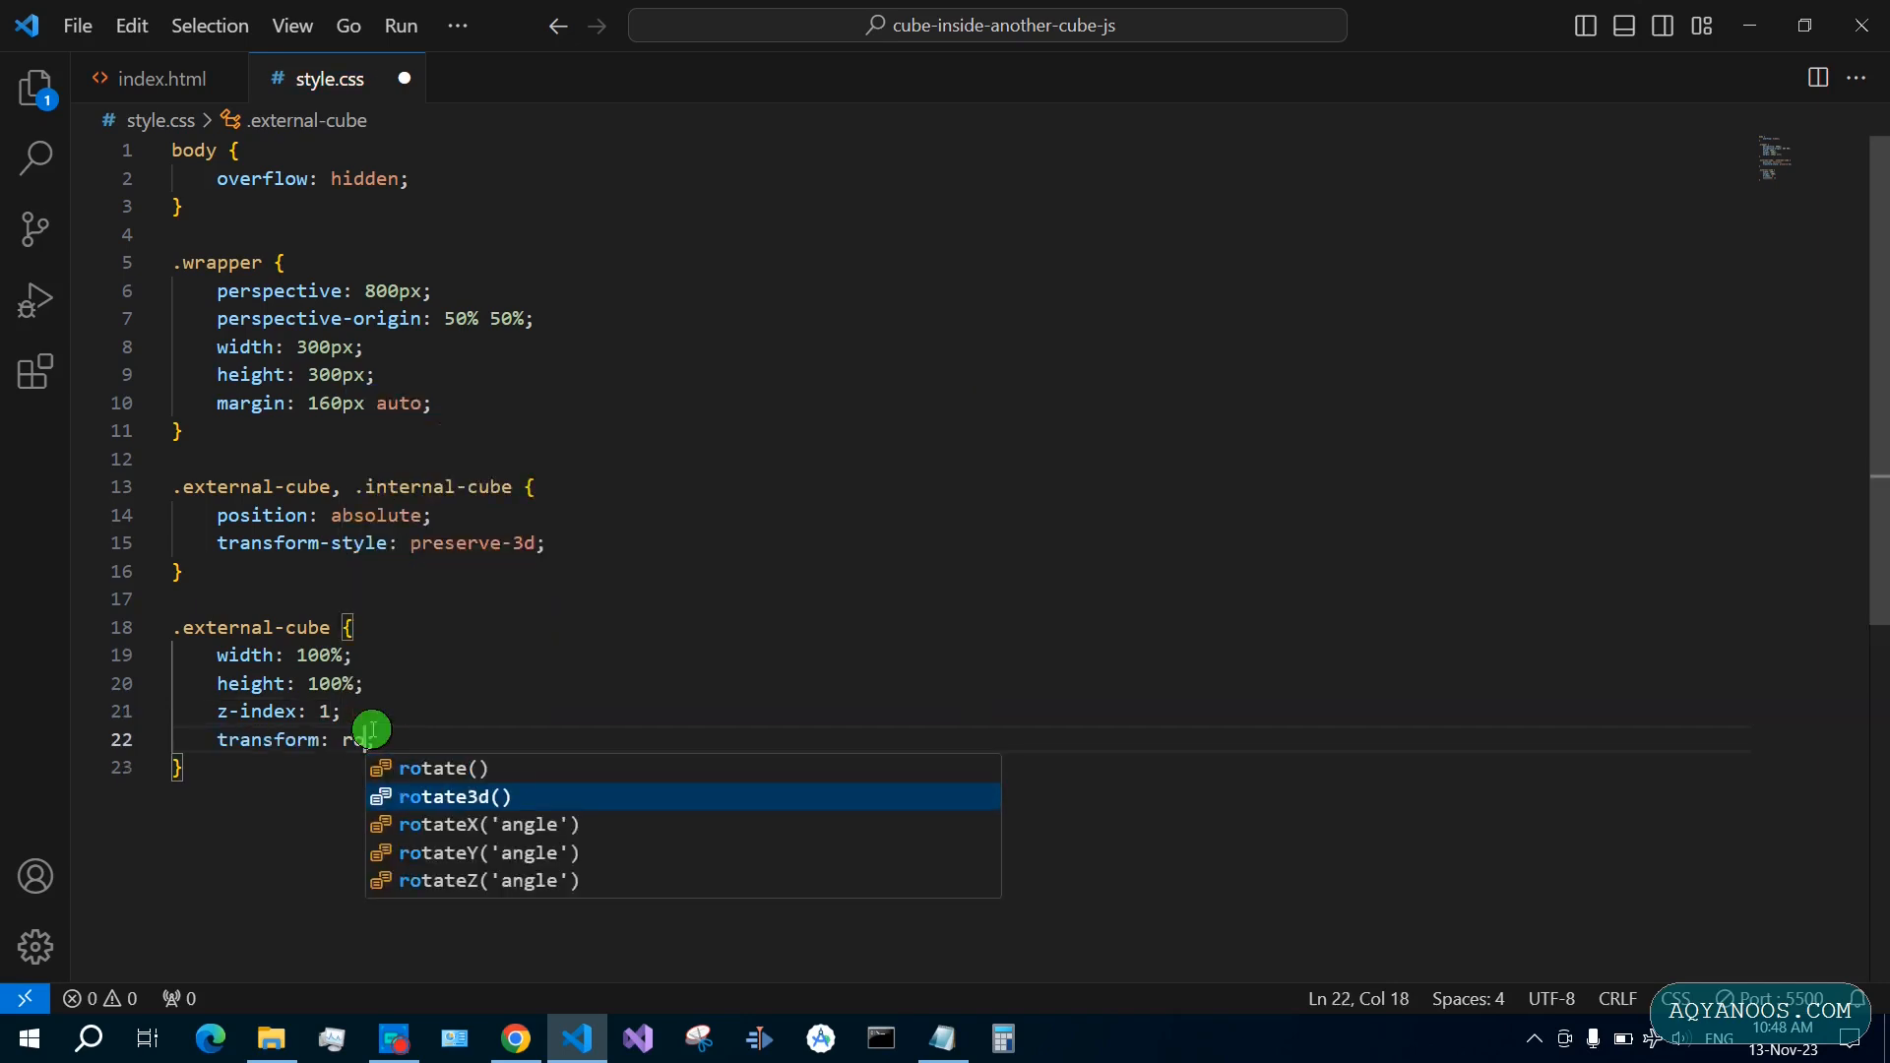
type("rotateX(55deg) rotateY(55deg);")
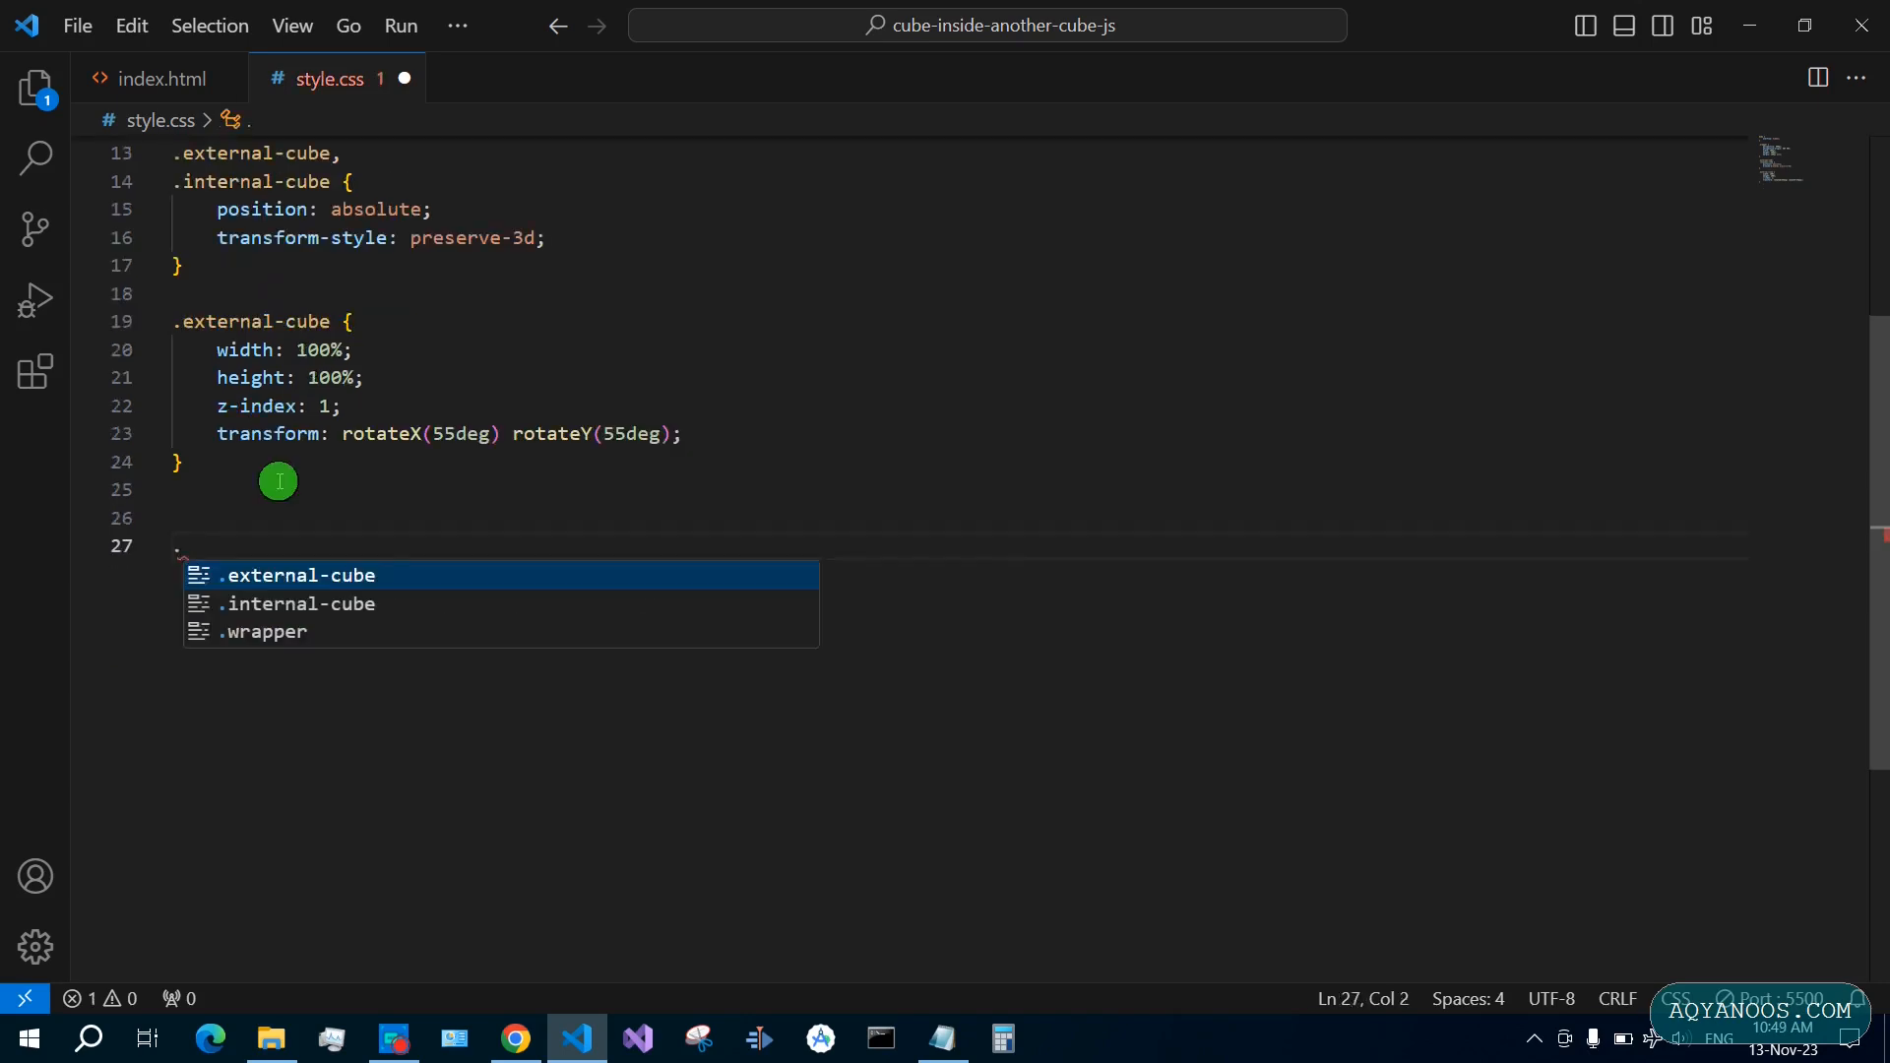
Give .side #007bff6d fill, 2px solid border, #fff text; internal sides #00a84976
type(".side")
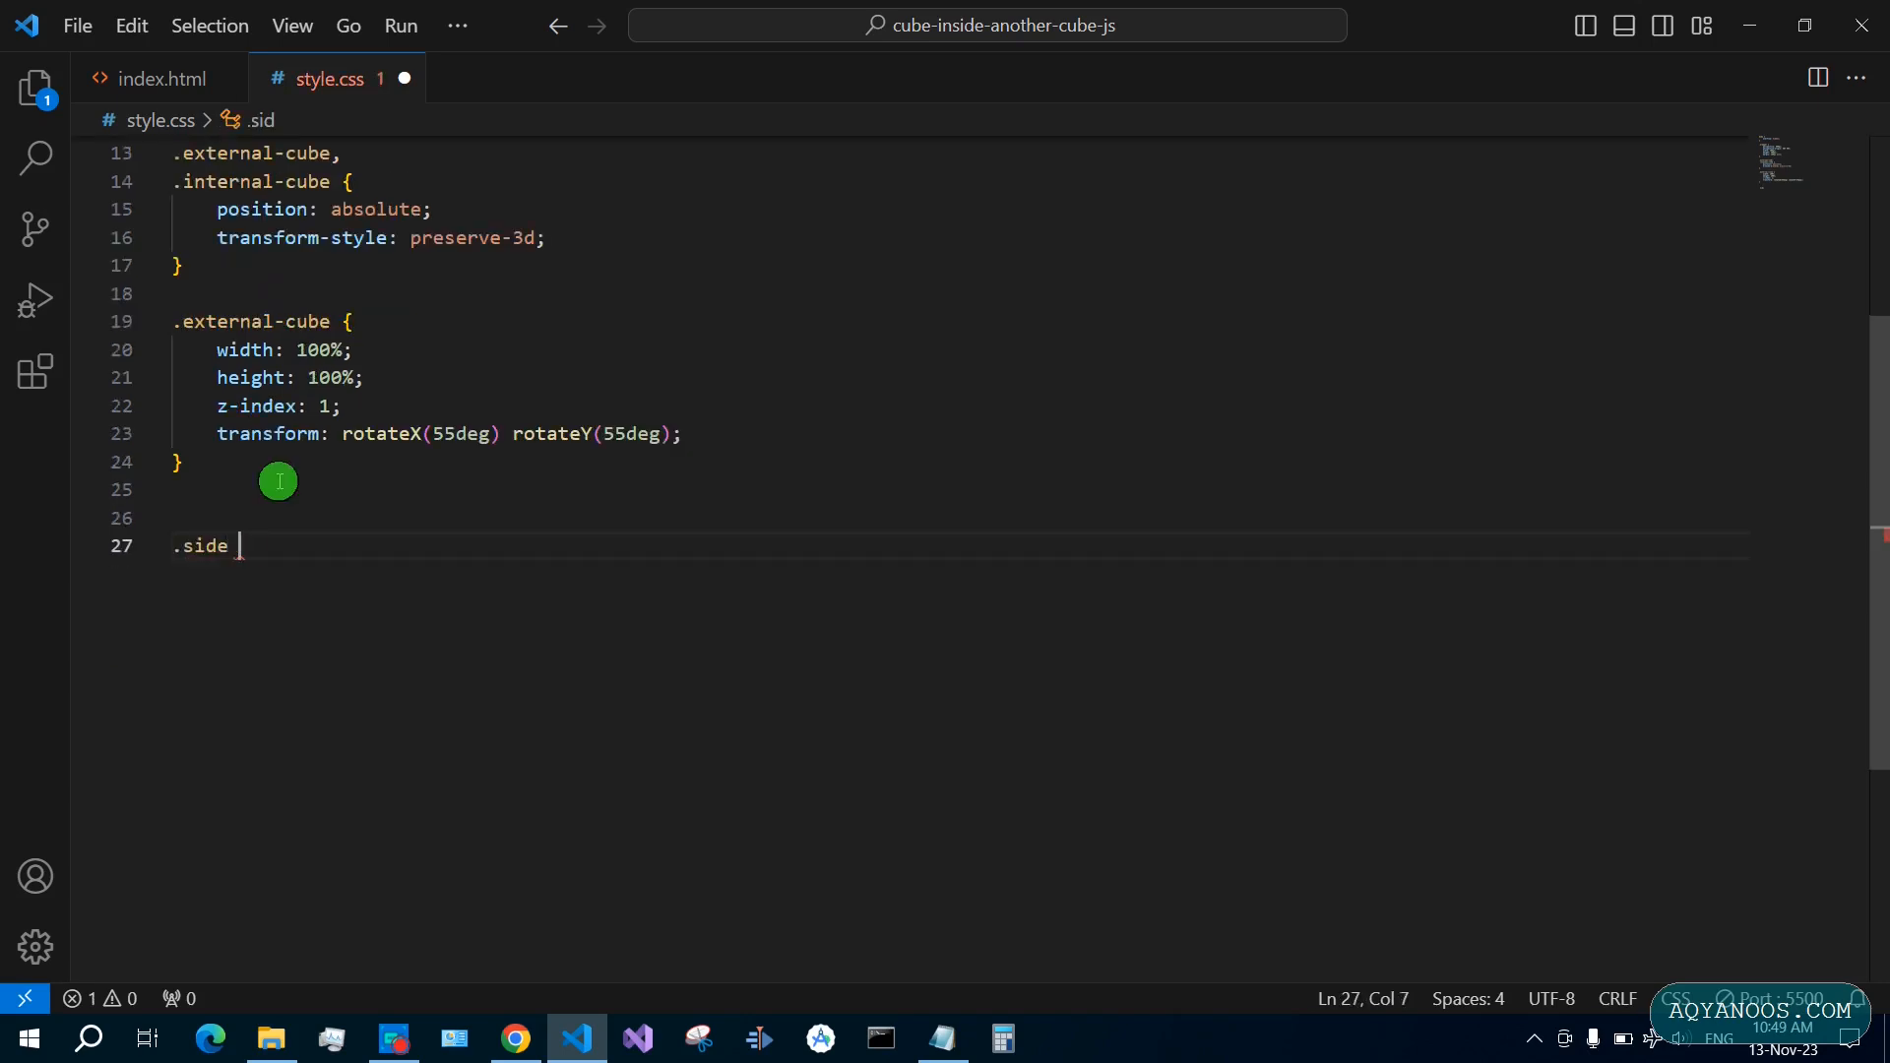
type("{")
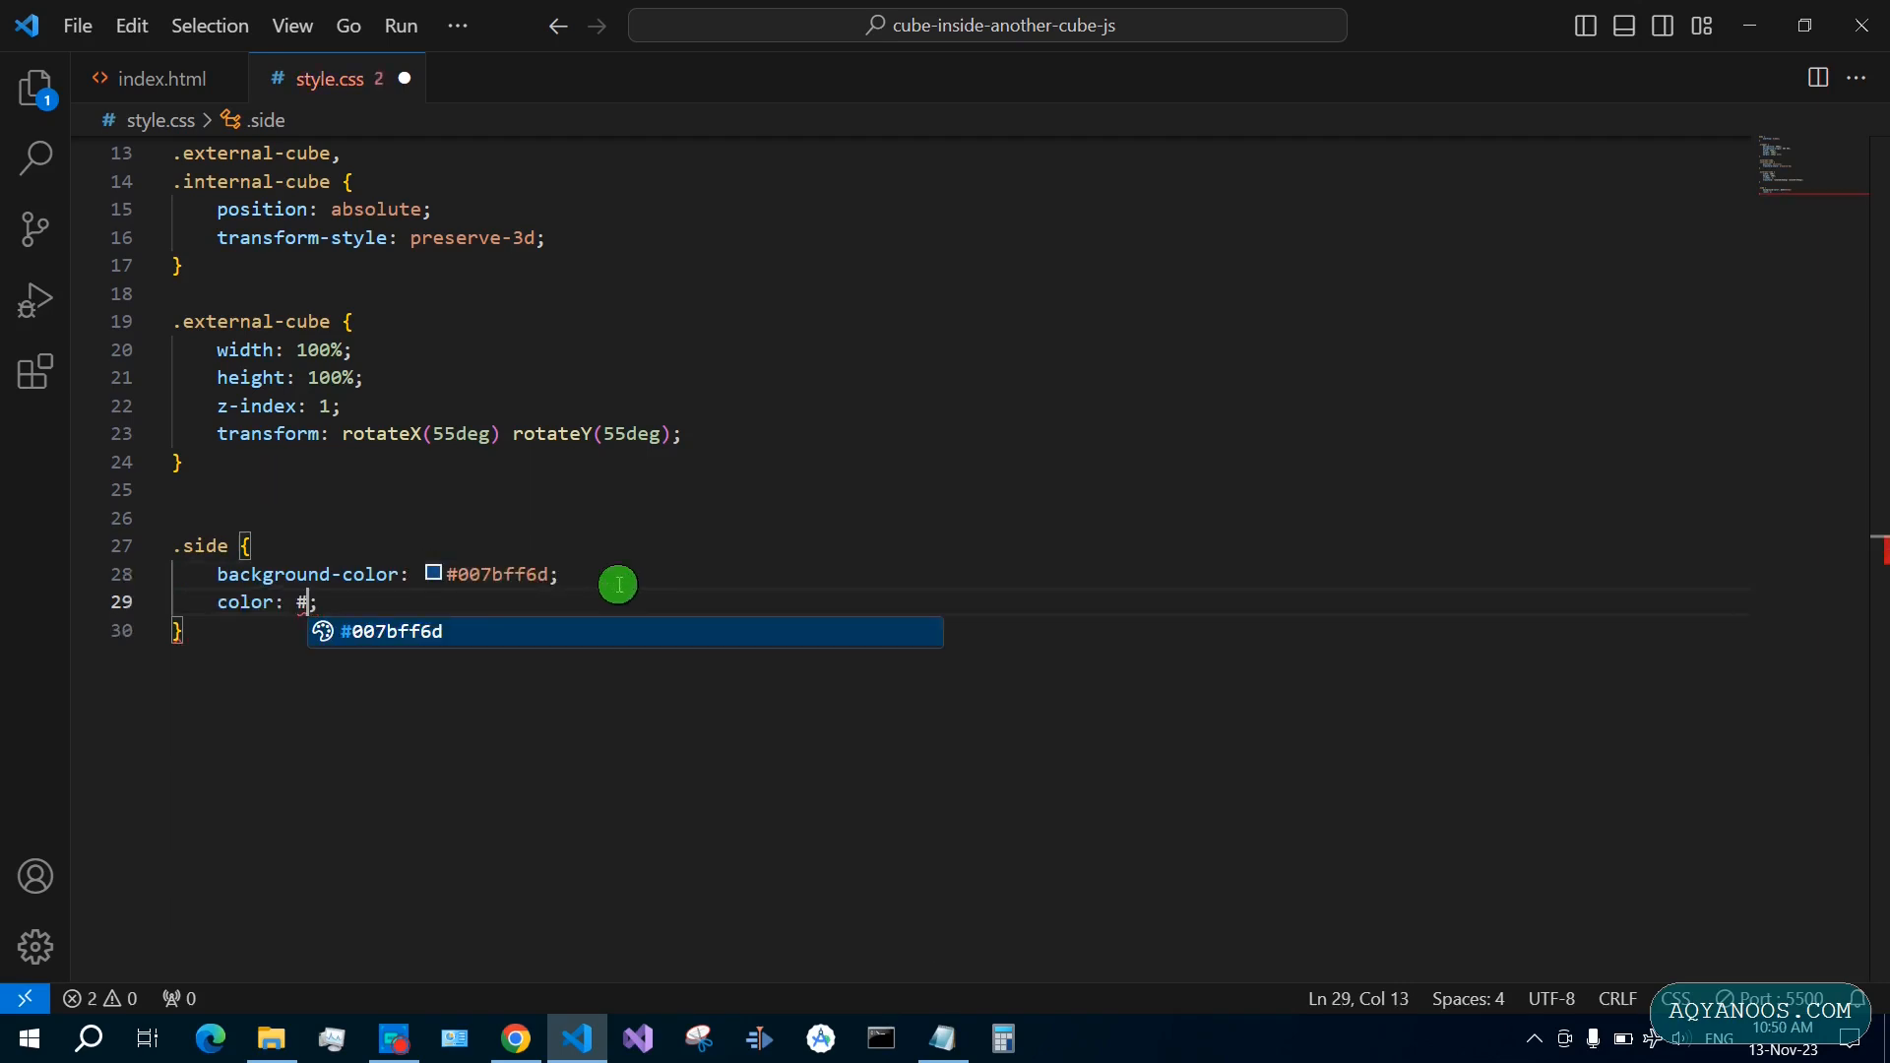
type("fff;")
type(".internal-cube")
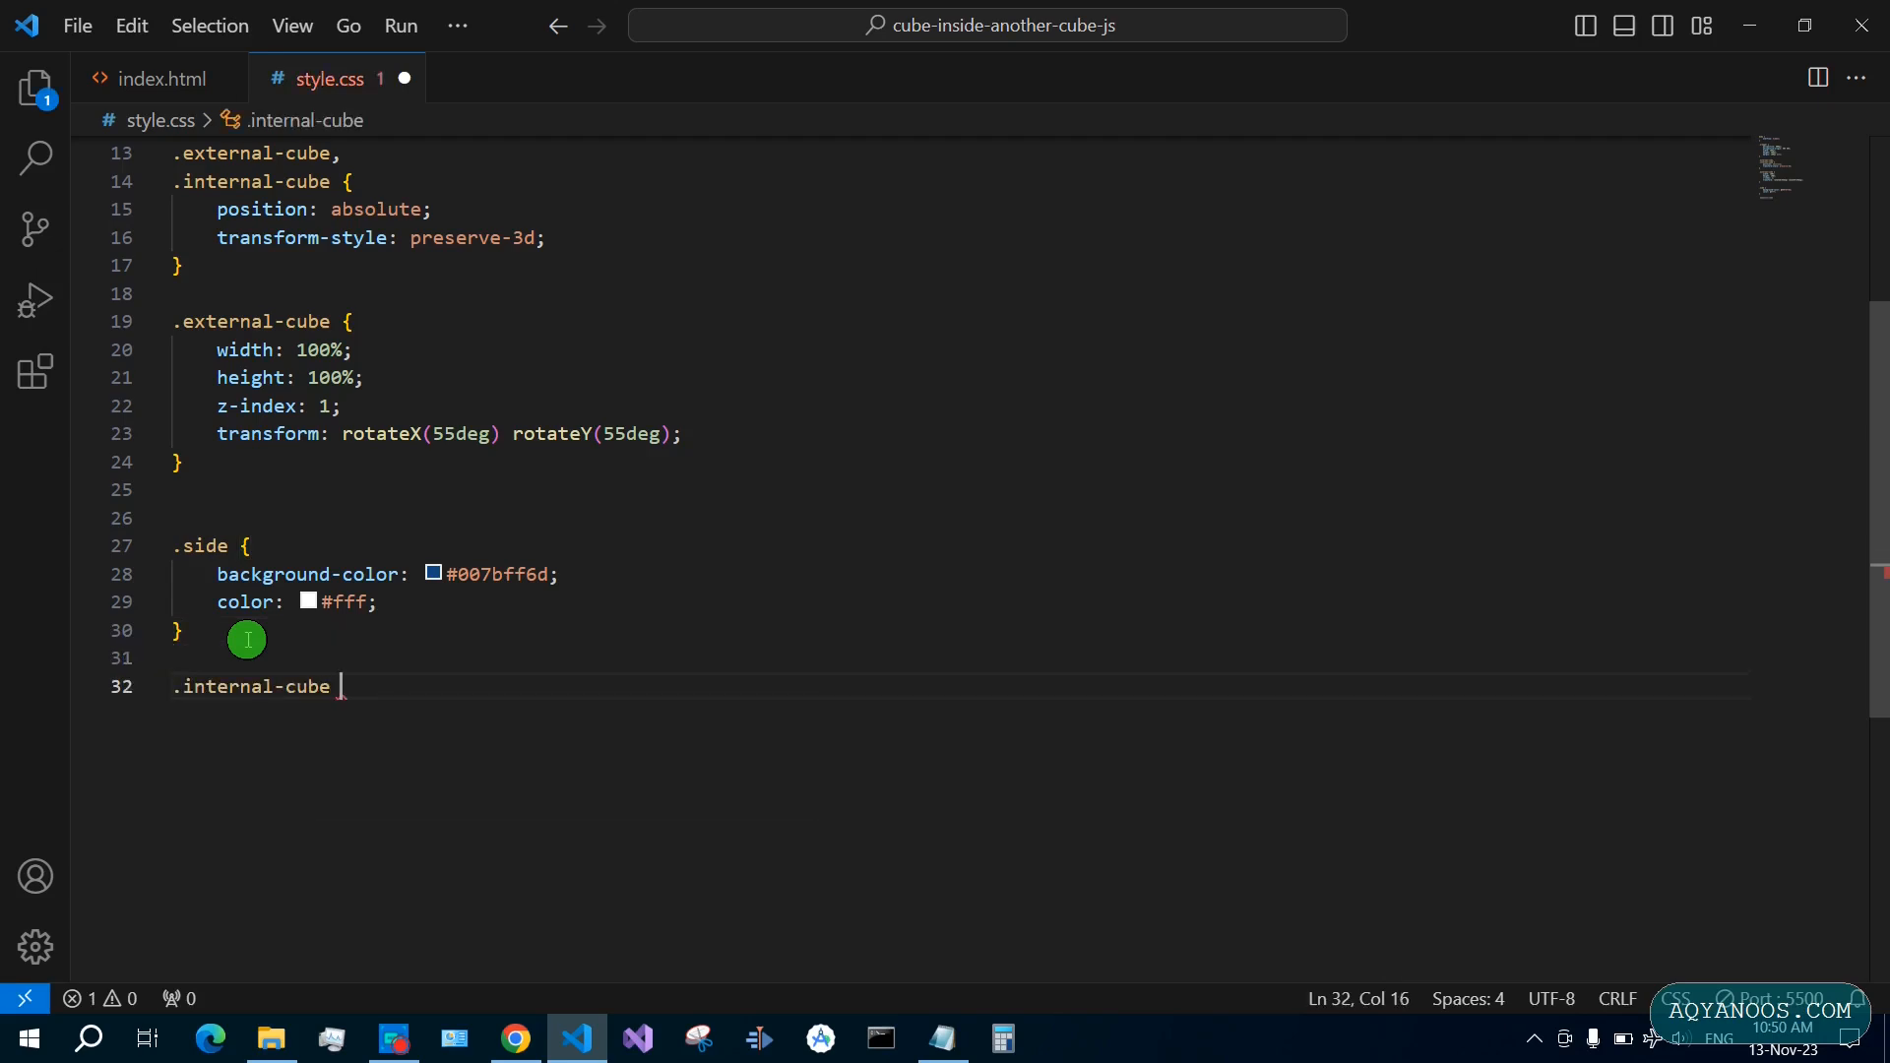
type(".side {")
type("background-color: ;")
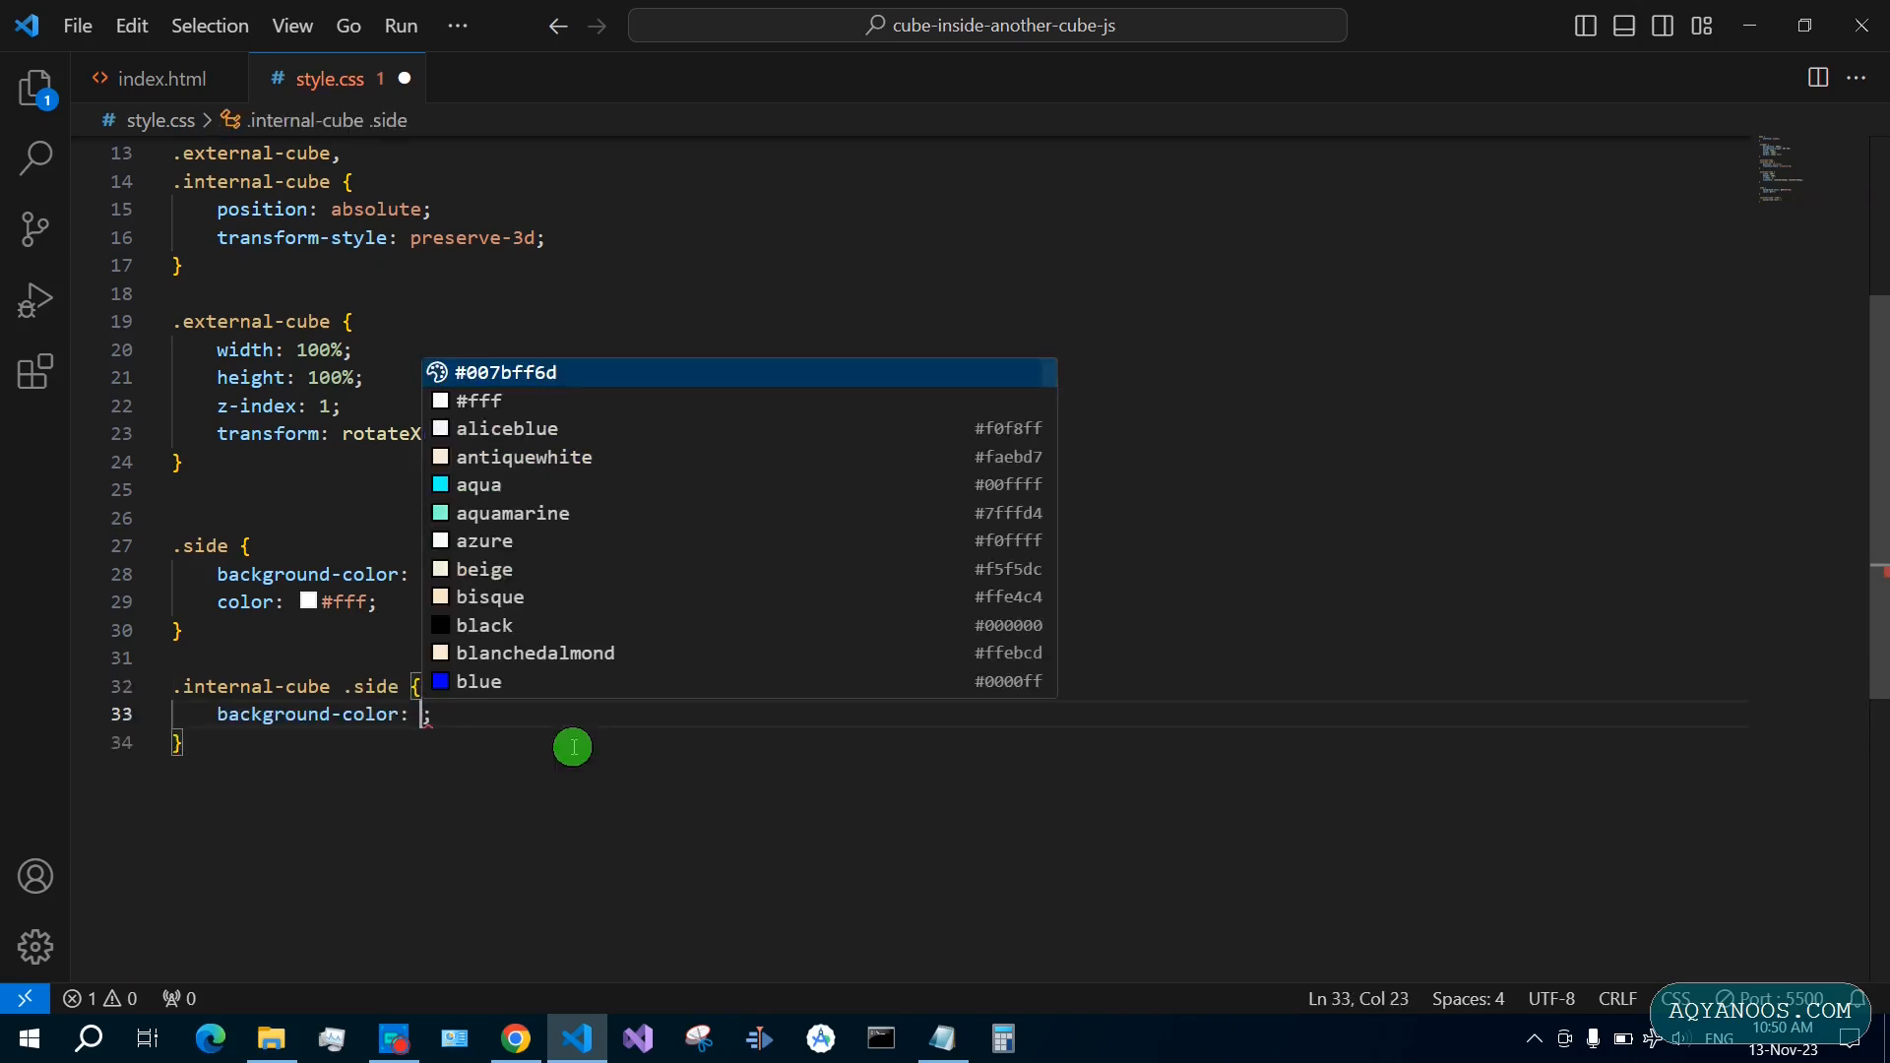
type("#00a84976")
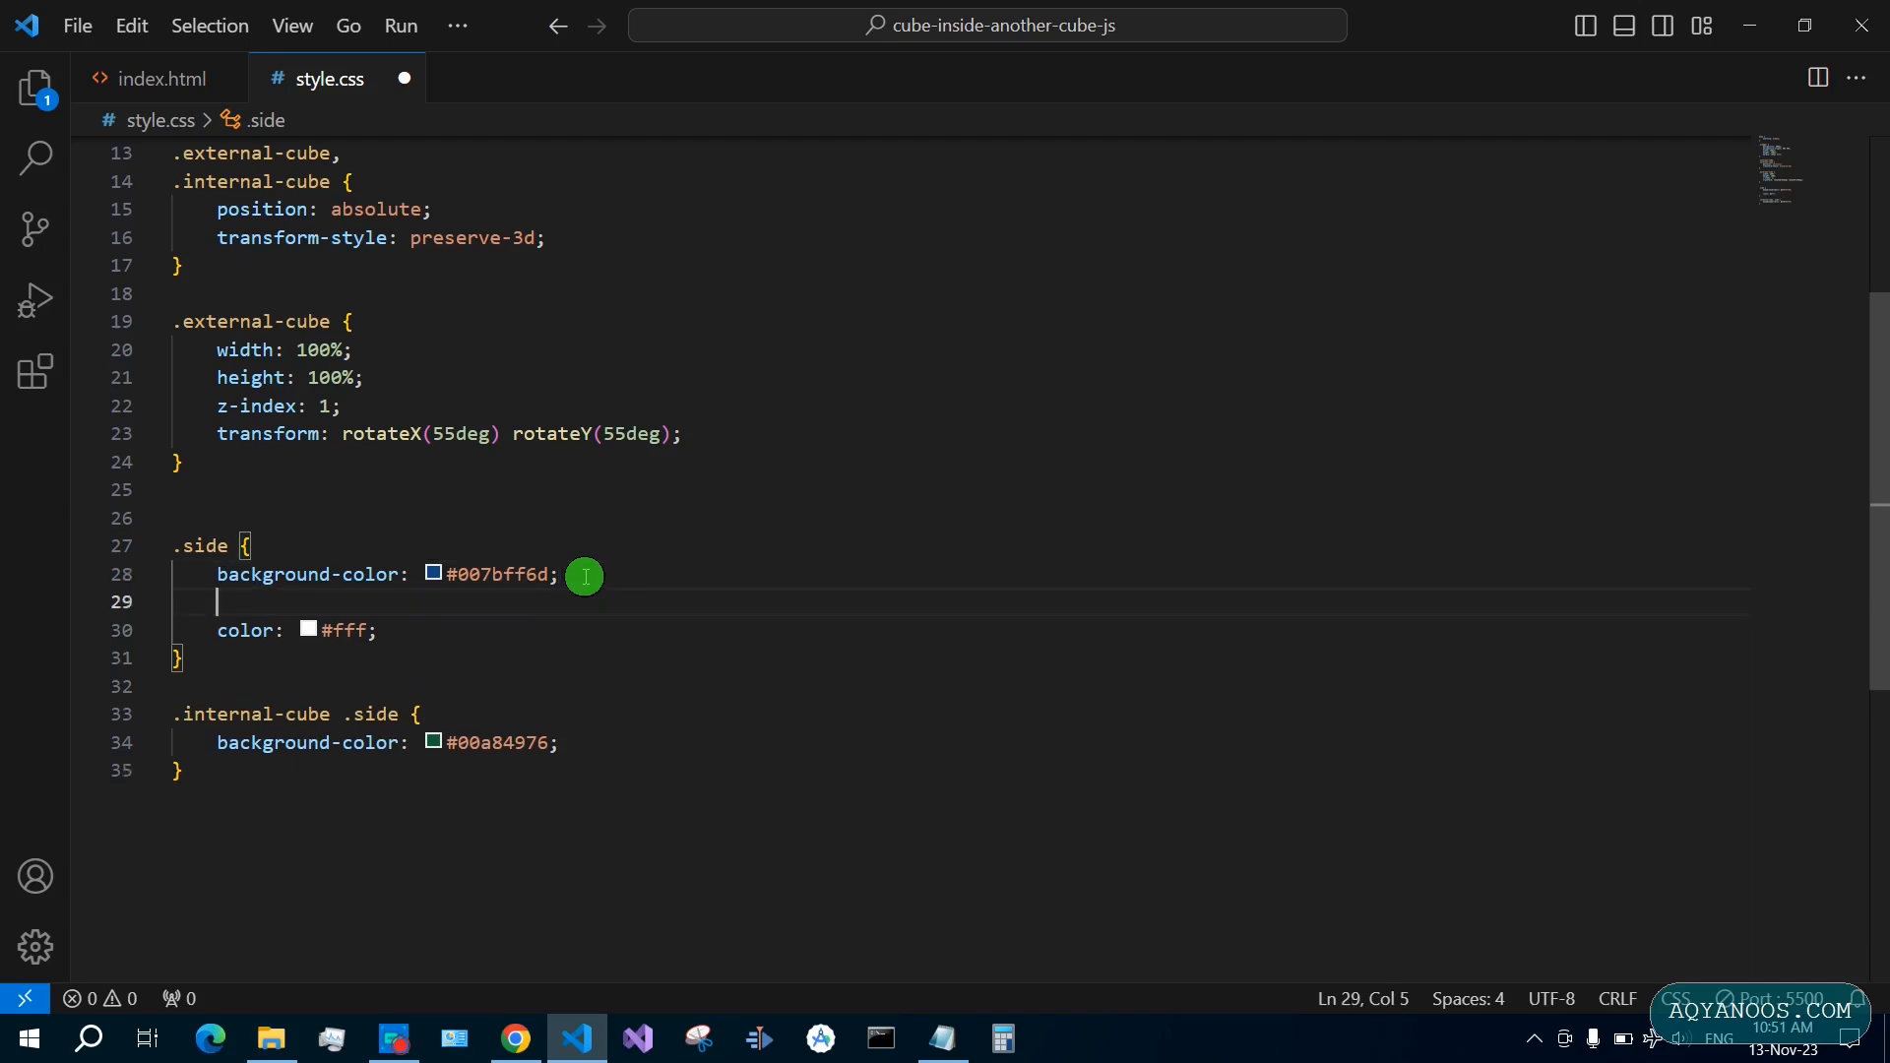
type("border: 2px ;")
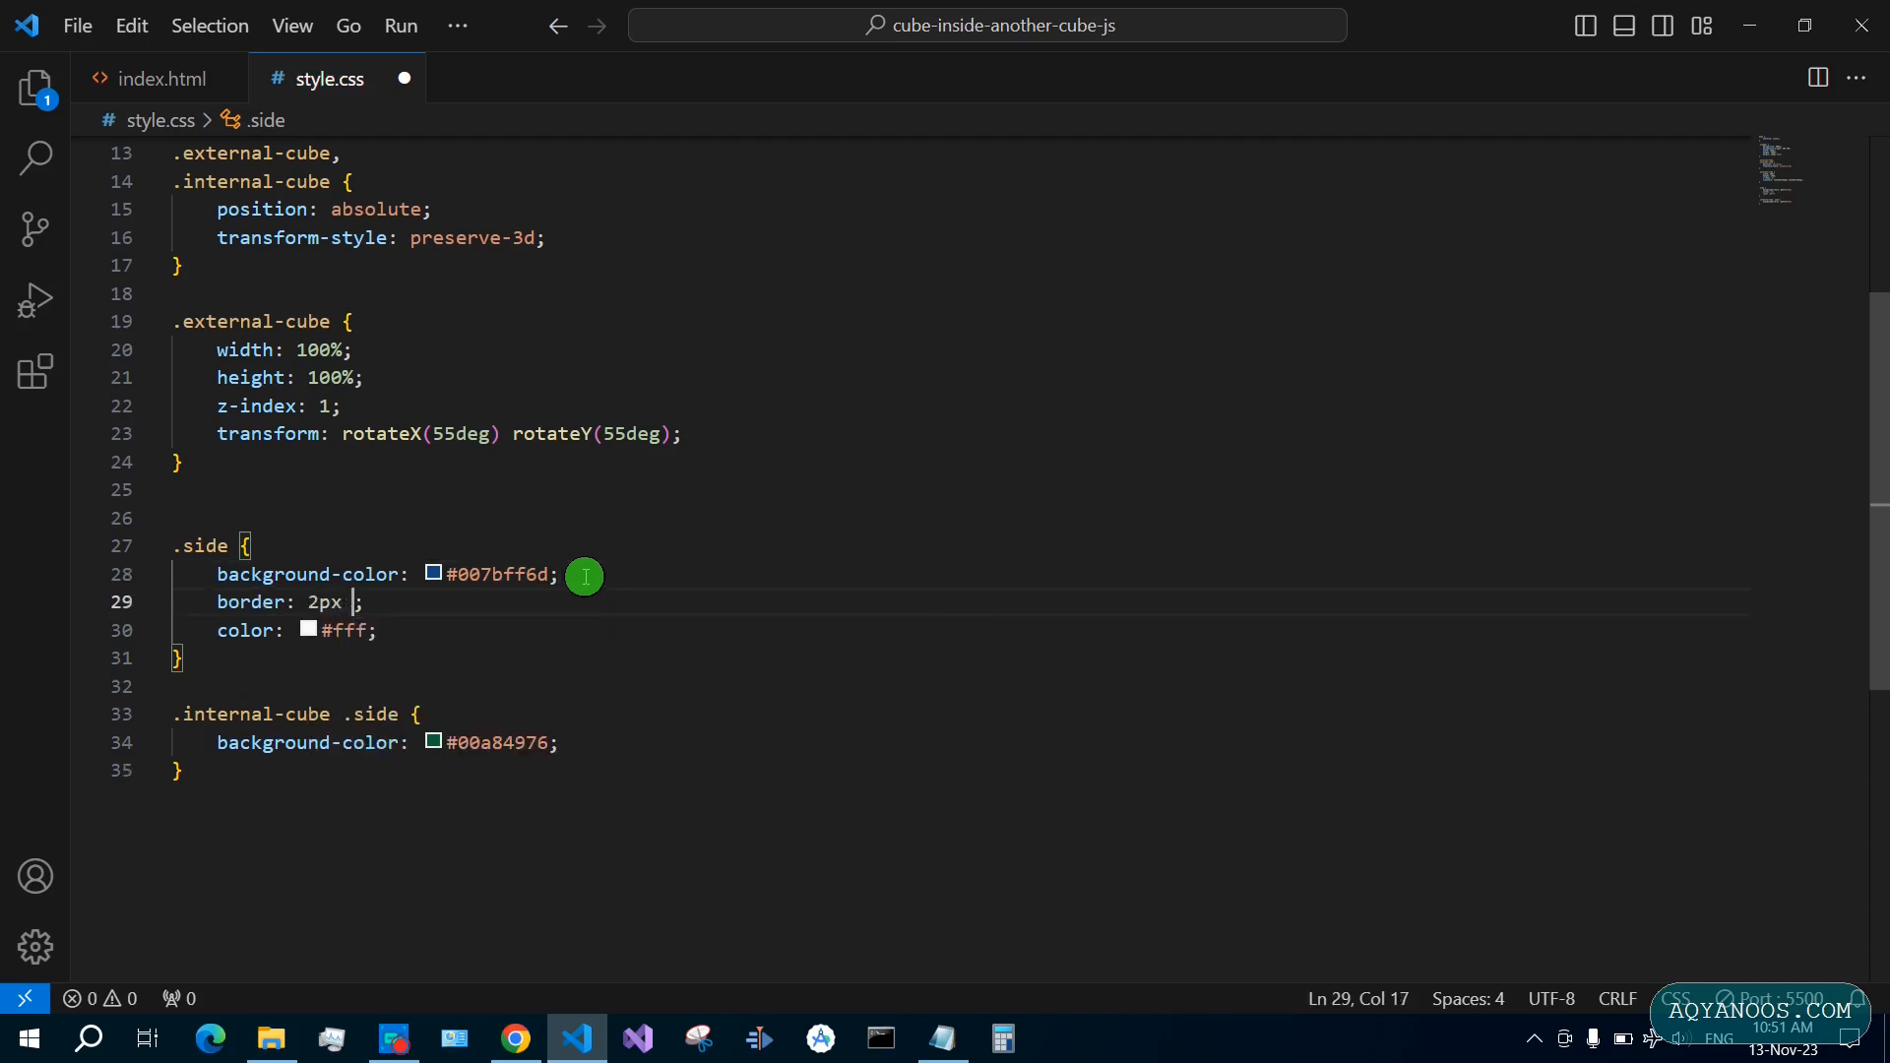
type("solid #007bff")
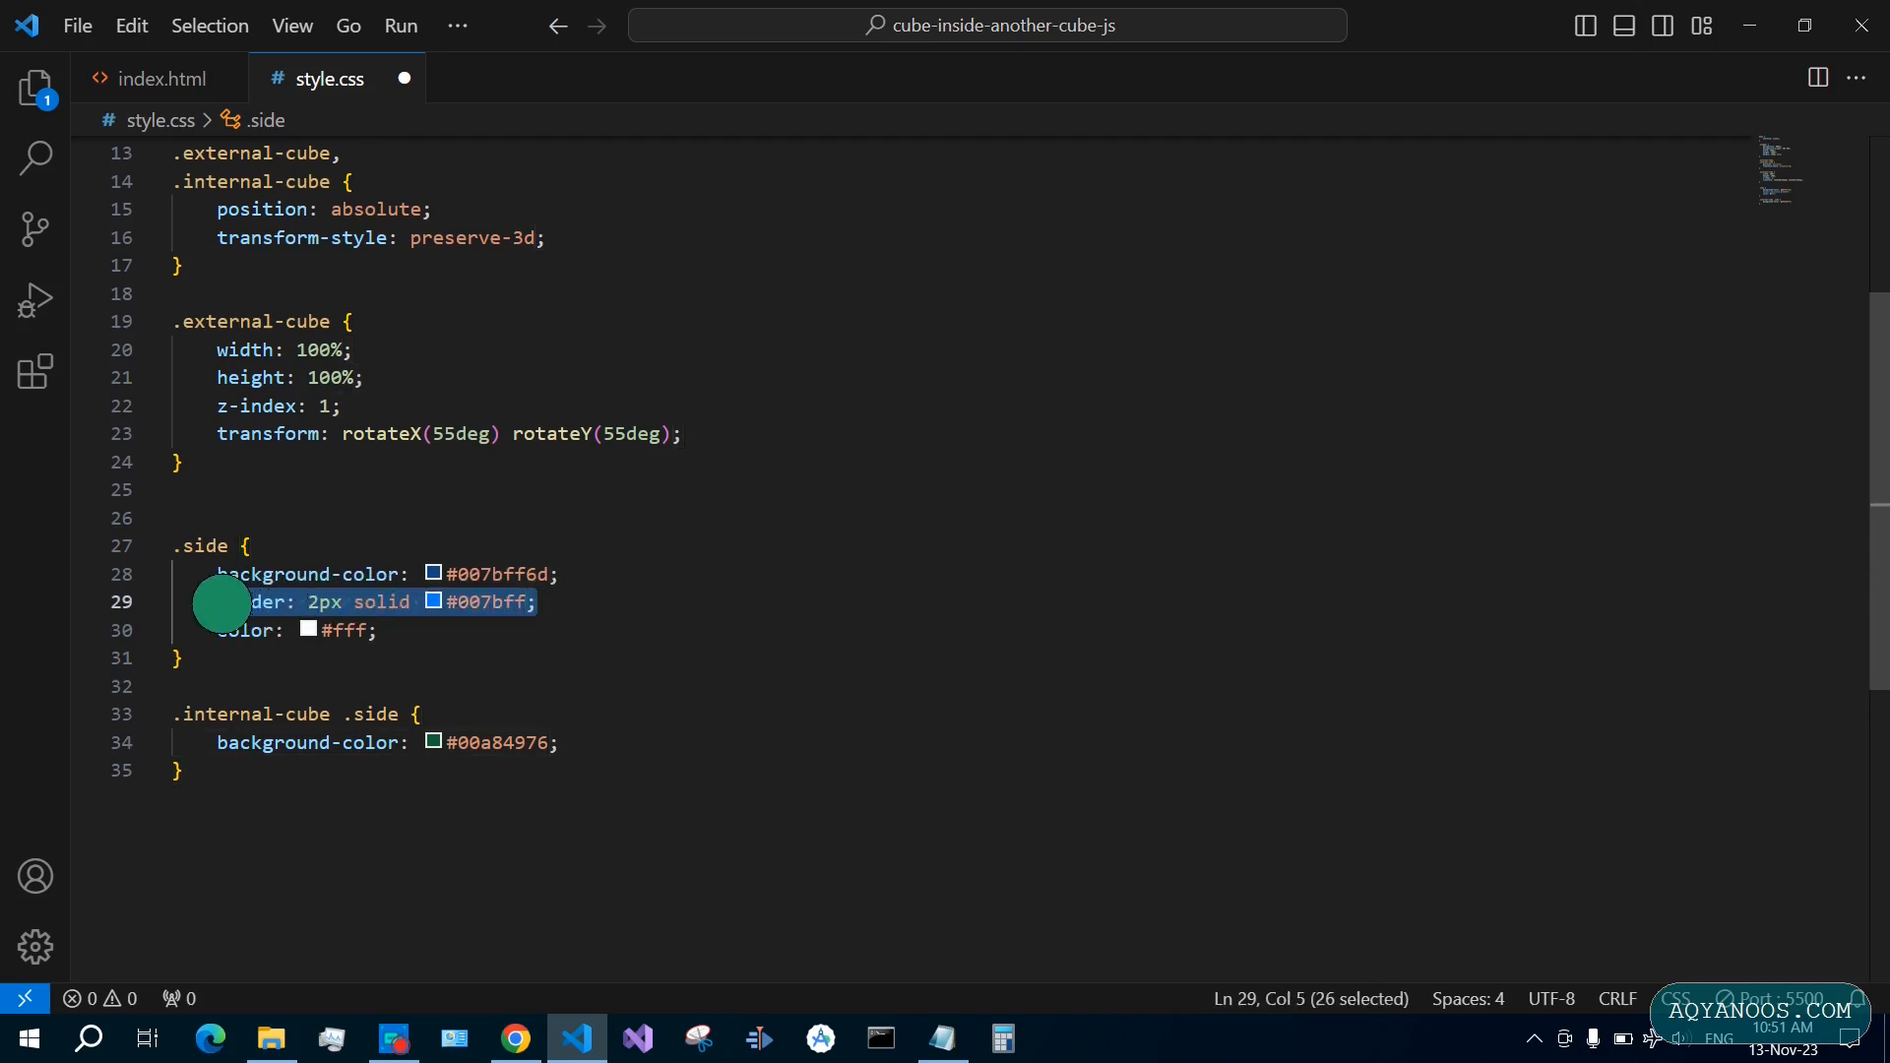
mouse_move(225, 603)
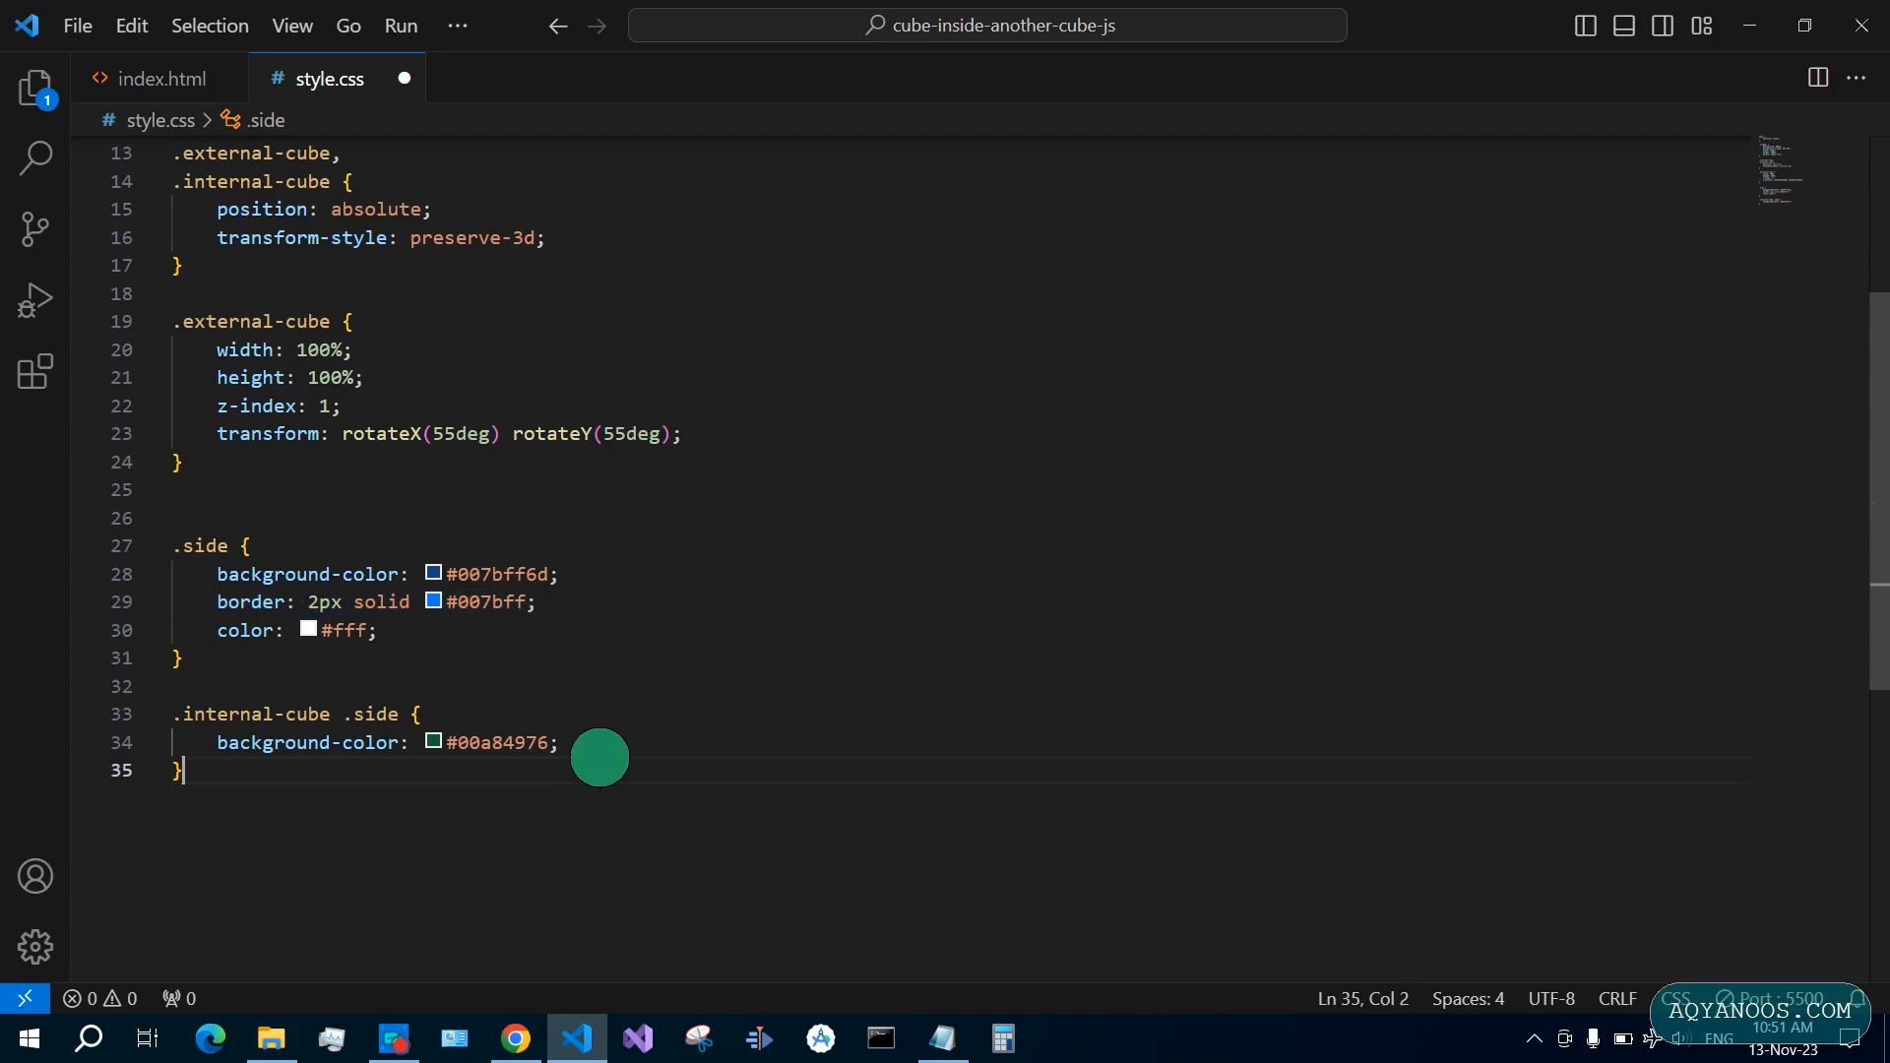
Add a 2px solid #007bff border to internal sides; make .side absolute at 100%
type("border: 2px solid #007bff;")
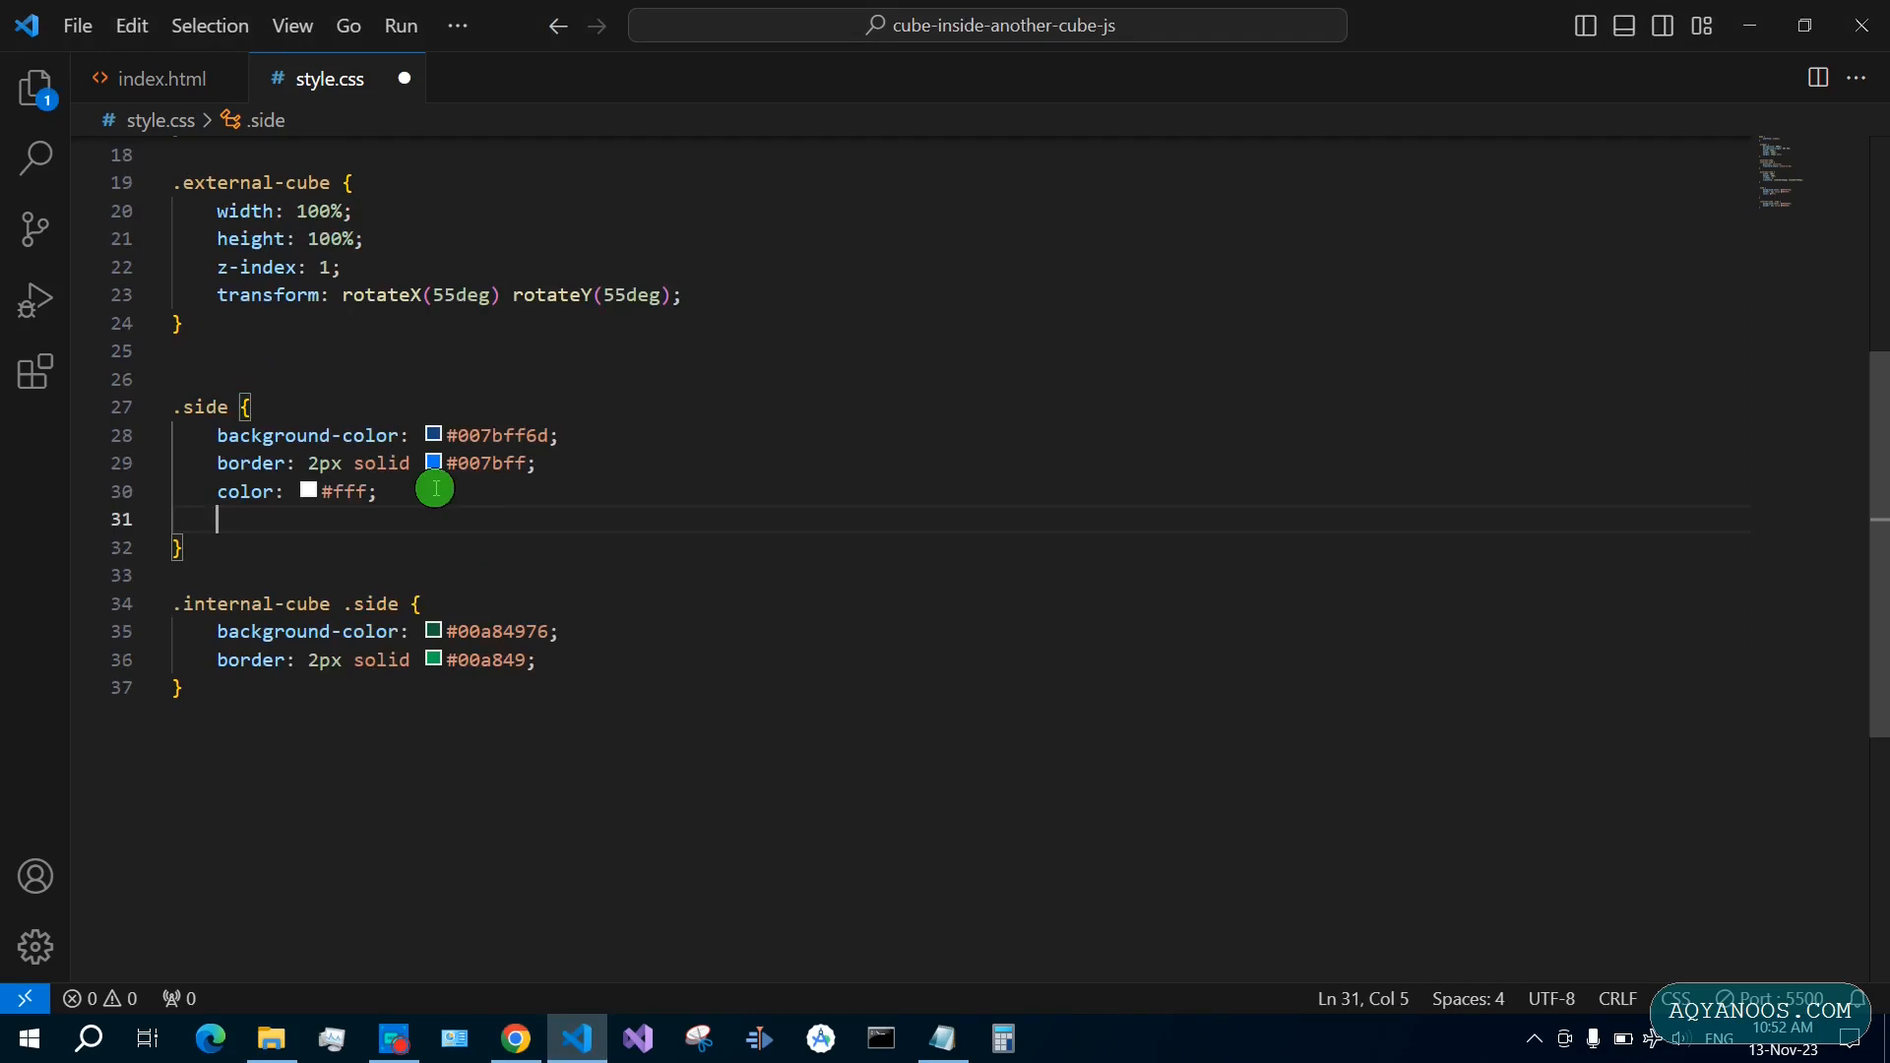
type("position: absolute;")
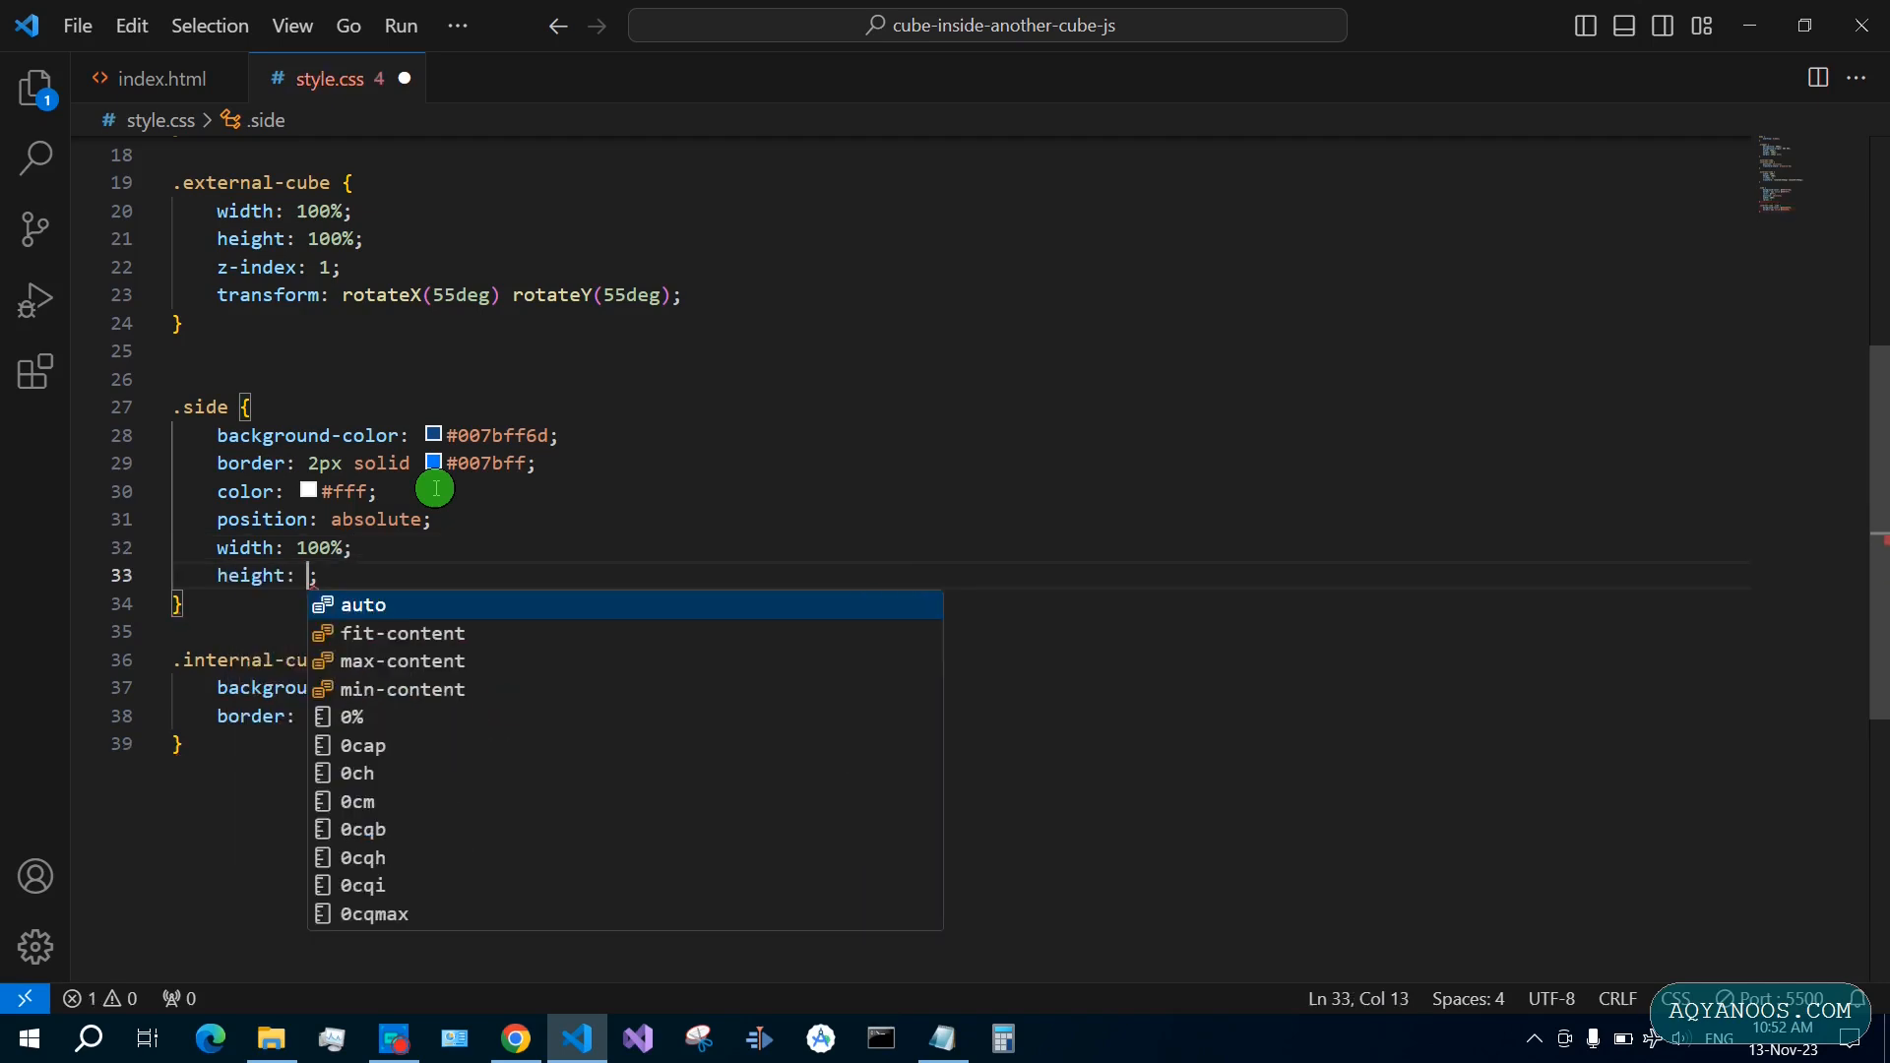
type("100%")
type("box-sizing: border-box;")
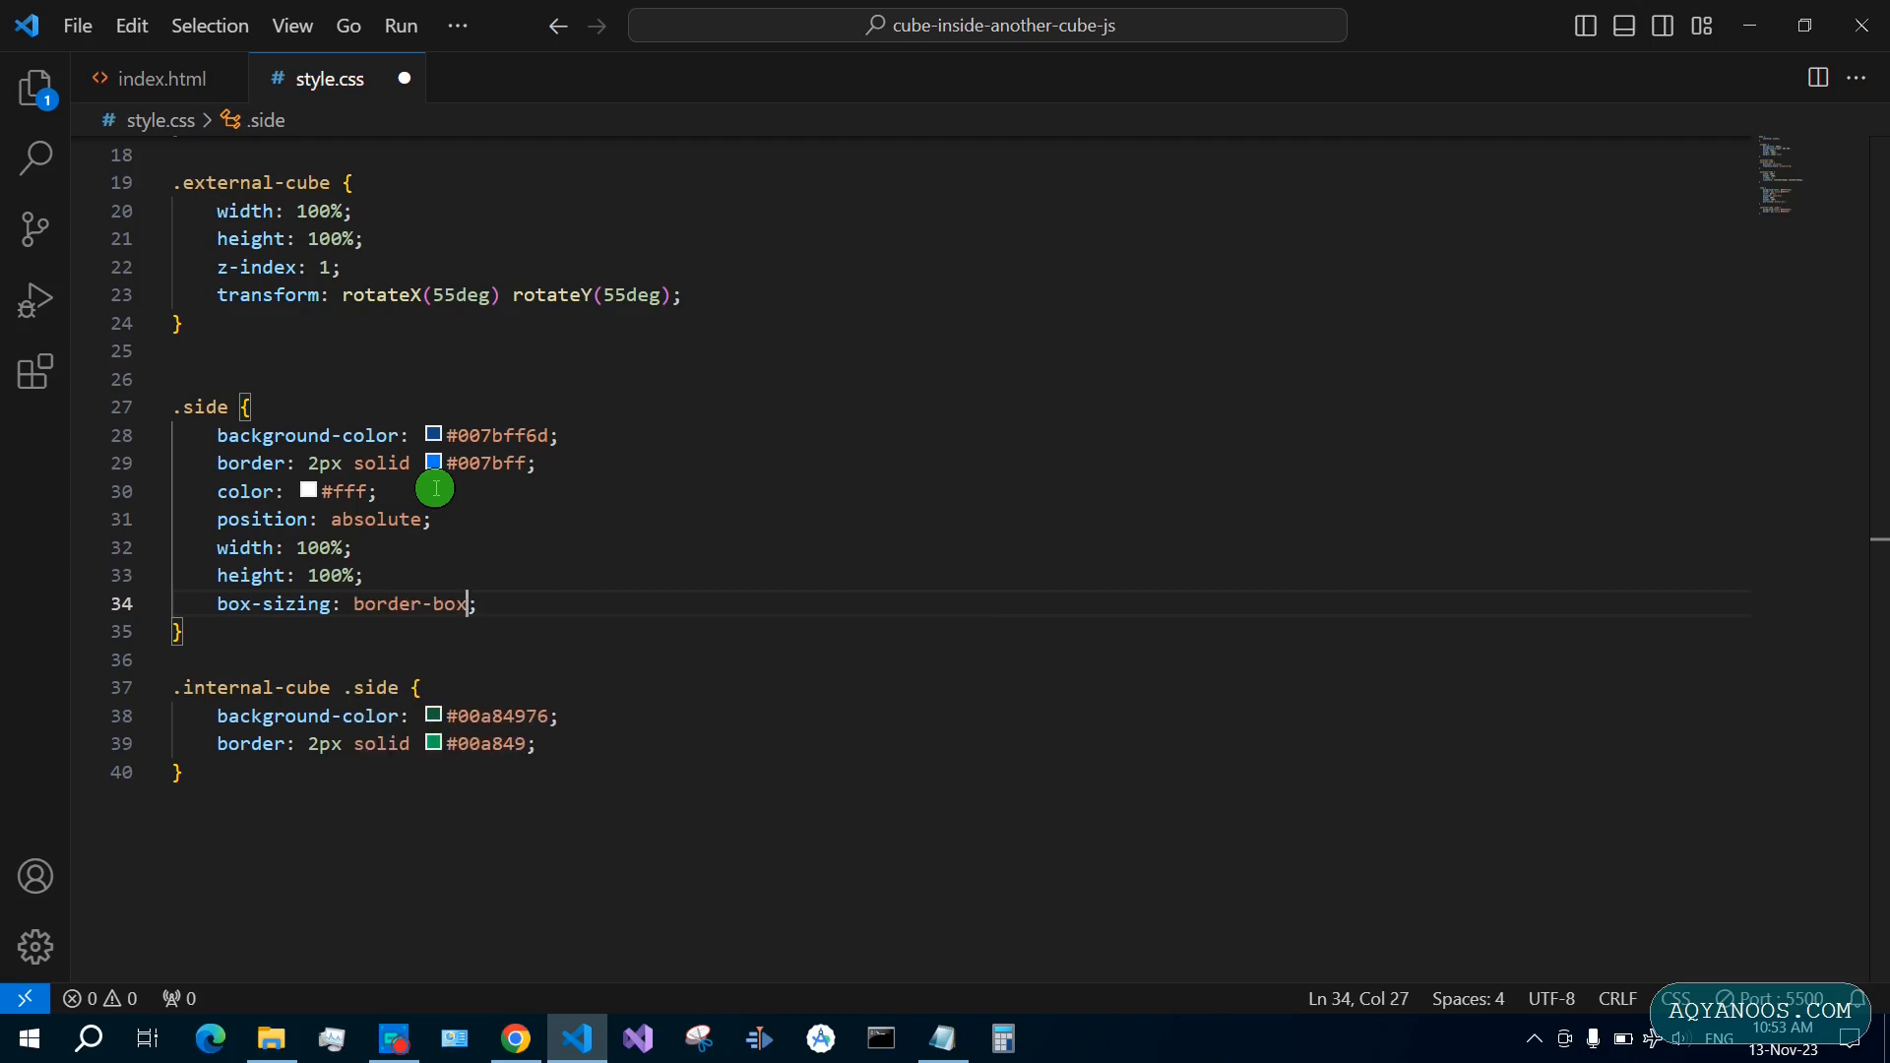
Flex-centre .side content with bold 20px text and preview the page in Chrome
type("display: flex;")
type("align-items: center;")
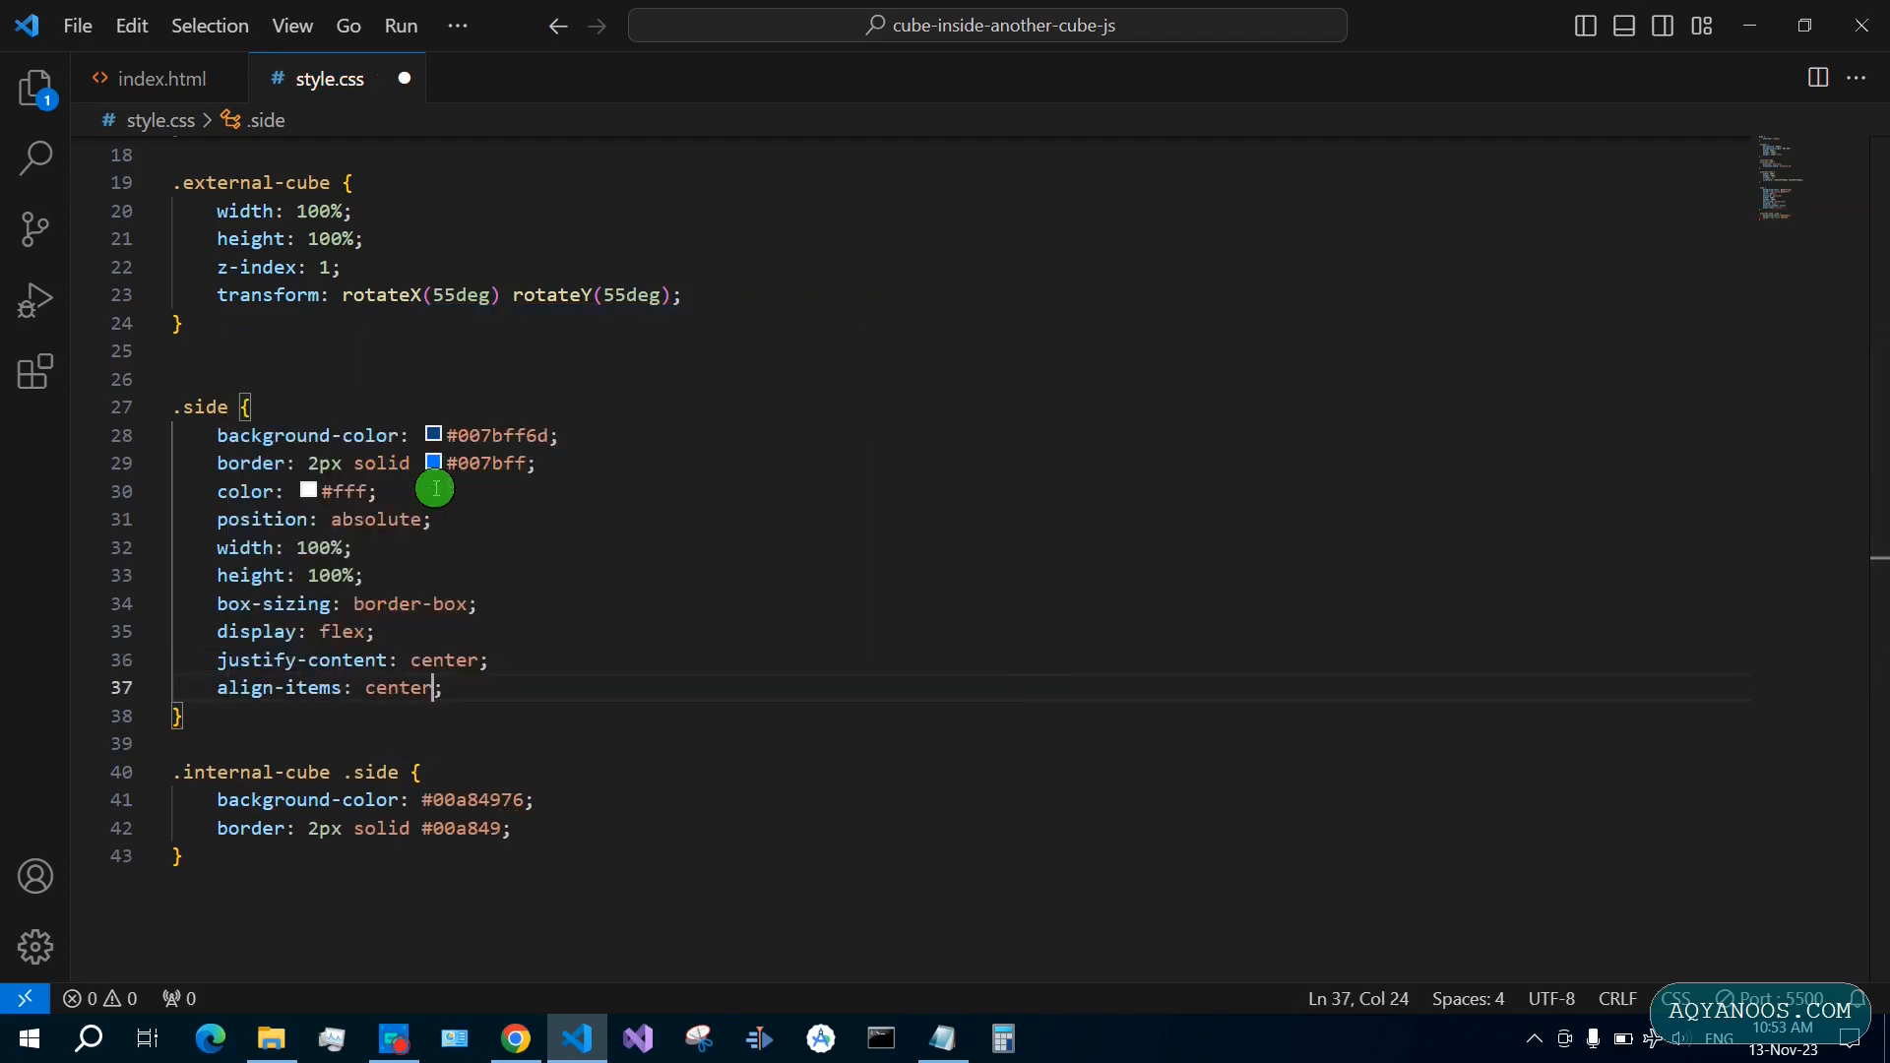
type("font-size: ;")
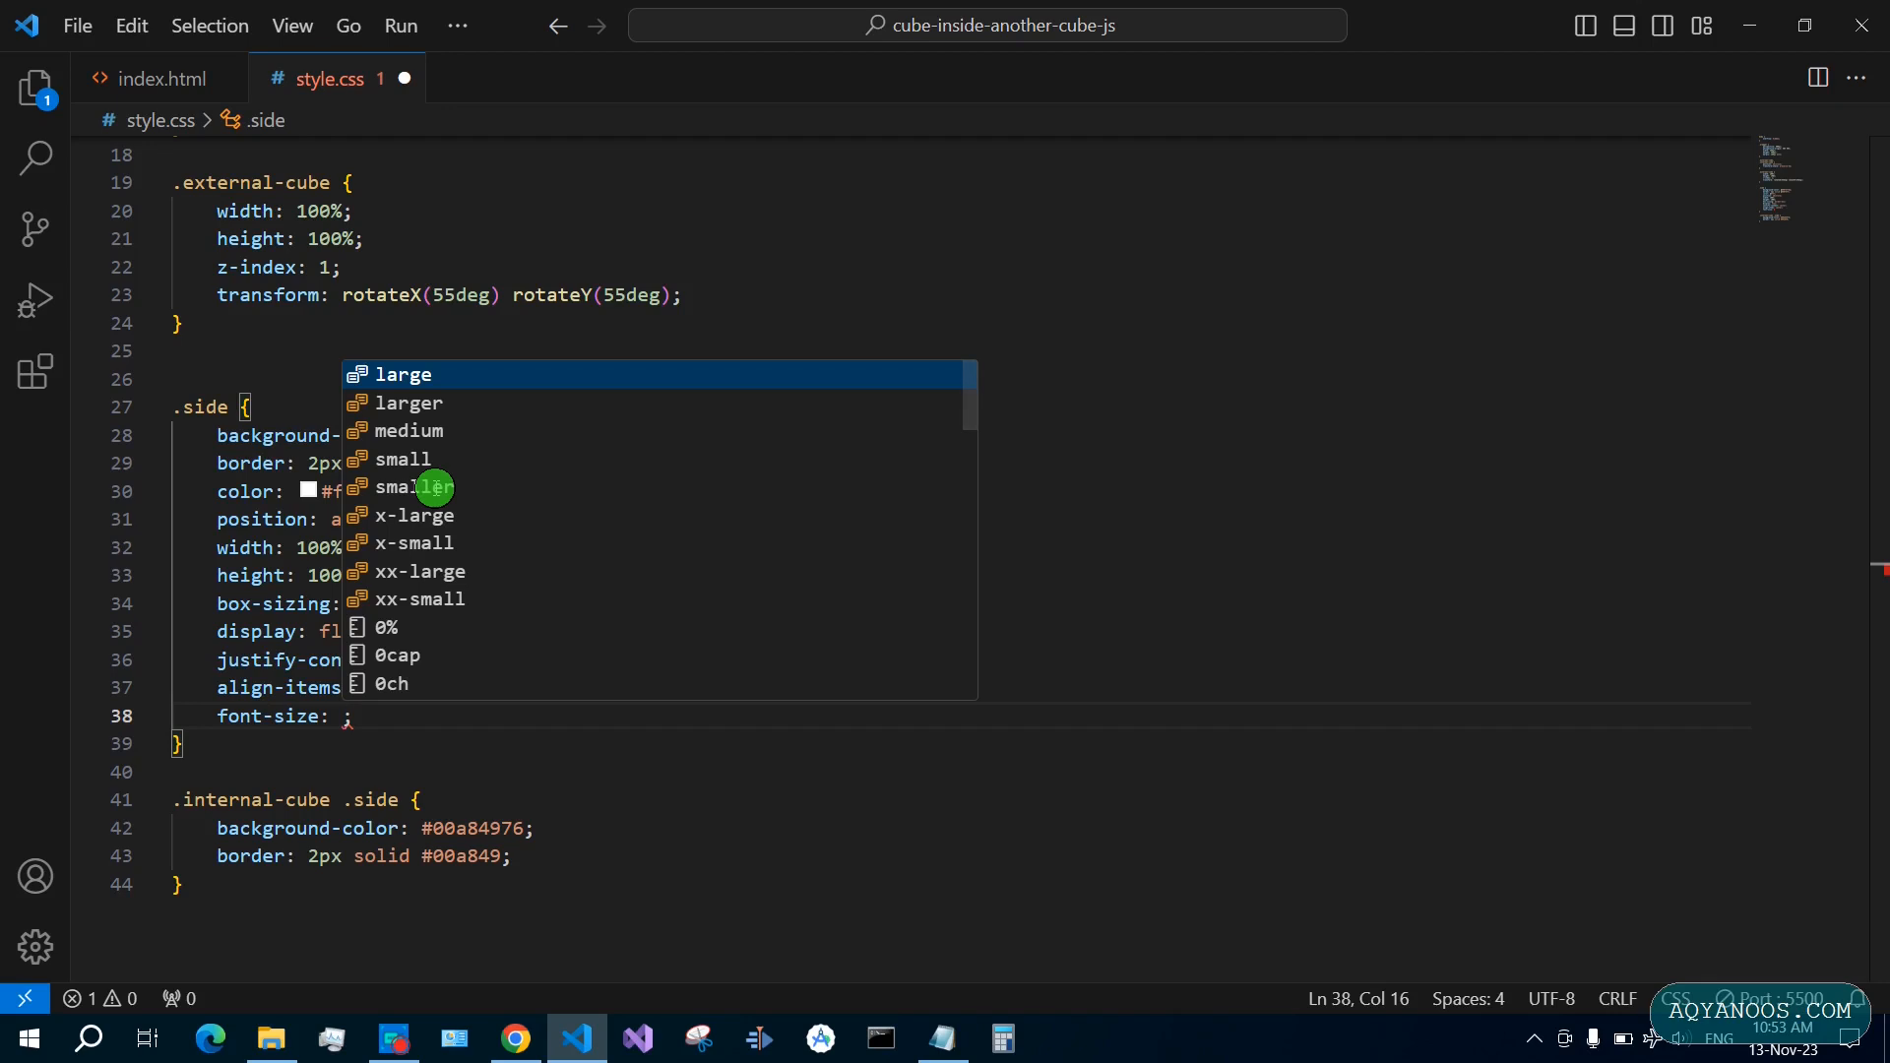
type("20px")
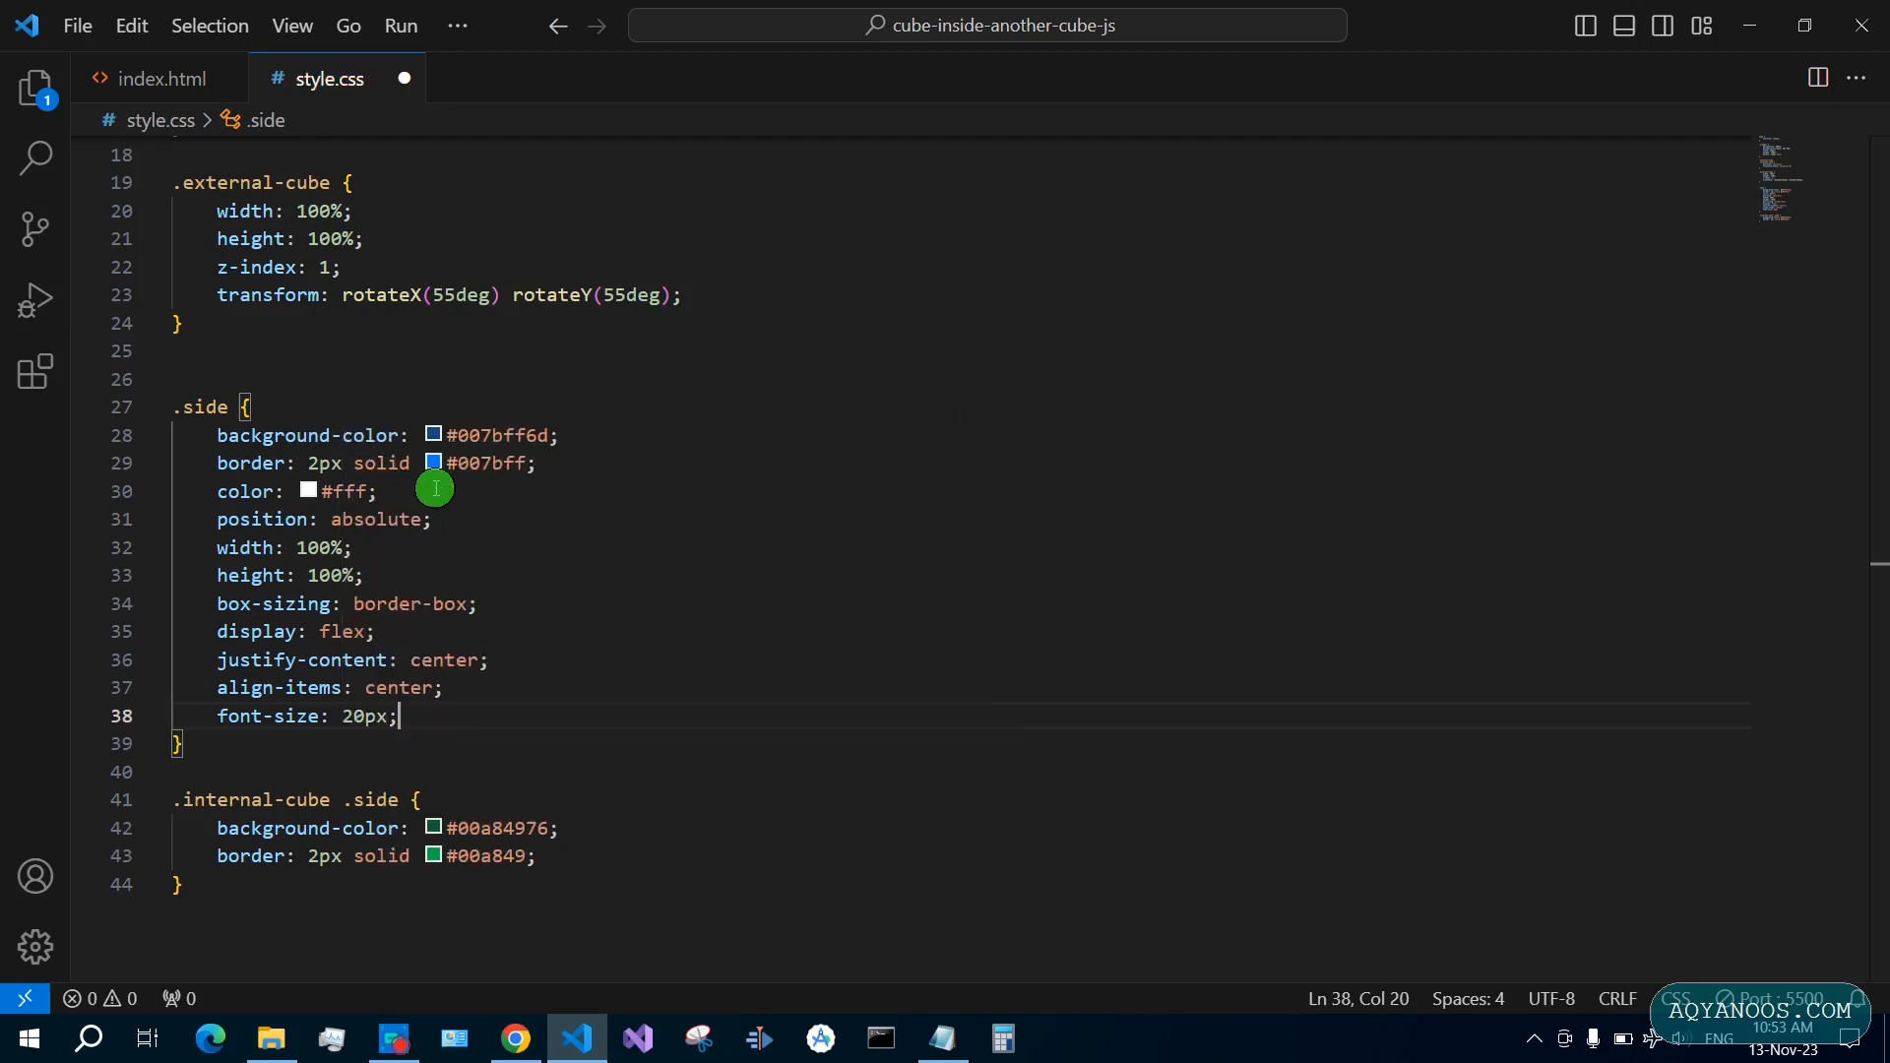
type("font-weight: bold;")
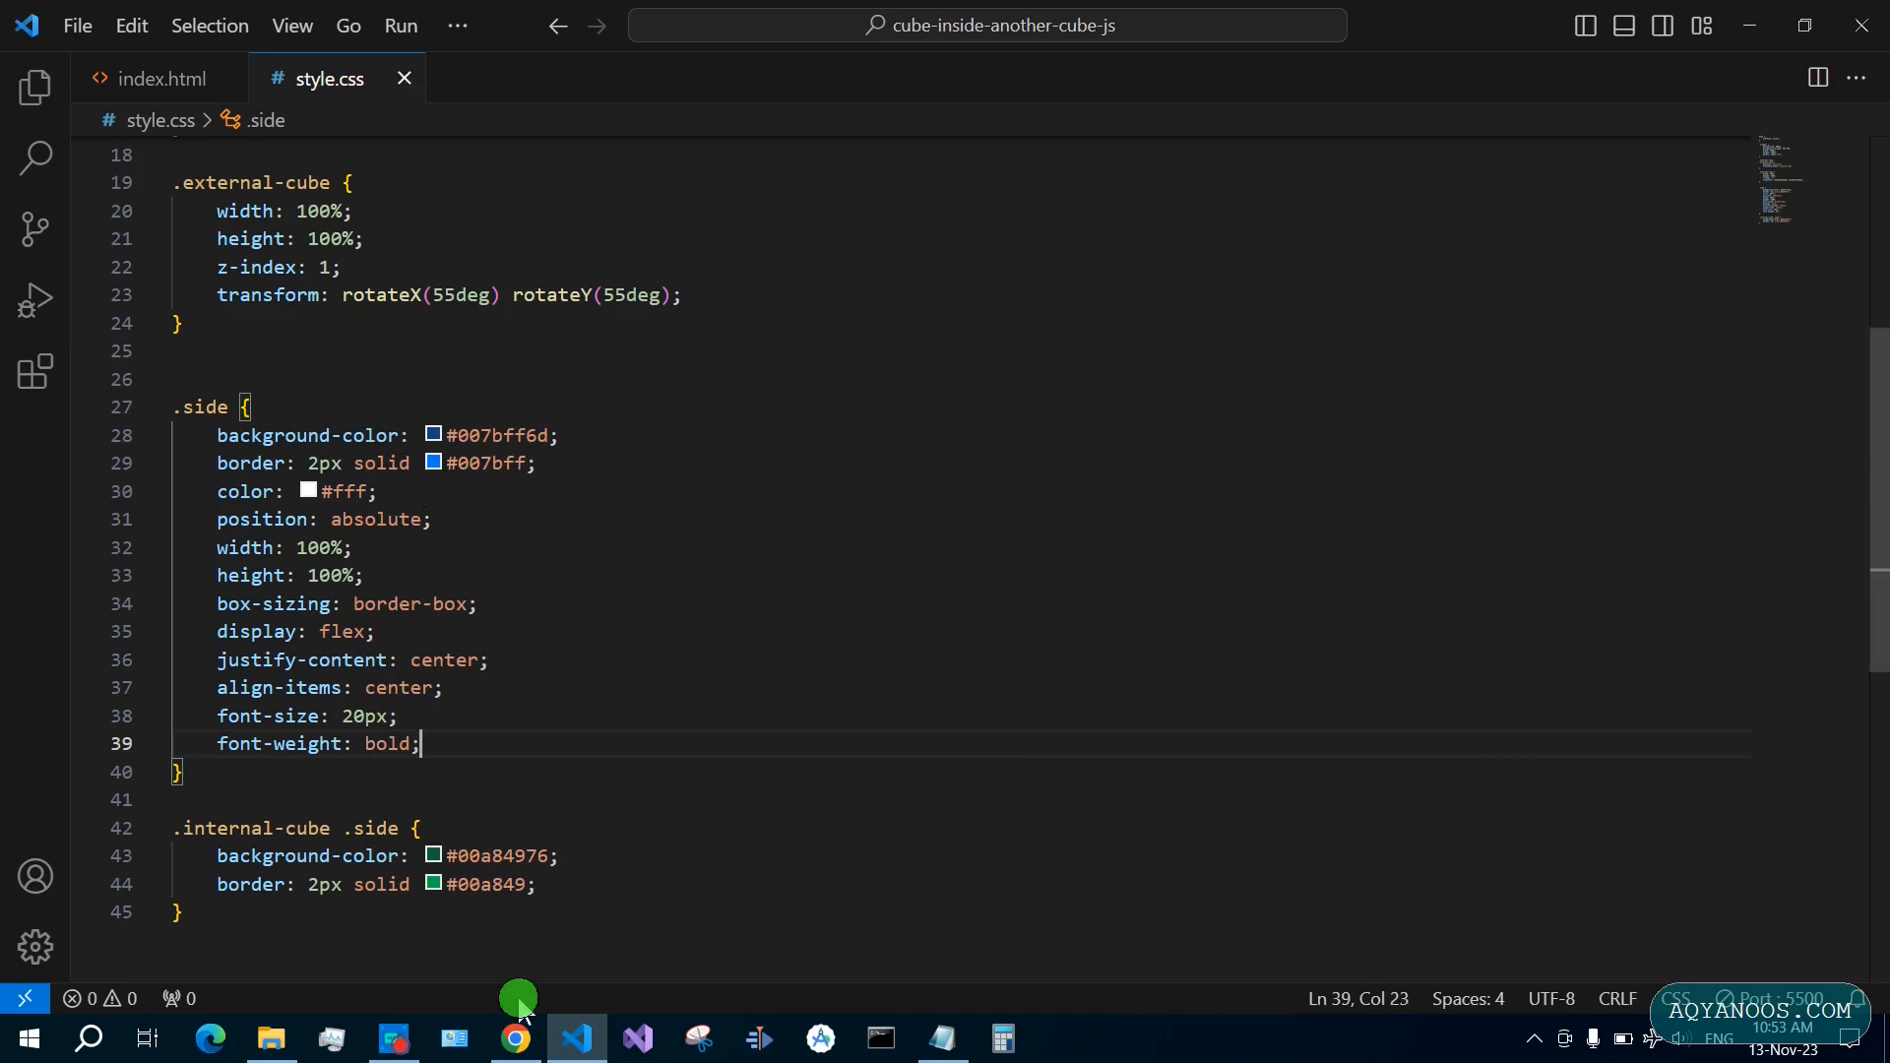
left_click(515, 1039)
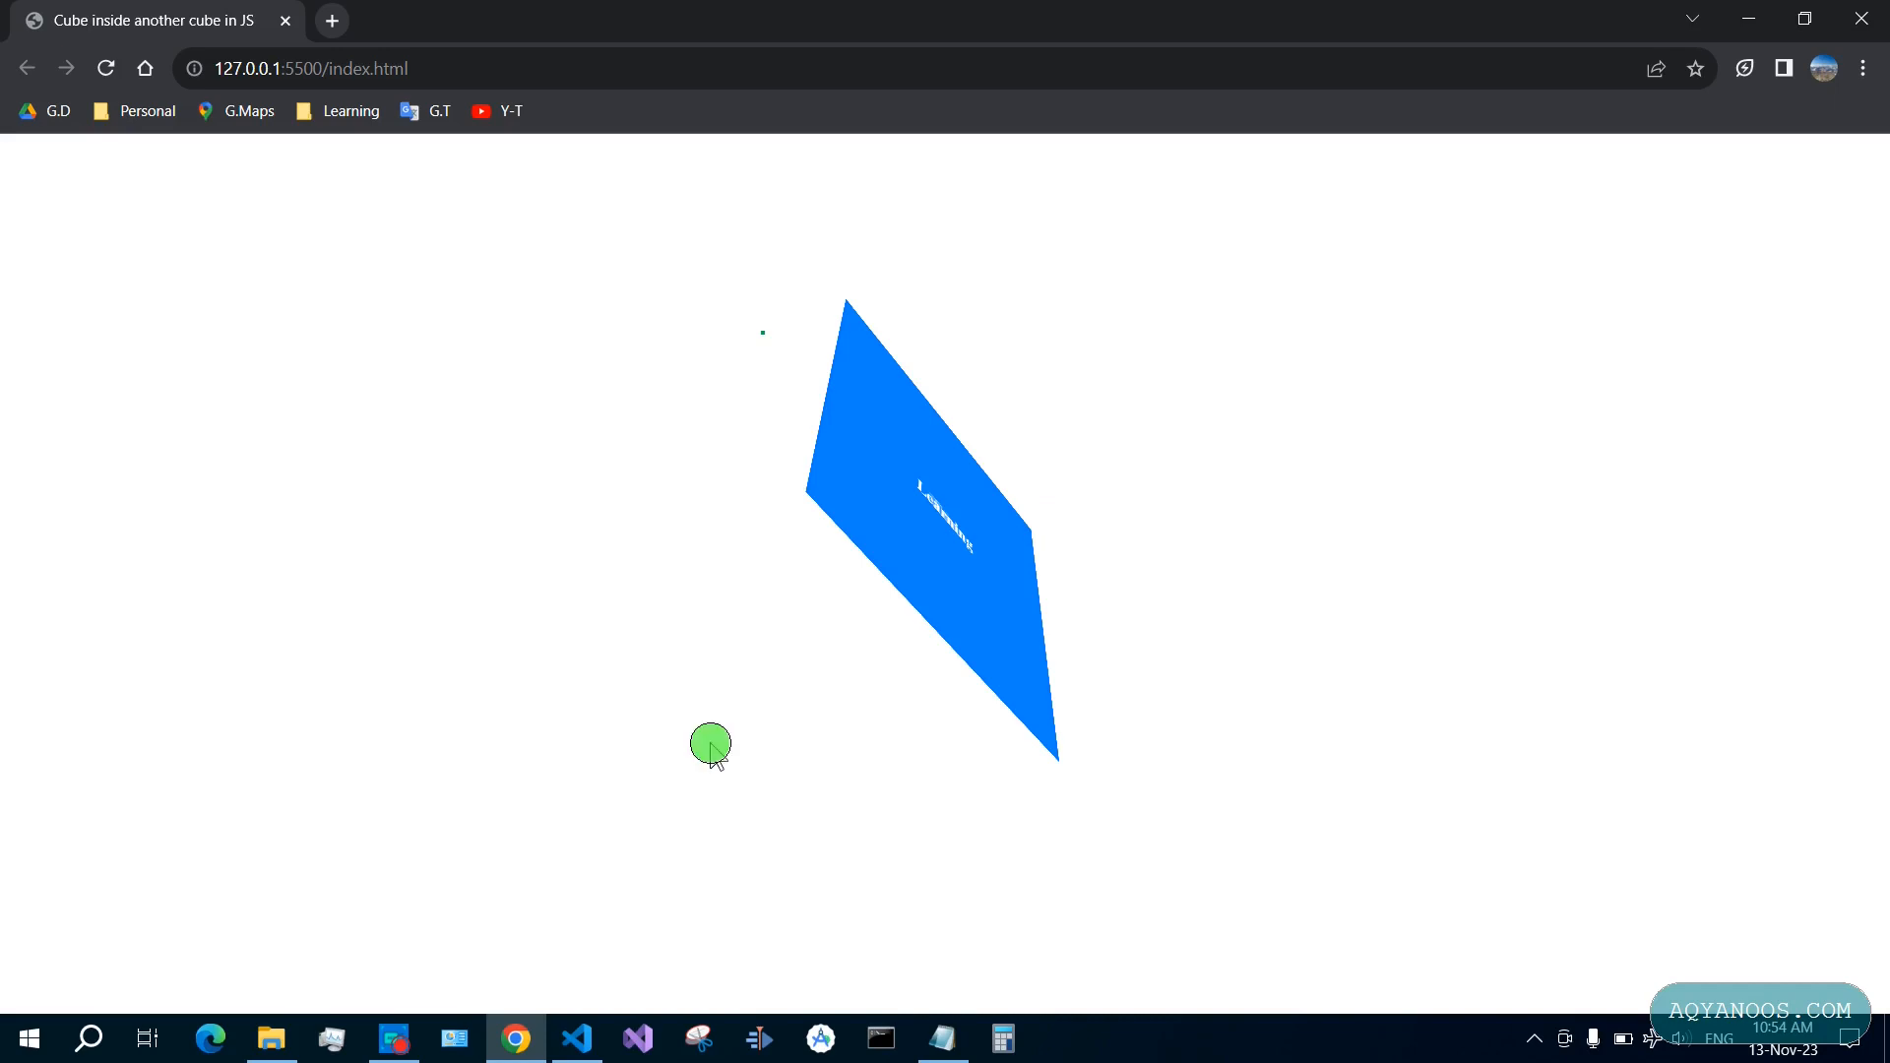
Give .internal-cube top/left 80px, 150px size, translateZ(-150px) rotateX(24deg) rotateY(15deg), z-index 0
left_click(576, 1038)
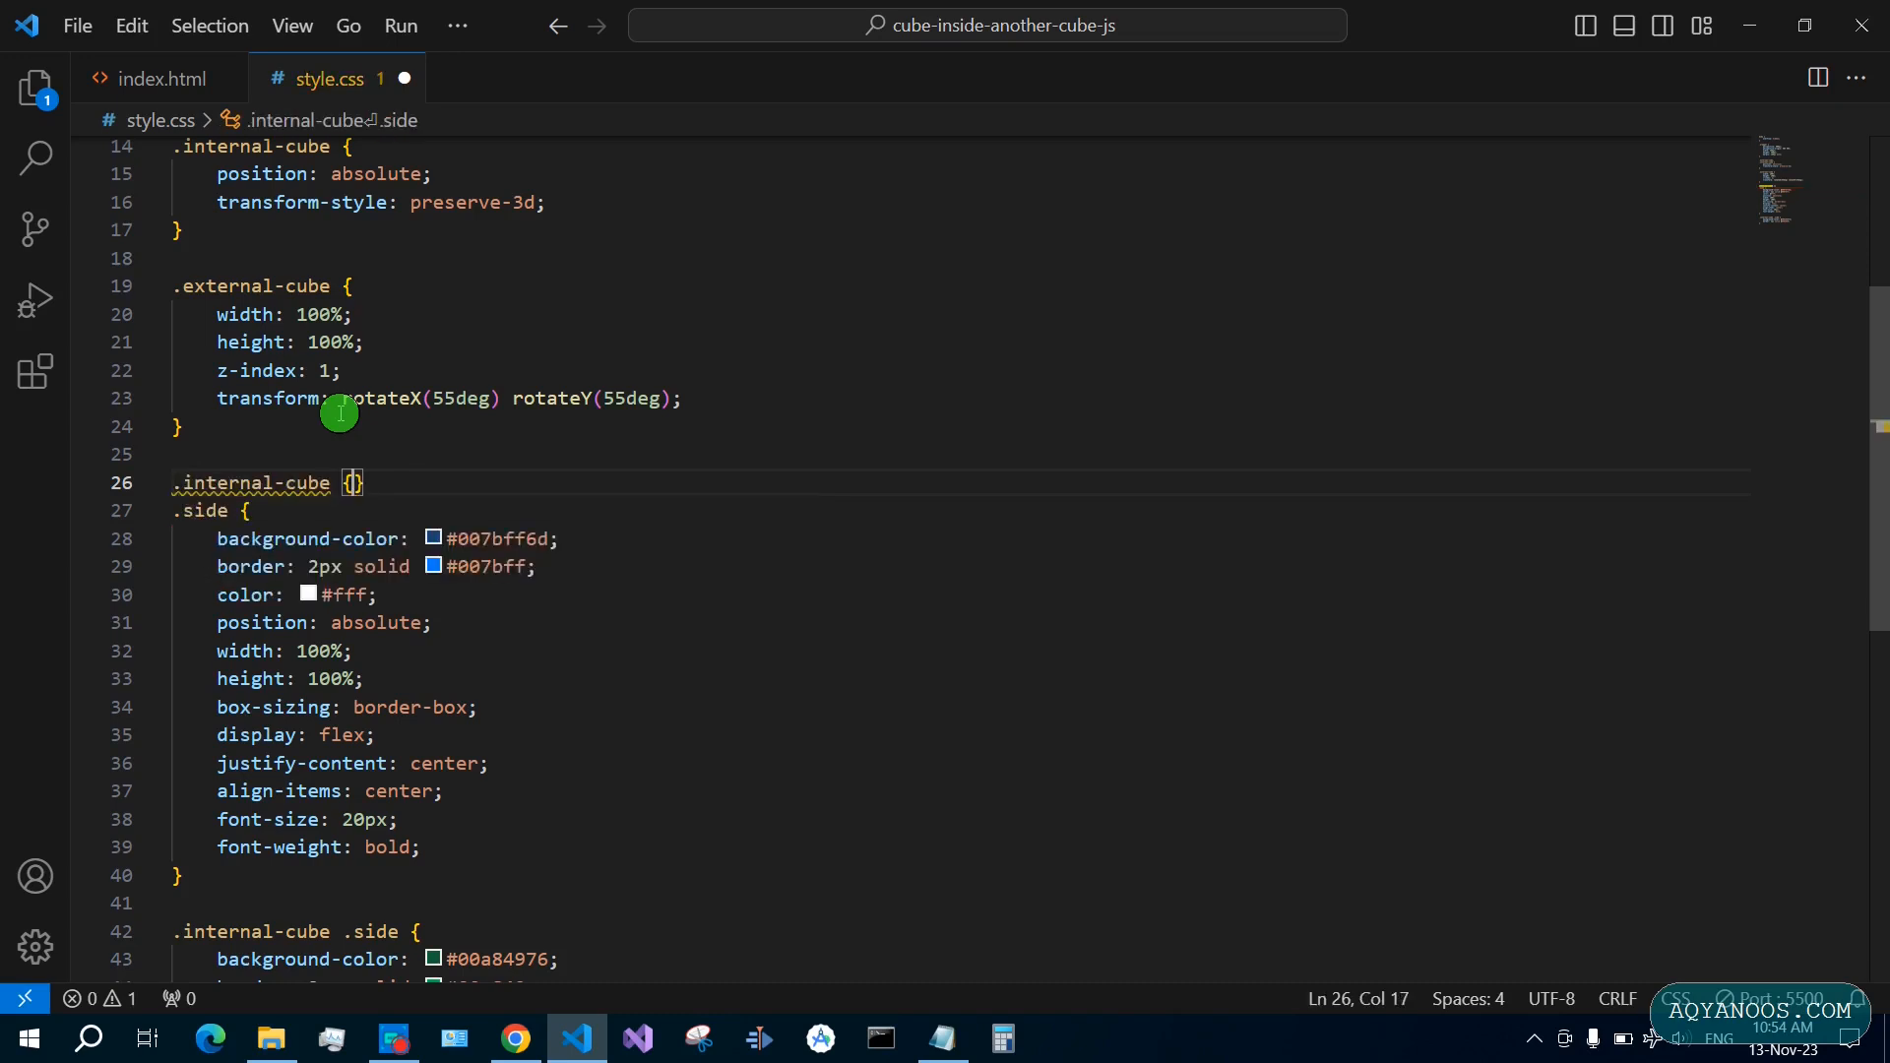
type("top: ;")
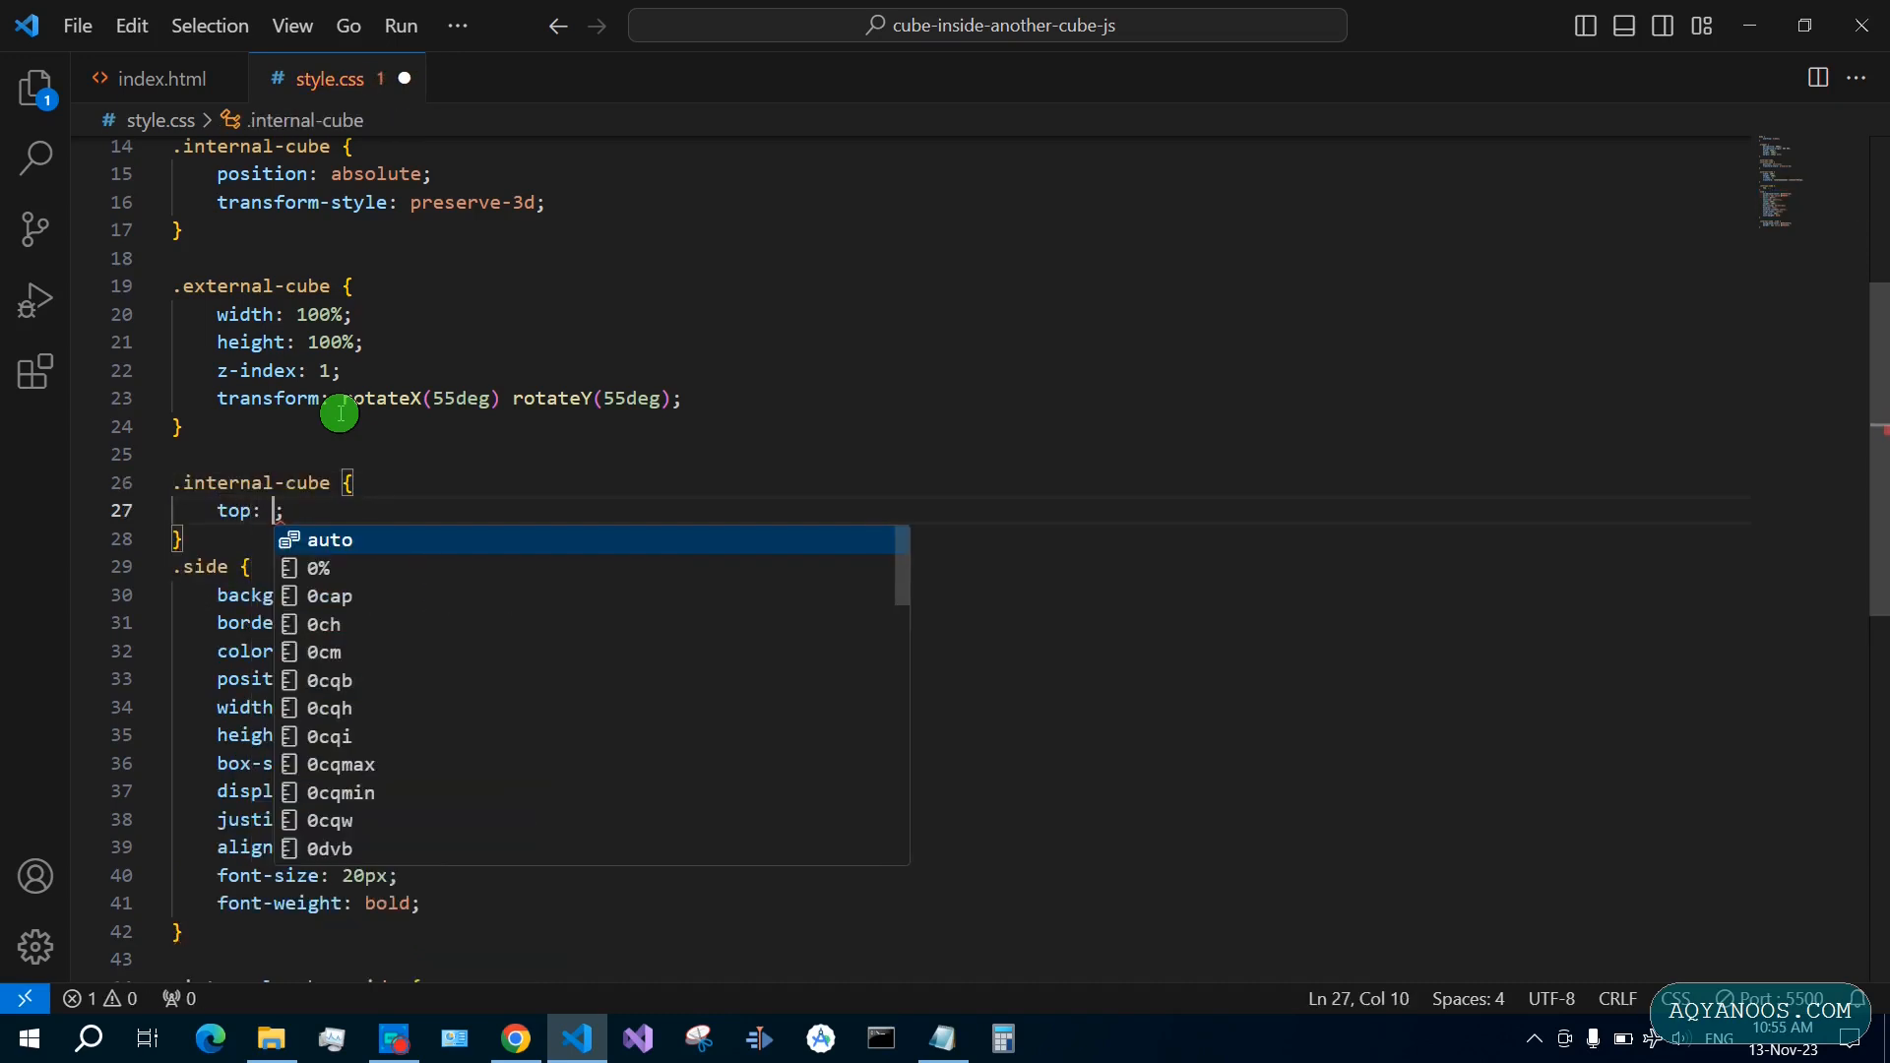
type("80px")
type("left: ;")
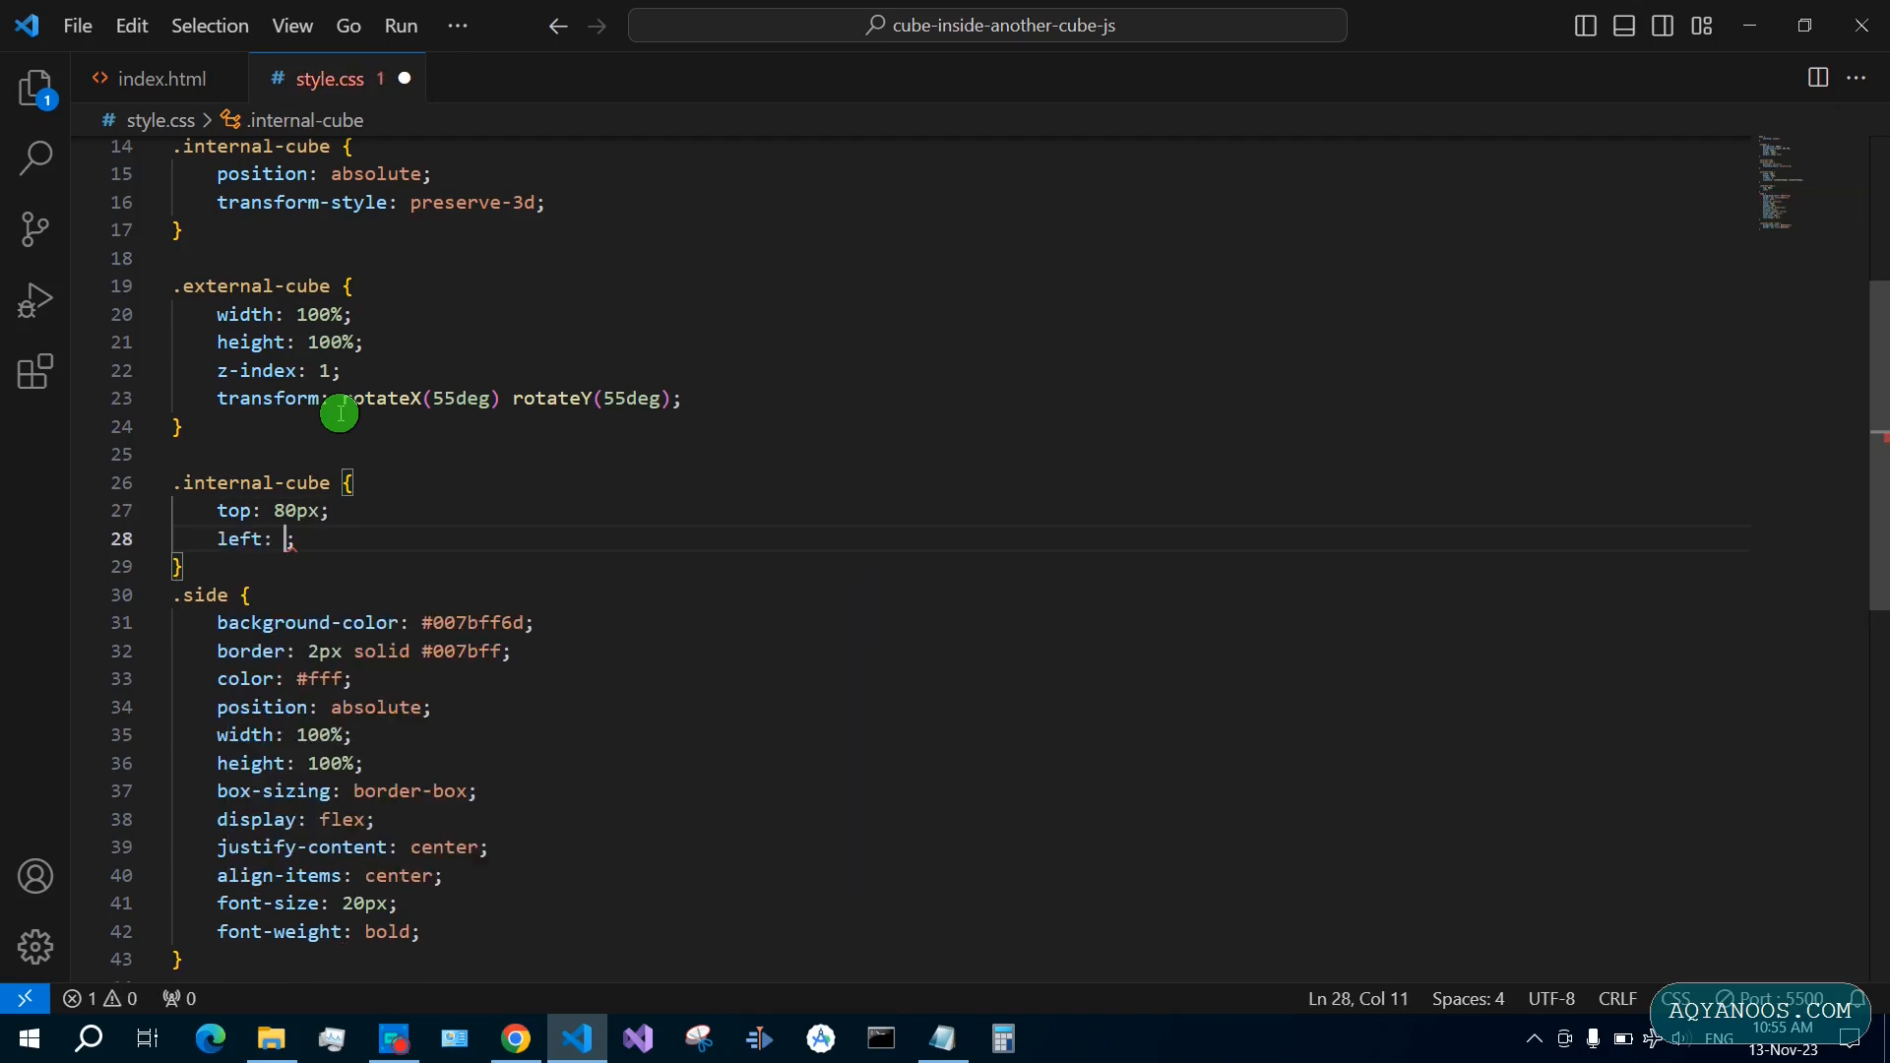
type("80px")
type("width: 150px;")
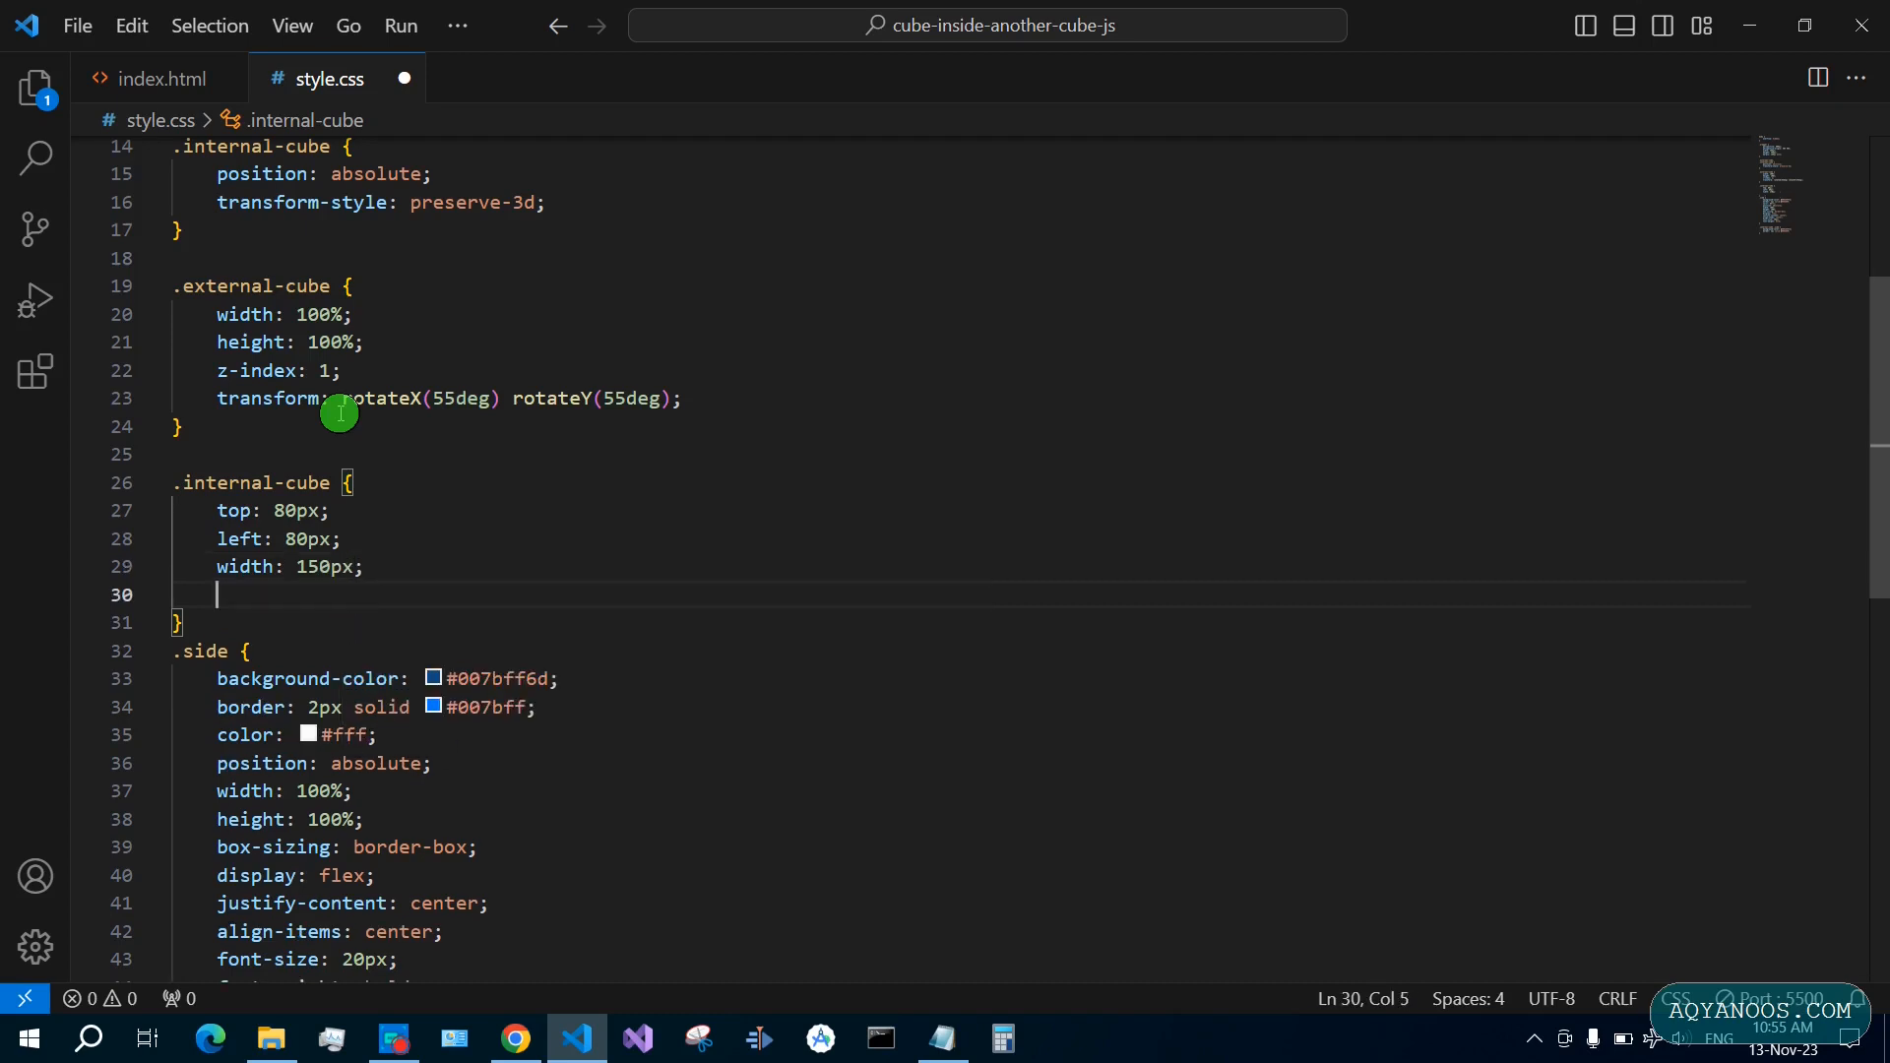
type("height: 150px;")
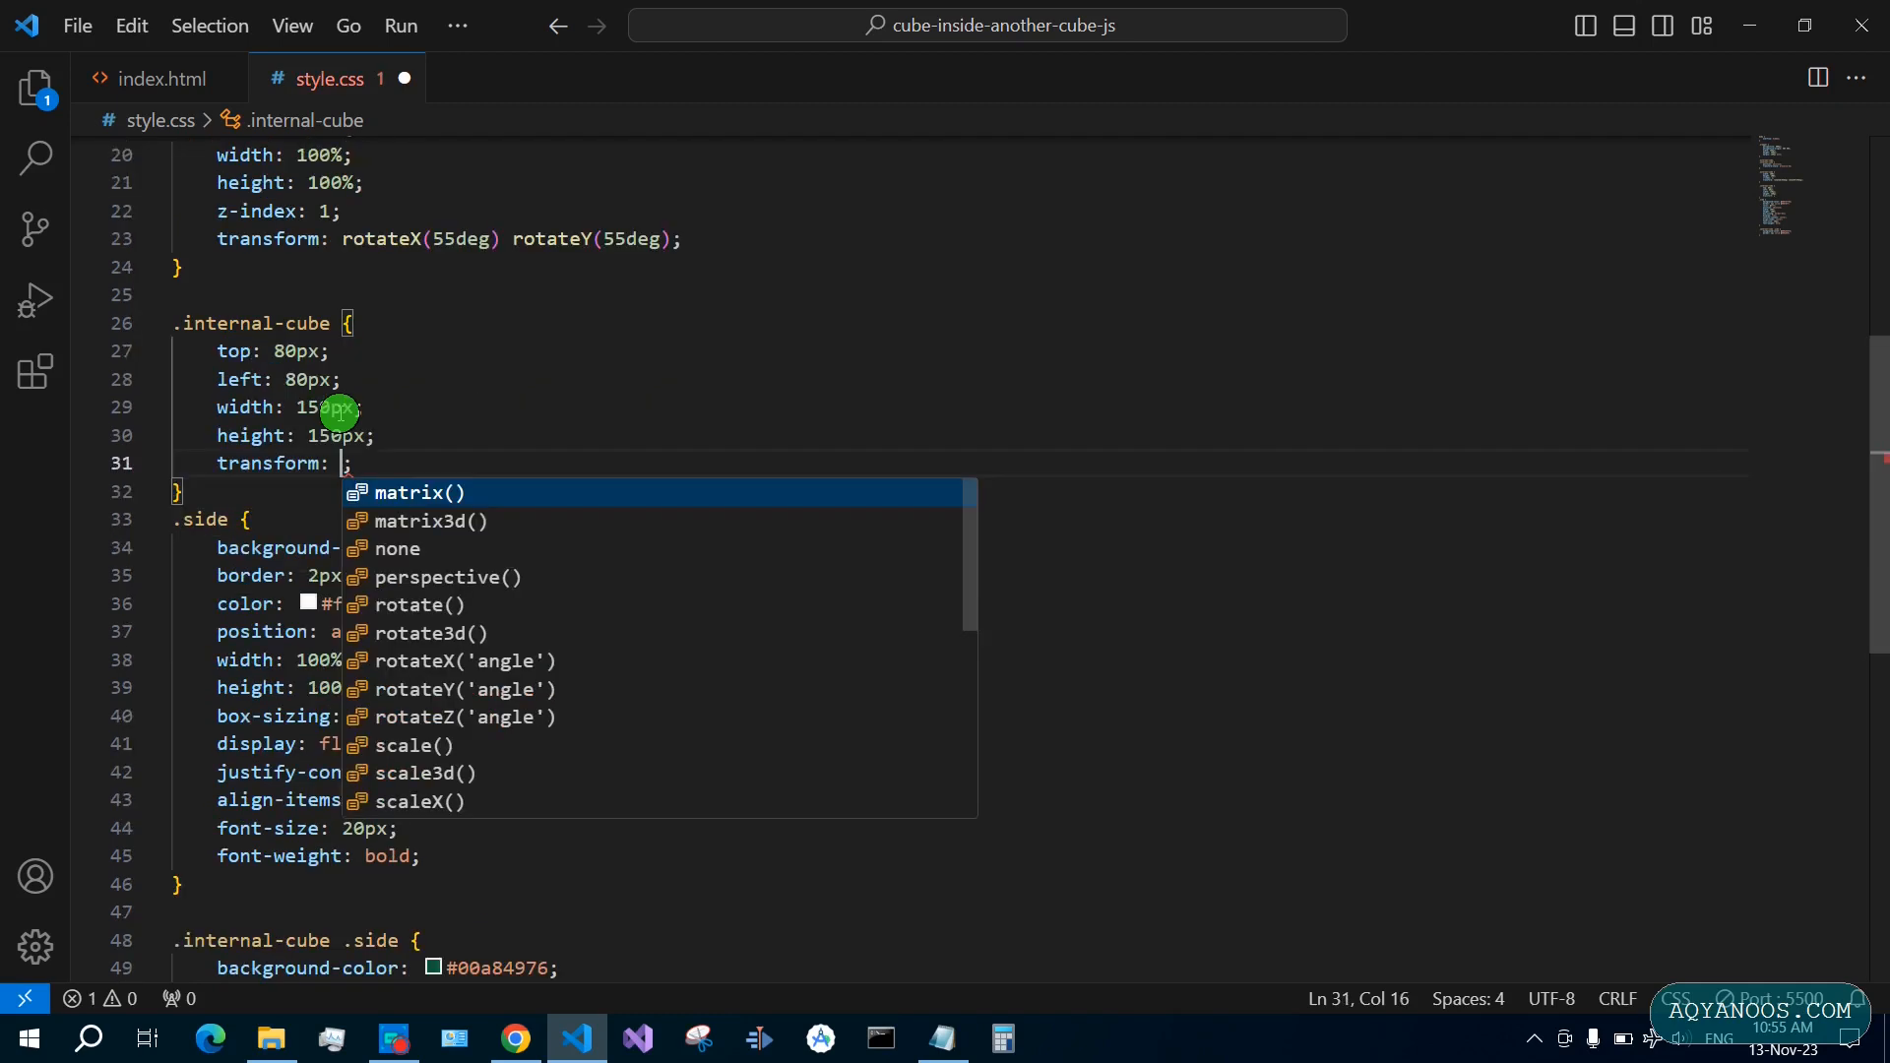
type("translateZ(")
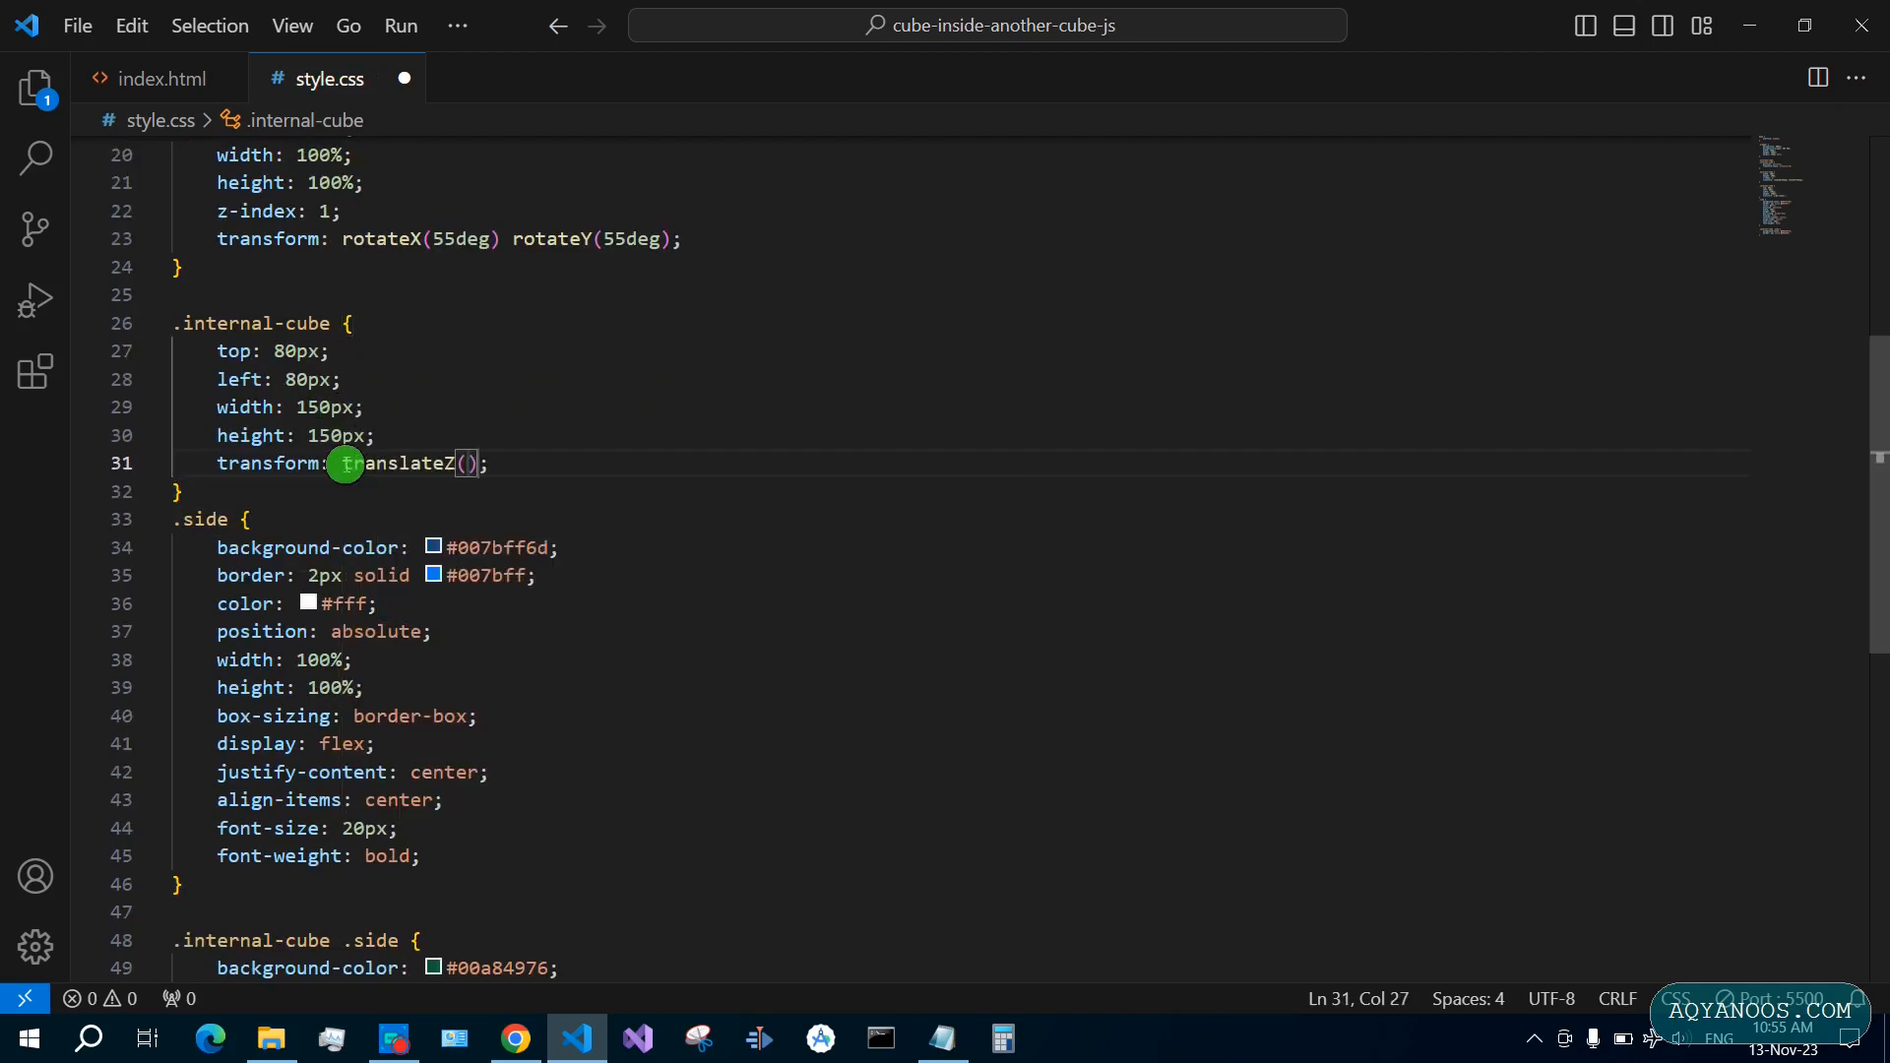
type("-150")
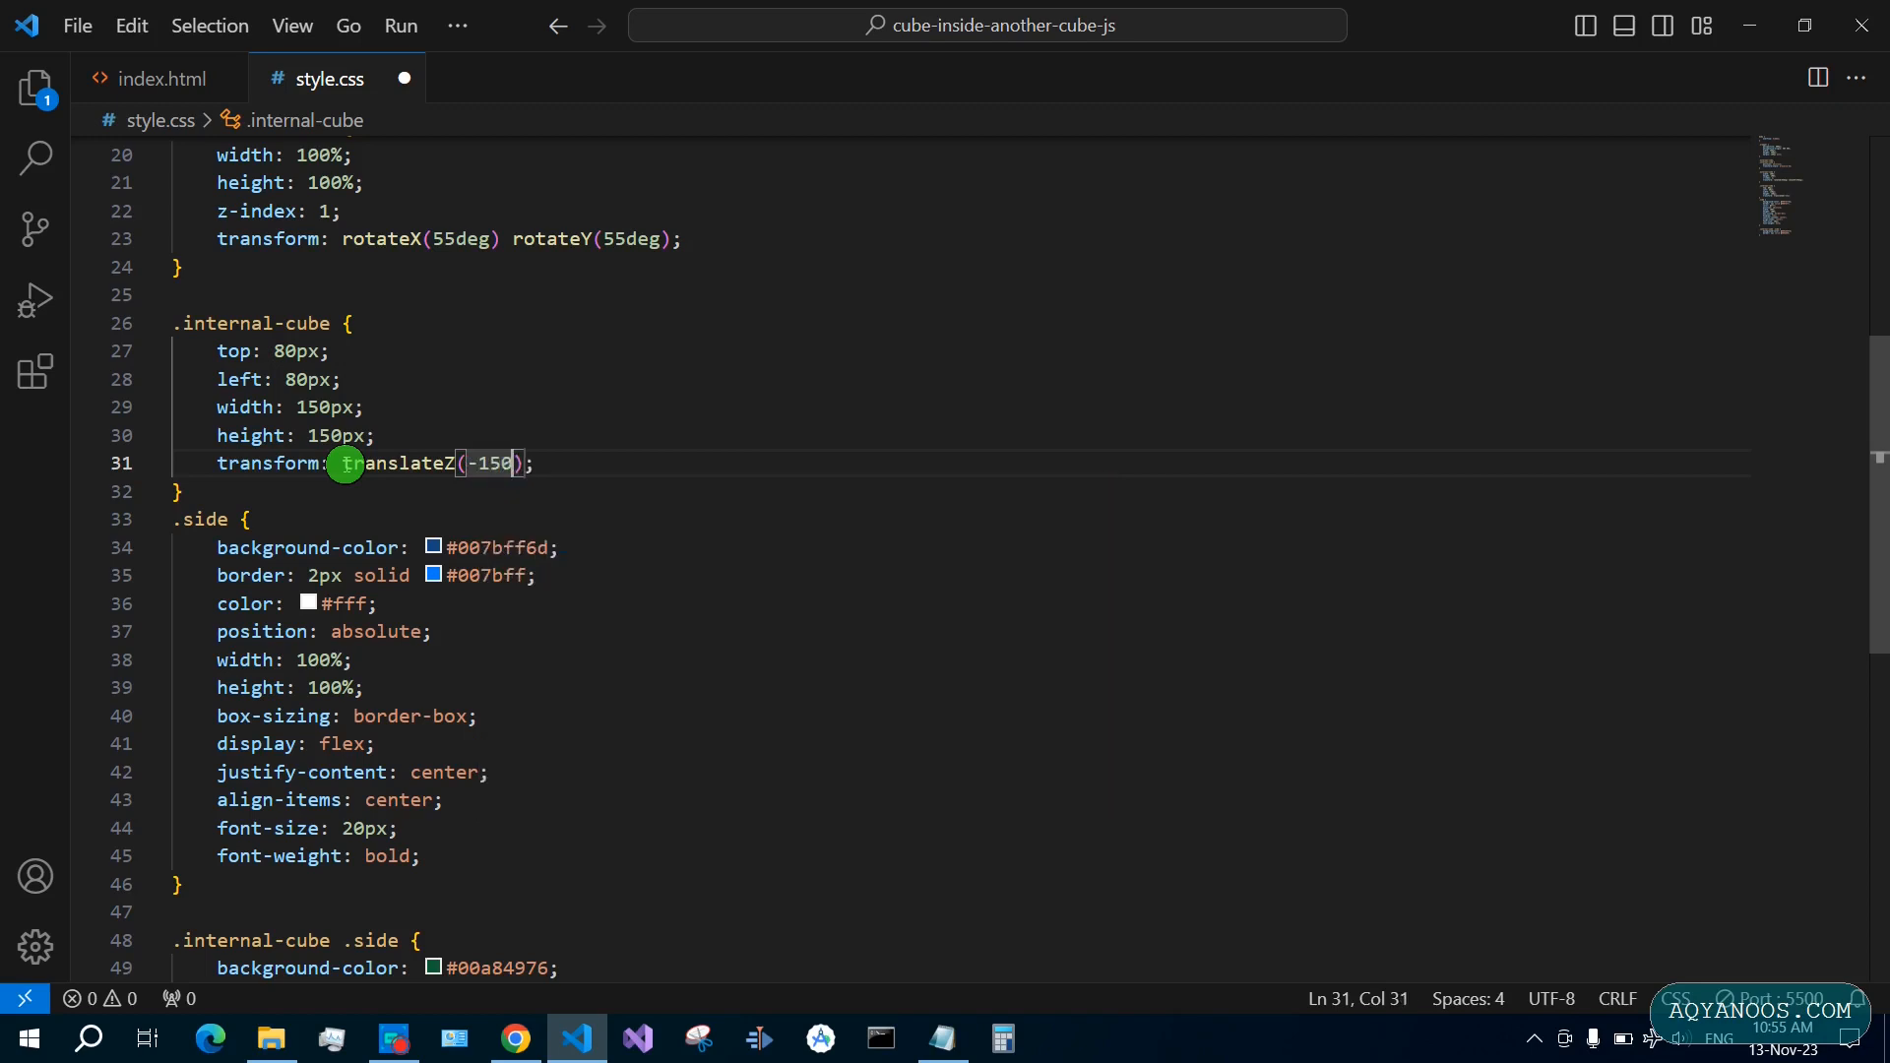
type("px) rotateX(24deg) rotateY(15deg")
type("z-index: 0;")
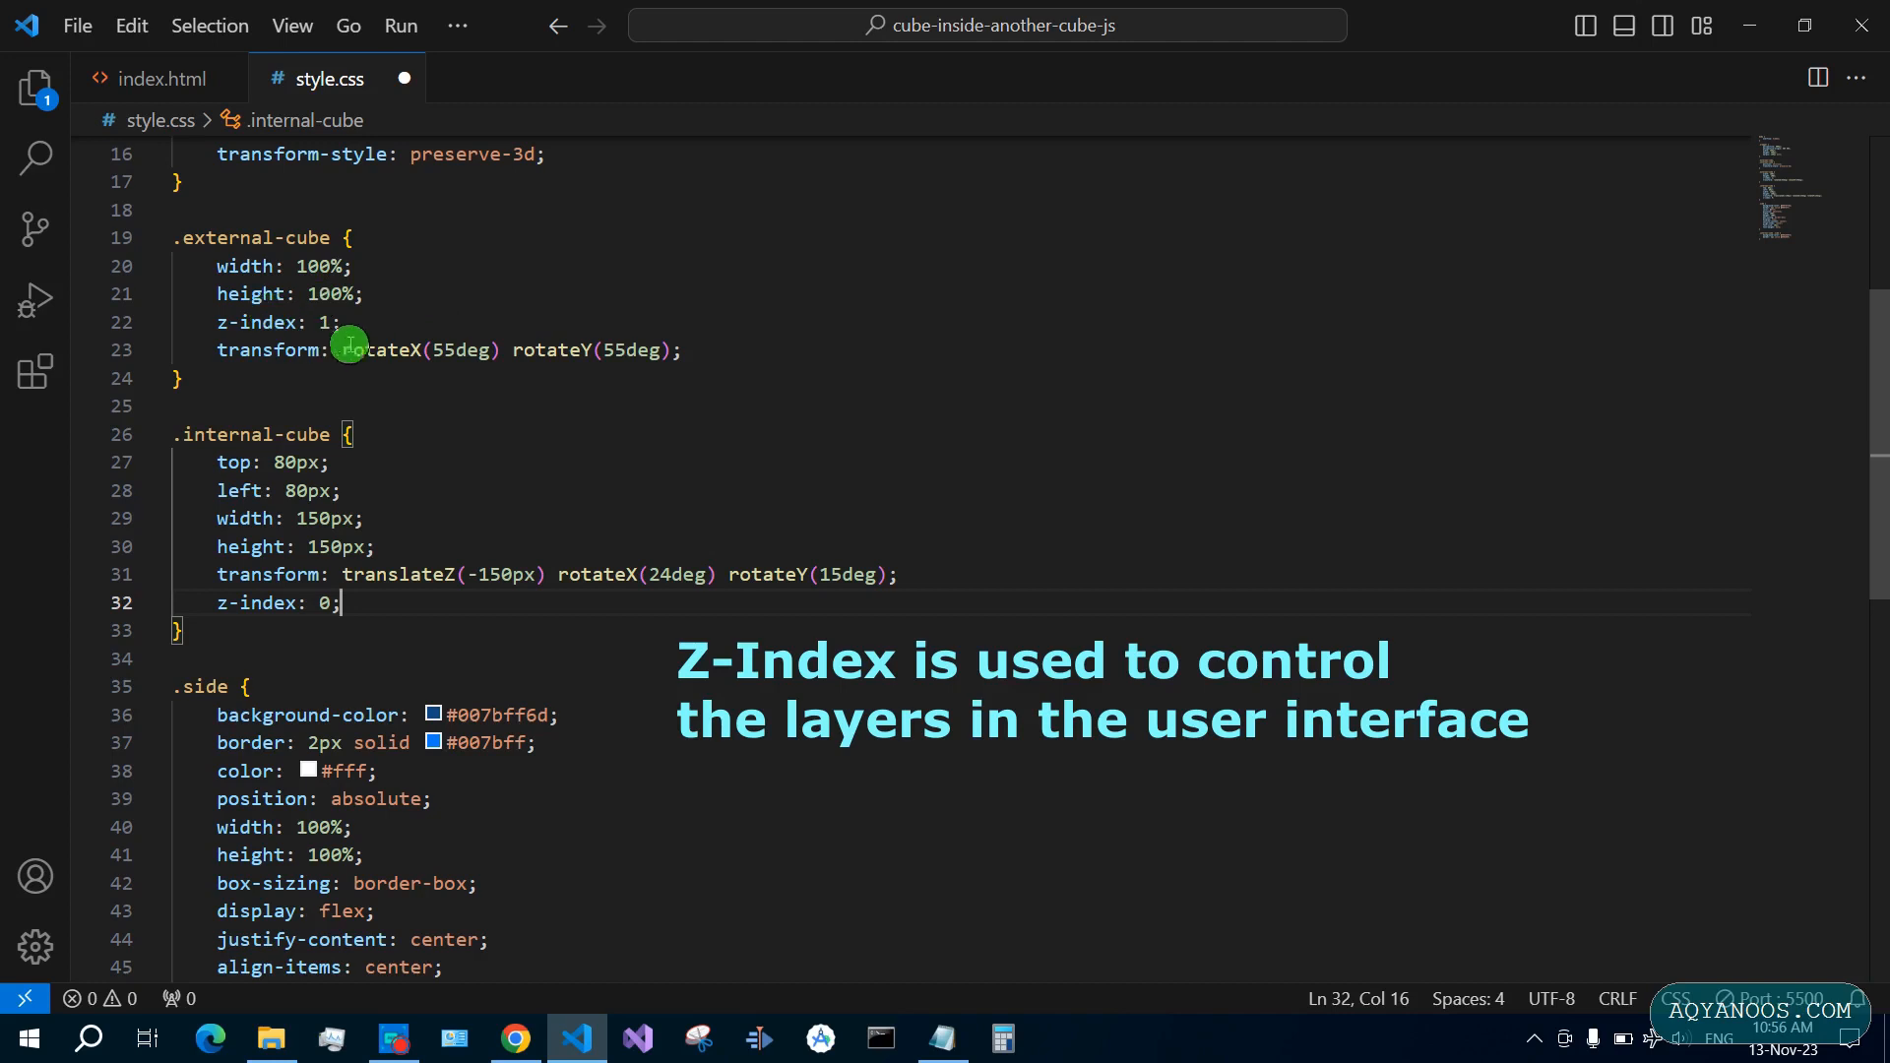
mouse_move(433, 437)
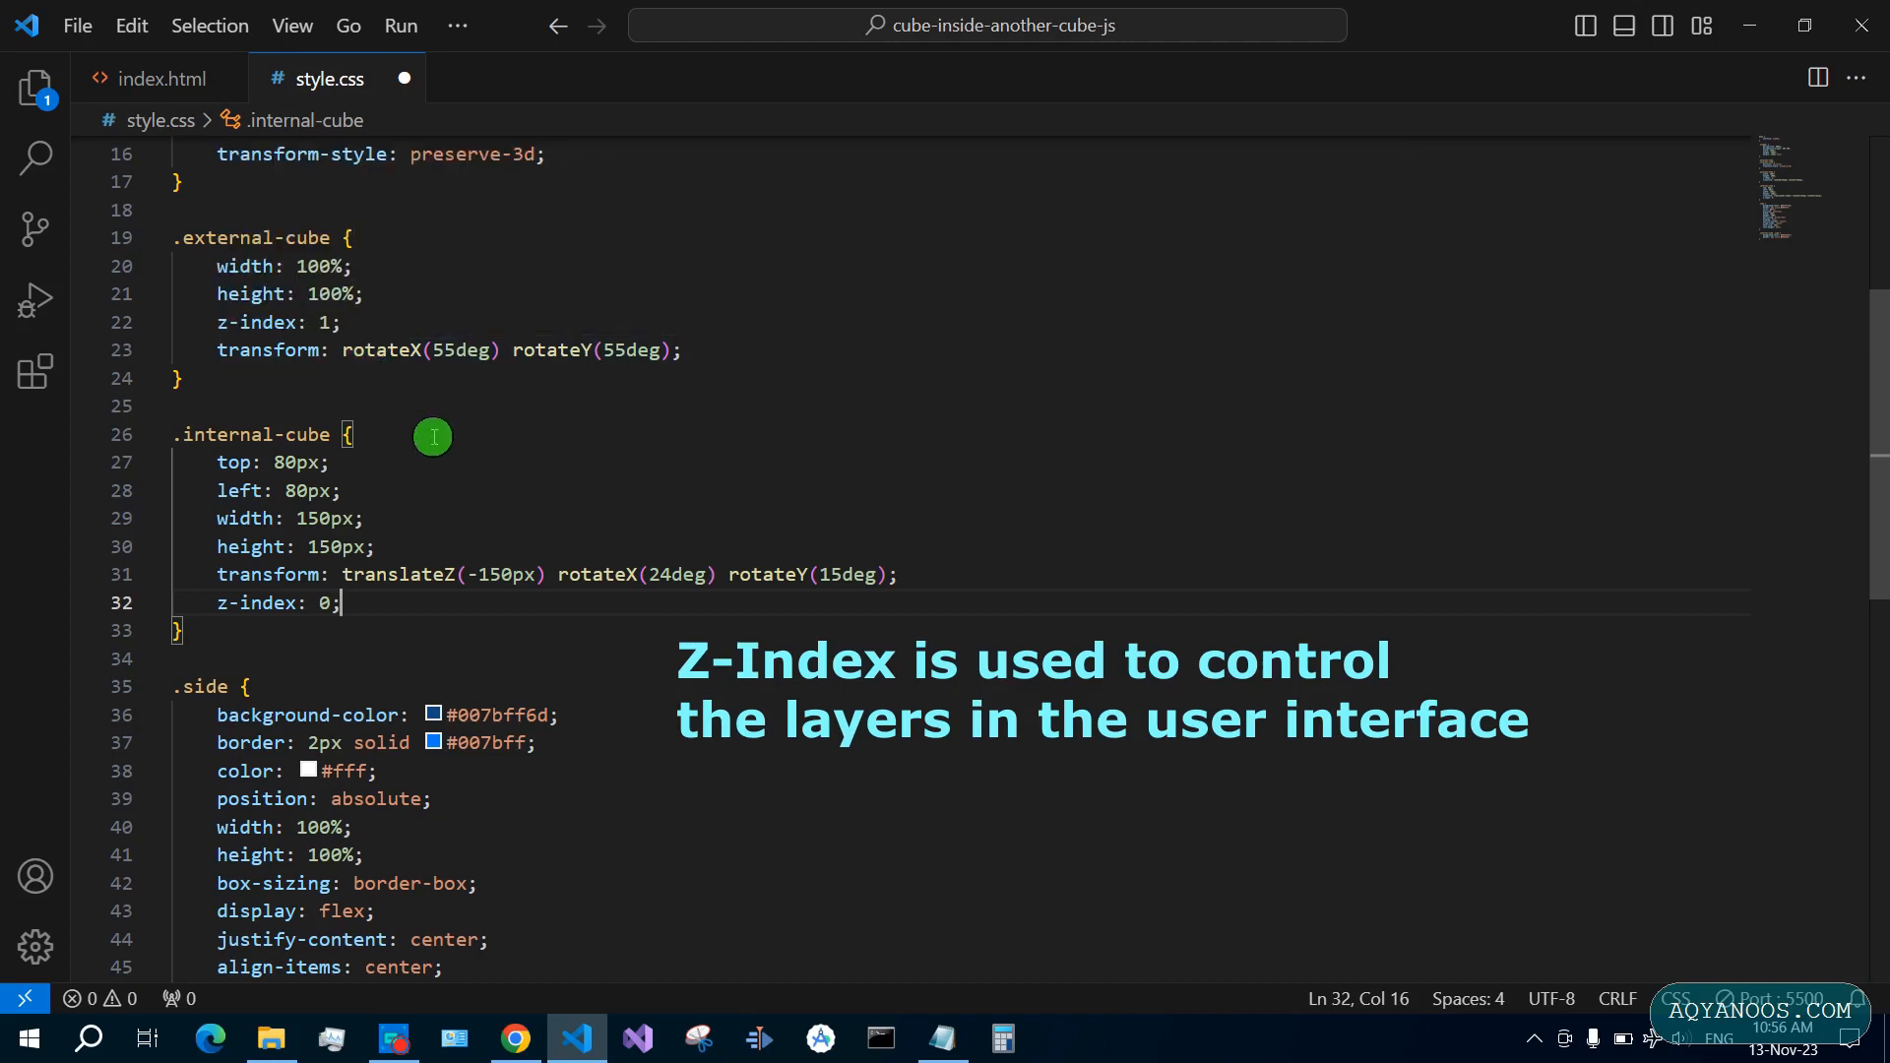
mouse_move(379, 617)
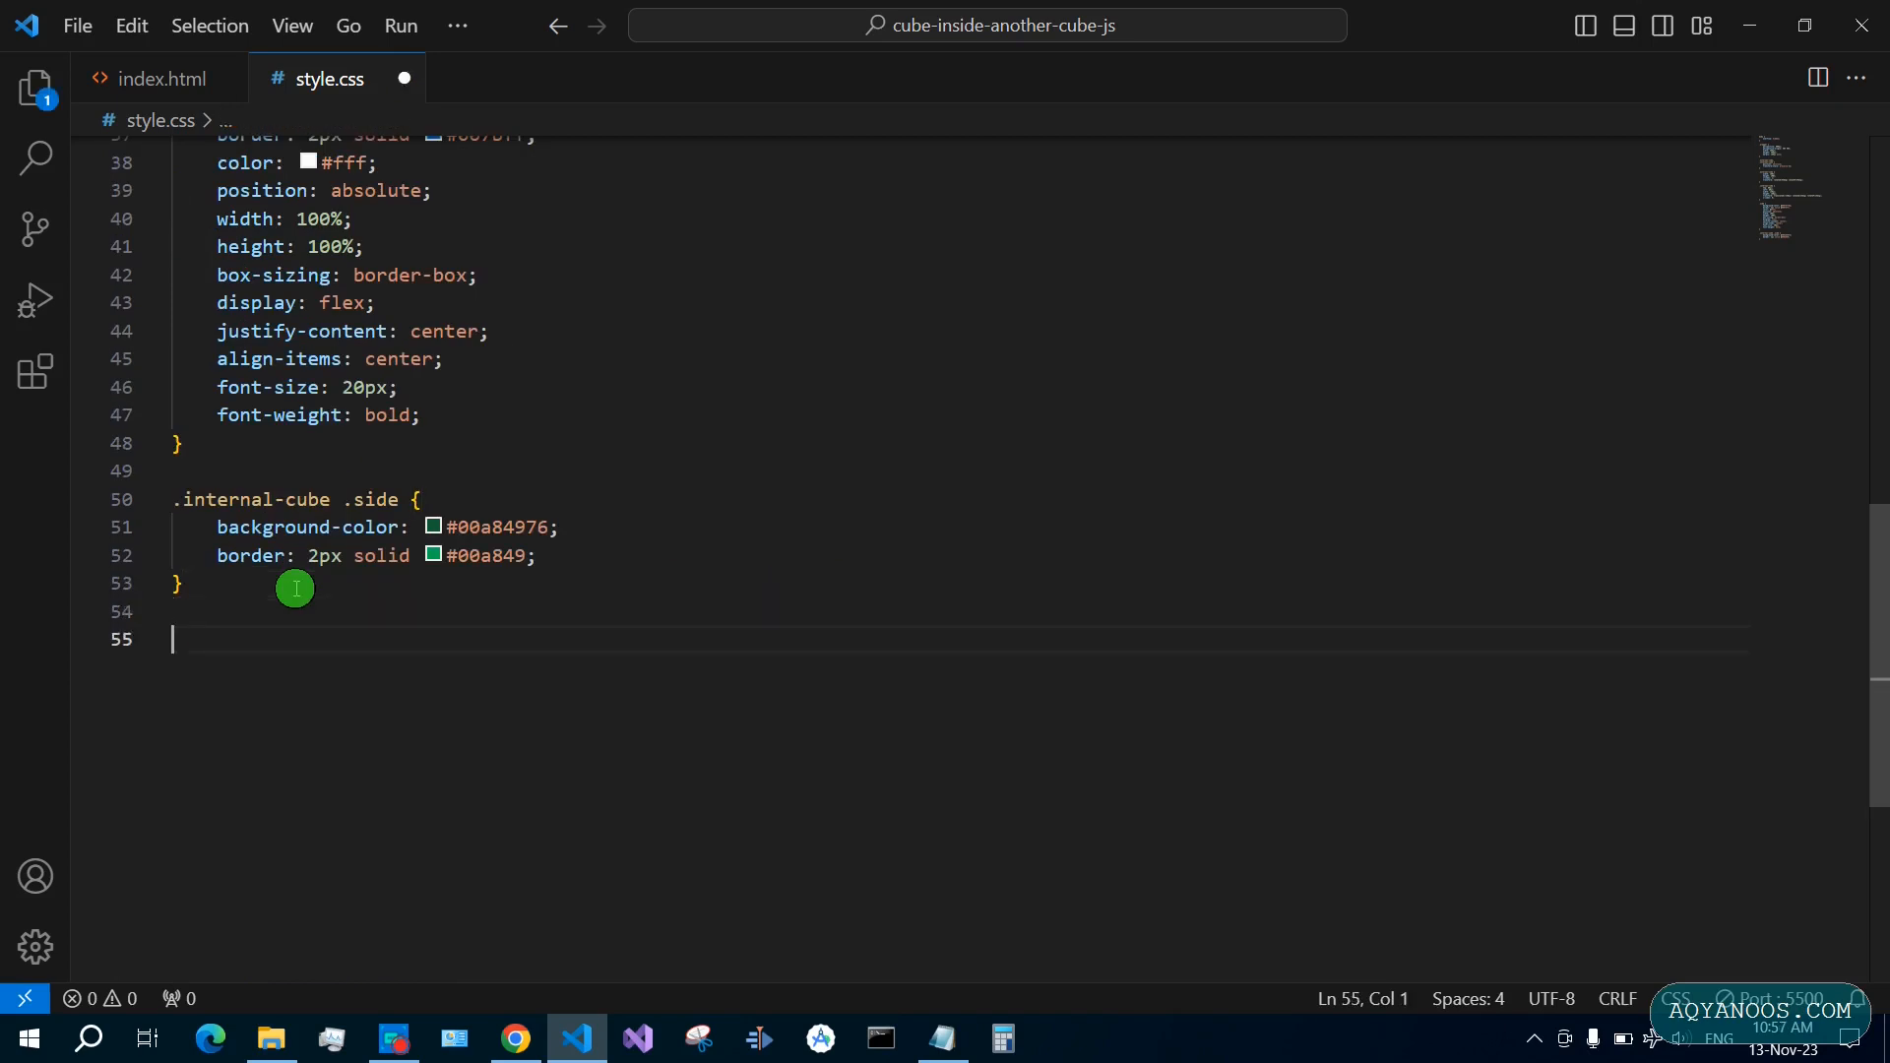
Add a .front rule with transform translateZ(150px), save, and preview the cube in Chrome
type(".")
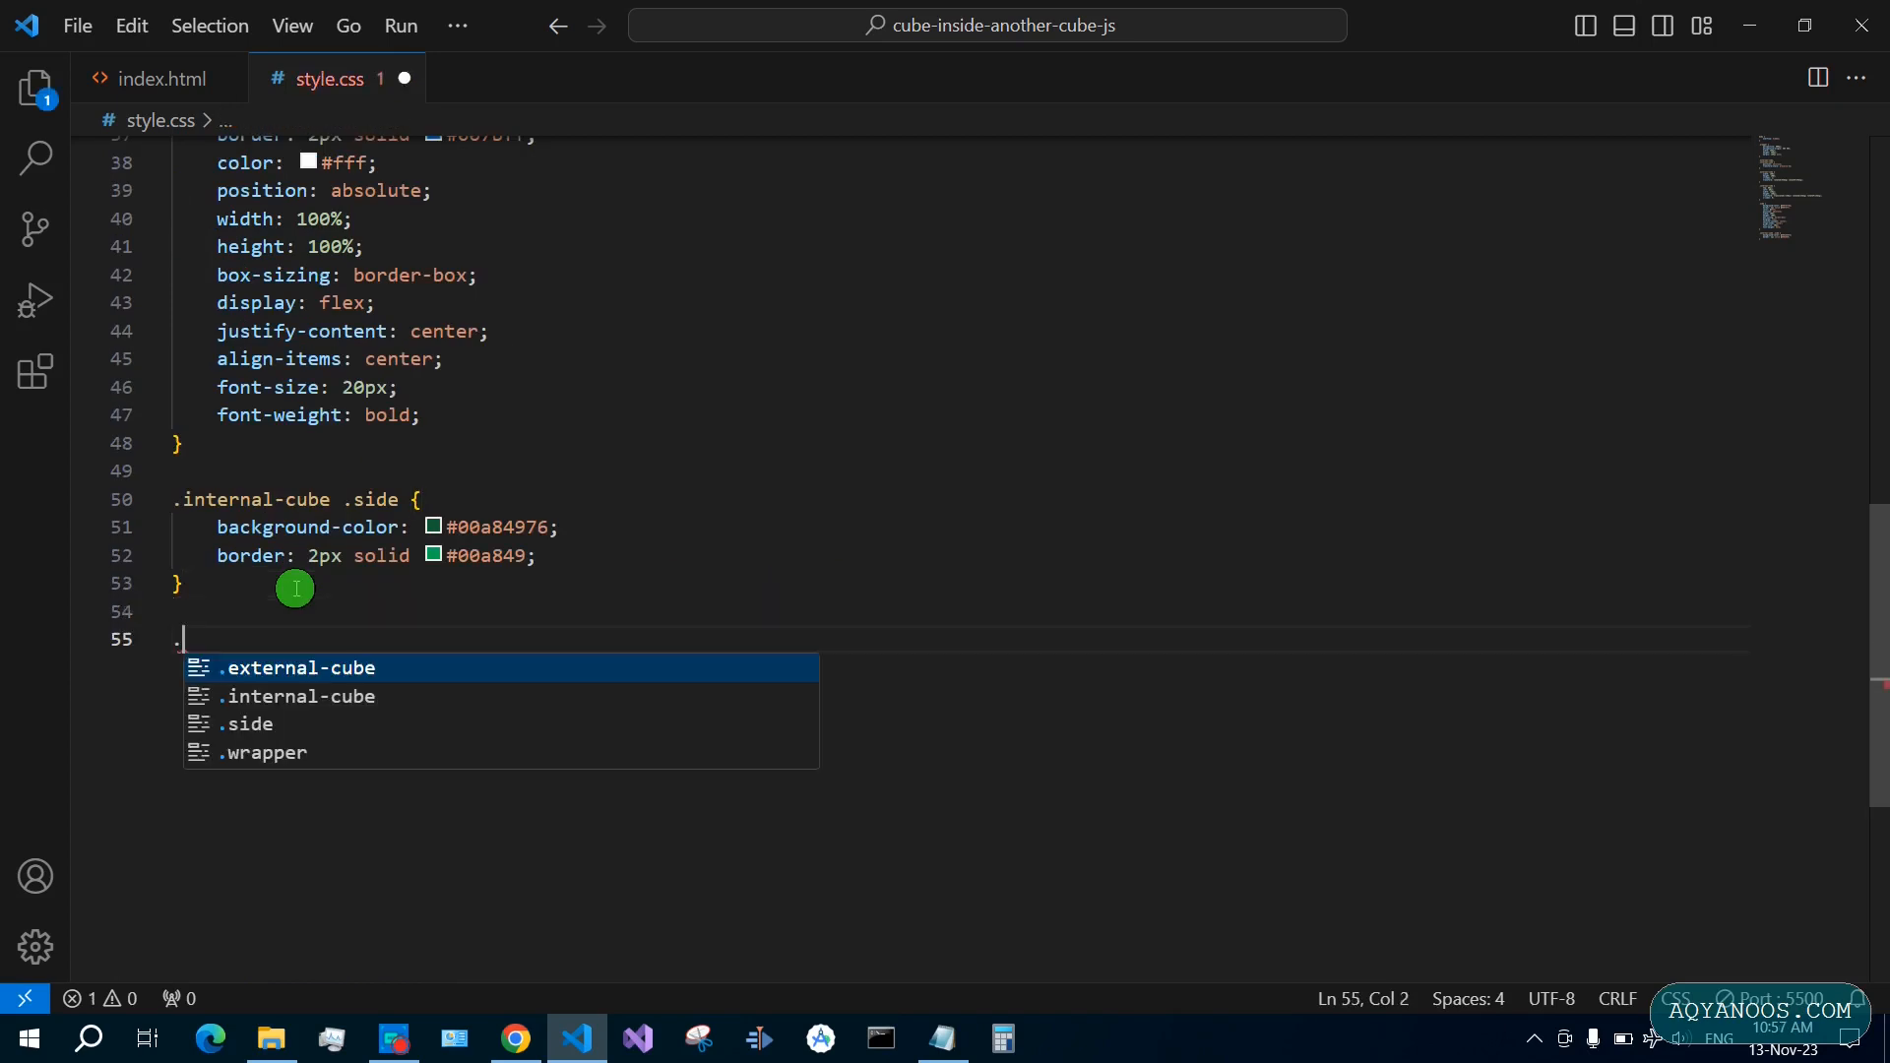
type("front {")
type("transform: ;")
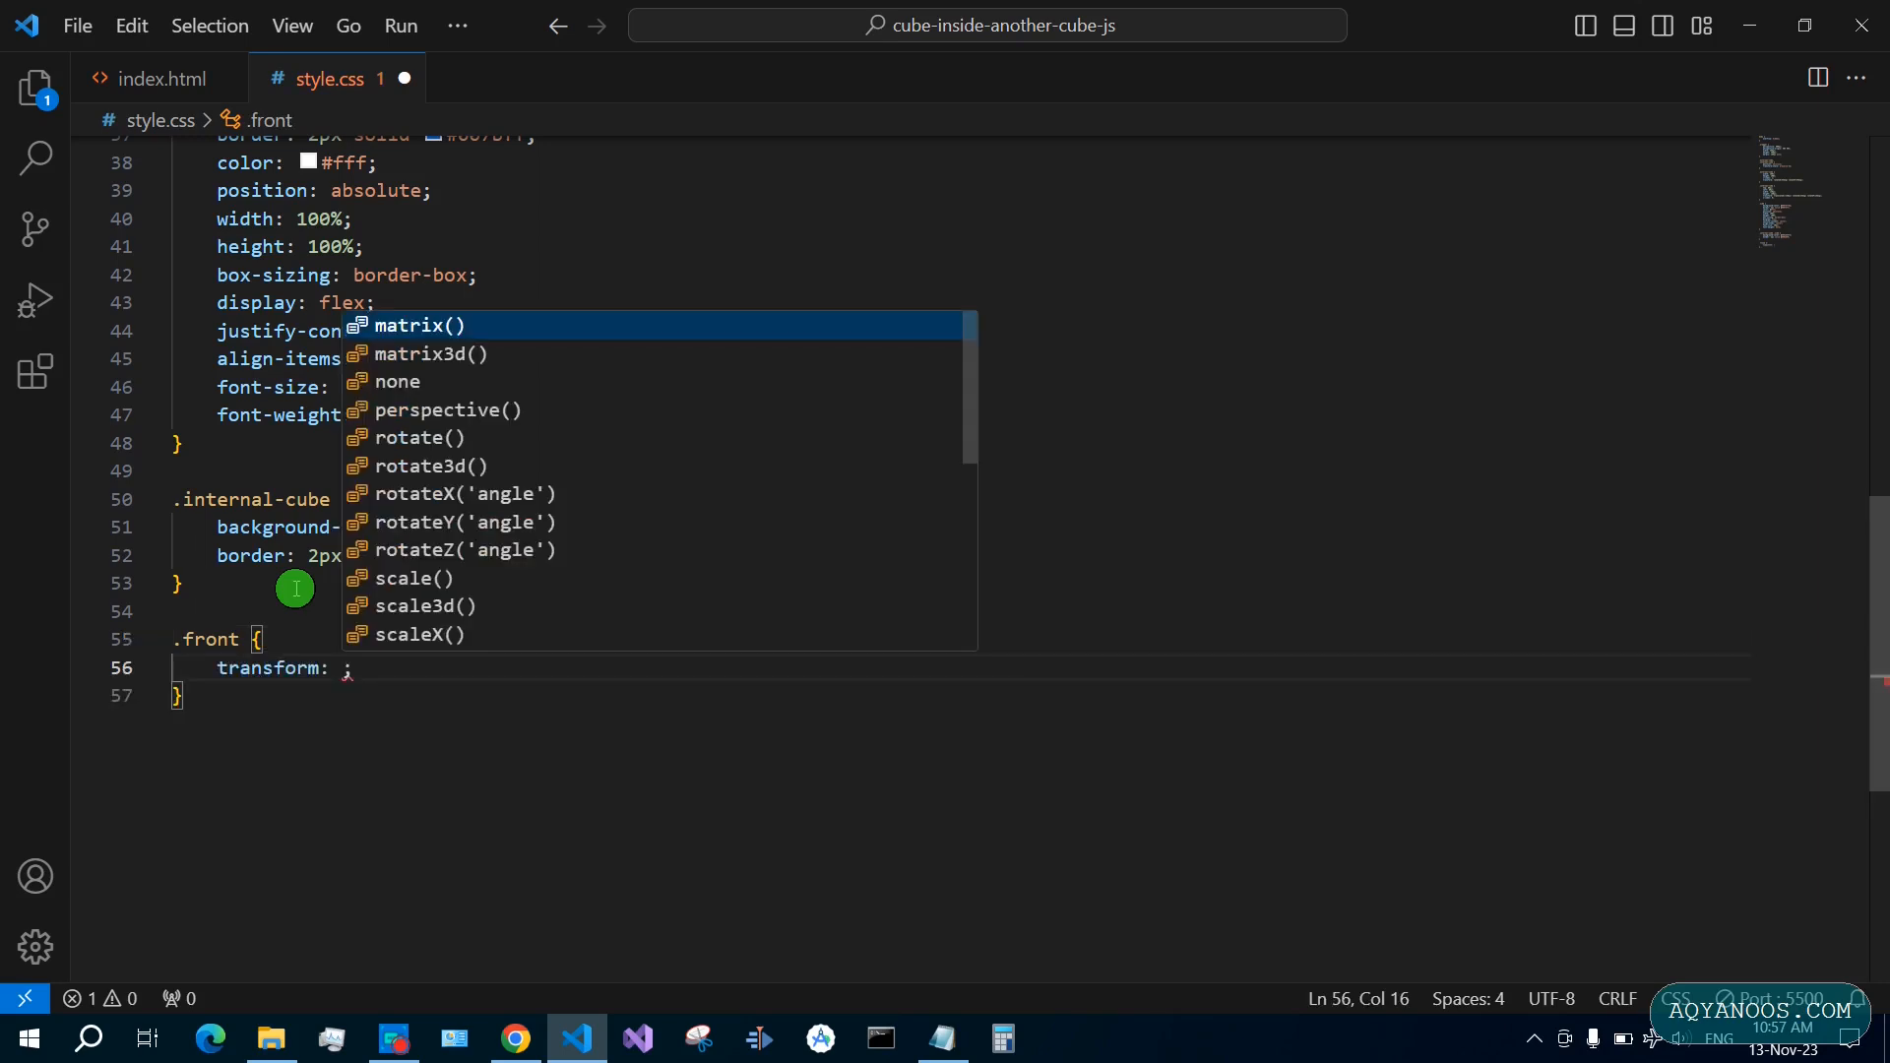
type("translateZ(150")
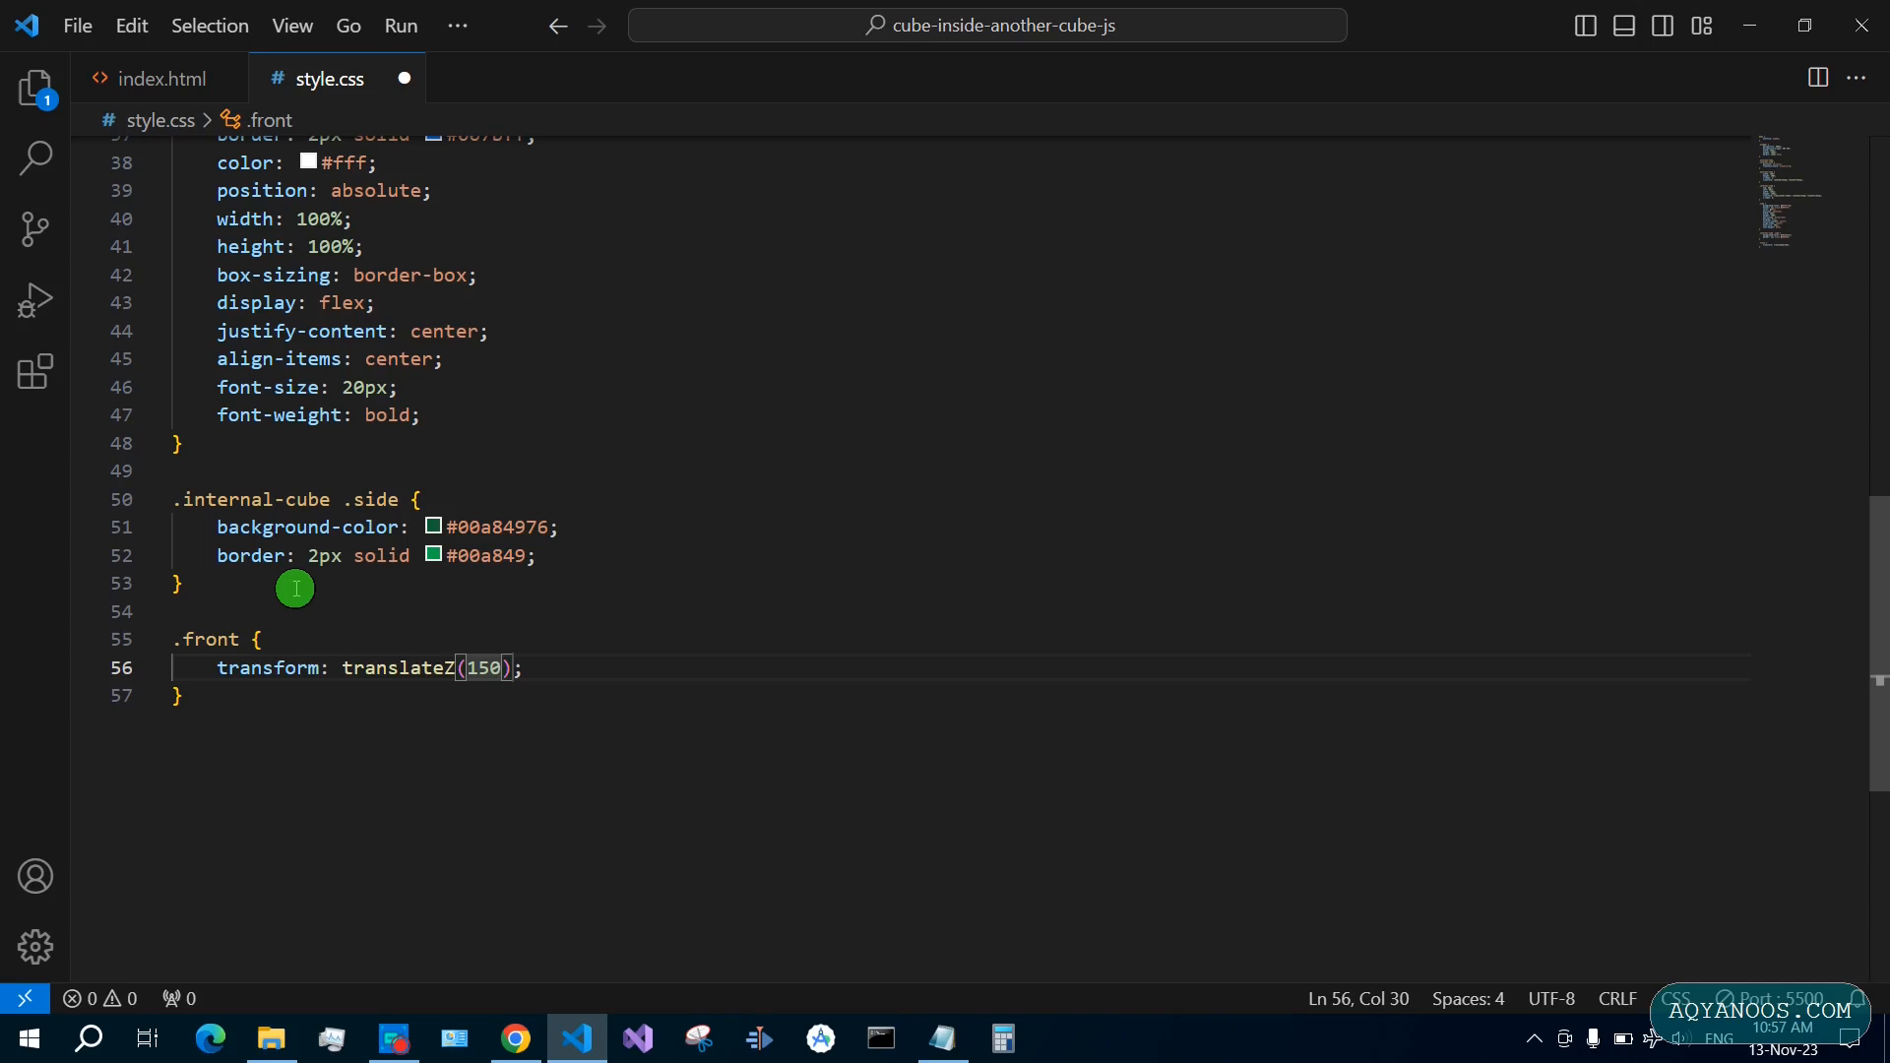
type("px")
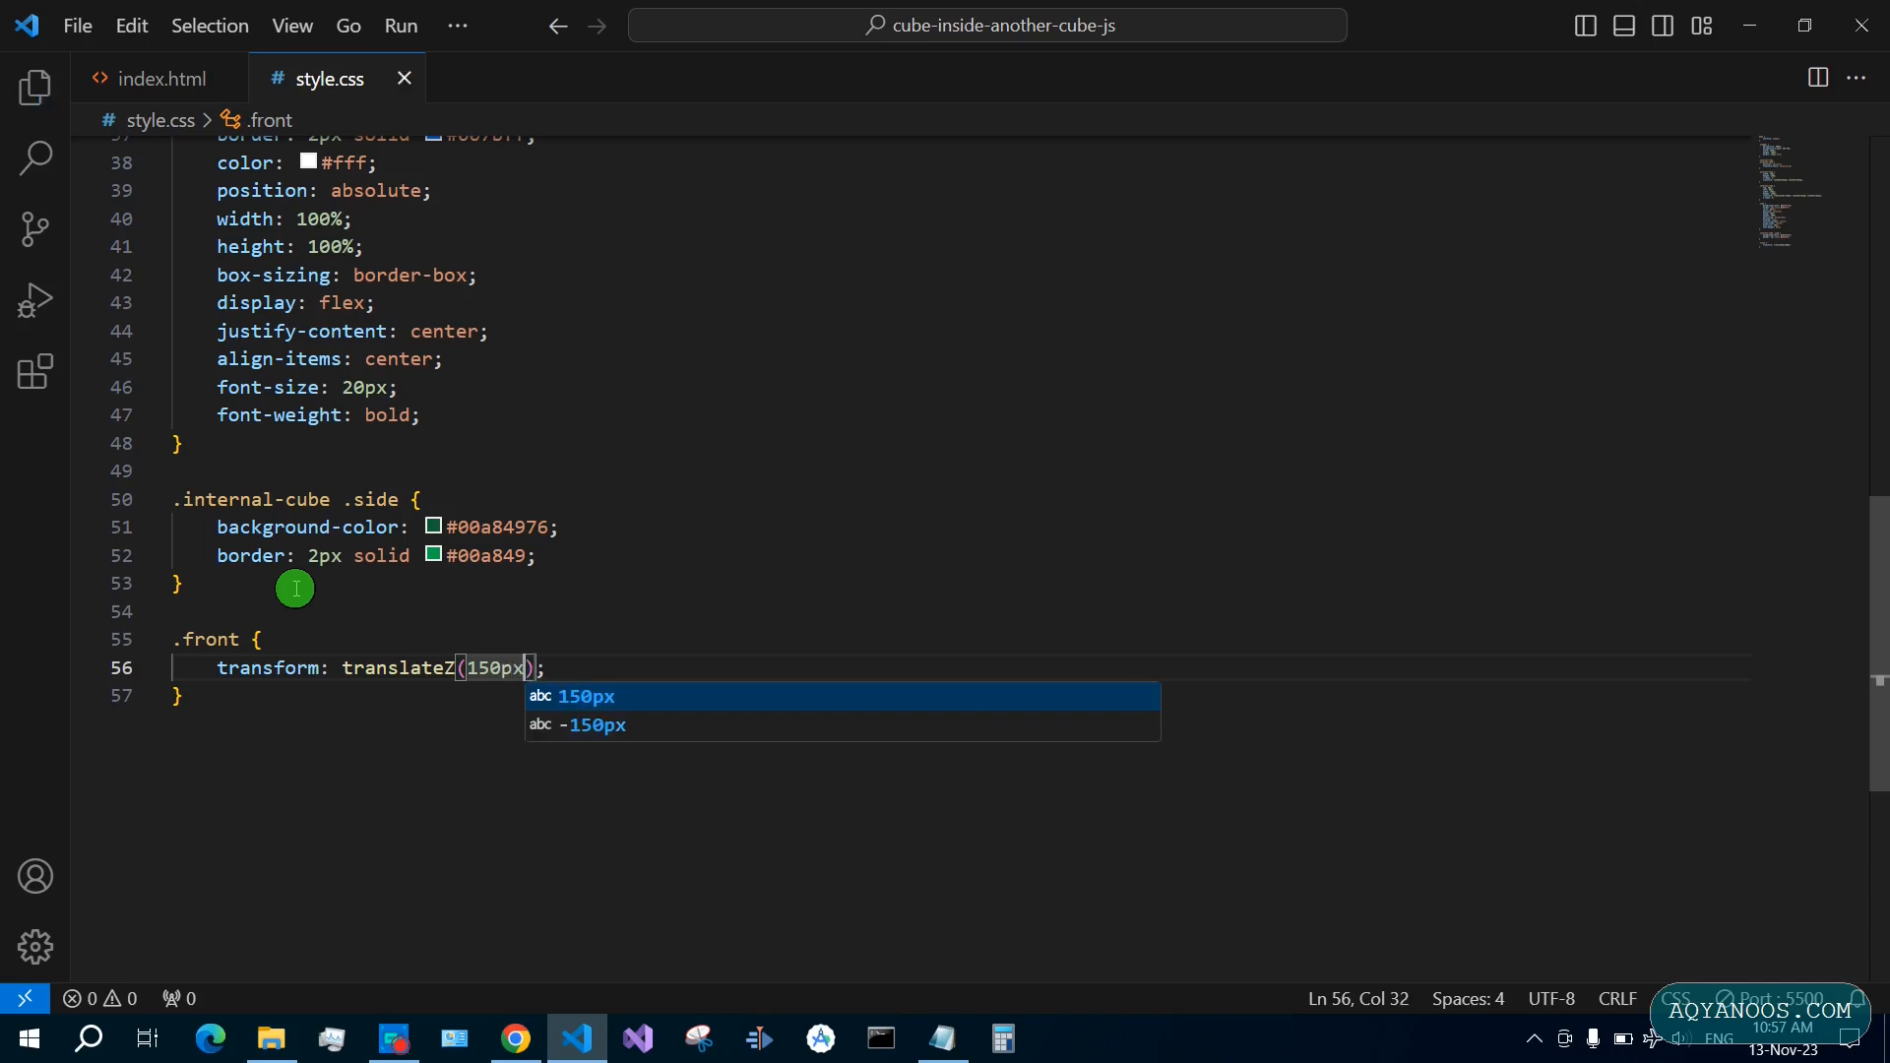
left_click(515, 1038)
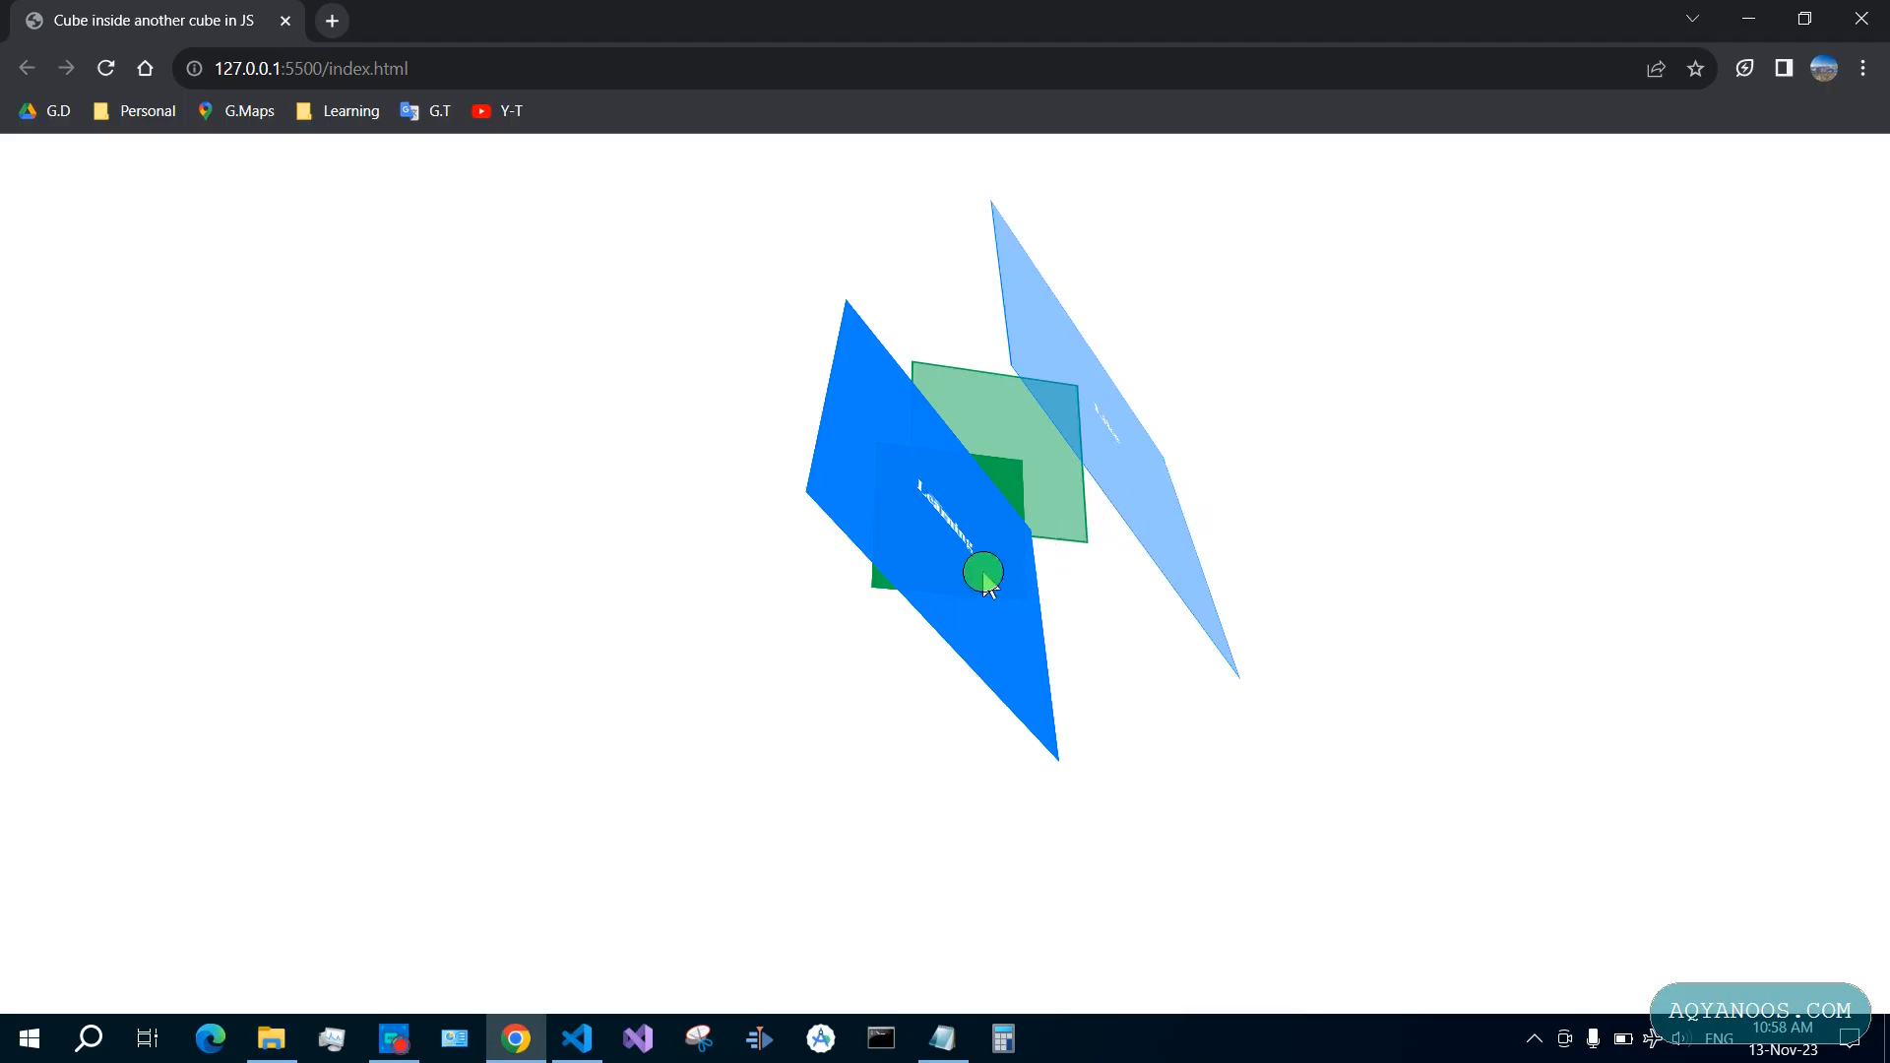
left_click(577, 1039)
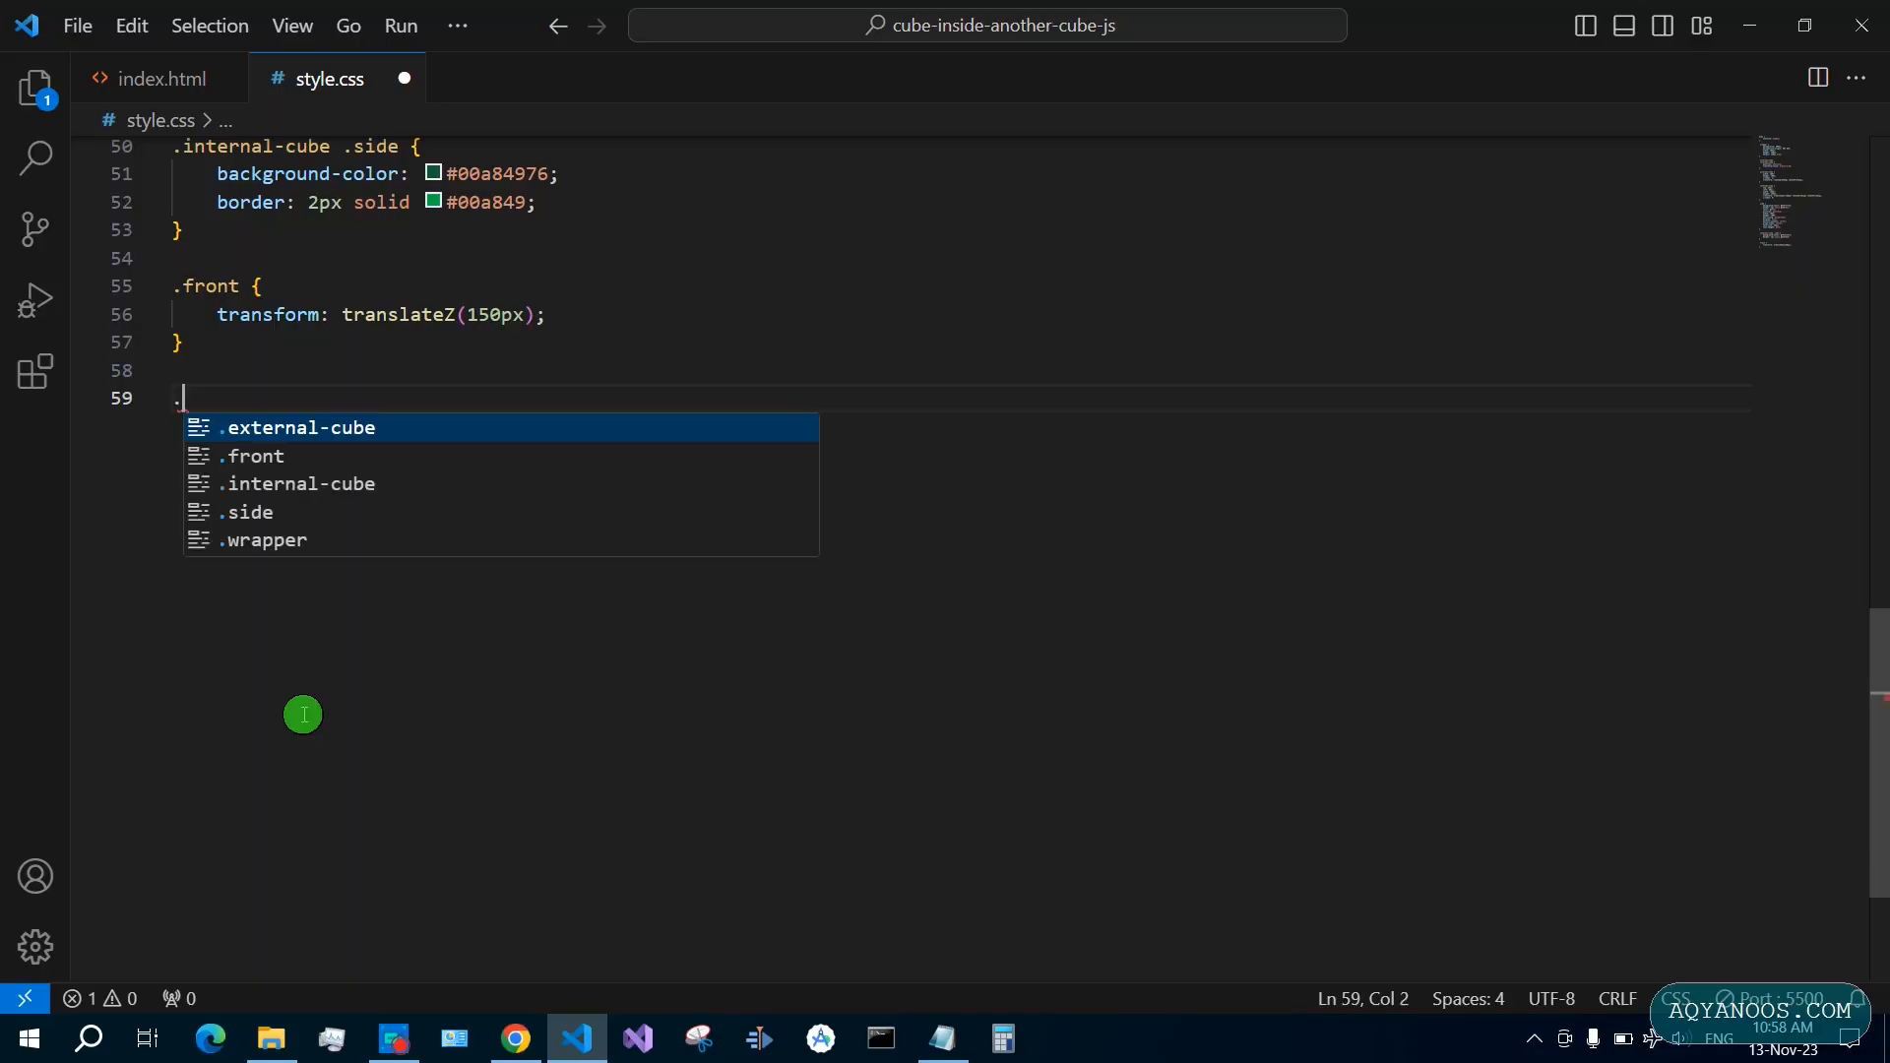
Add .back with rotateY(180deg) translateZ(150px), begin .left with rotateY(-90deg), and preview in Chrome
type("back {")
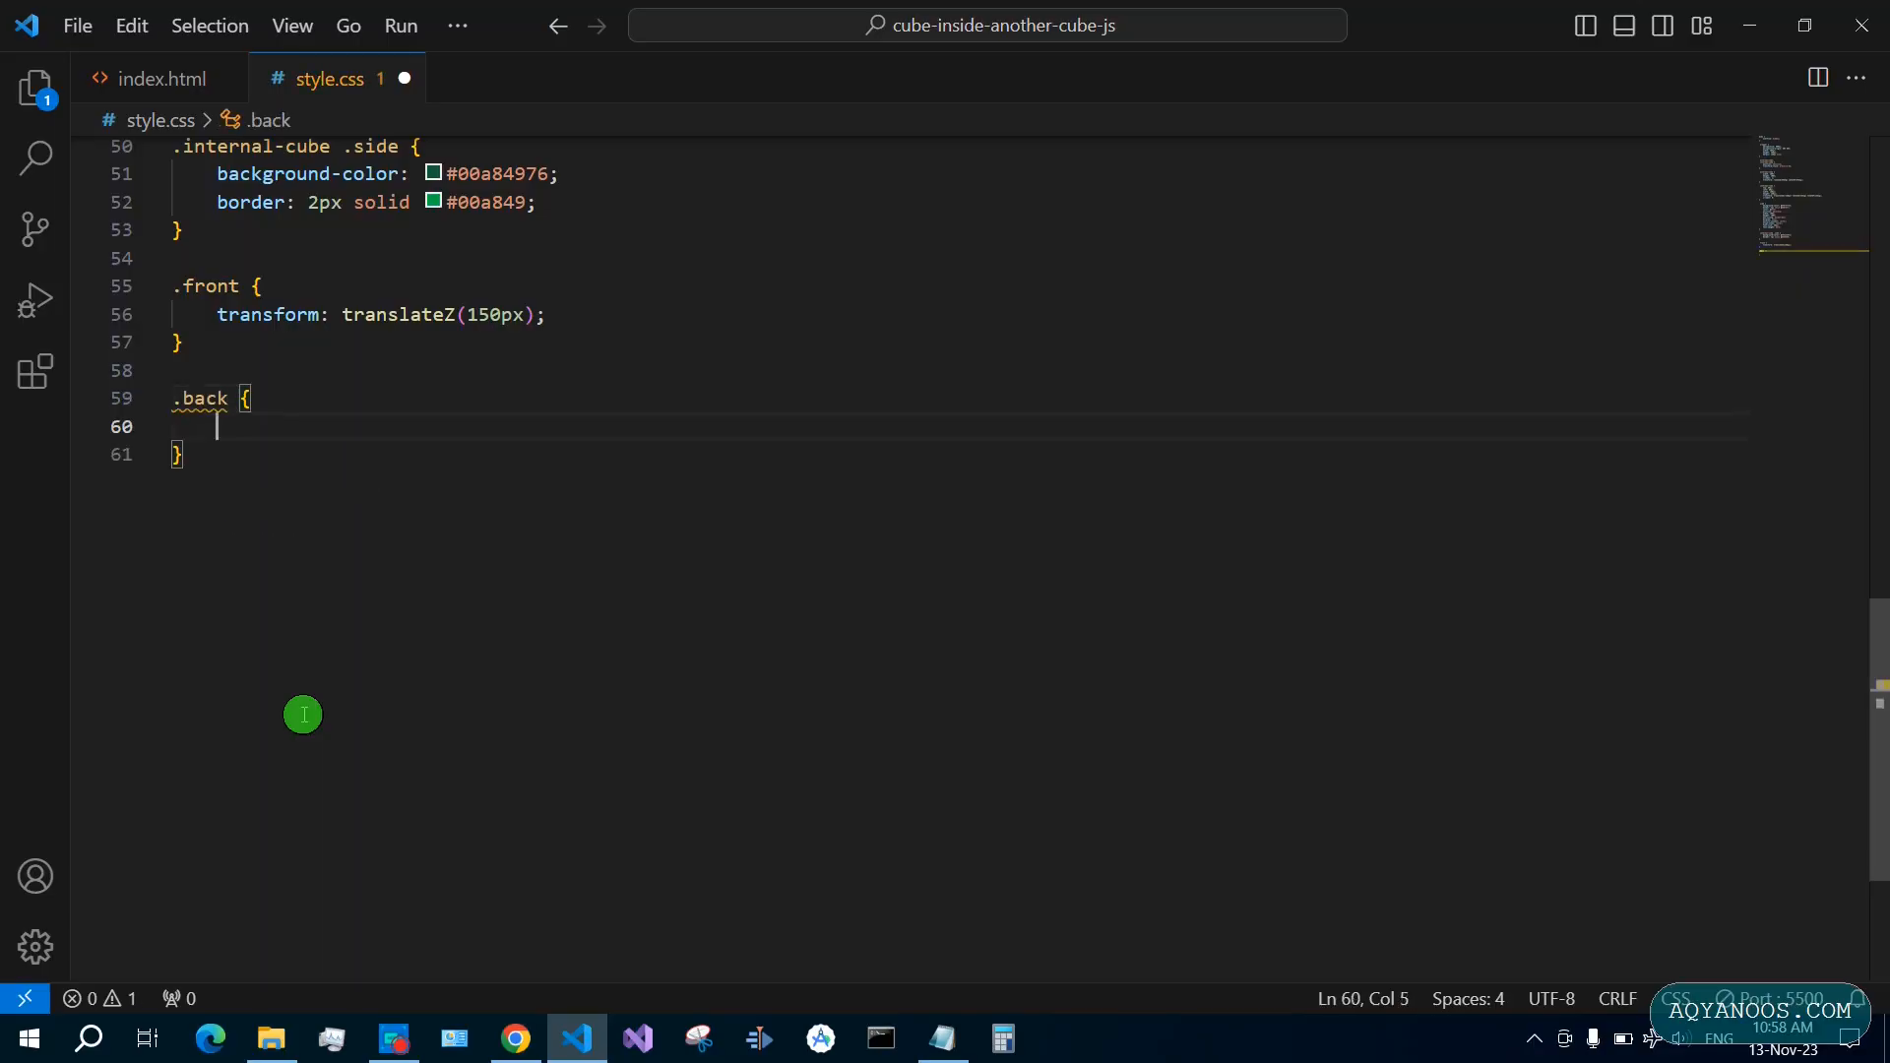
type("transform: ;")
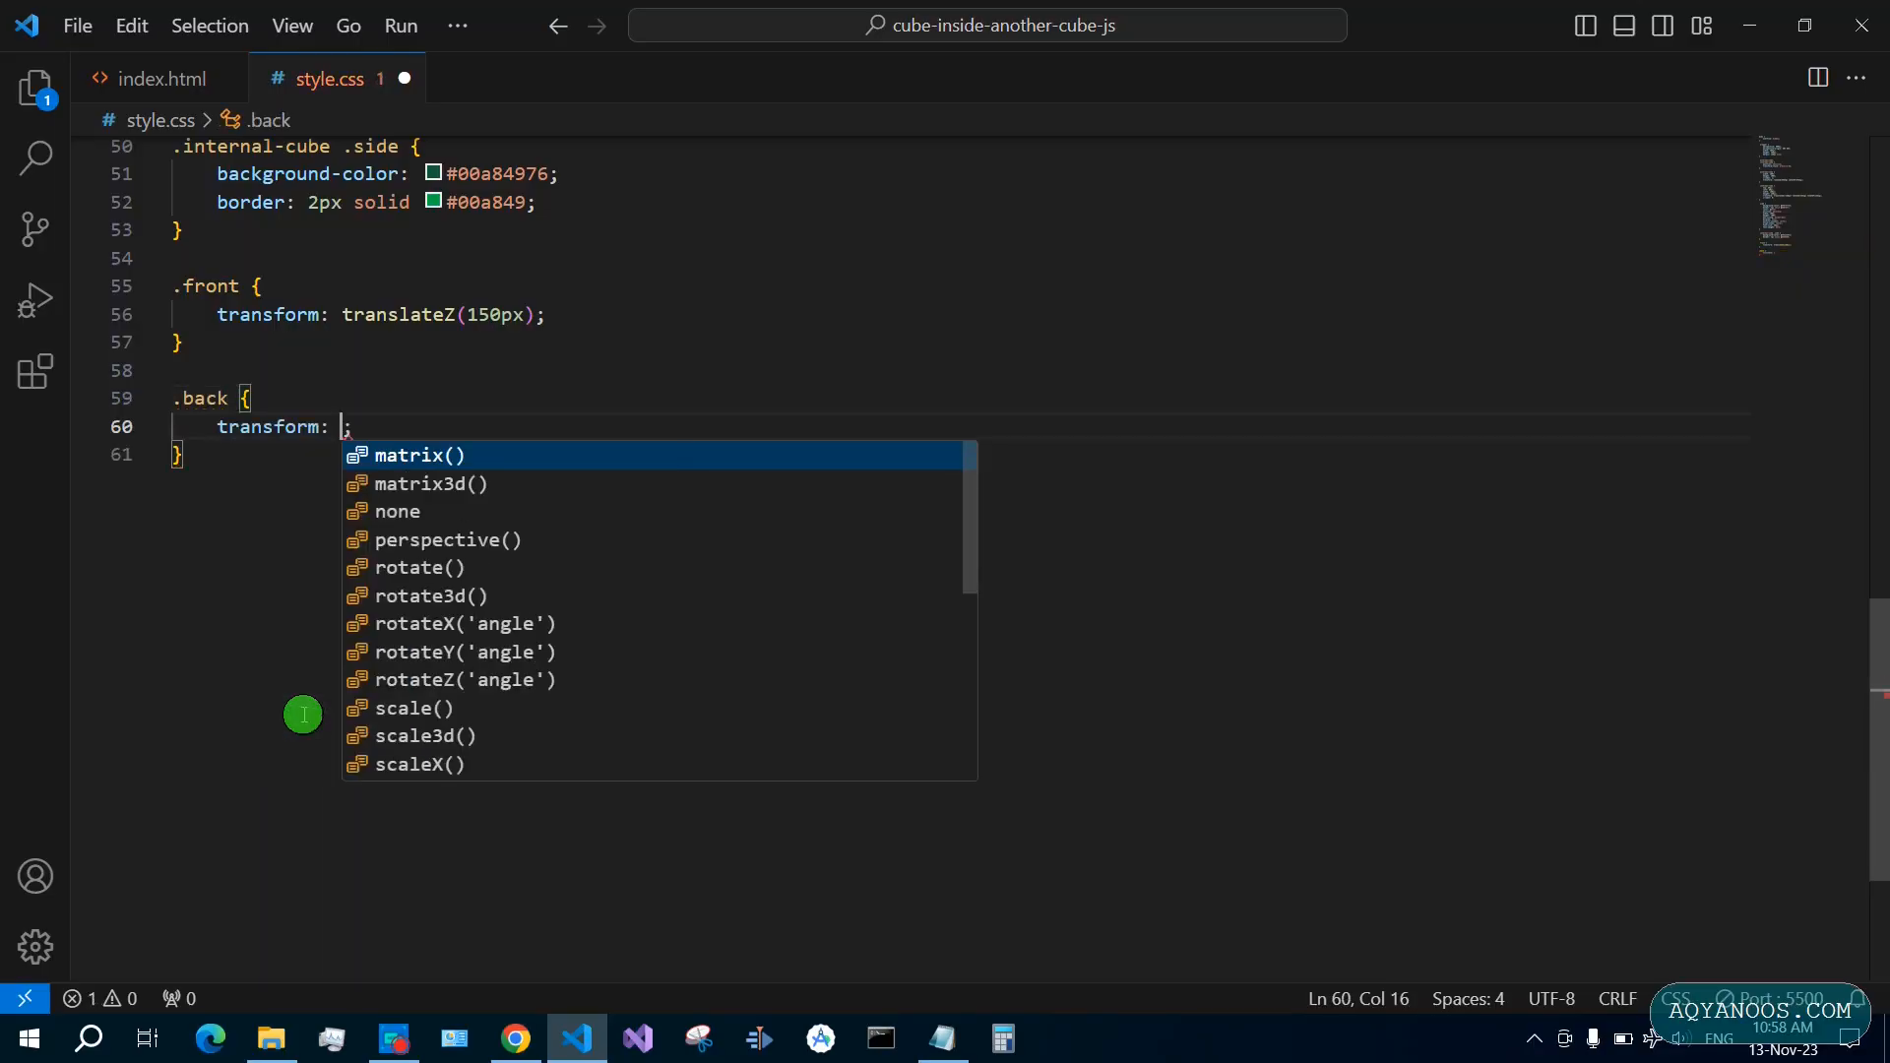
type("tr")
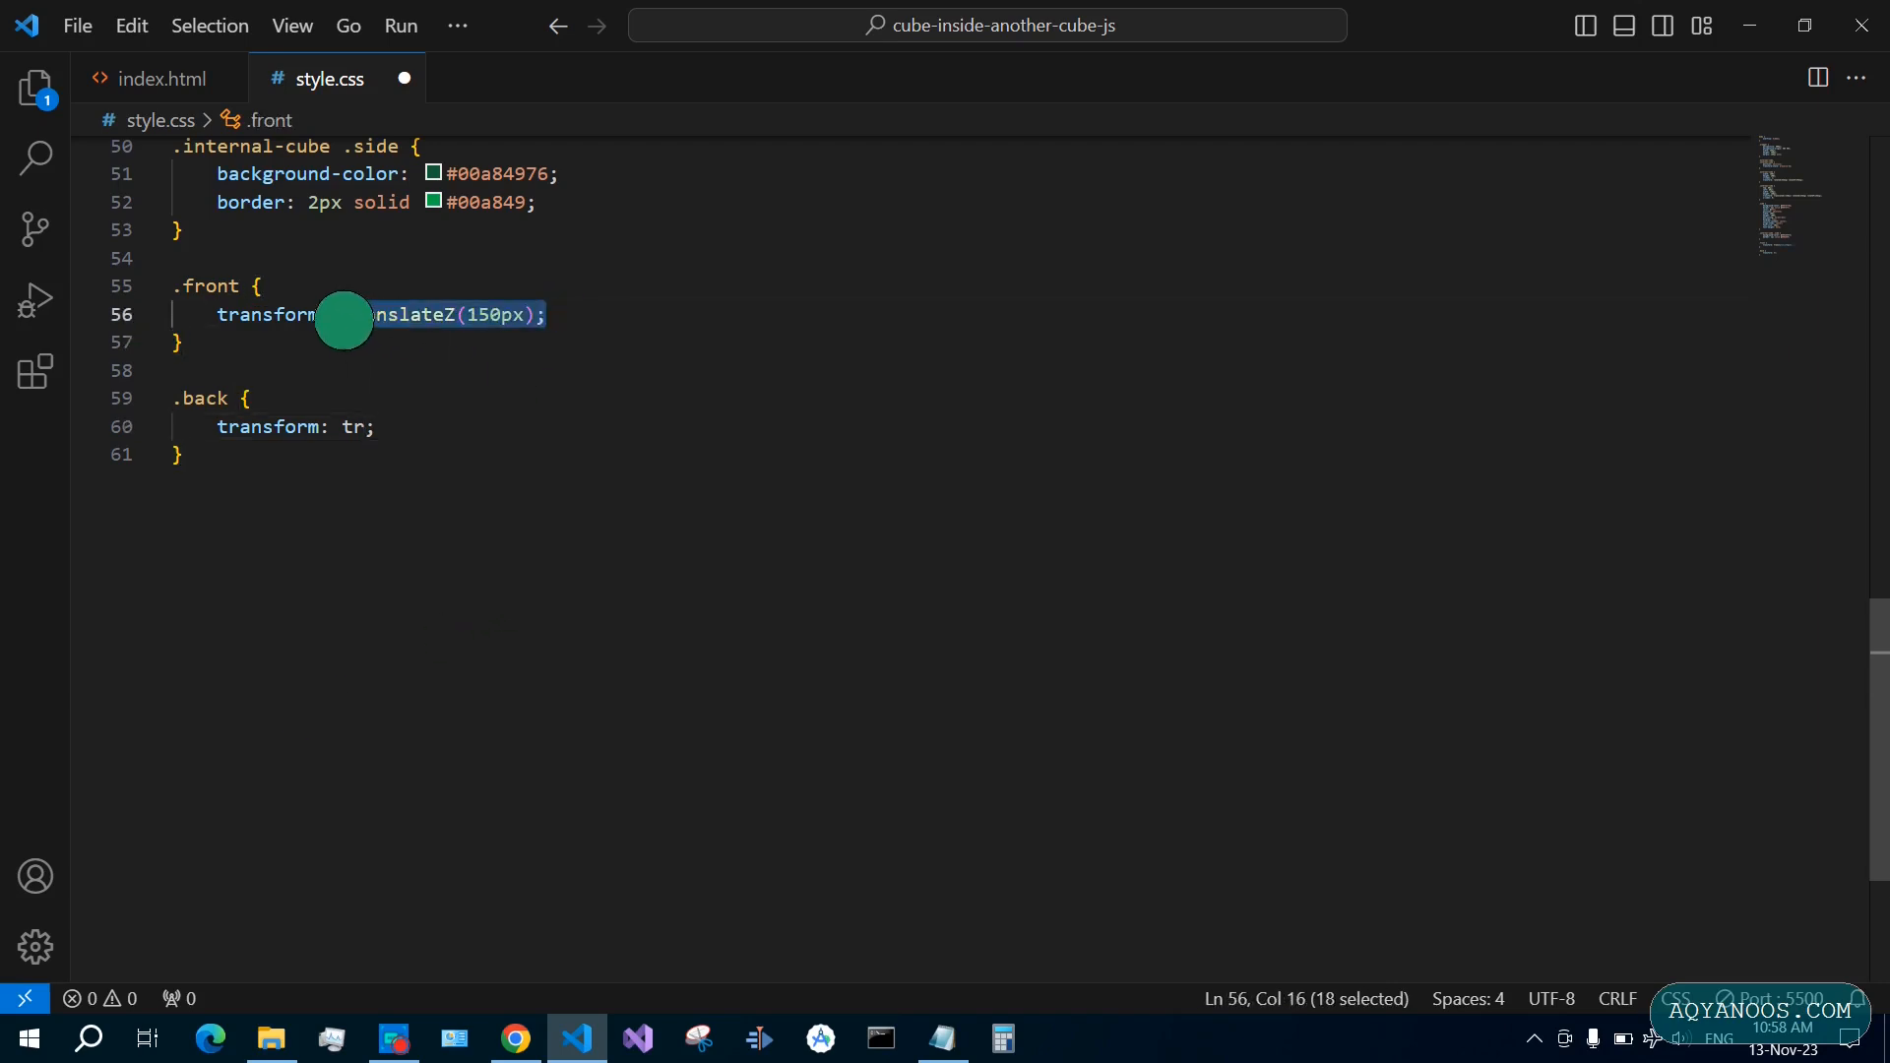
mouse_move(401, 427)
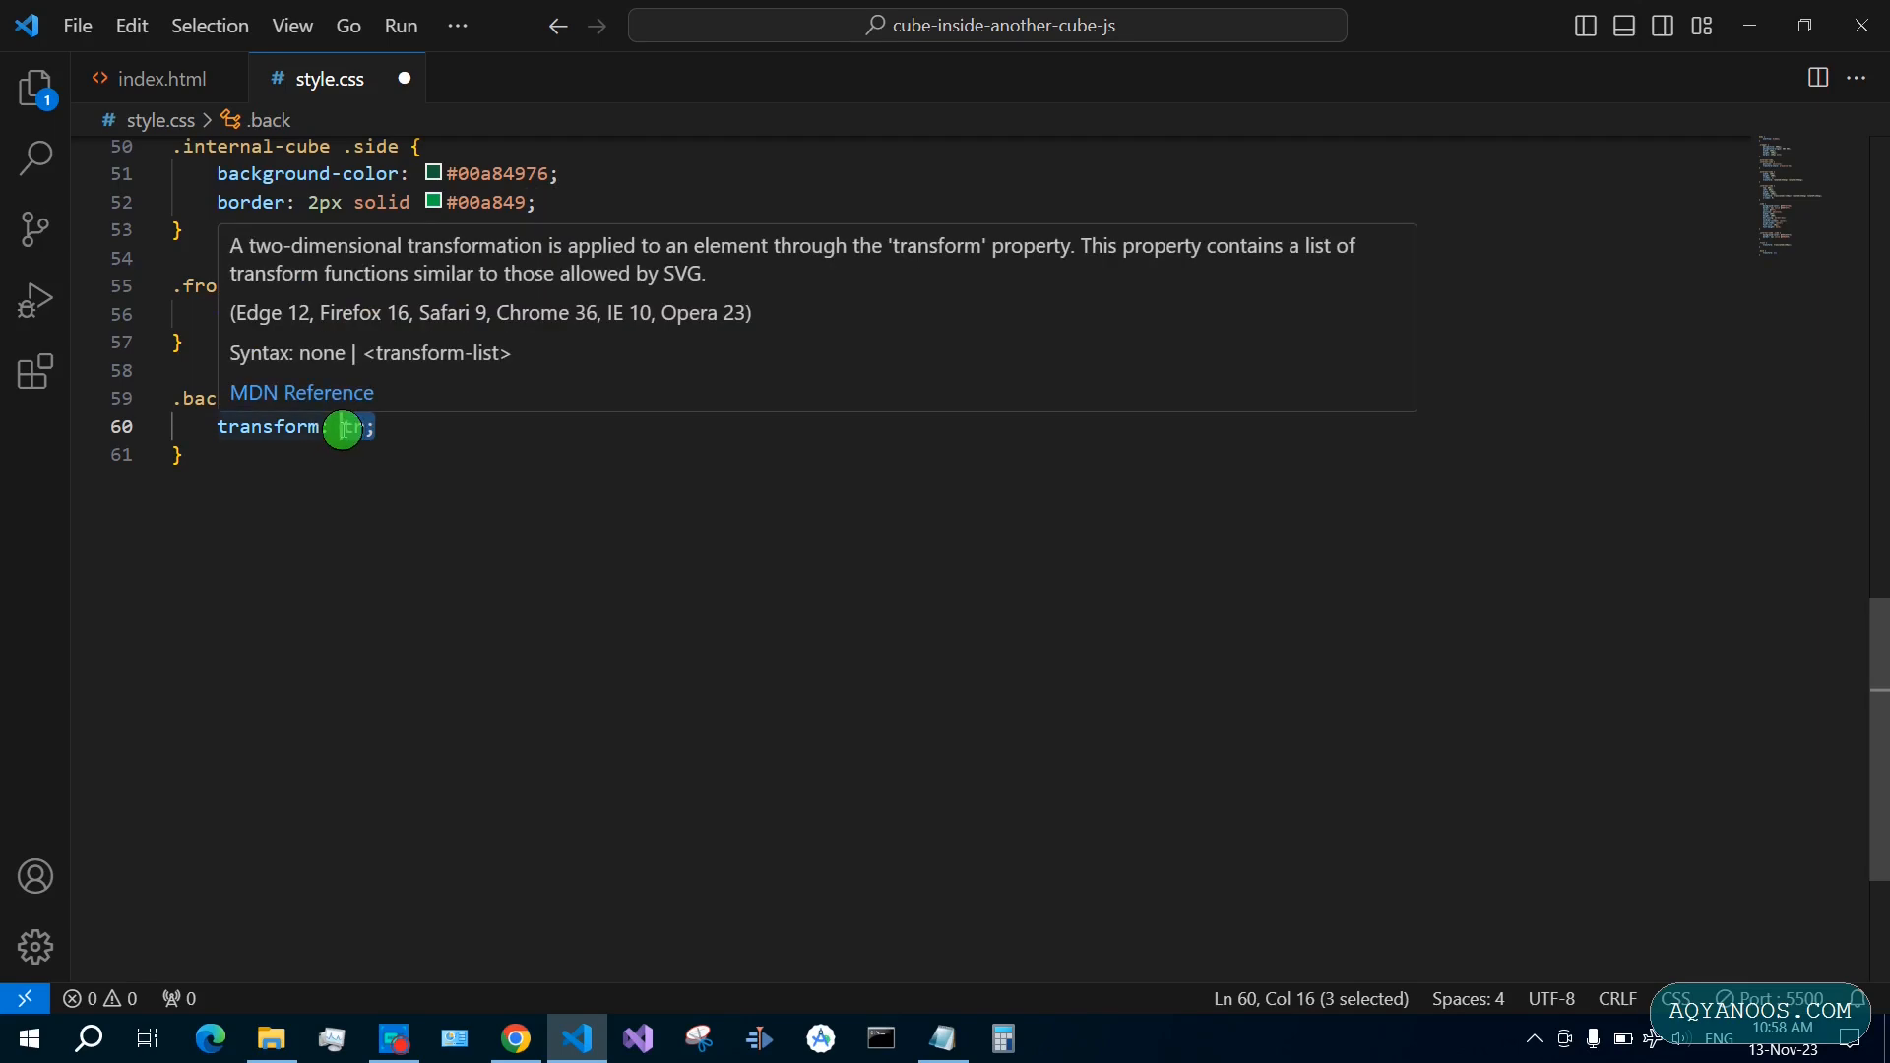
type("translateZ(150px)")
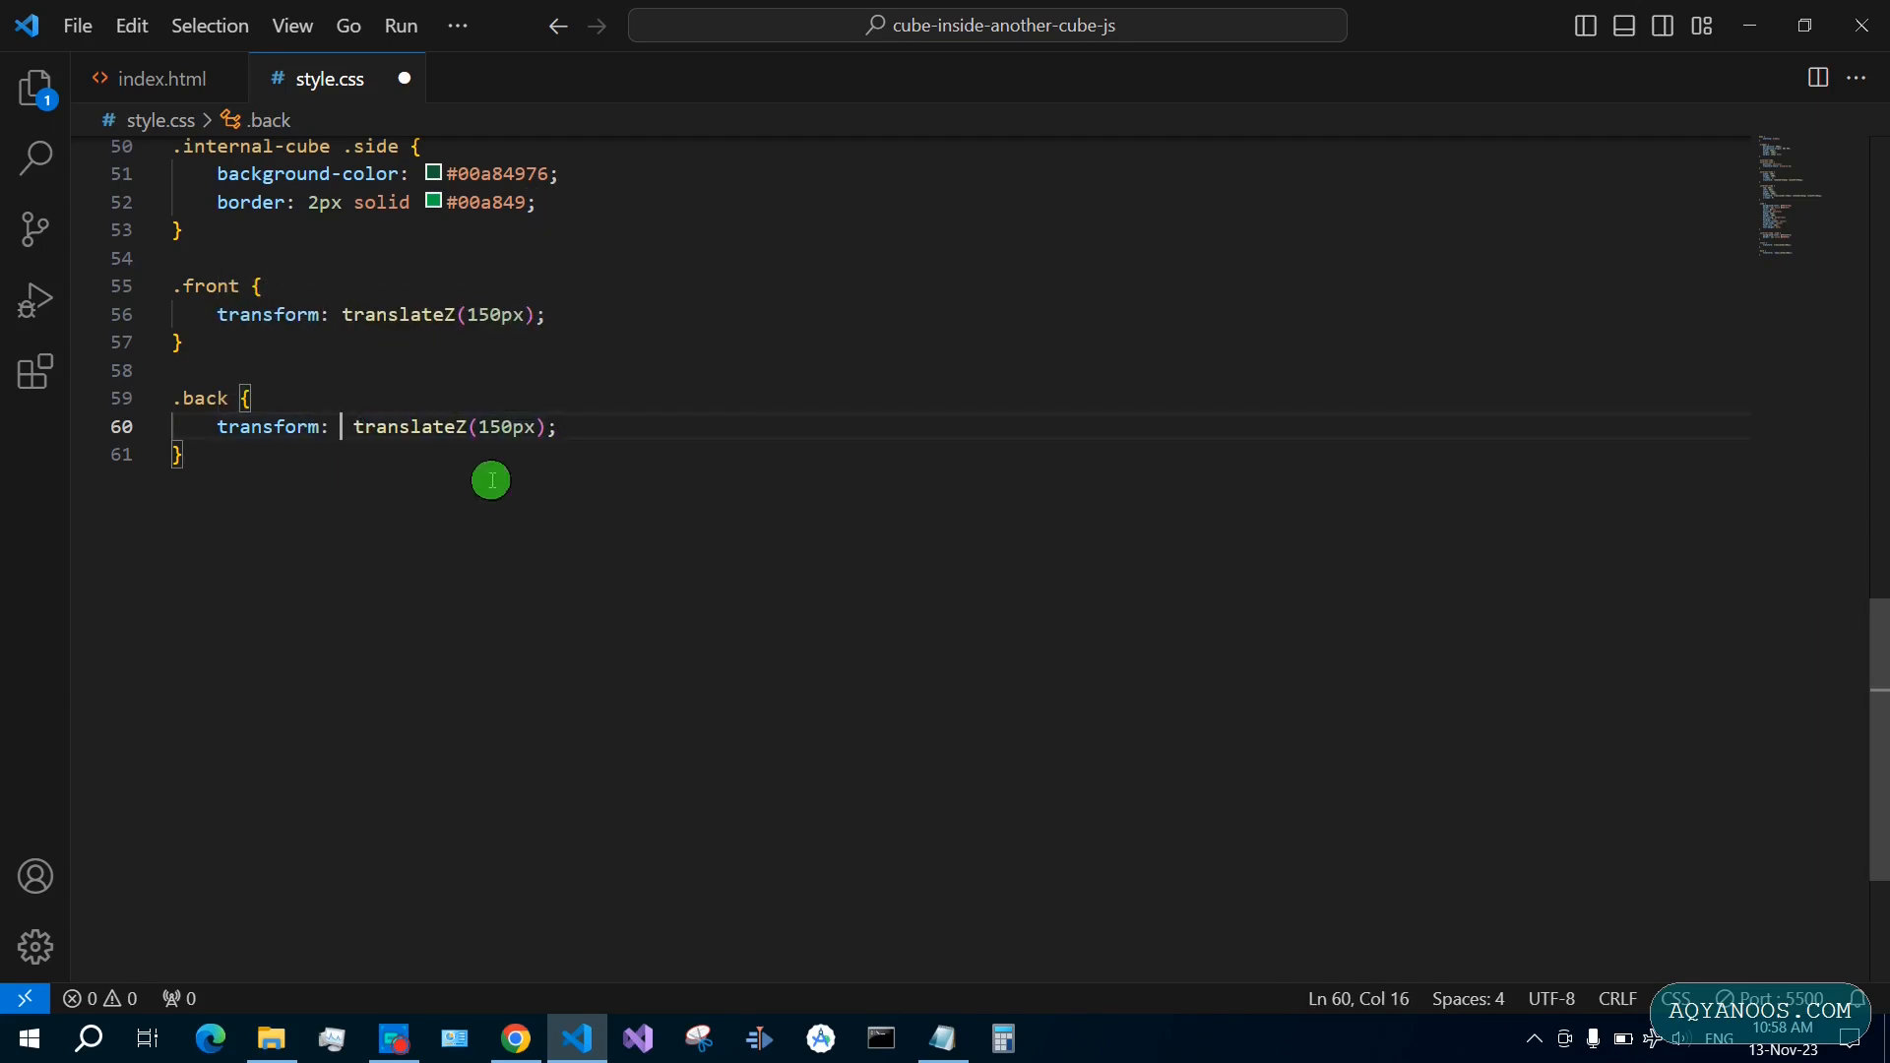
type("rotateY(180deg")
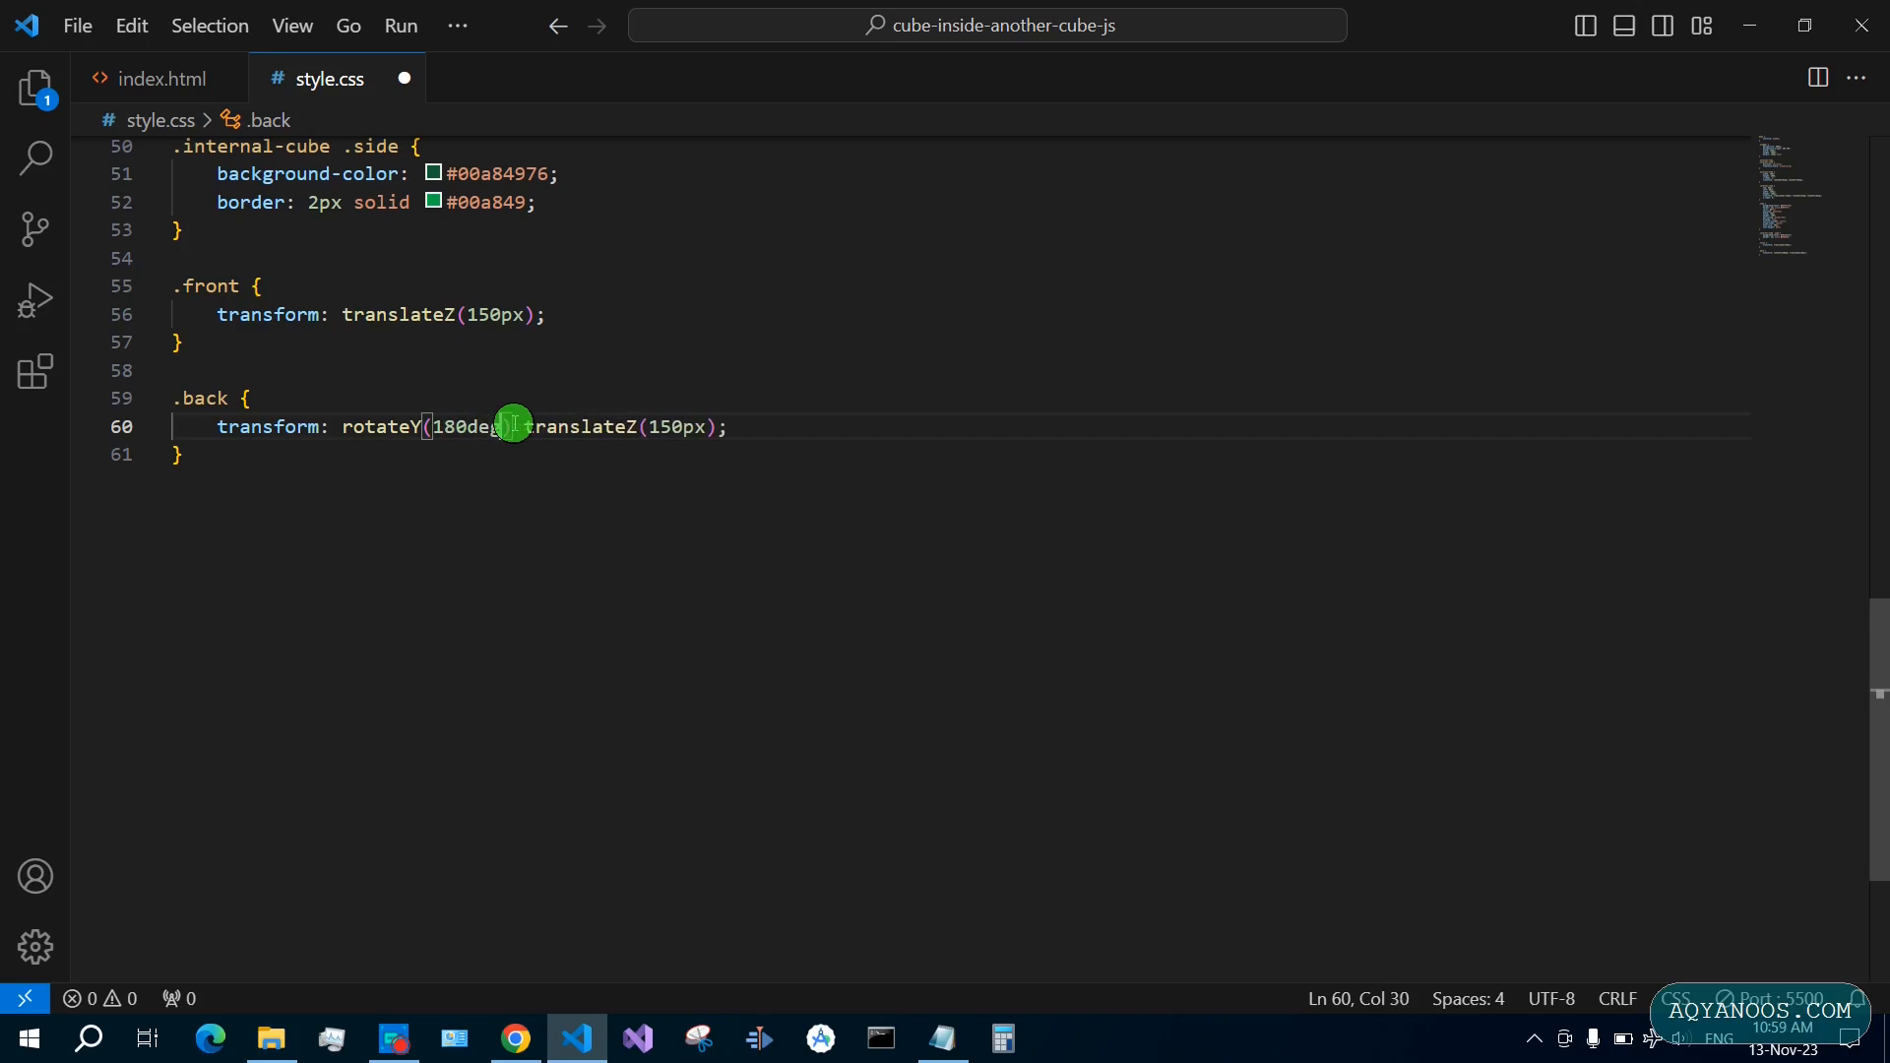
left_click(515, 1038)
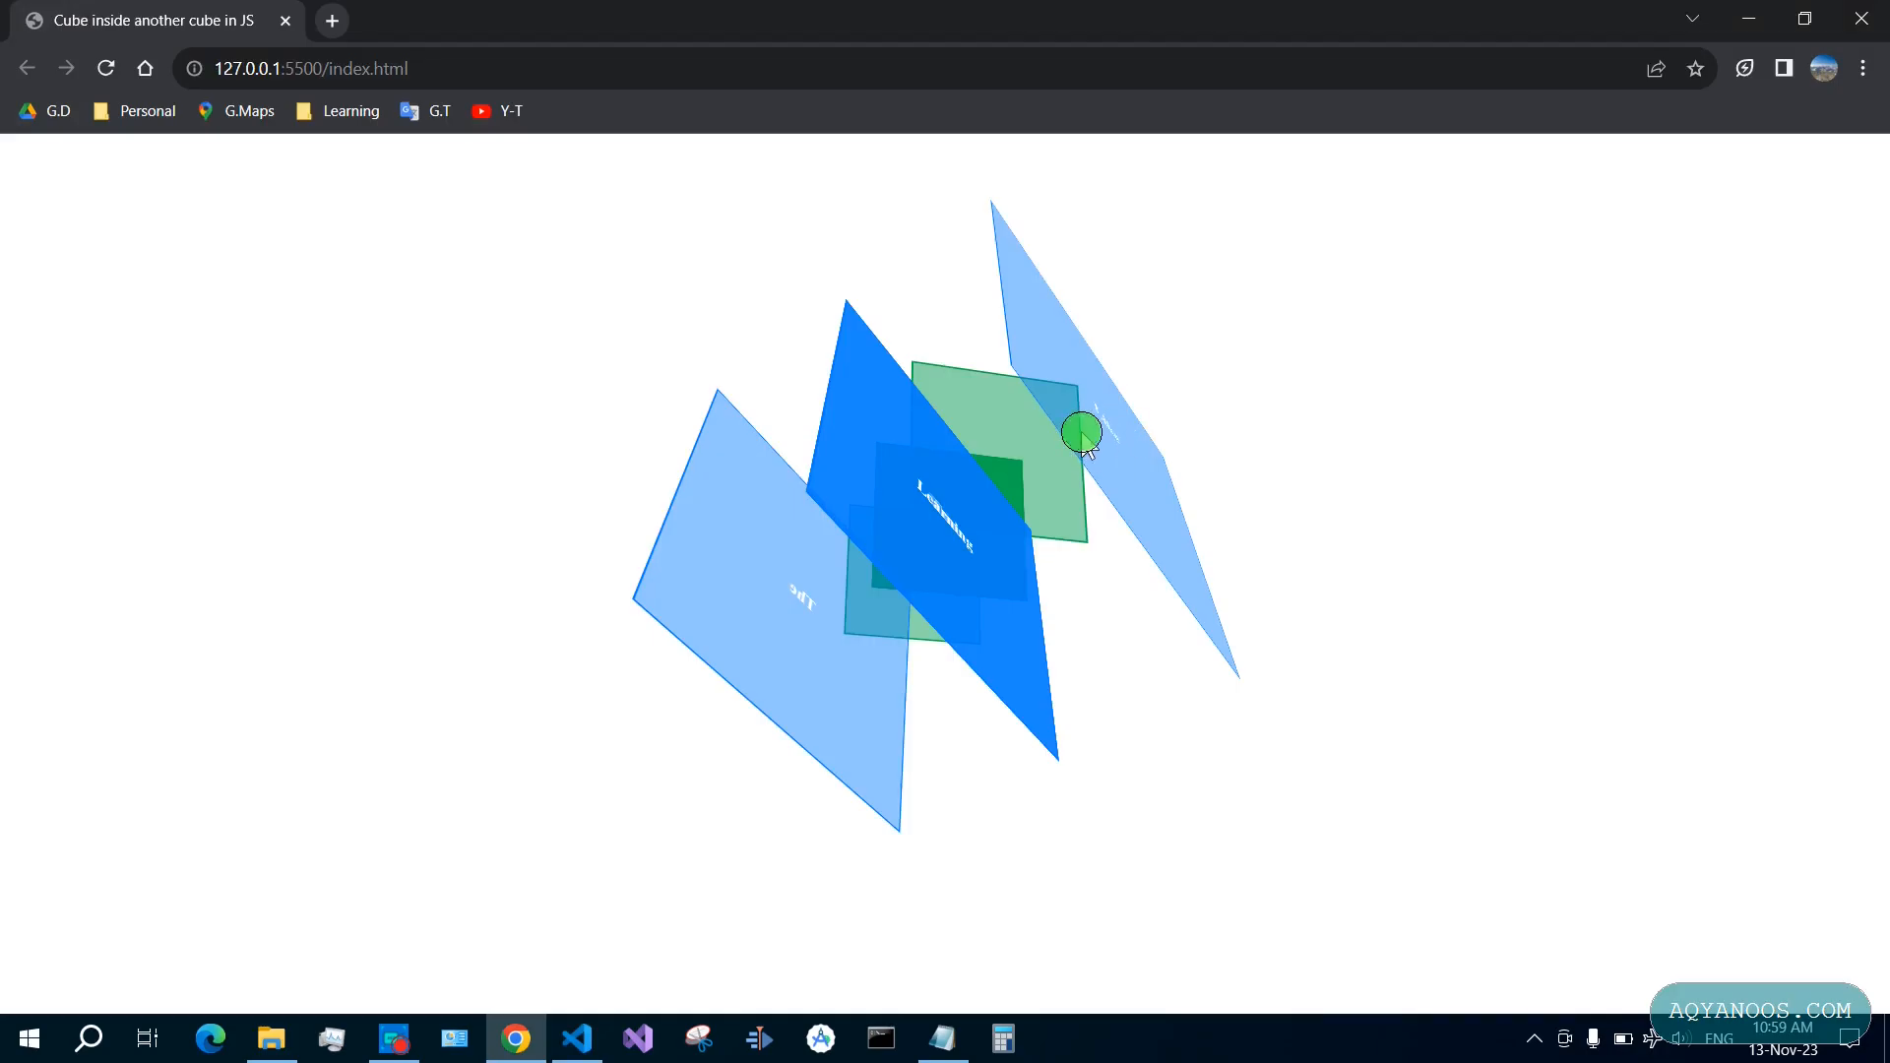
left_click(577, 1038)
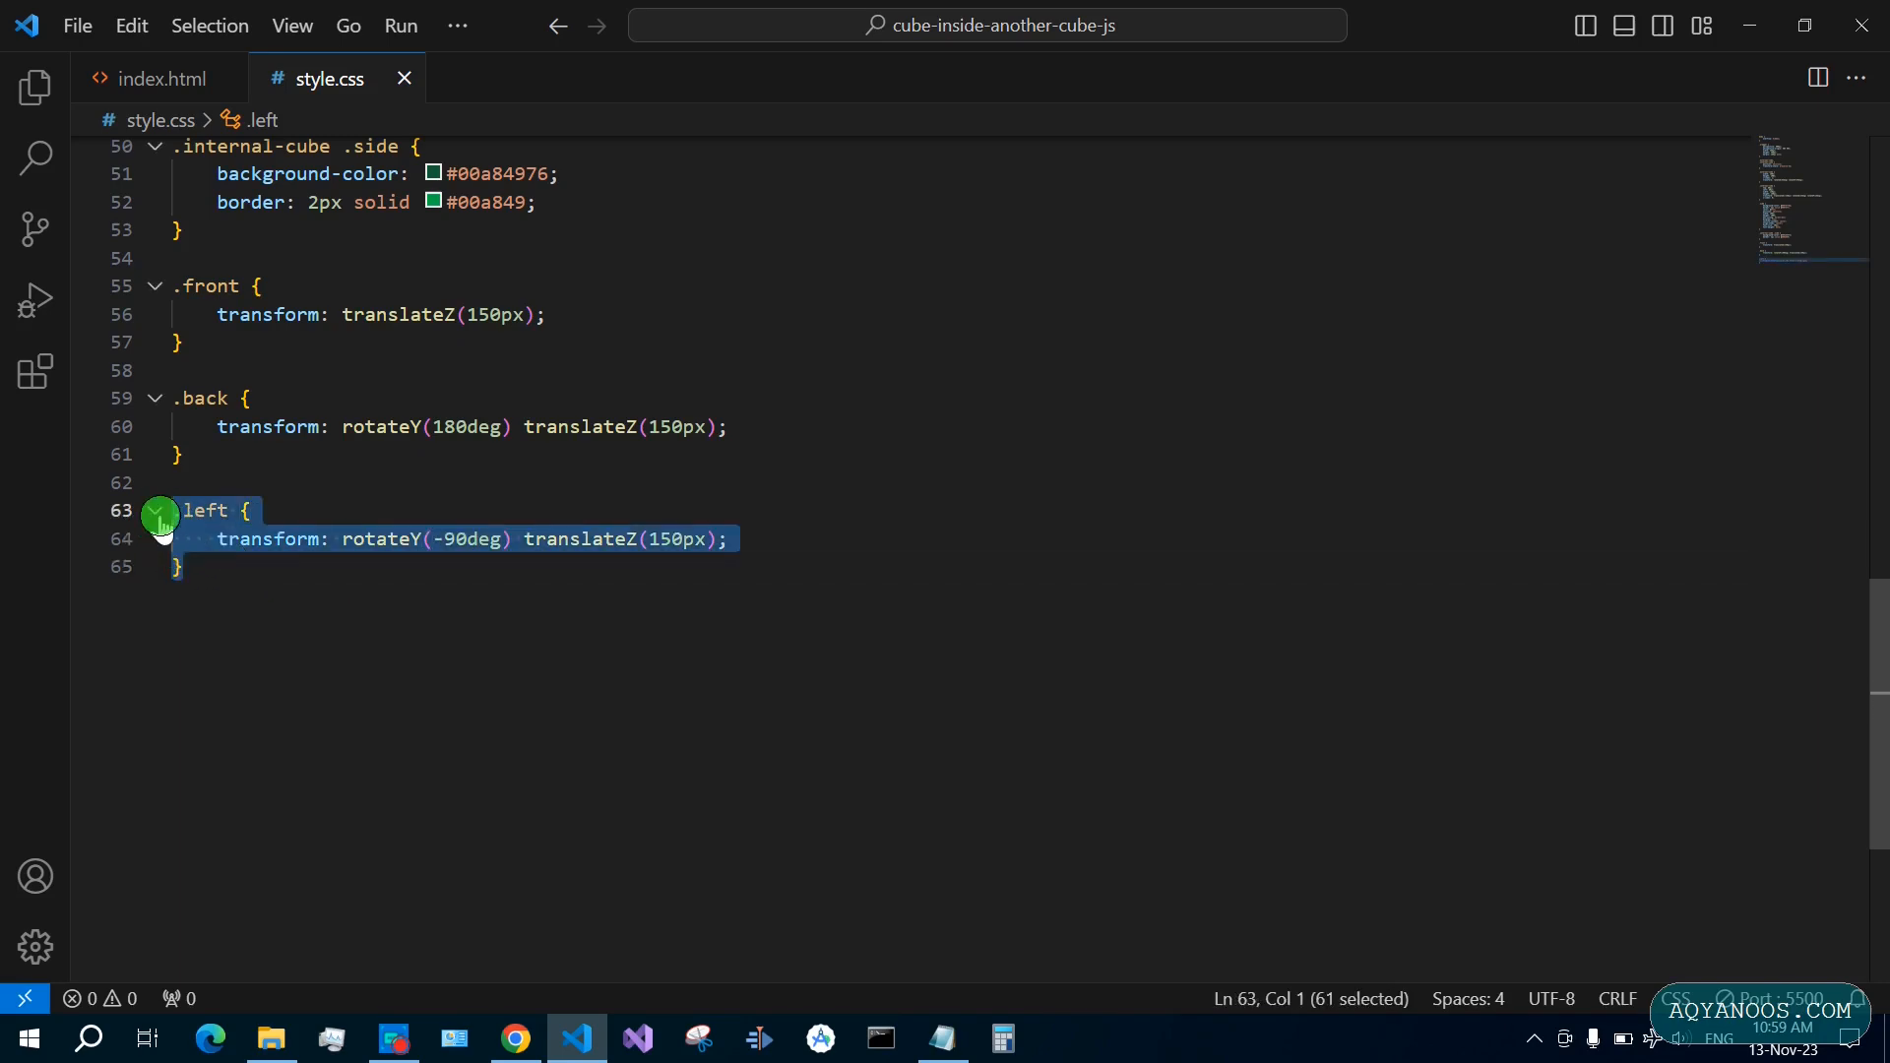
Duplicate the face rule as .right with rotateY(90deg) translateZ(150px) and check it in Chrome
left_click(186, 567)
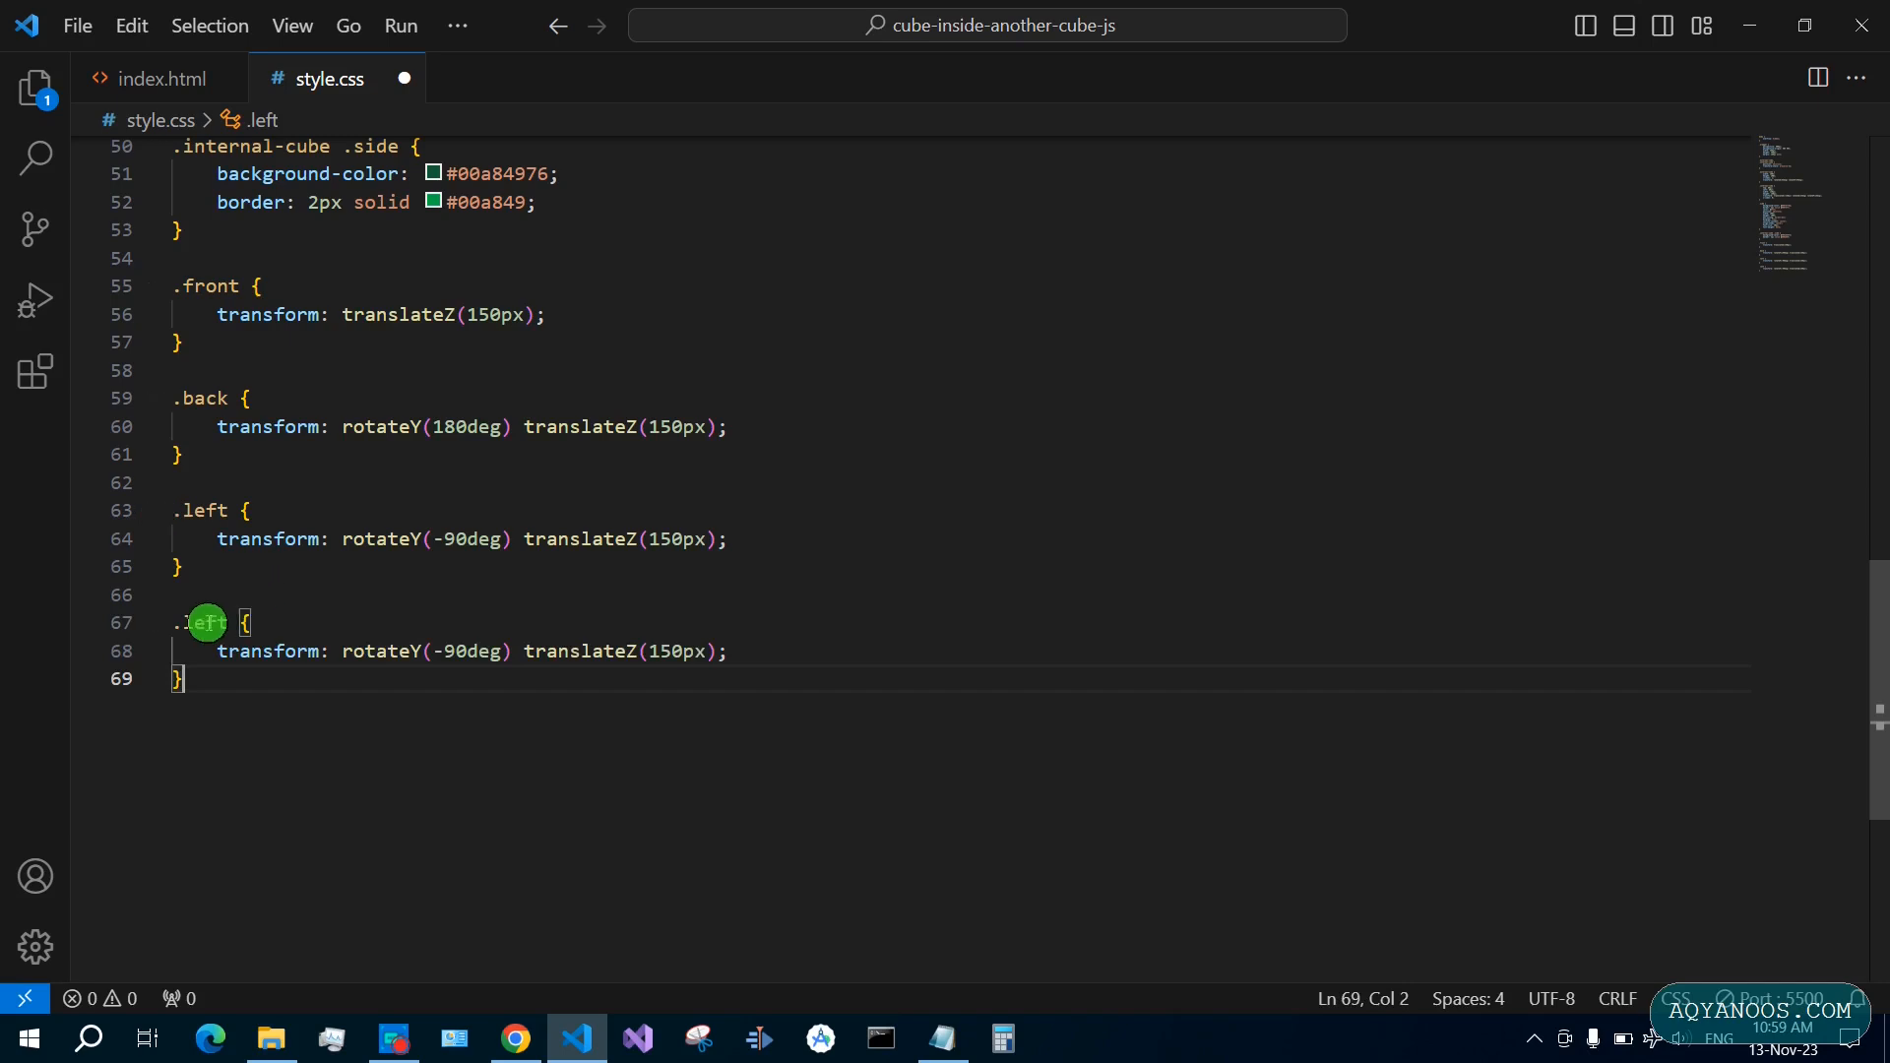
type("right")
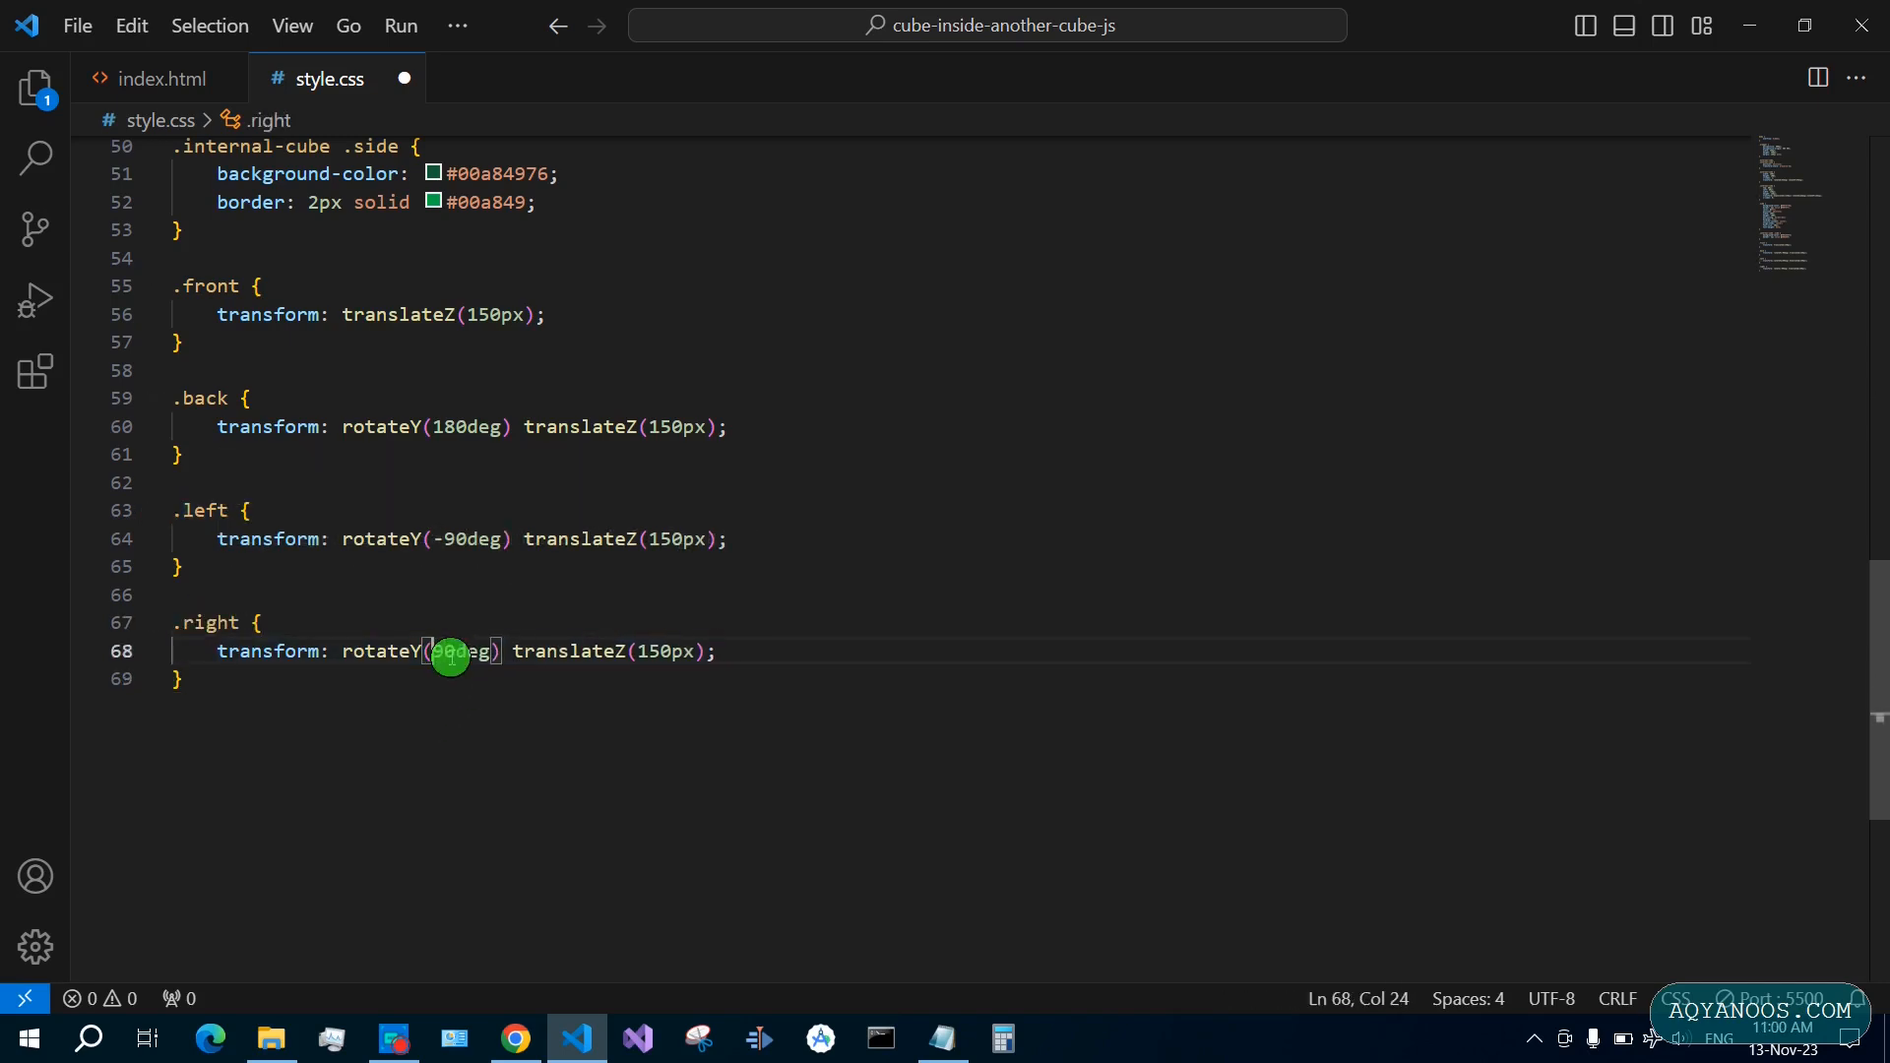
left_click(515, 1039)
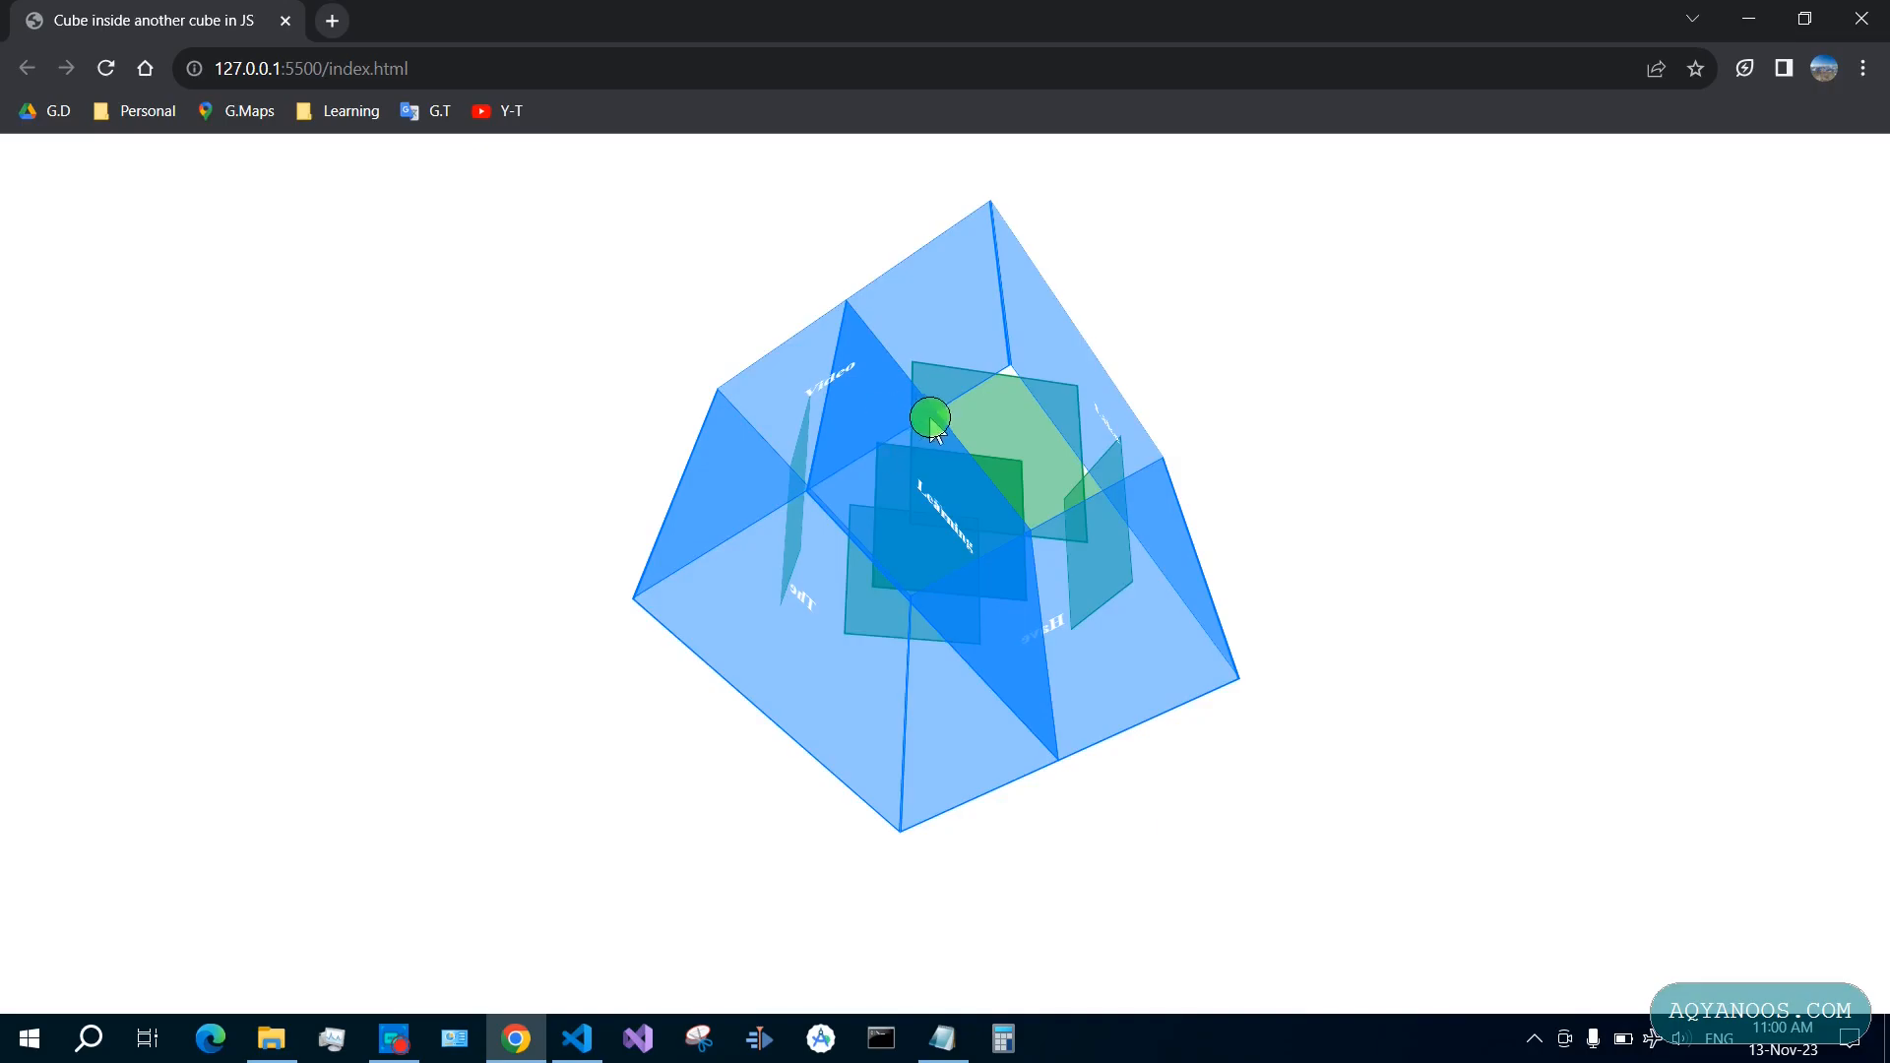
mouse_move(635, 960)
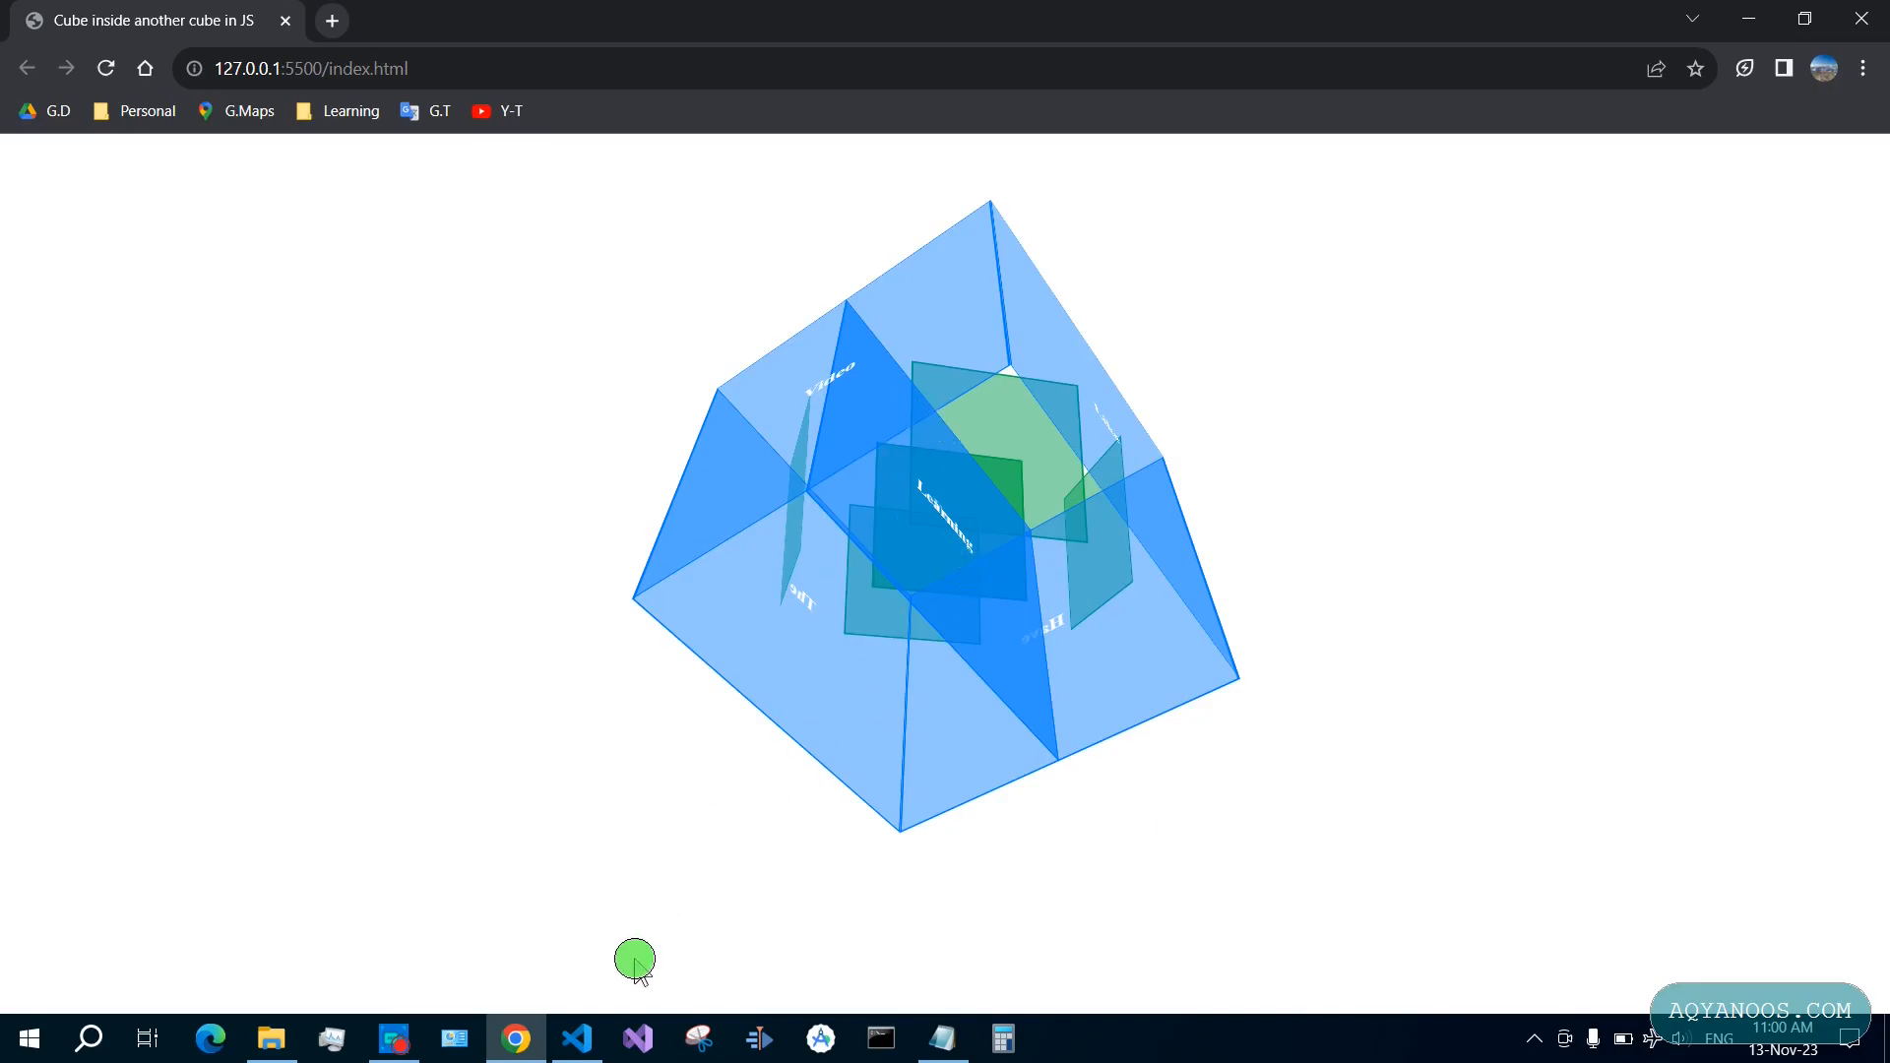
left_click(577, 1038)
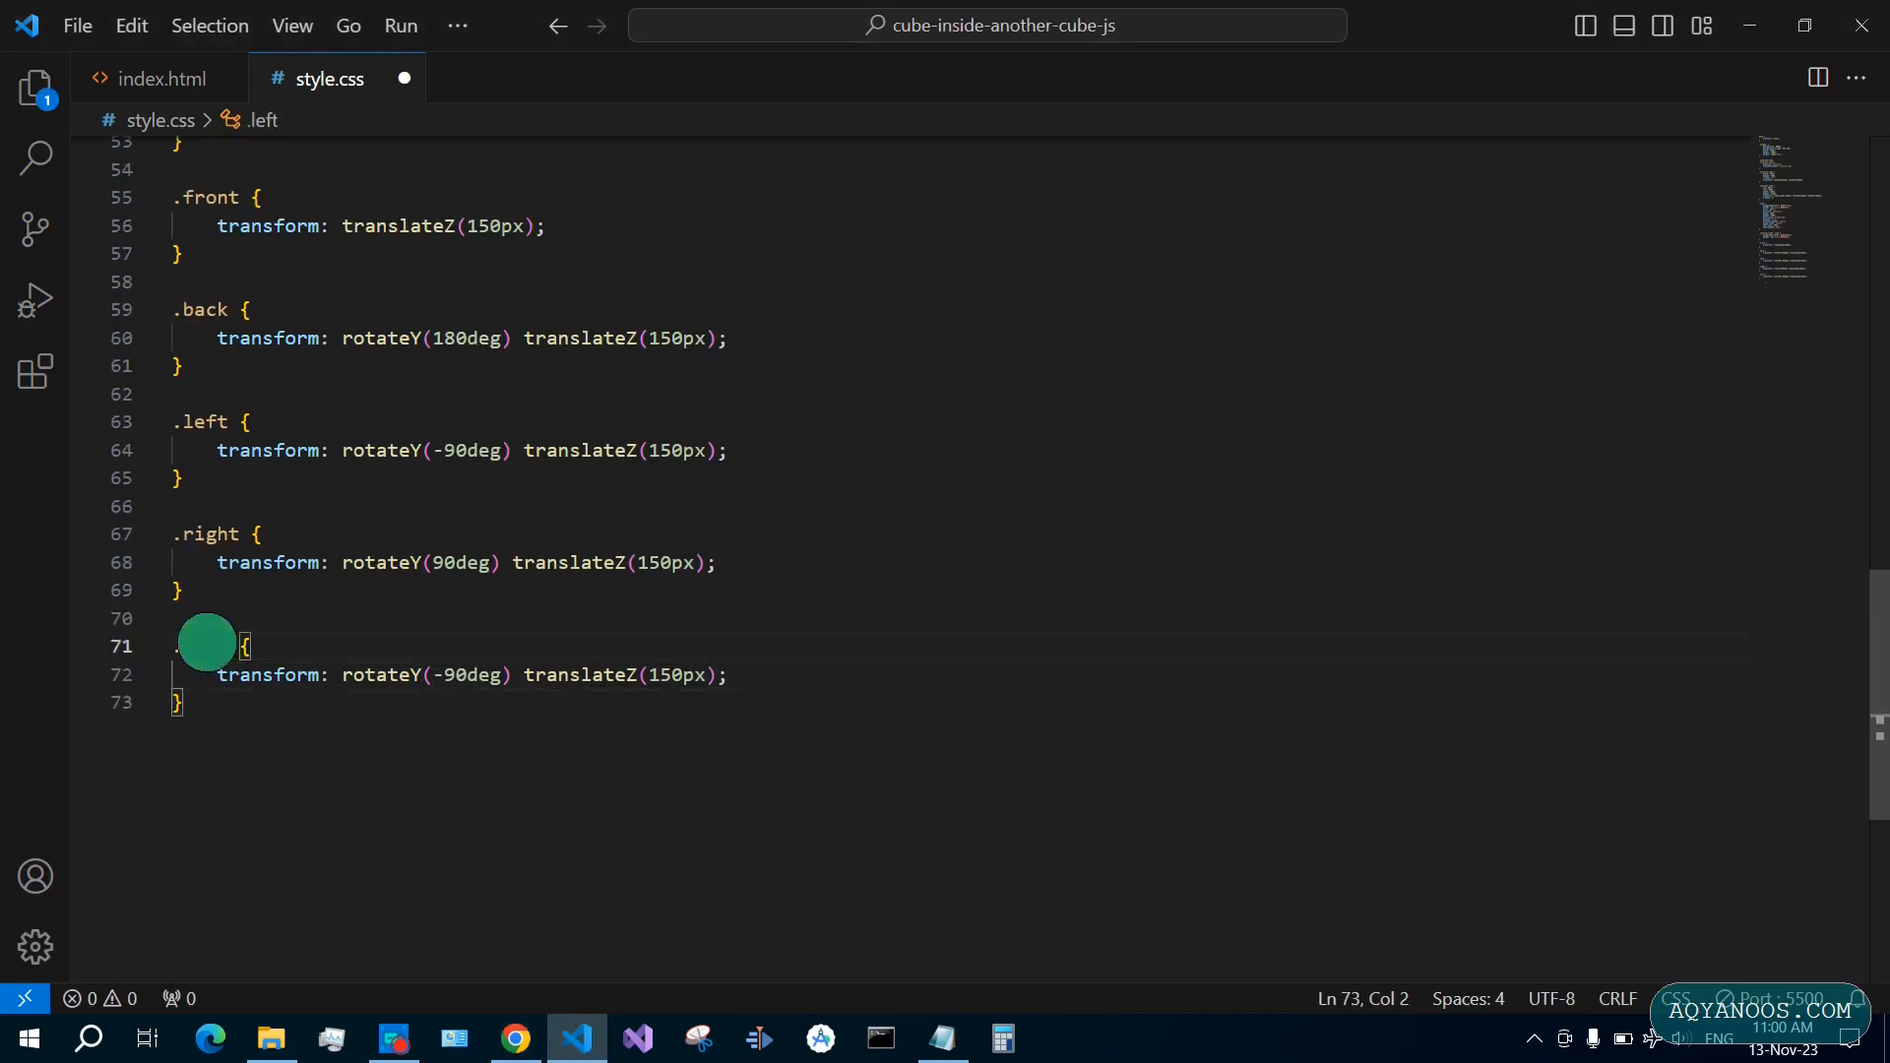
Finish .top with rotateX(90deg) and .bottom with rotateX(-90deg), then preview in Chrome
type(".bottom {")
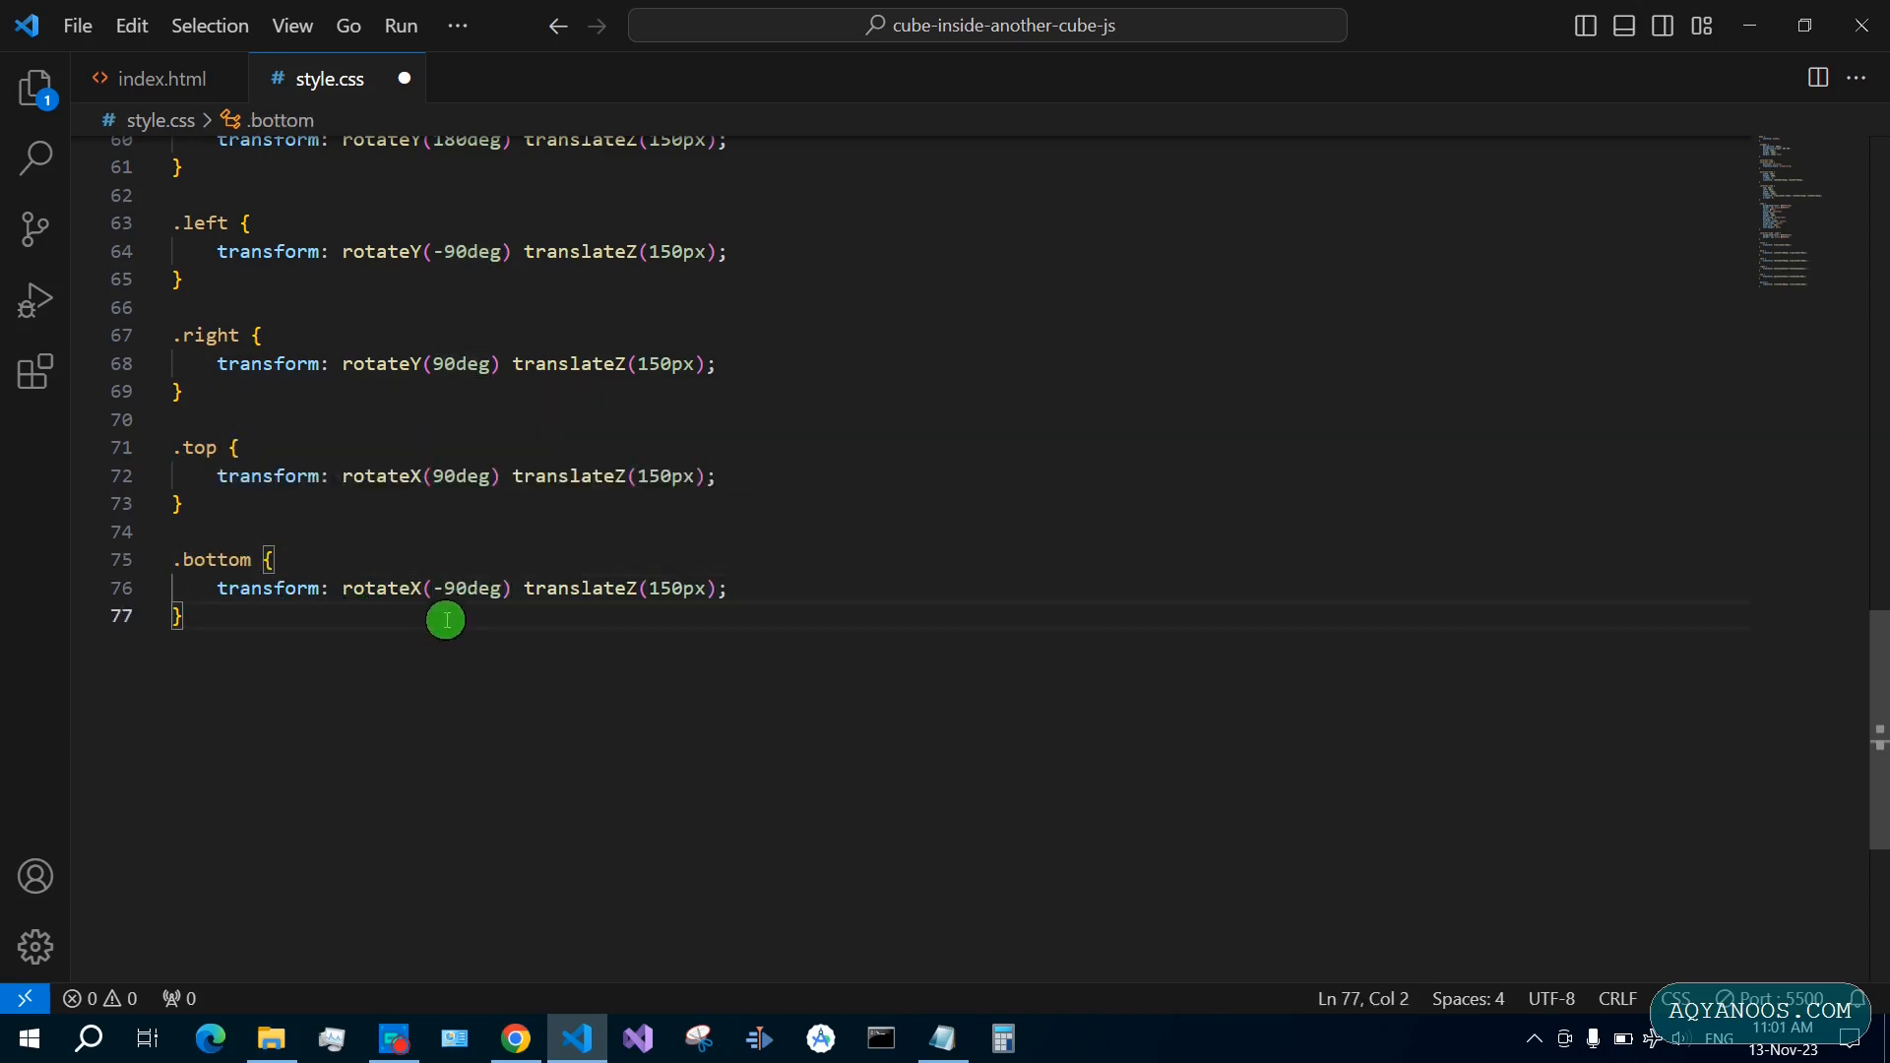
mouse_move(452, 621)
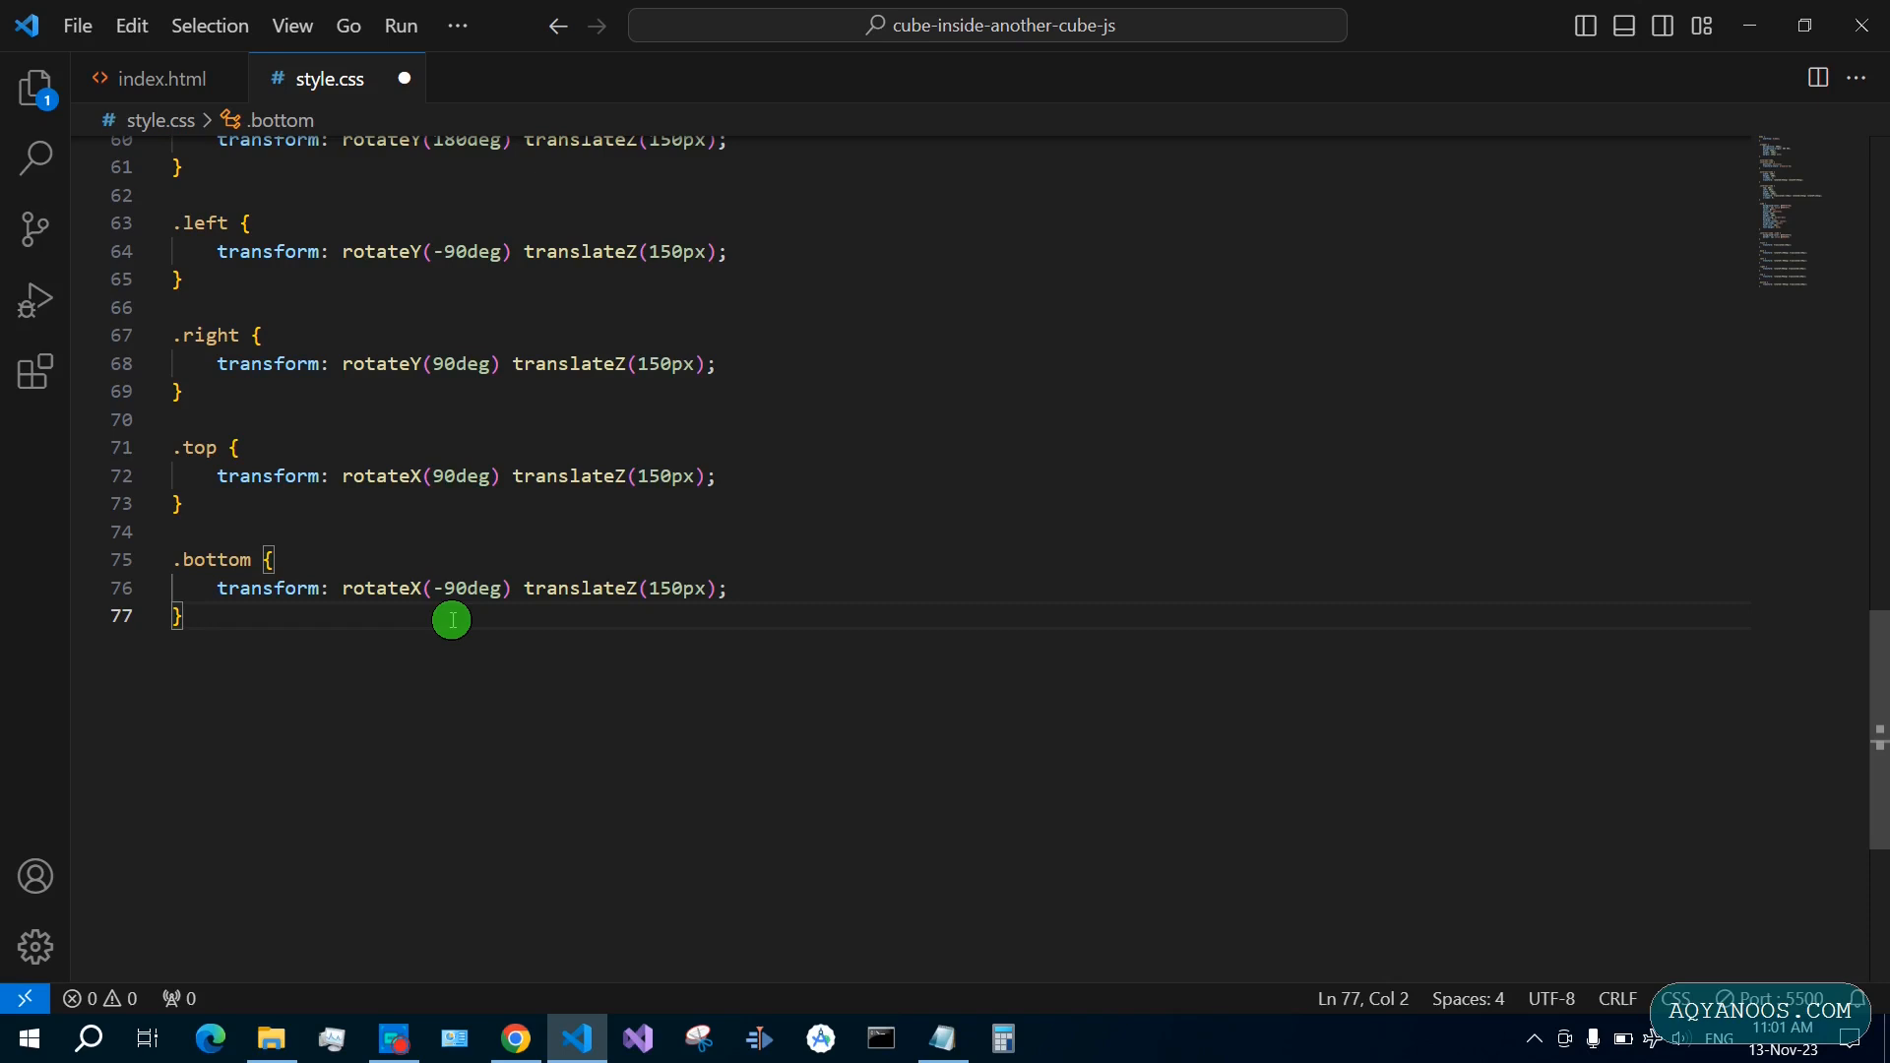
left_click(516, 1038)
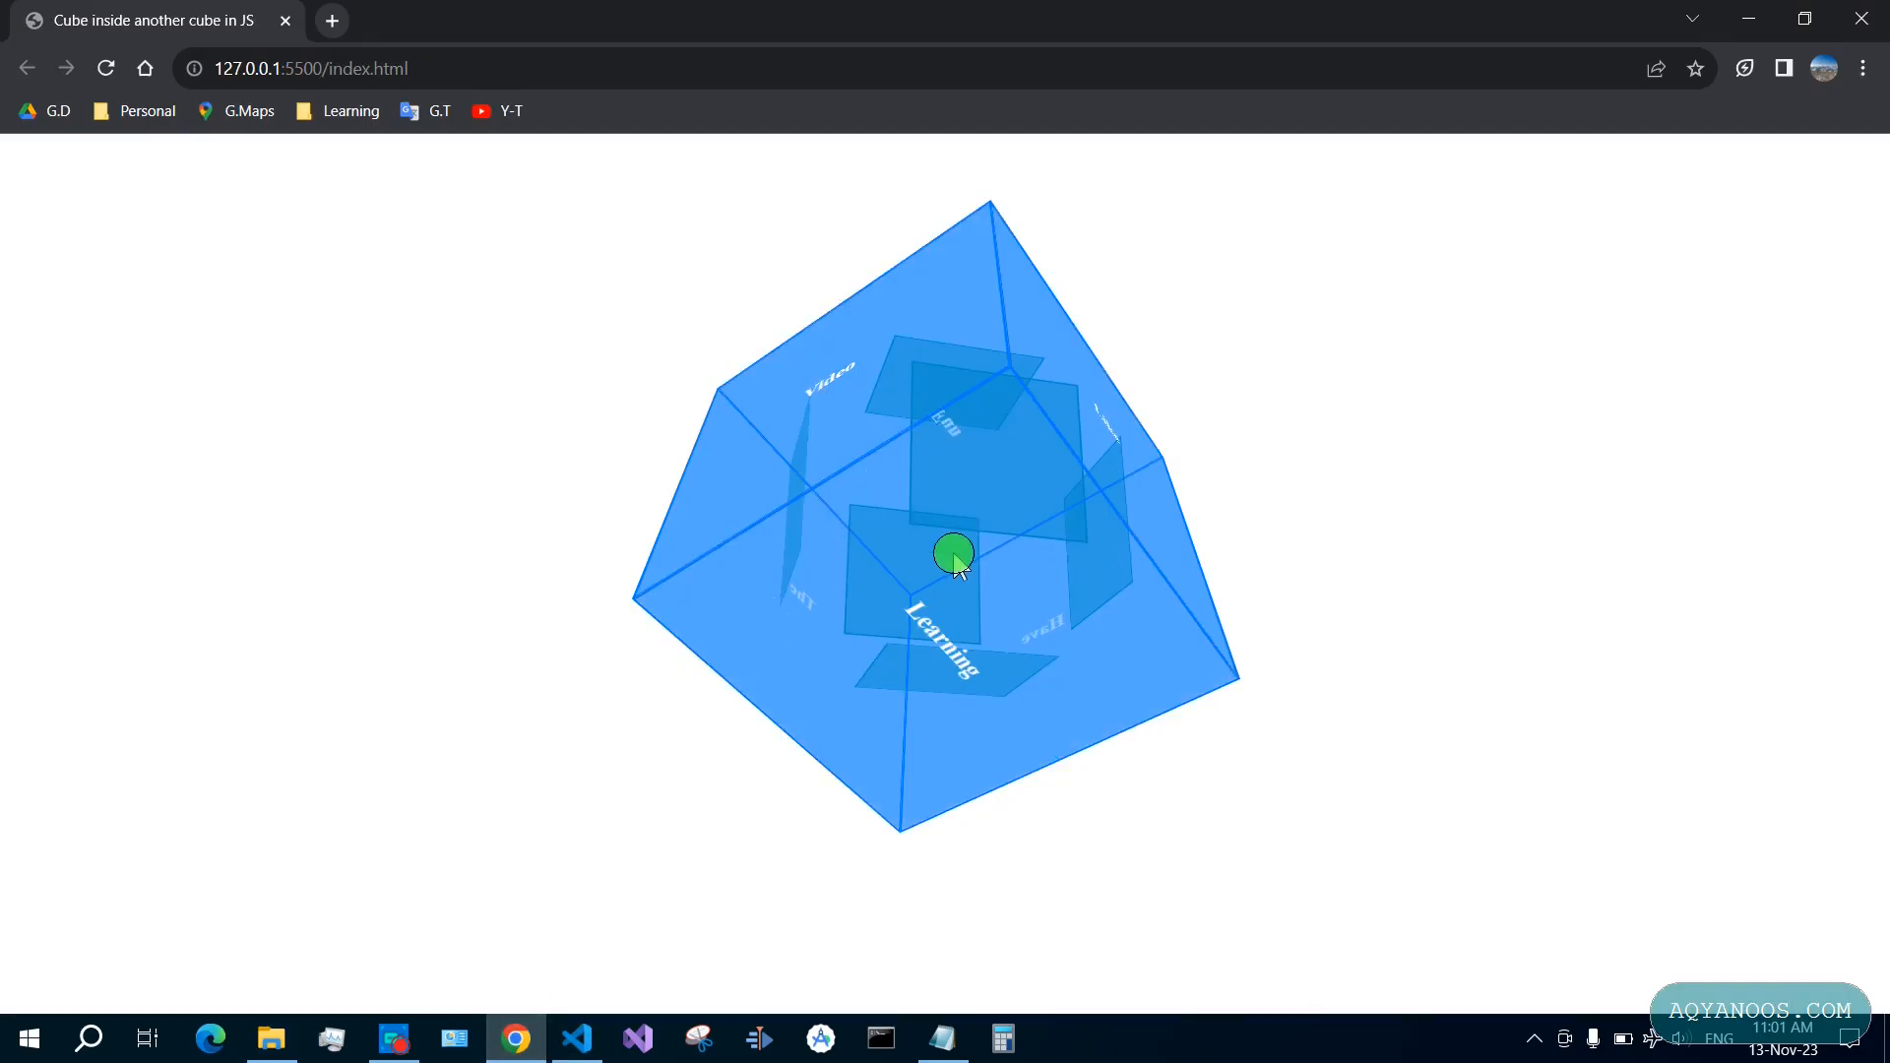
left_click(577, 1039)
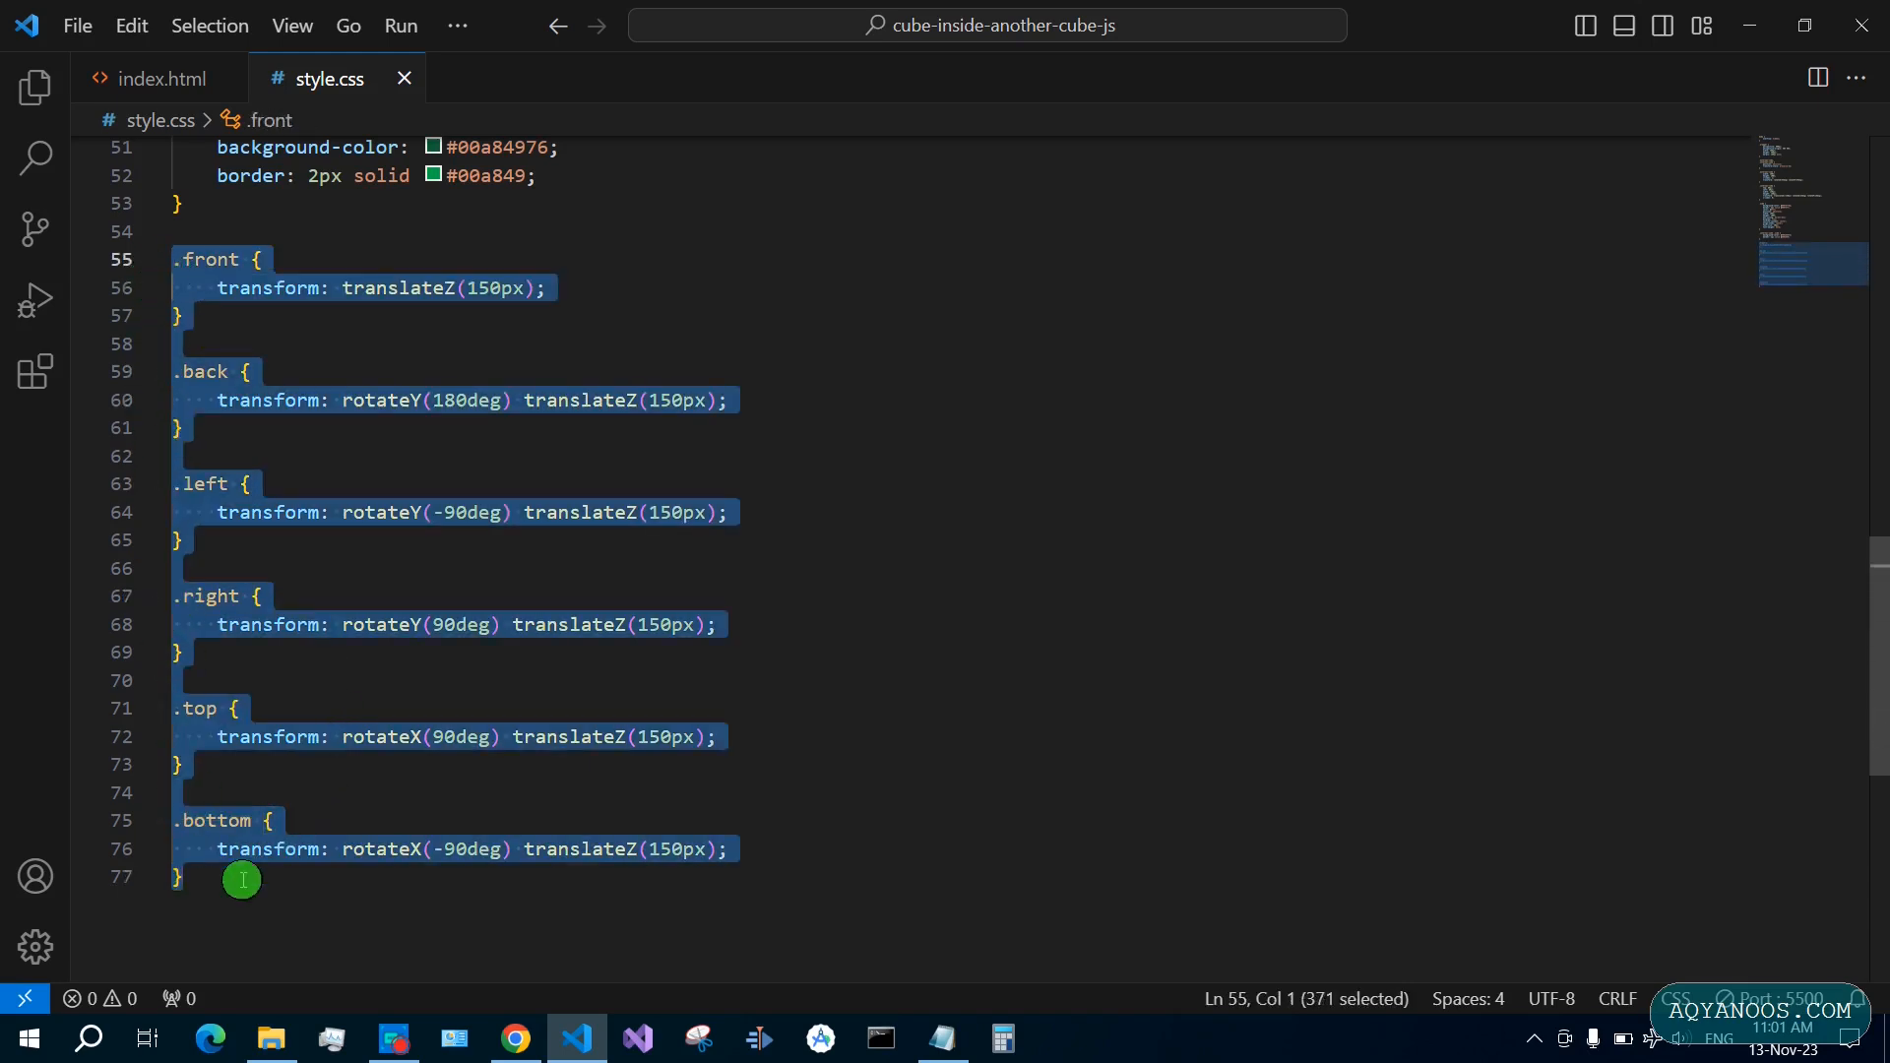
Paste the face rules under a /* inner */ comment and make .internal-cube .front translateZ(75px)
type("/* inner */")
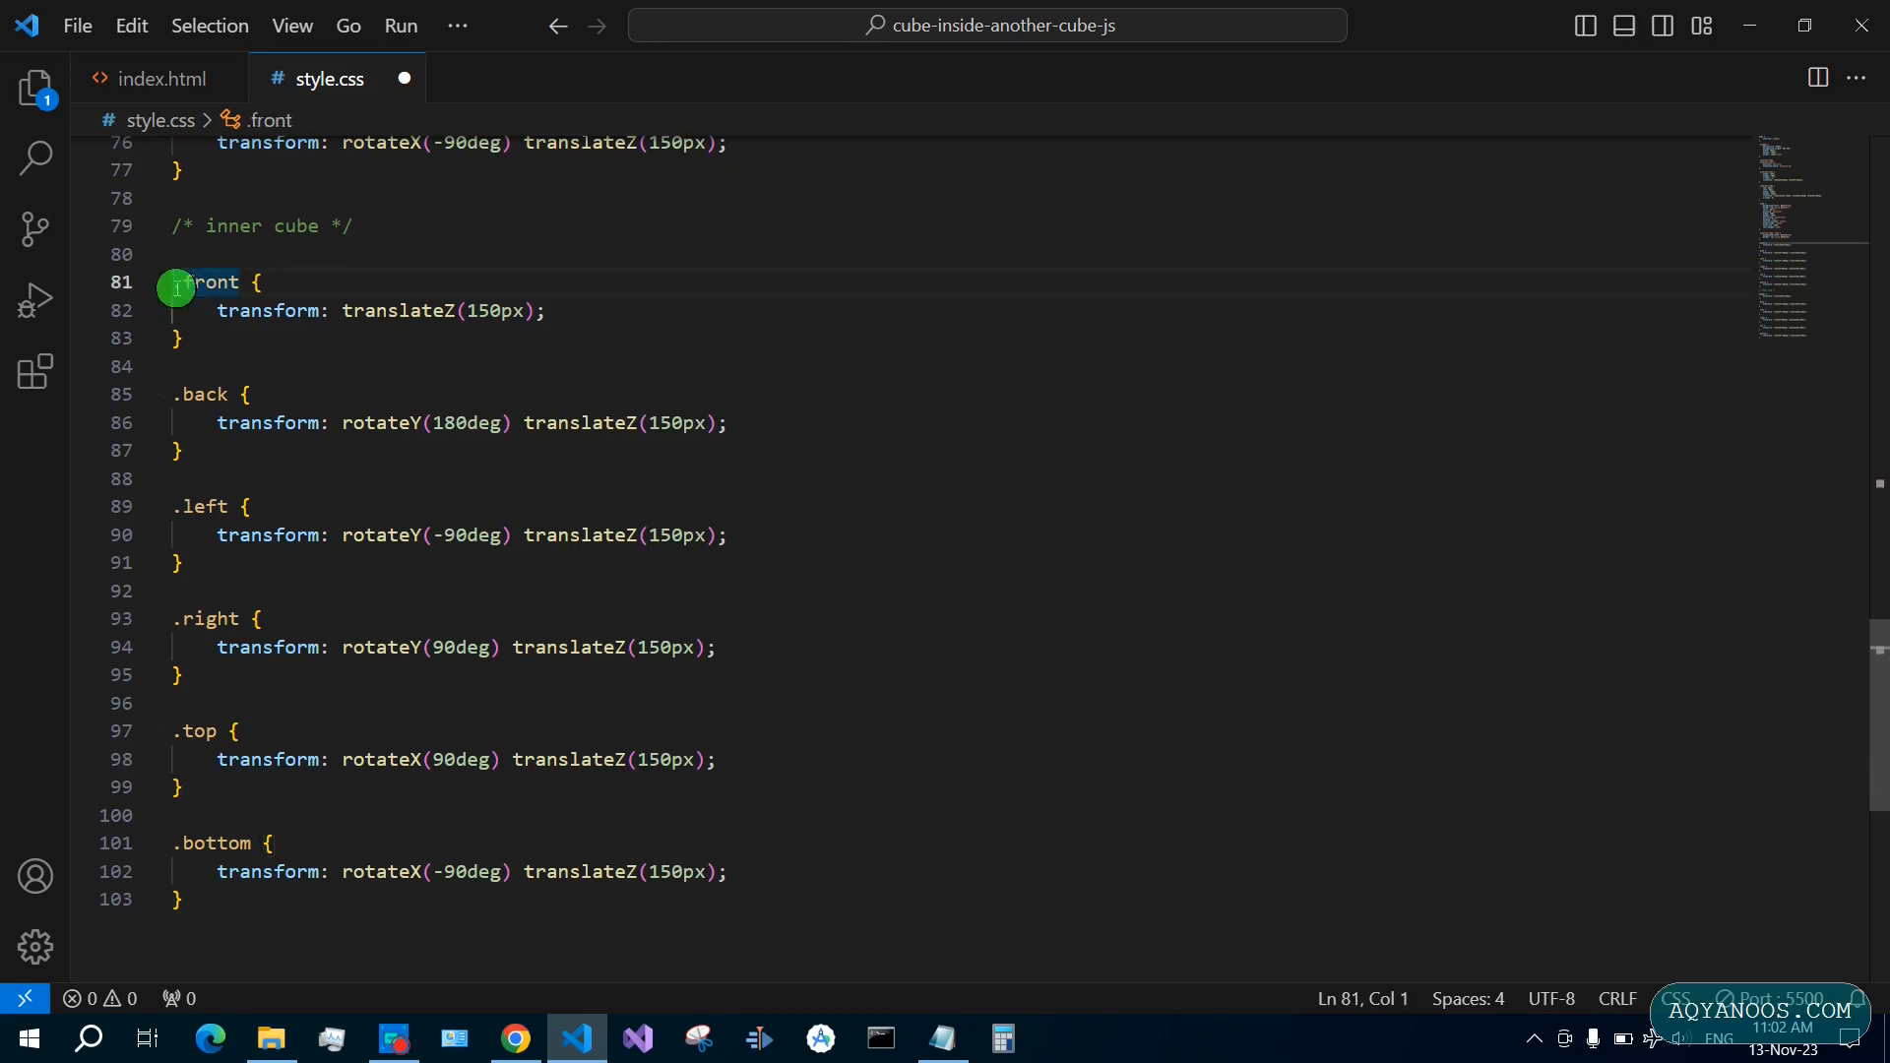
type("internal-cube")
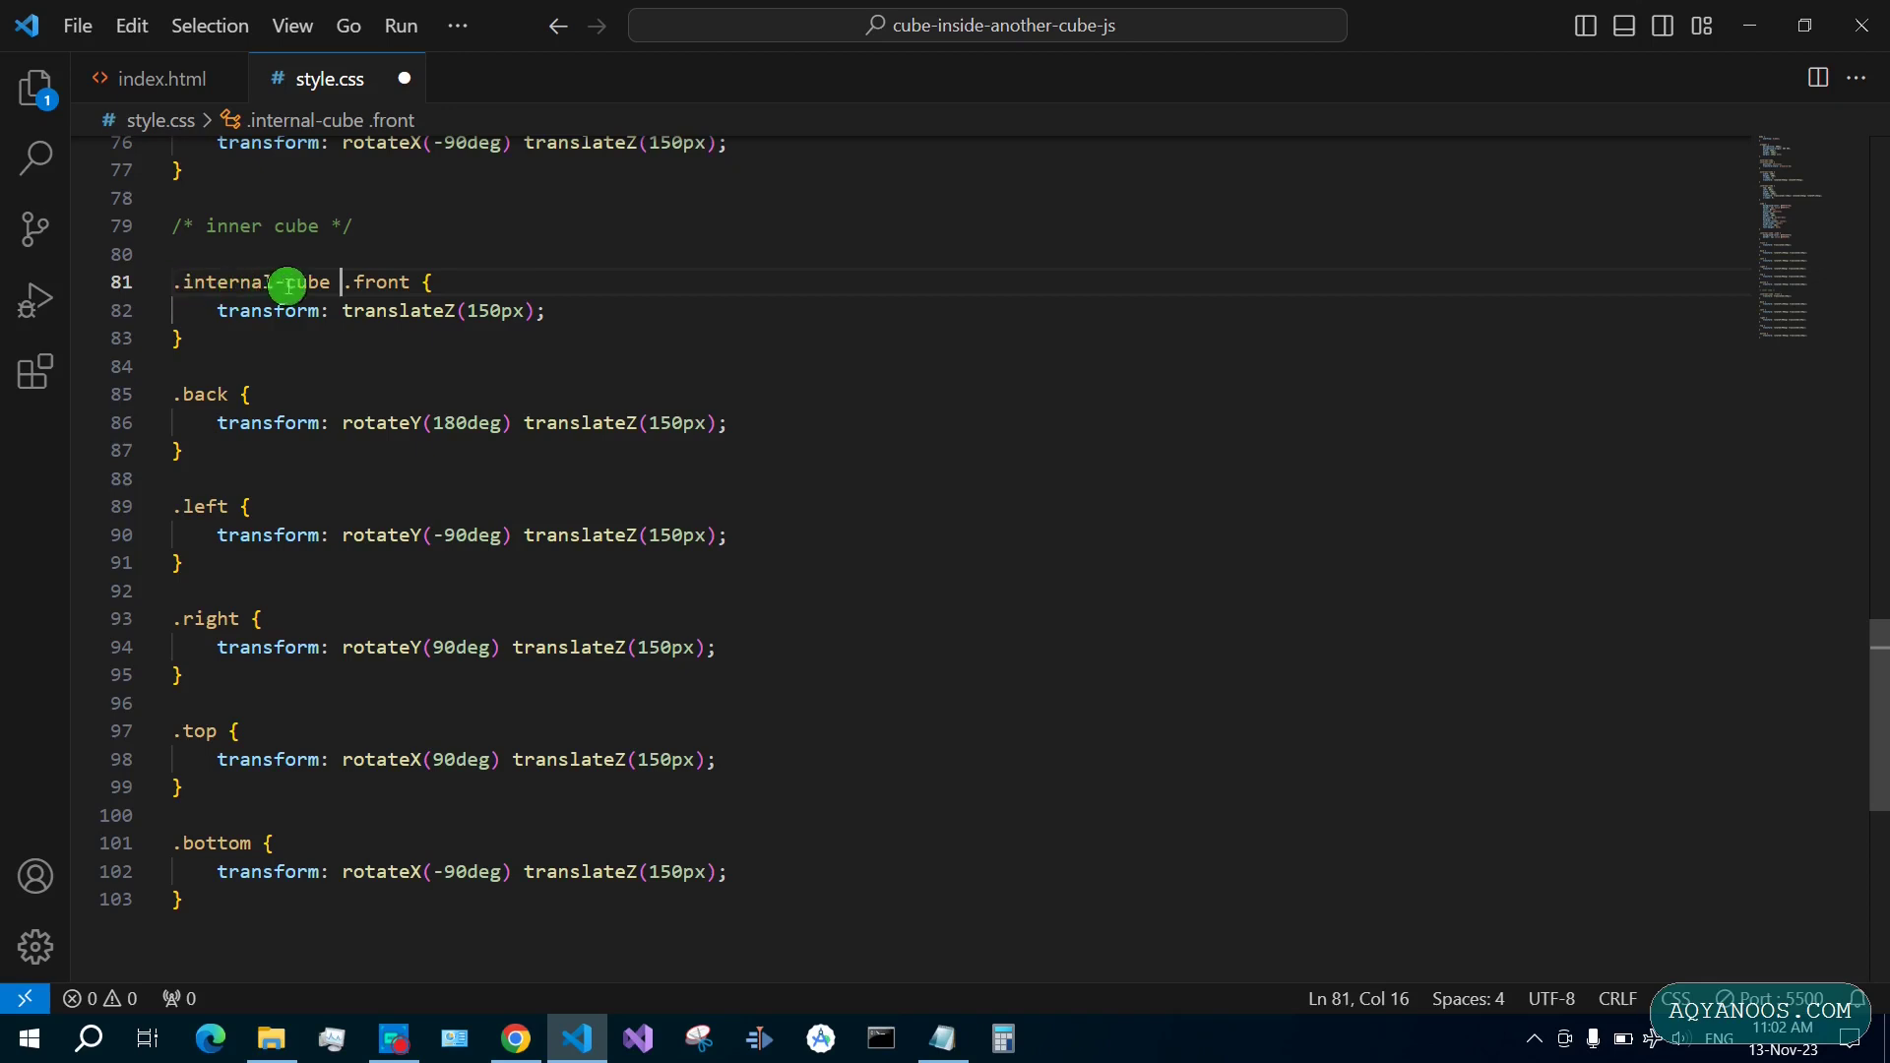
mouse_move(482, 317)
type("8")
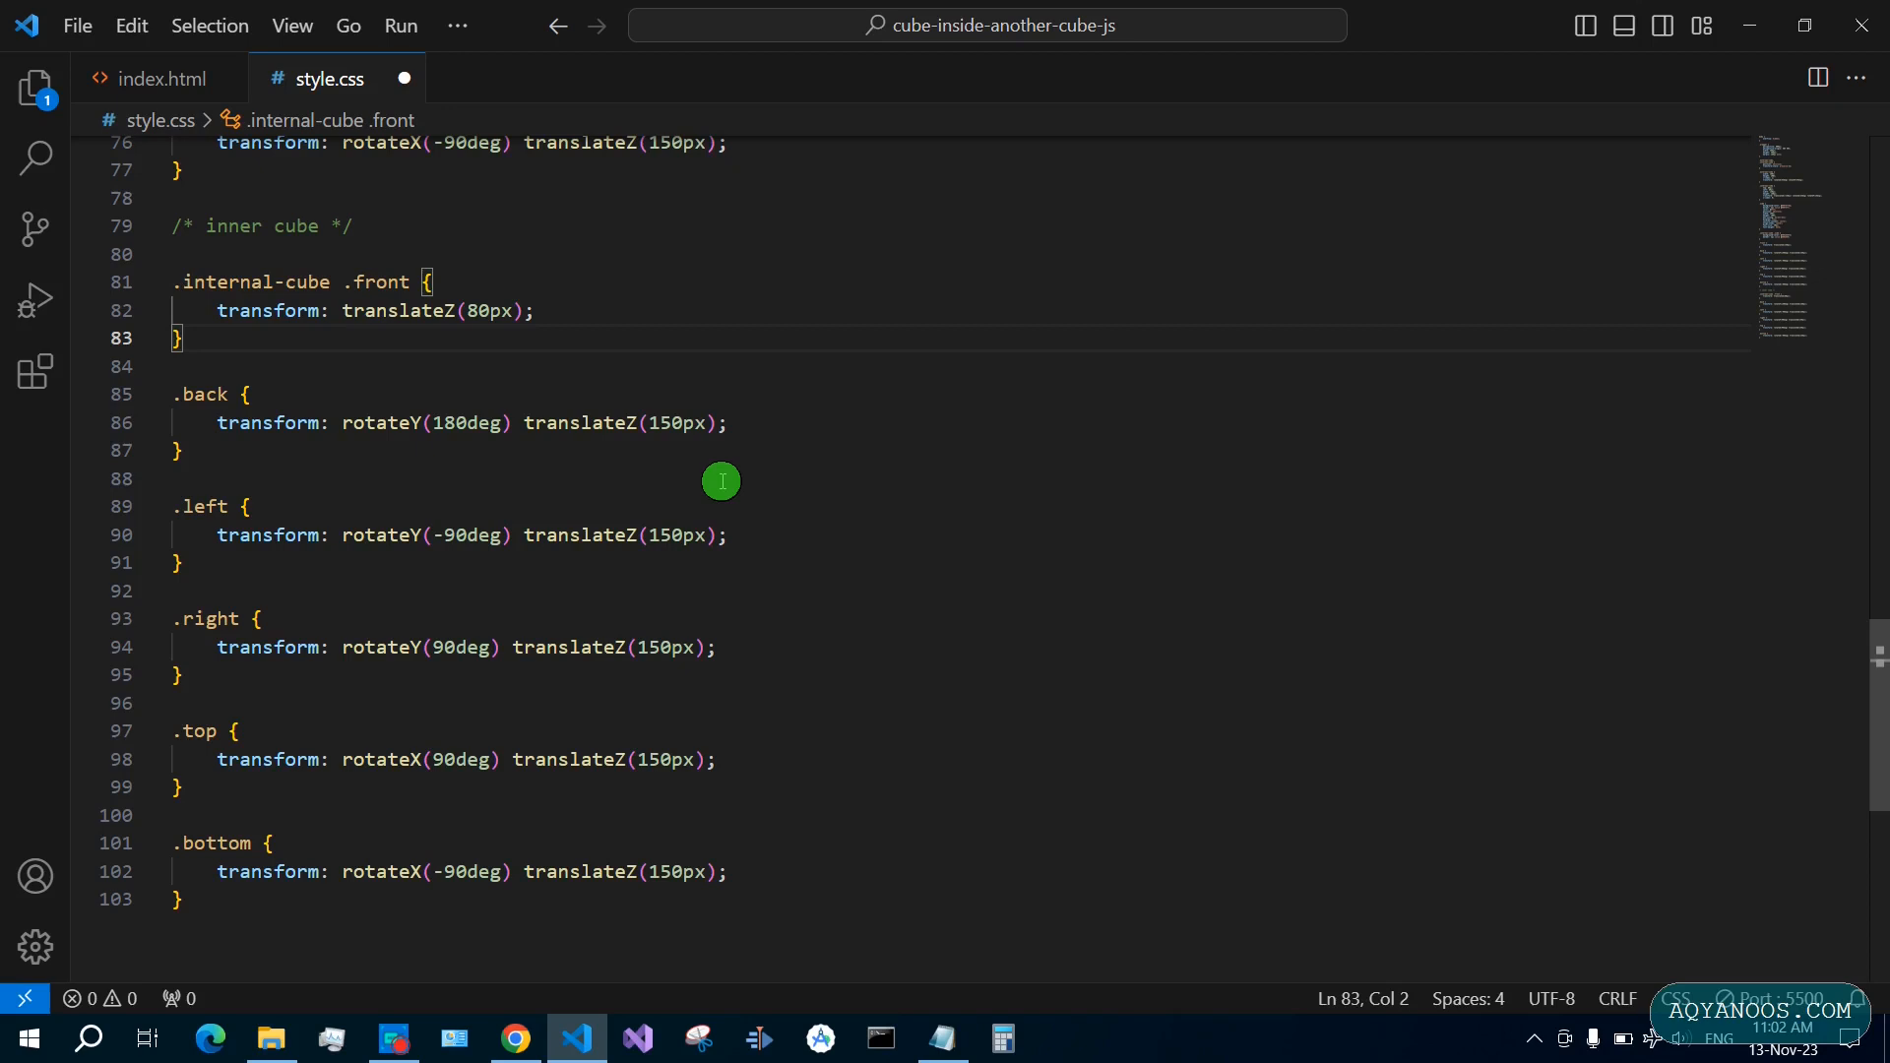
mouse_move(497, 403)
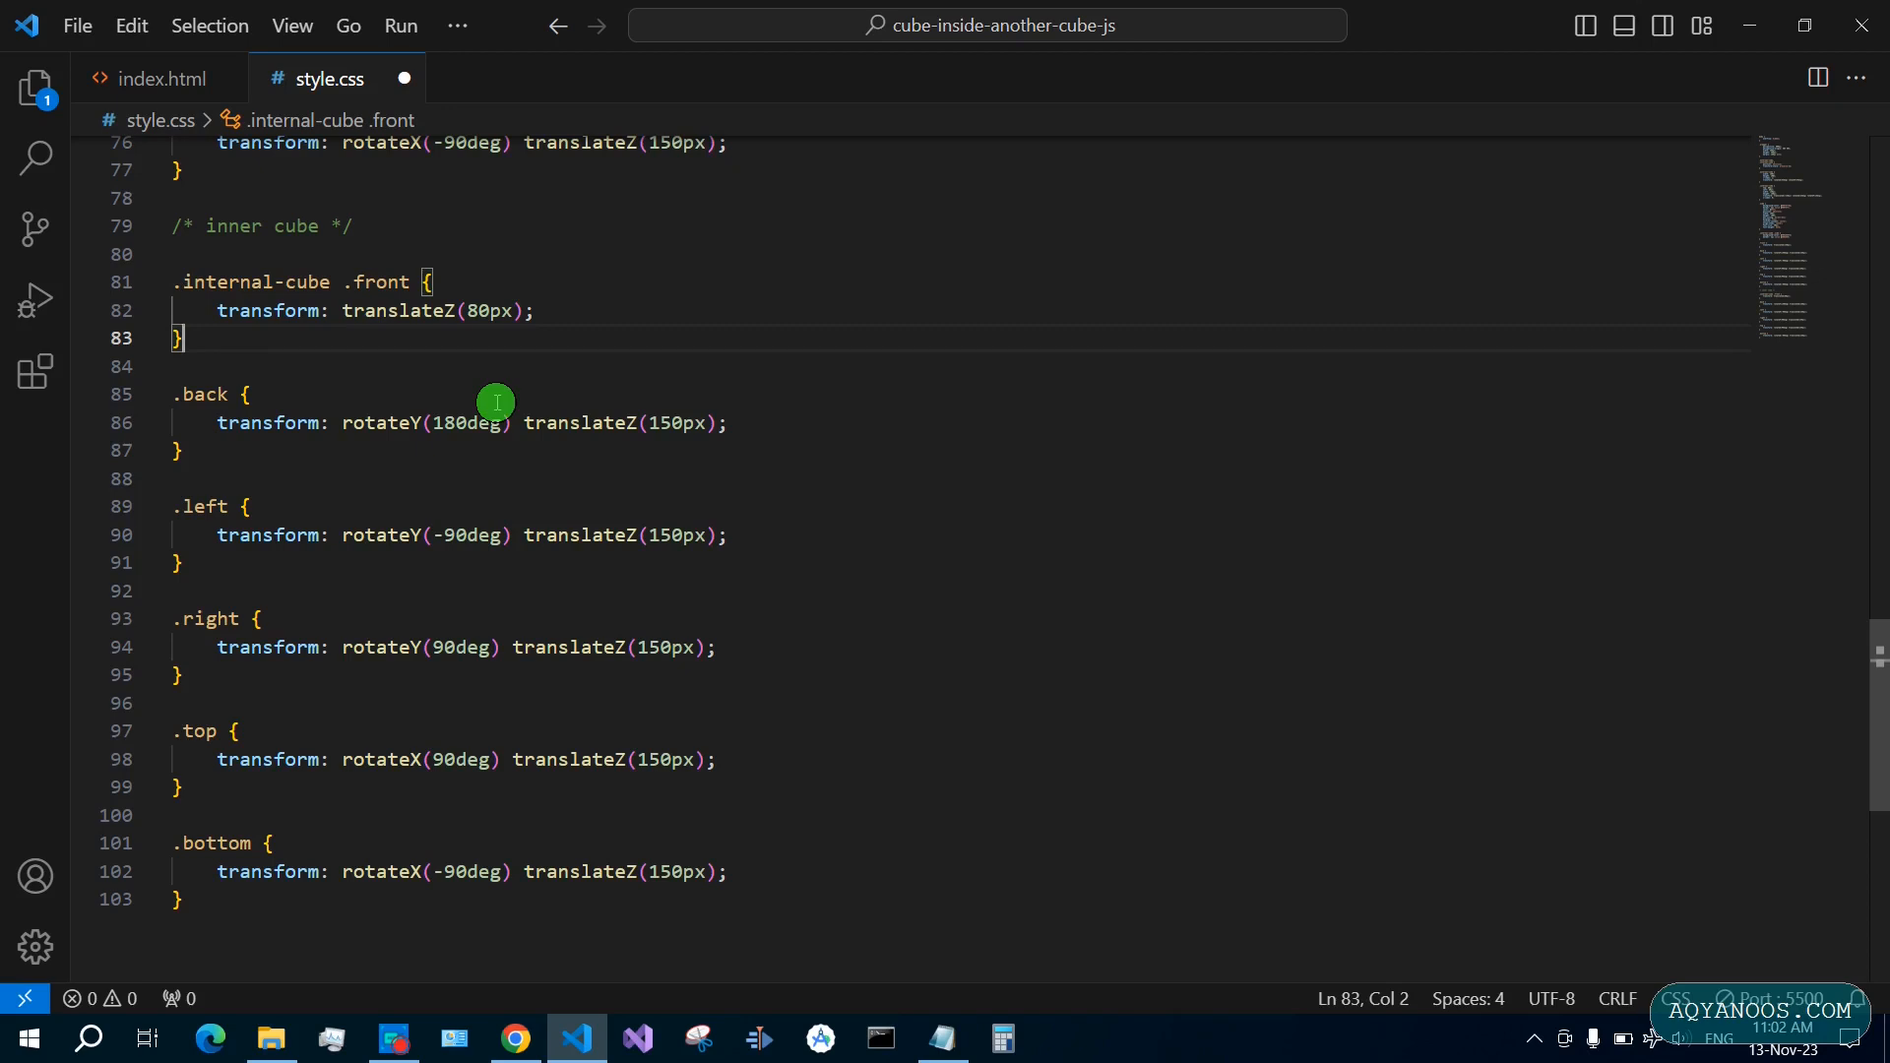
type("75")
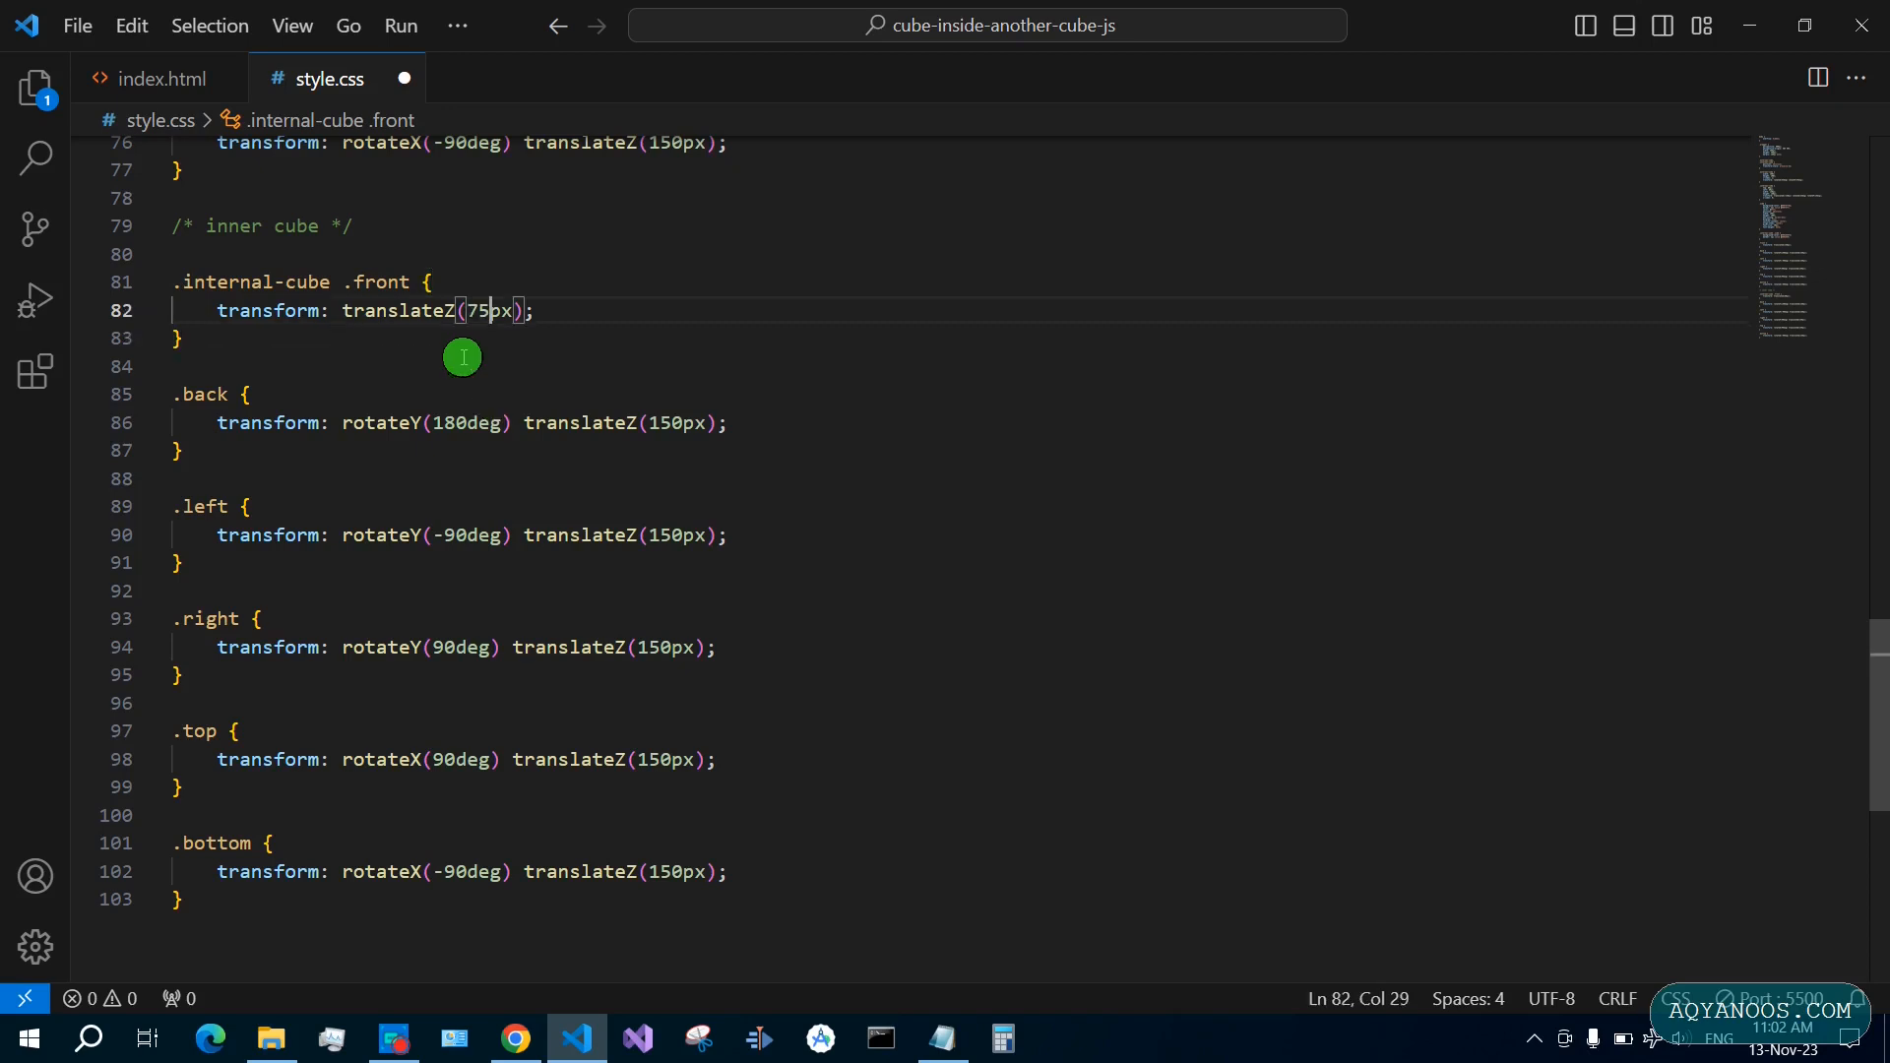
double_click(254, 283)
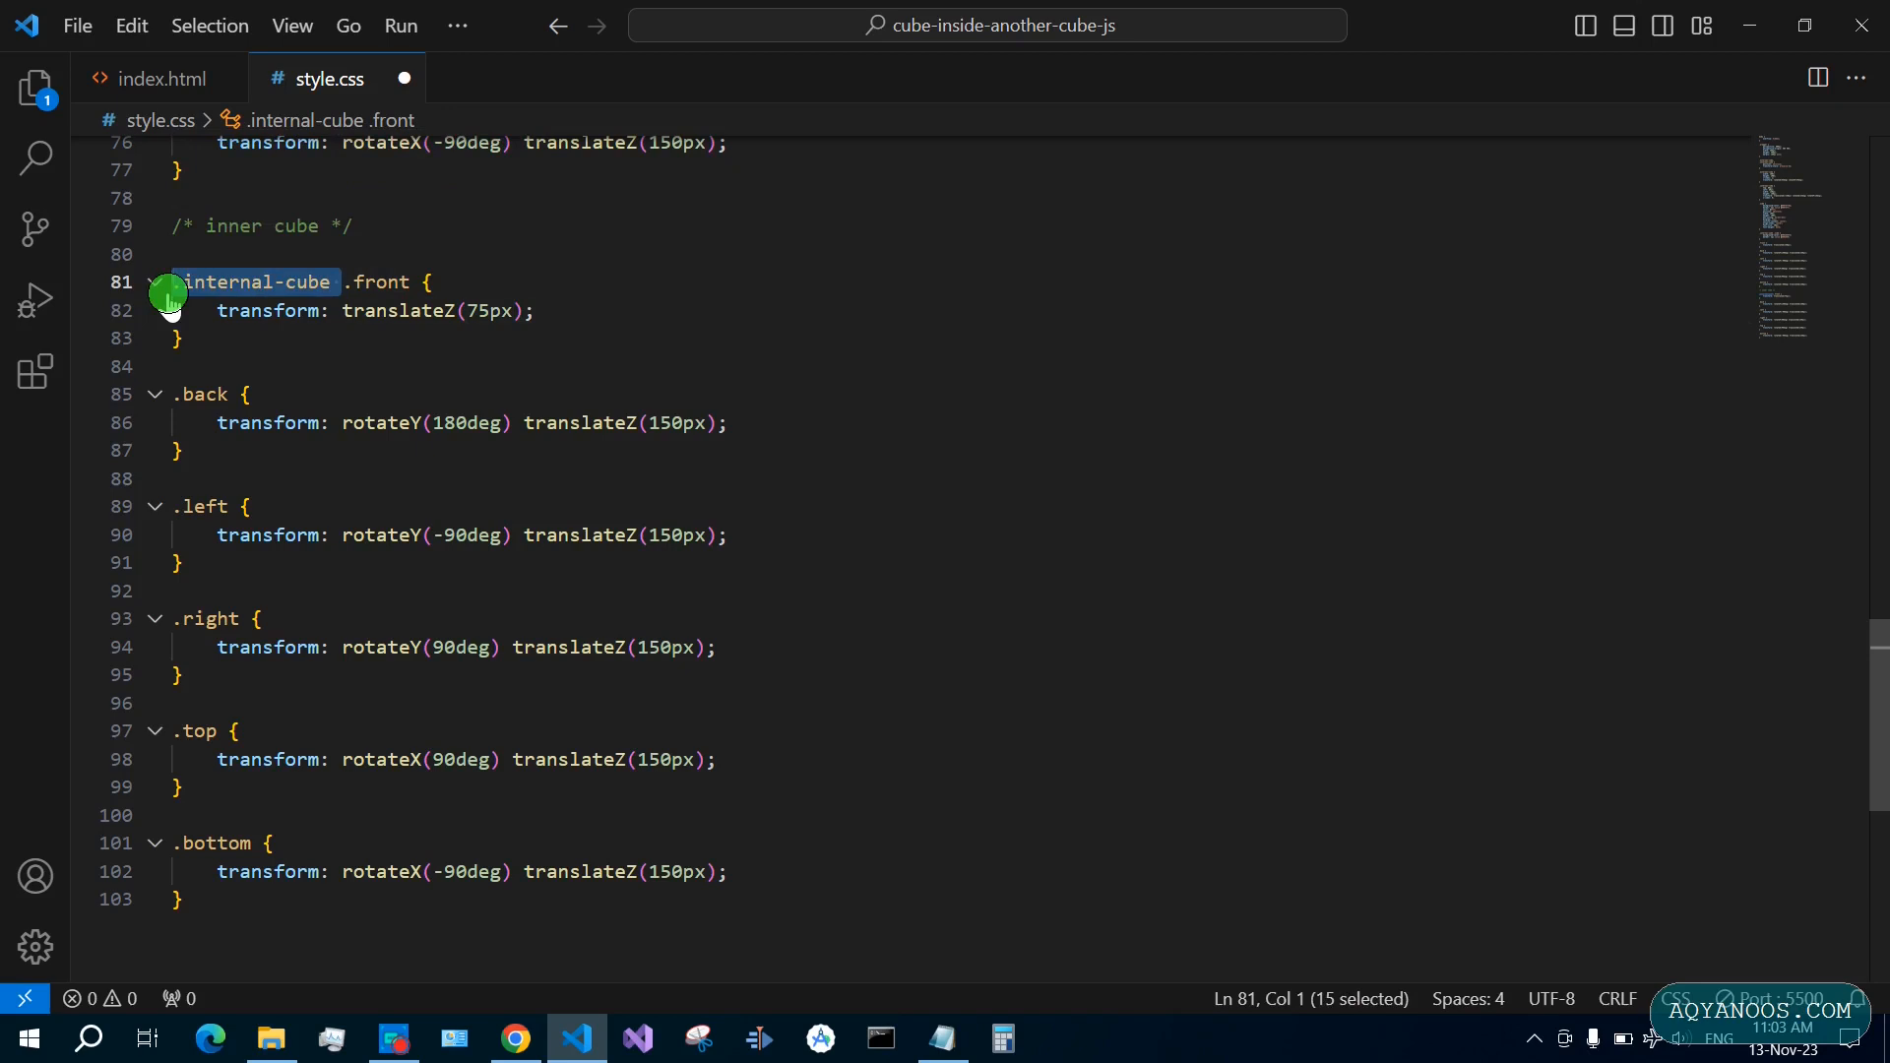
Prefix the remaining face selectors with .internal-cube, change translateZ to 75px, and check Chrome
left_click(178, 394)
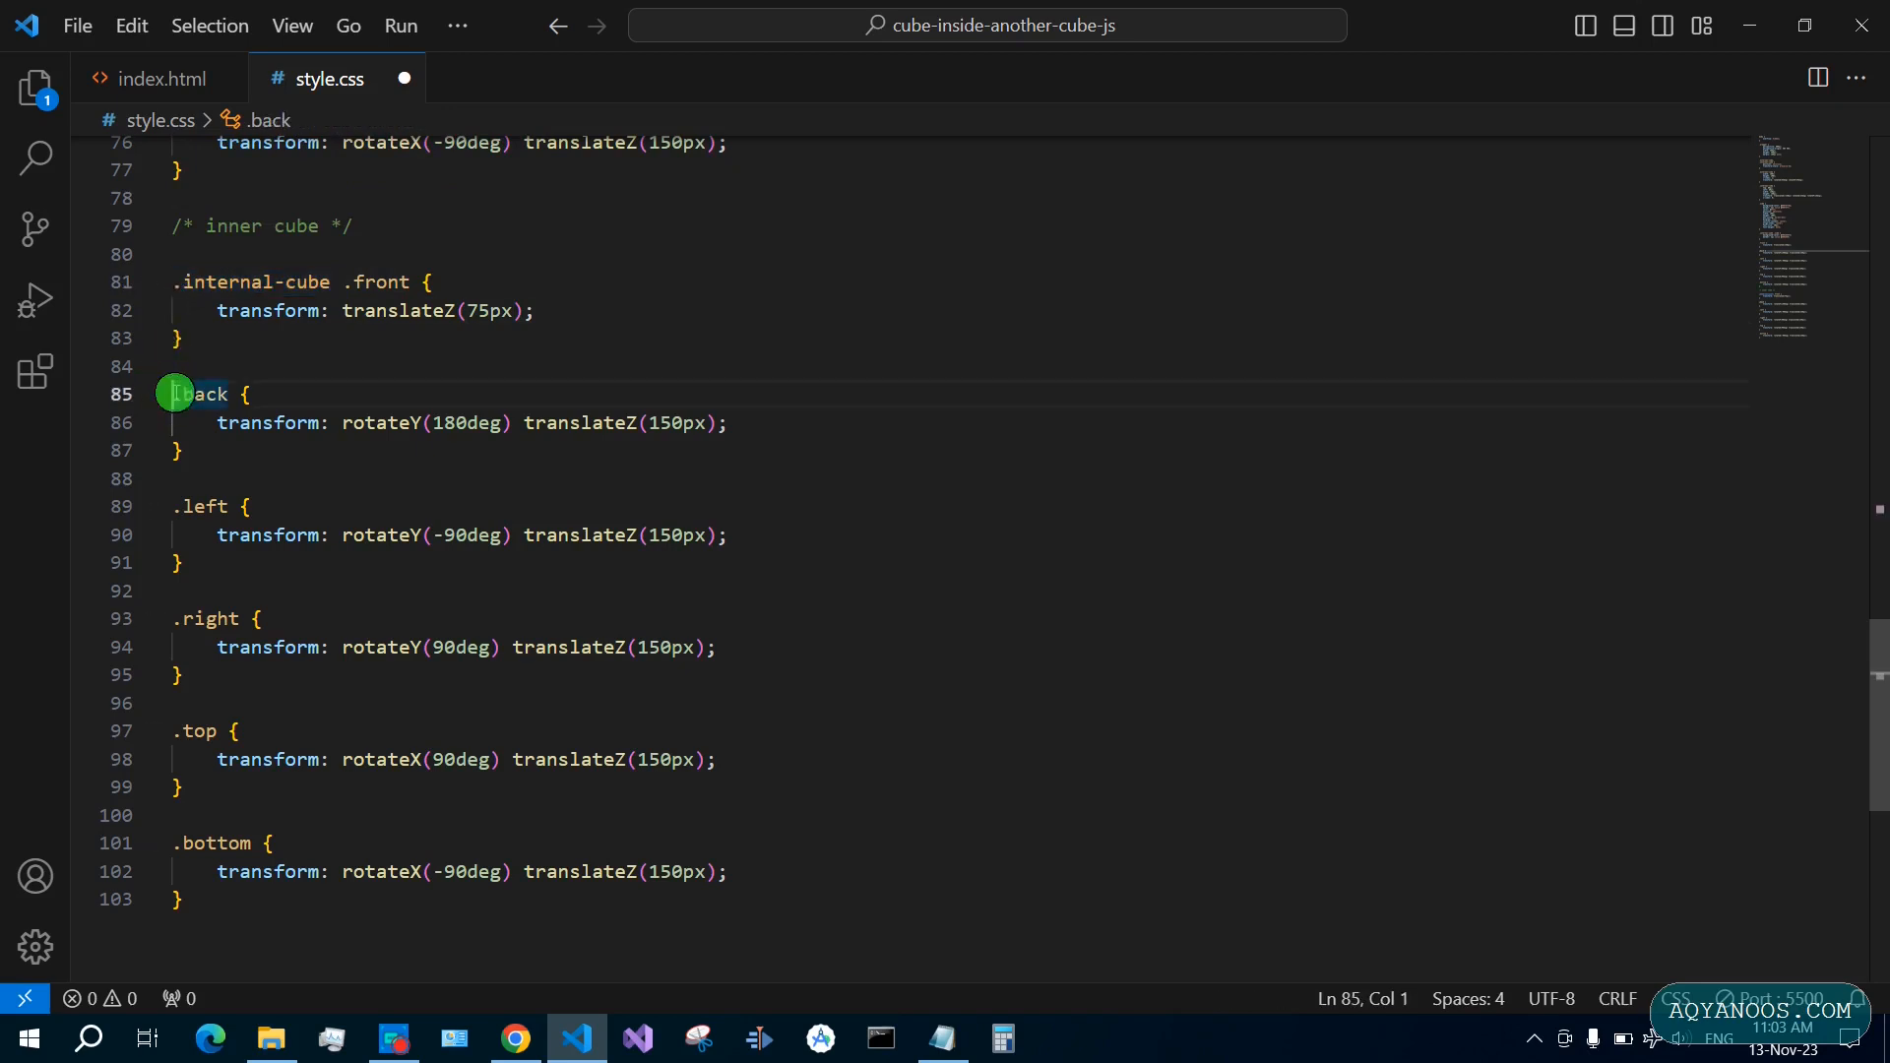
type(".internal-cube")
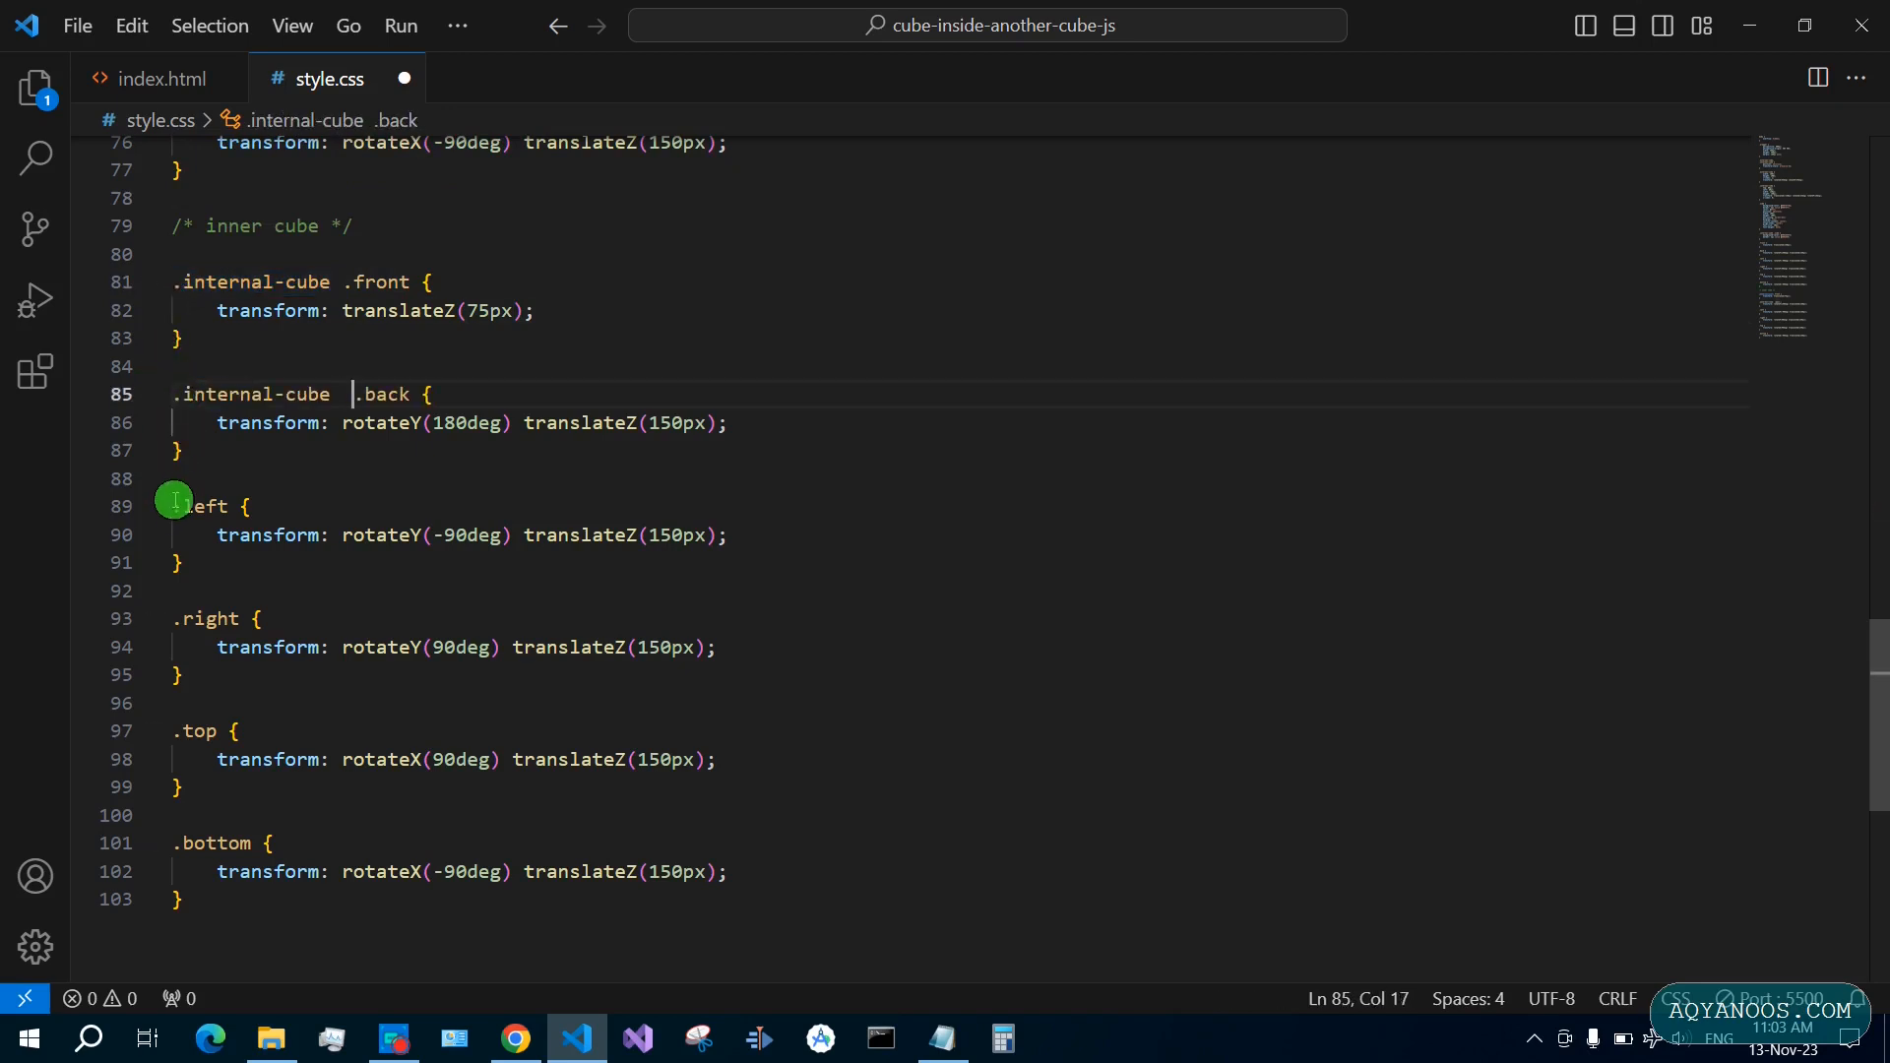
type(".internal-cube")
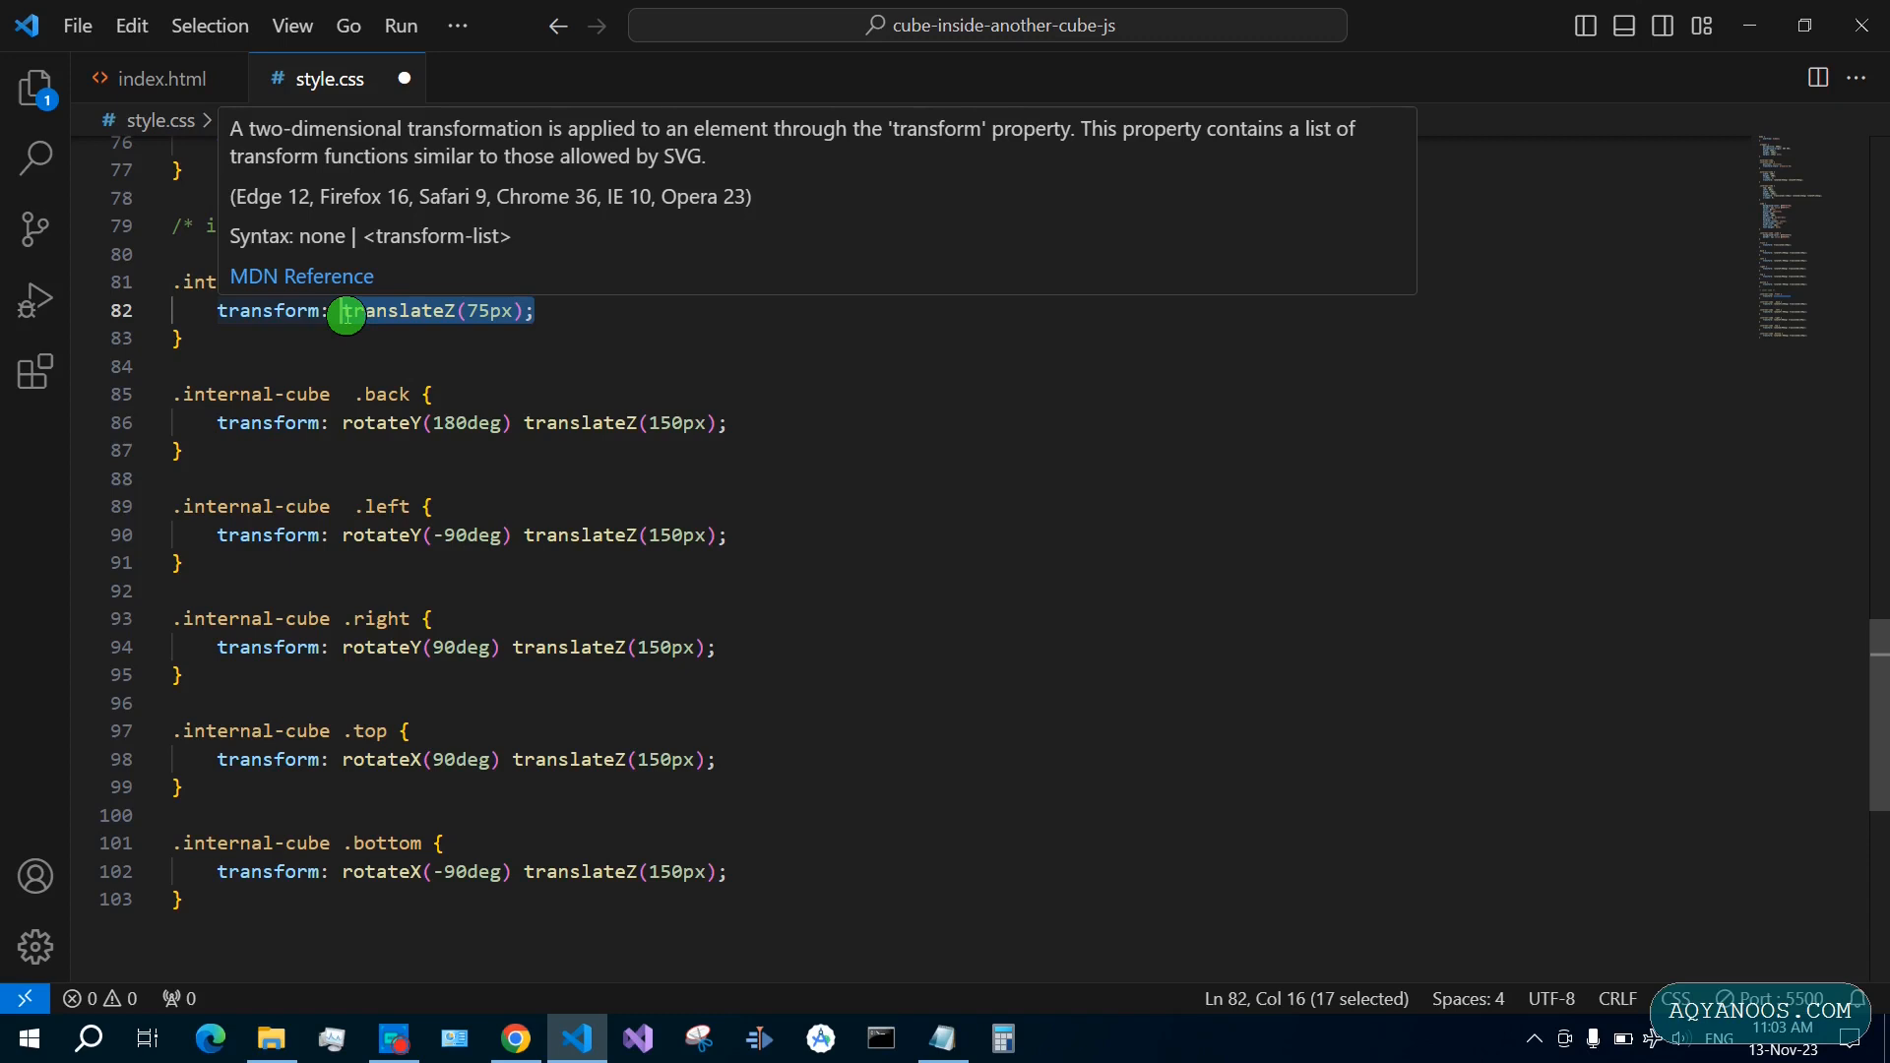
left_click(732, 424)
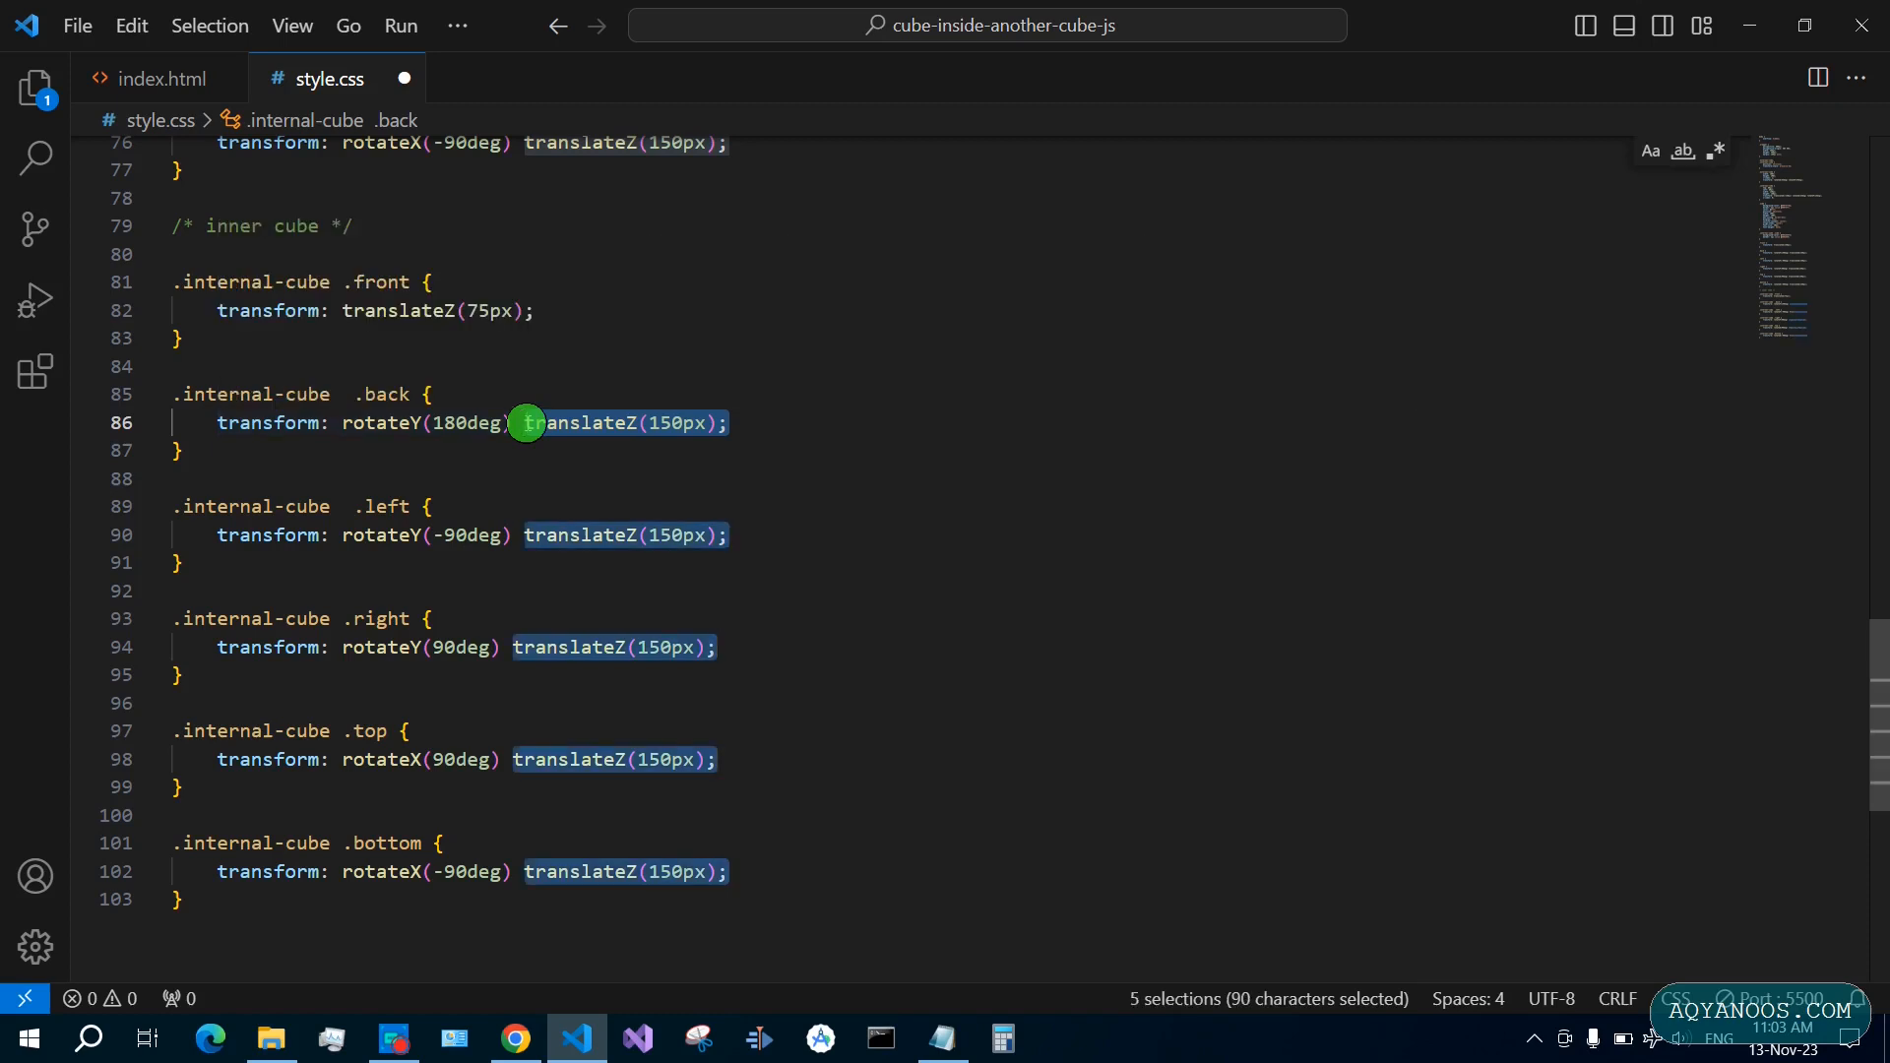
type("75px")
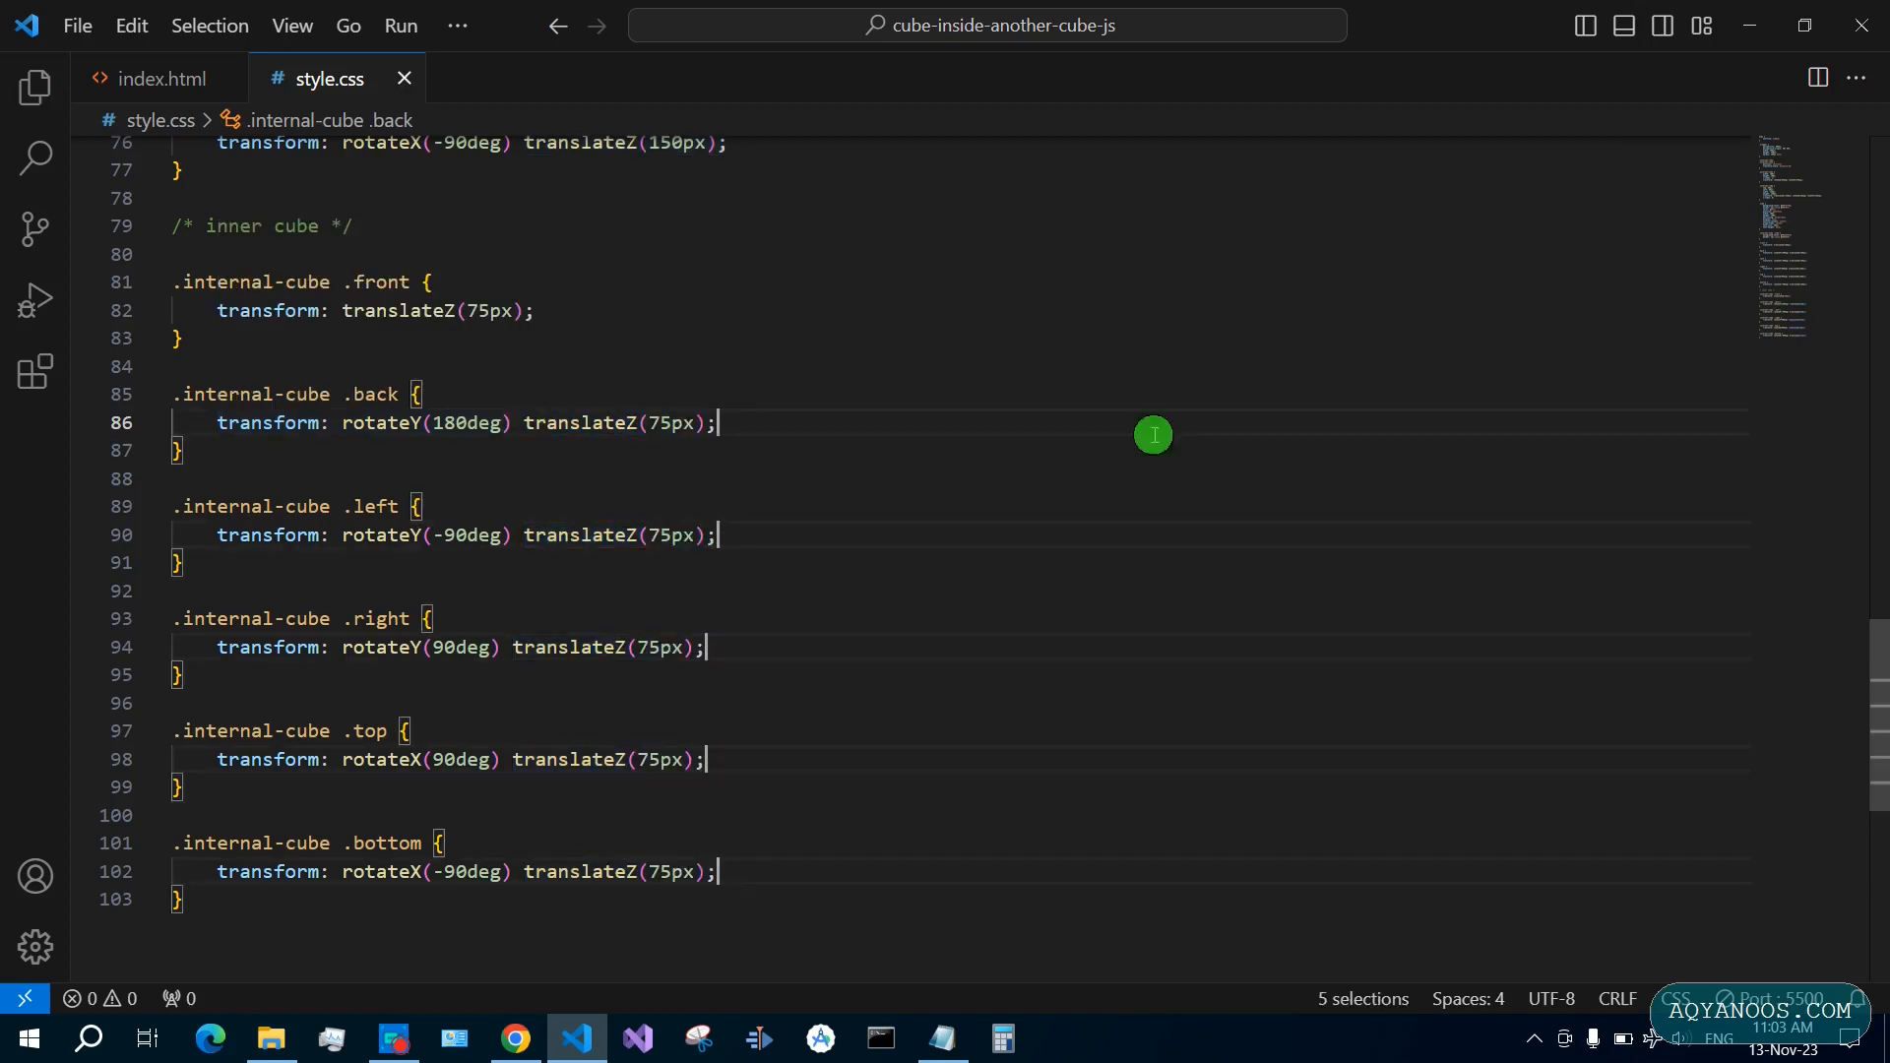
left_click(515, 1039)
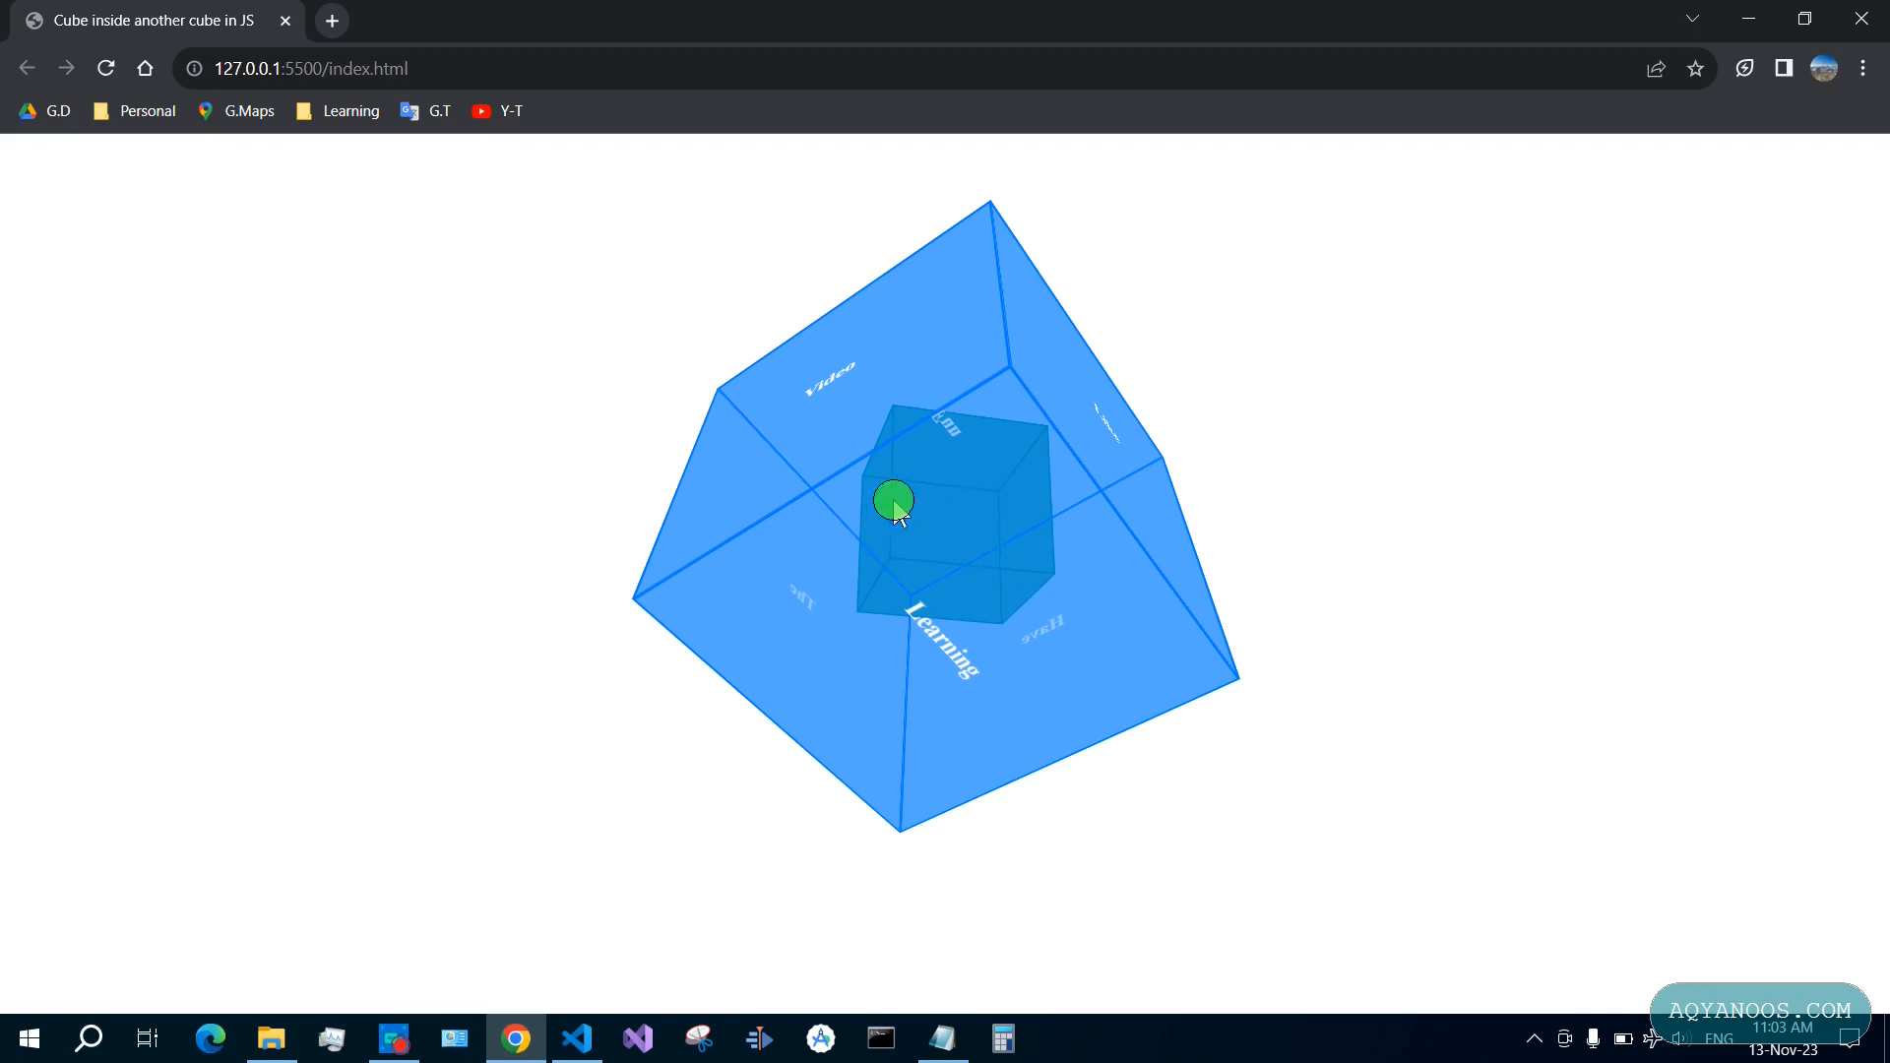
left_click(576, 1039)
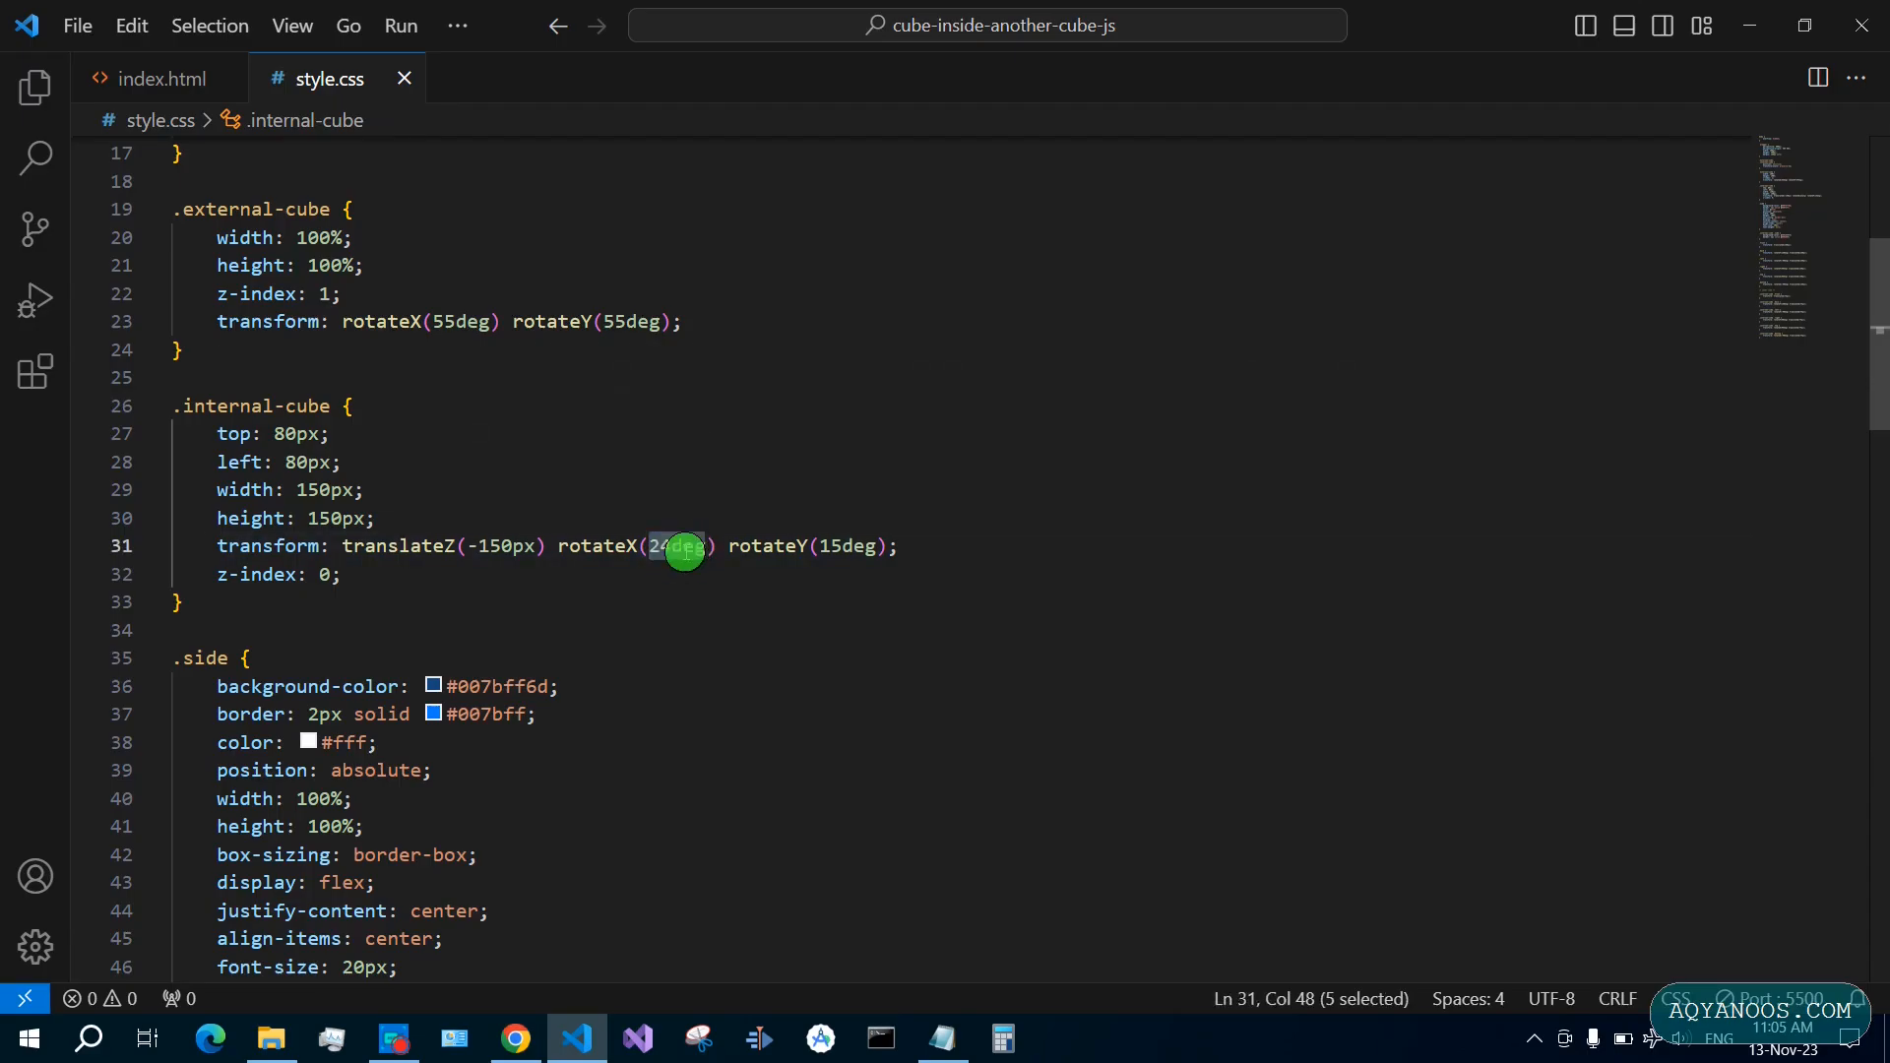
Change the .internal-cube rotation to rotateX(55deg) rotateY(55deg) and preview in Chrome
type("55deg")
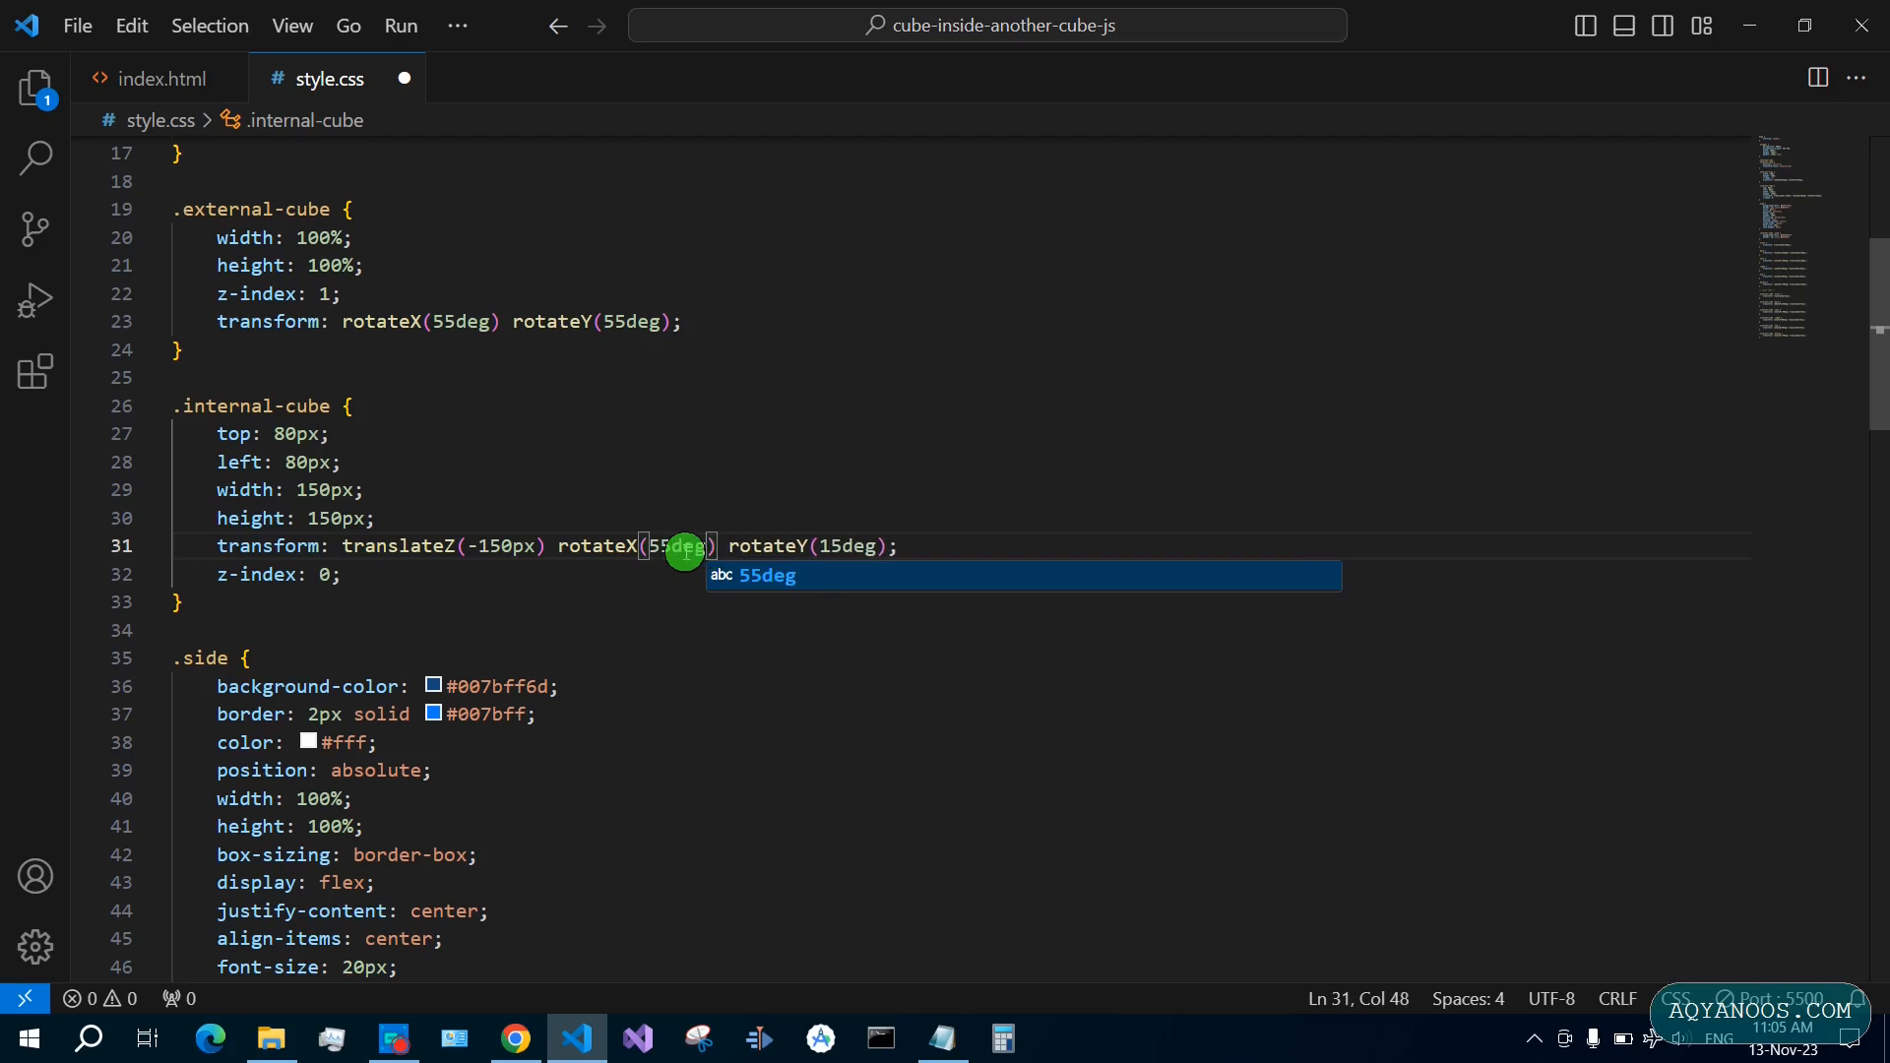
mouse_move(847, 547)
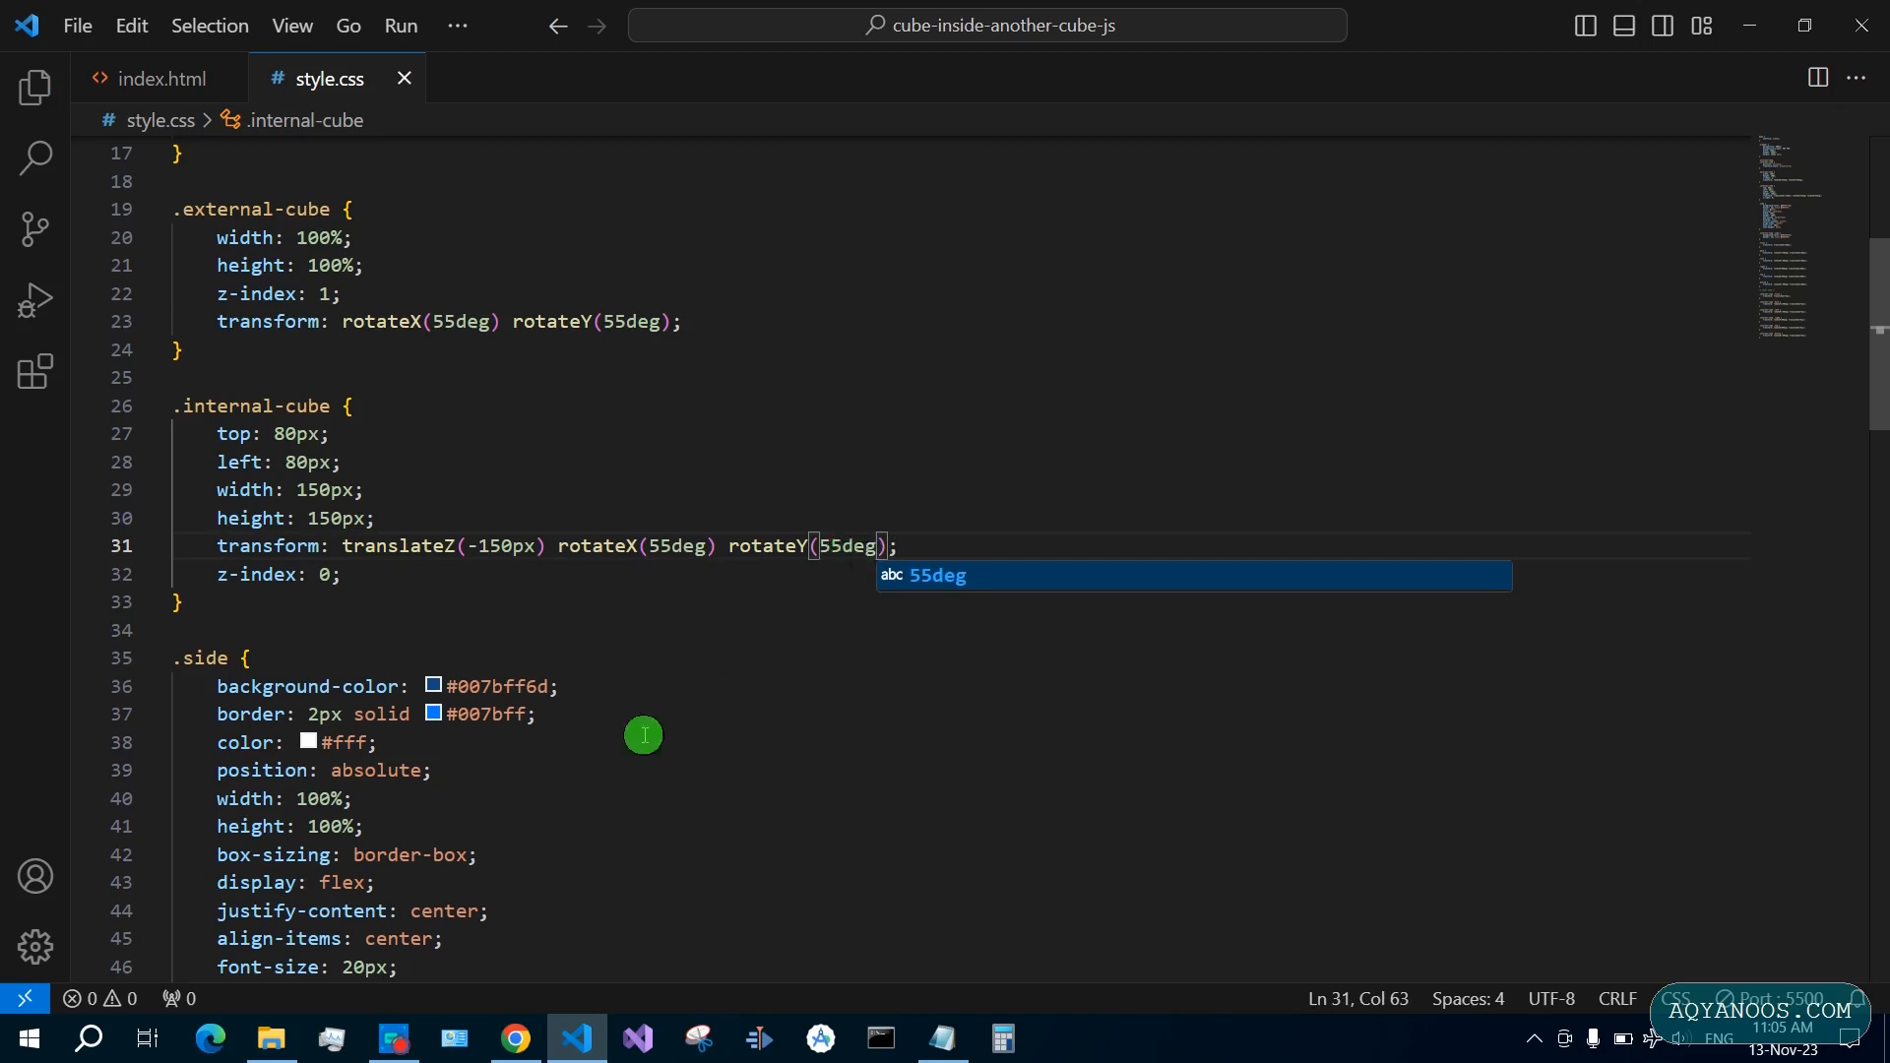
left_click(514, 1037)
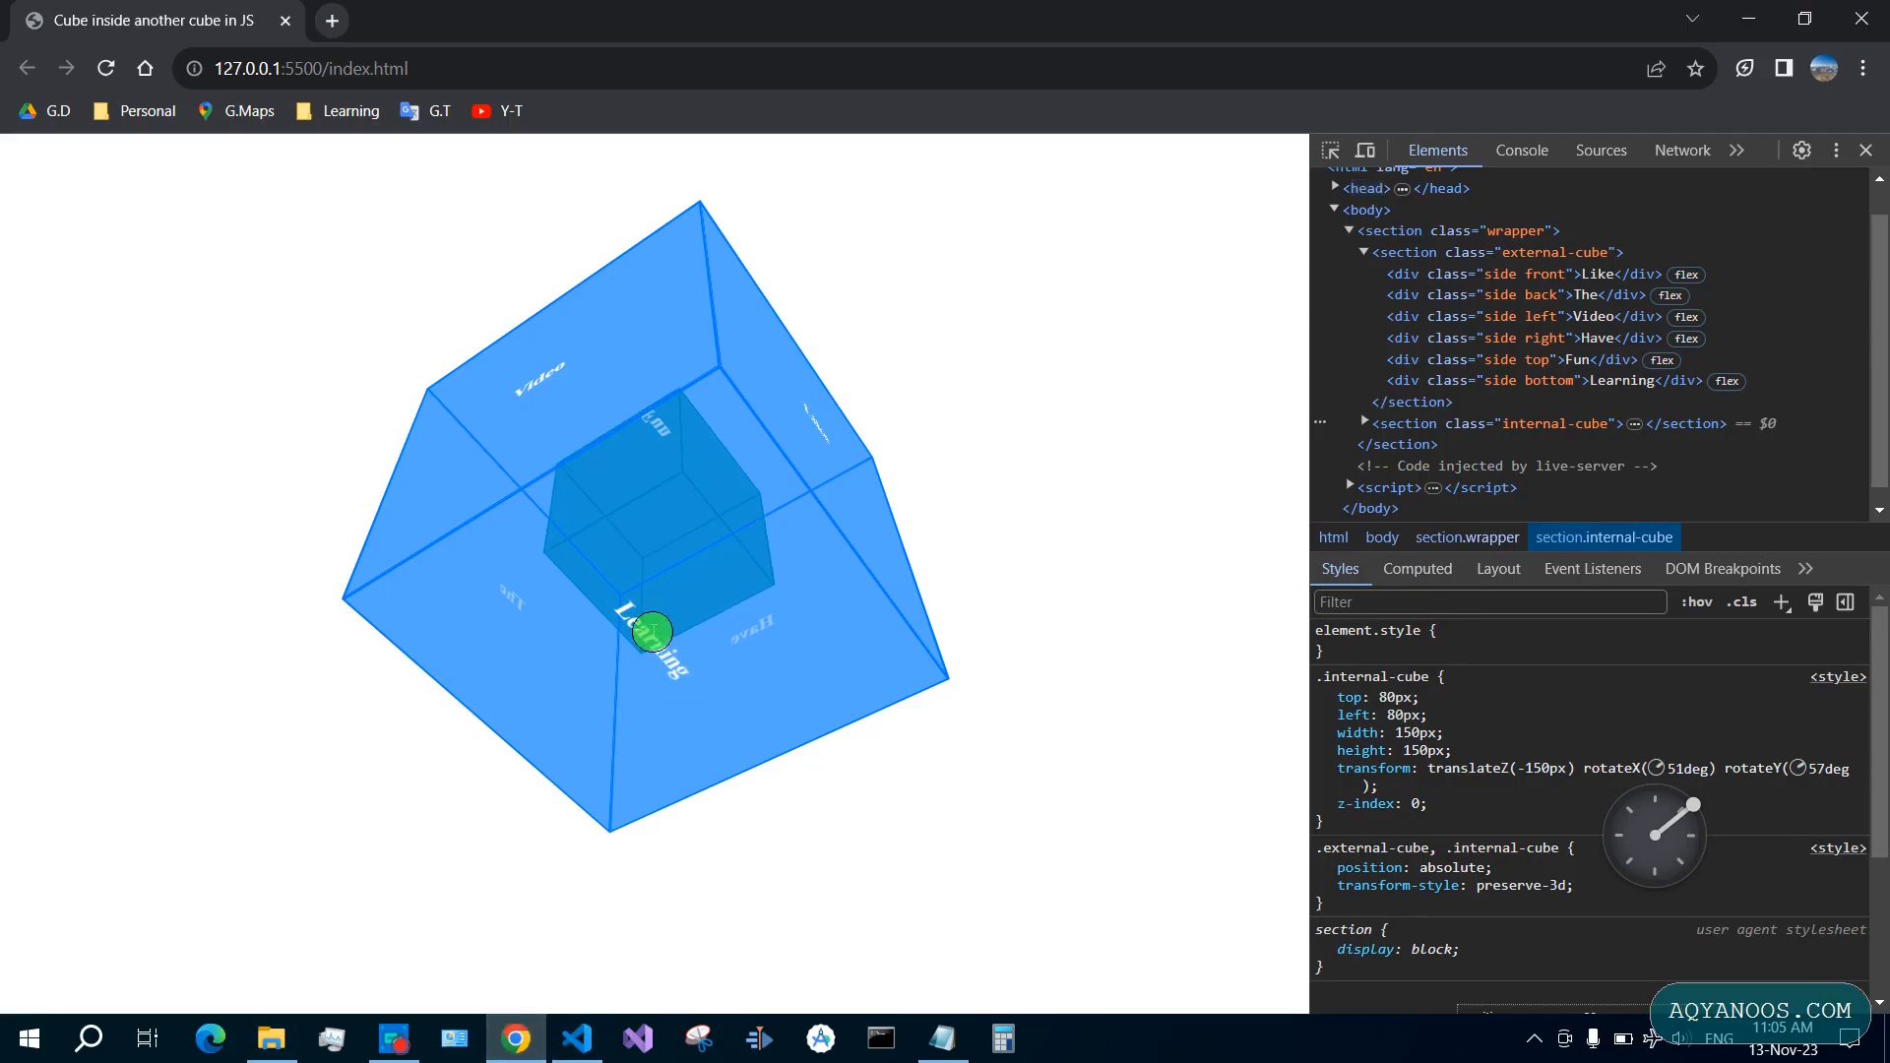
left_click(576, 1038)
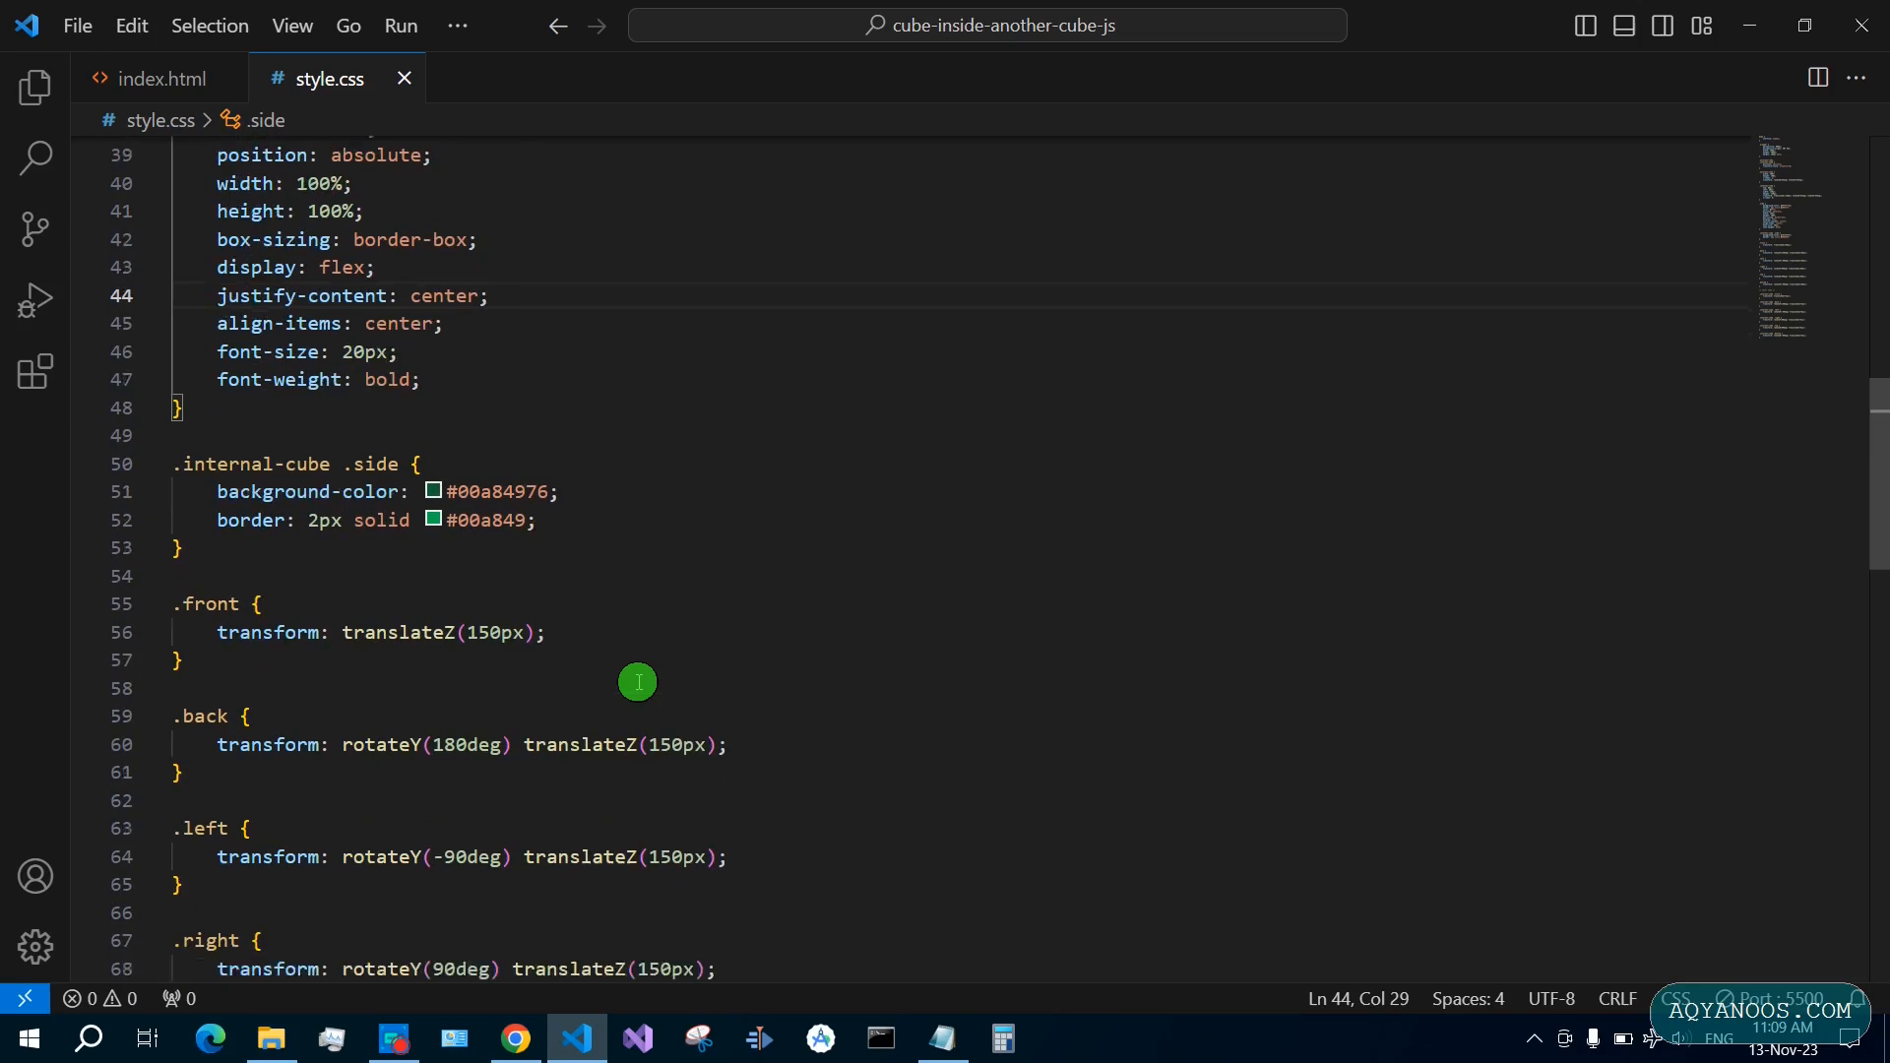
scroll("down", 3)
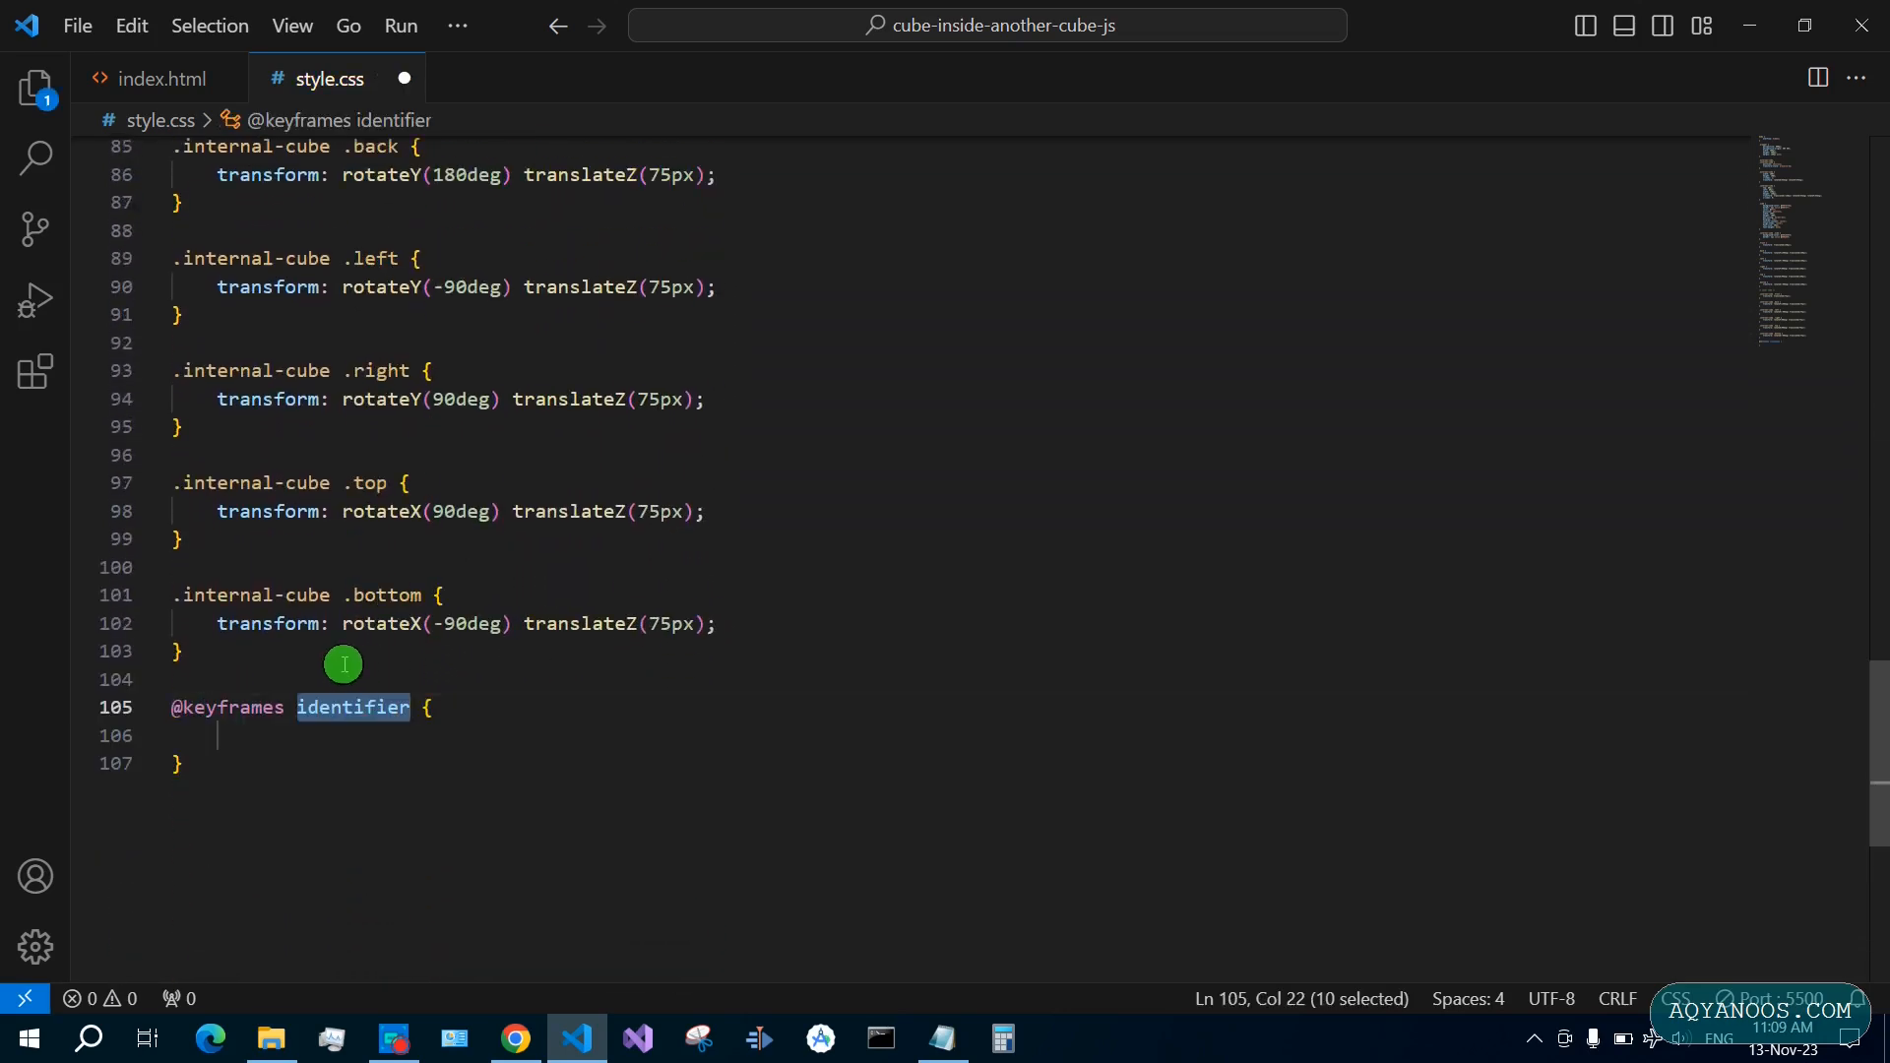
type("ro")
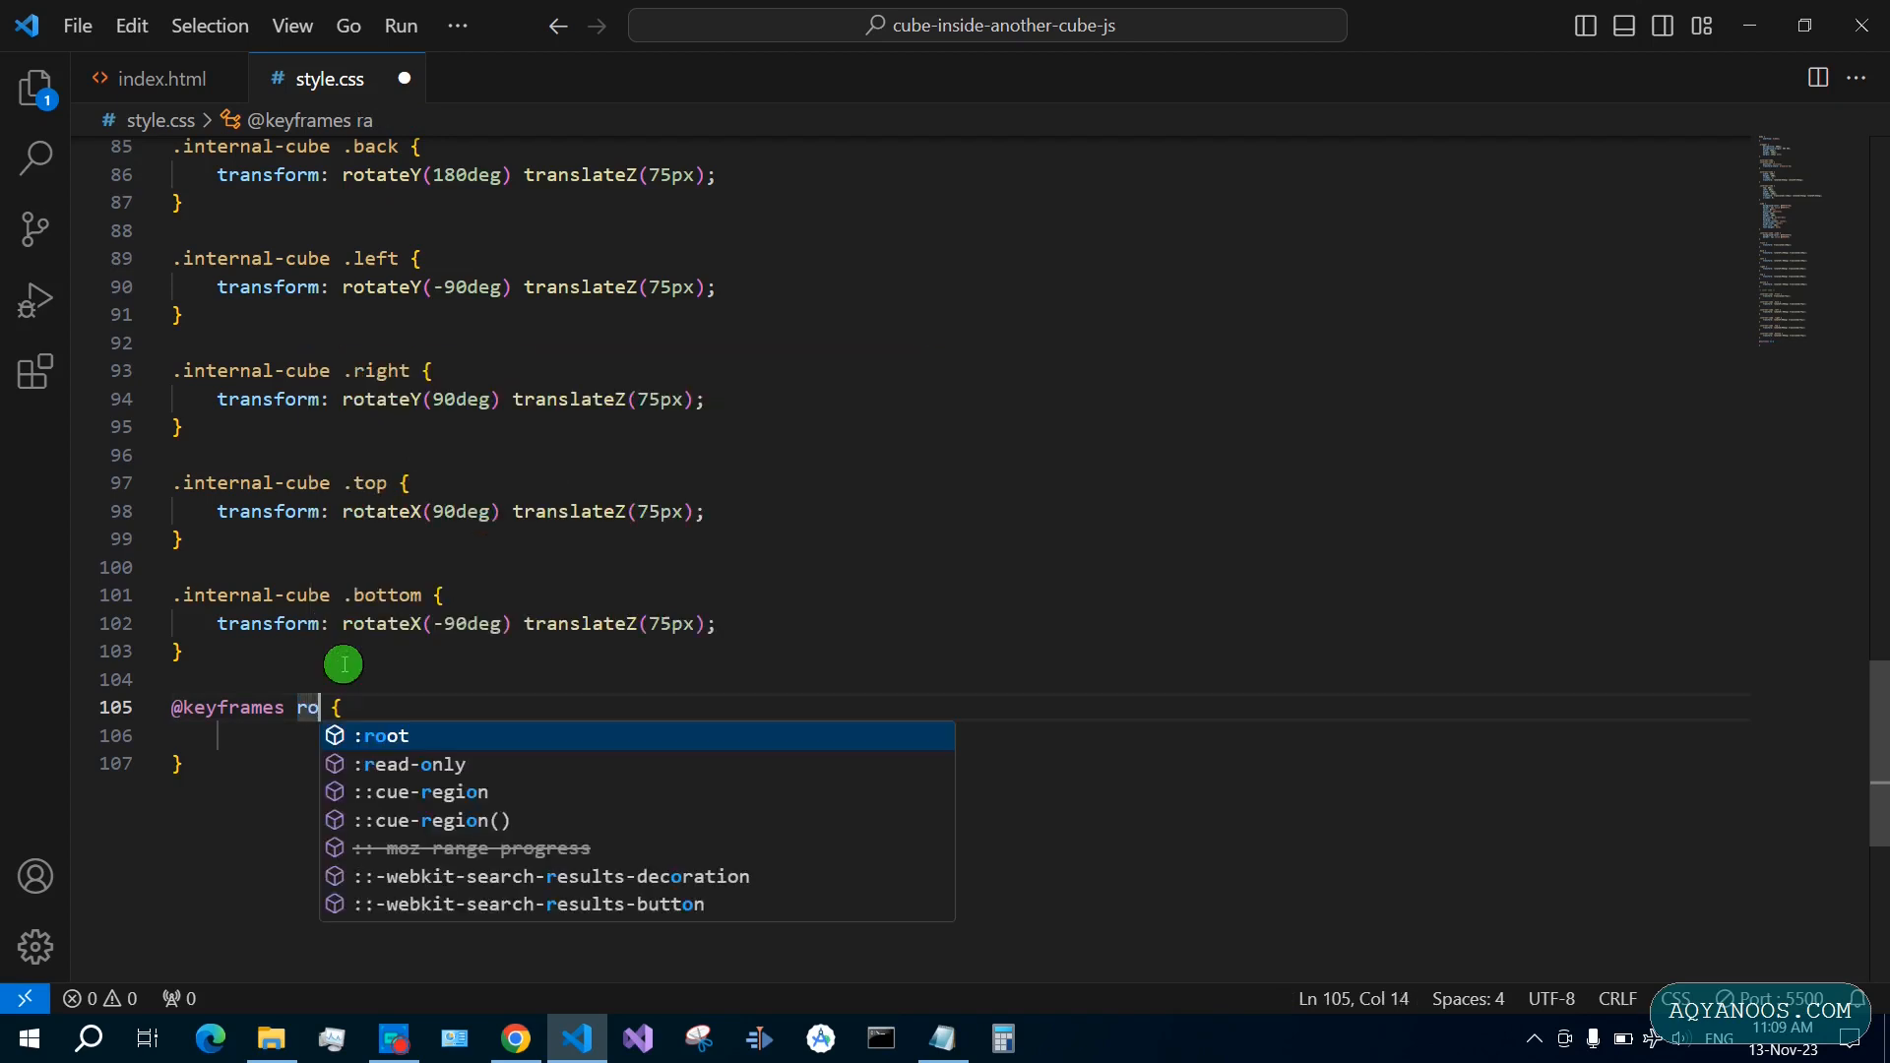
type("tate {\\n    from")
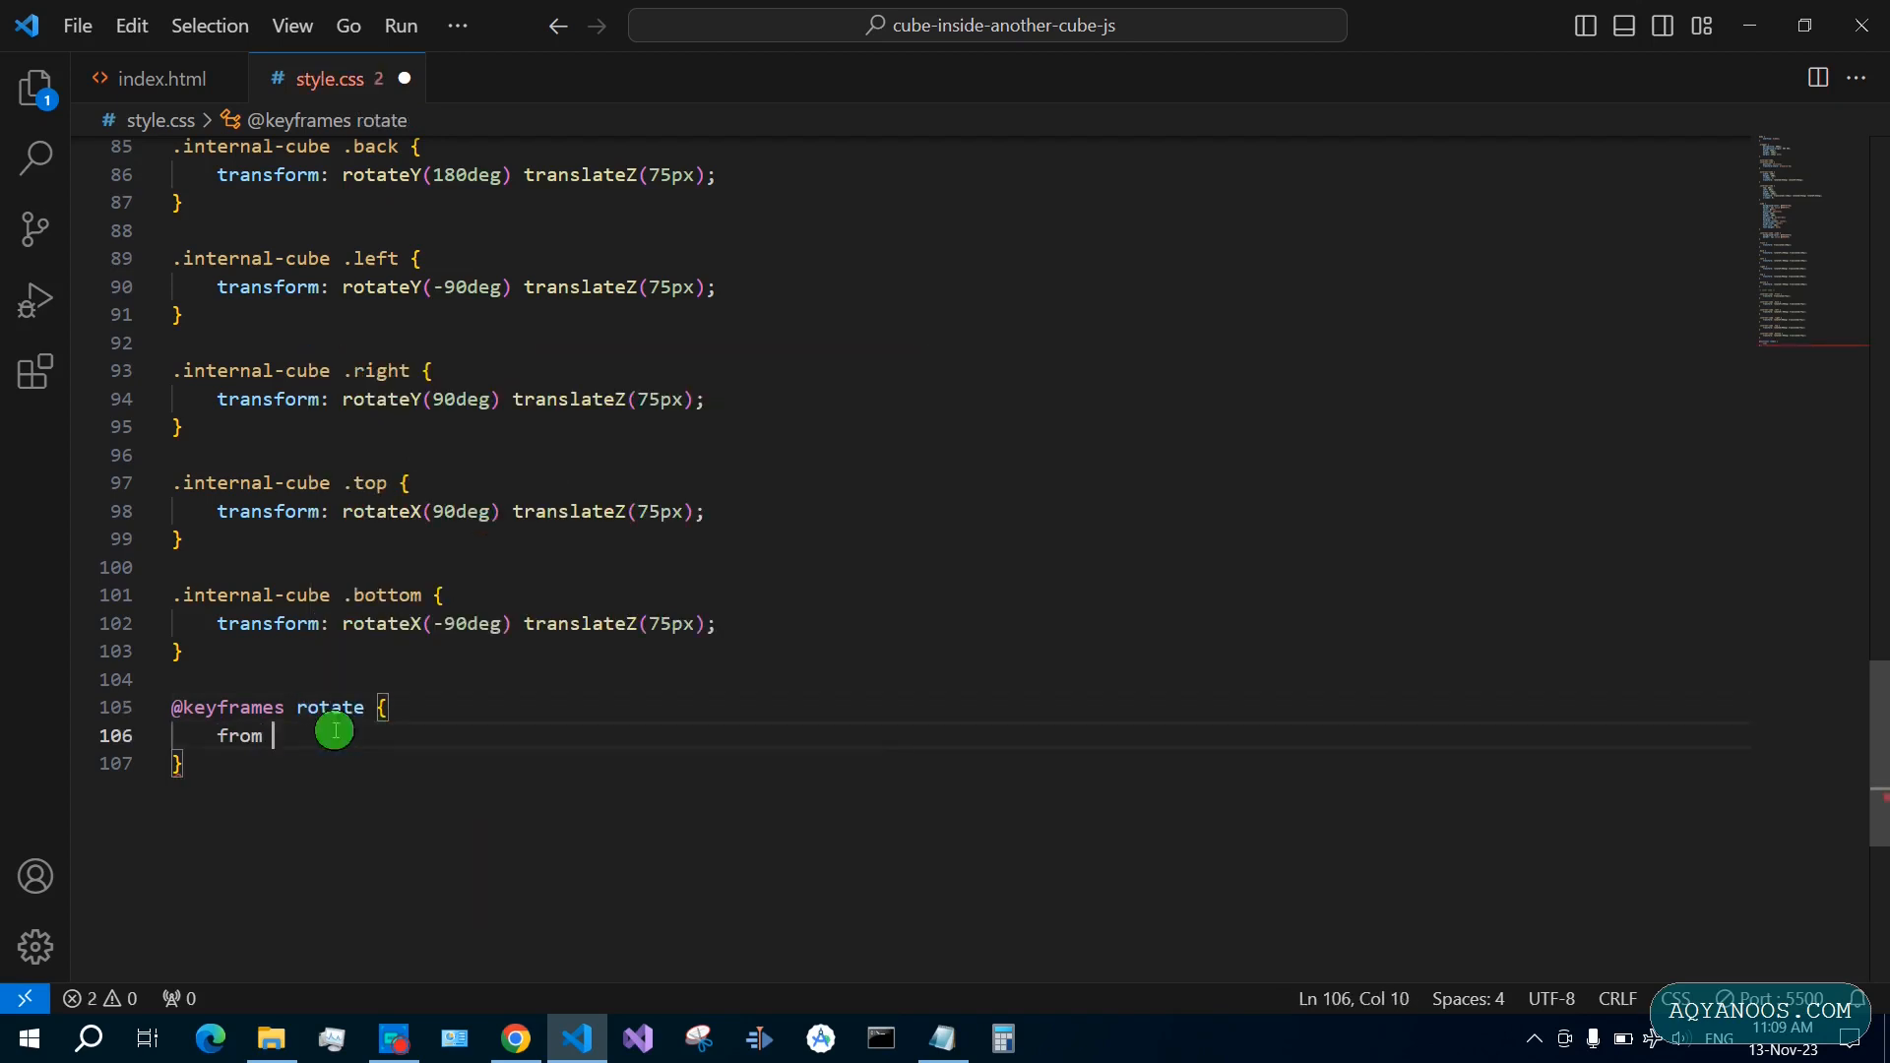
type("{")
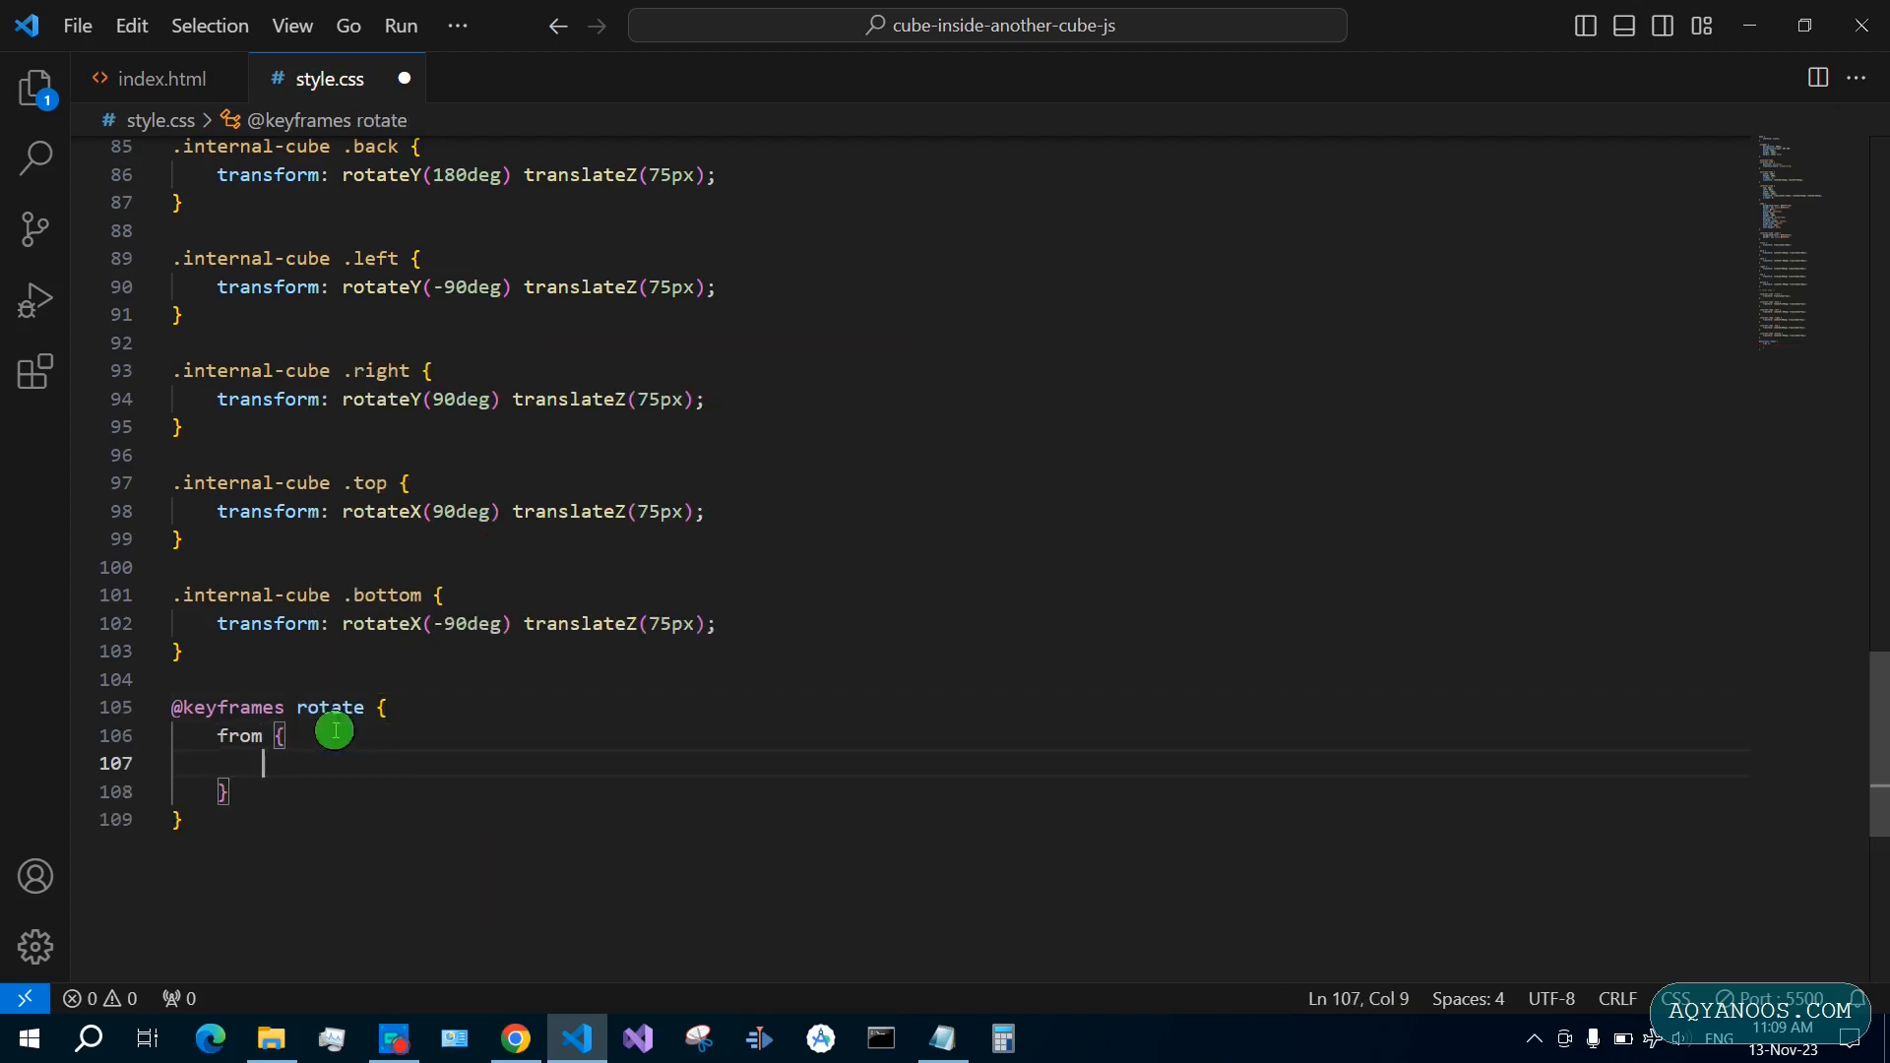
type("transform: rot;")
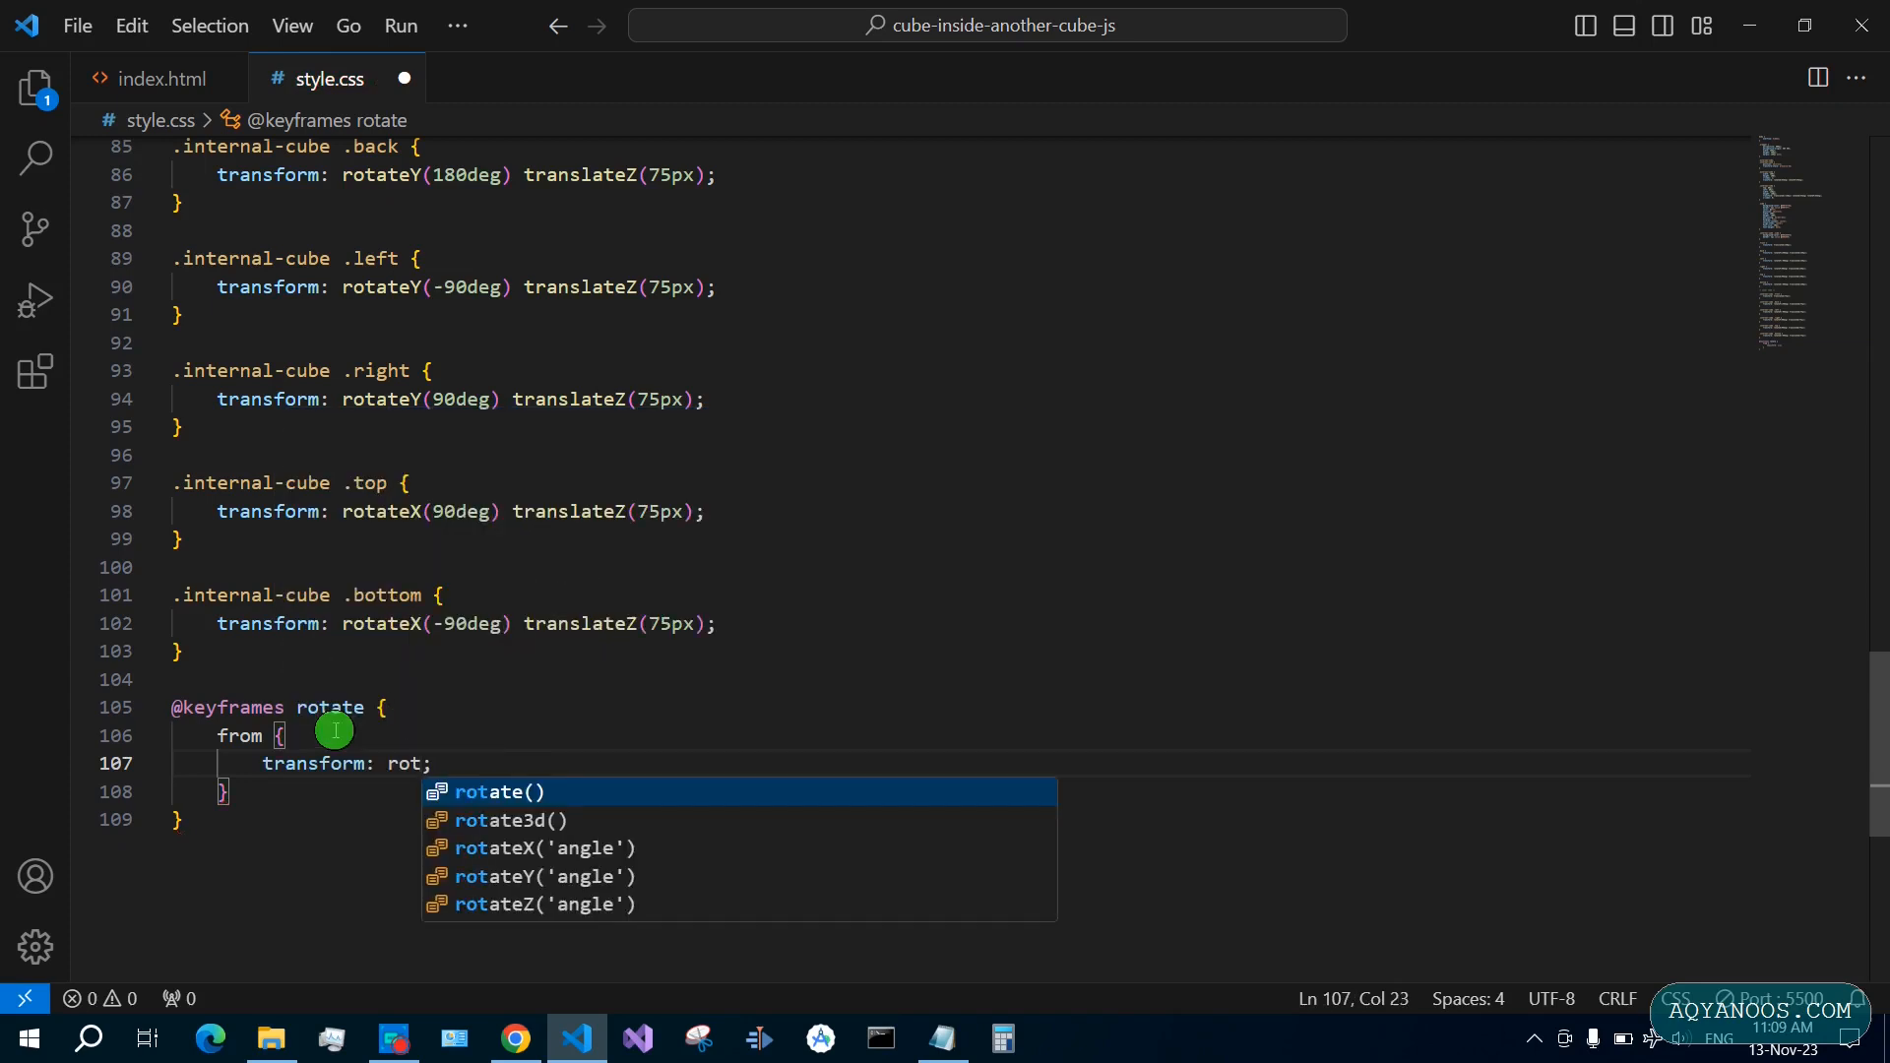
left_click(545, 848)
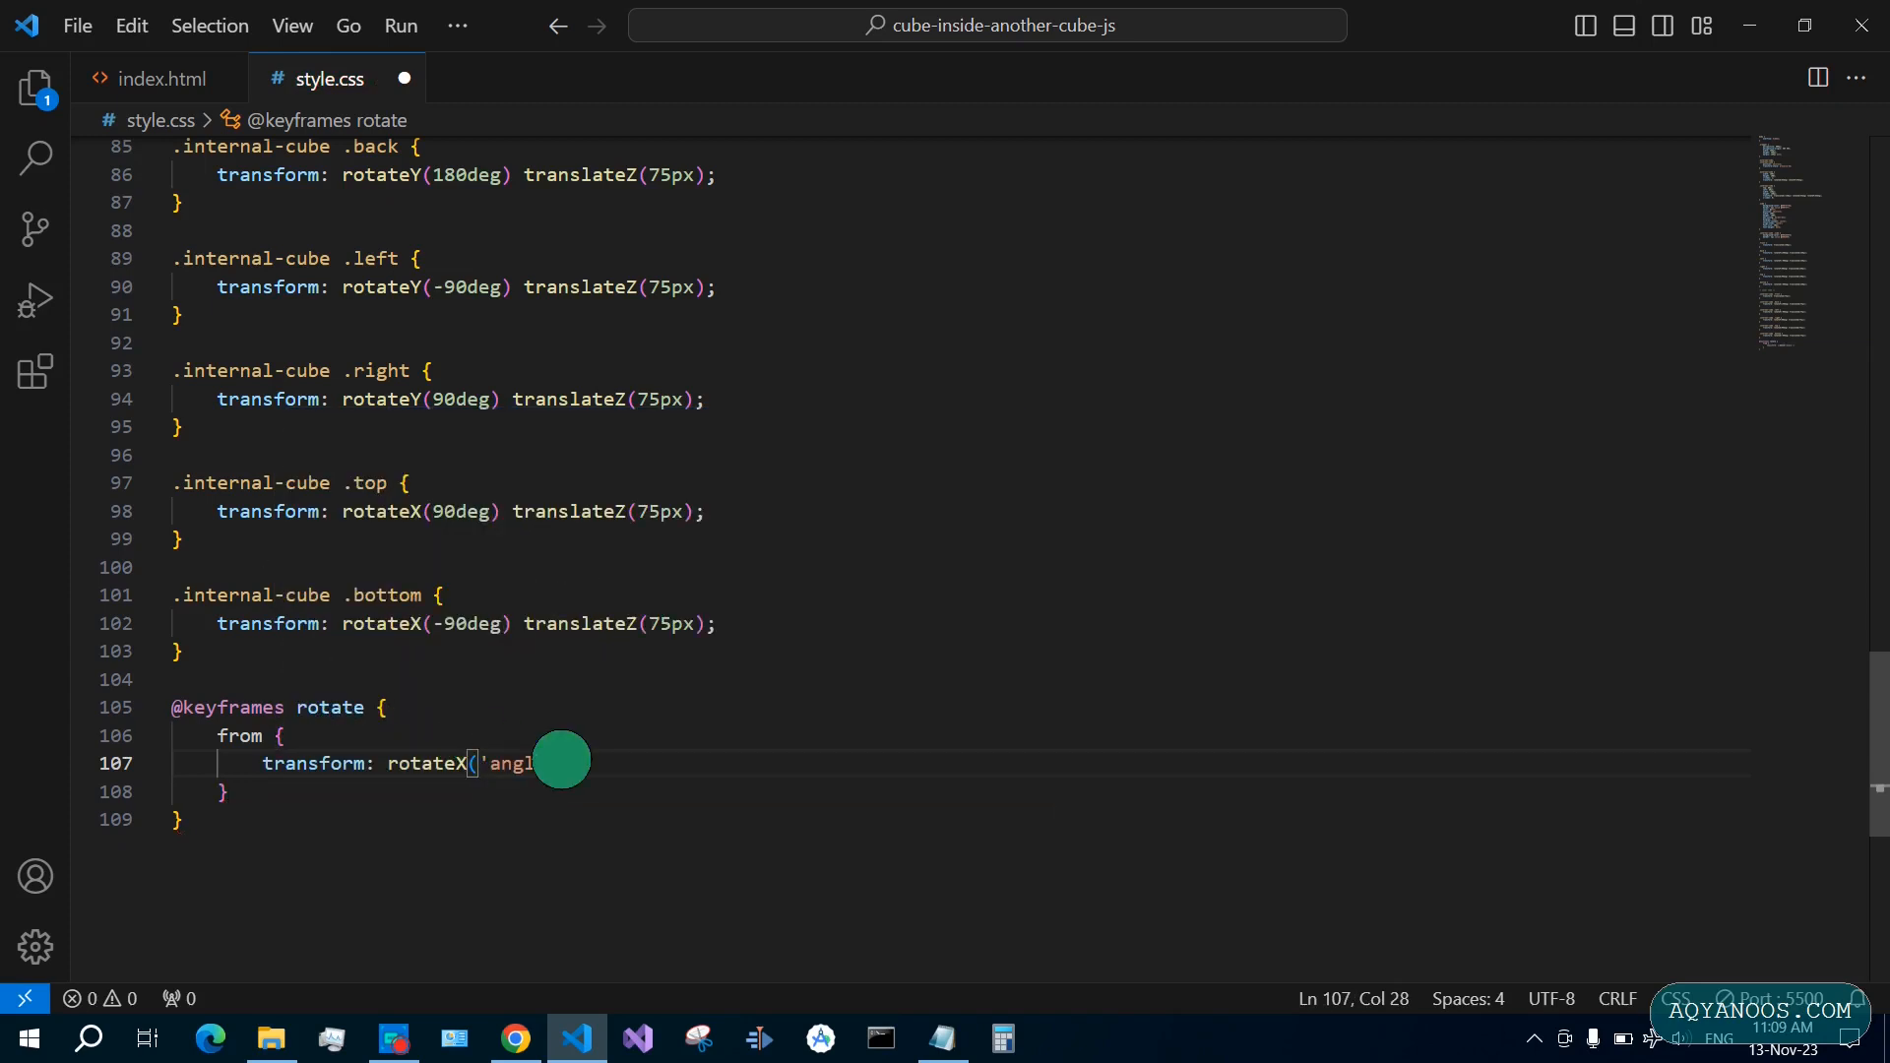
type("15deg) ;")
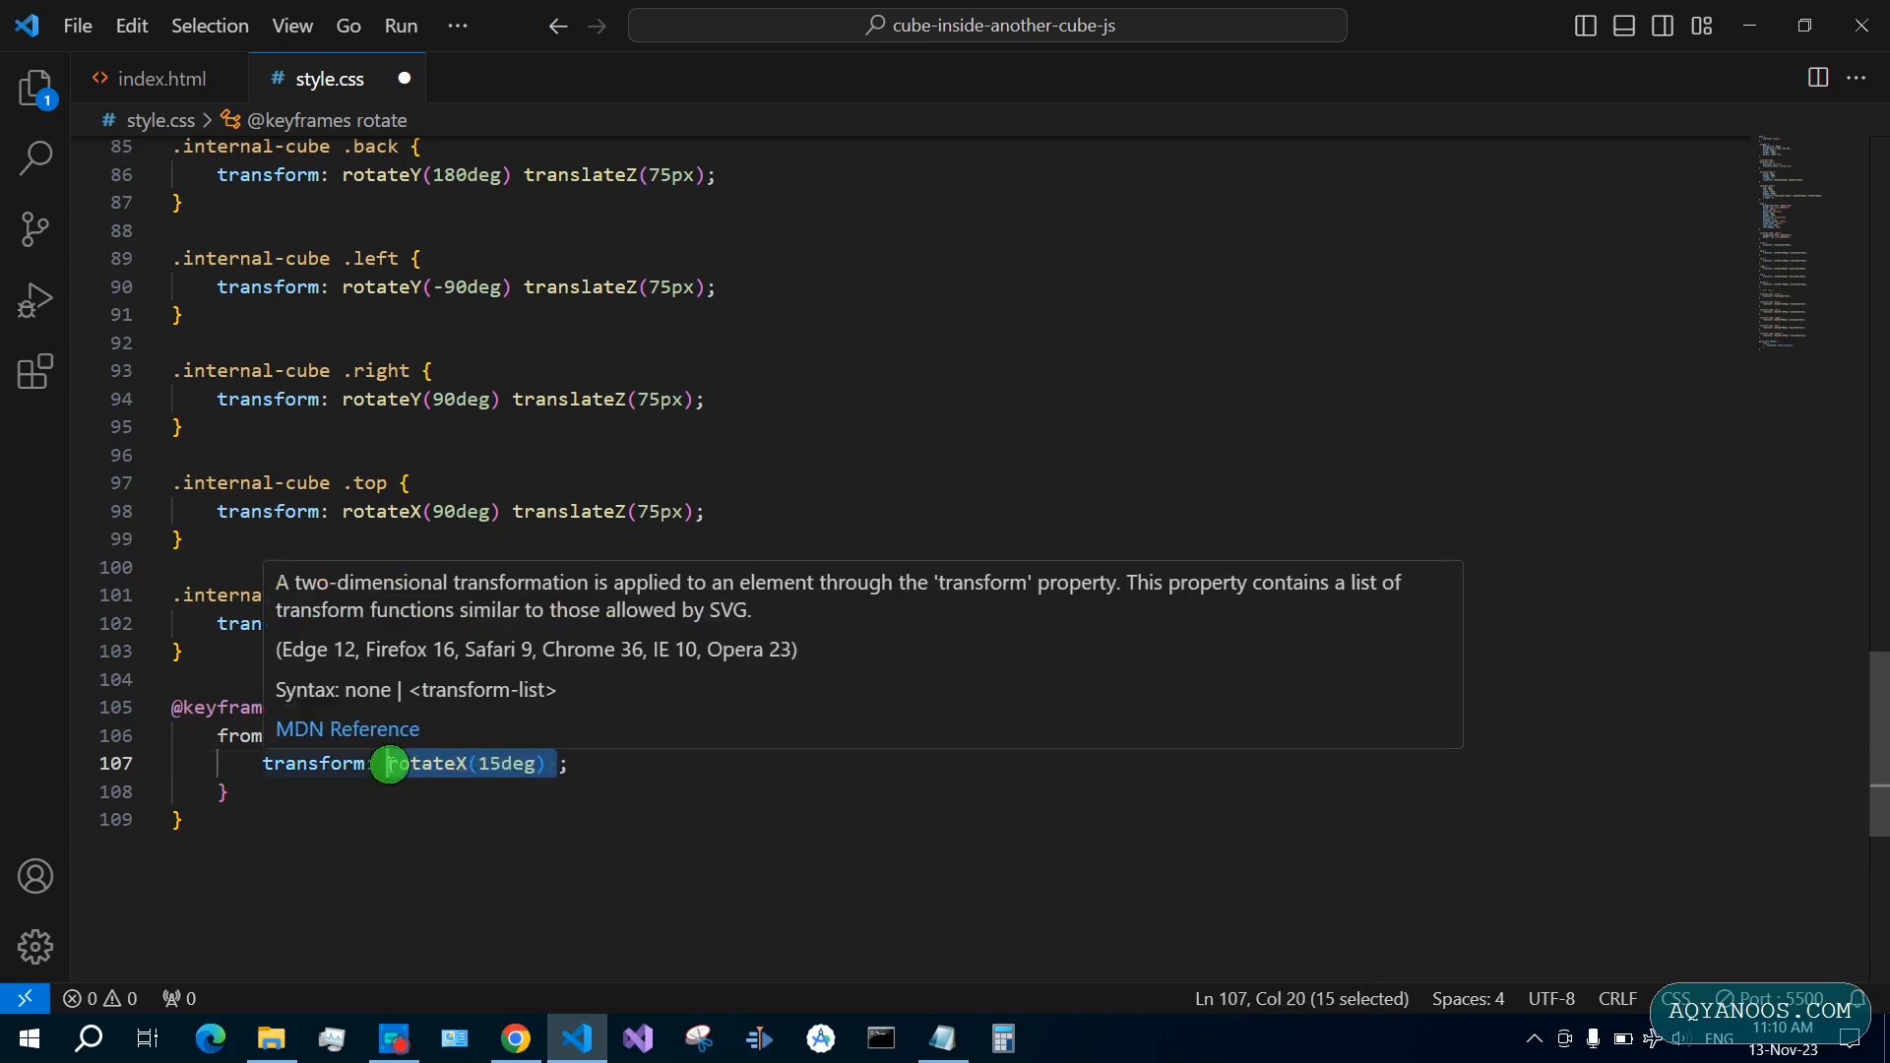
type("rotateX(15deg)")
type("transform: rotateX(300deg) rotateY(360deg);")
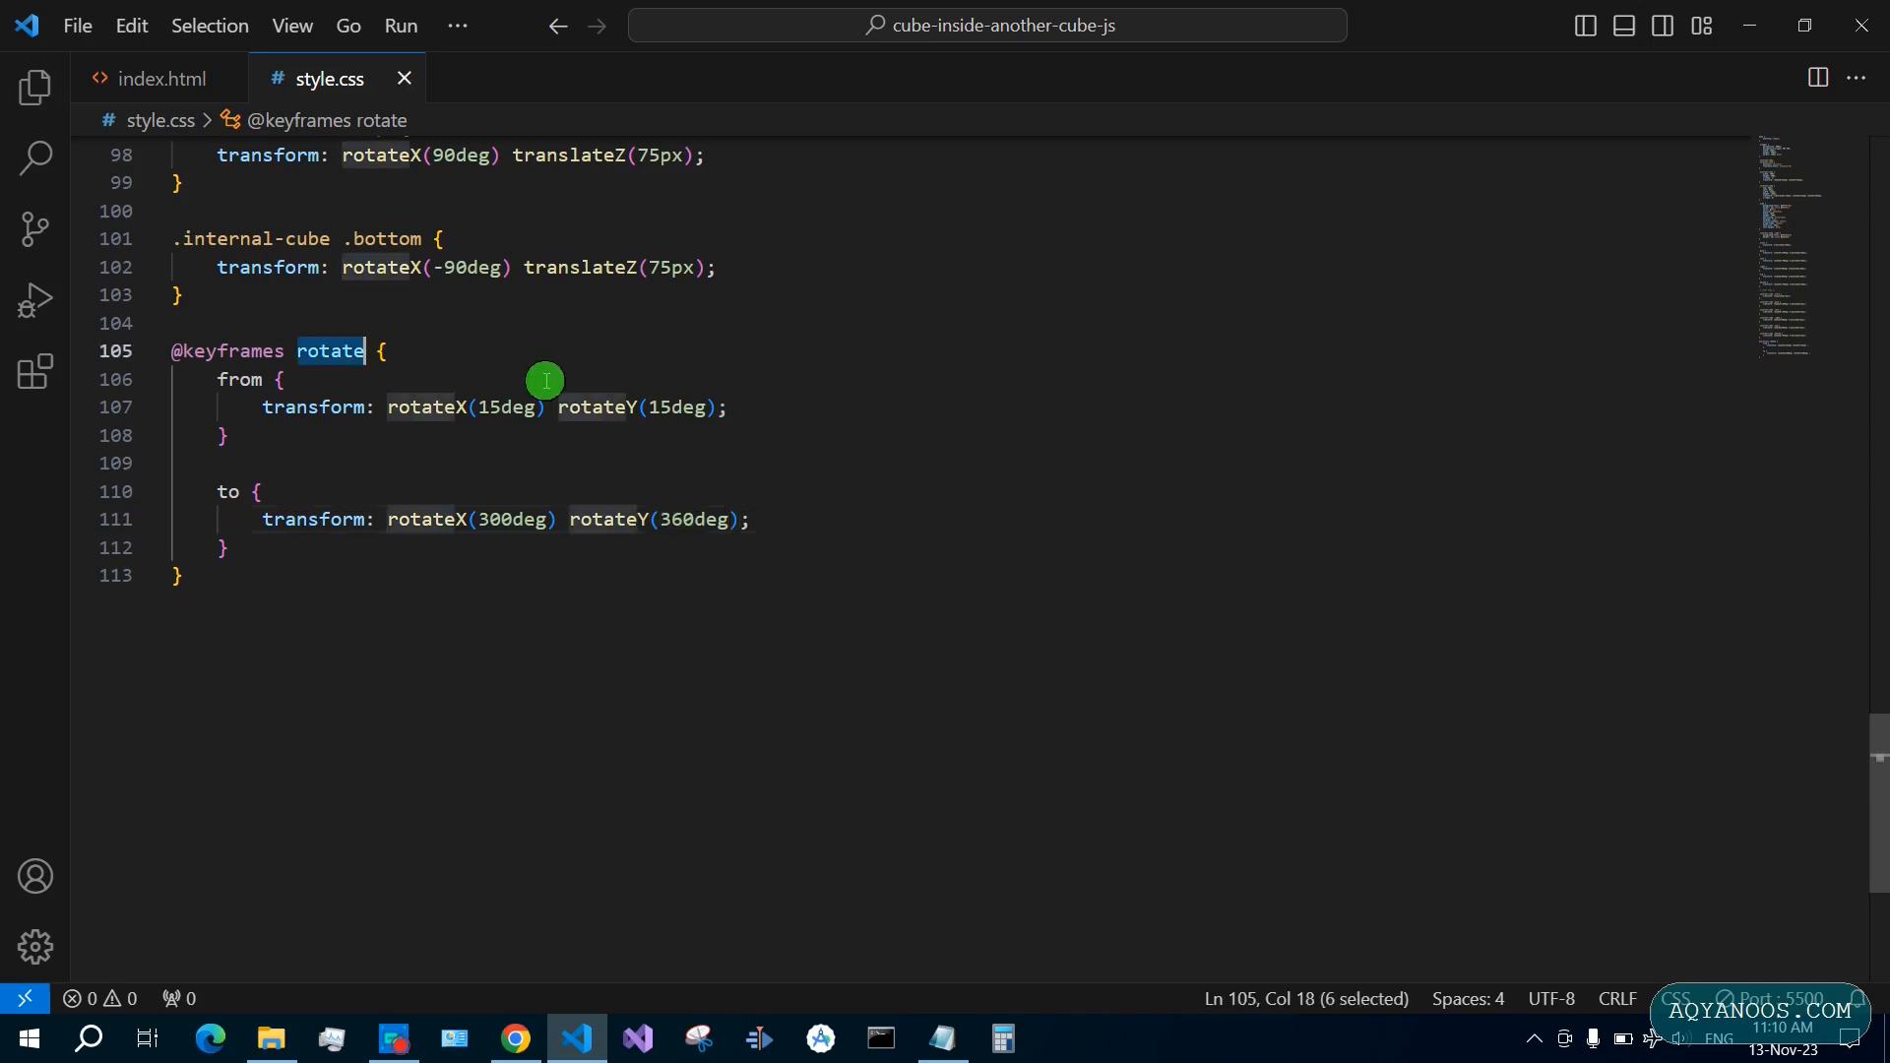
scroll("up", 3)
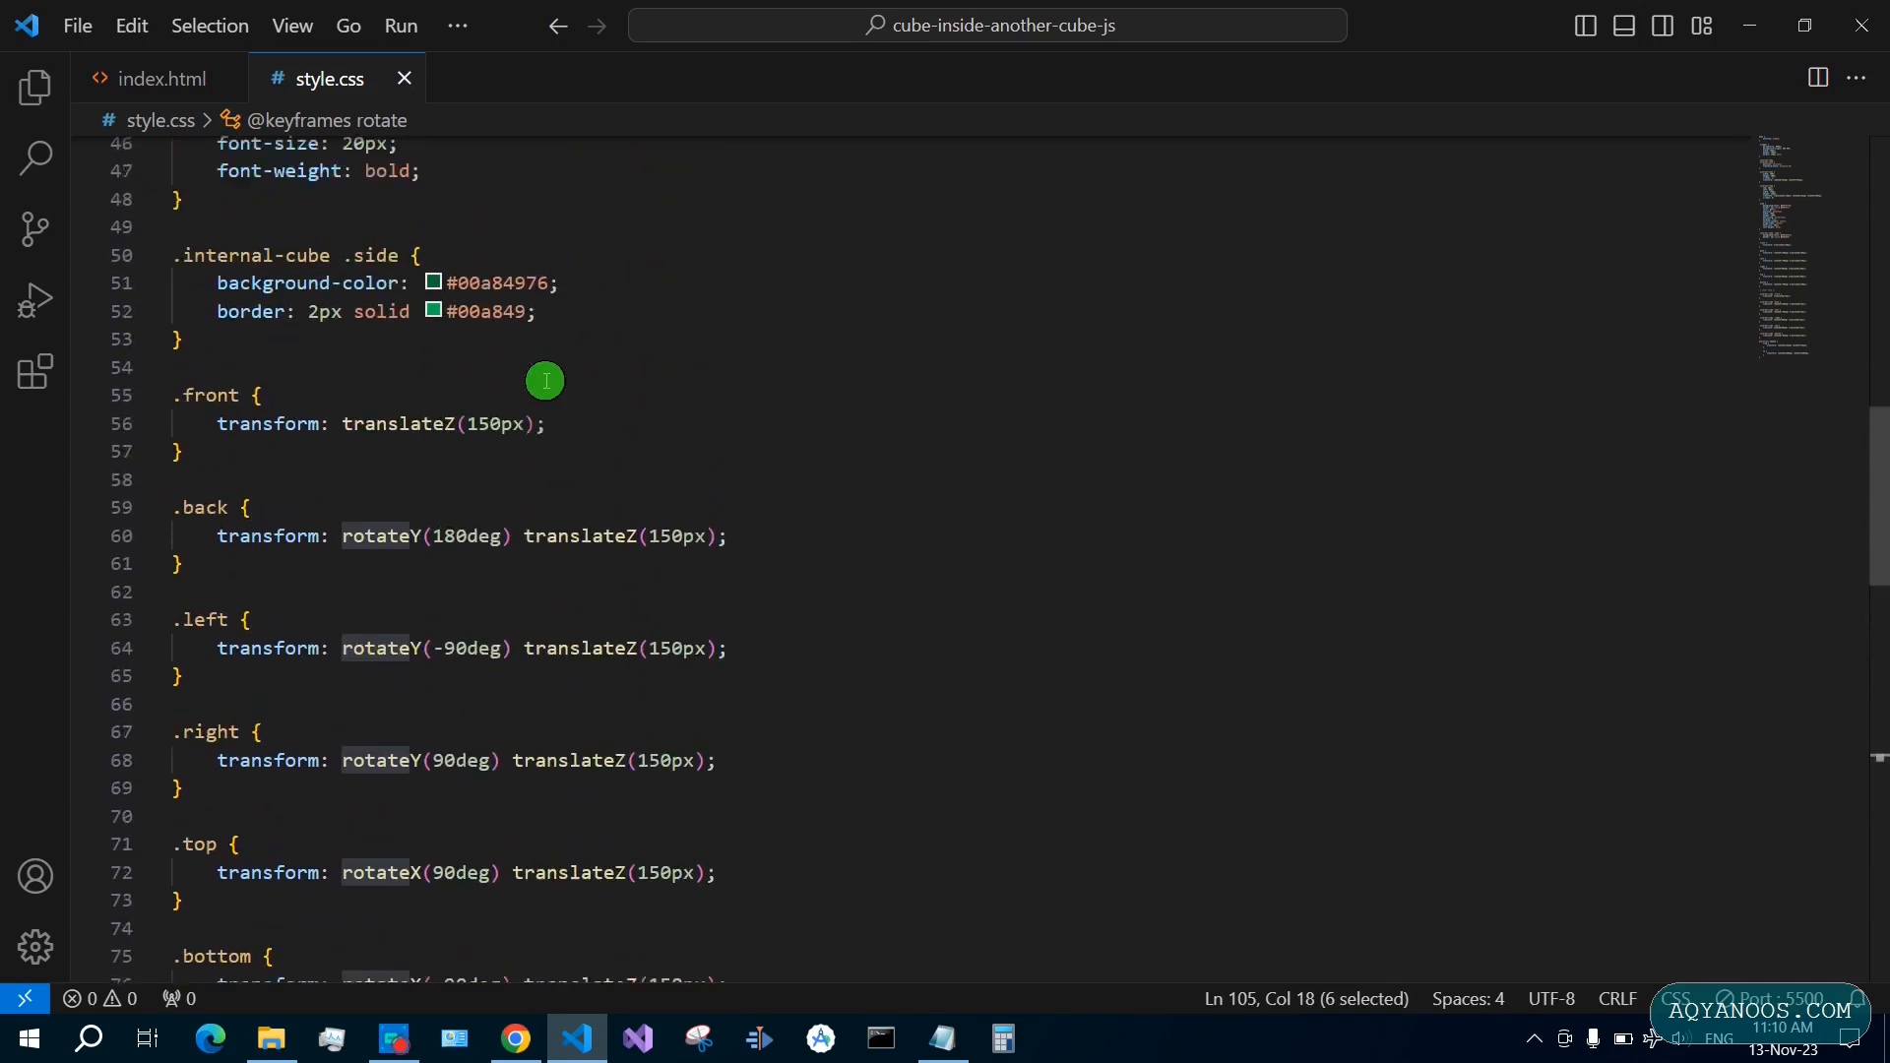
Add the line animation: rotate 5s 5; to the .external-cube, .internal-cube rule and save
scroll("up", 3)
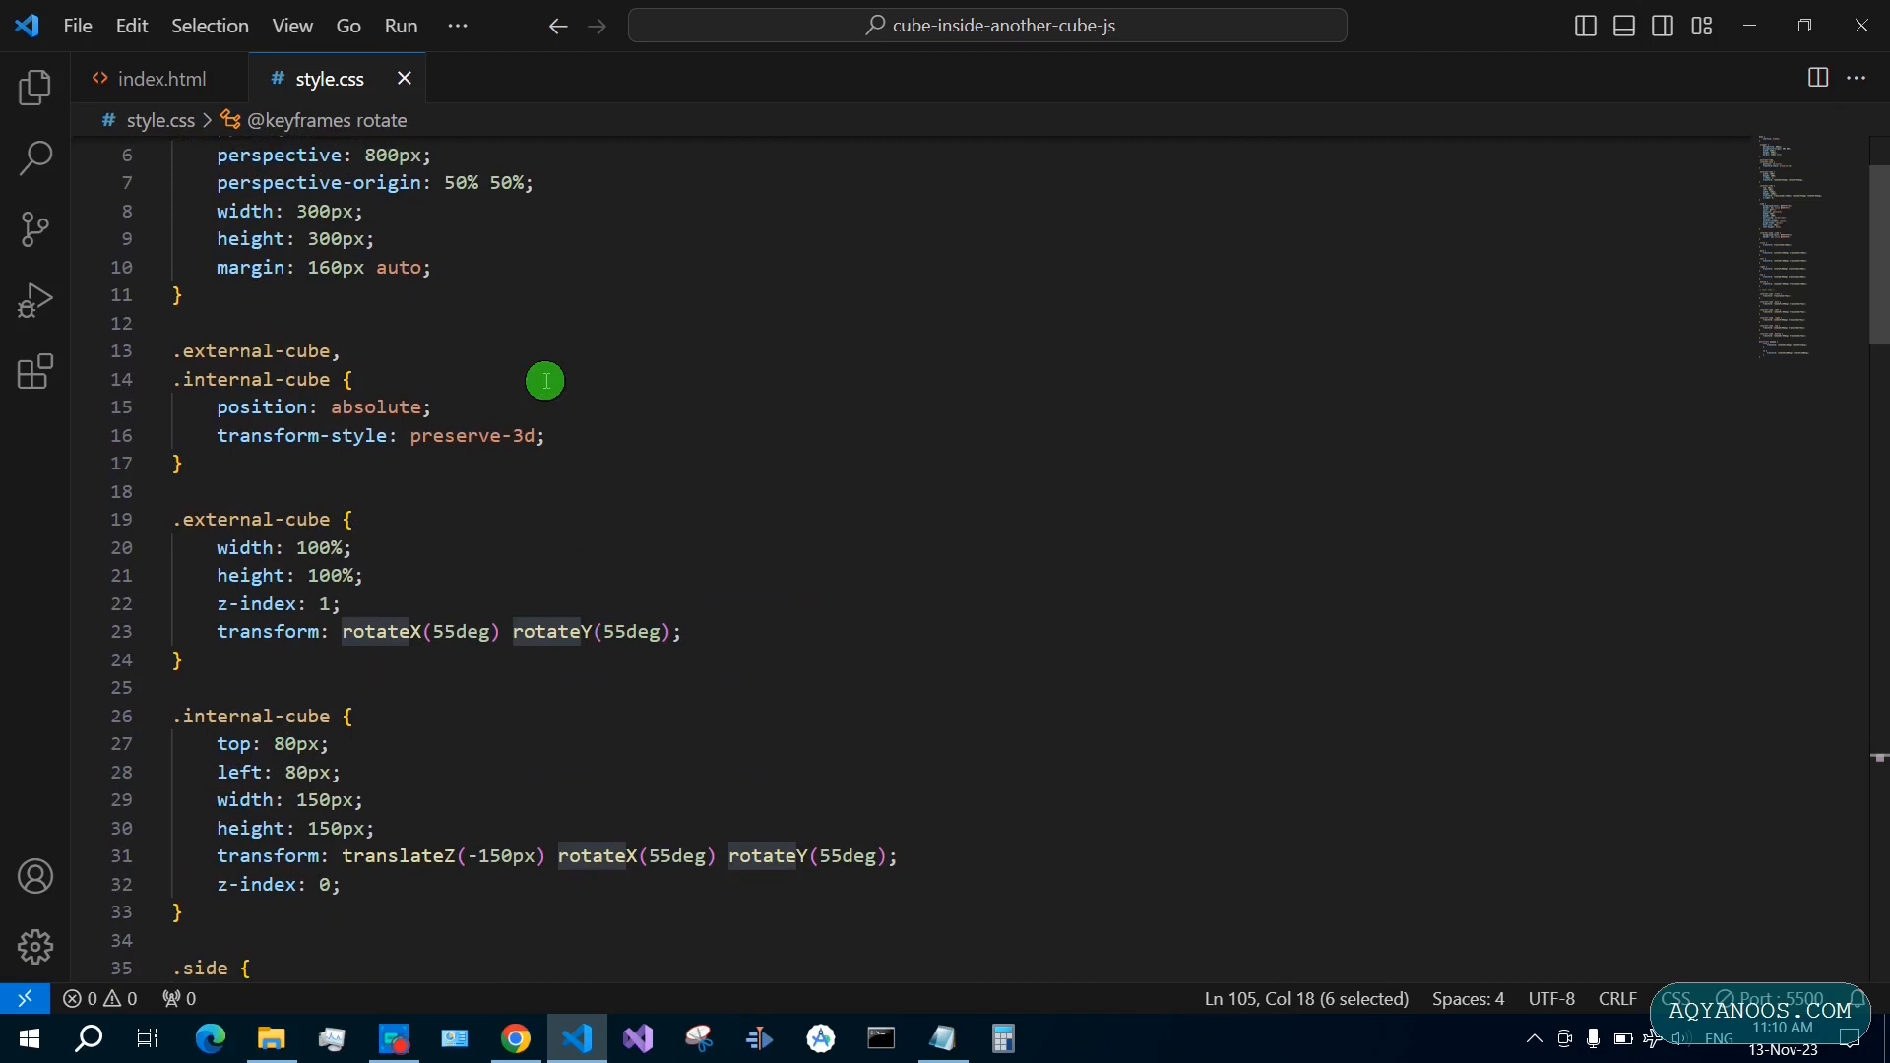
type("rotate")
type("animation: ;")
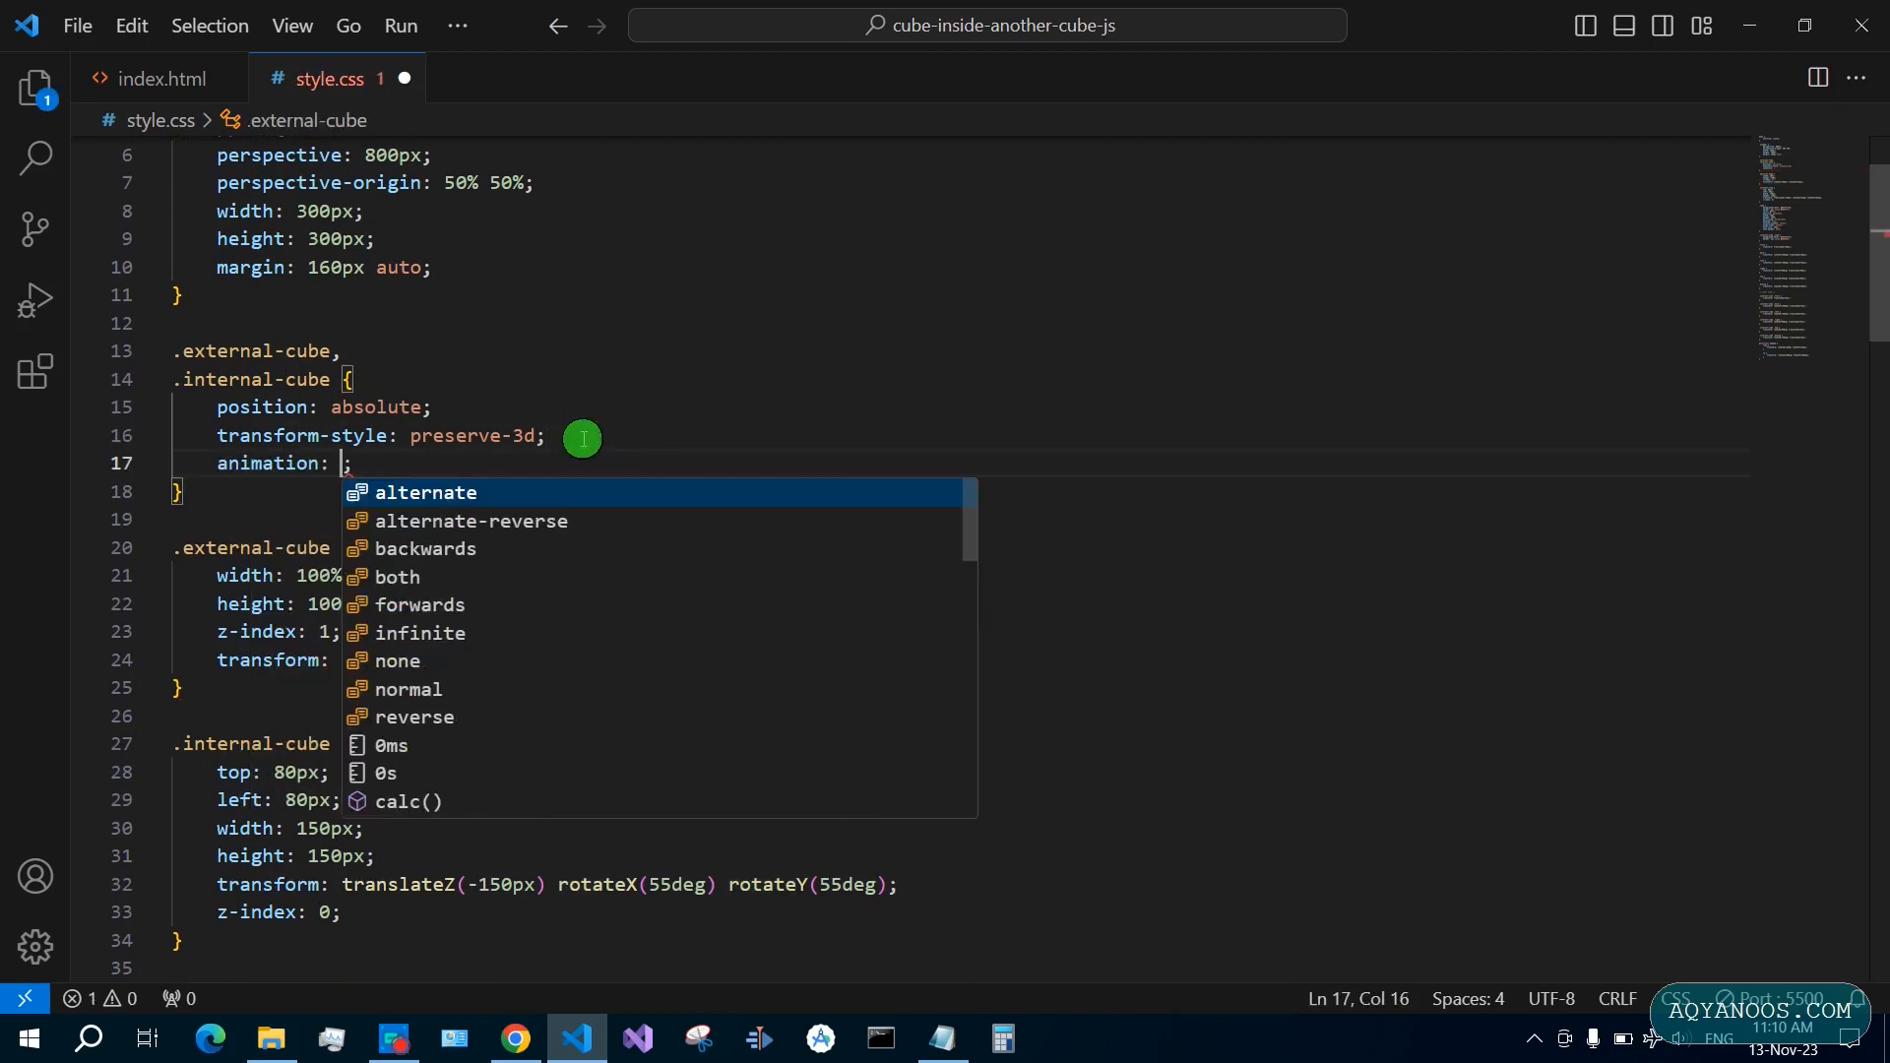
type("rotate")
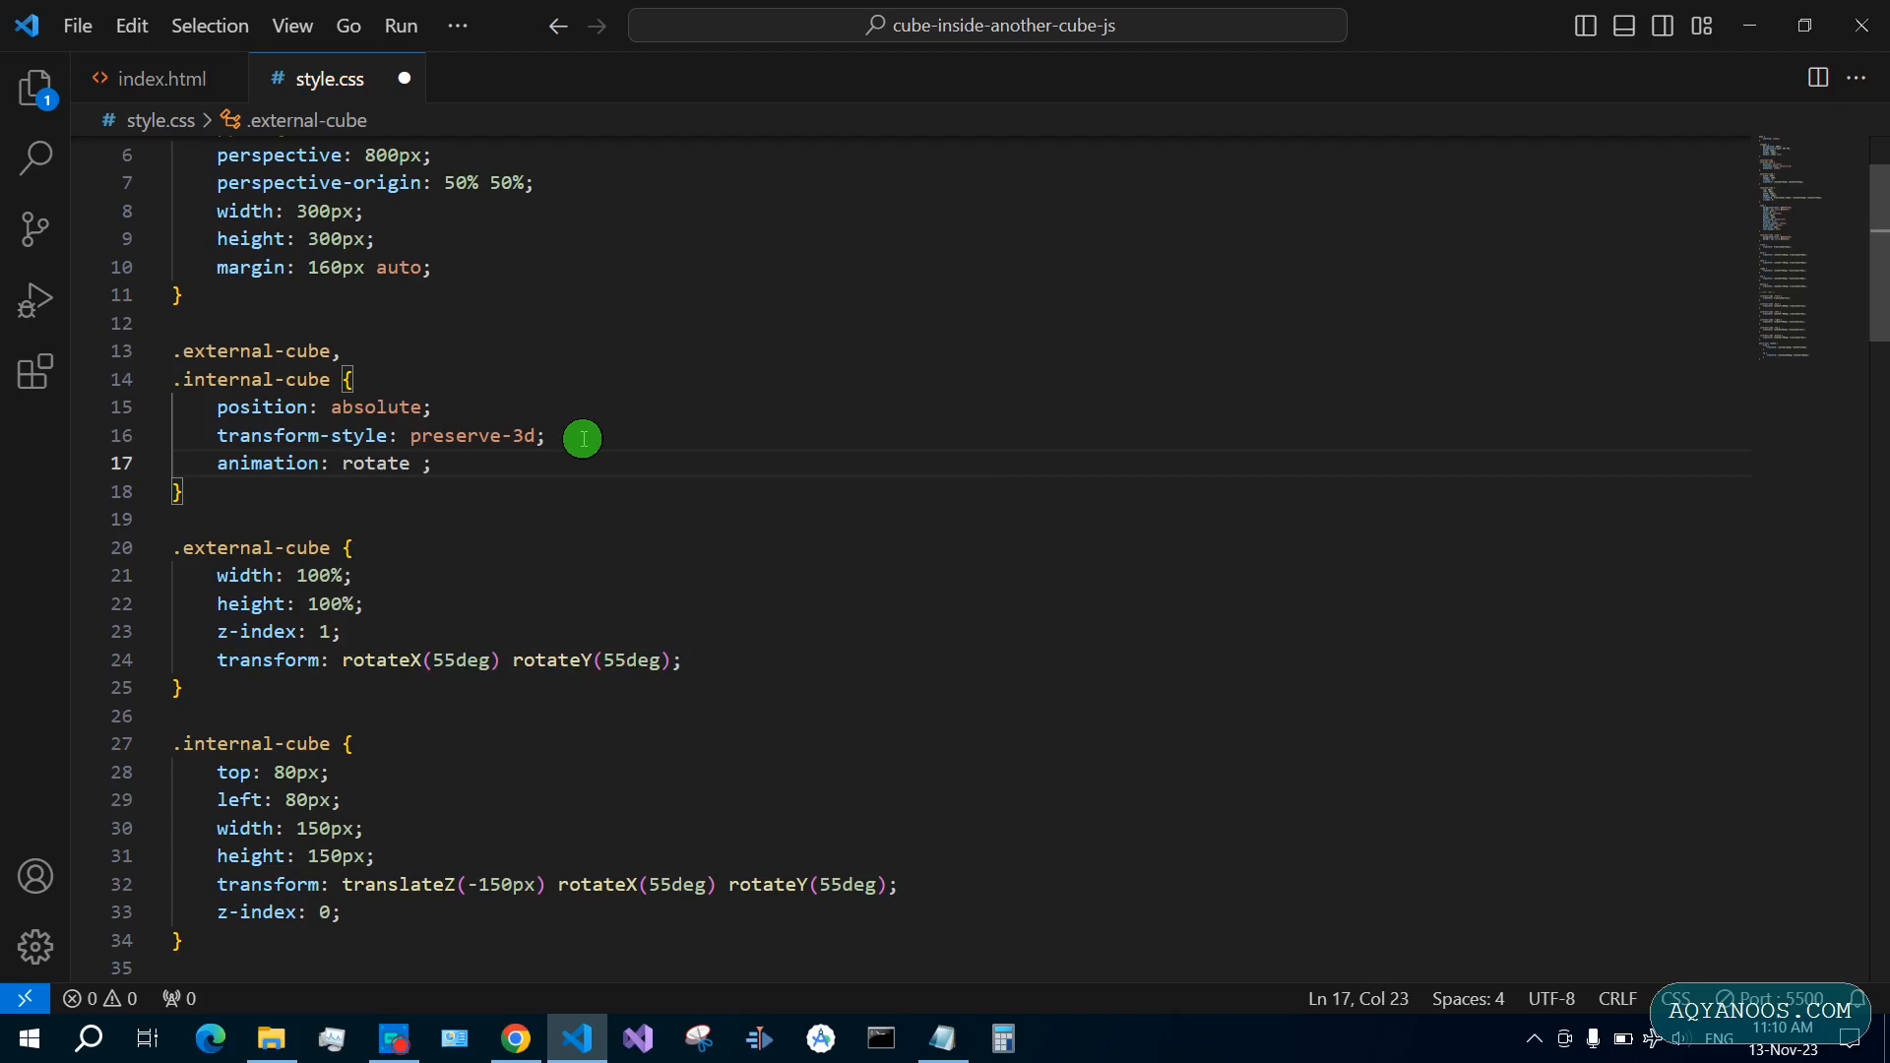
type("5")
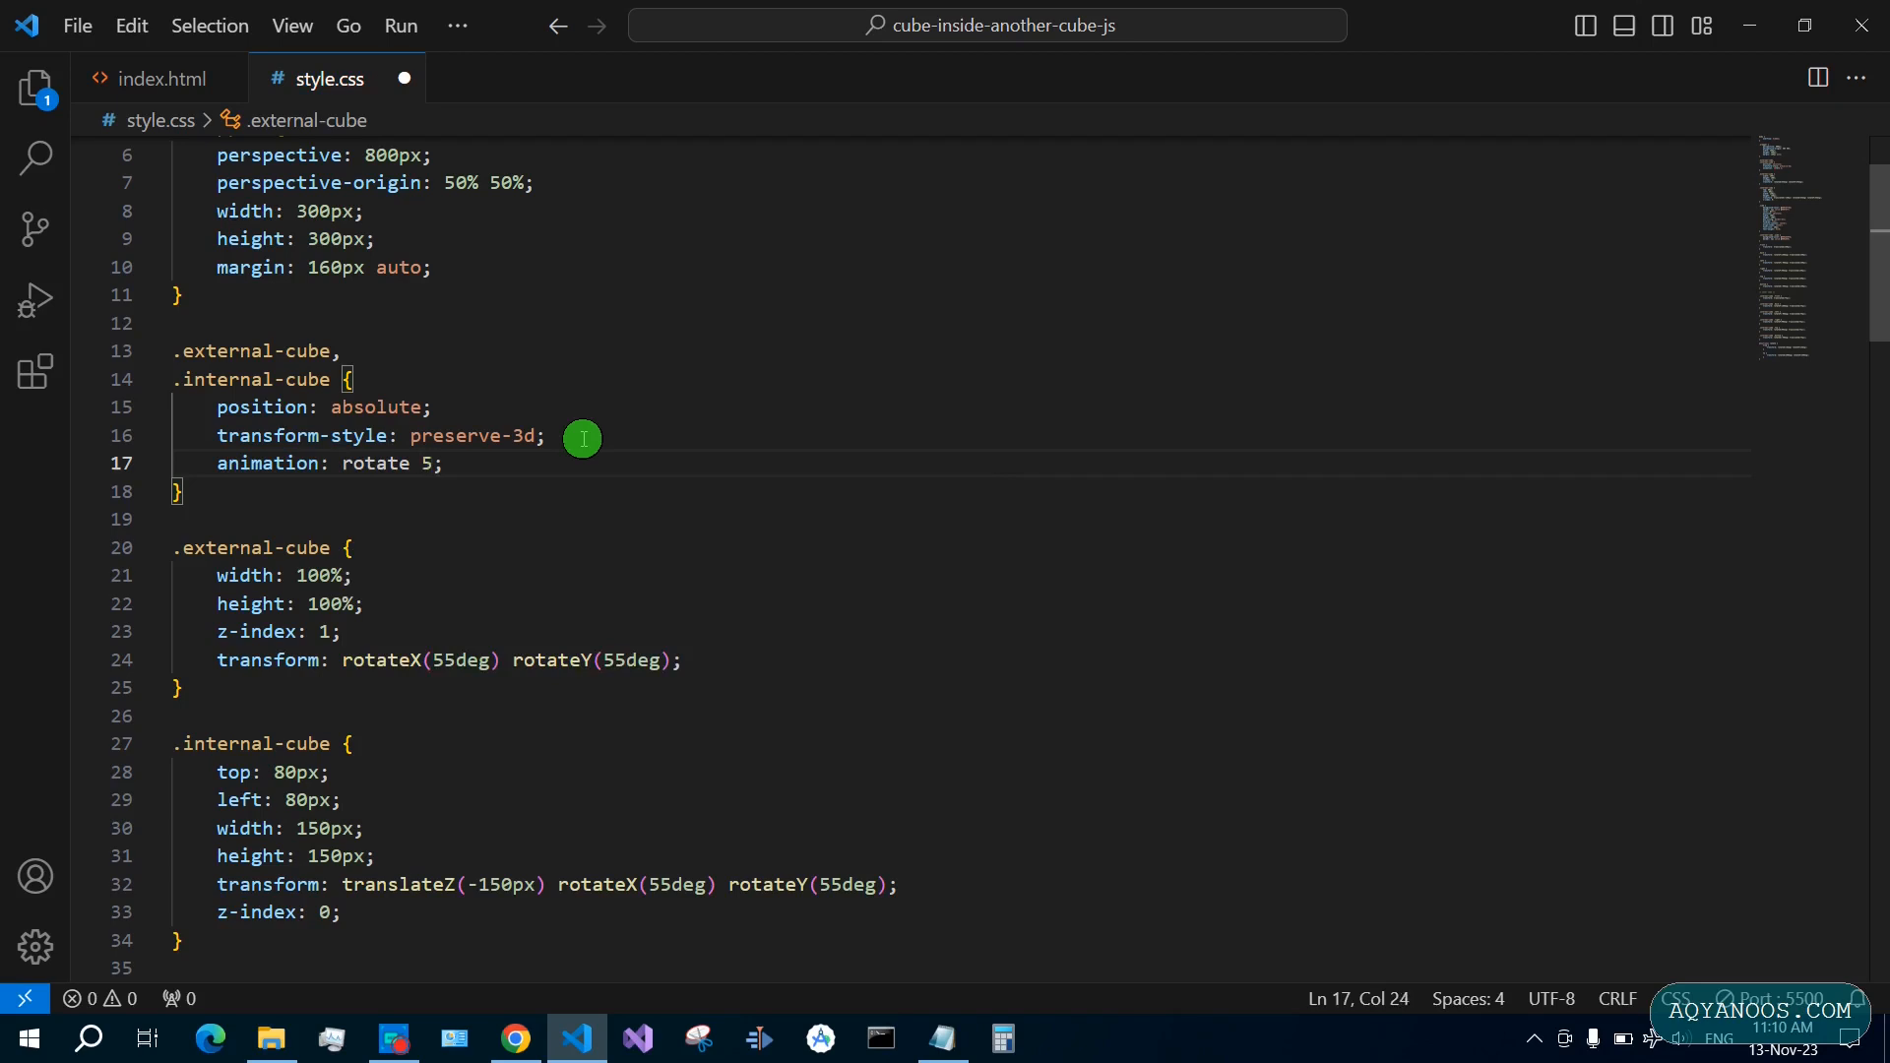
type("s")
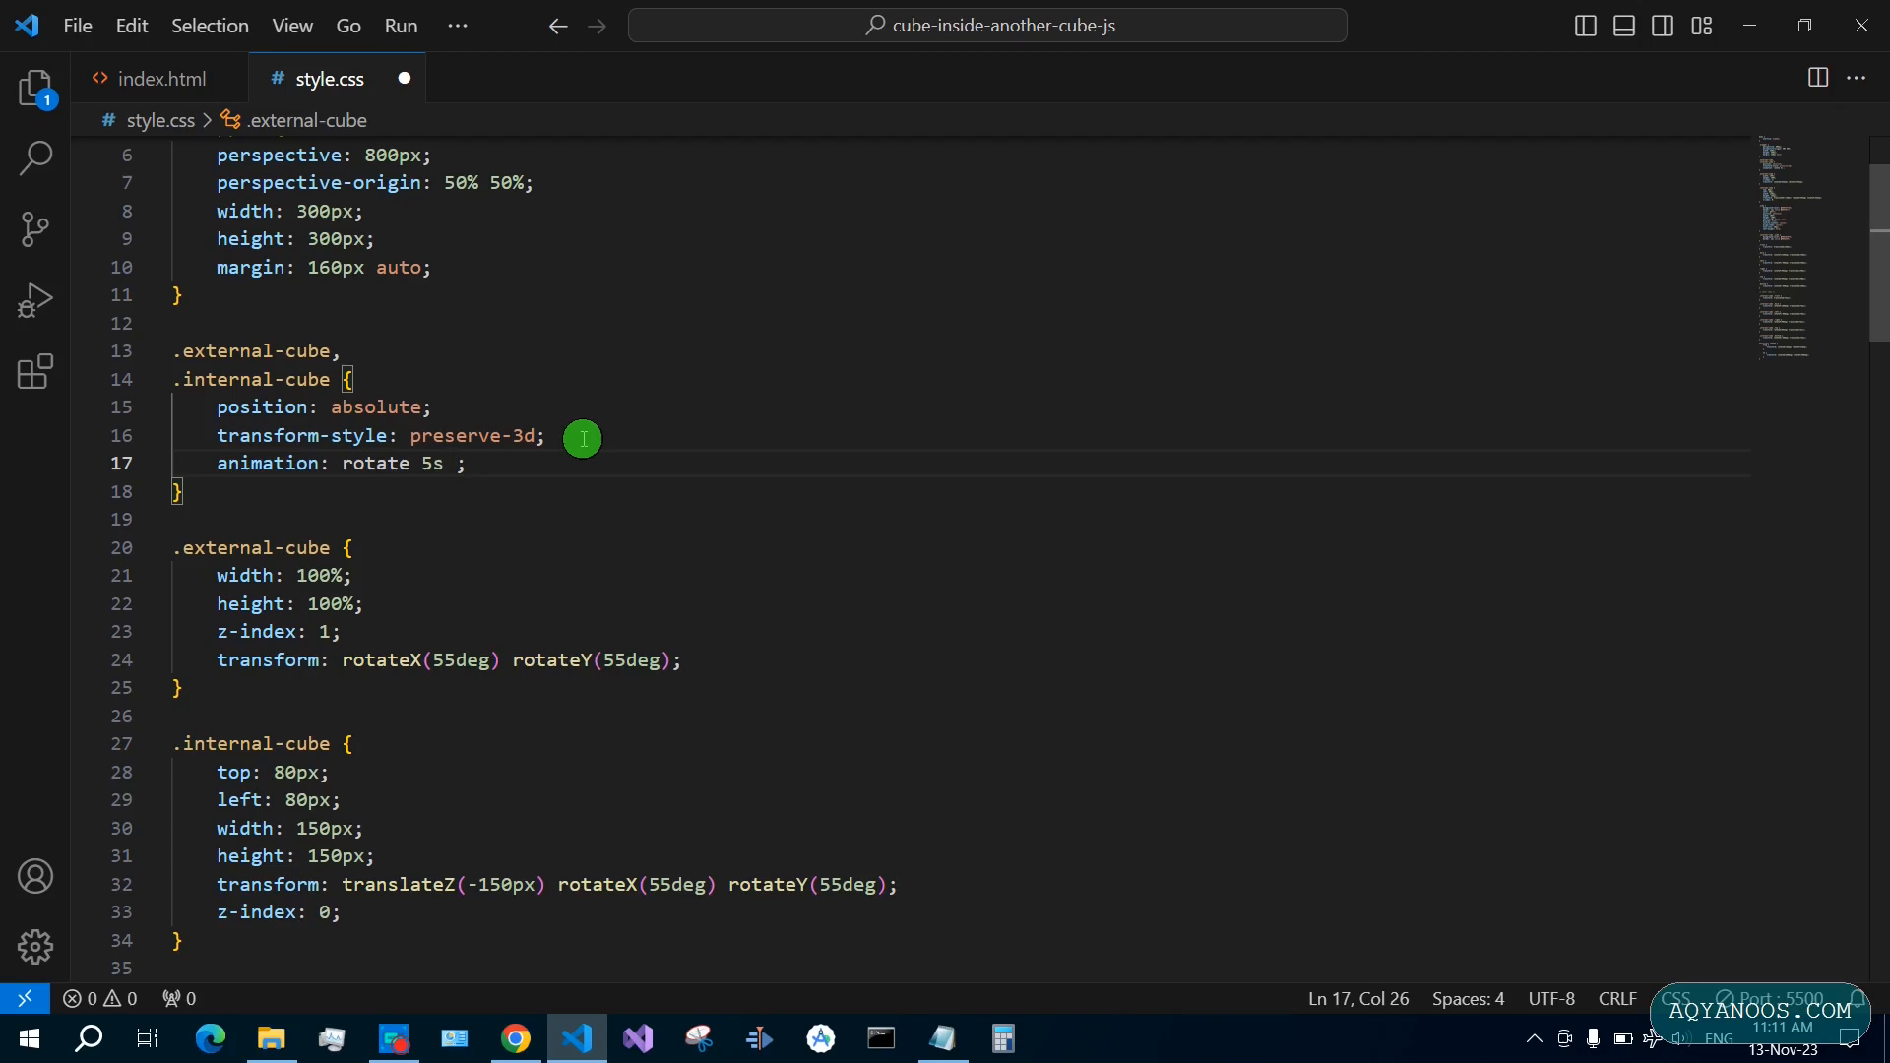
type("5")
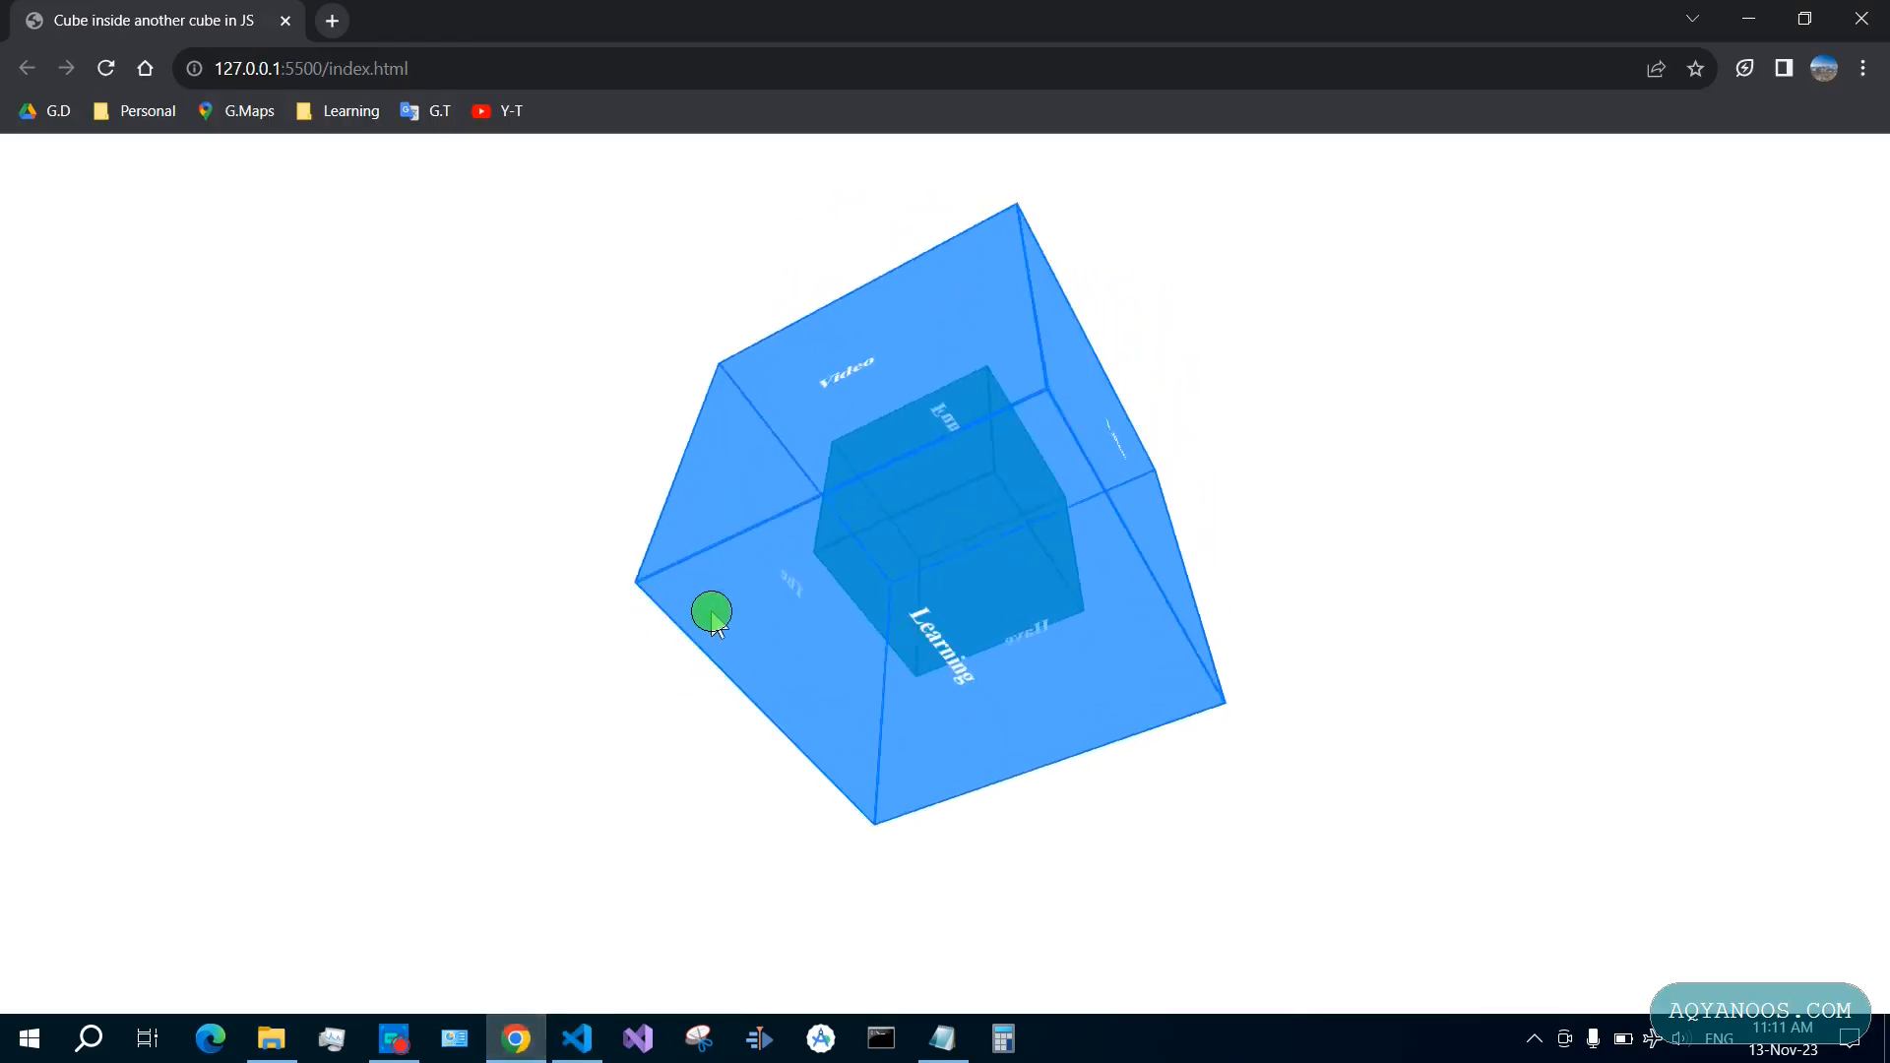
Watch both nested blue cubes spin in the Chrome preview, then return to style.css
left_click_drag(710, 613, 844, 699)
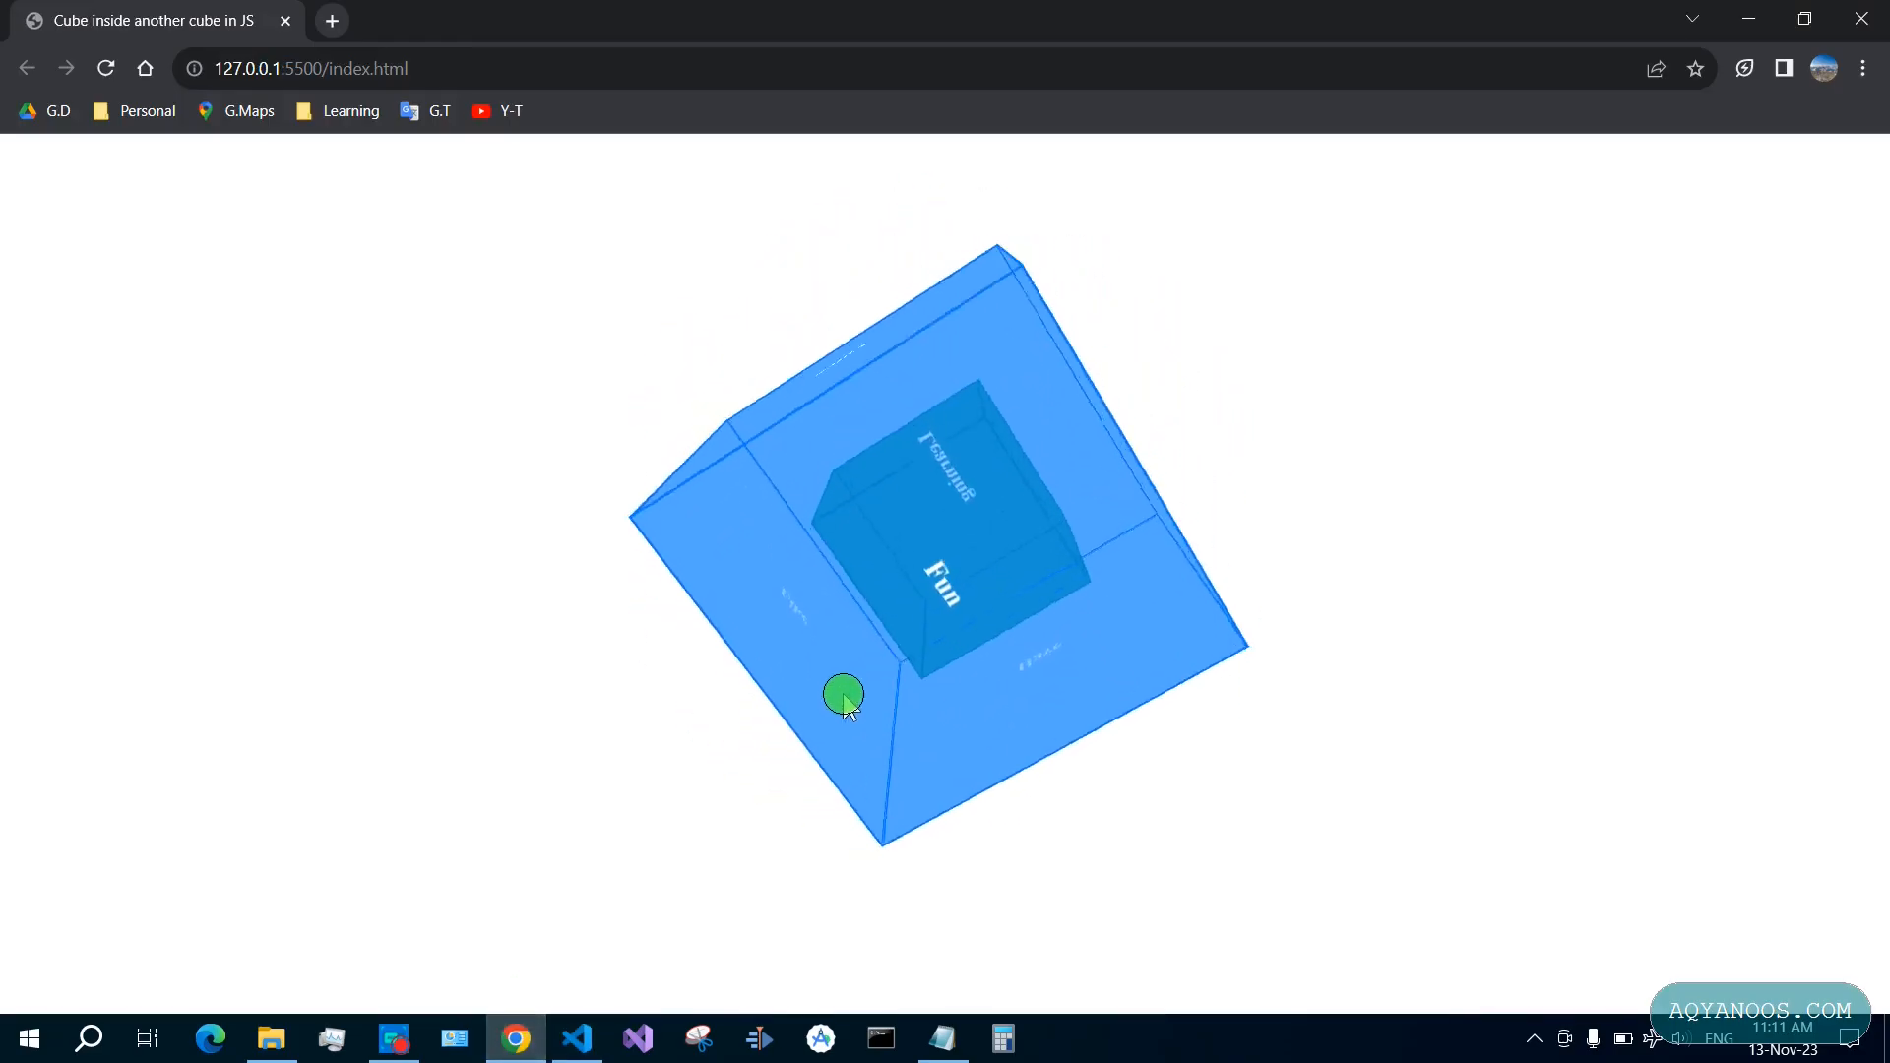
left_click(576, 1038)
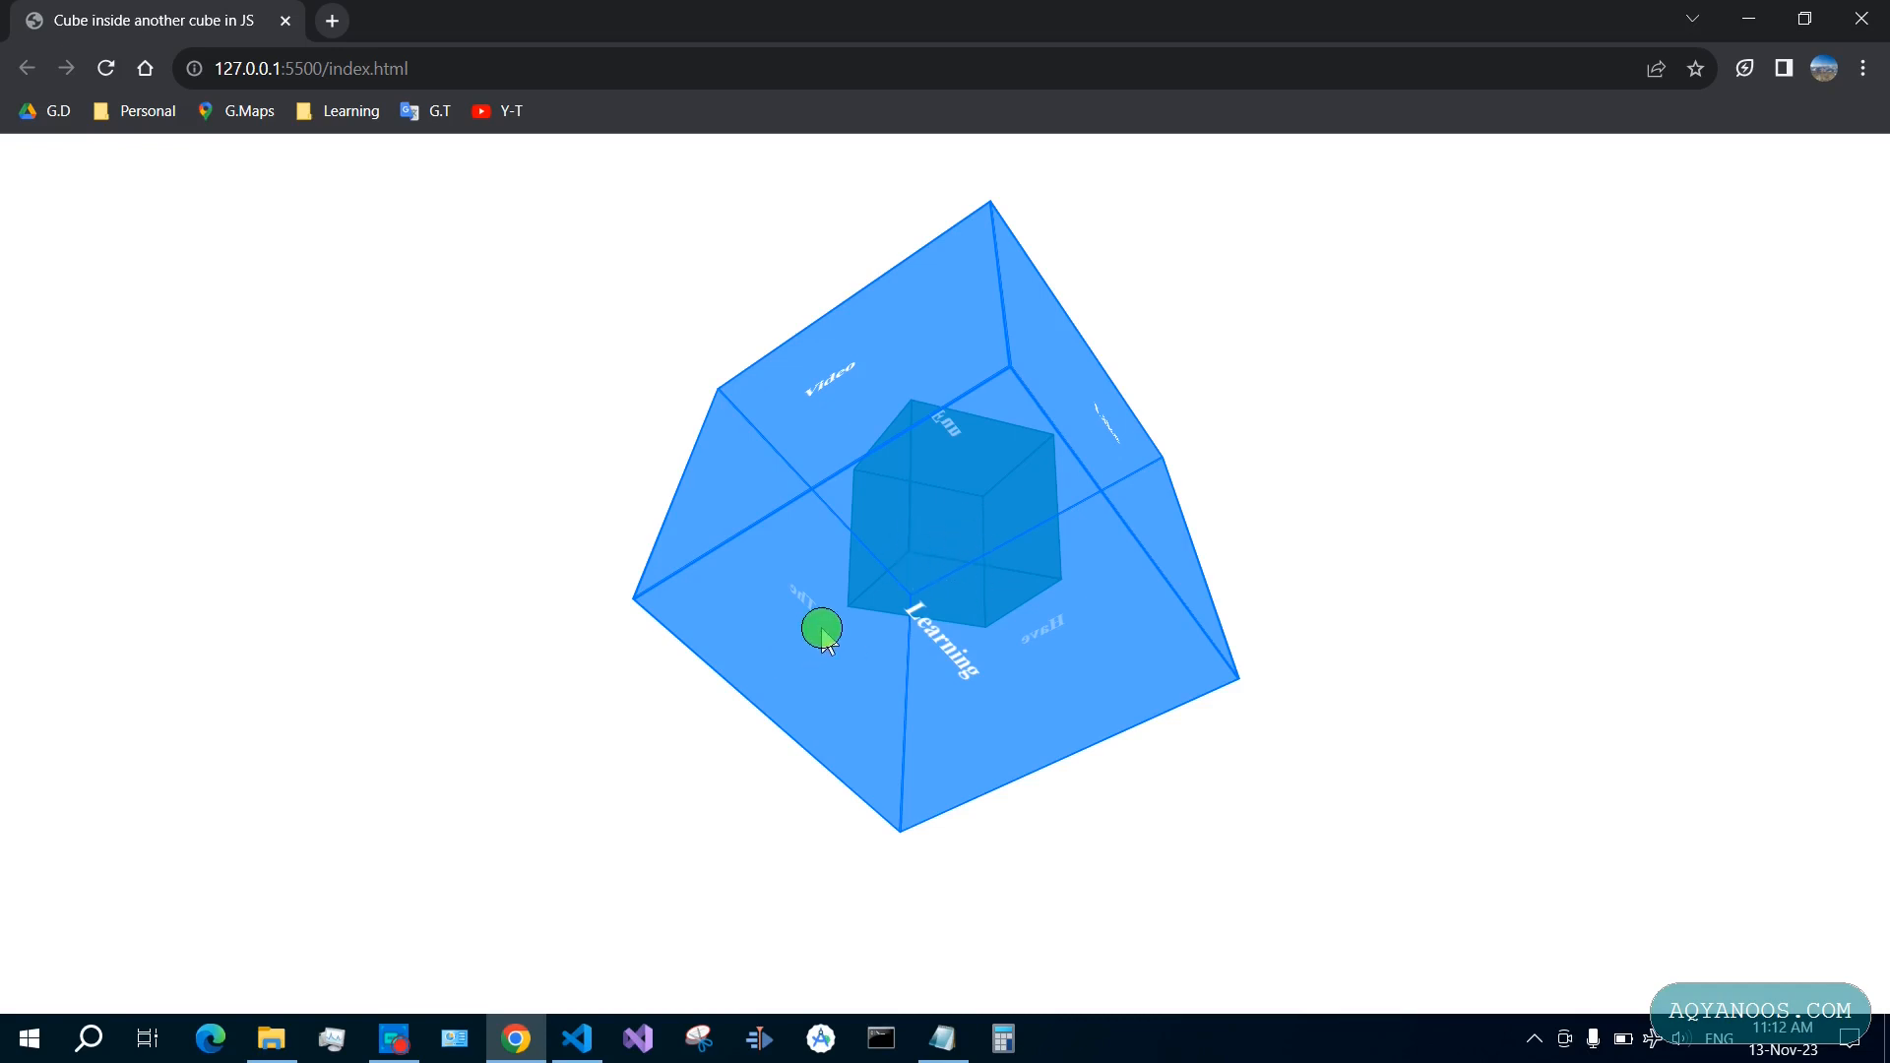
left_click(578, 1039)
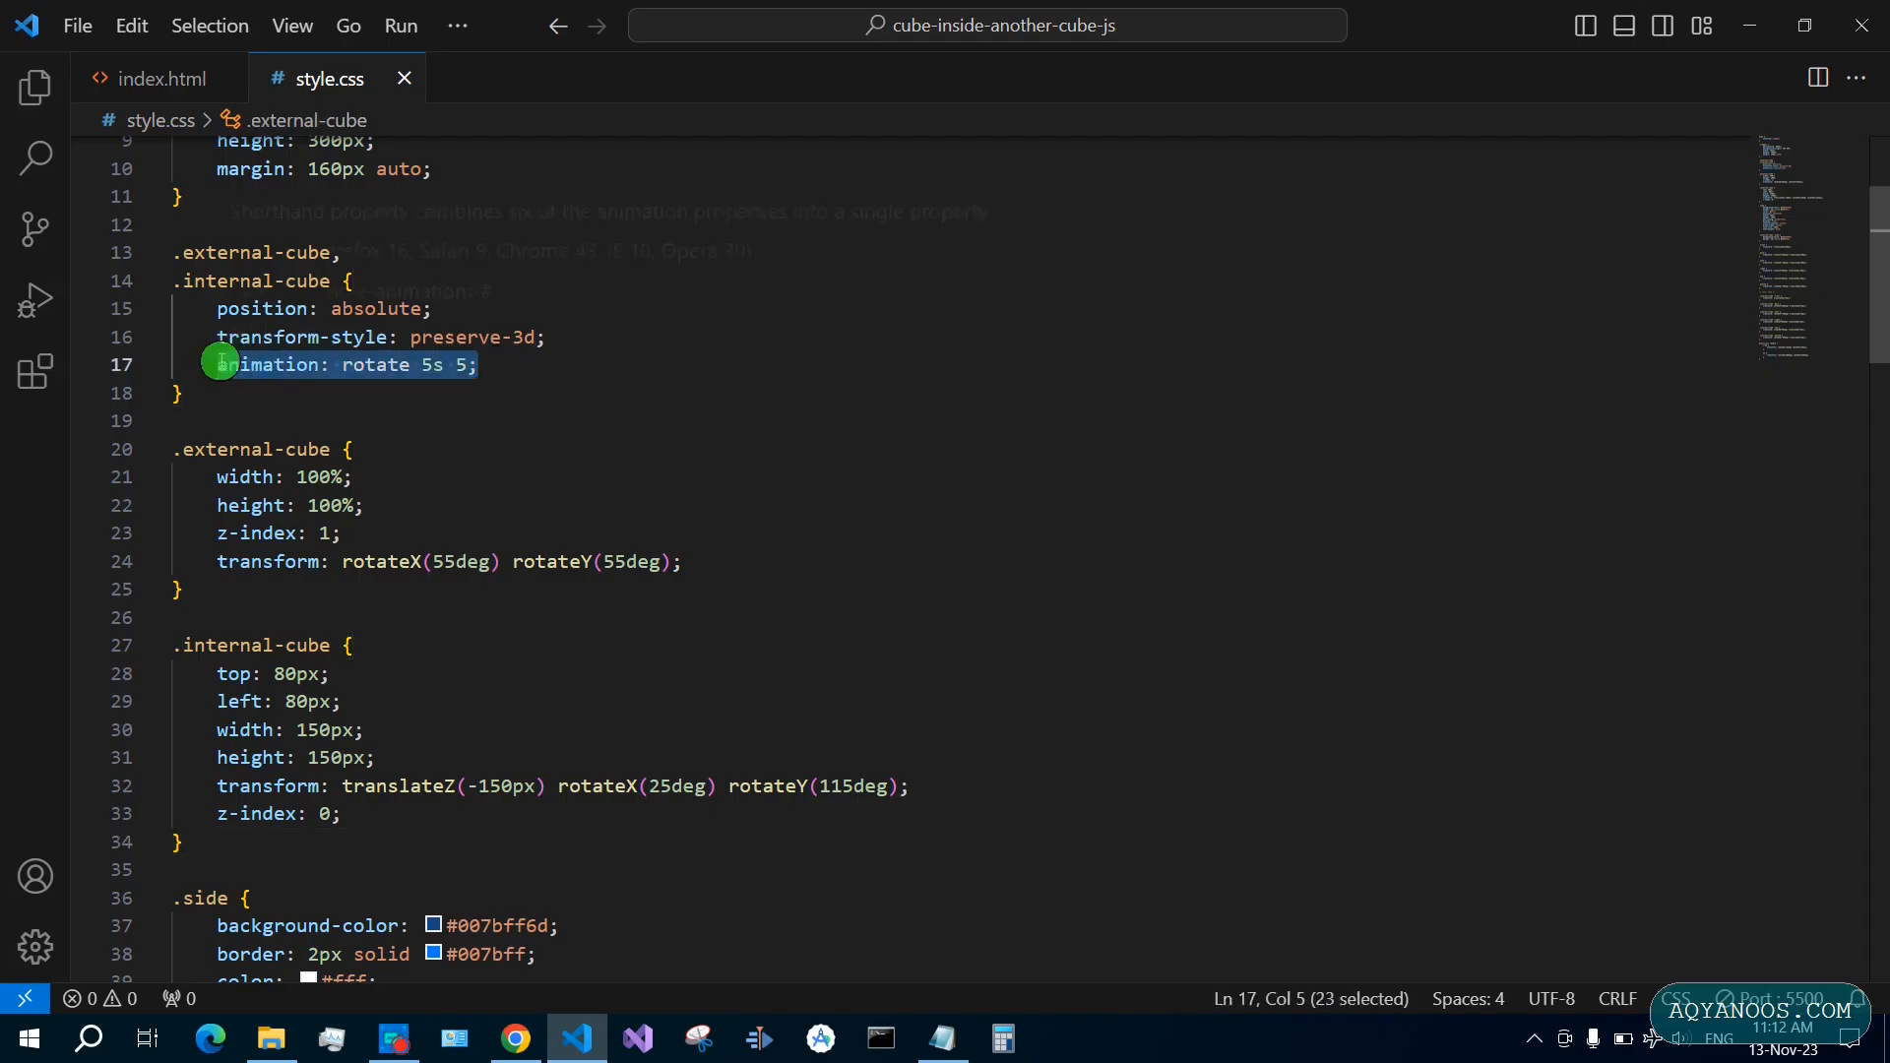
Move the shared animation line into .internal-cube as 'animation: rotateInner 5s'
key("Delete")
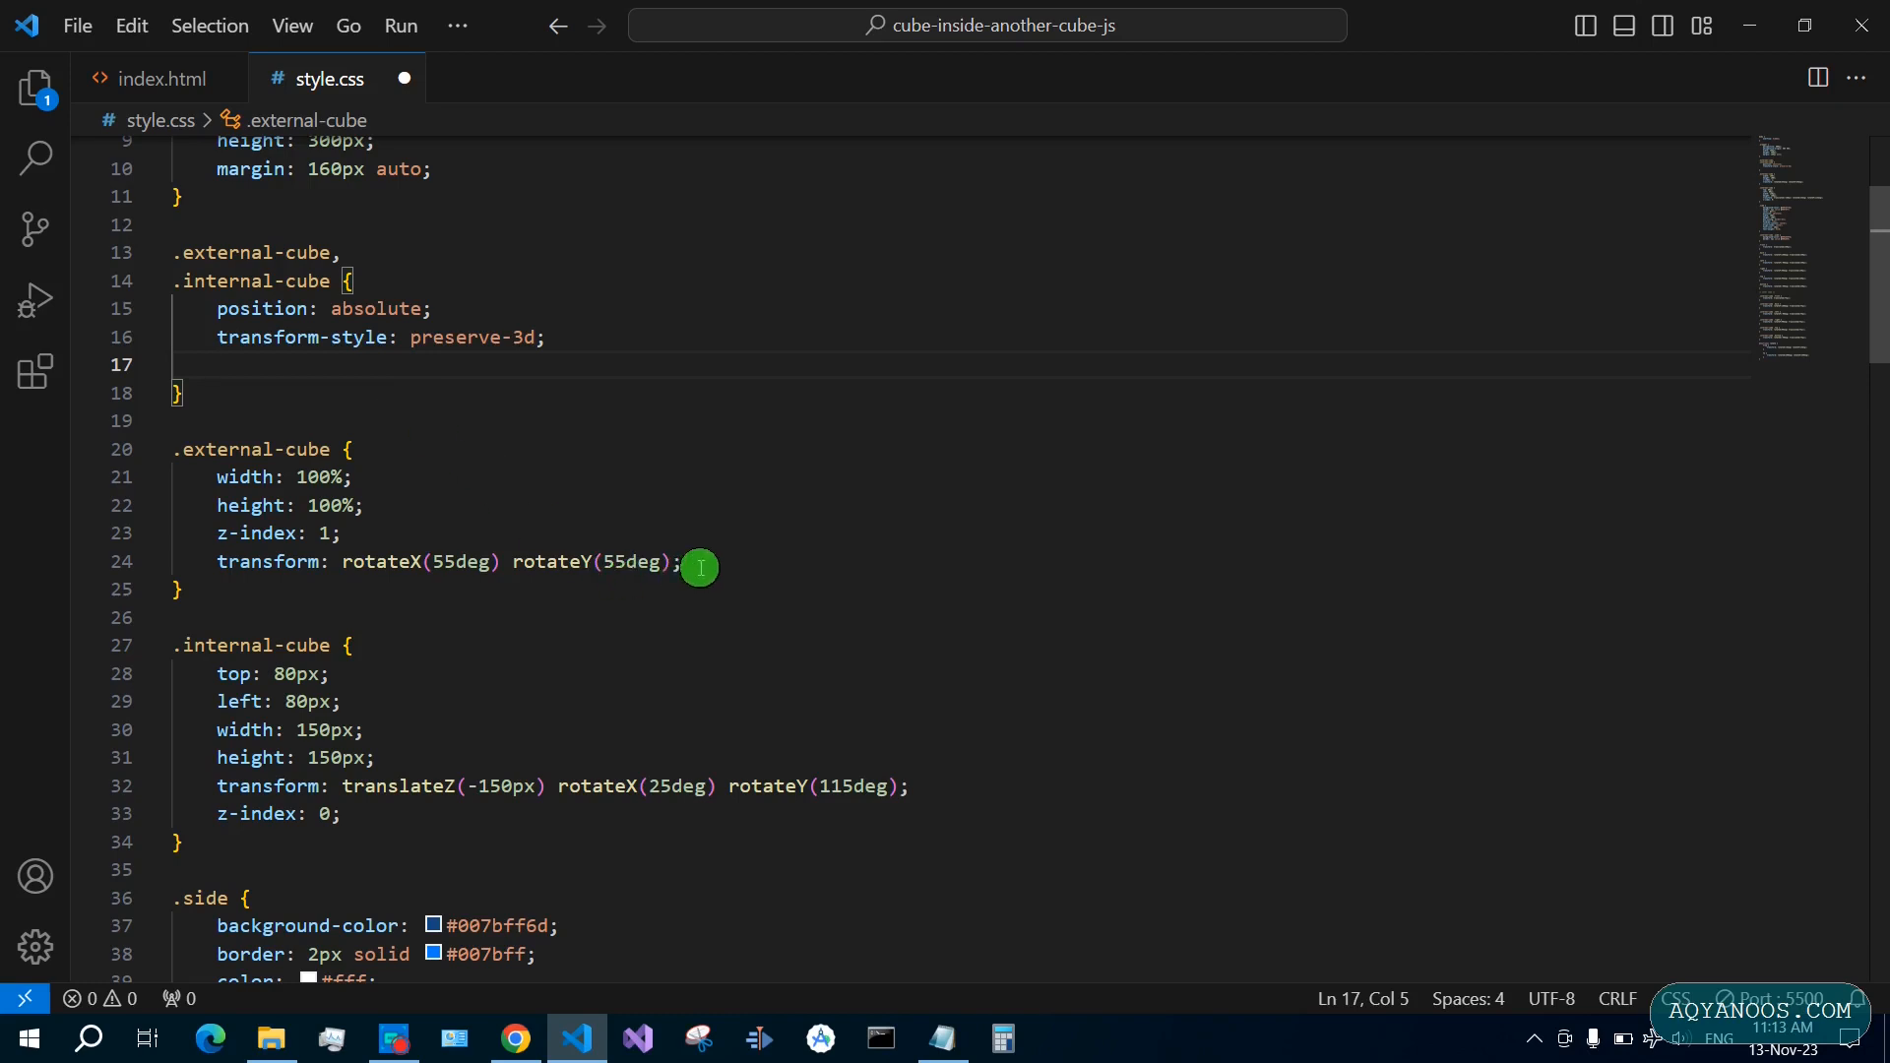
type("animation: rotate 5s 5;")
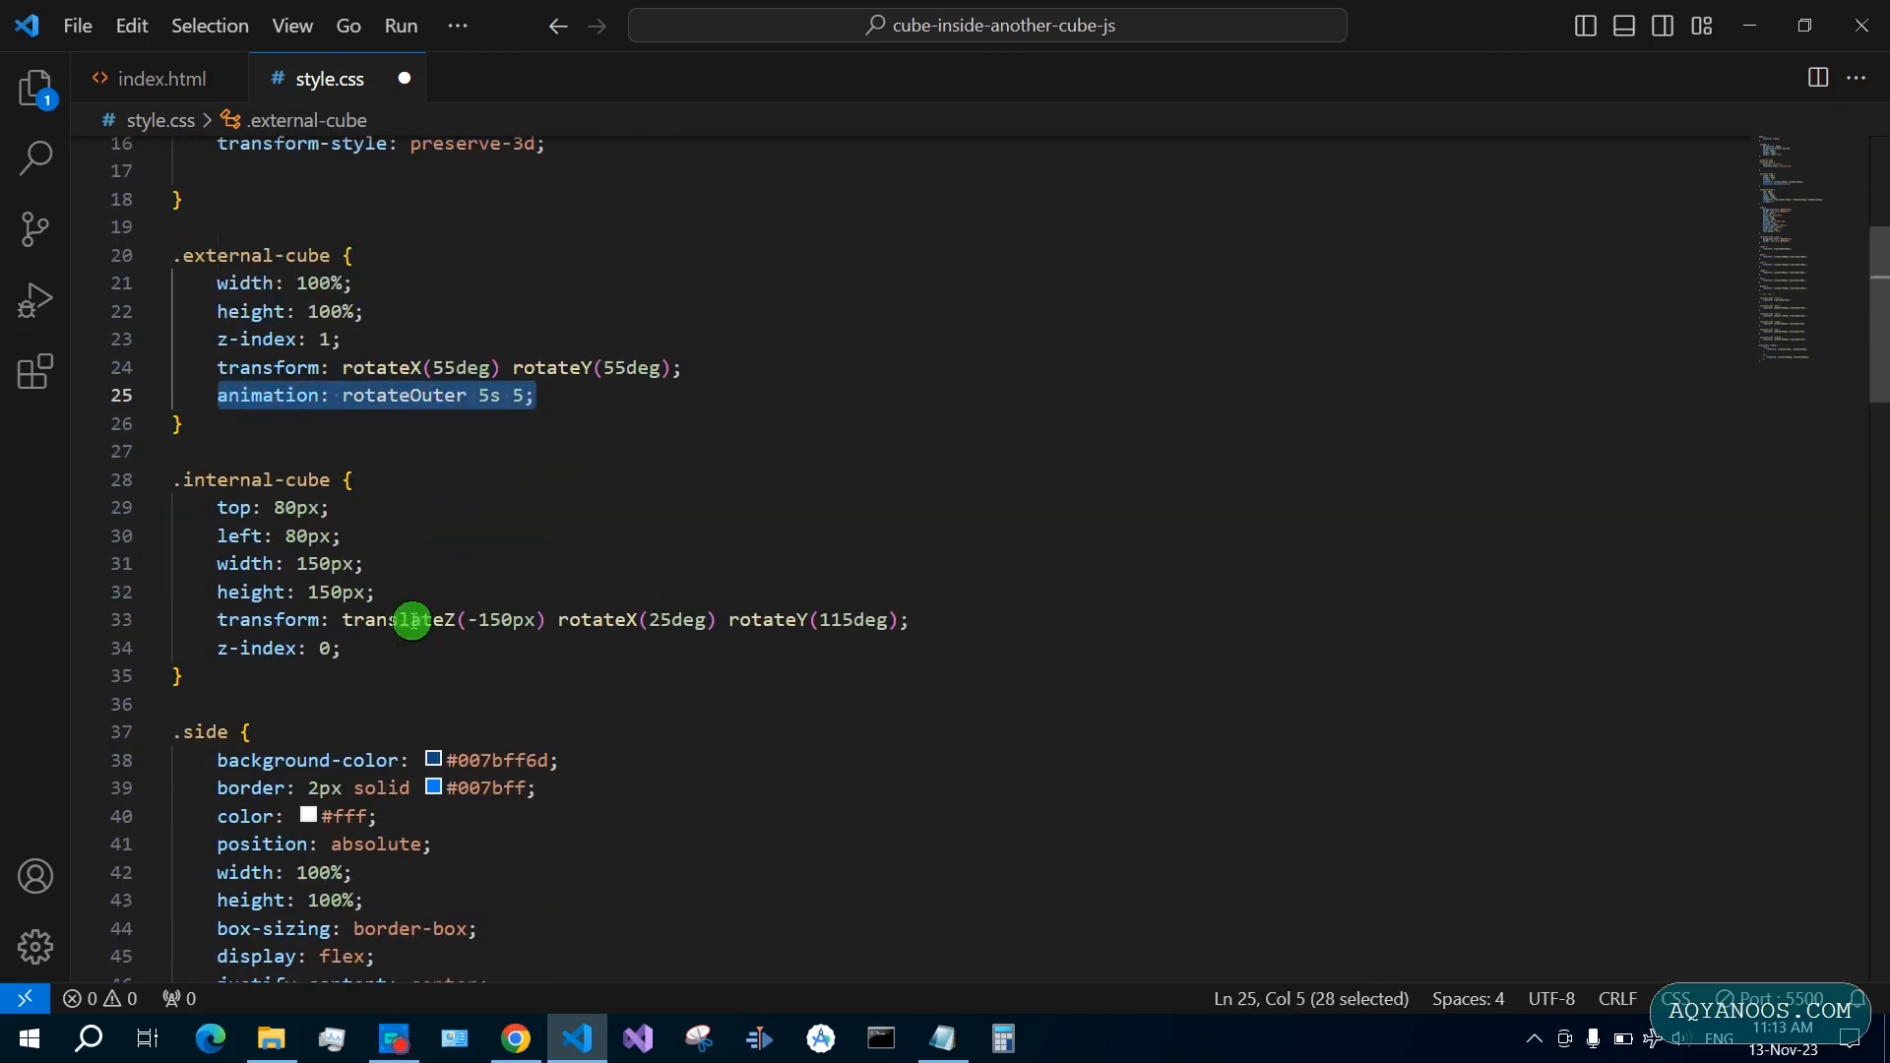
type("animation: rotate 5s")
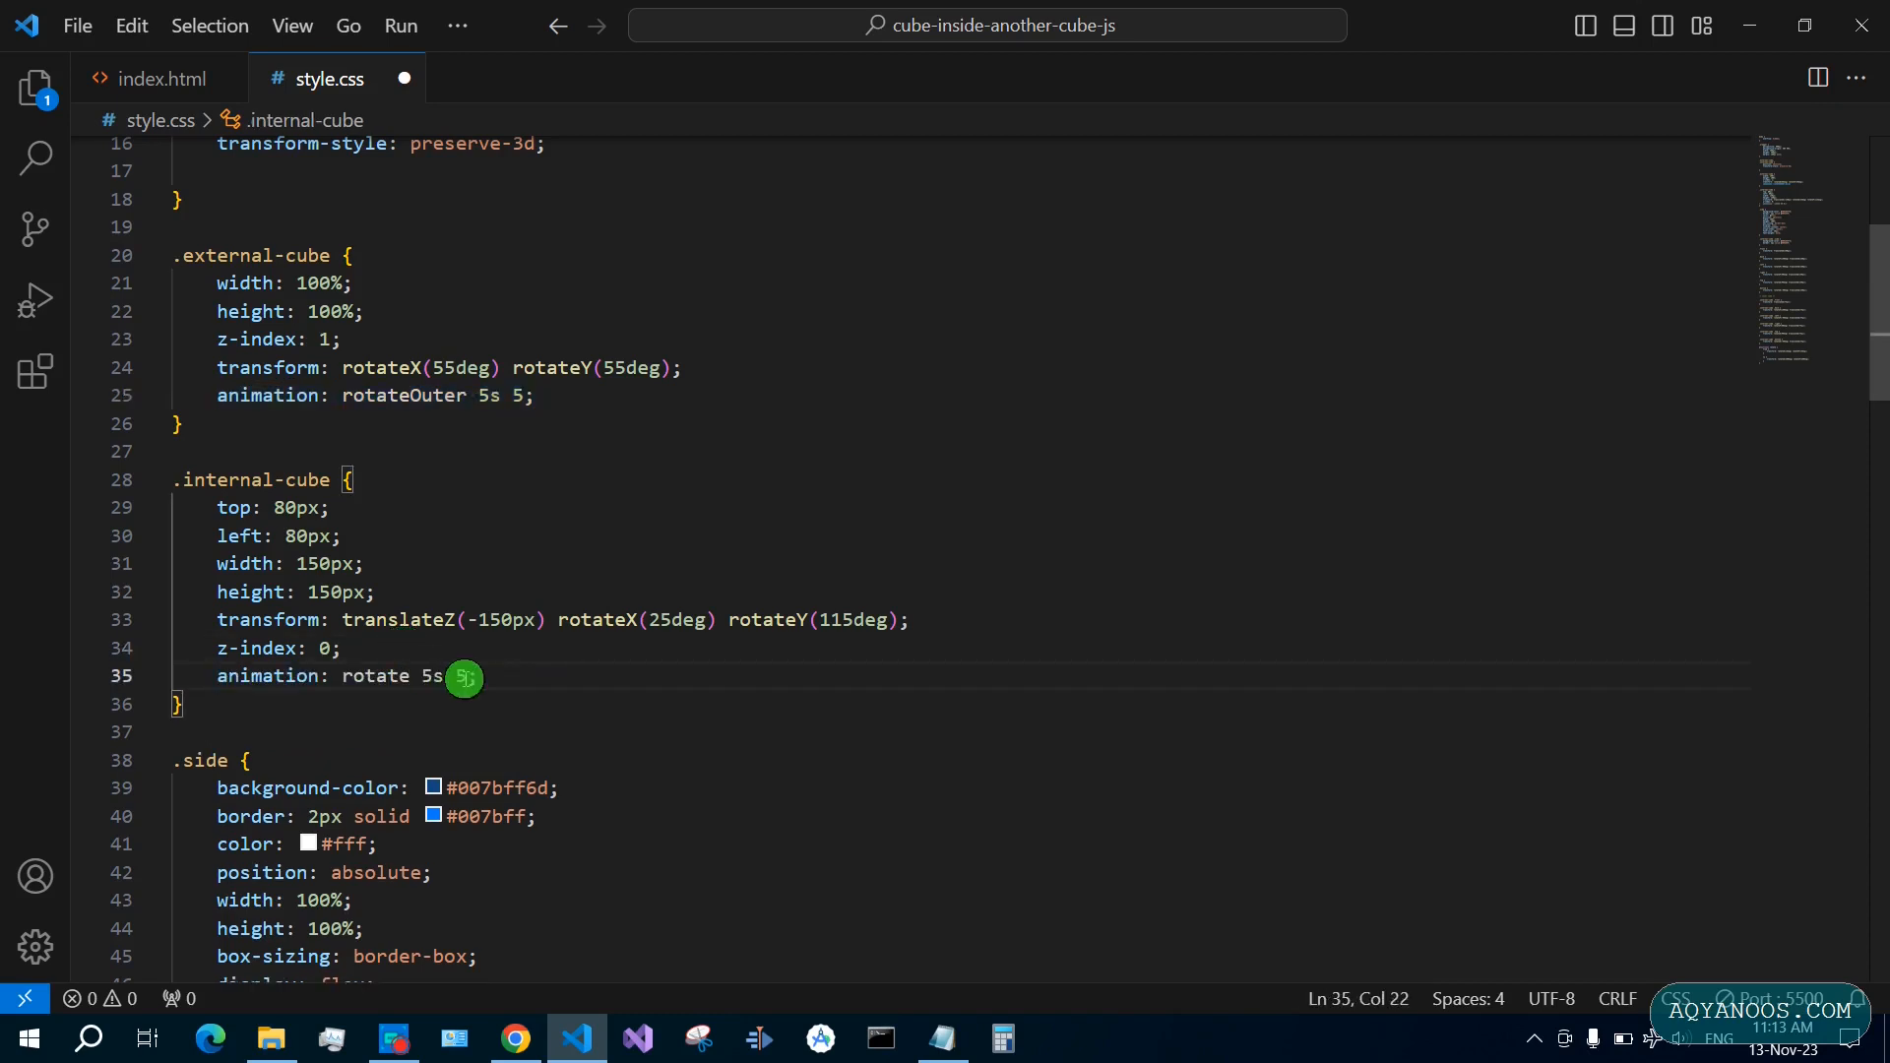
type("rotateInner")
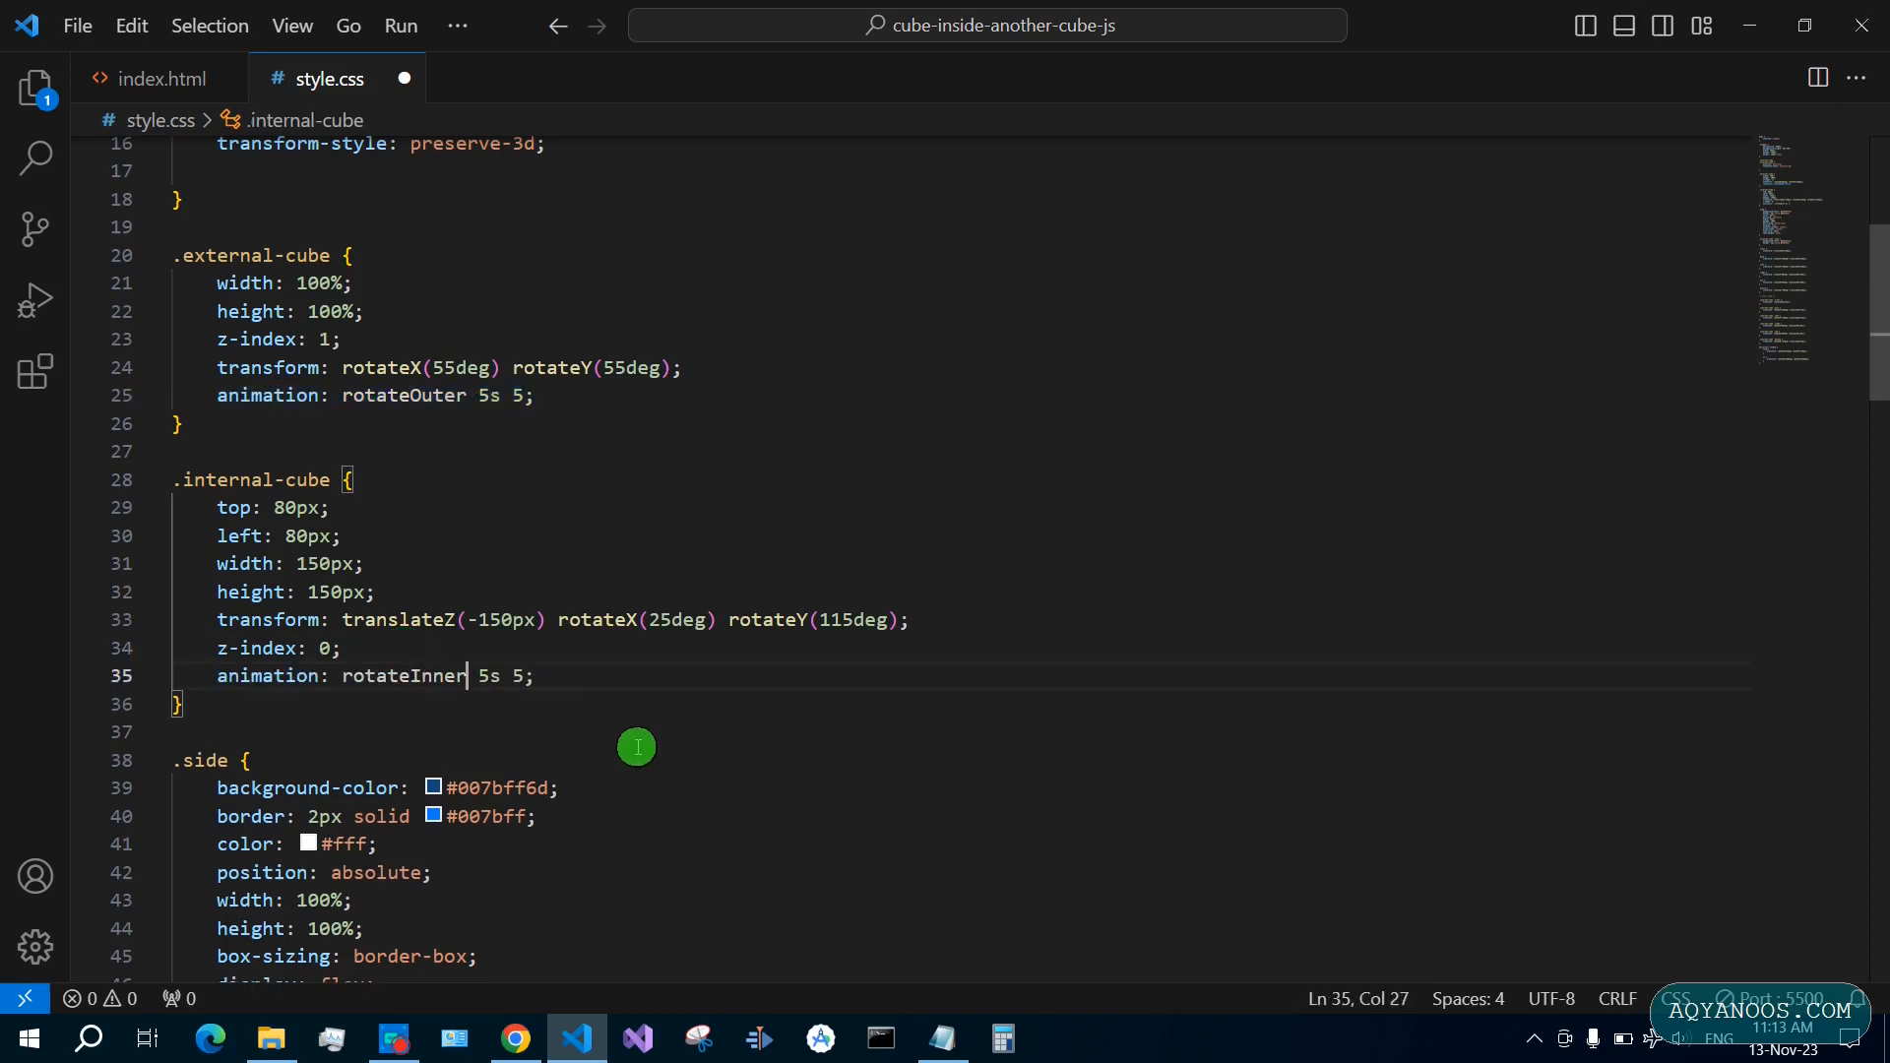
Name the outer cube's animation and keyframes rotateOuter, and check both animations in Chrome
scroll("down", 3)
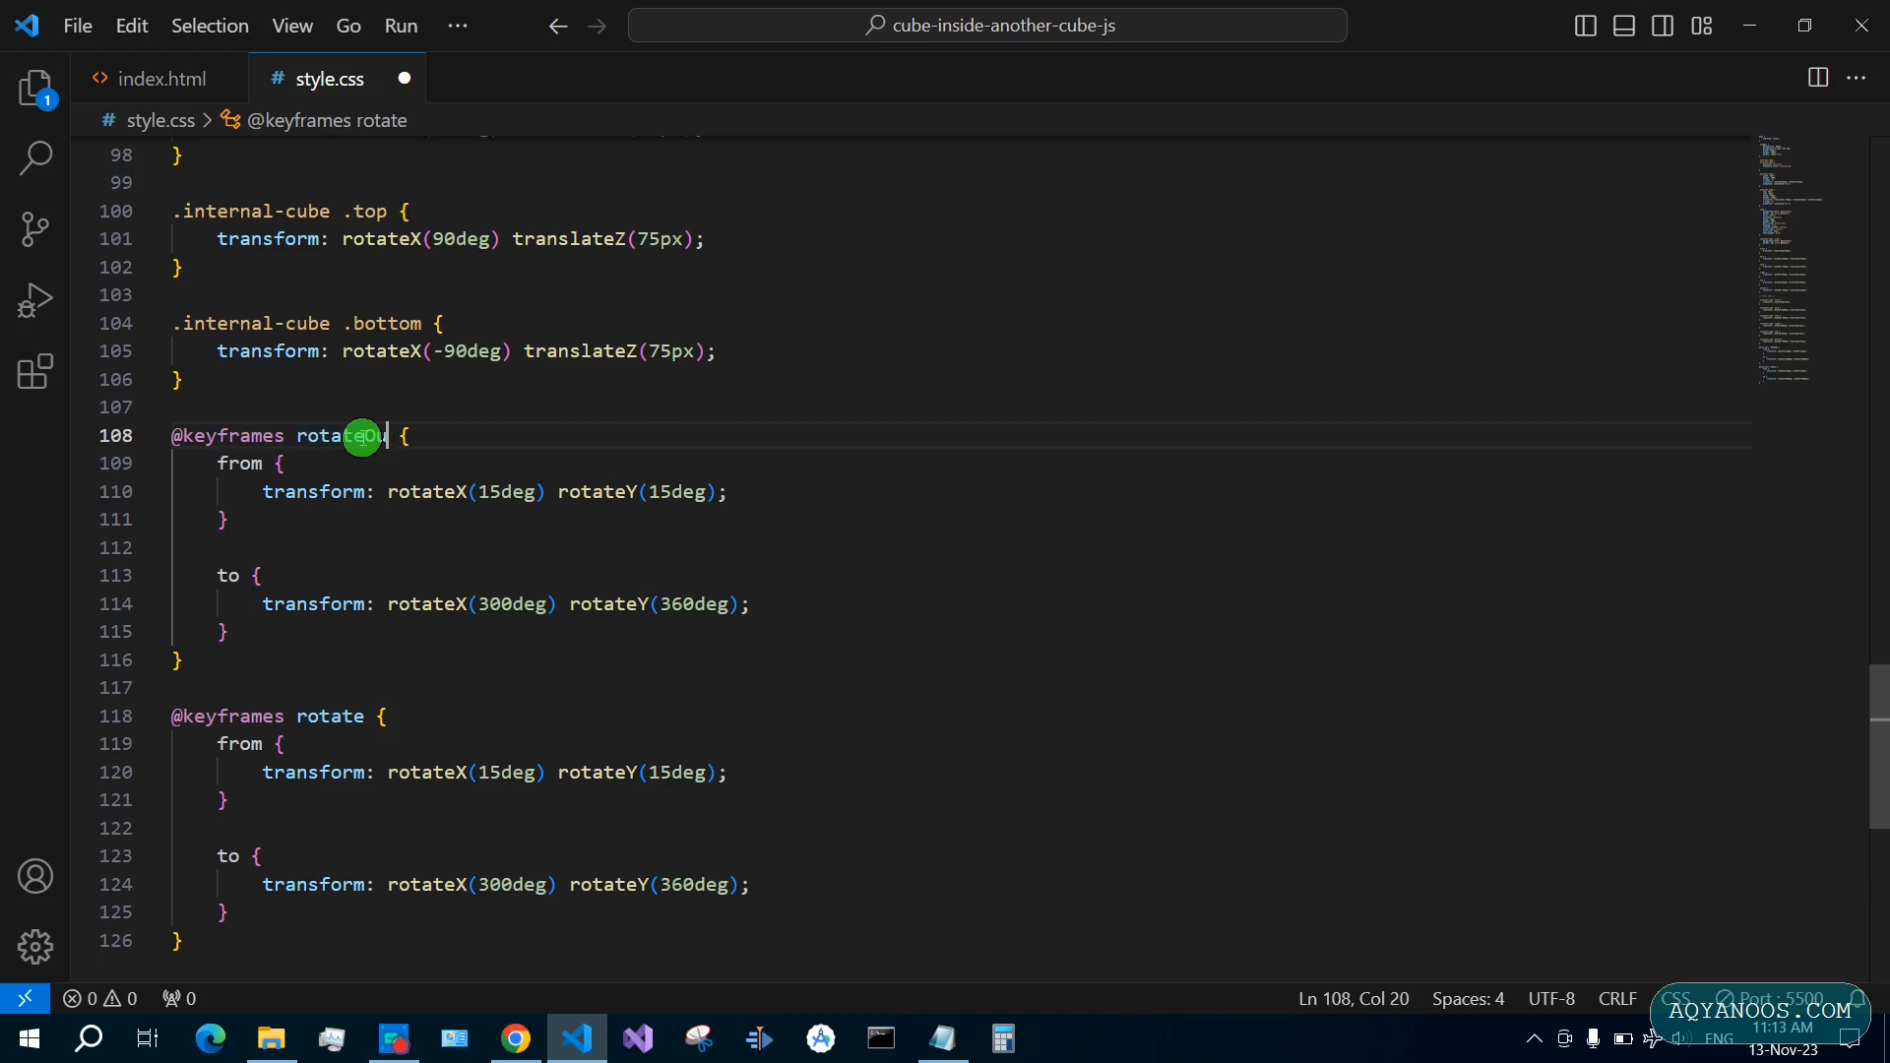
type("Outer")
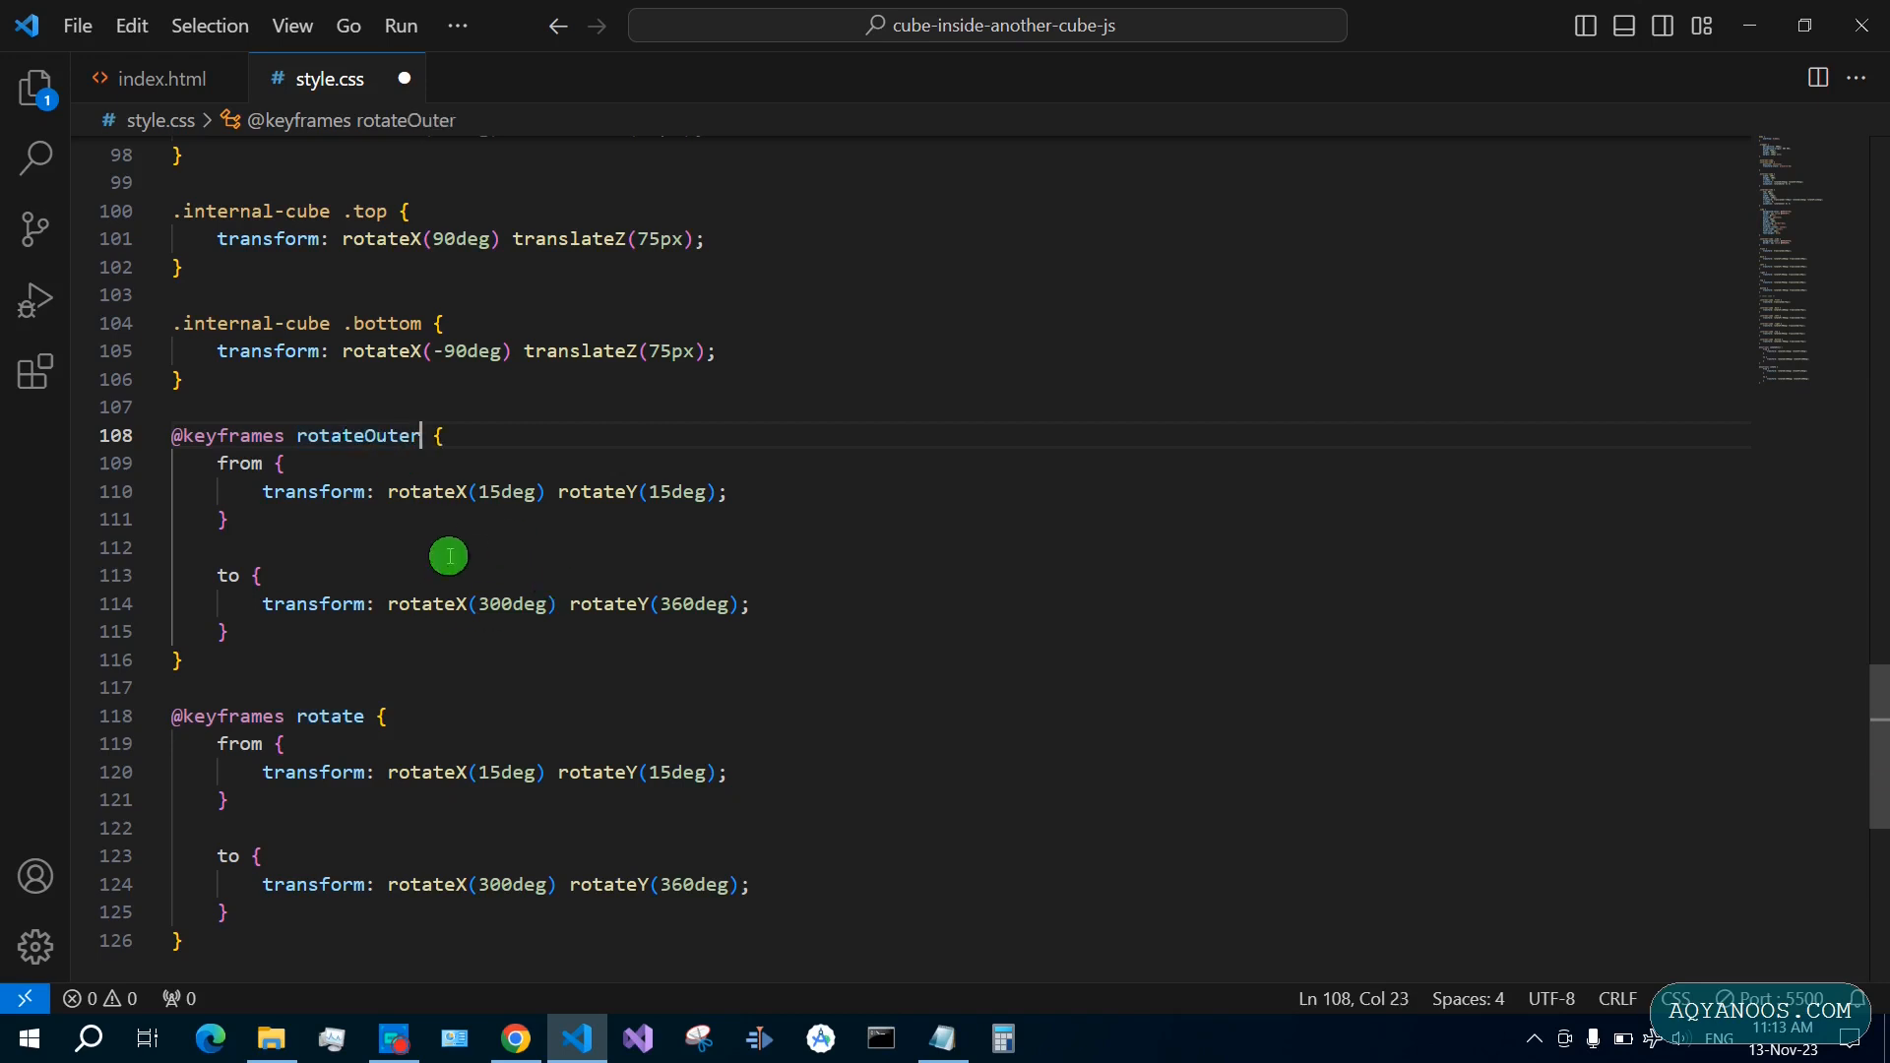
scroll("down", 3)
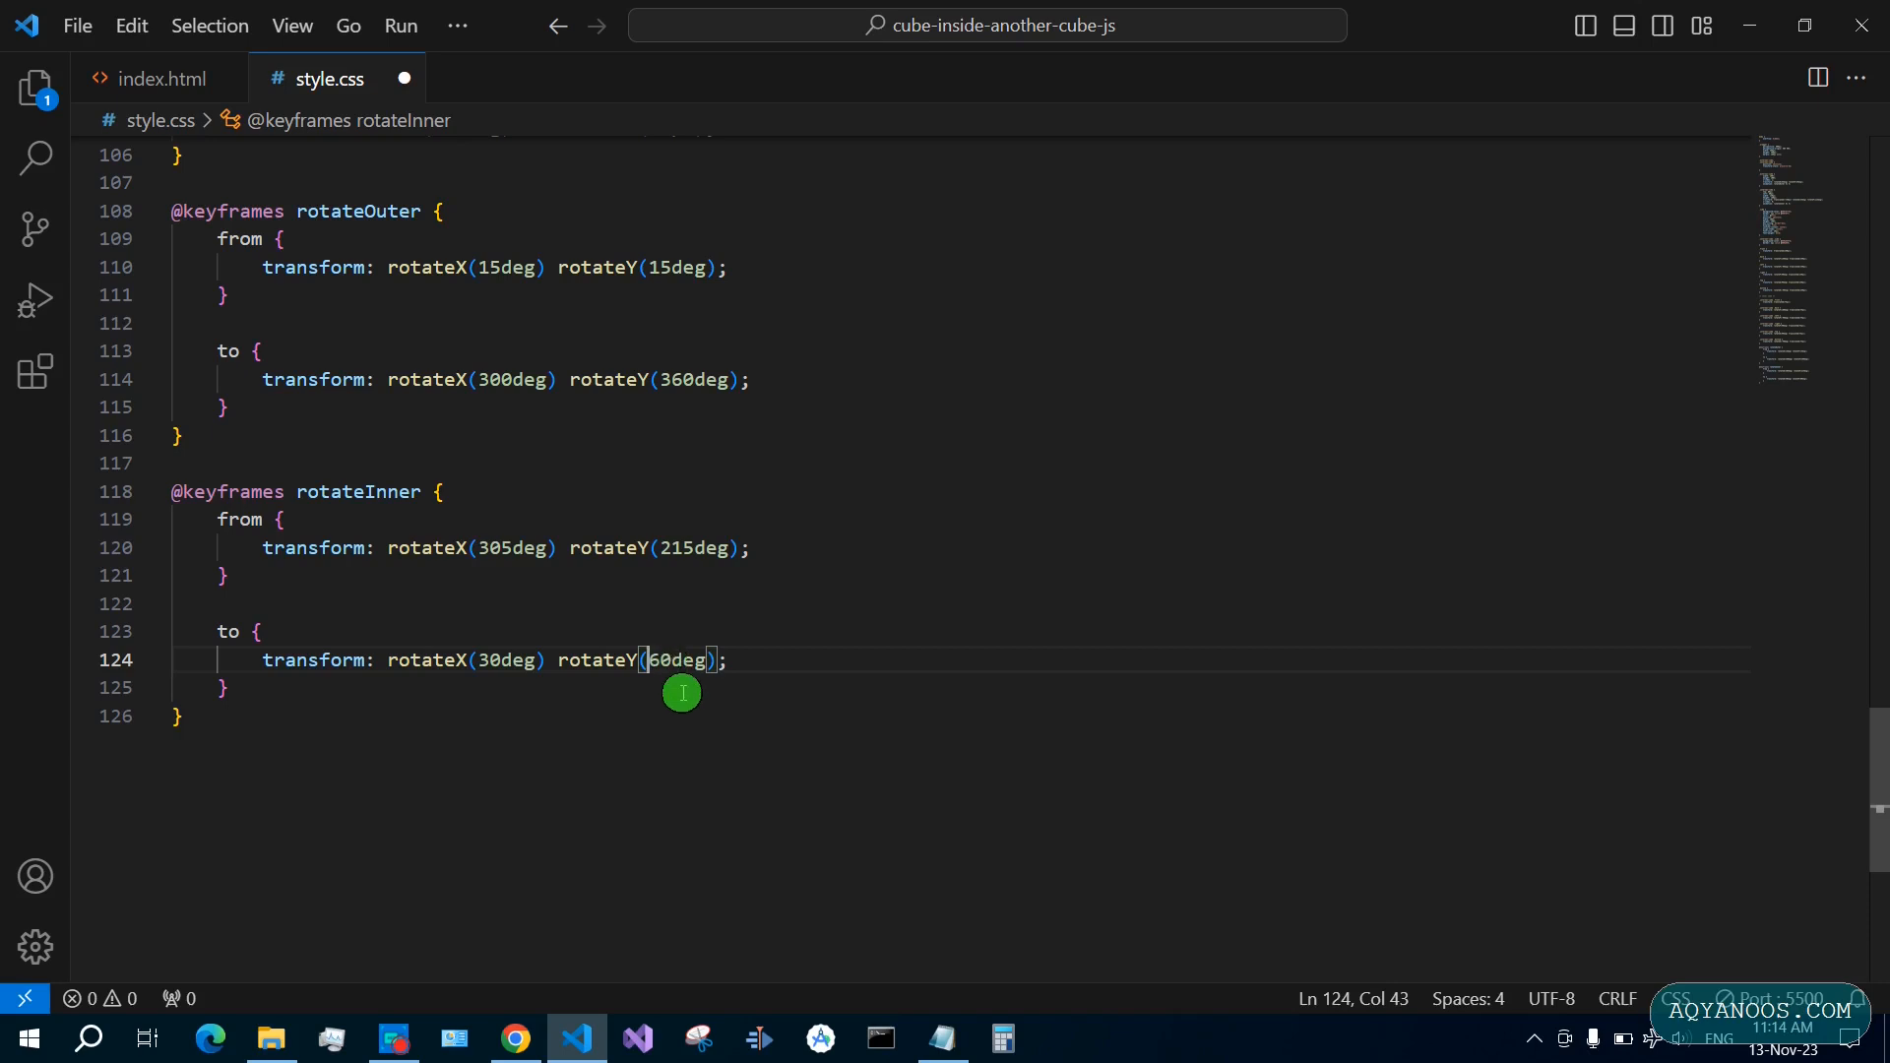
left_click(515, 1039)
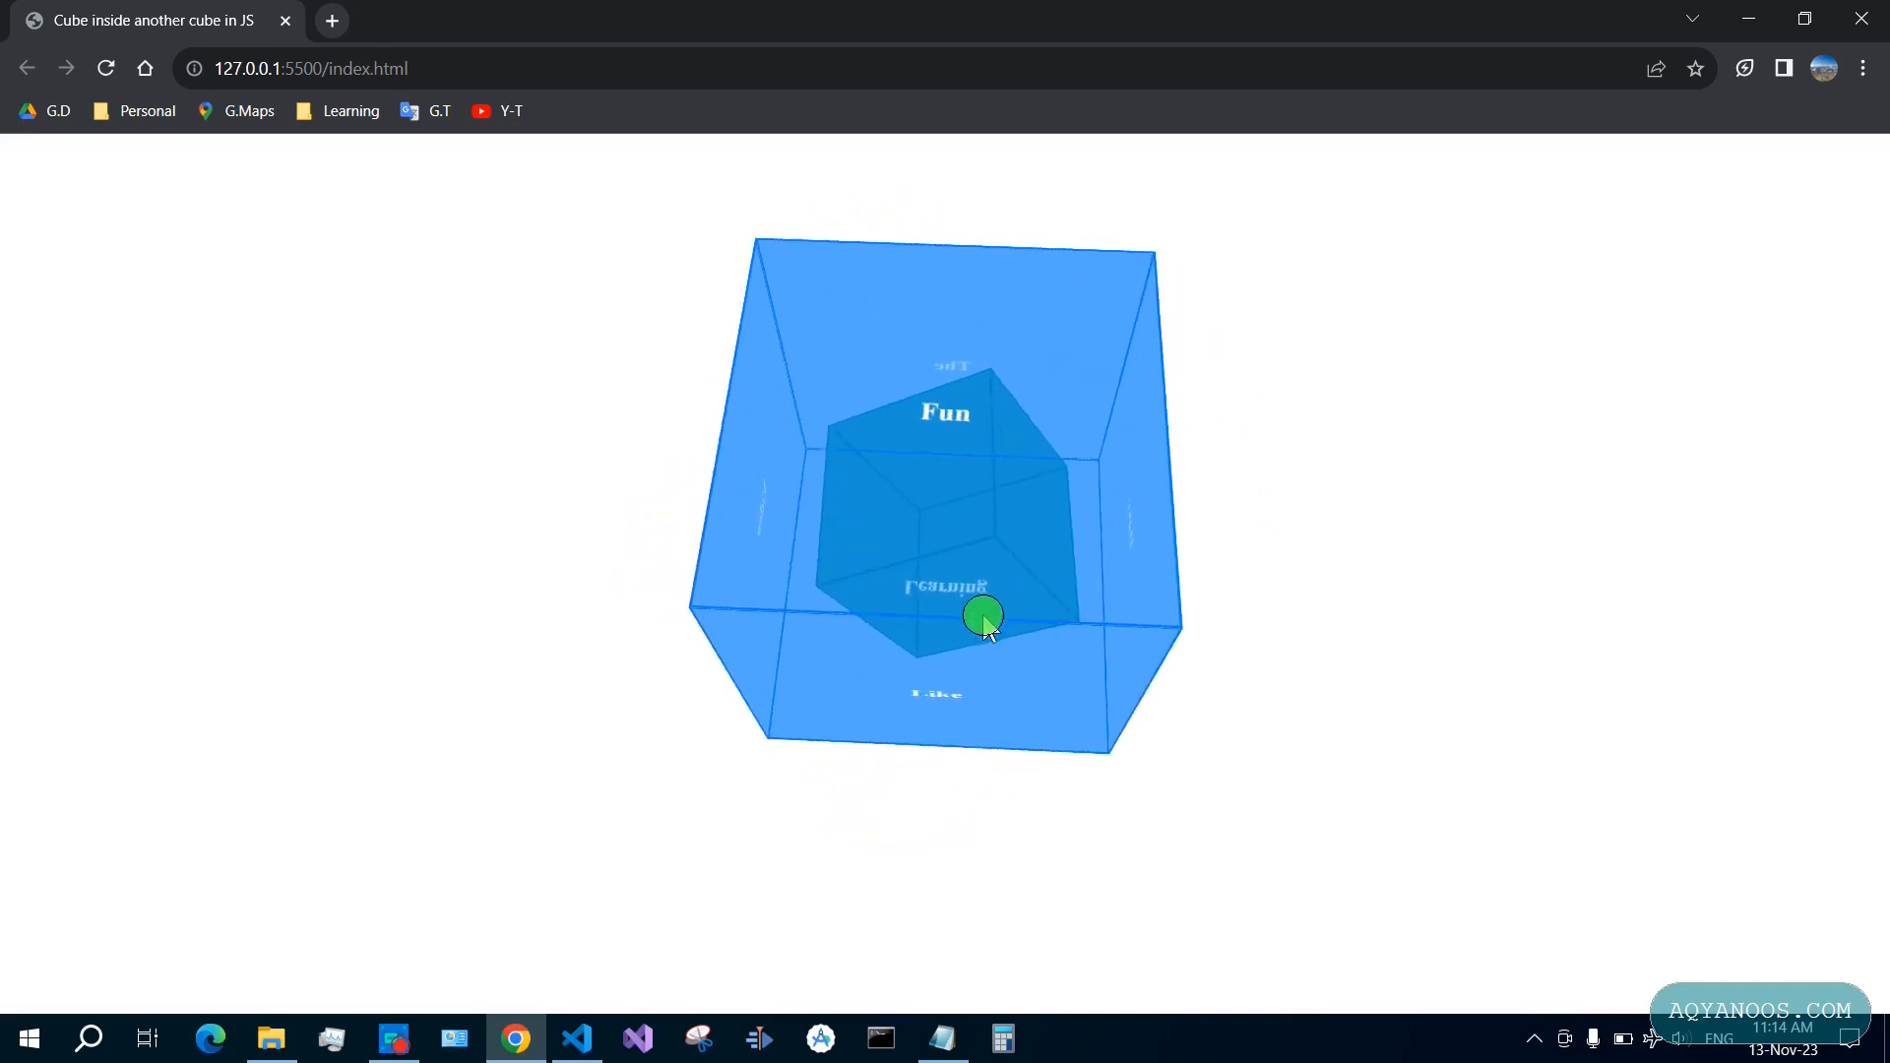
left_click(576, 1038)
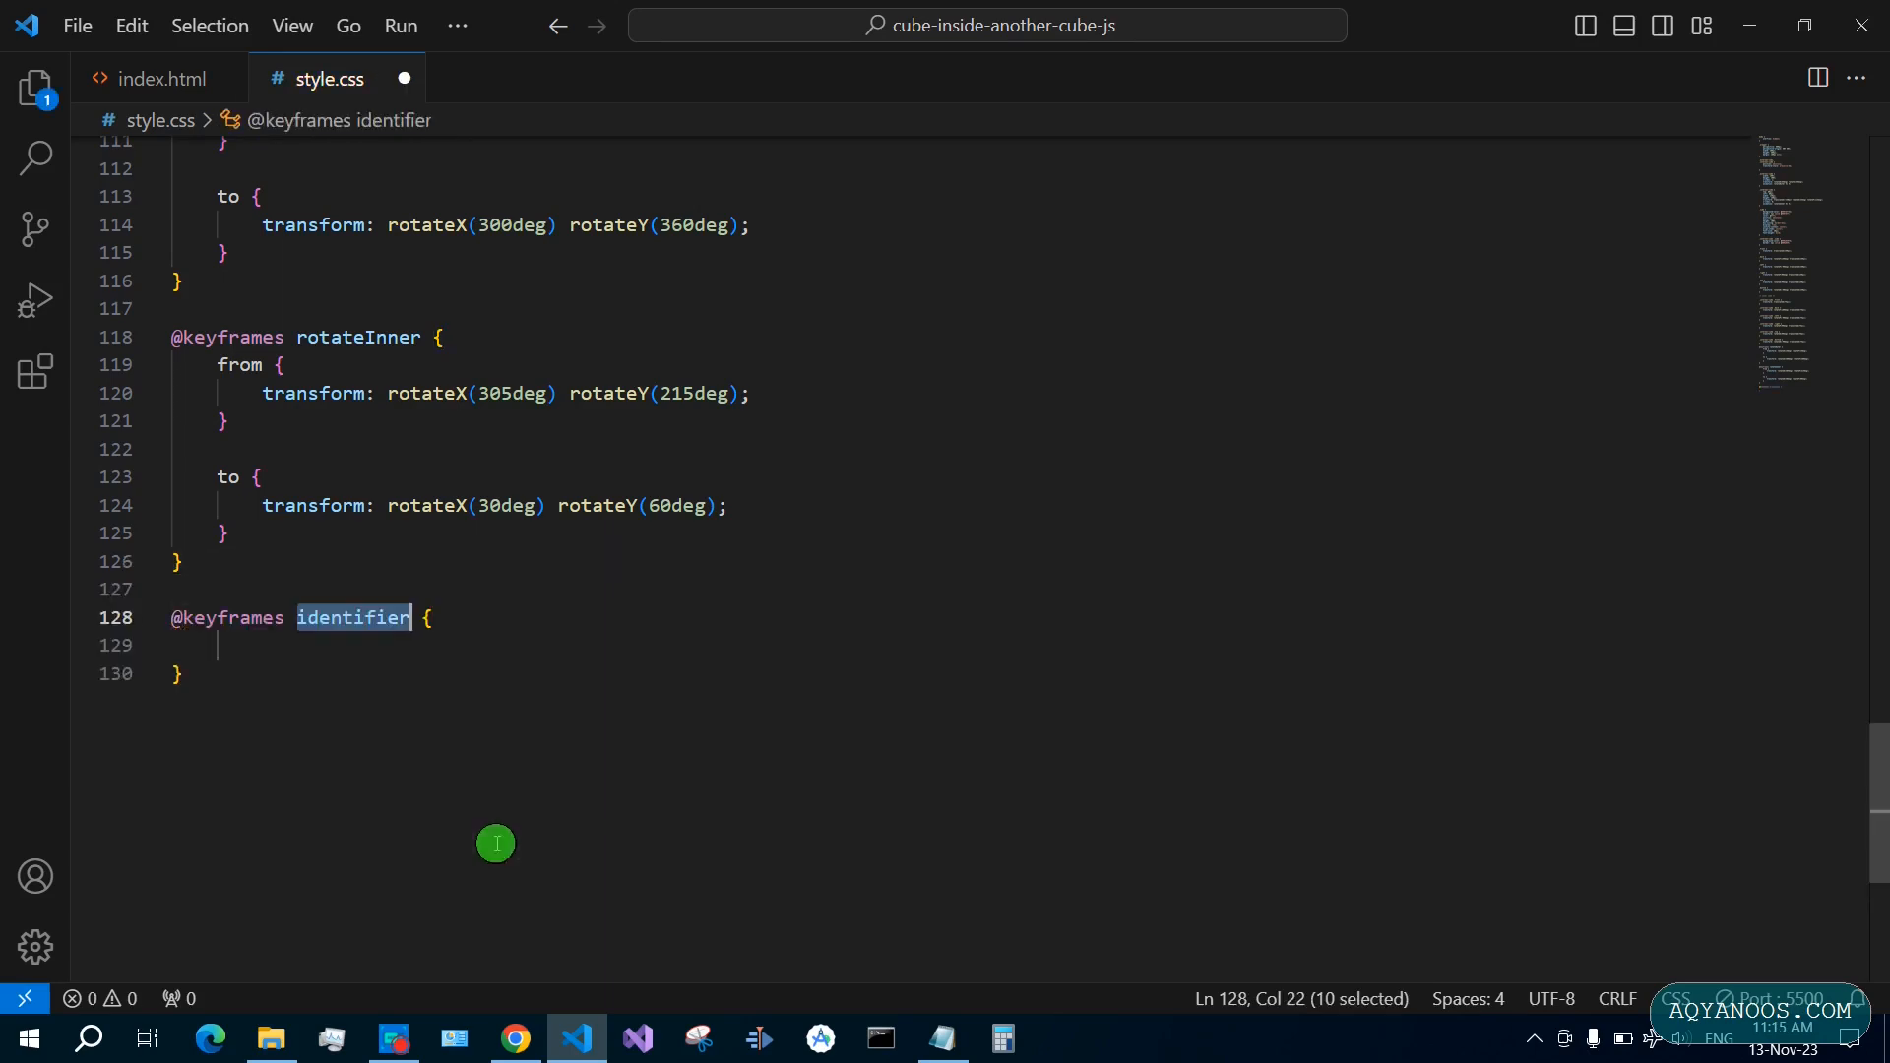
Build wrapperAnimation keyframes: perspective 800px at 0%, 0px at 50%, 800px at 100%
type("wrapperAnimation")
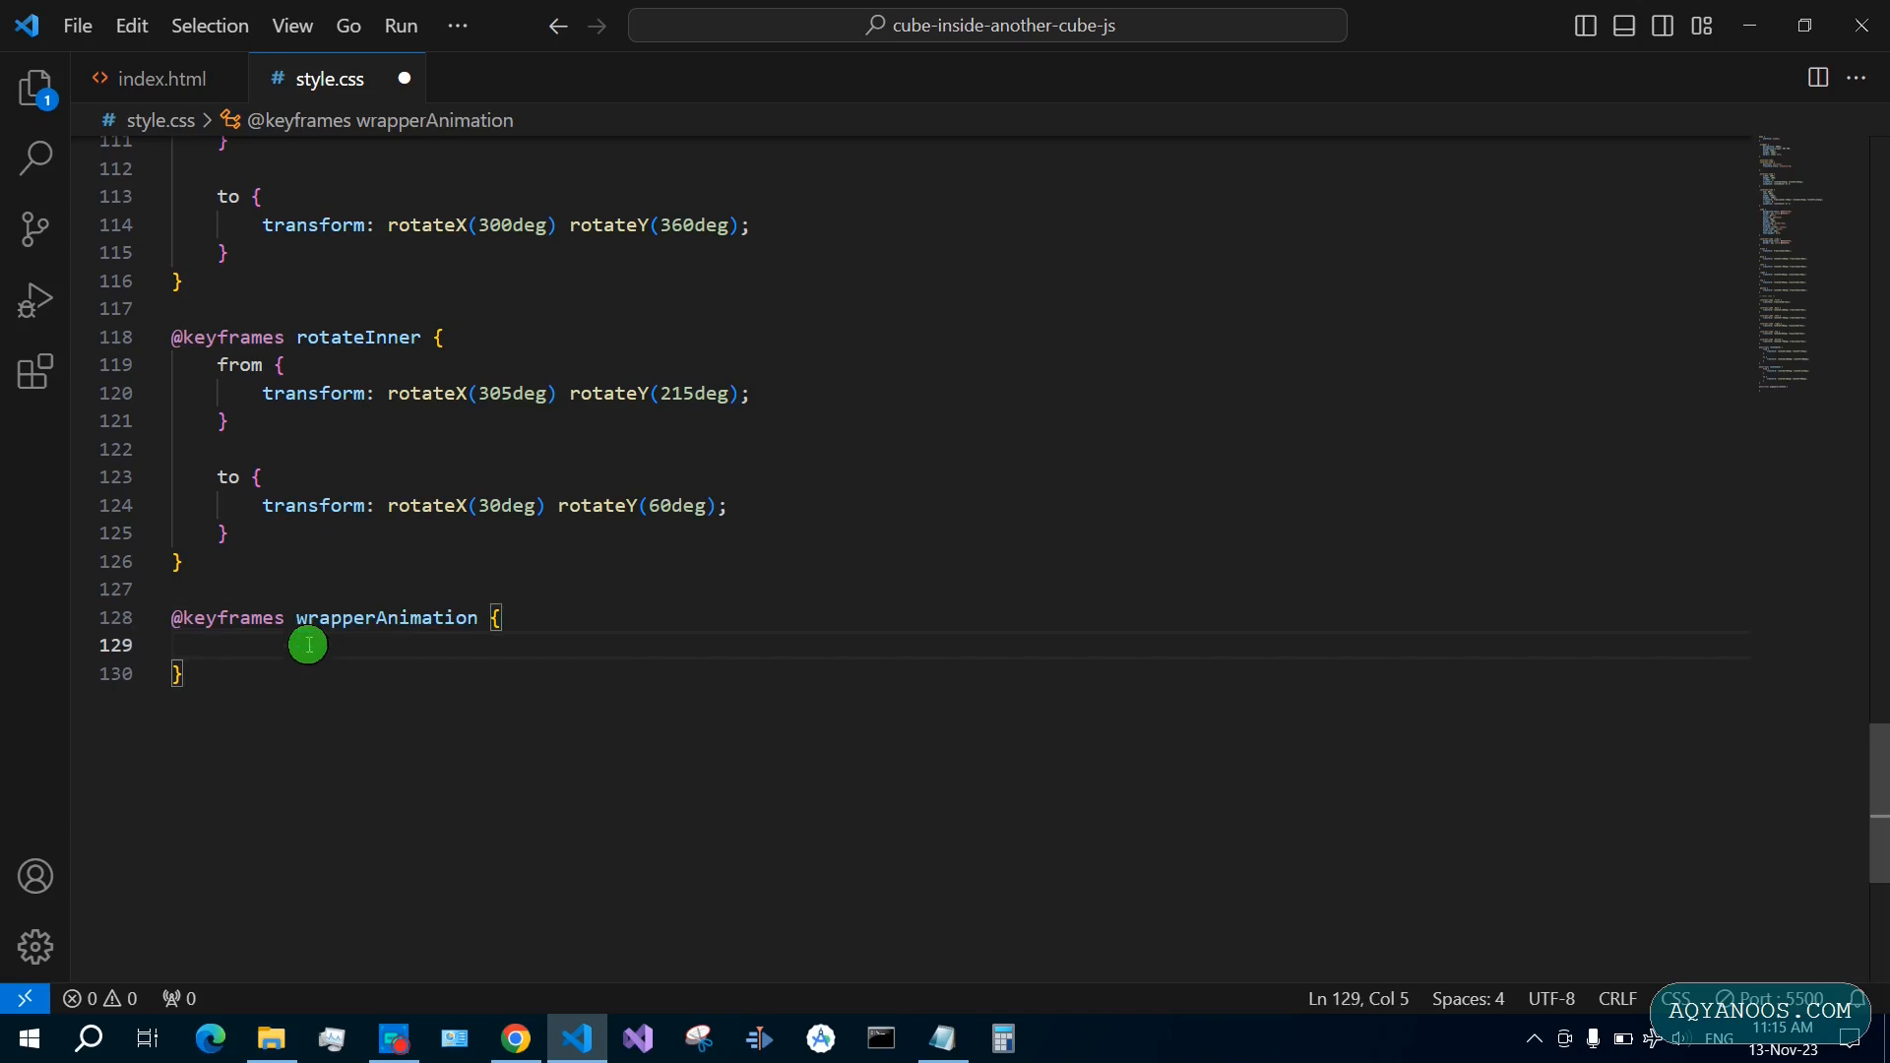
type("0% {")
type("perspective: 800px;")
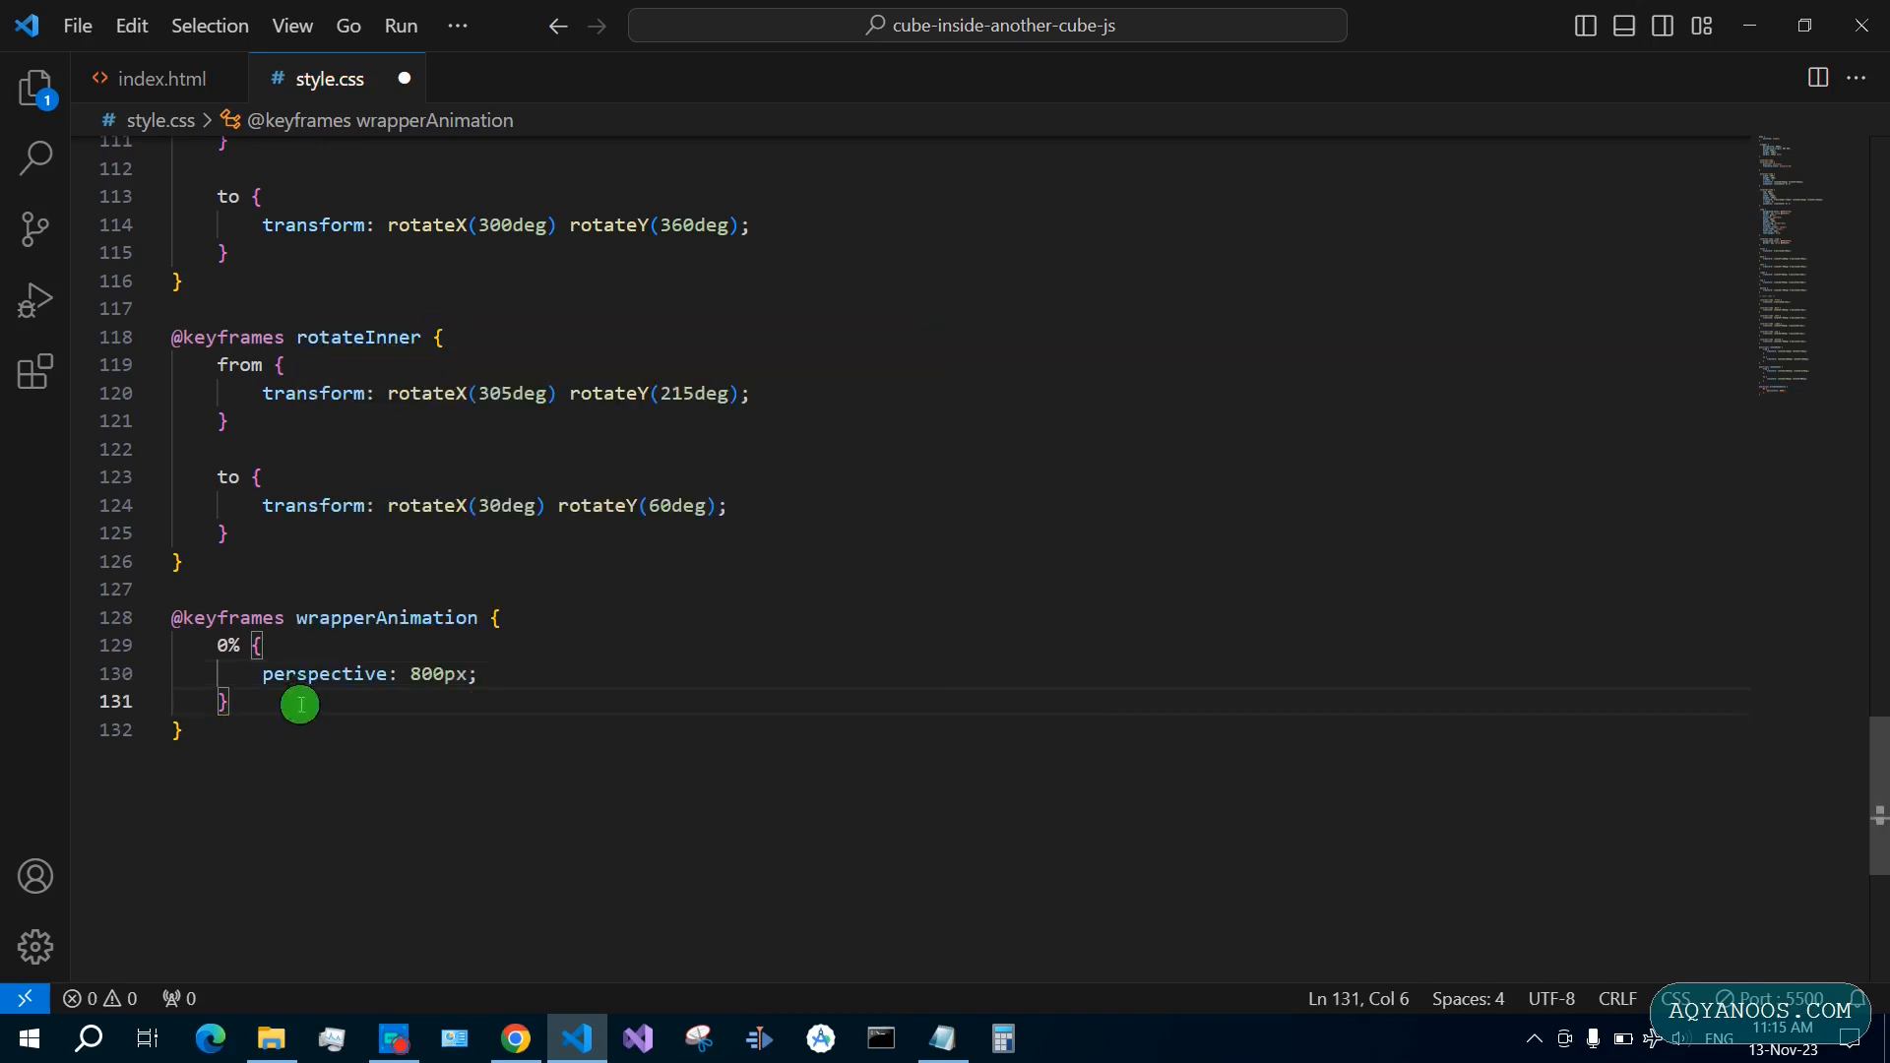
left_click_drag(299, 704, 217, 645)
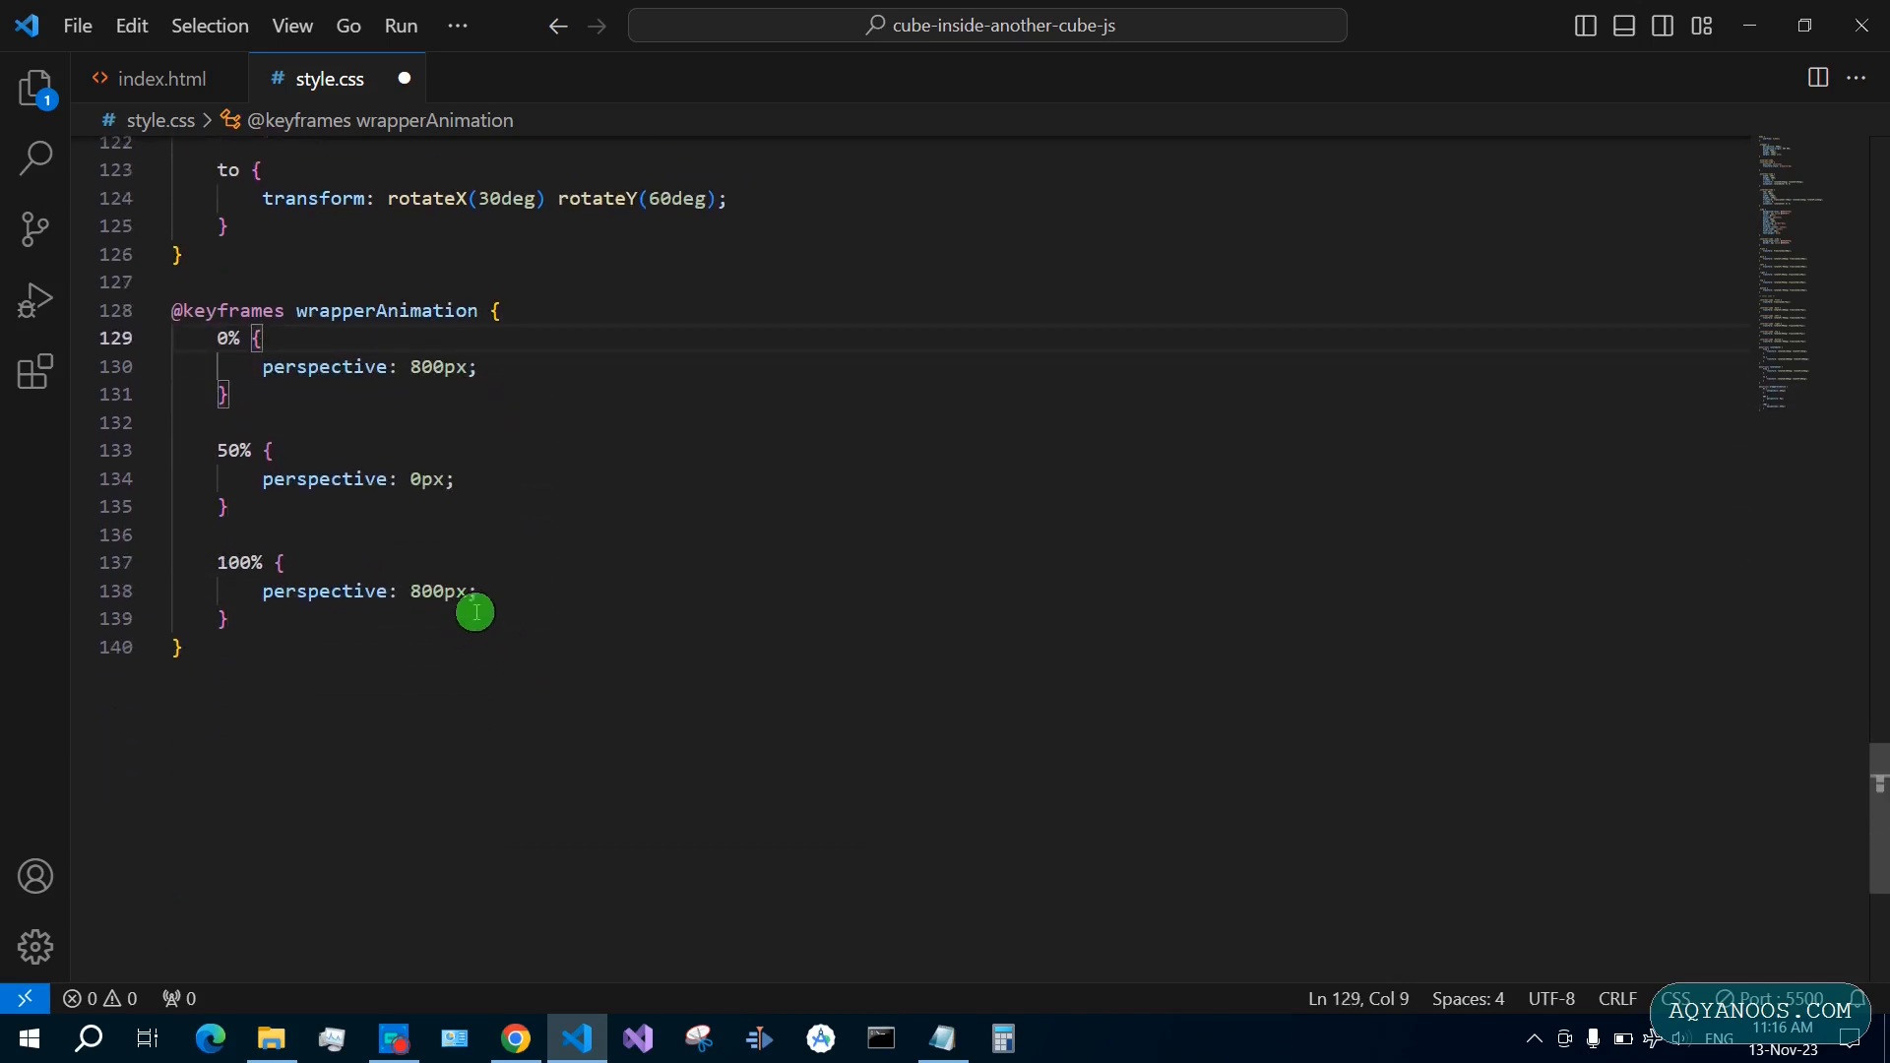
mouse_move(615, 583)
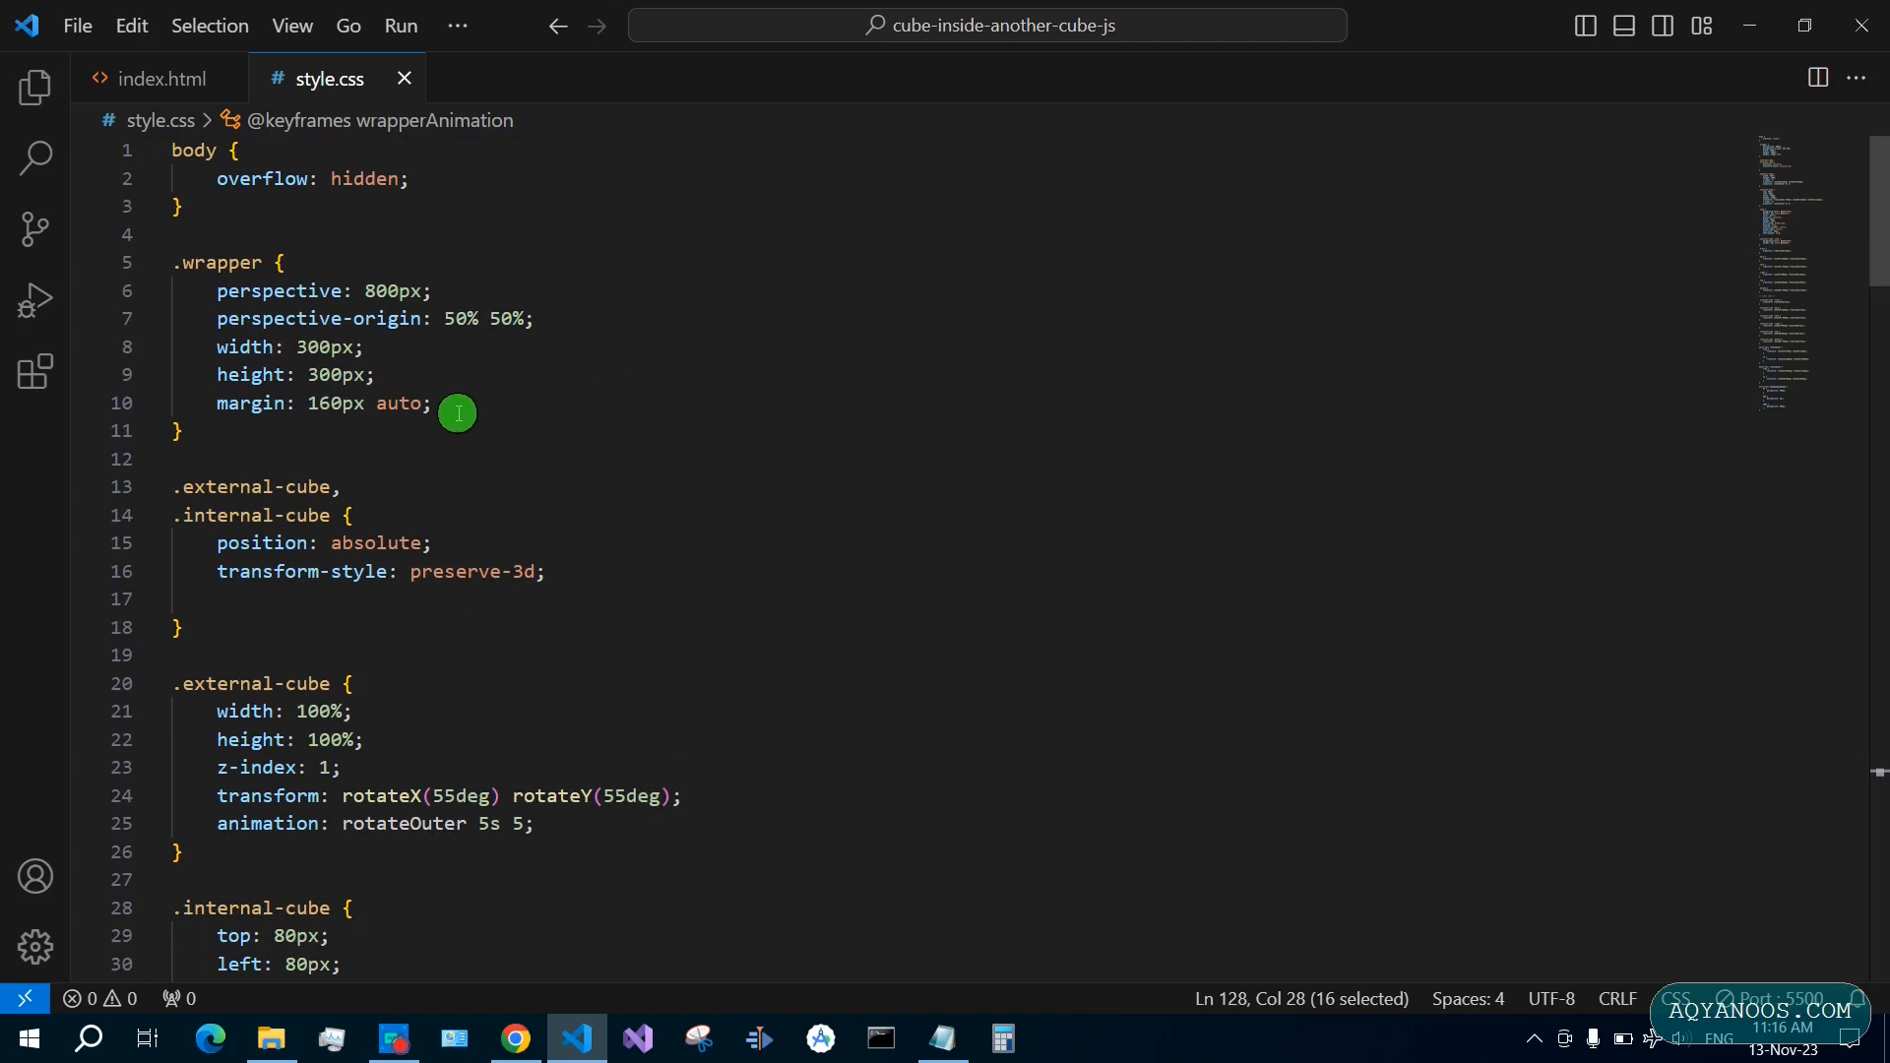
Add 'animation: wrapperAnimation 12s linear 1s 5;' to .wrapper, replacing the template line
type("ani")
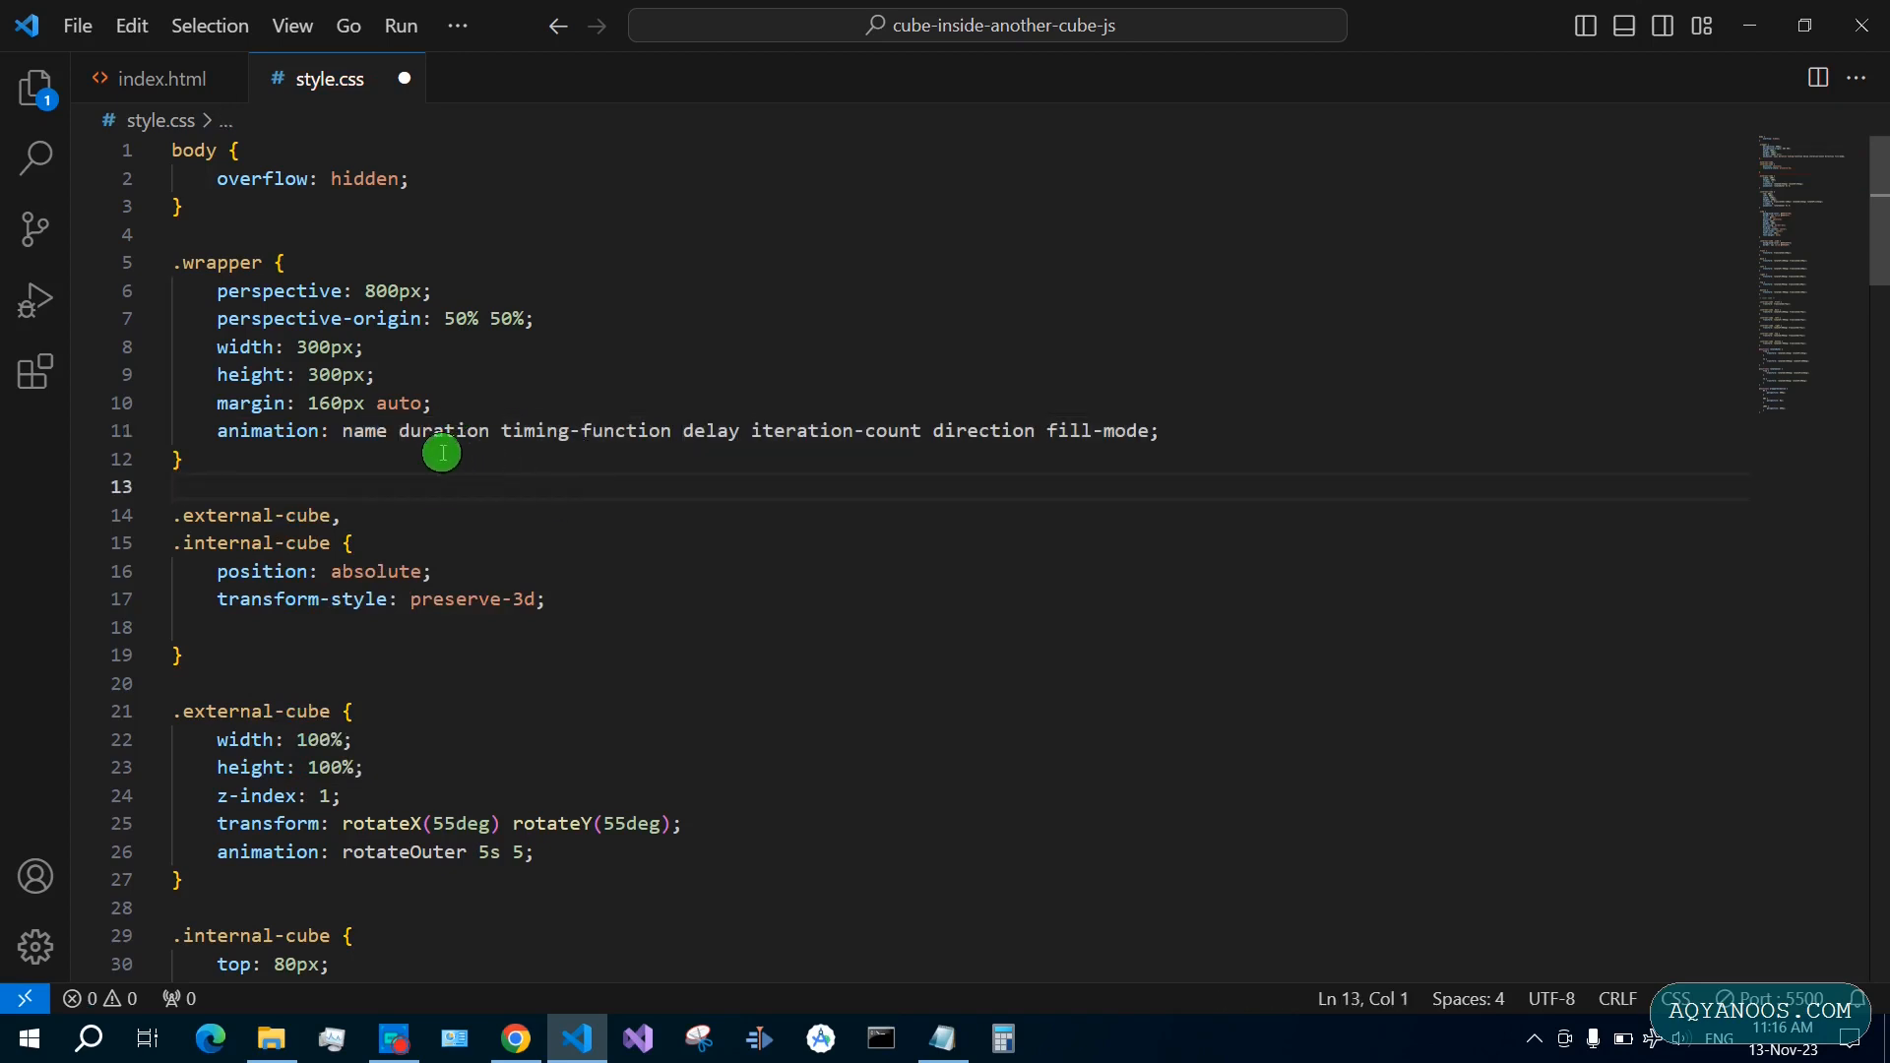
mouse_move(461, 467)
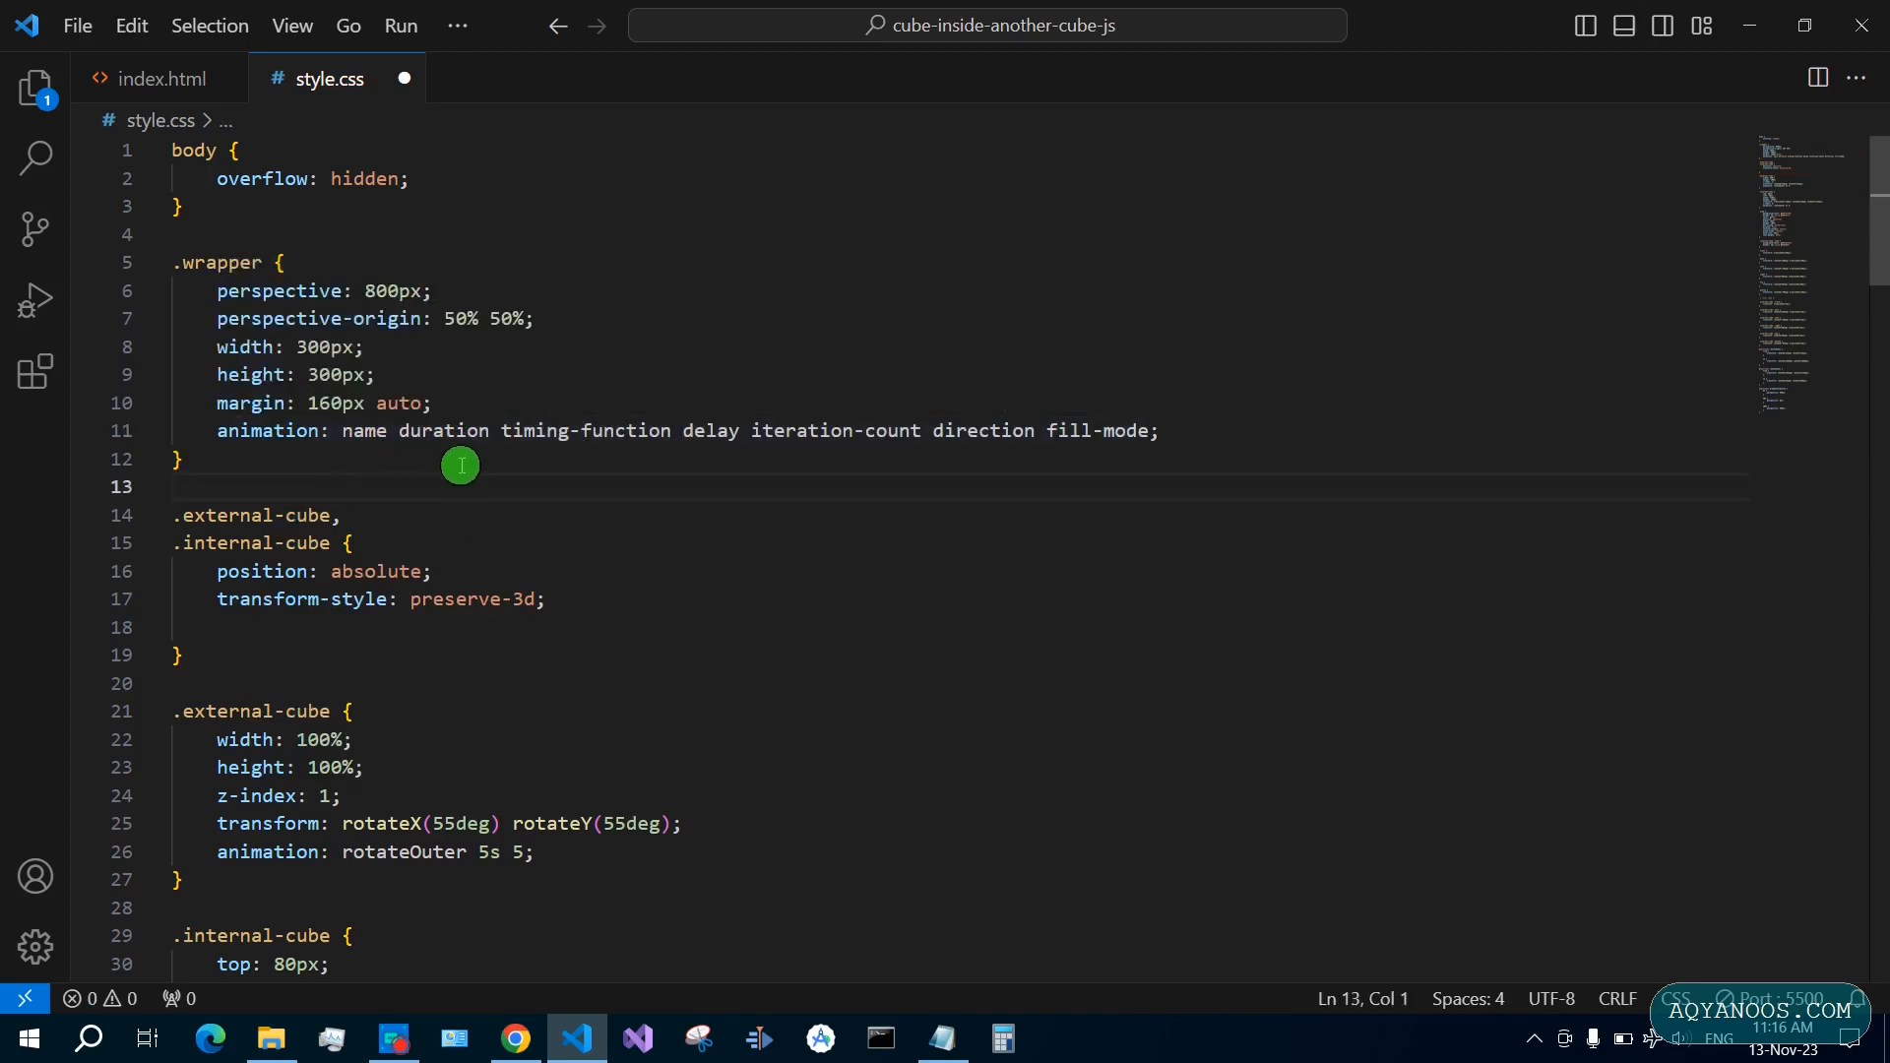
mouse_move(716, 457)
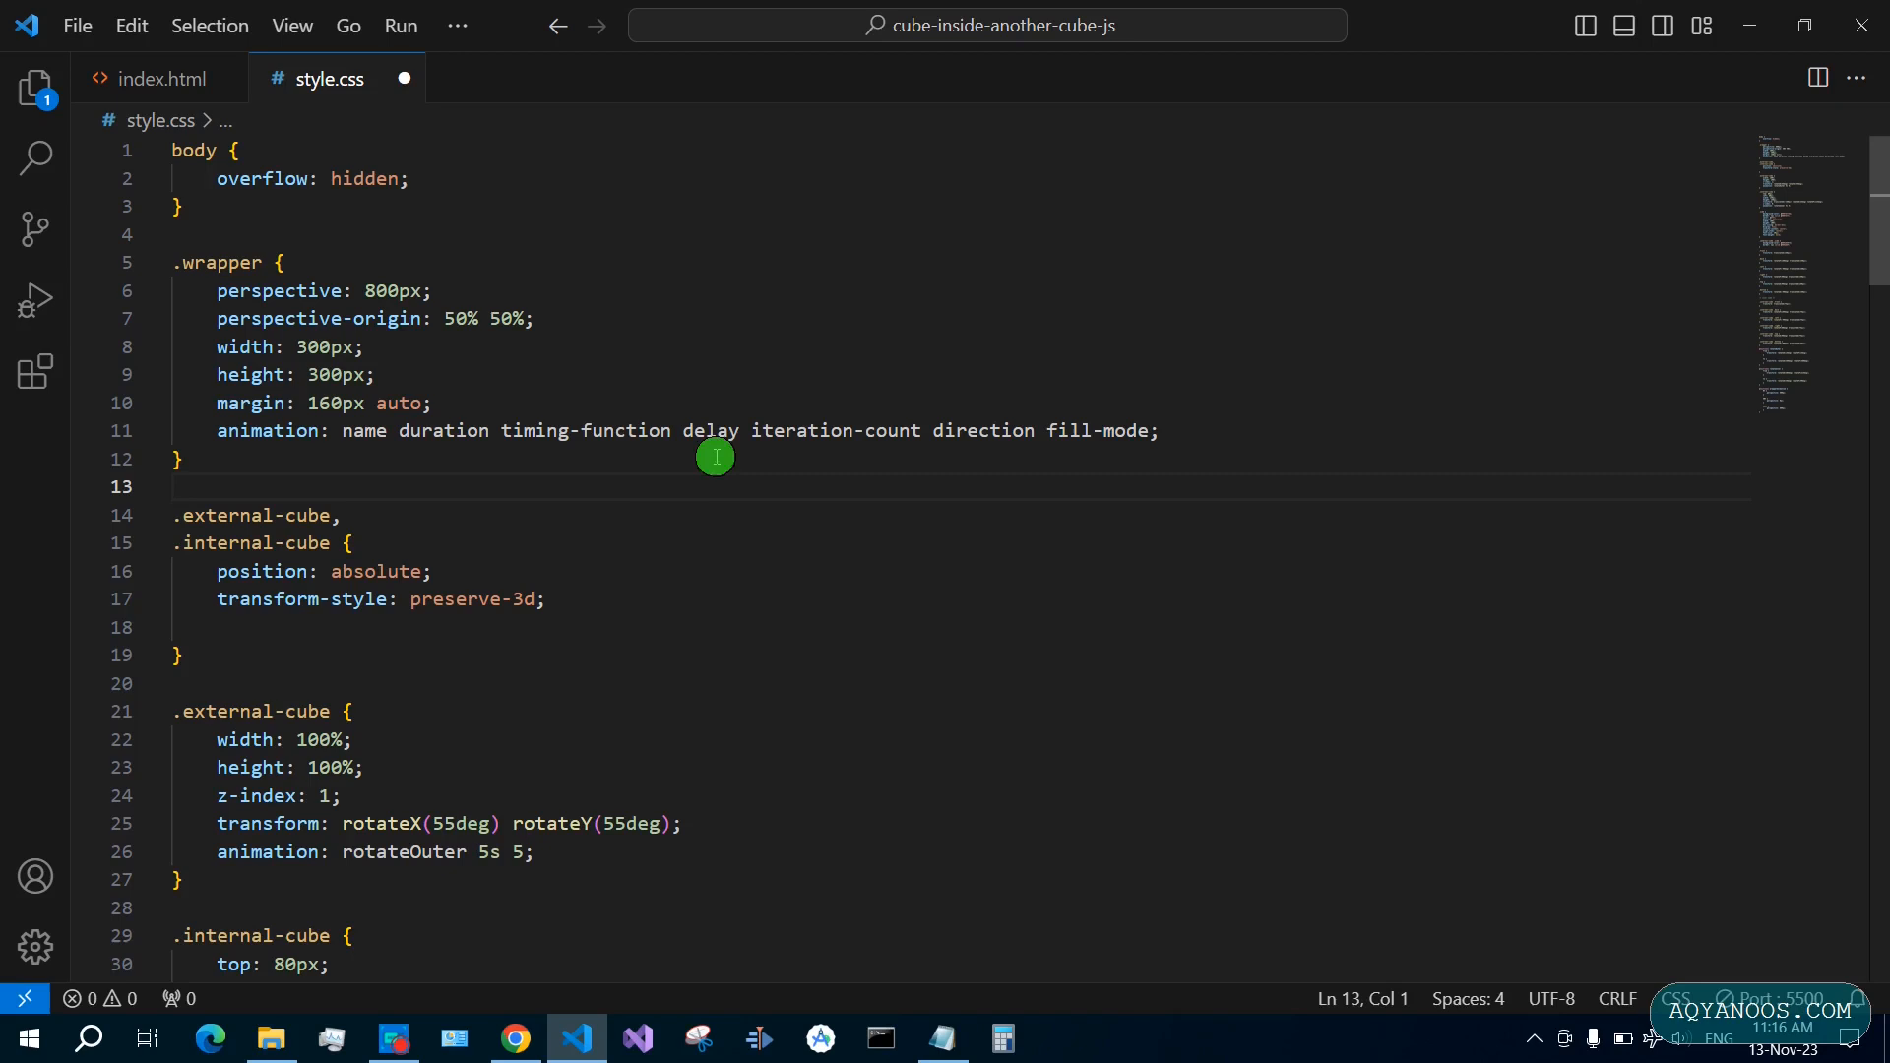
mouse_move(796, 464)
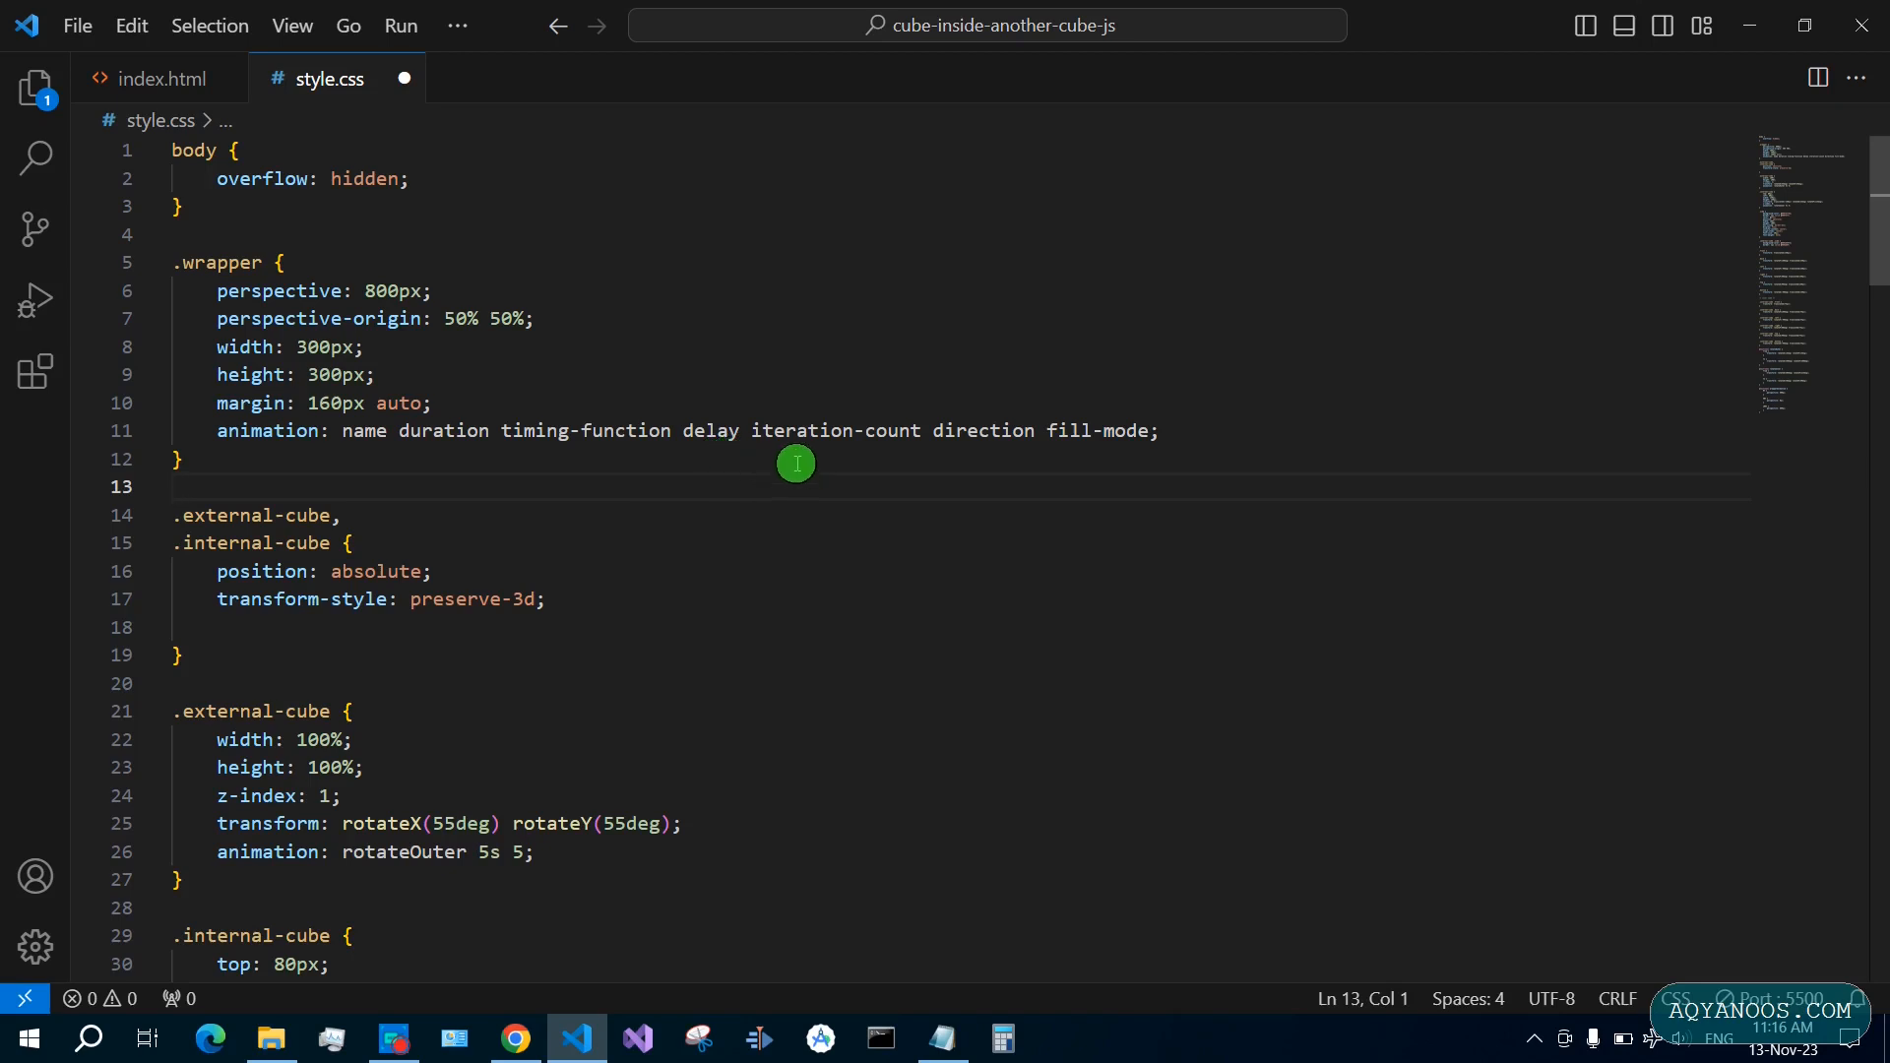
mouse_move(843, 455)
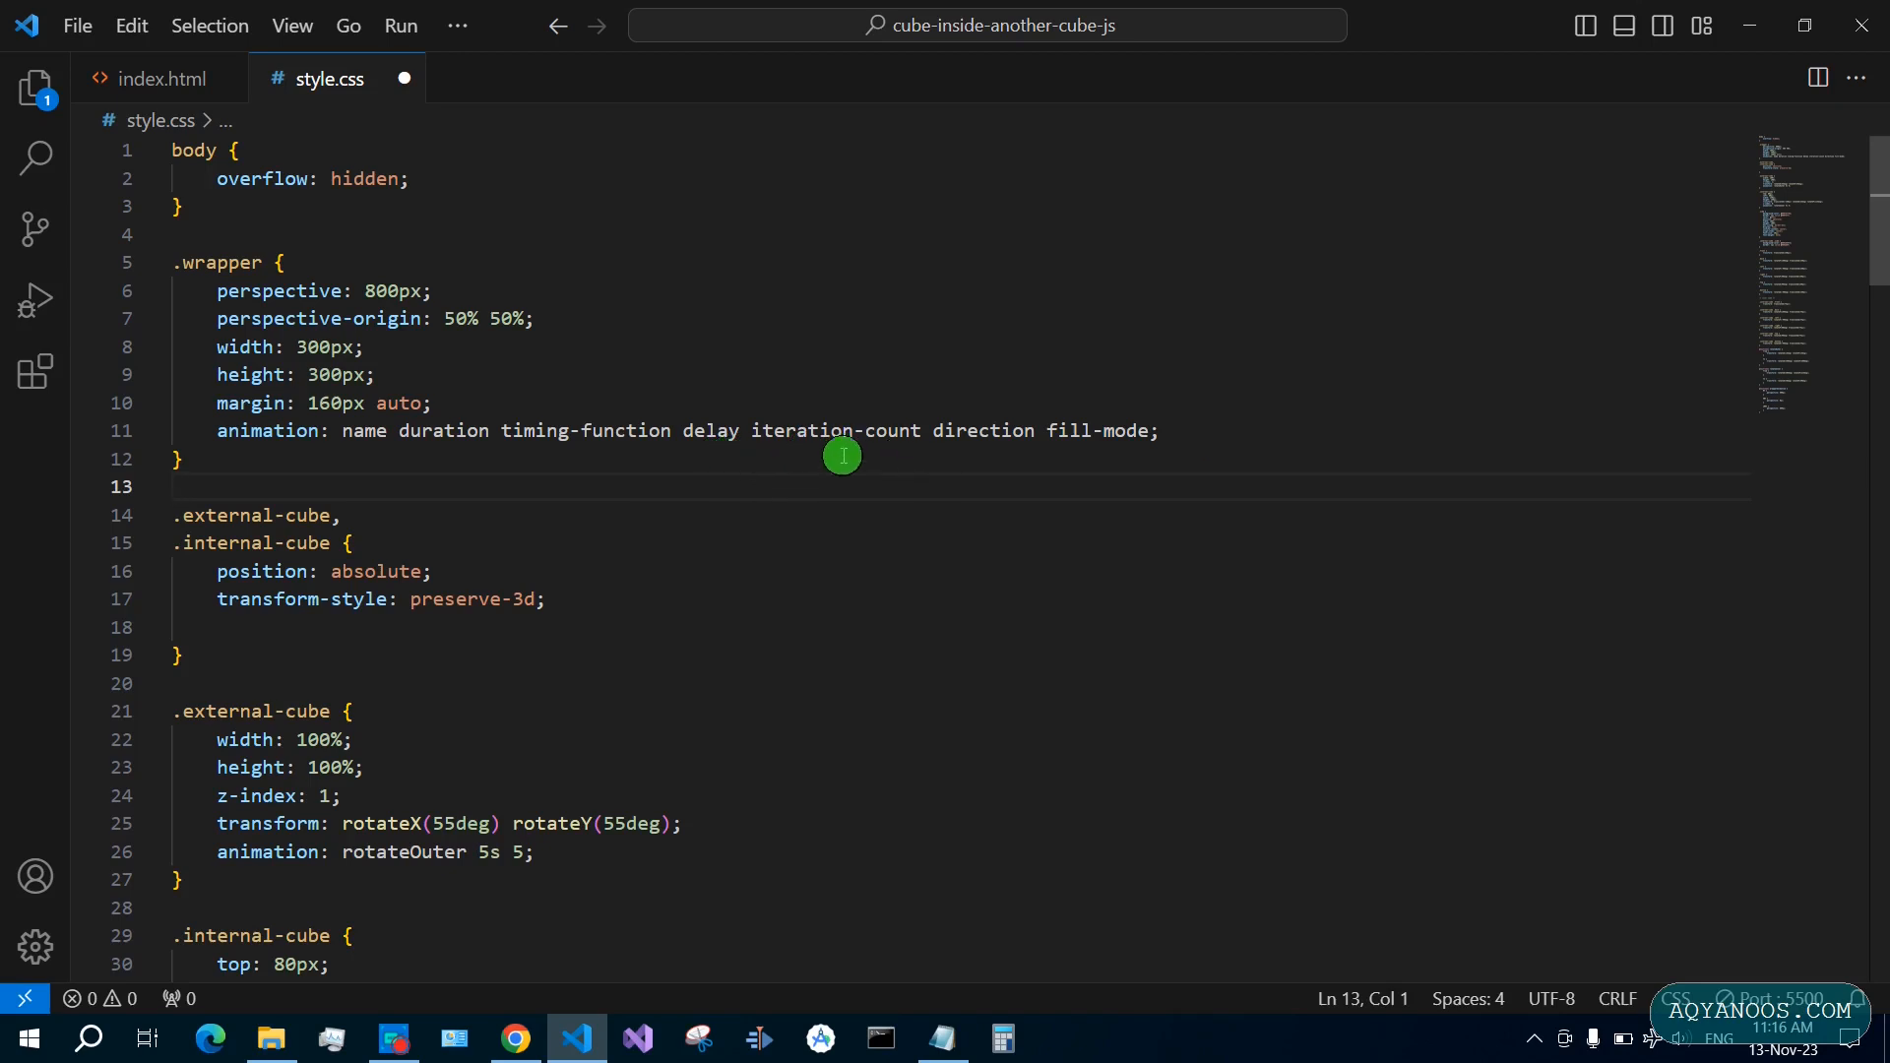
mouse_move(988, 499)
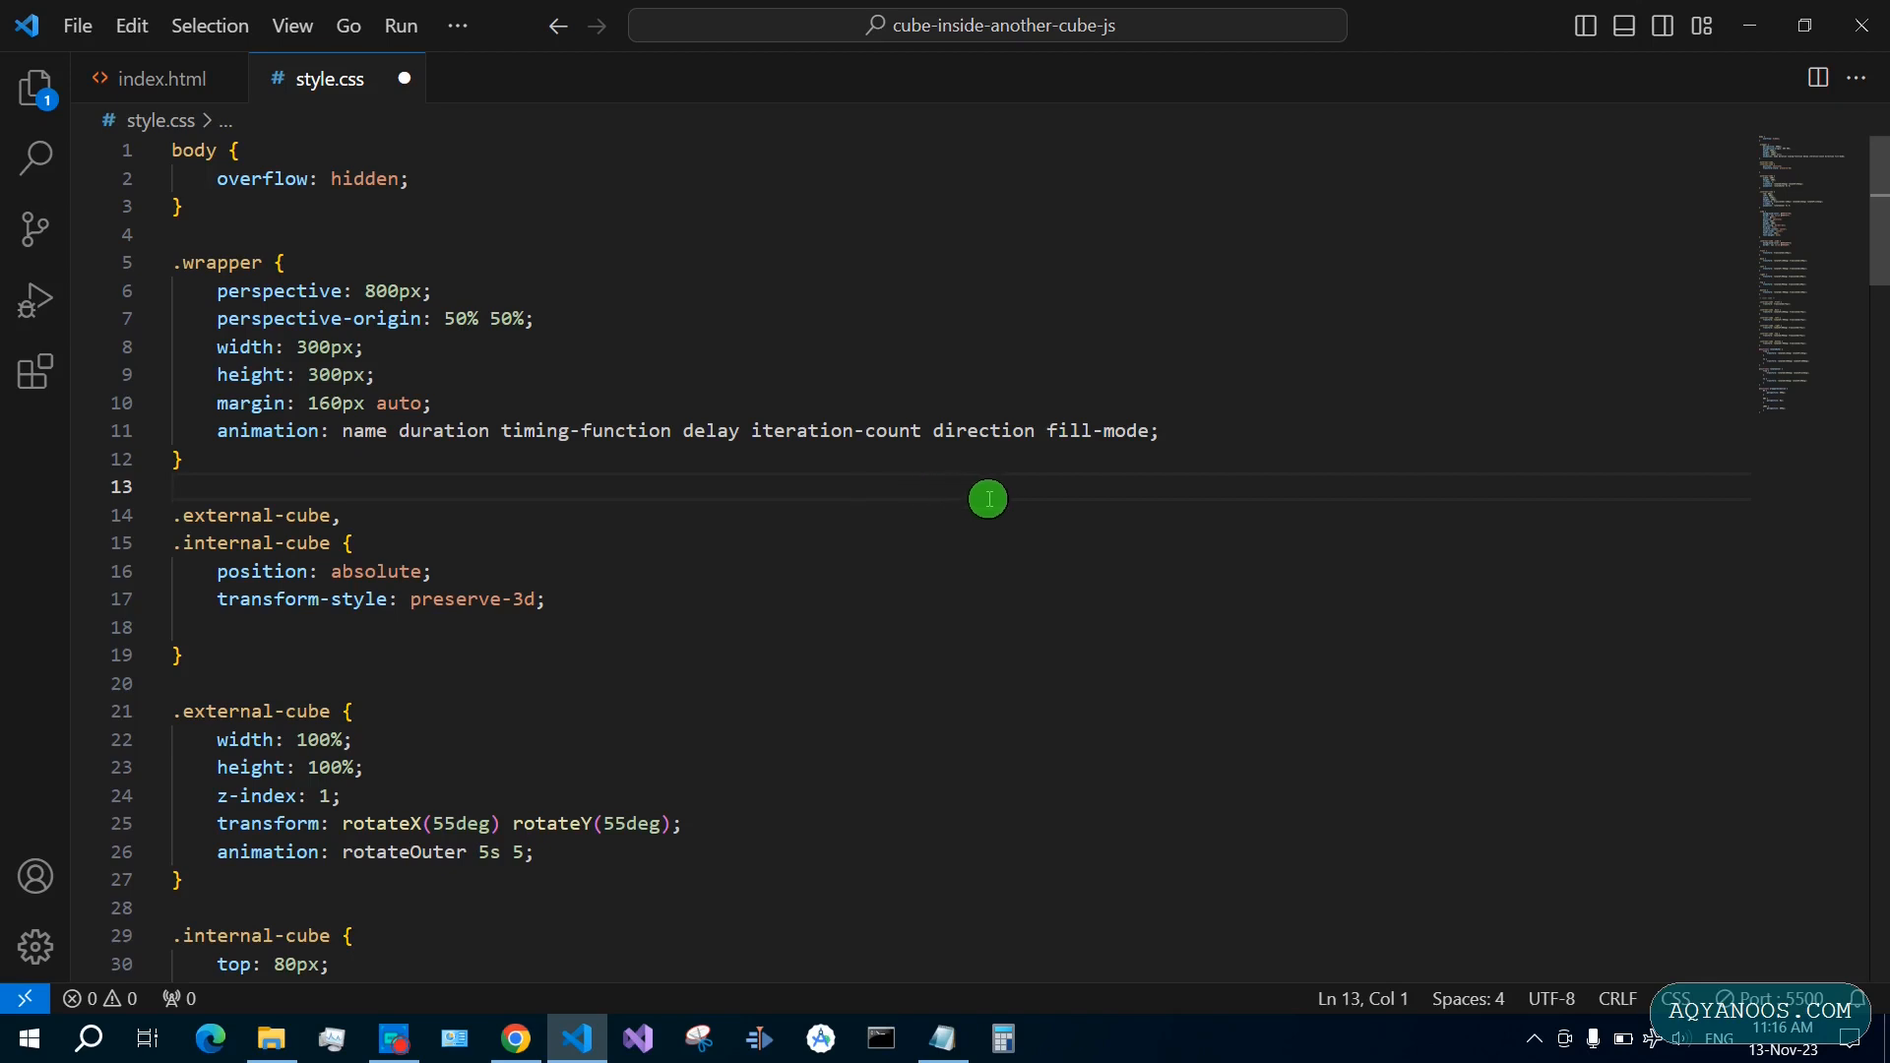
mouse_move(1184, 444)
type("animation: ;")
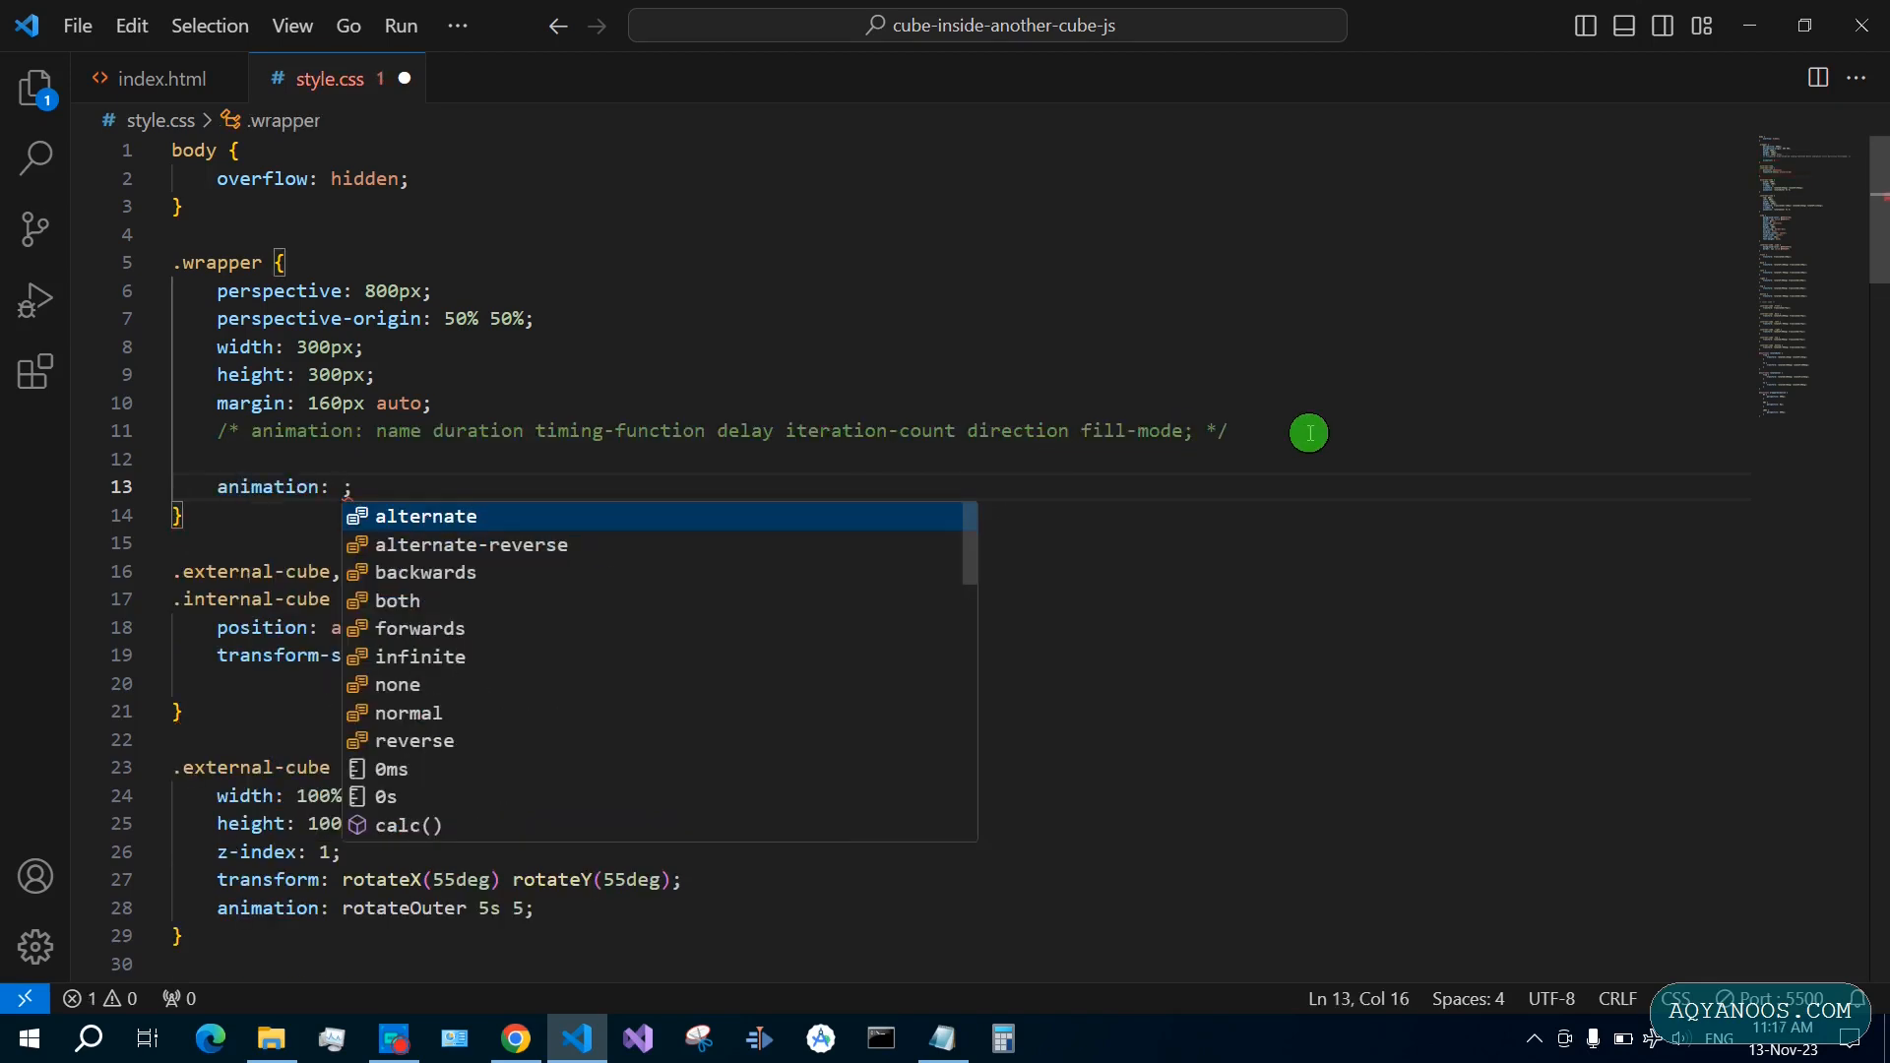
type("wrapperAnimation")
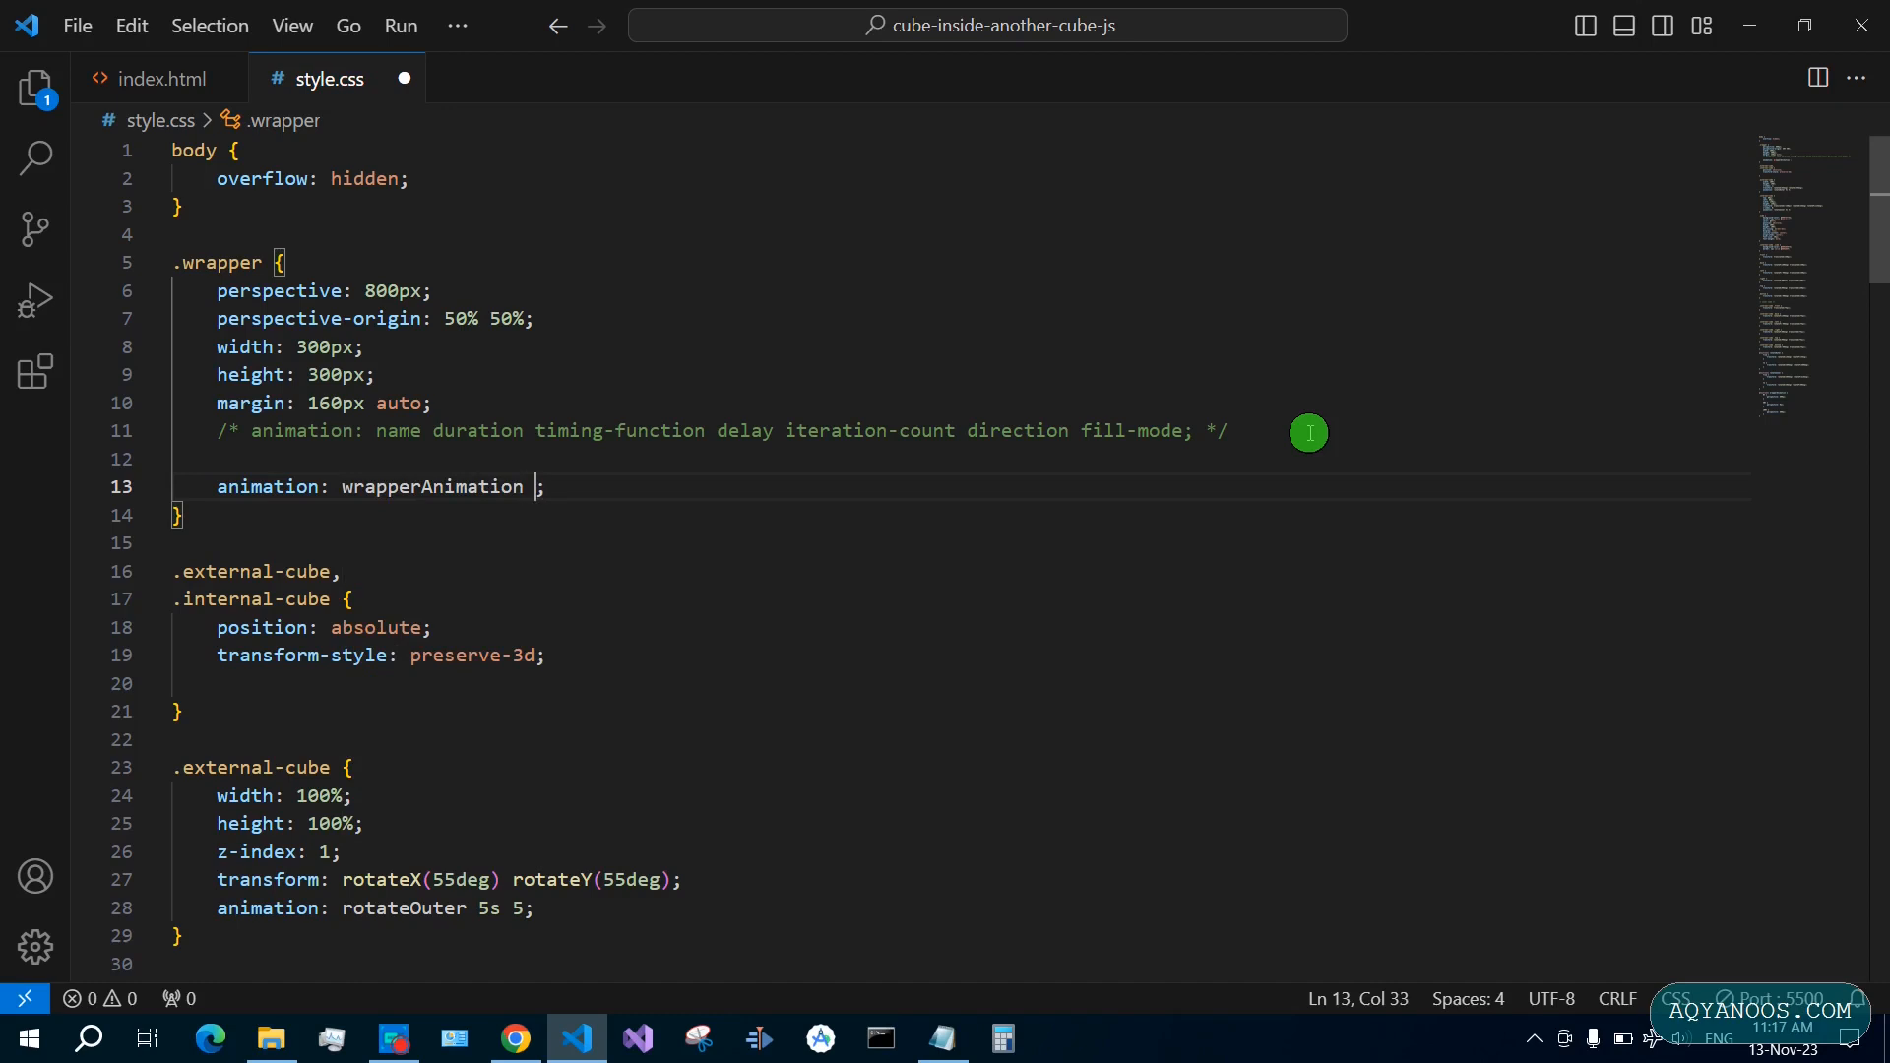
type("12s")
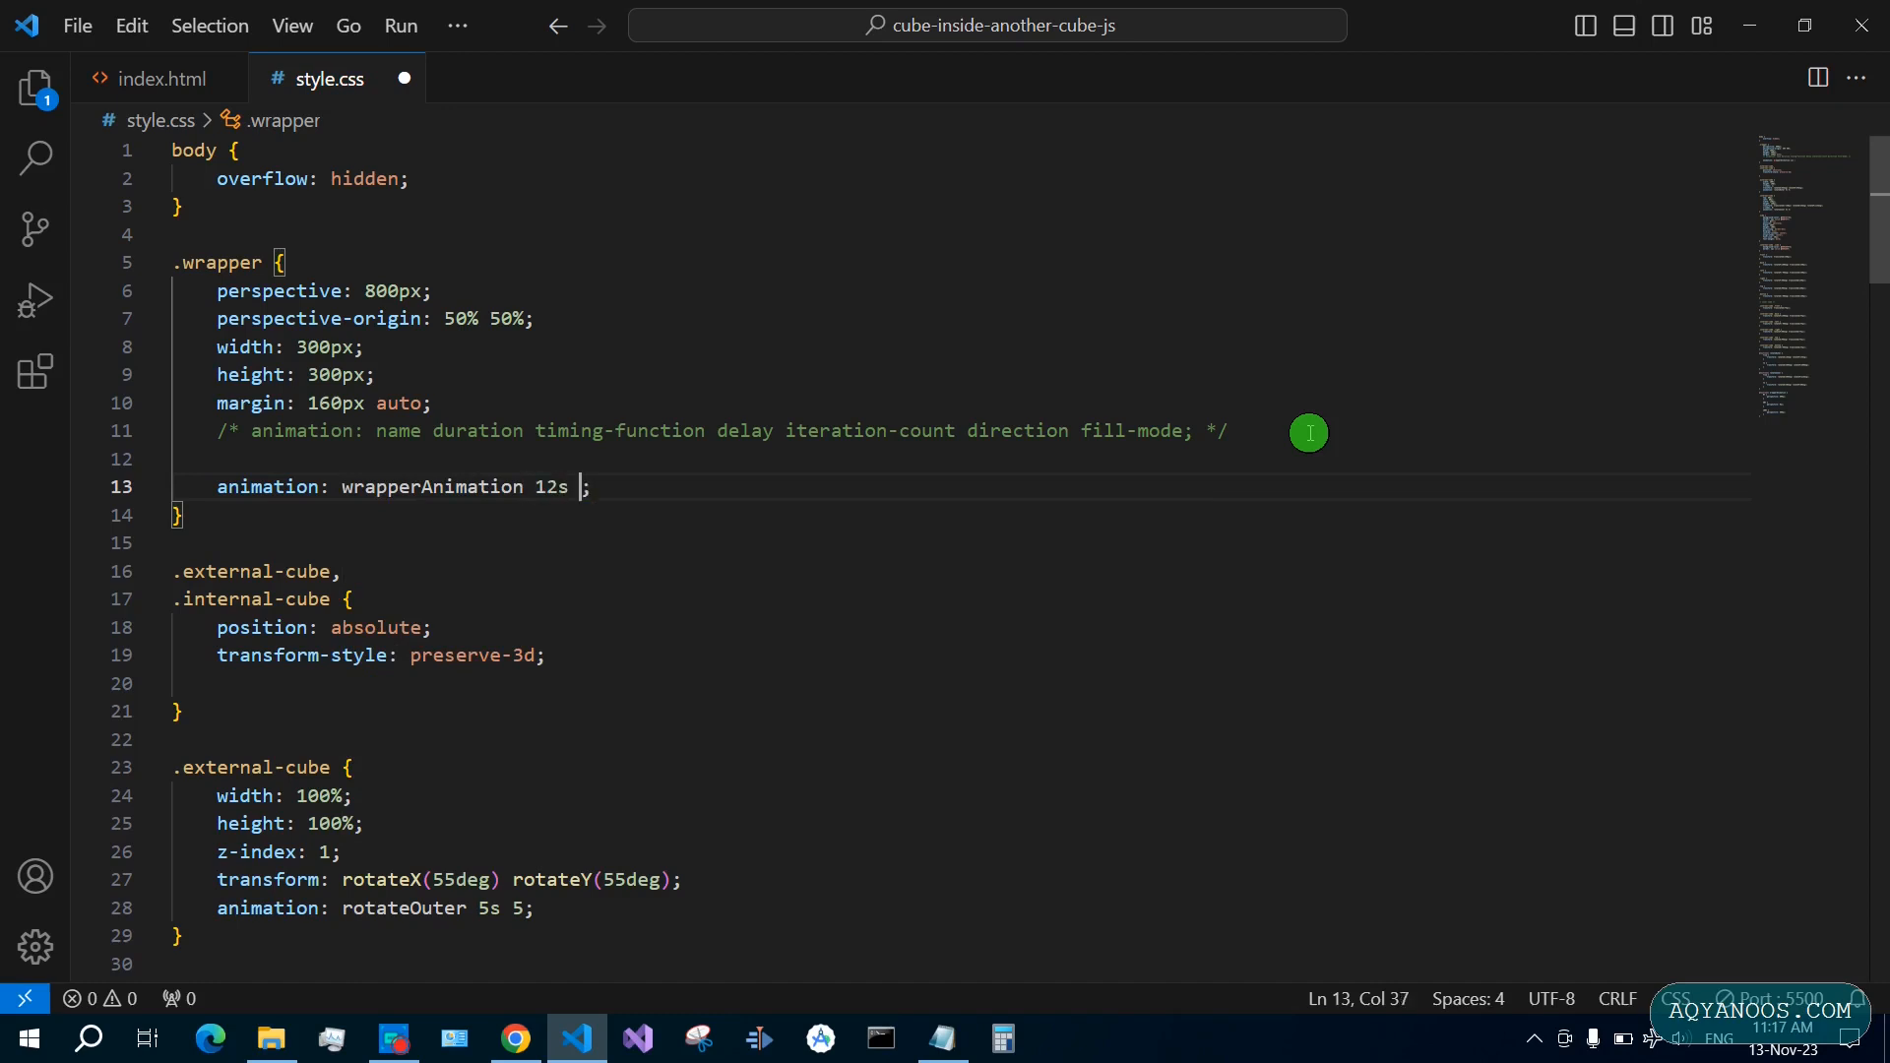
type("linear")
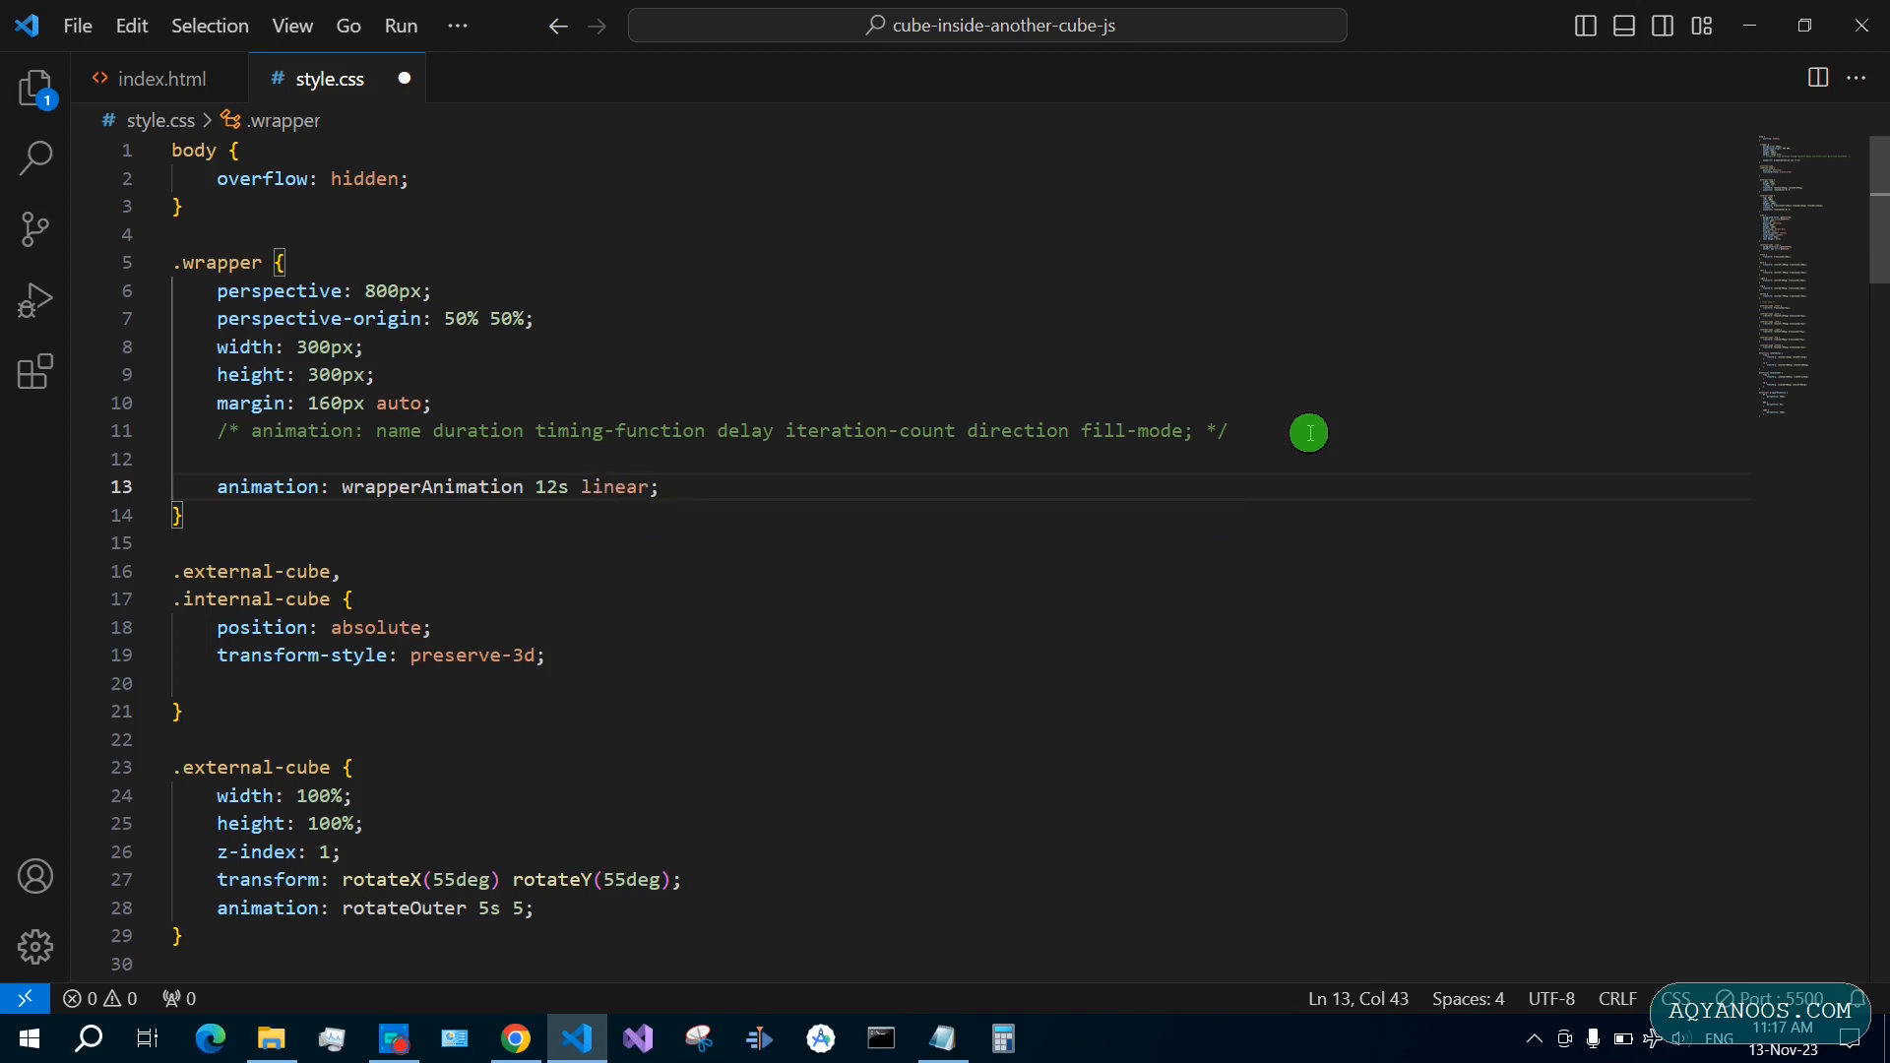
type("1s")
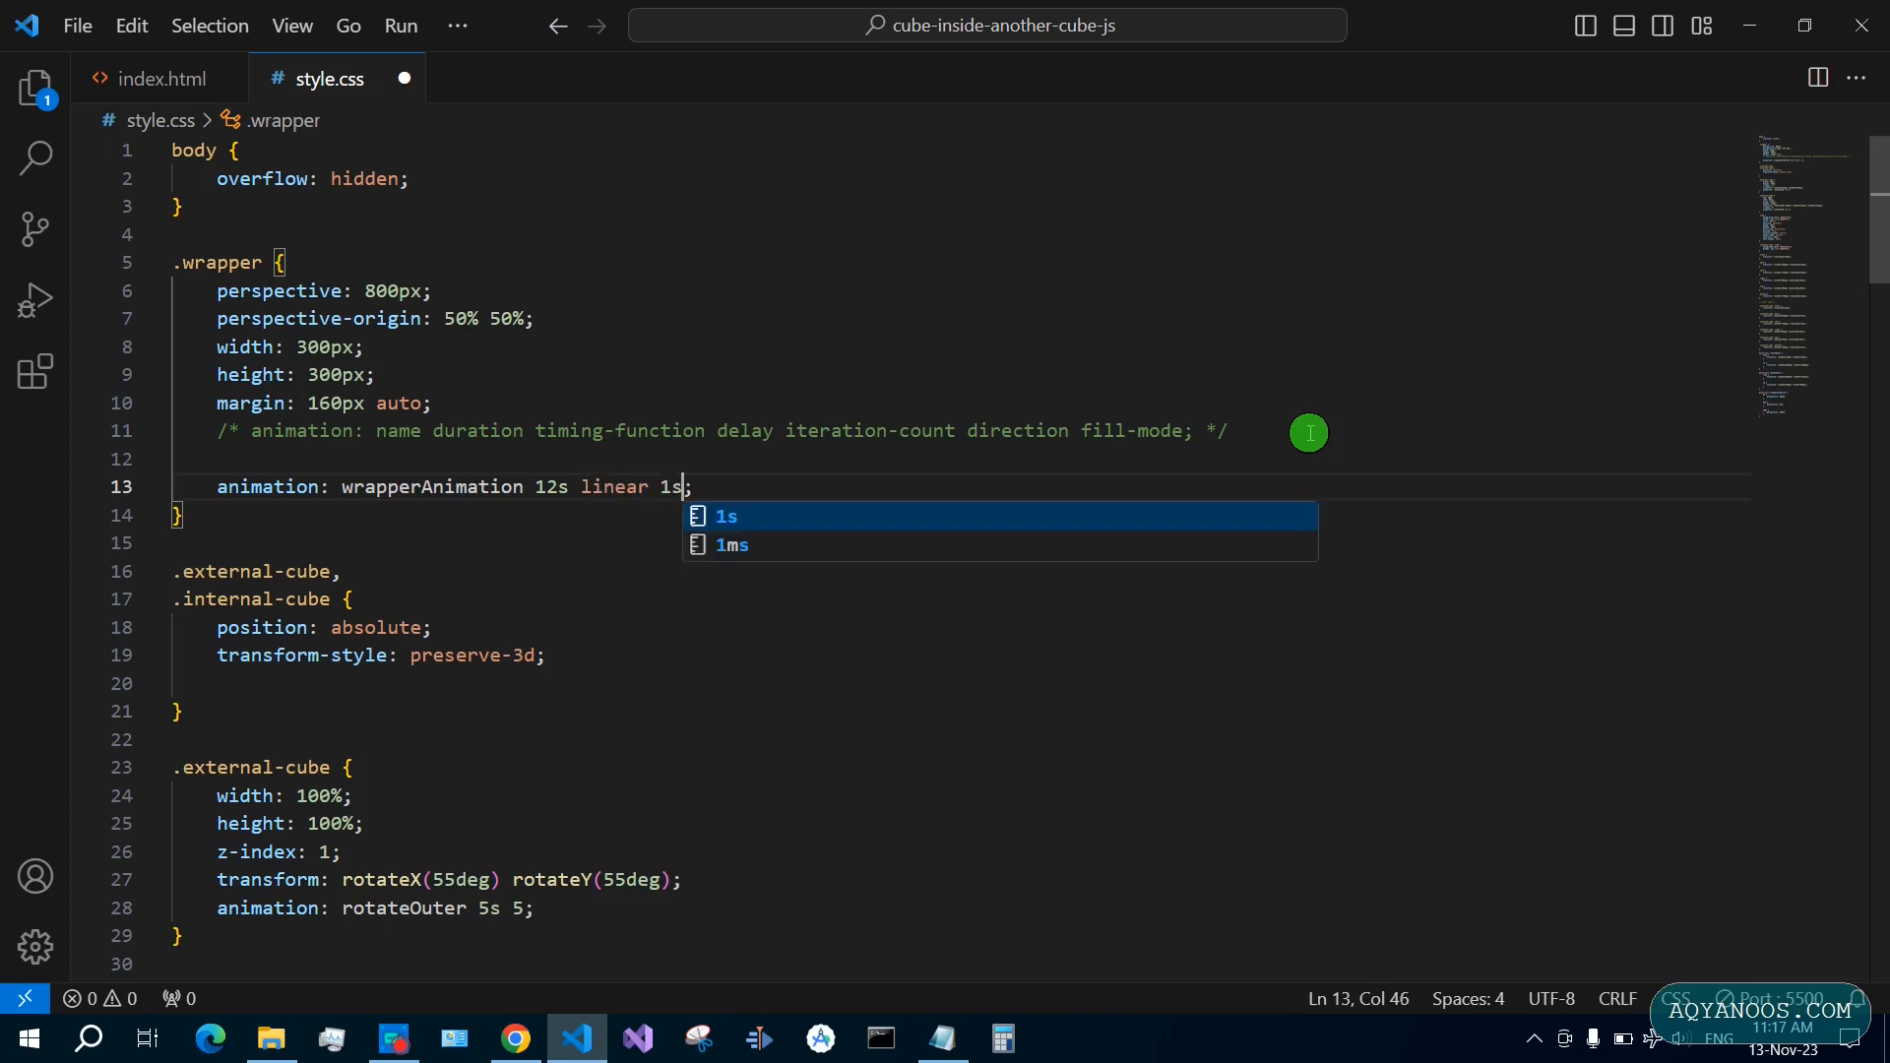
type("infinite")
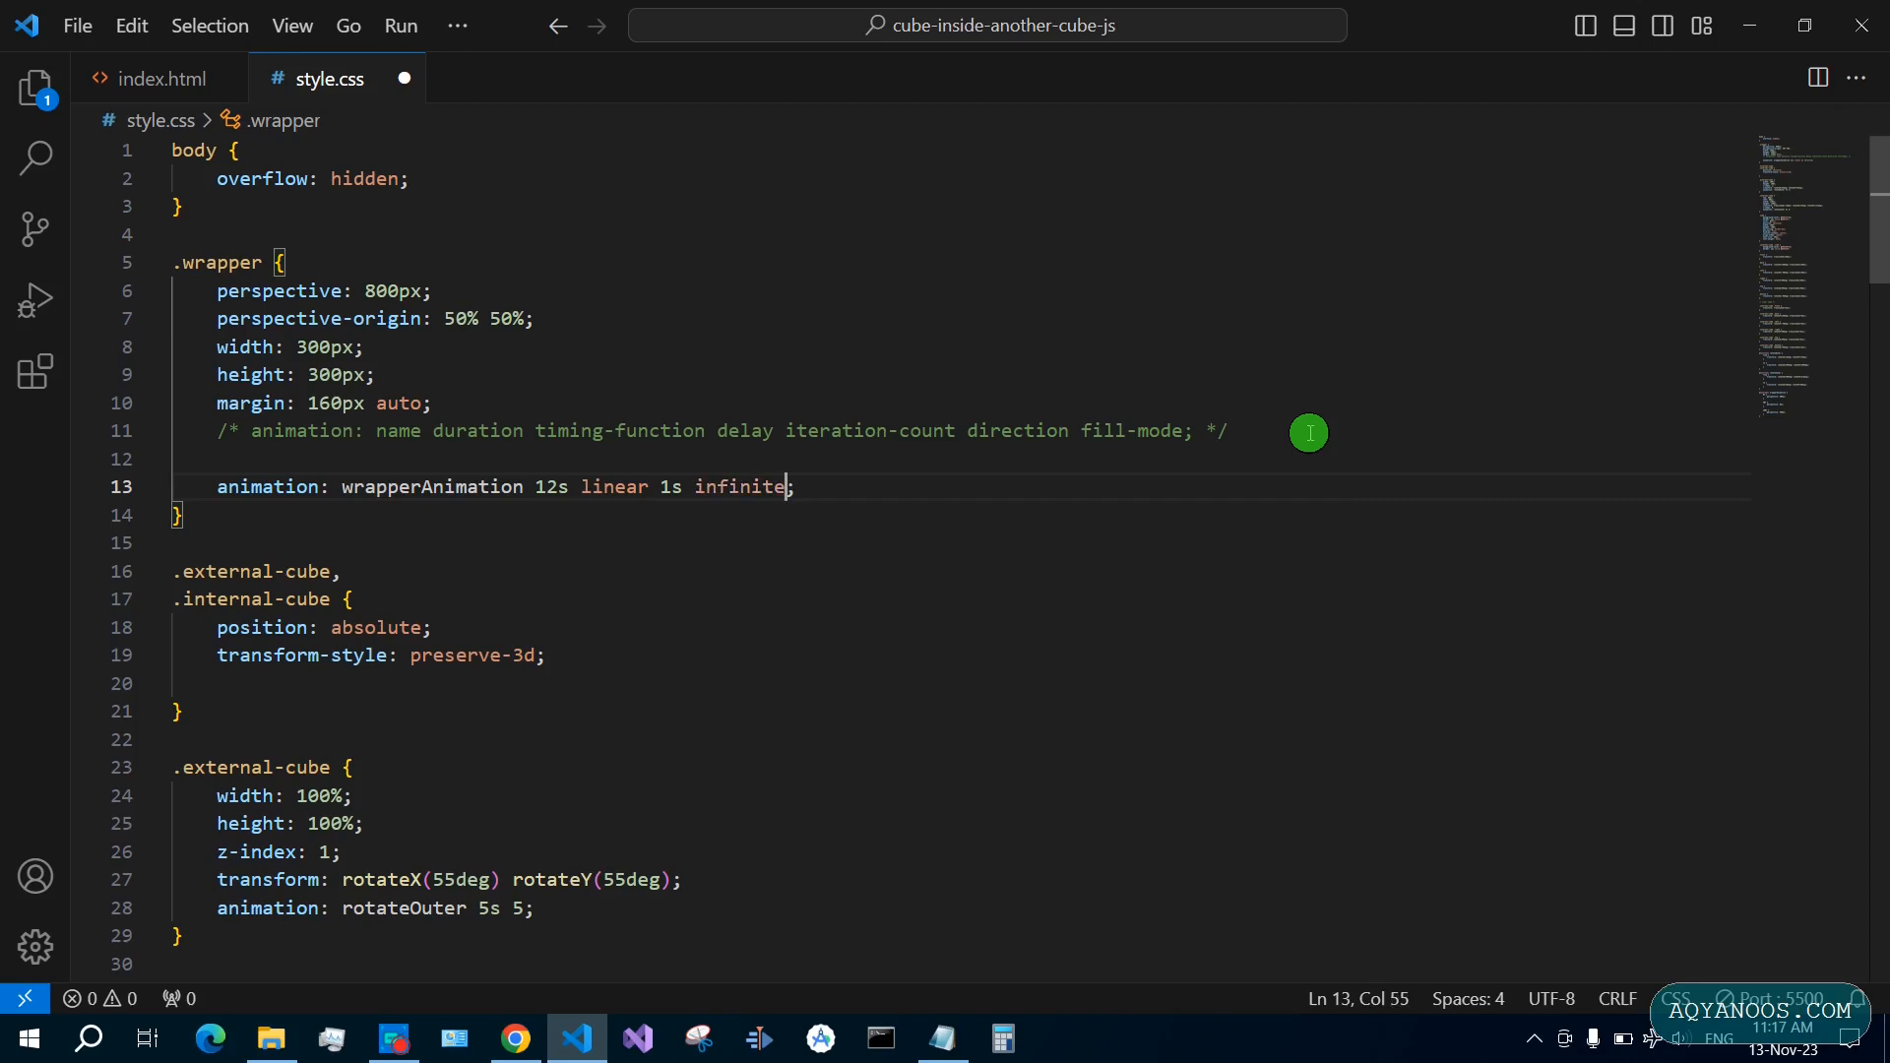
key("Backspace")
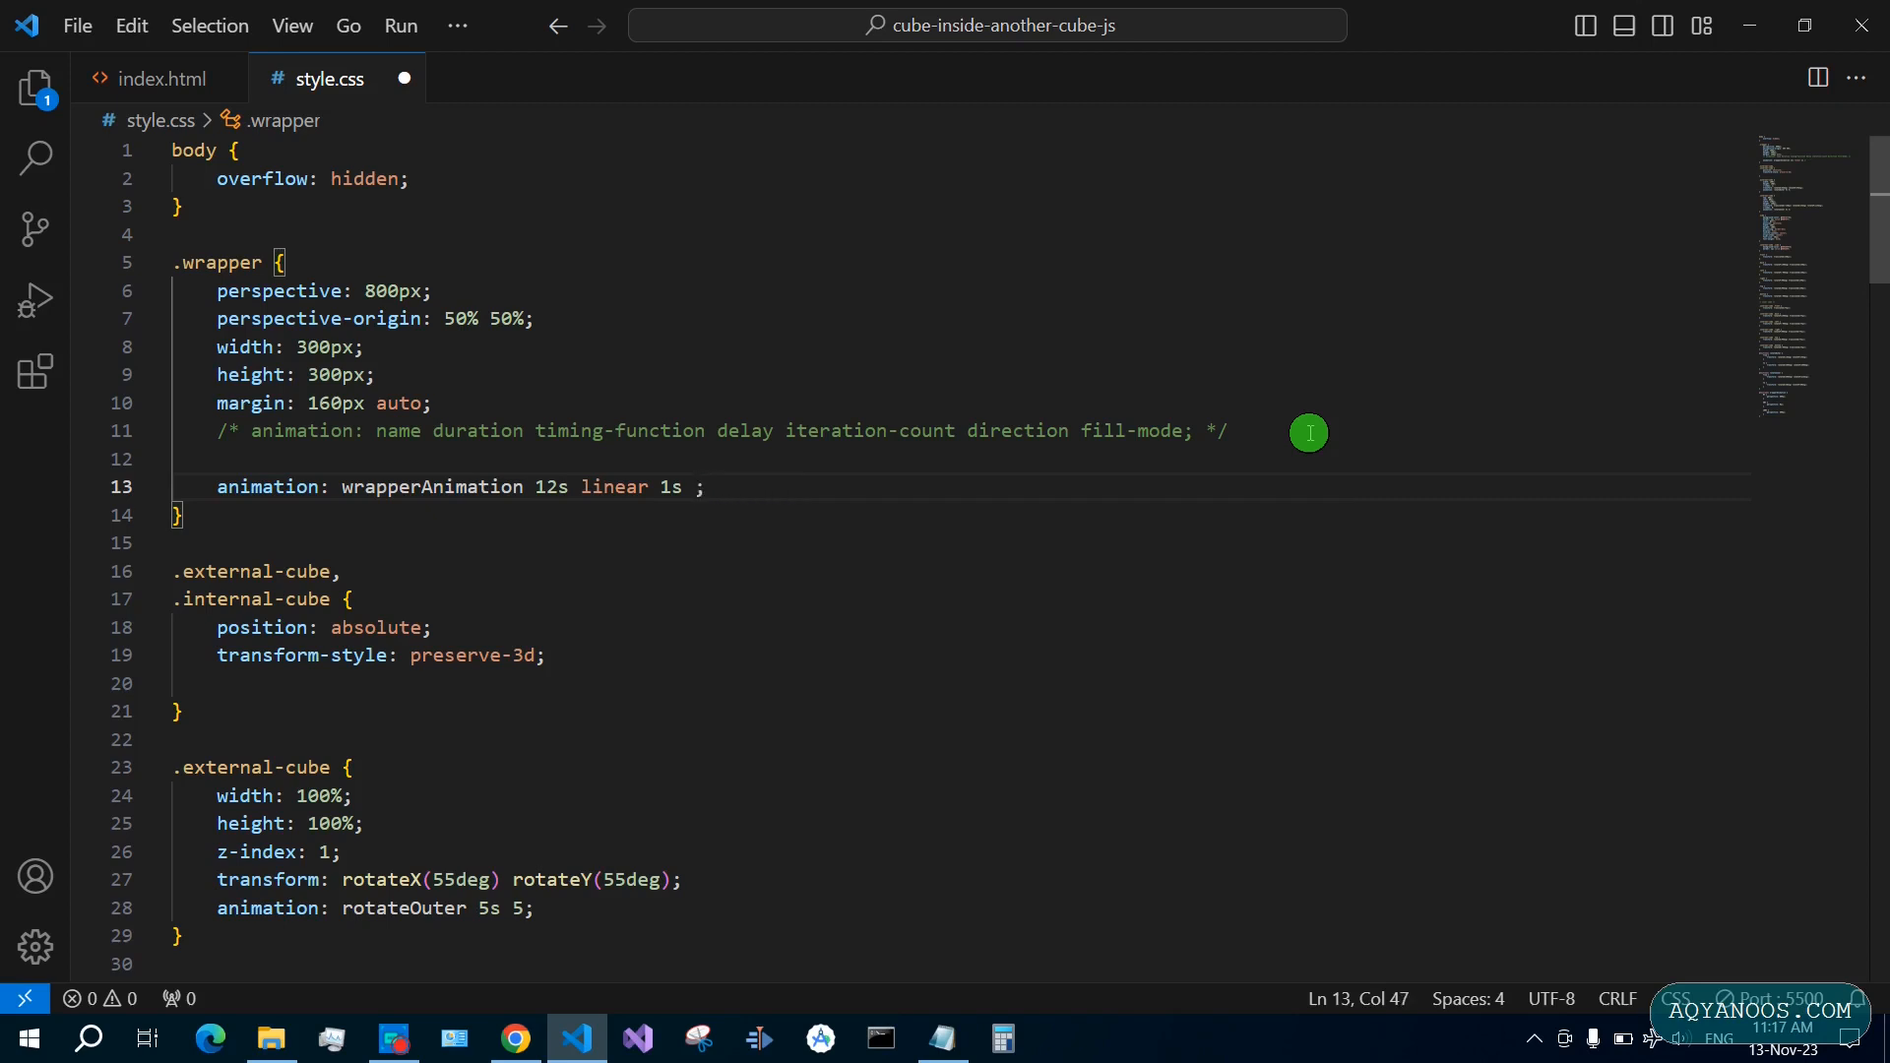
type("5")
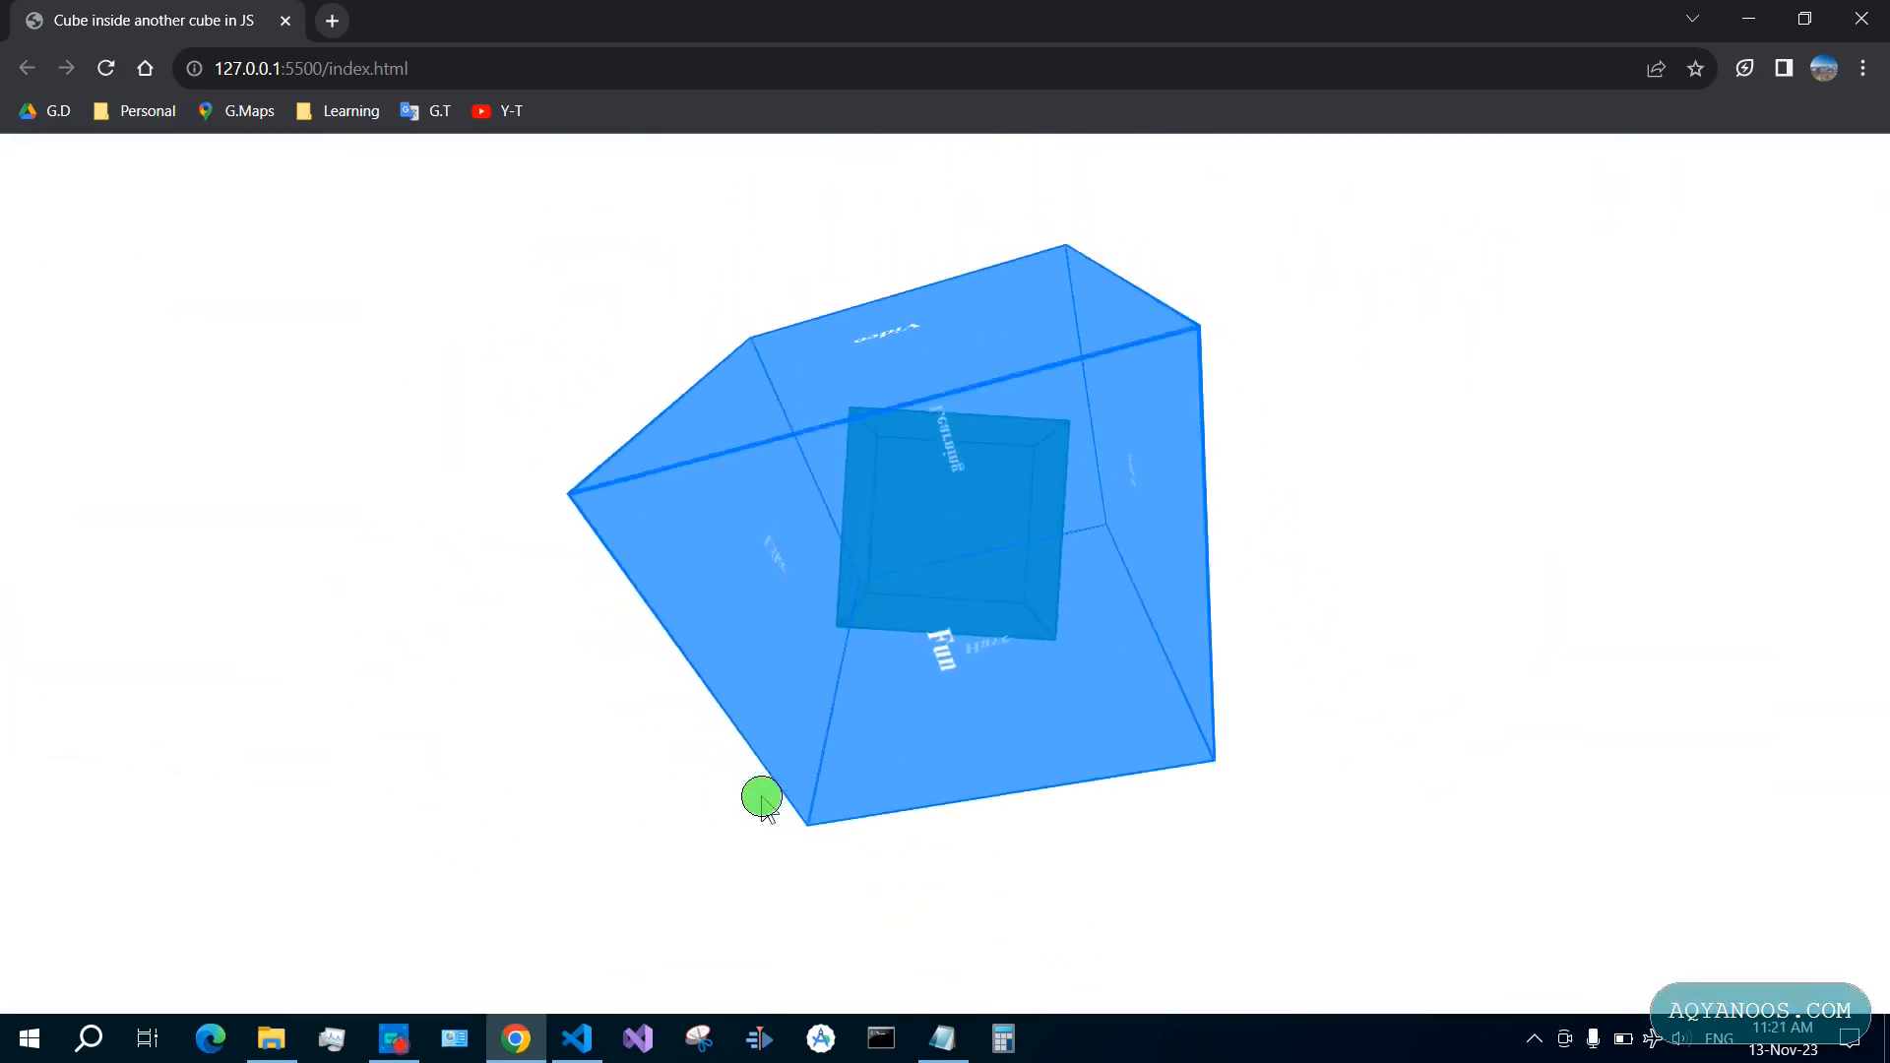
Move the rotateOuter animation into the shared cube rule, comment out rotateInner, and preview
left_click_drag(762, 801, 902, 670)
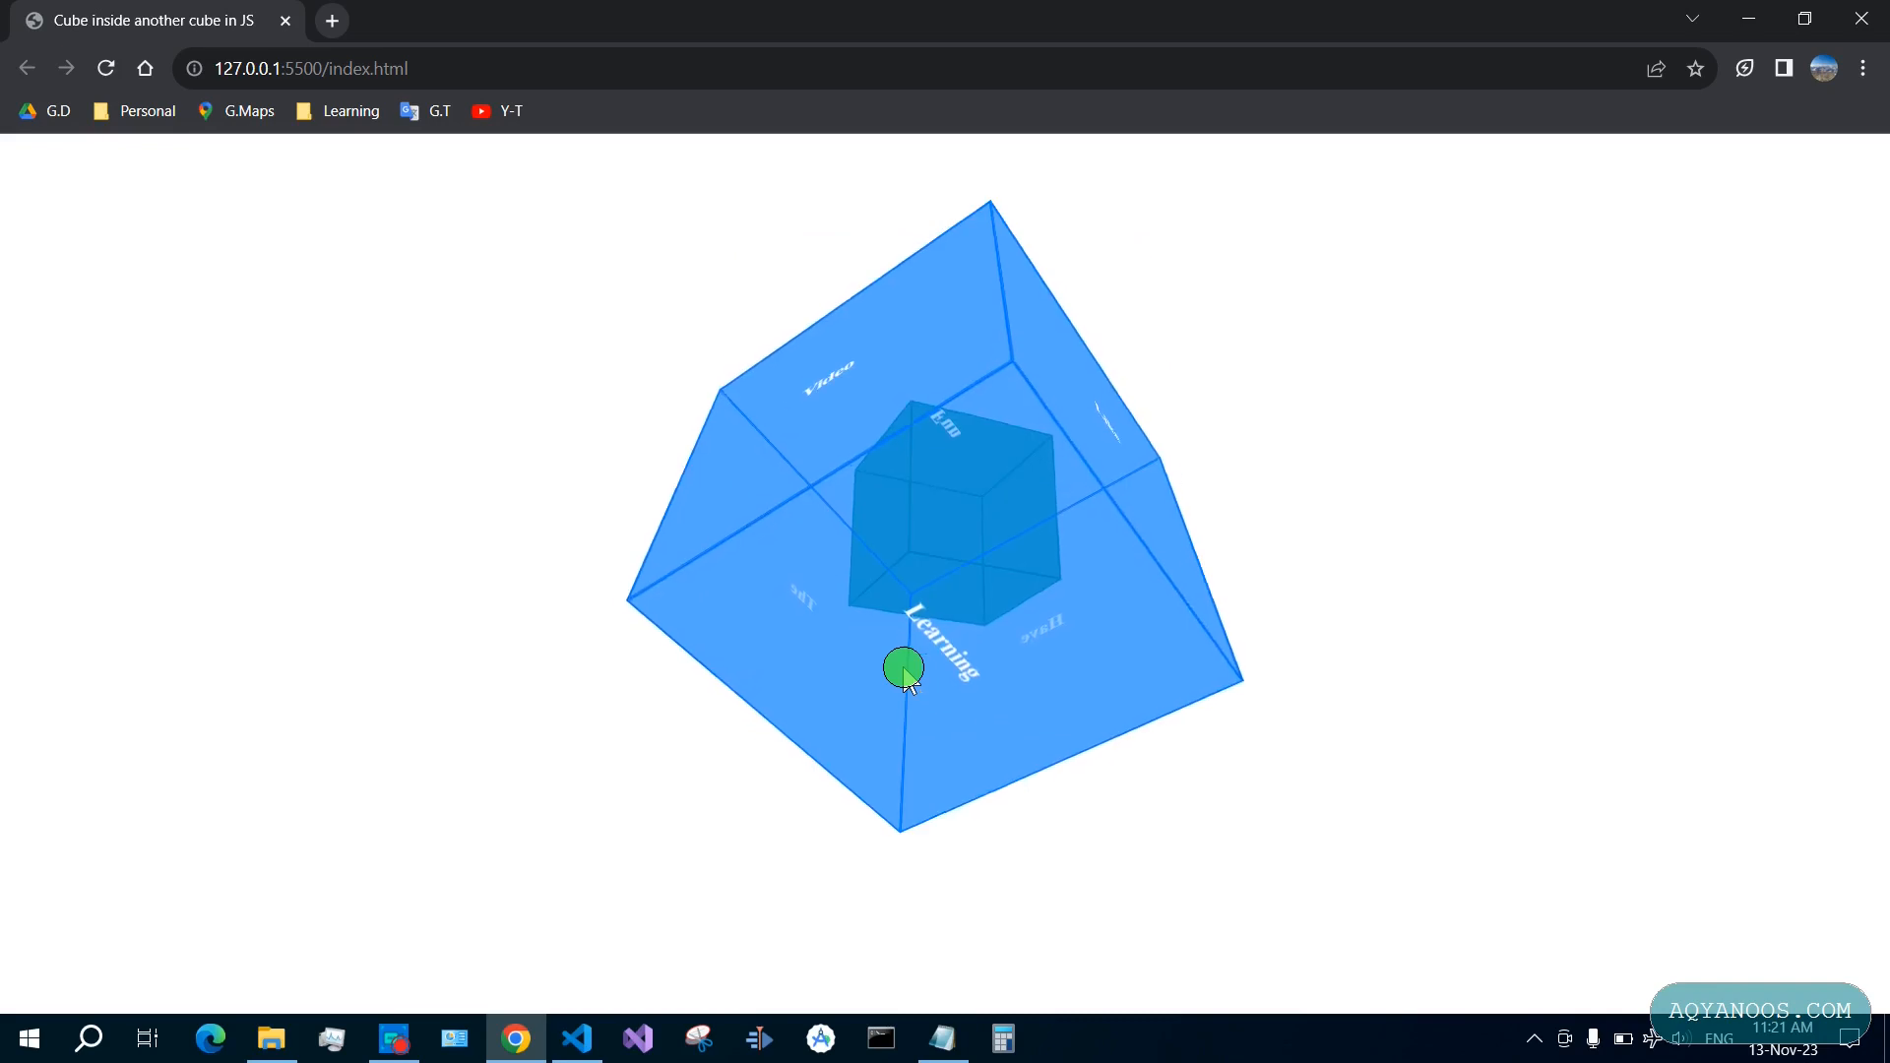
left_click(577, 1039)
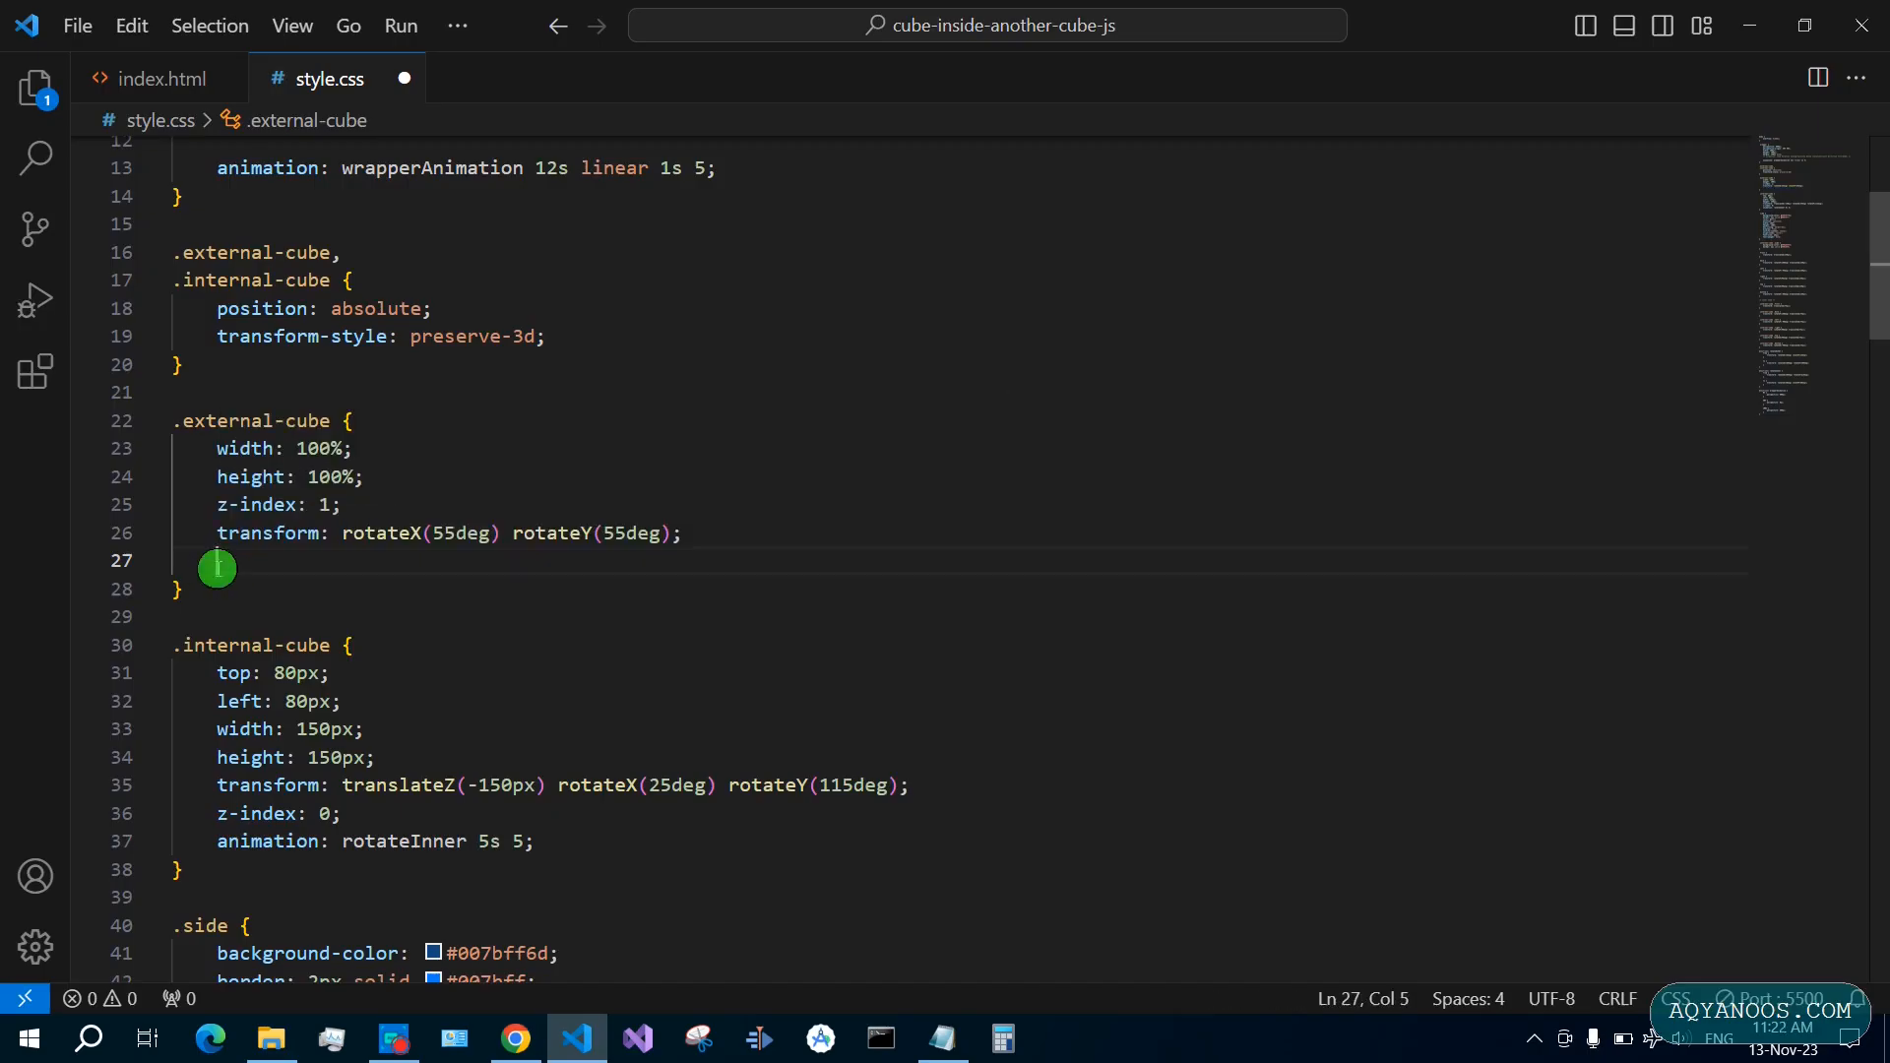
left_click(549, 335)
type("animation: rotateOuter 5s 5;")
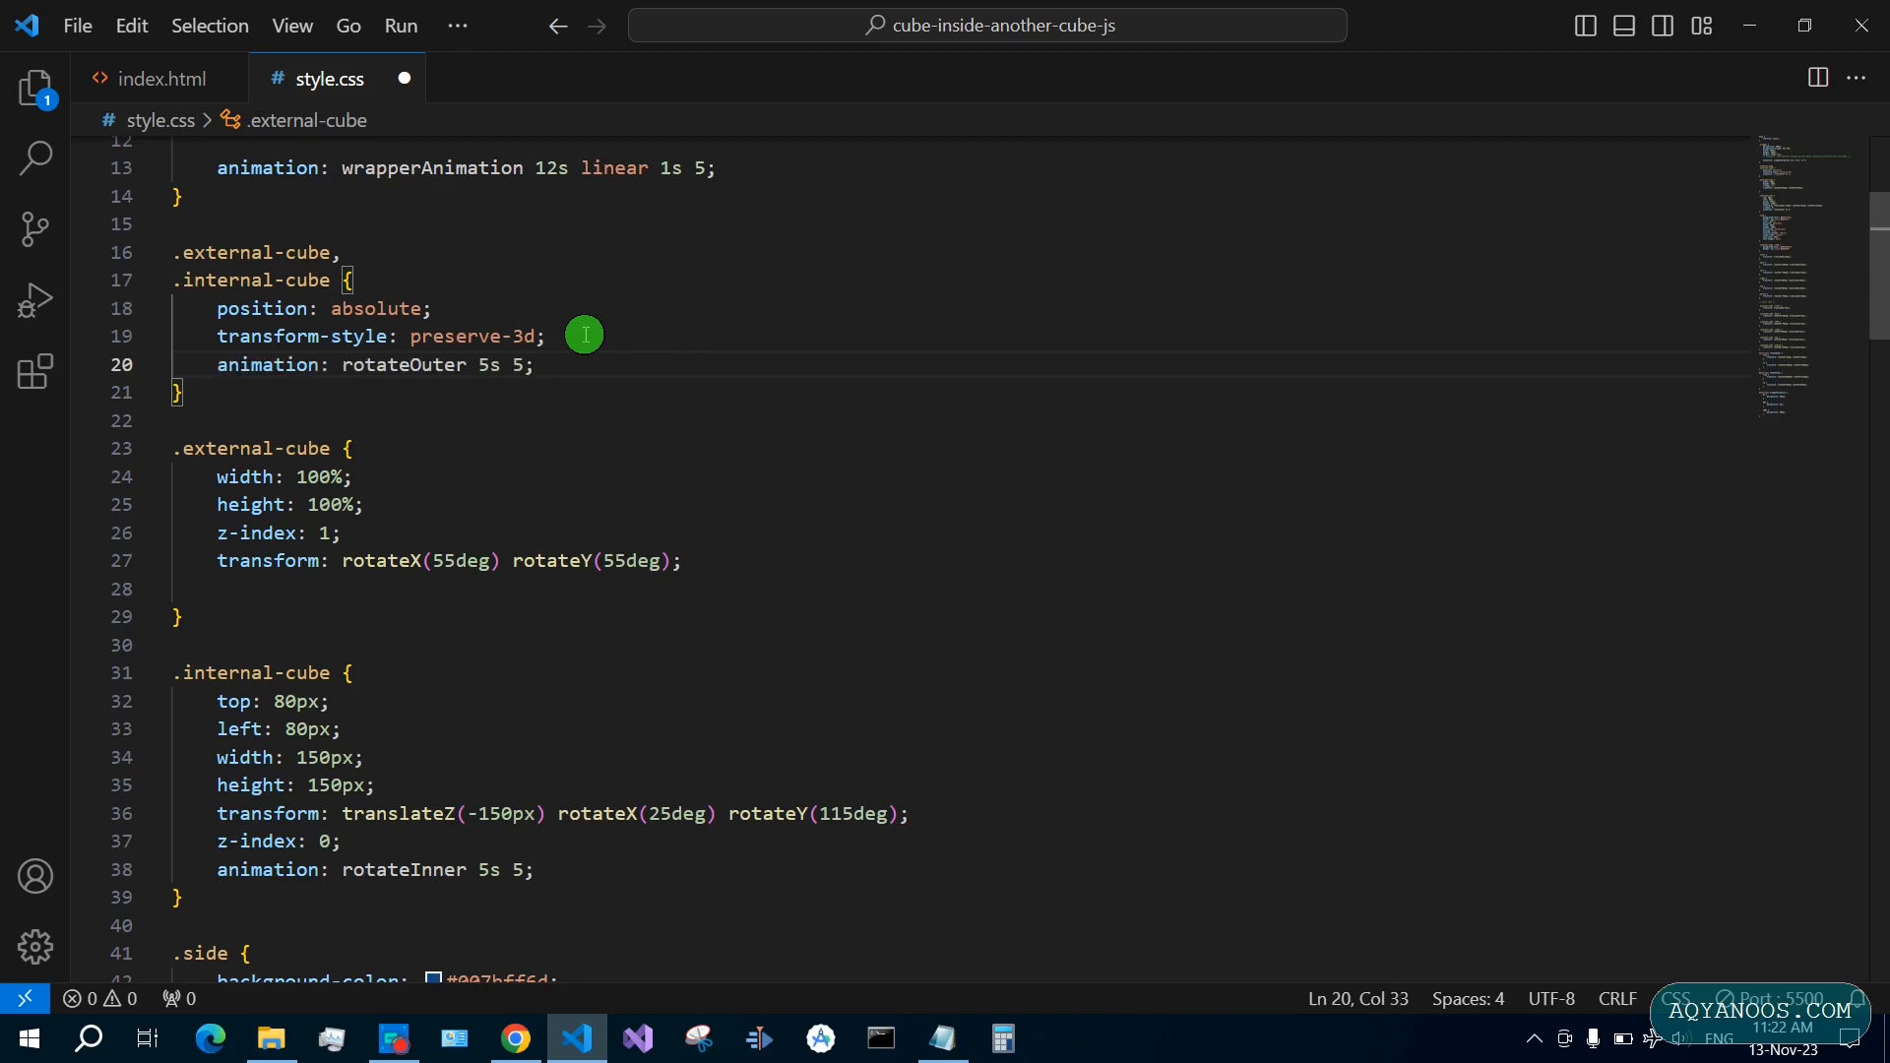
left_click(363, 869)
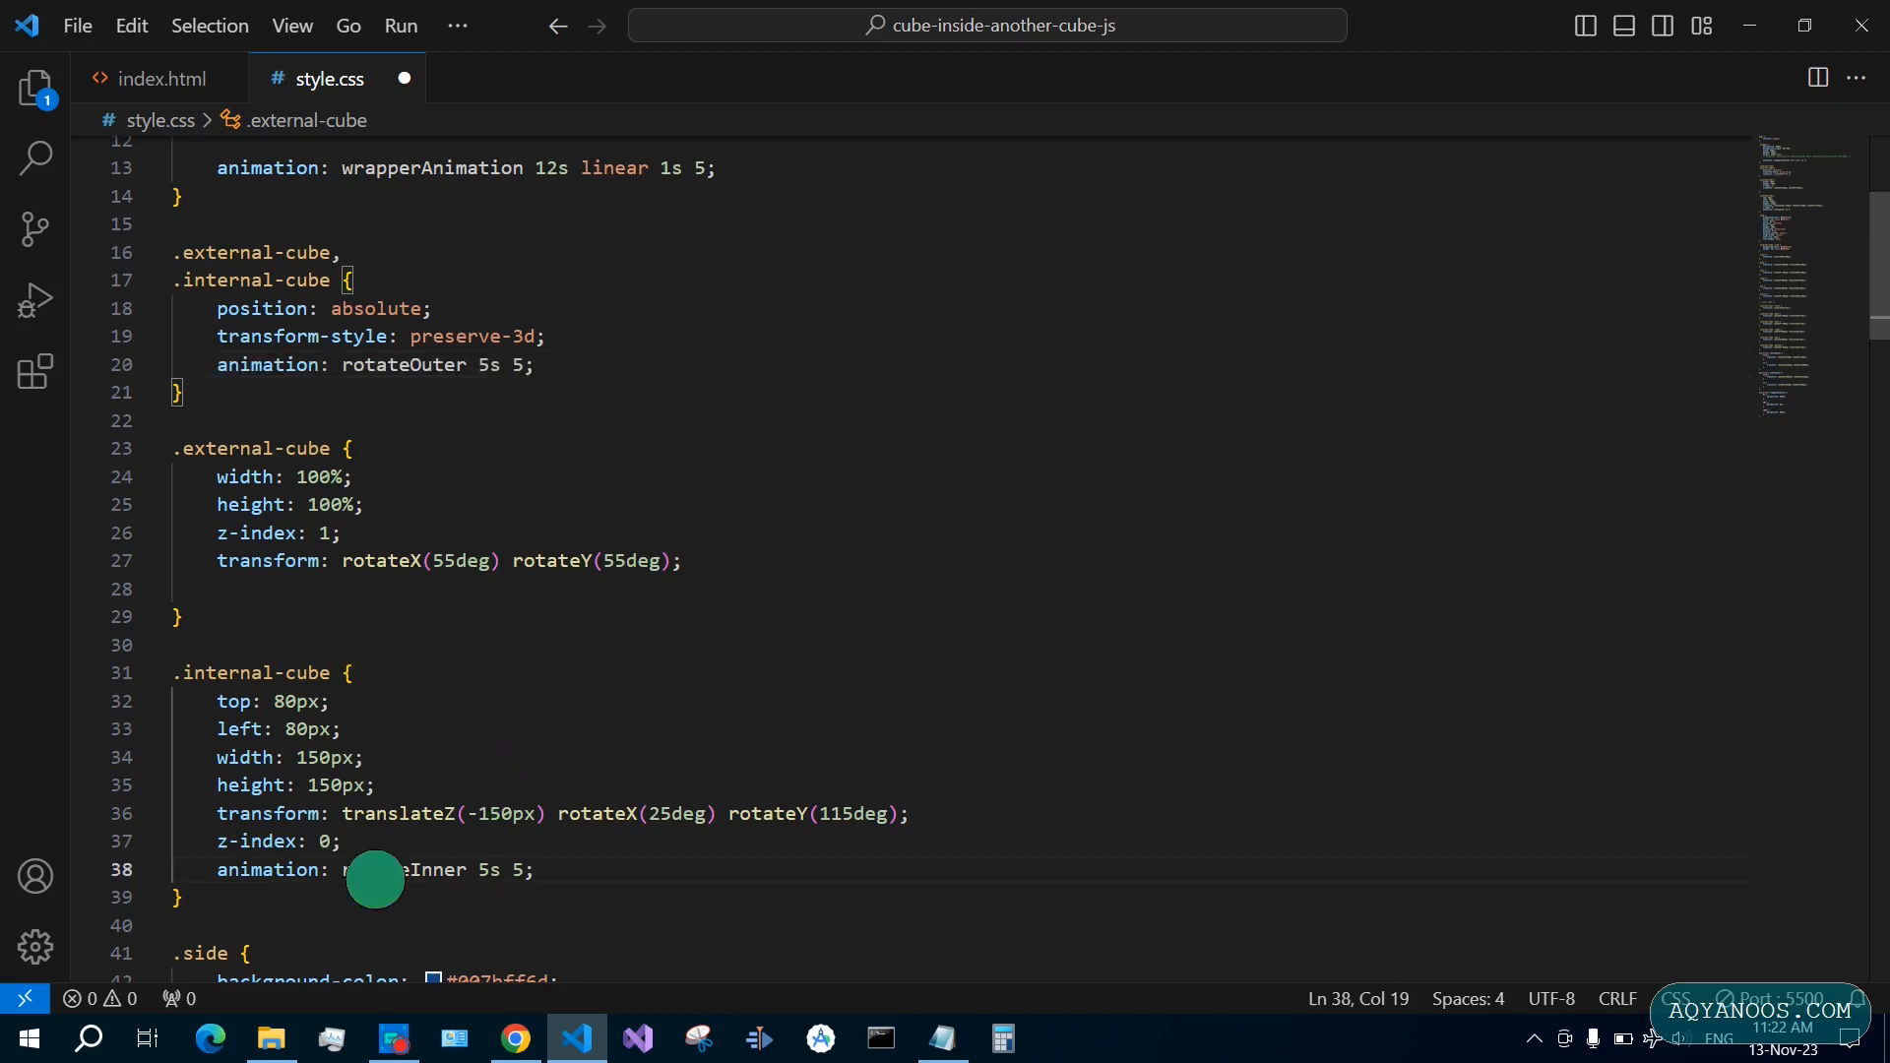
key("Ctrl+/")
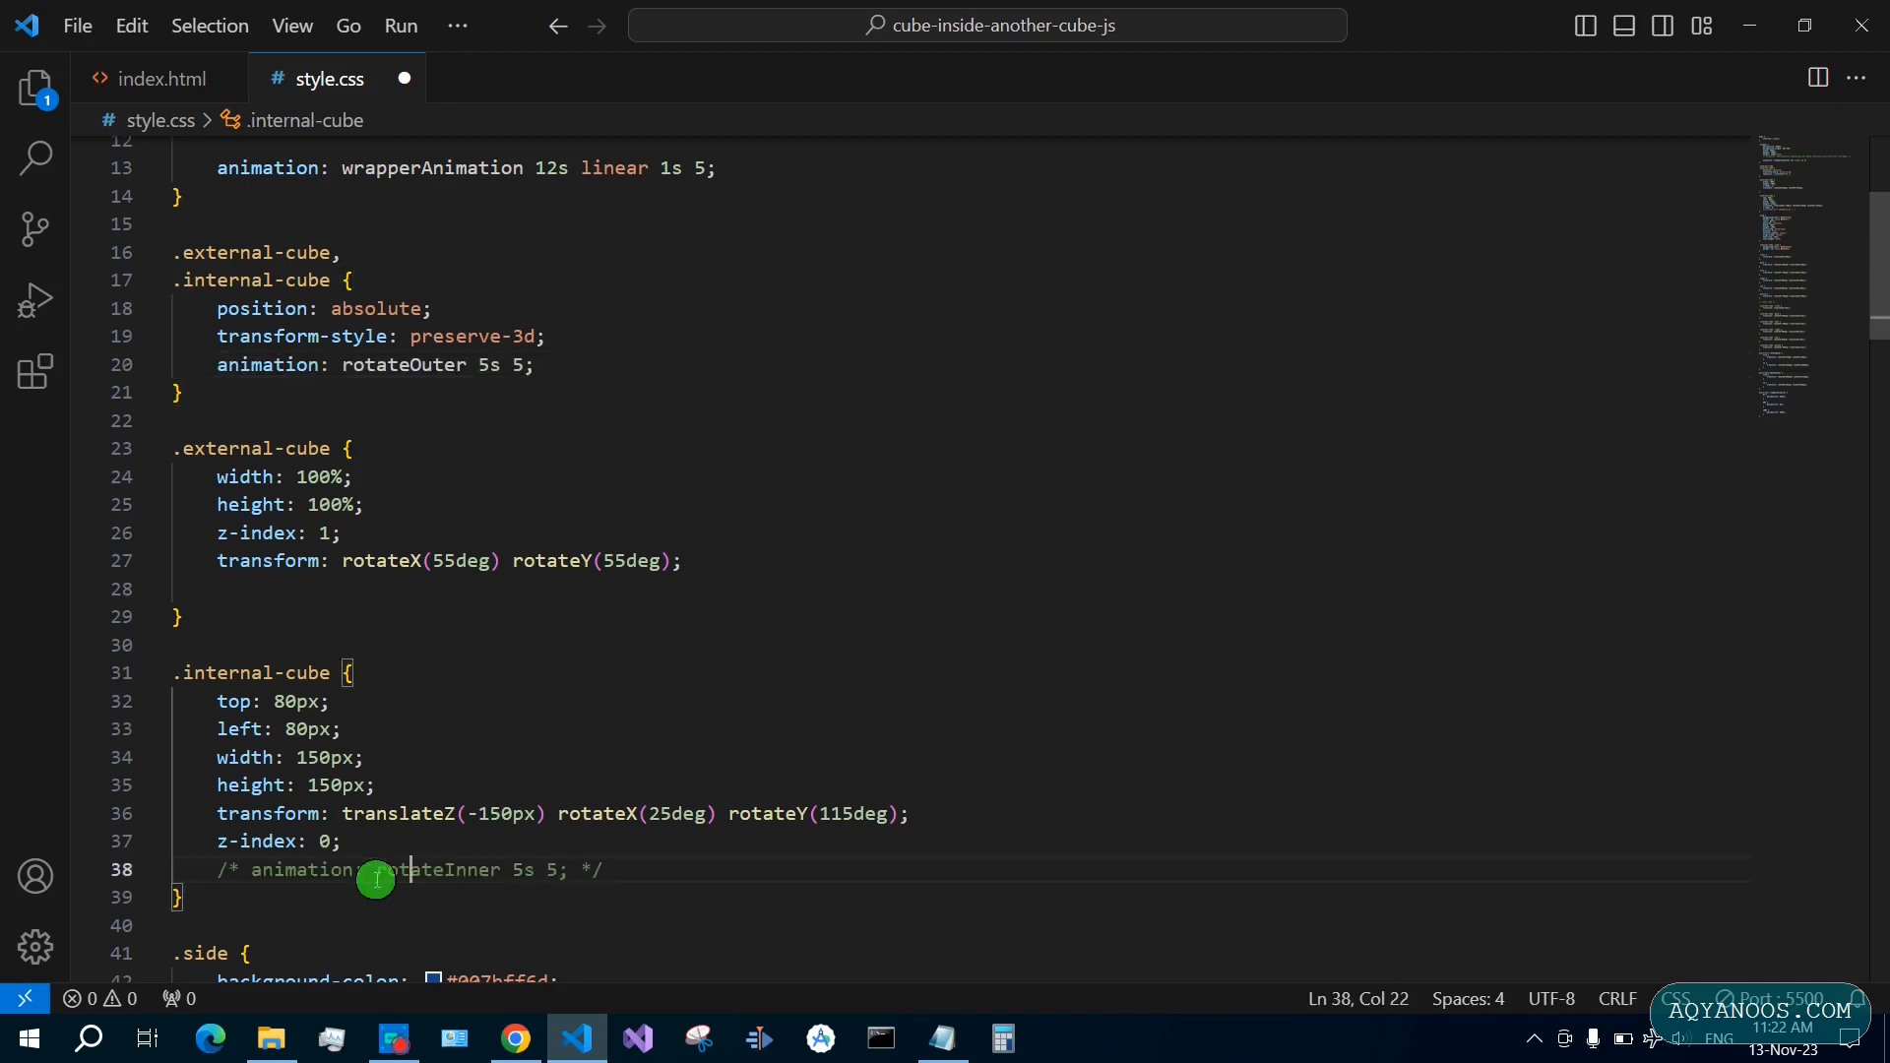
left_click(515, 1039)
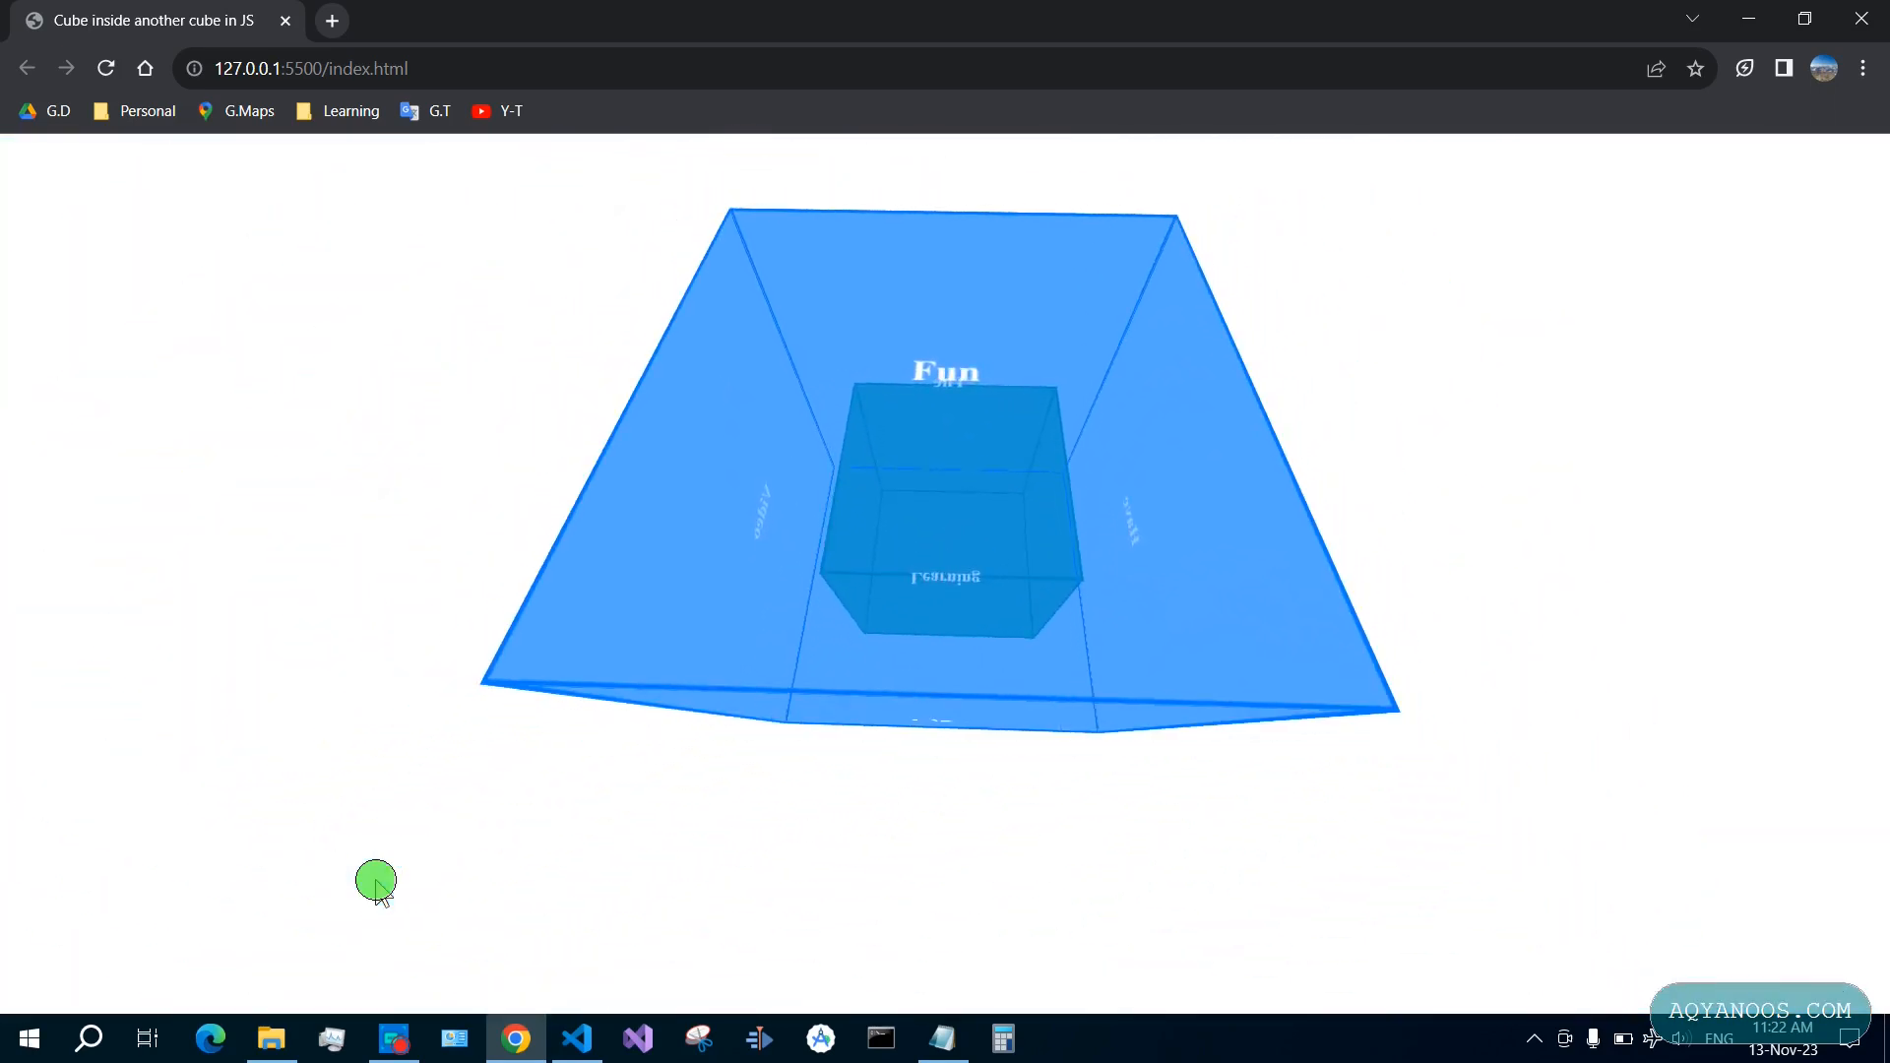
Give .external-cube 'animation: rotateOuter 5s 5;' and view the updated animation in Chrome
left_click(576, 1038)
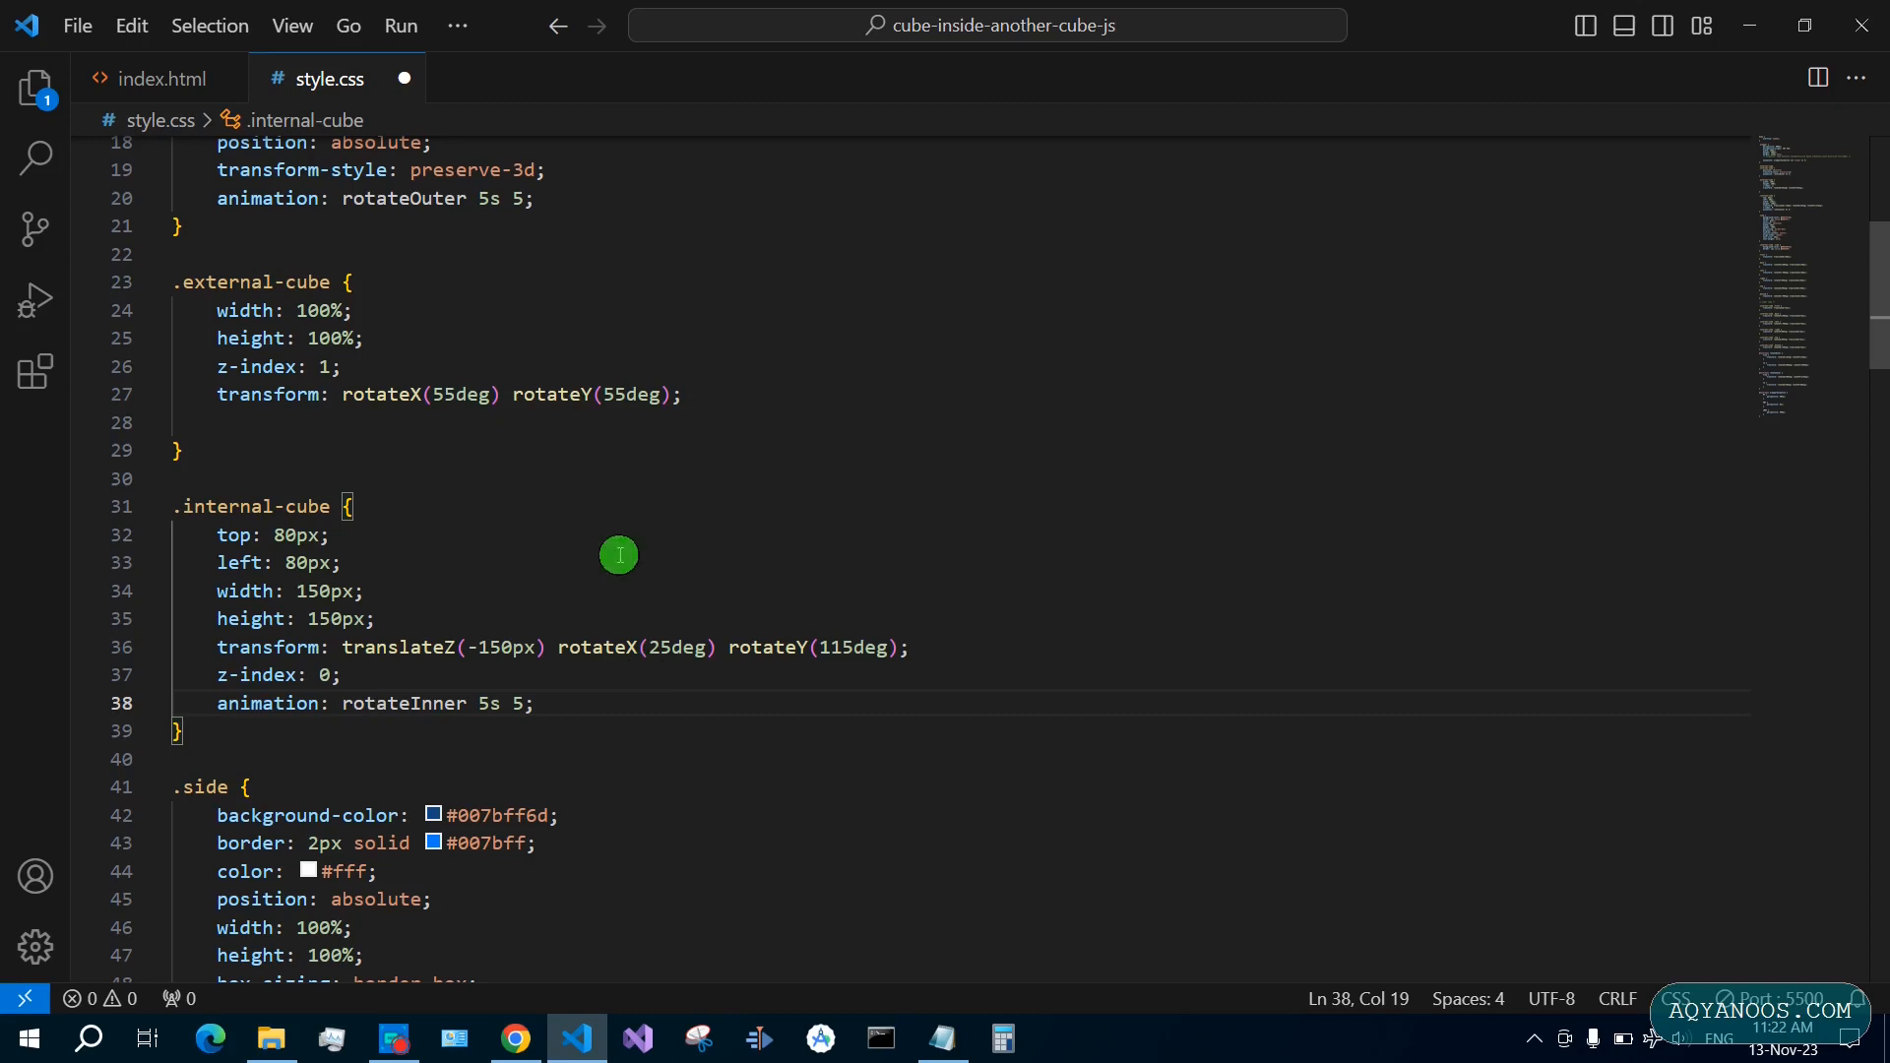
left_click(222, 203)
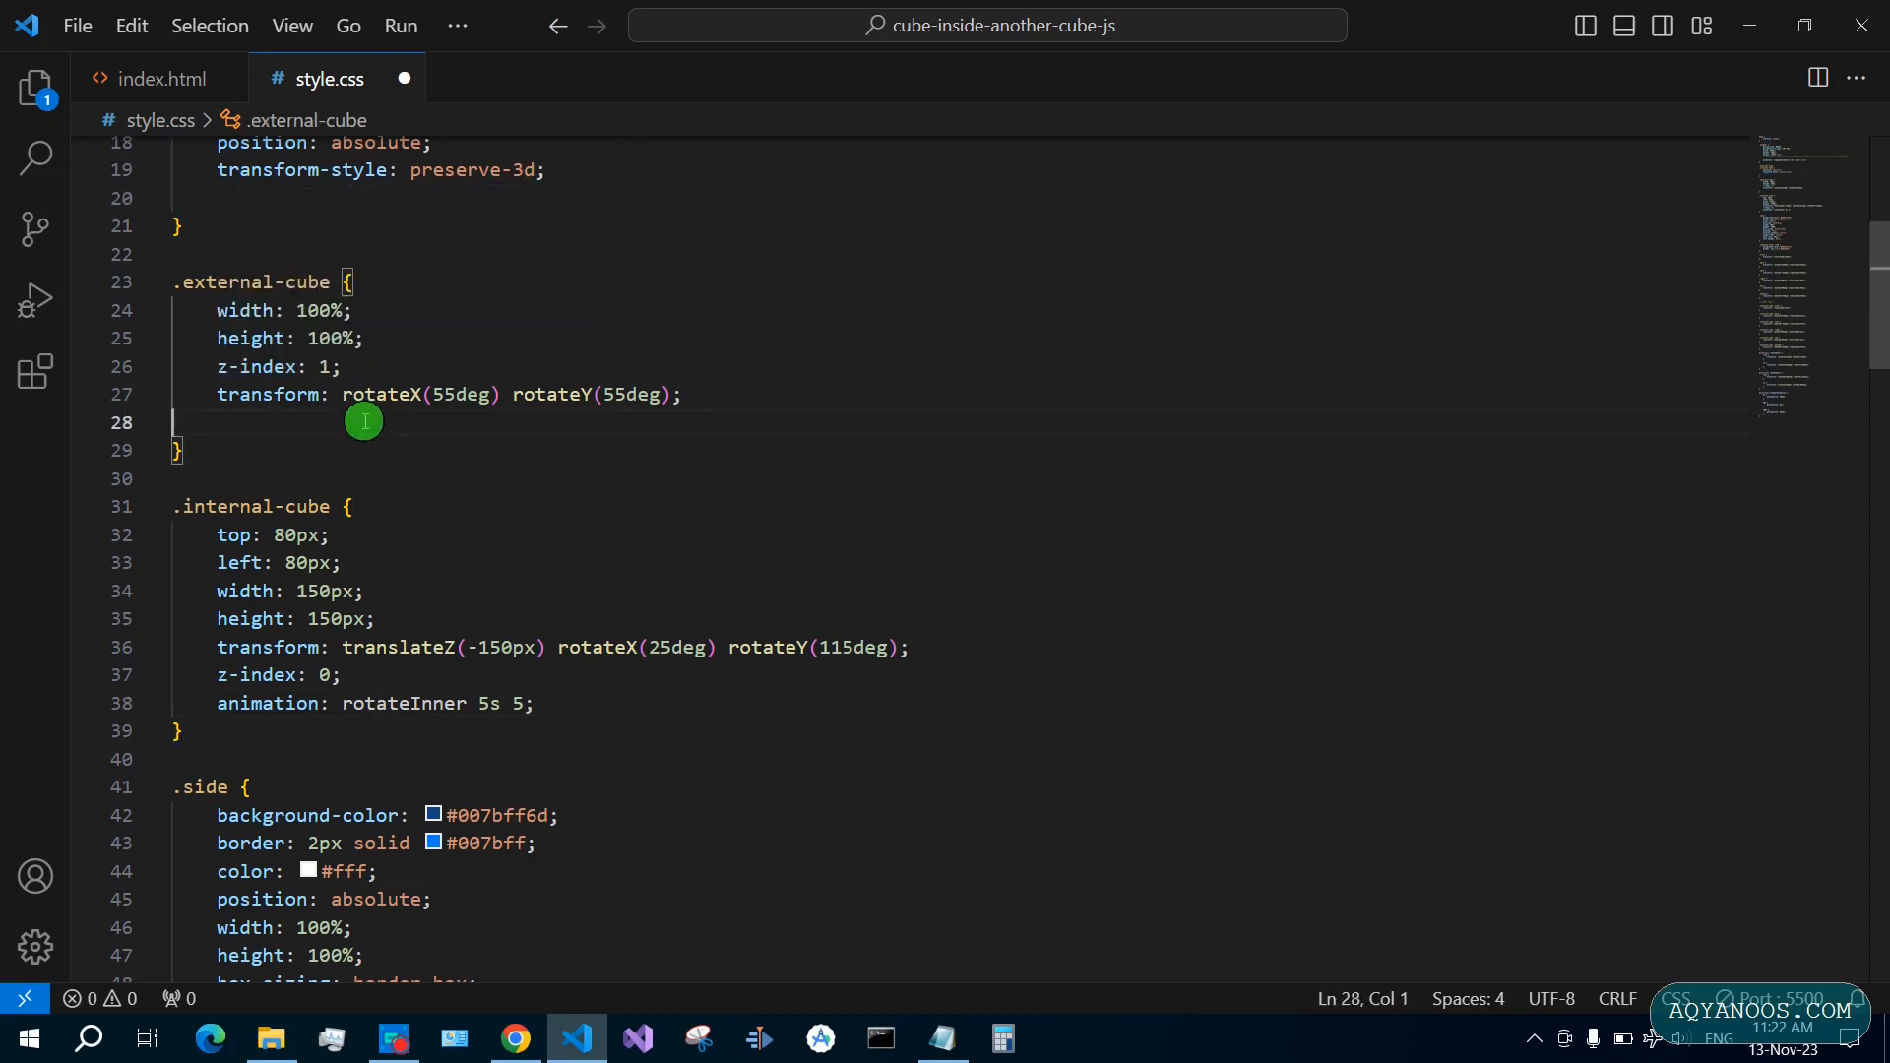
type("animation: rotateOuter 5s 5;")
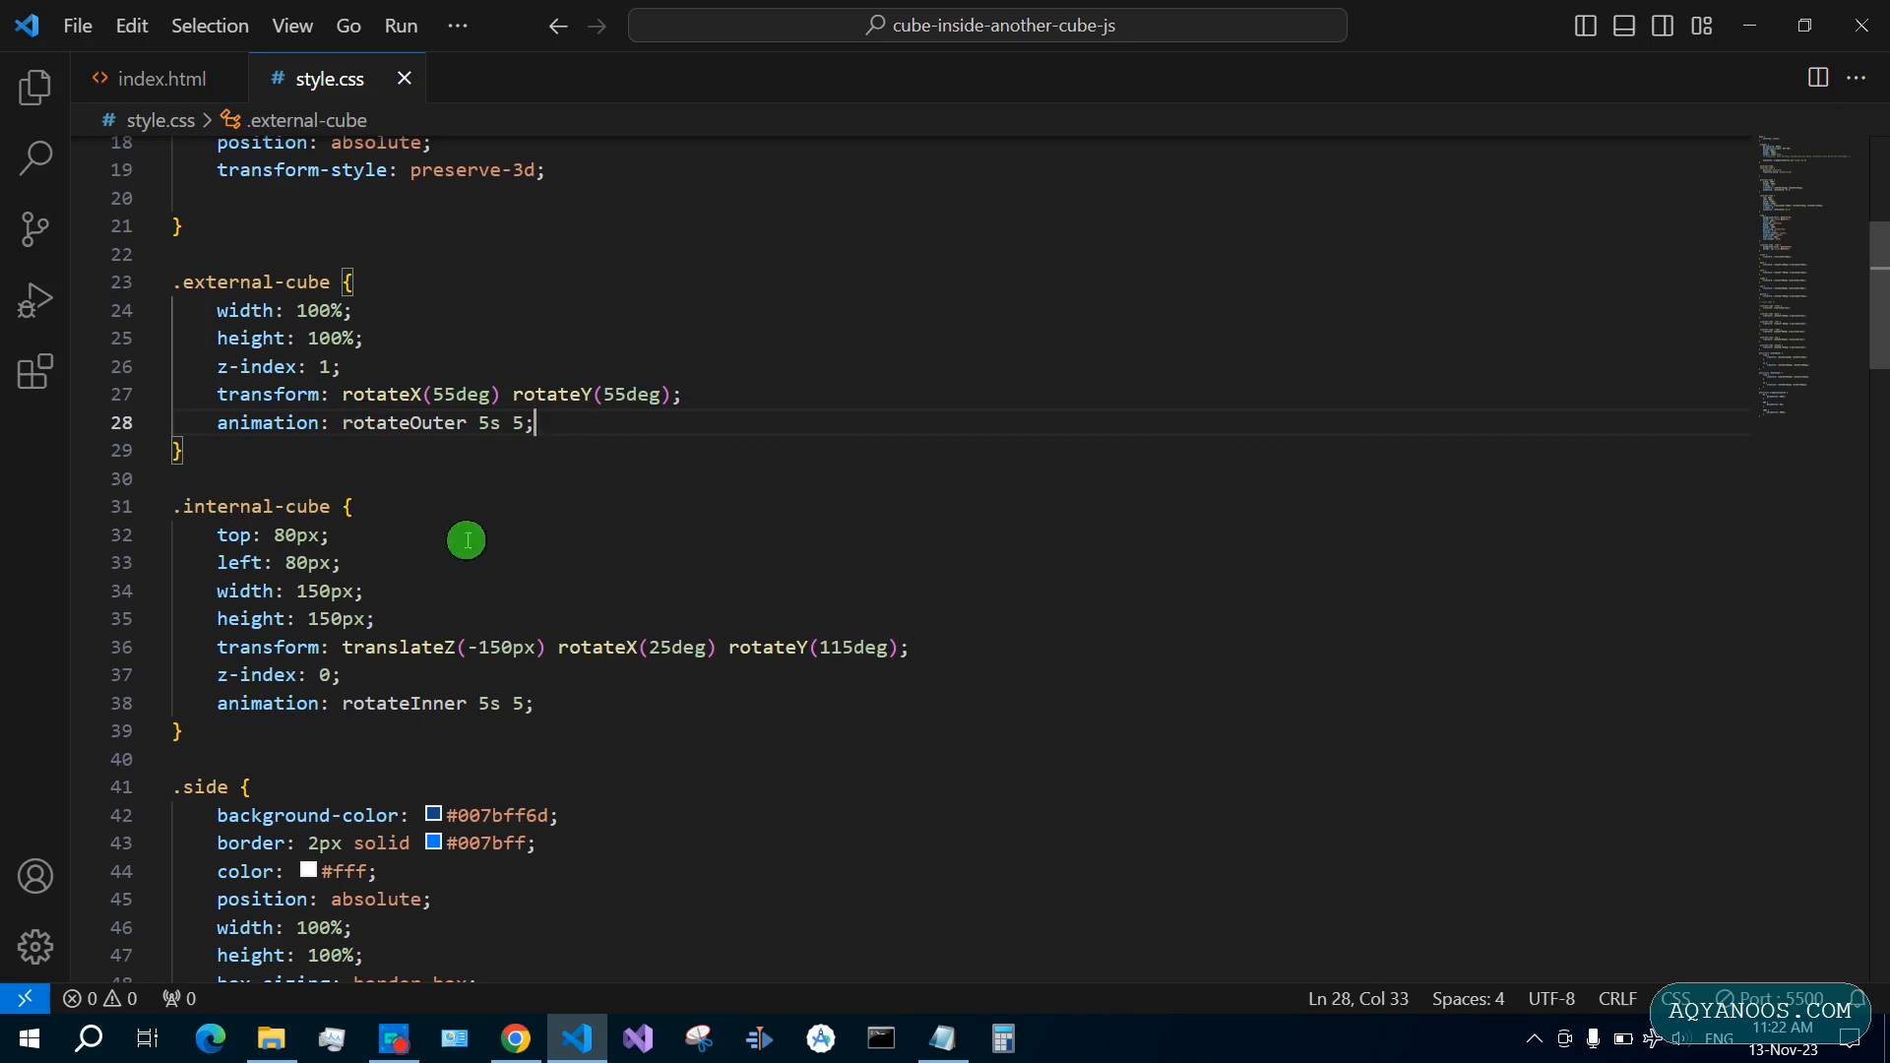
left_click(515, 1038)
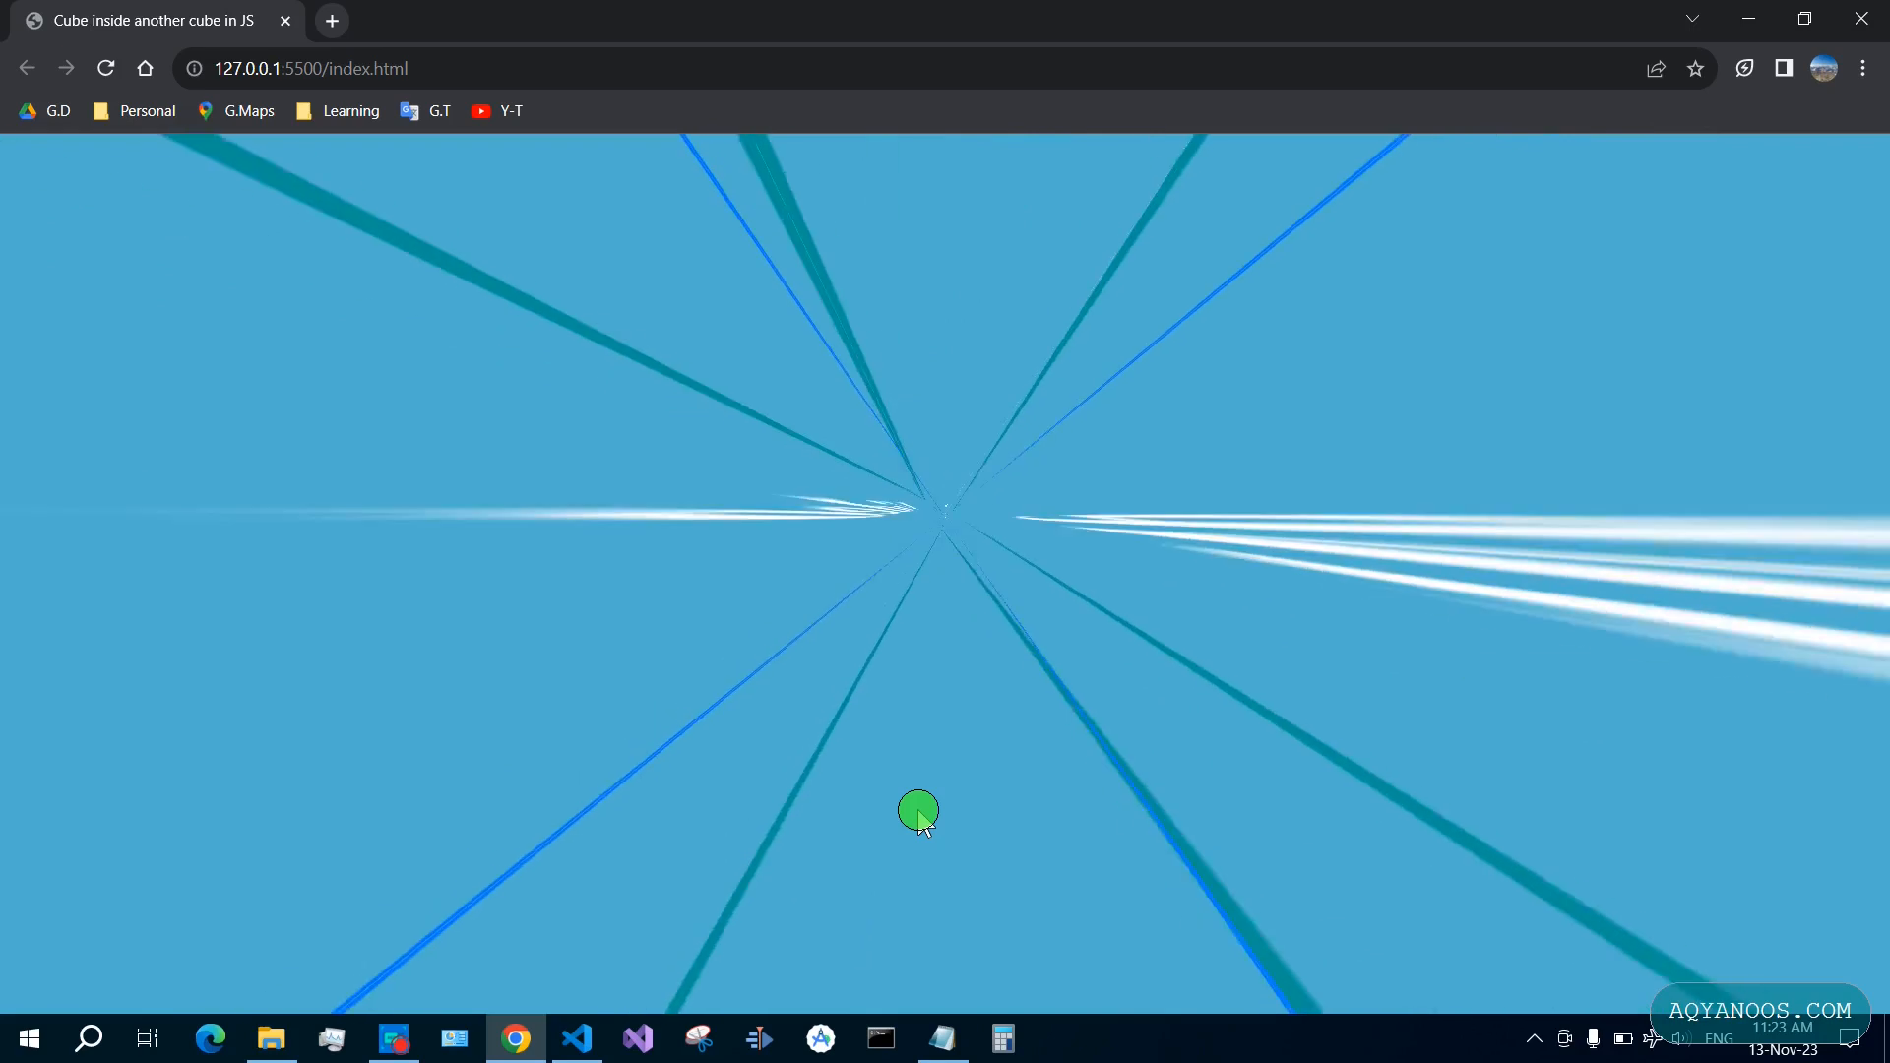
Scroll through style.css to review the rotateOuter, rotateInner and wrapperAnimation keyframes
left_click(577, 1038)
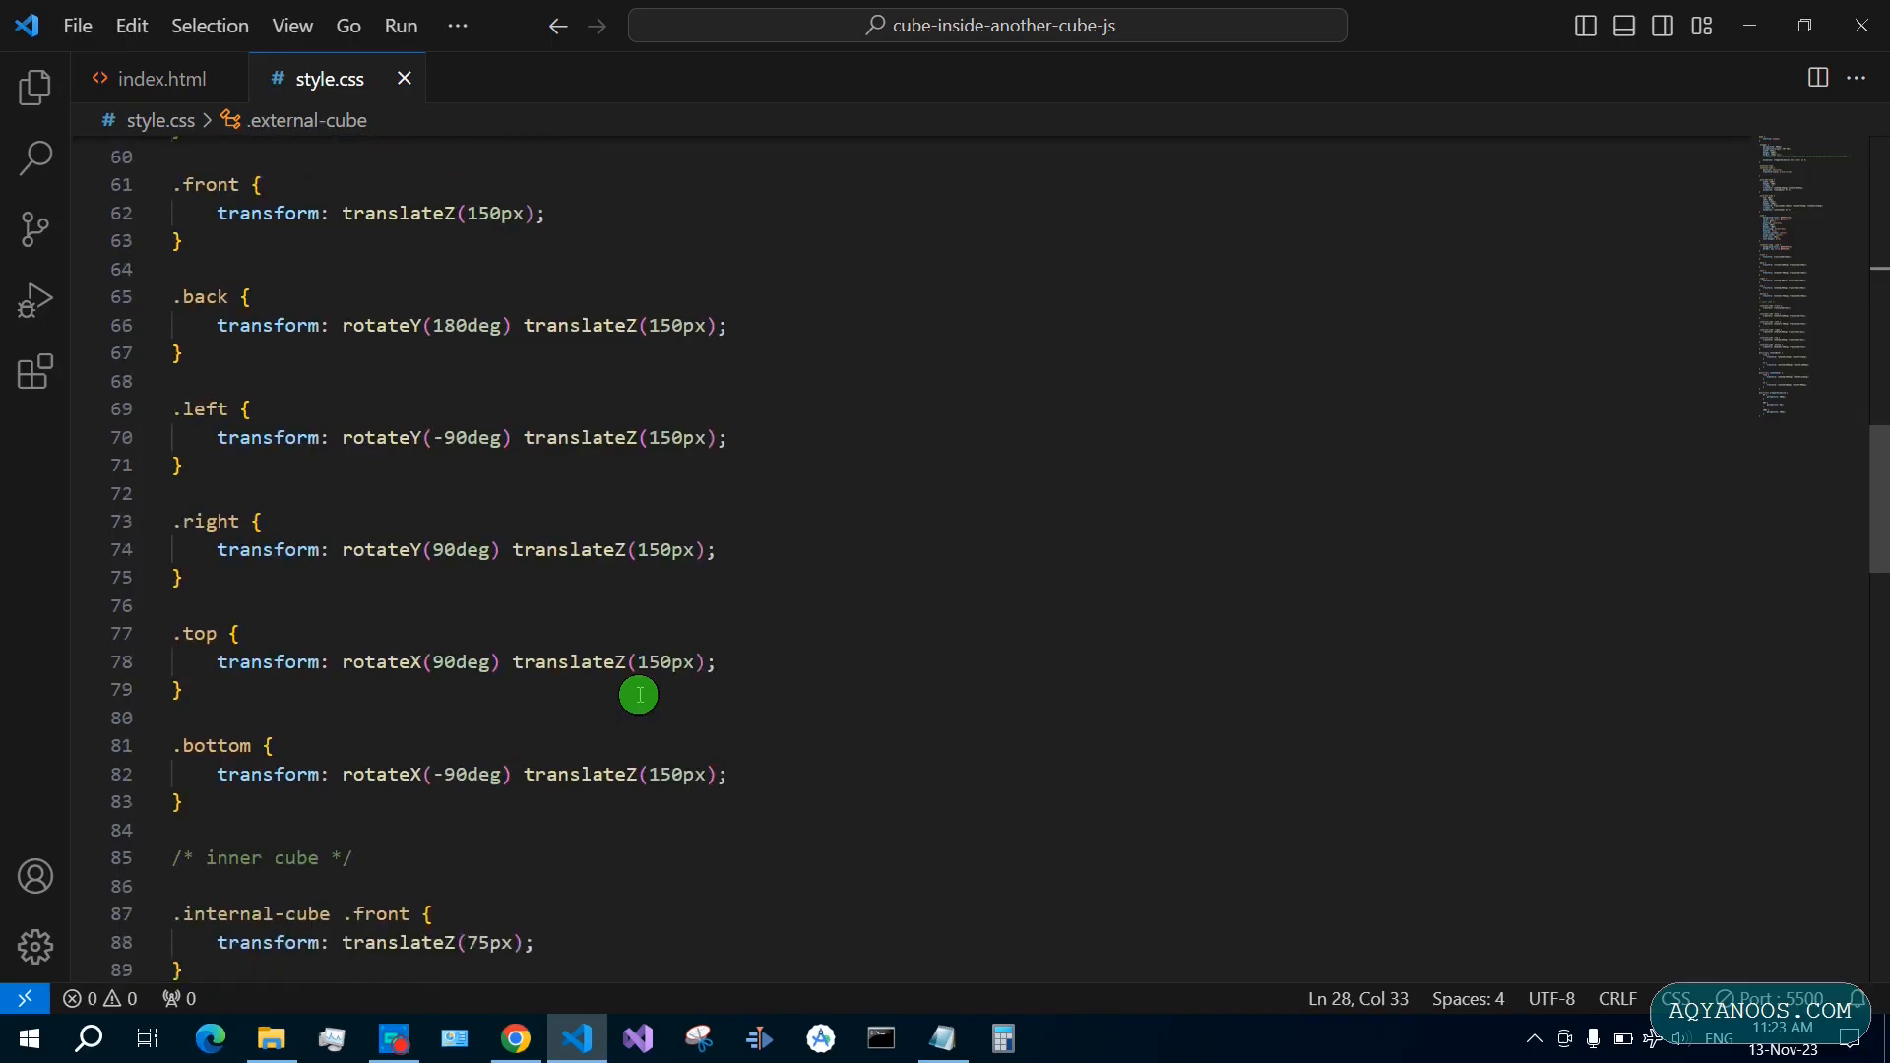
scroll("down", 3)
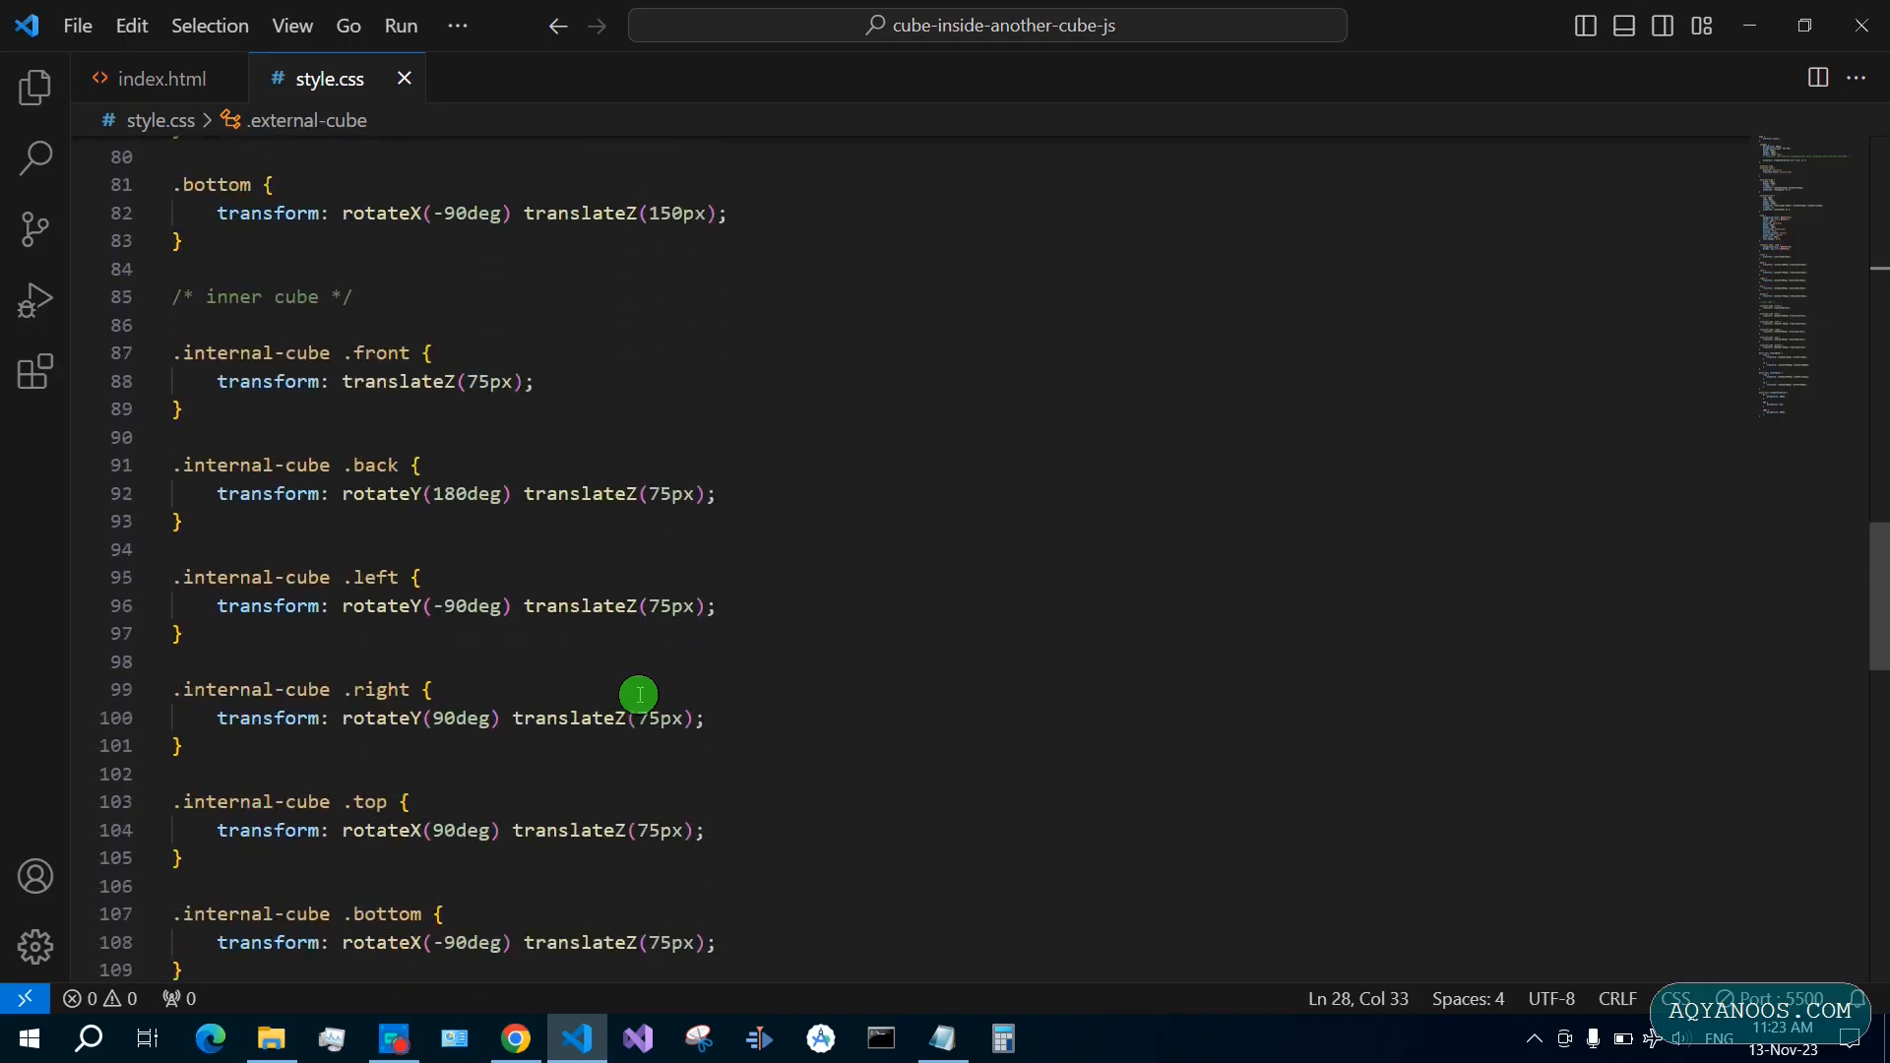
scroll("down", 3)
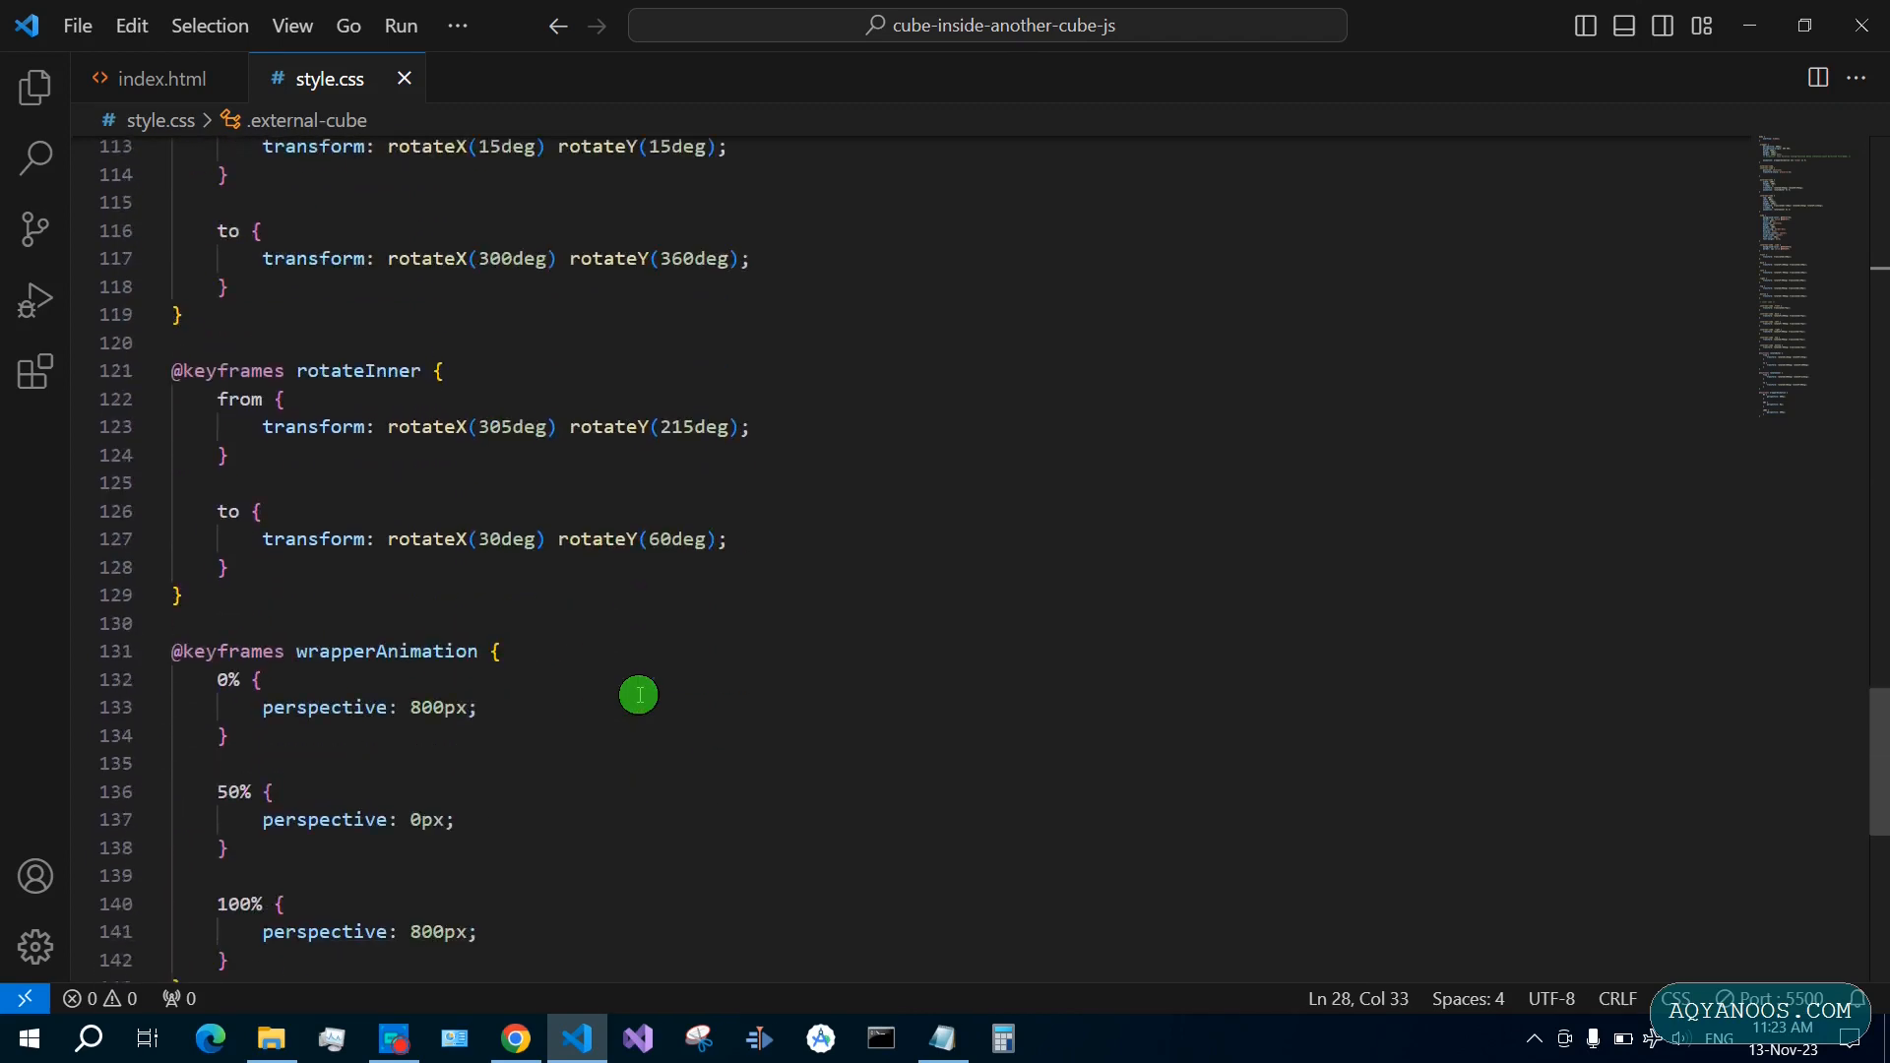
scroll("down", 3)
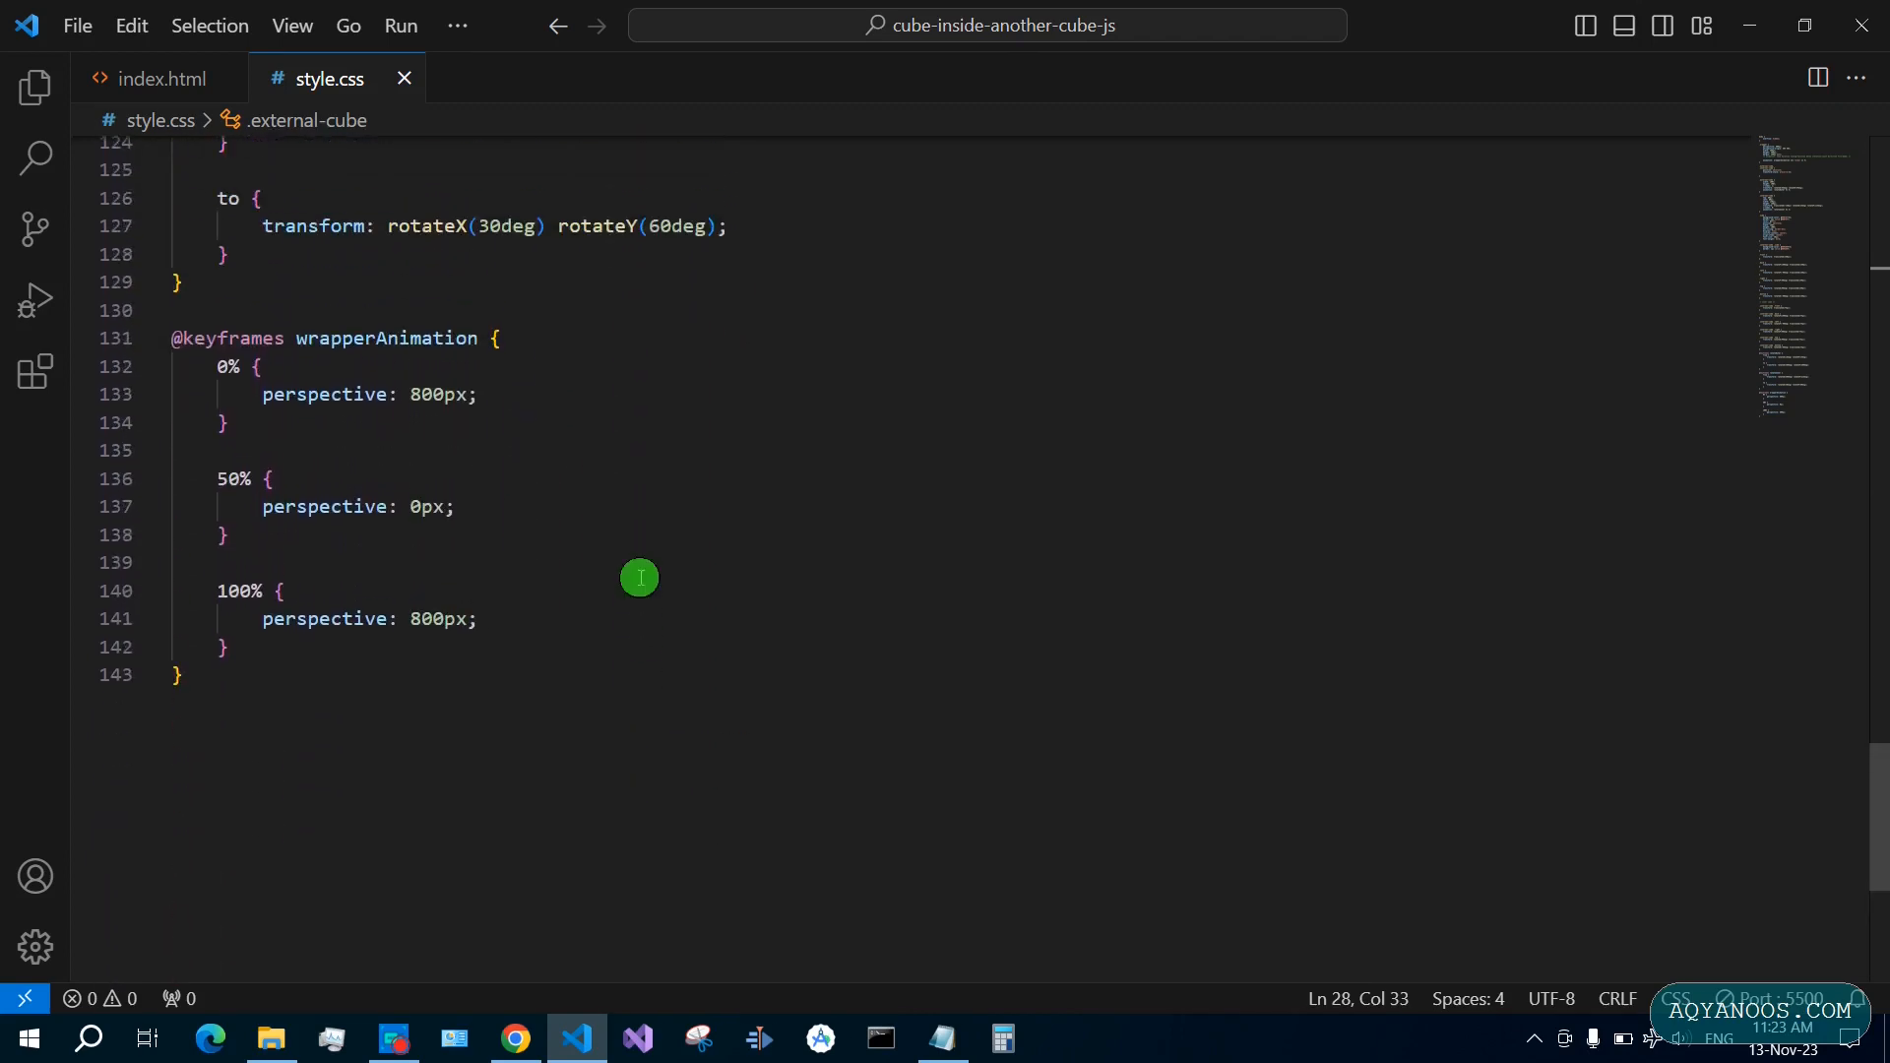
scroll("up", 3)
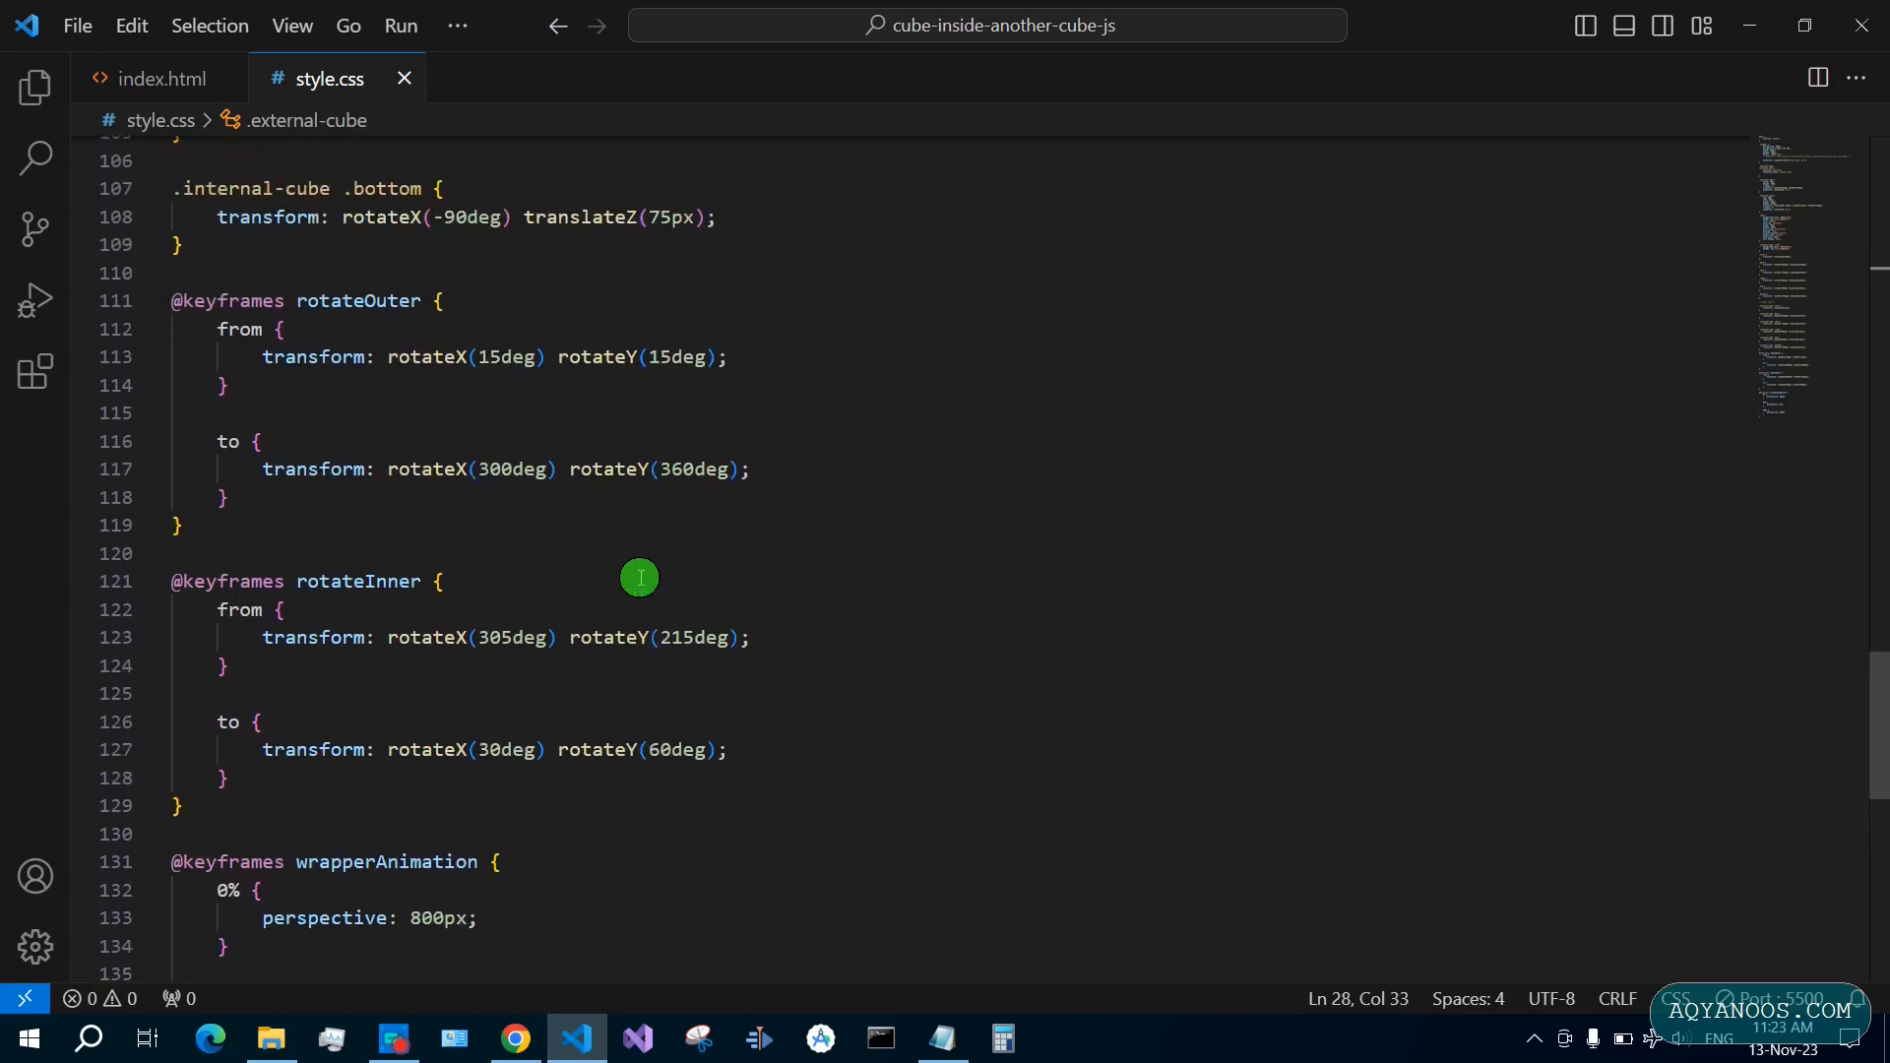